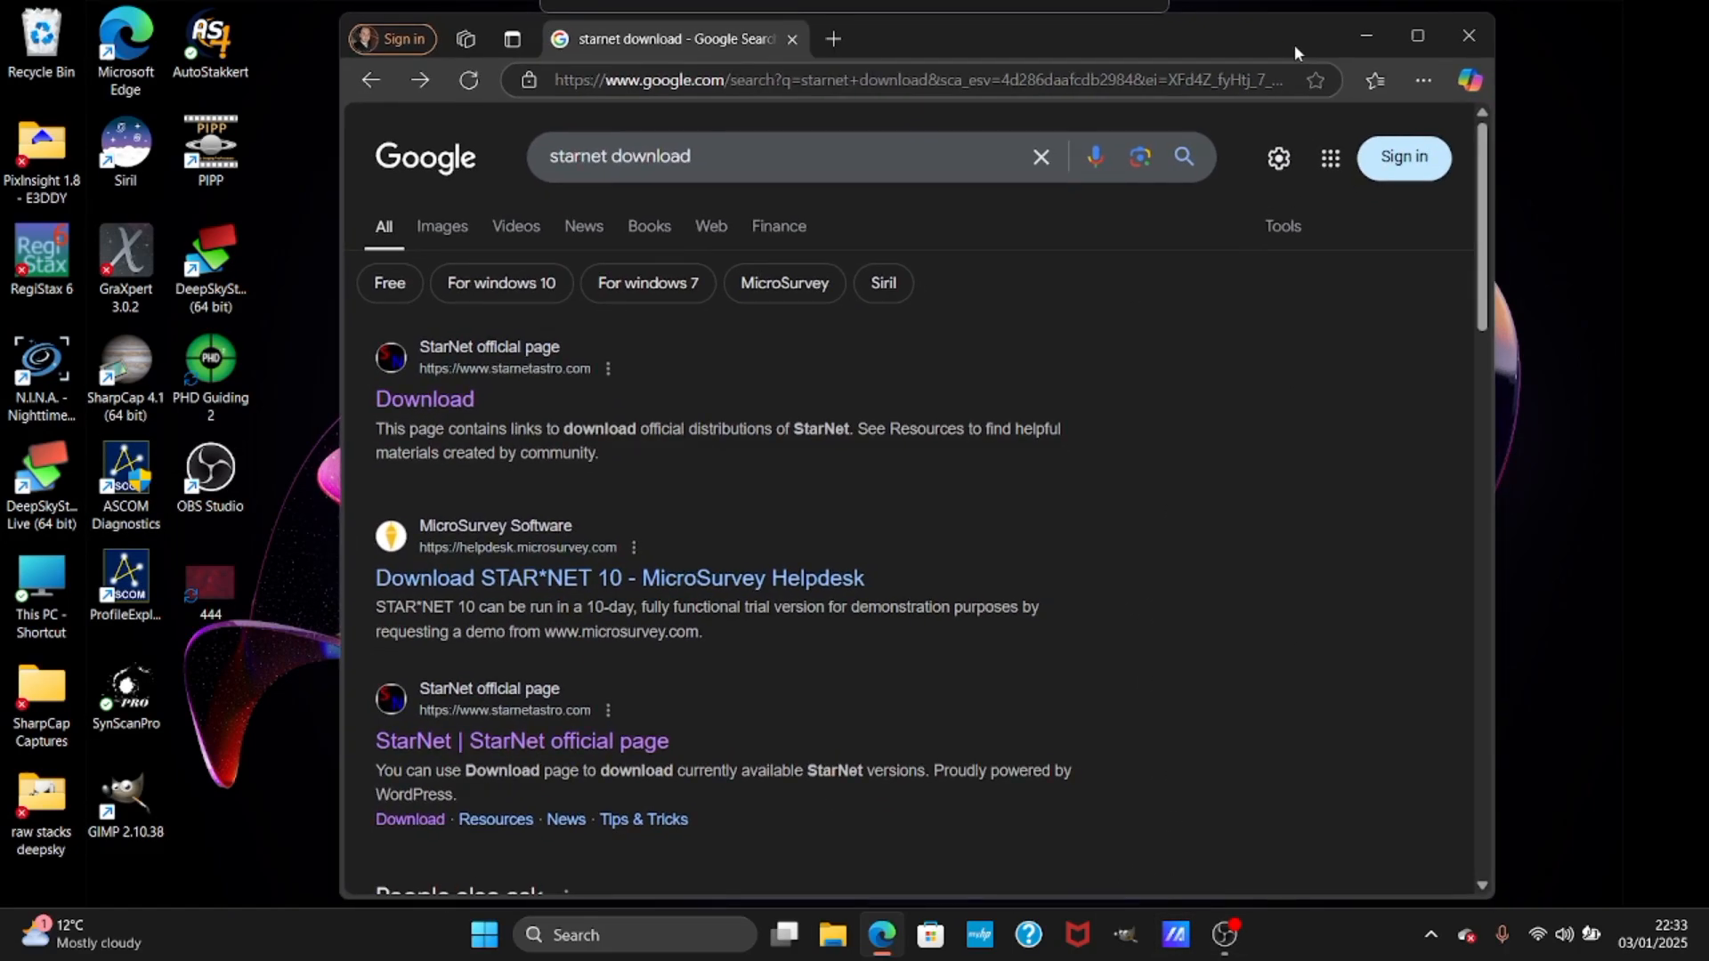
mouse_move(5, 118)
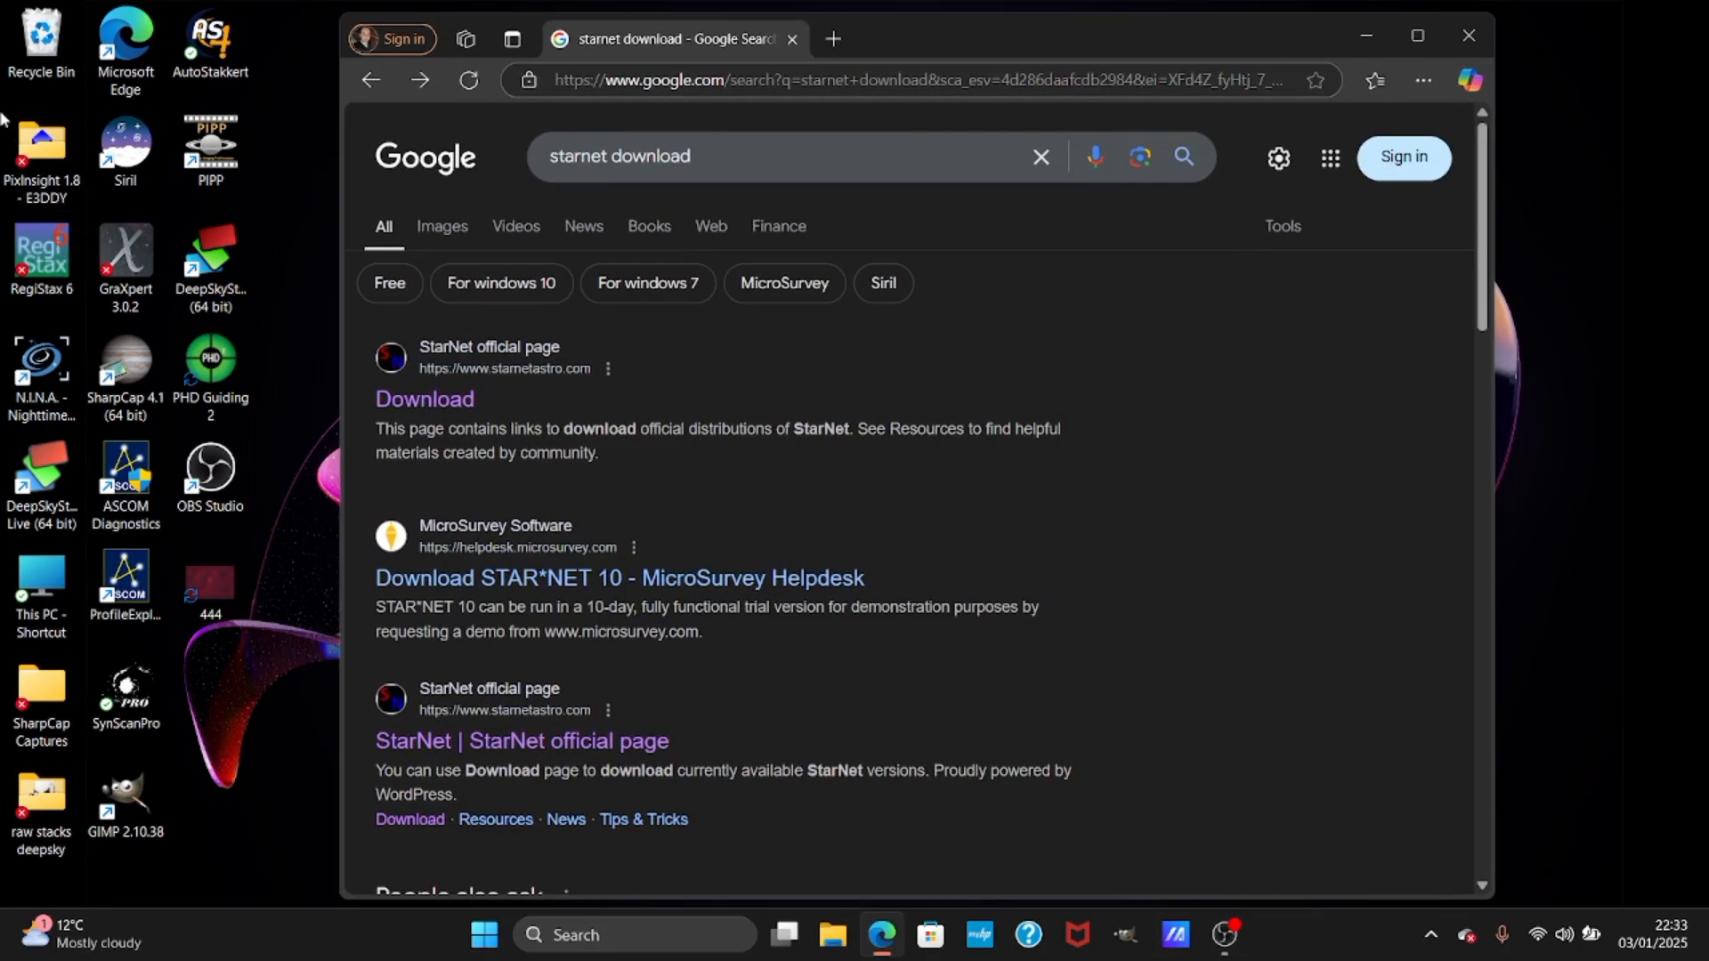
mouse_move(625, 408)
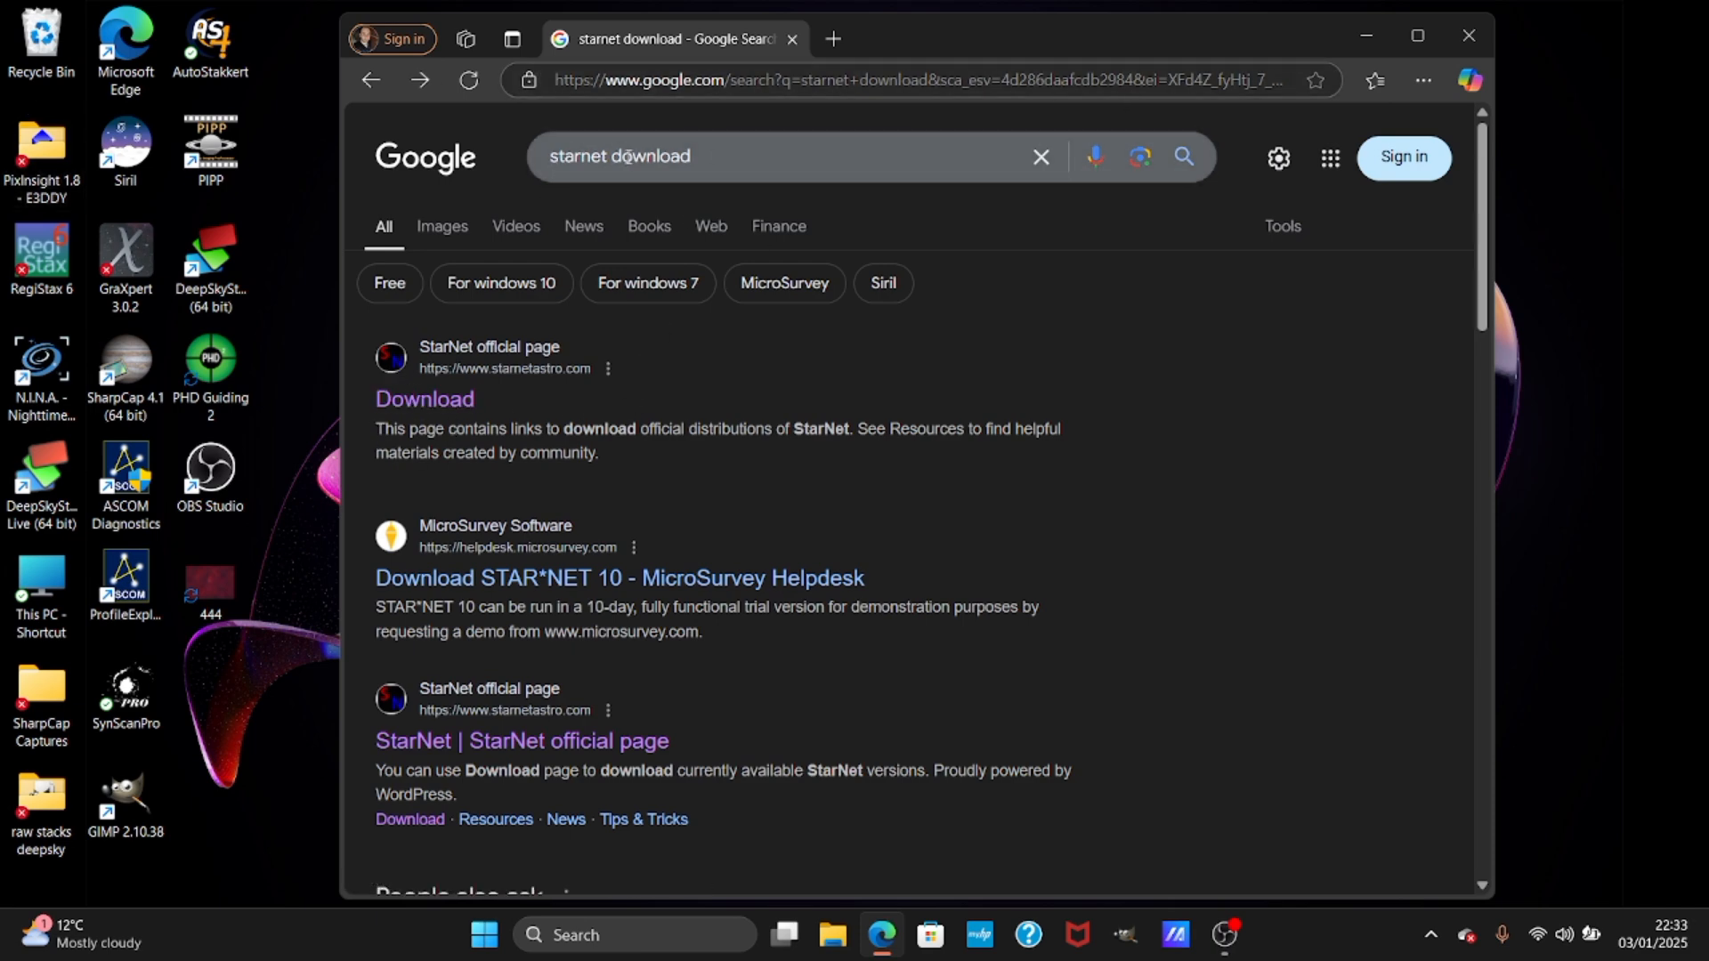
mouse_move(584, 237)
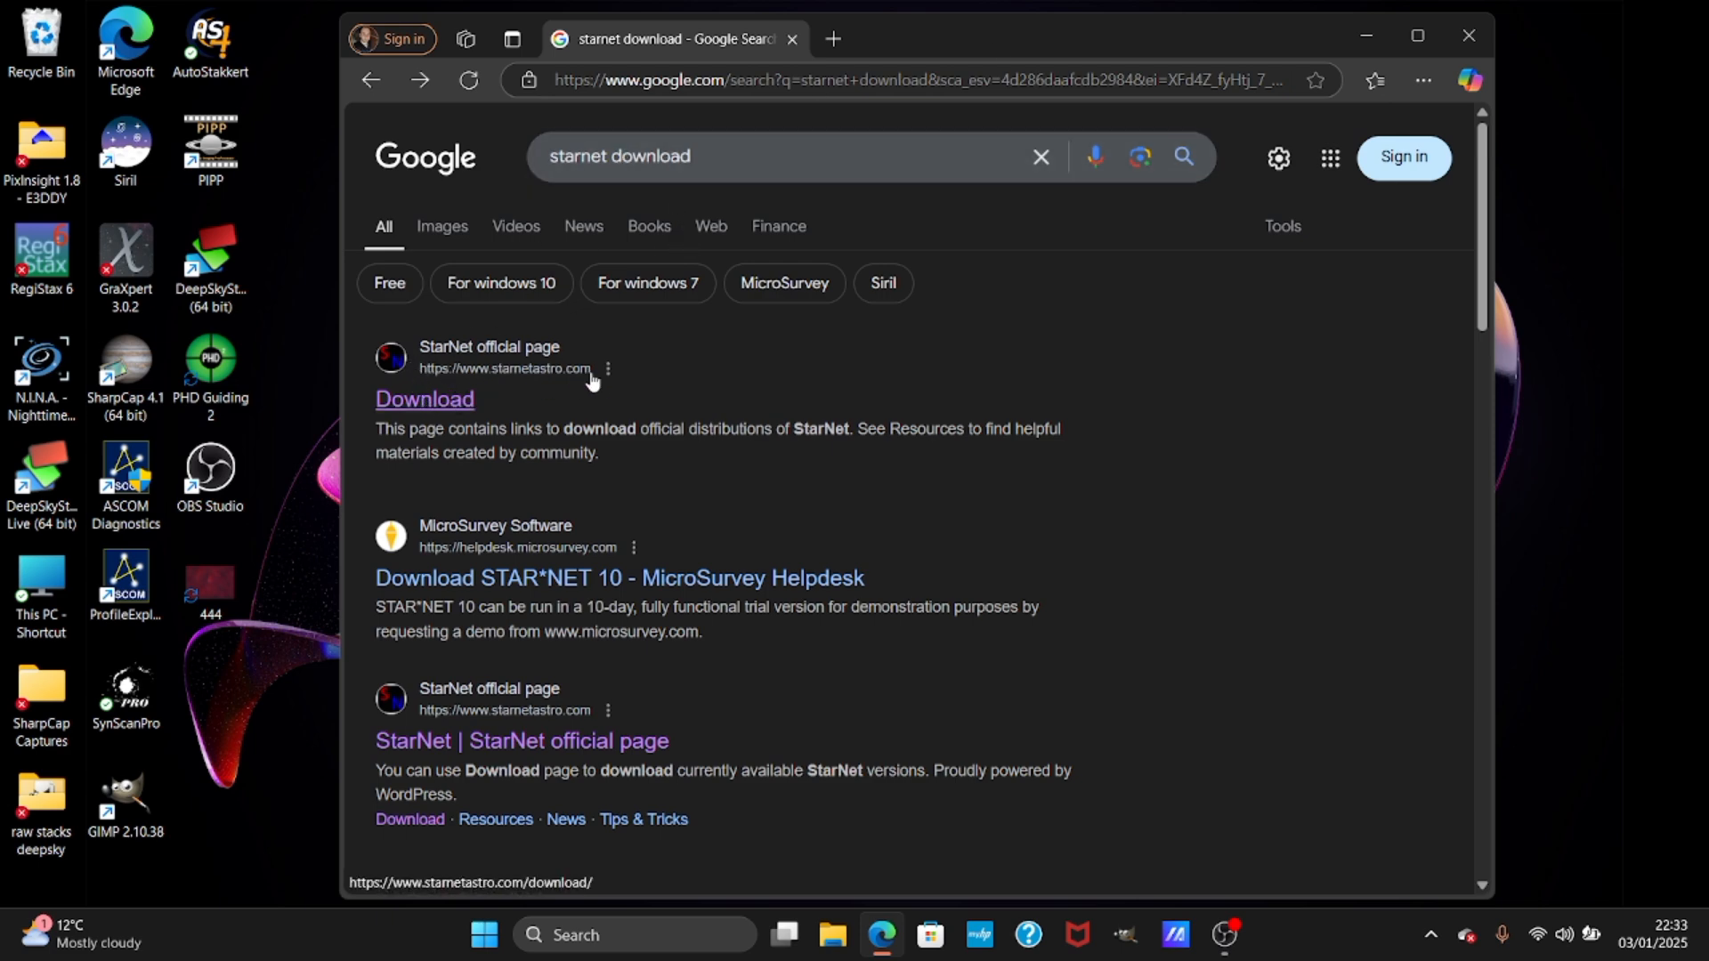
Open the StarNet download page and scroll to the Command Line Tool Windows downloads.
left_click(424, 399)
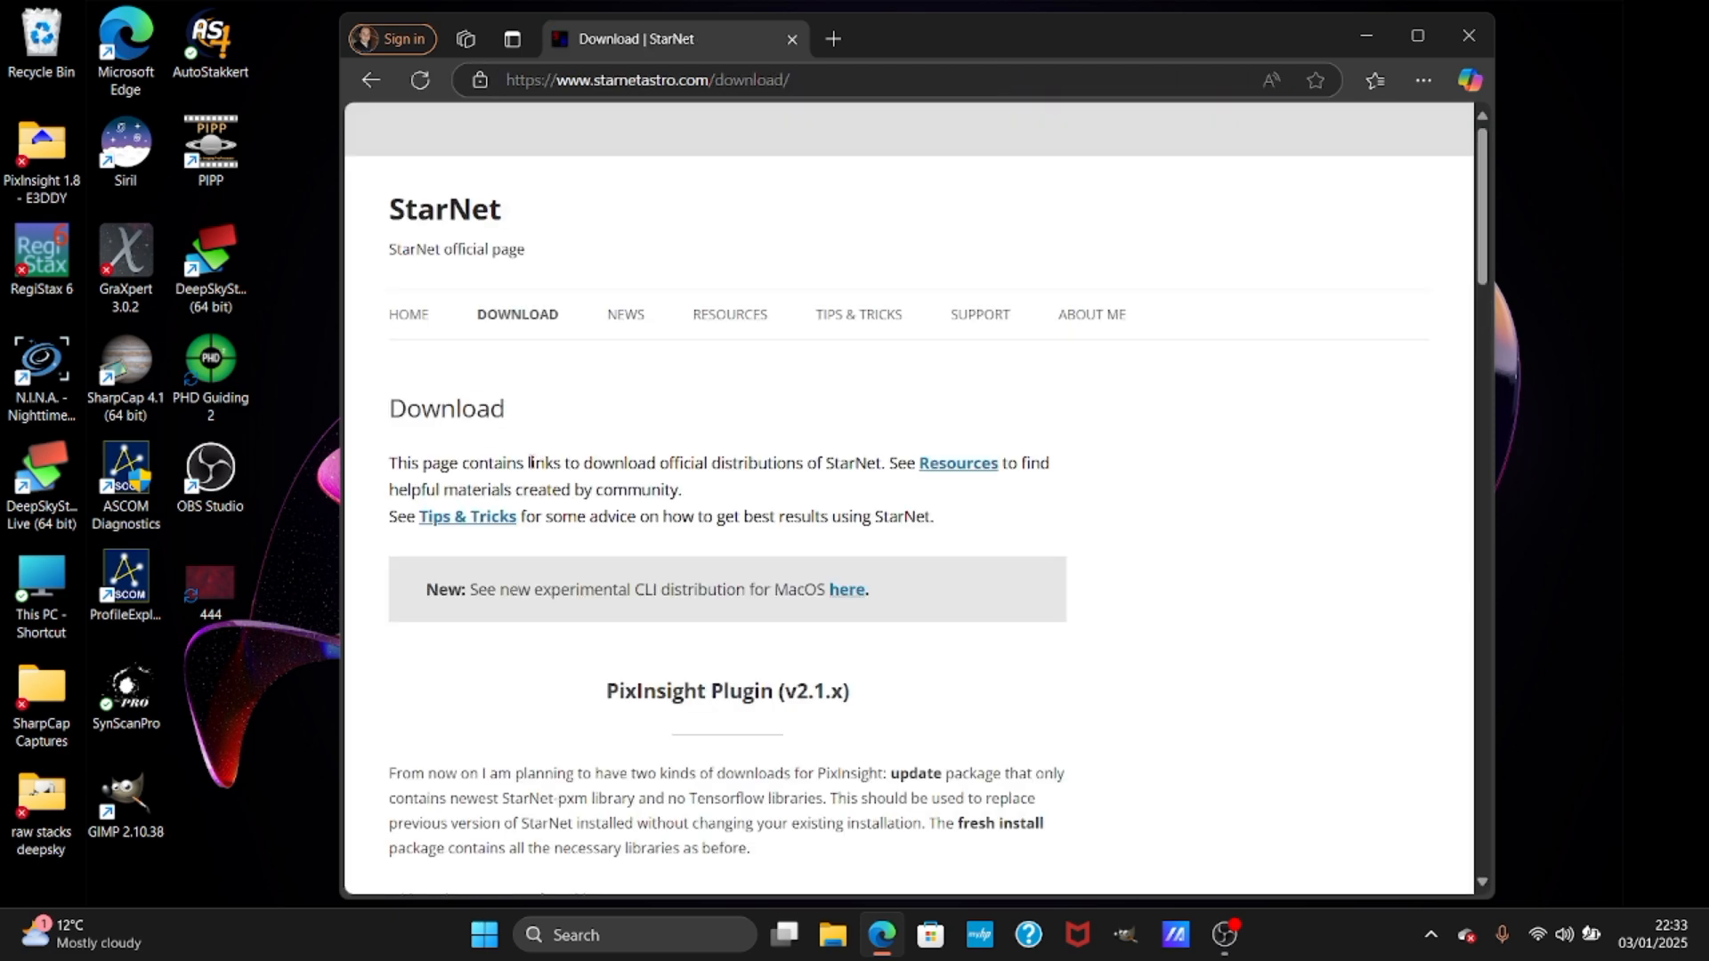
scroll("down", 3)
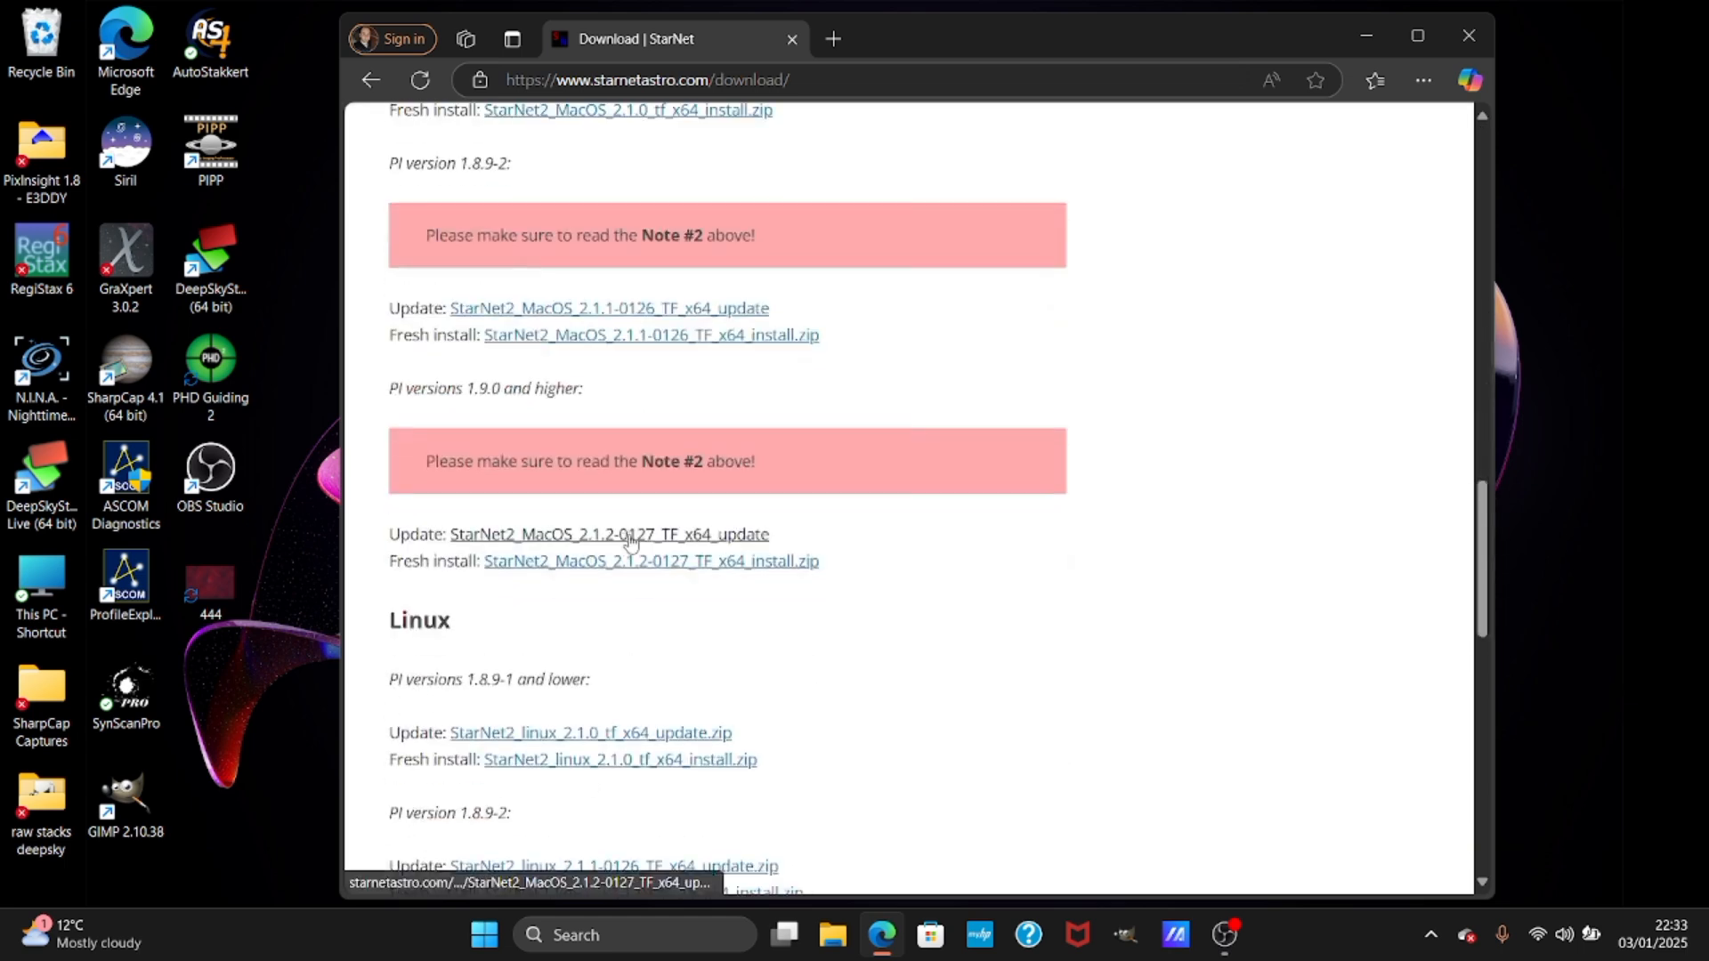
scroll("down", 3)
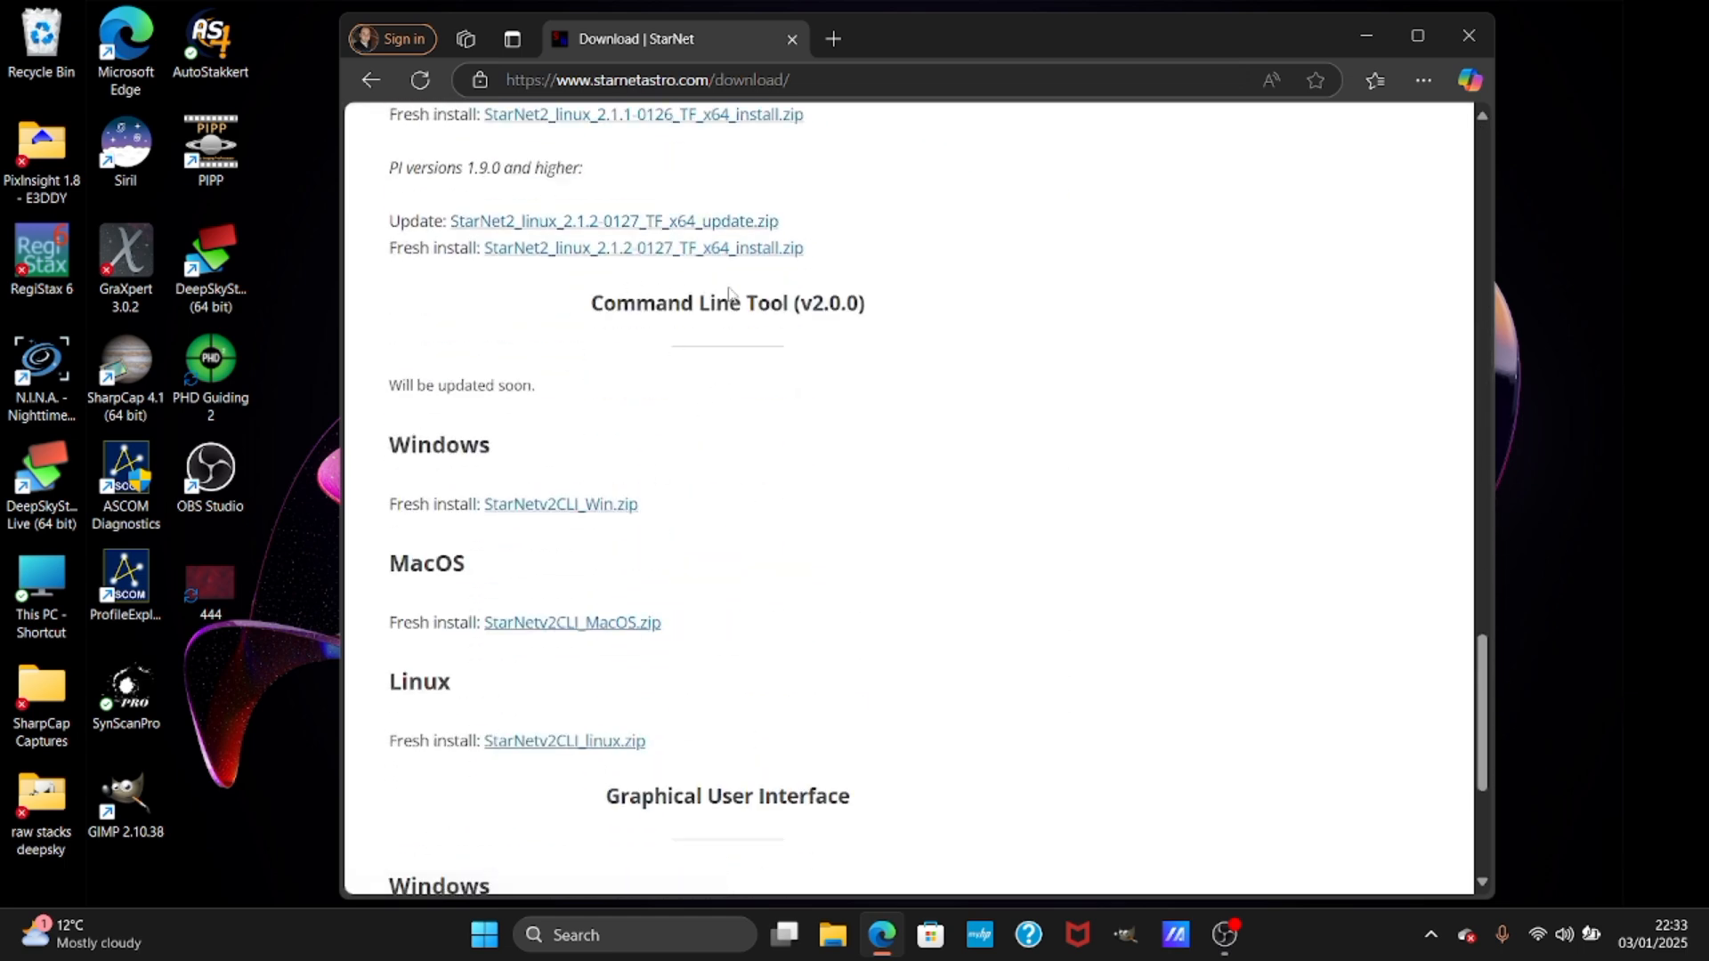
mouse_move(560, 504)
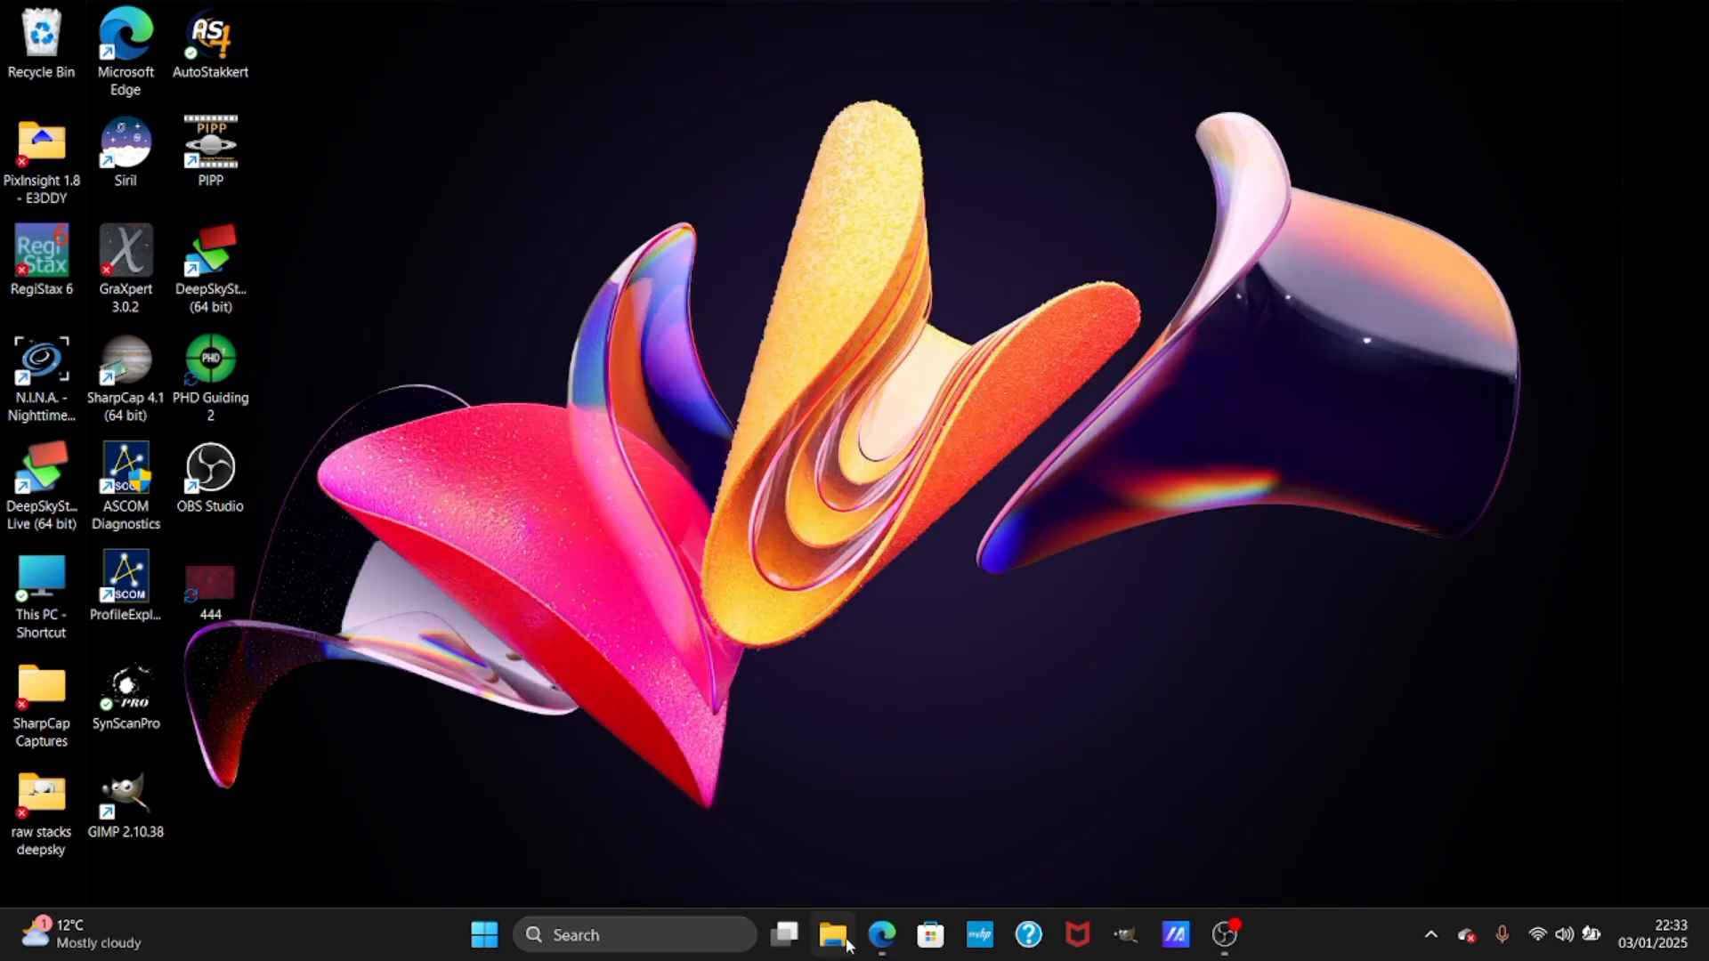
Browse Downloads > StarNetv2CLI_Win > StarNetv2CLI_Win in File Explorer to locate starnet++.
left_click(835, 944)
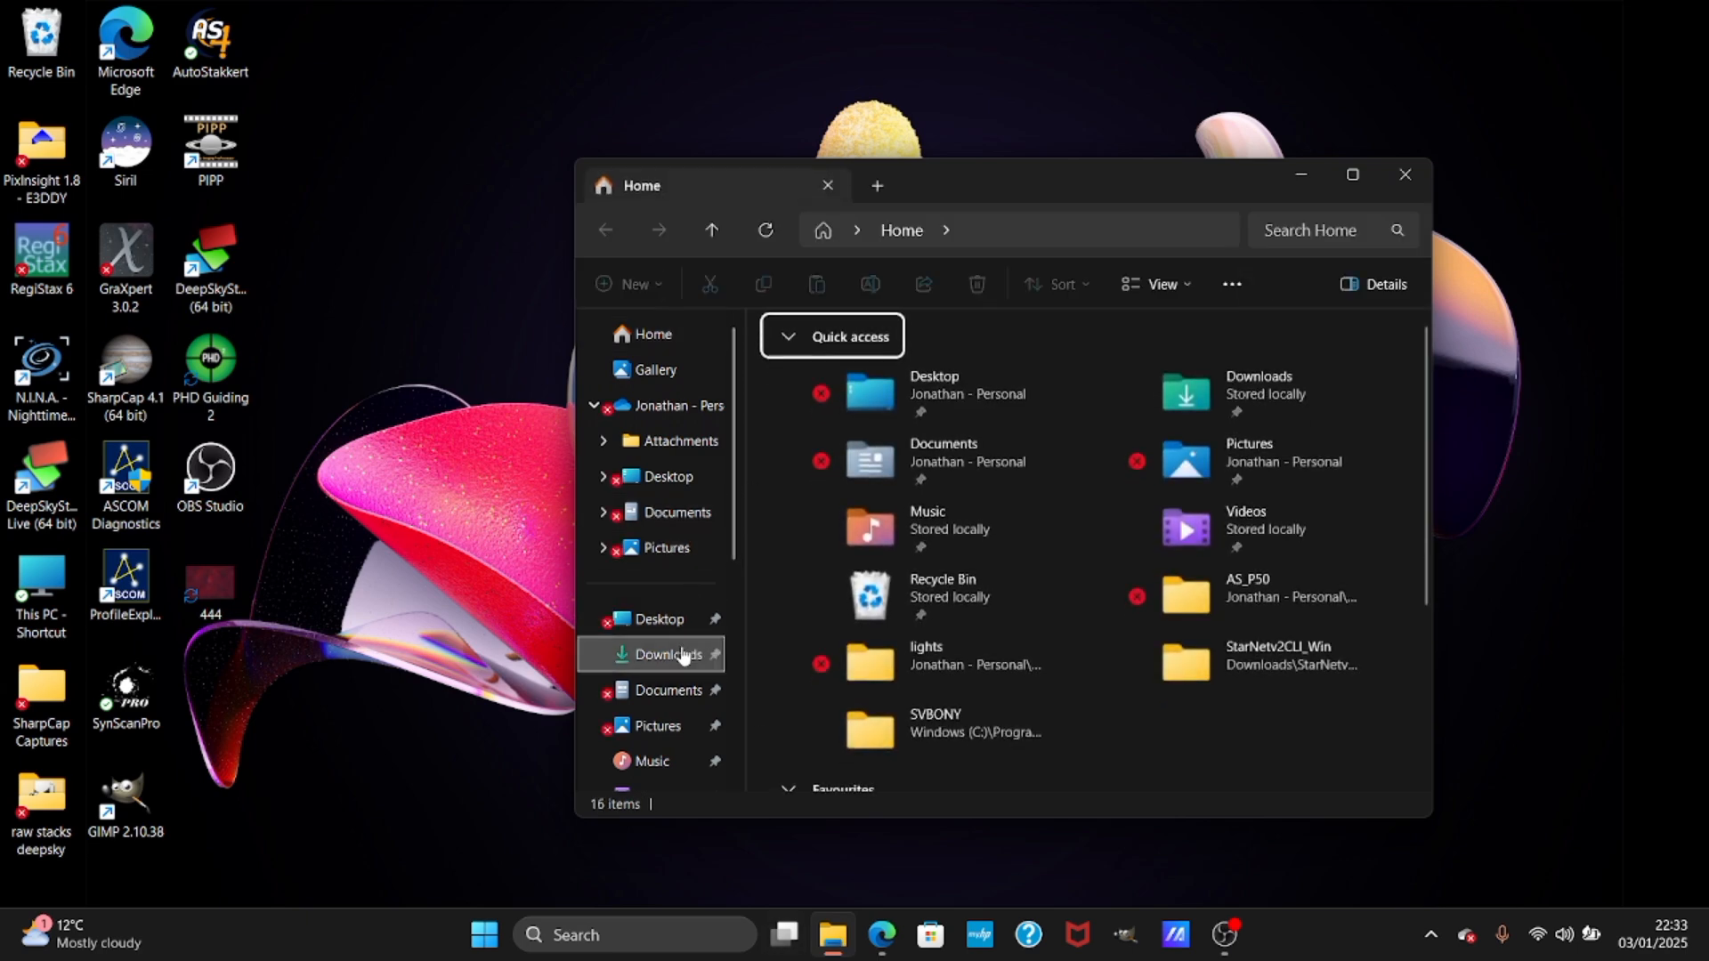
left_click(670, 654)
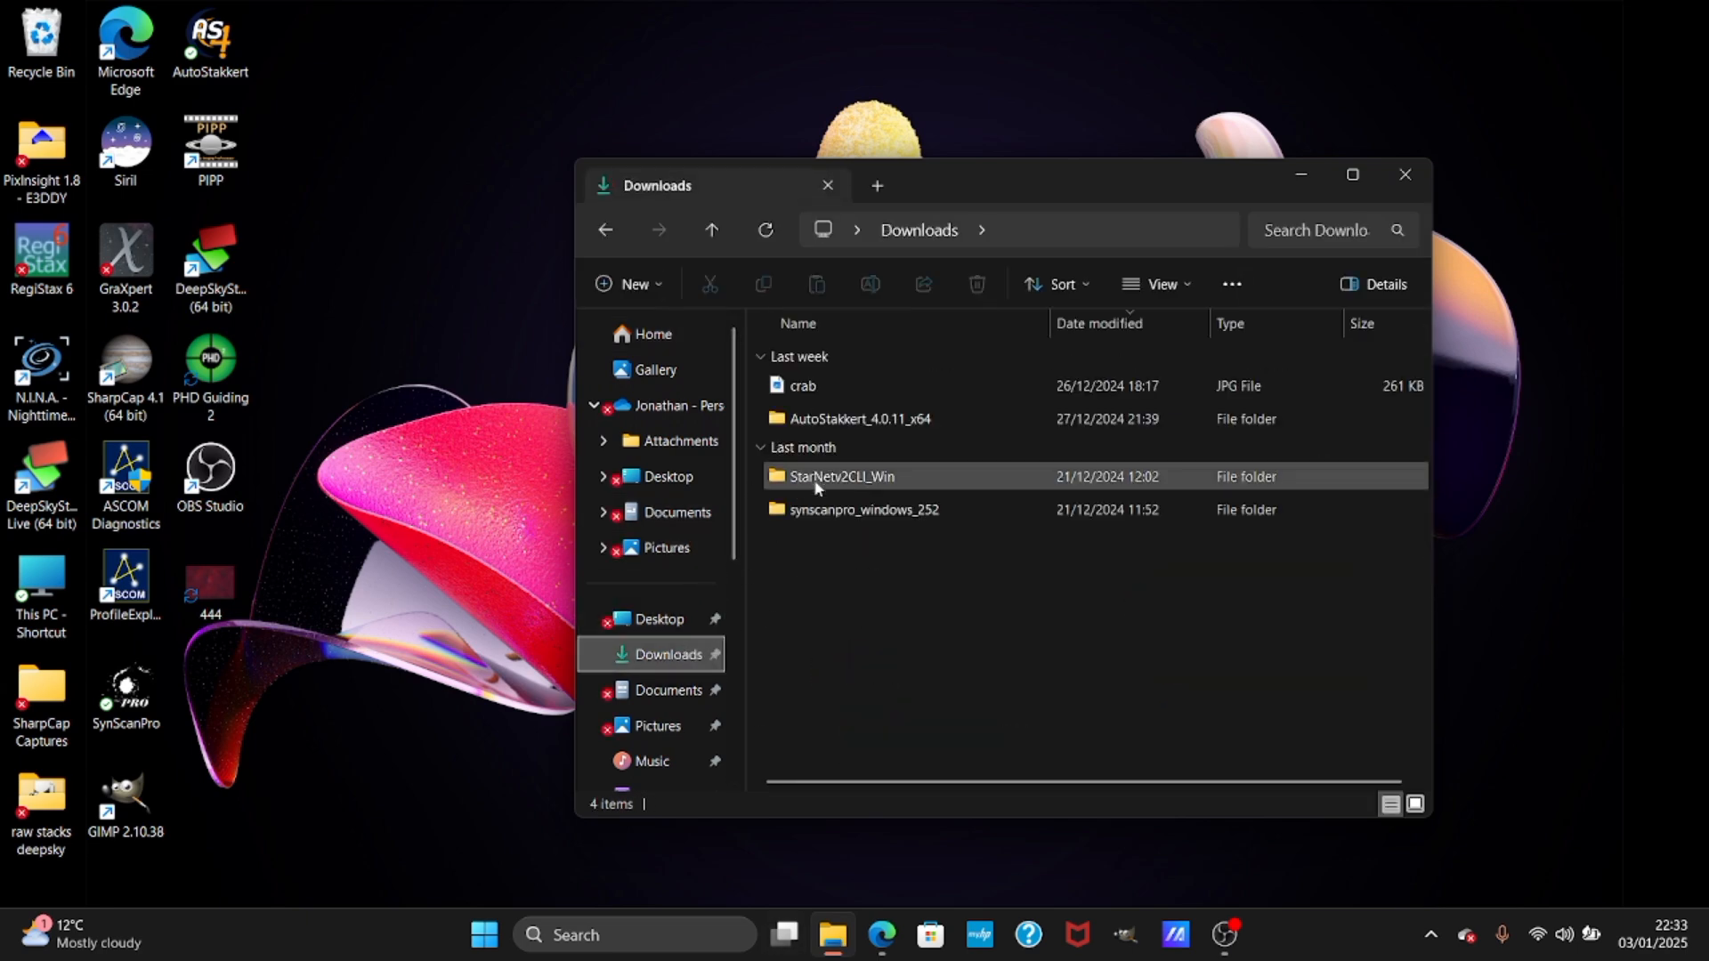
mouse_move(839, 476)
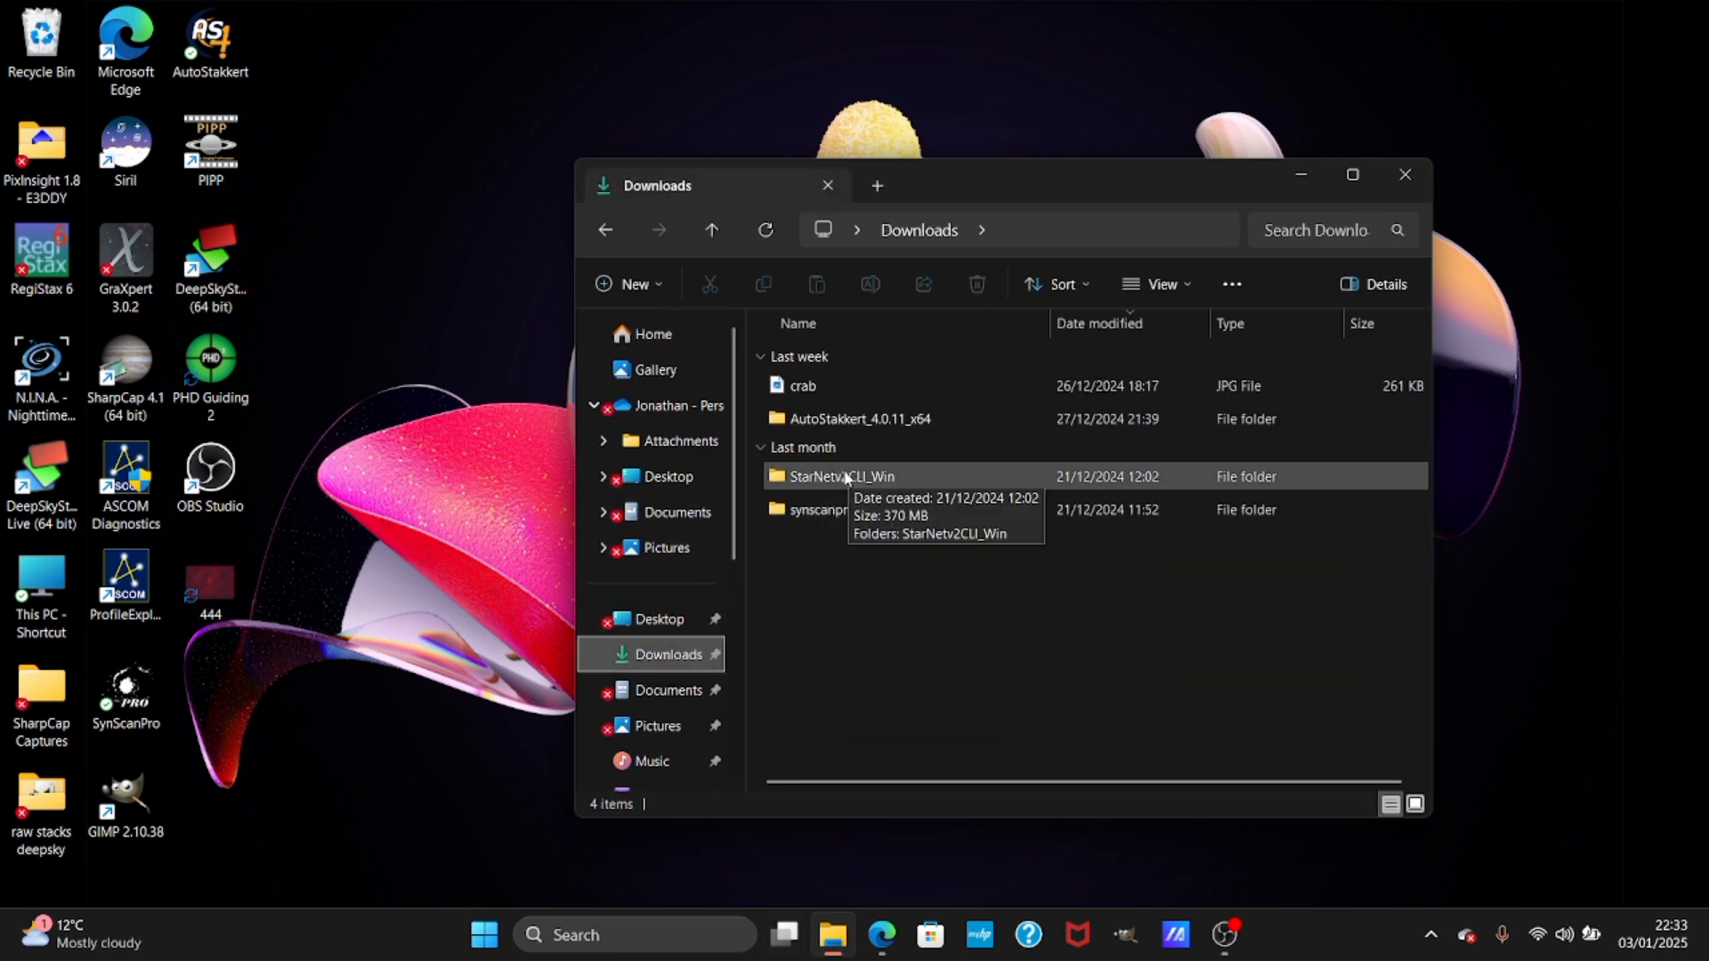
double_click(839, 476)
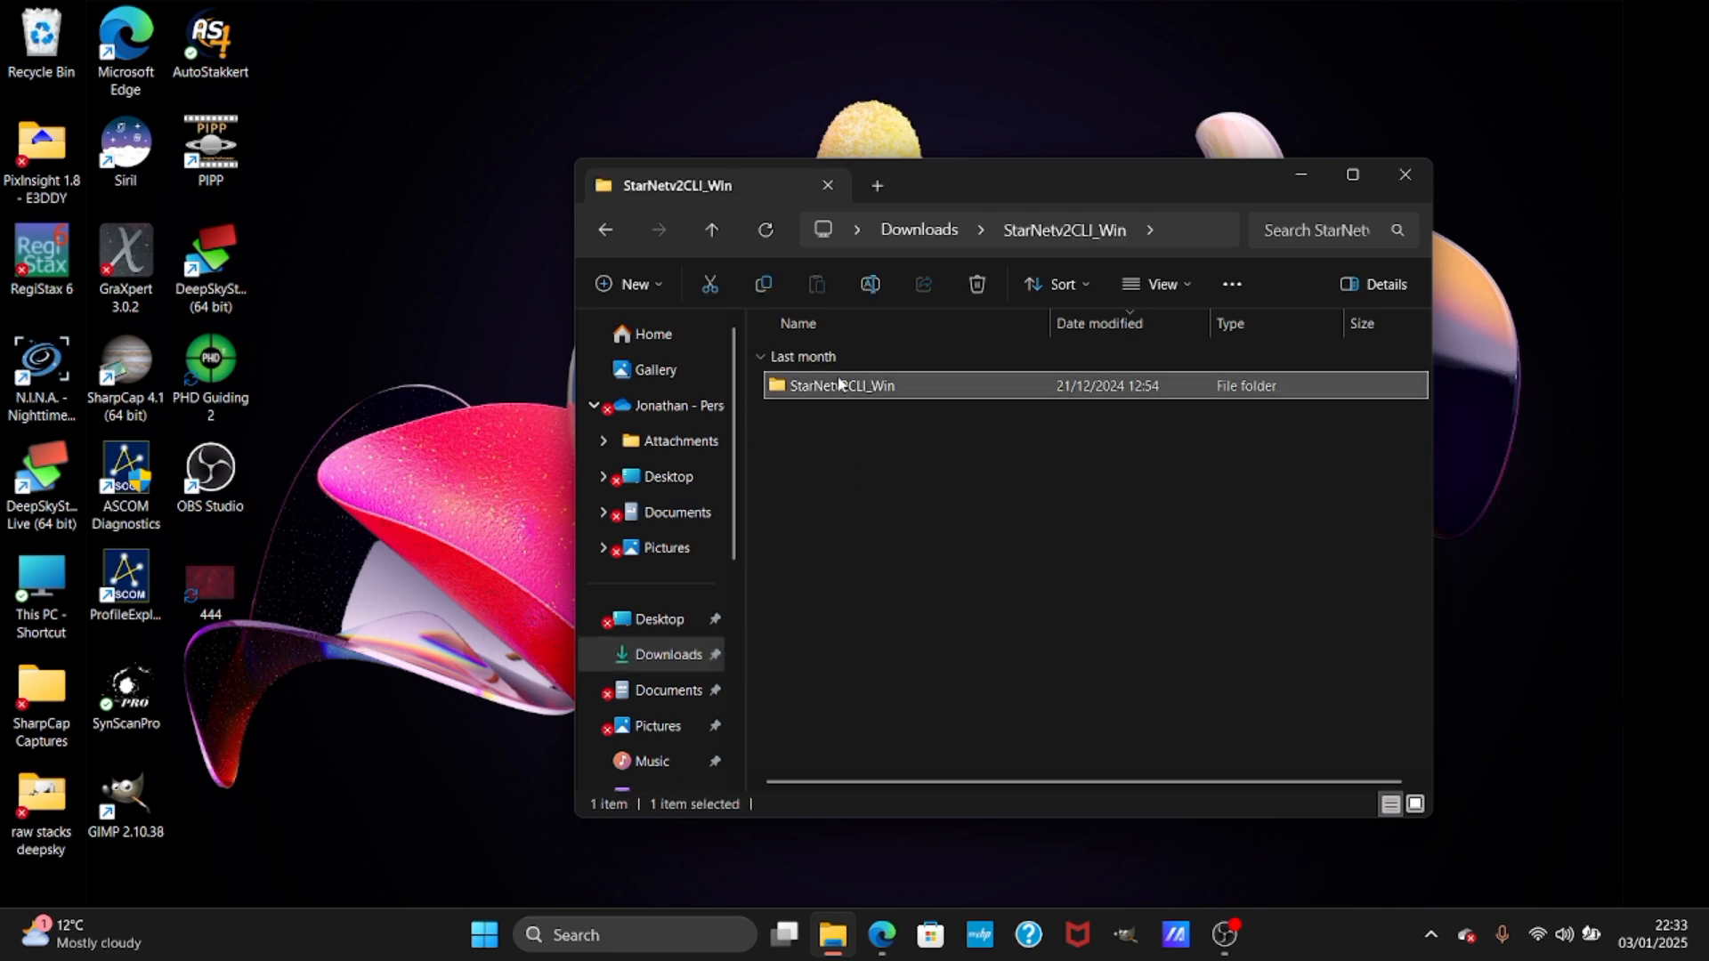
double_click(841, 385)
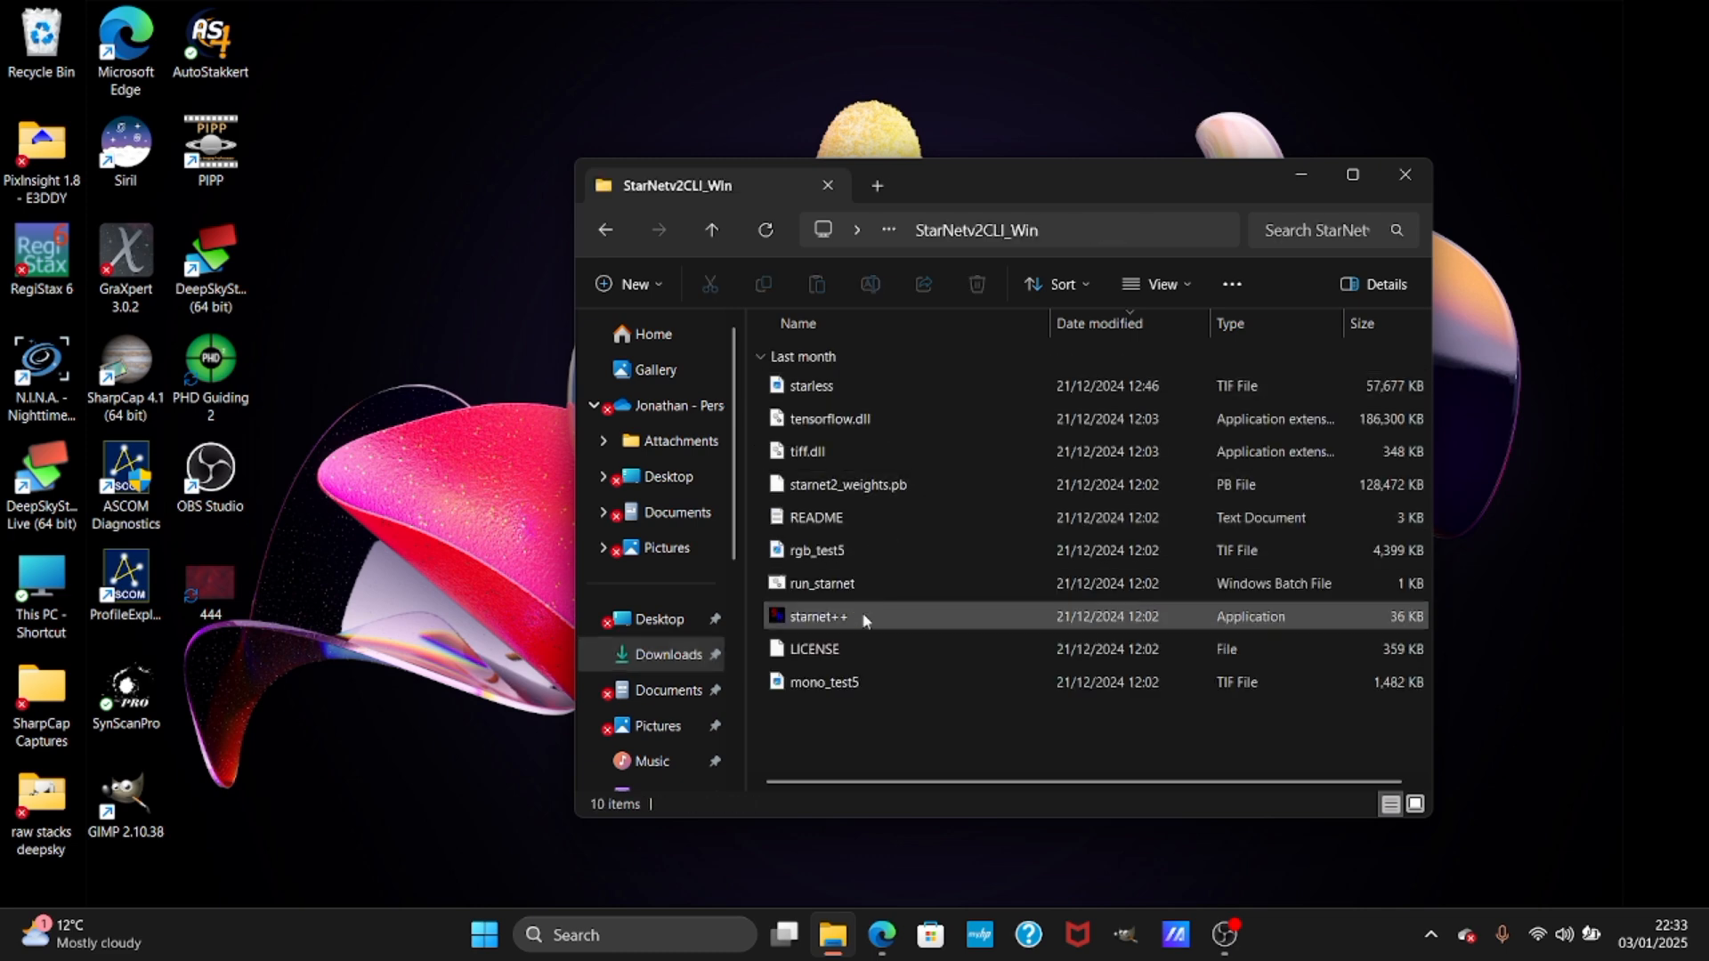
mouse_move(866, 623)
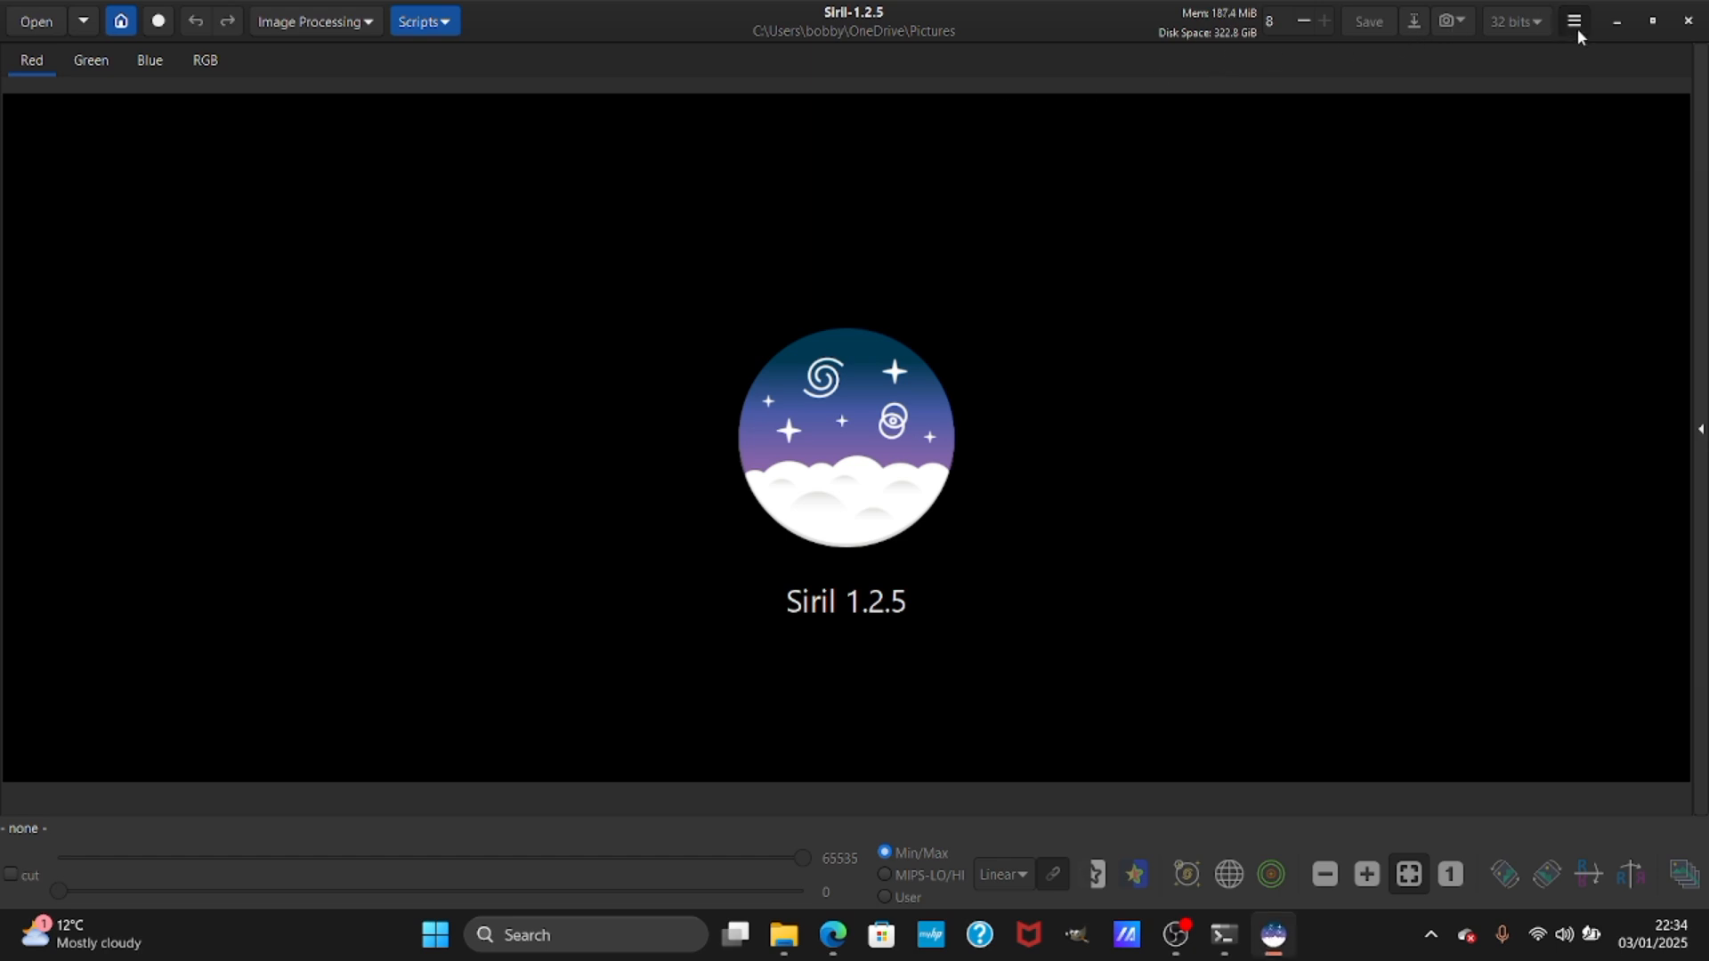
Set Siril's StarNet executable to starnet++ from Downloads > StarNetv2CLI_Win > StarNetv2CLI_Win.
left_click(1573, 21)
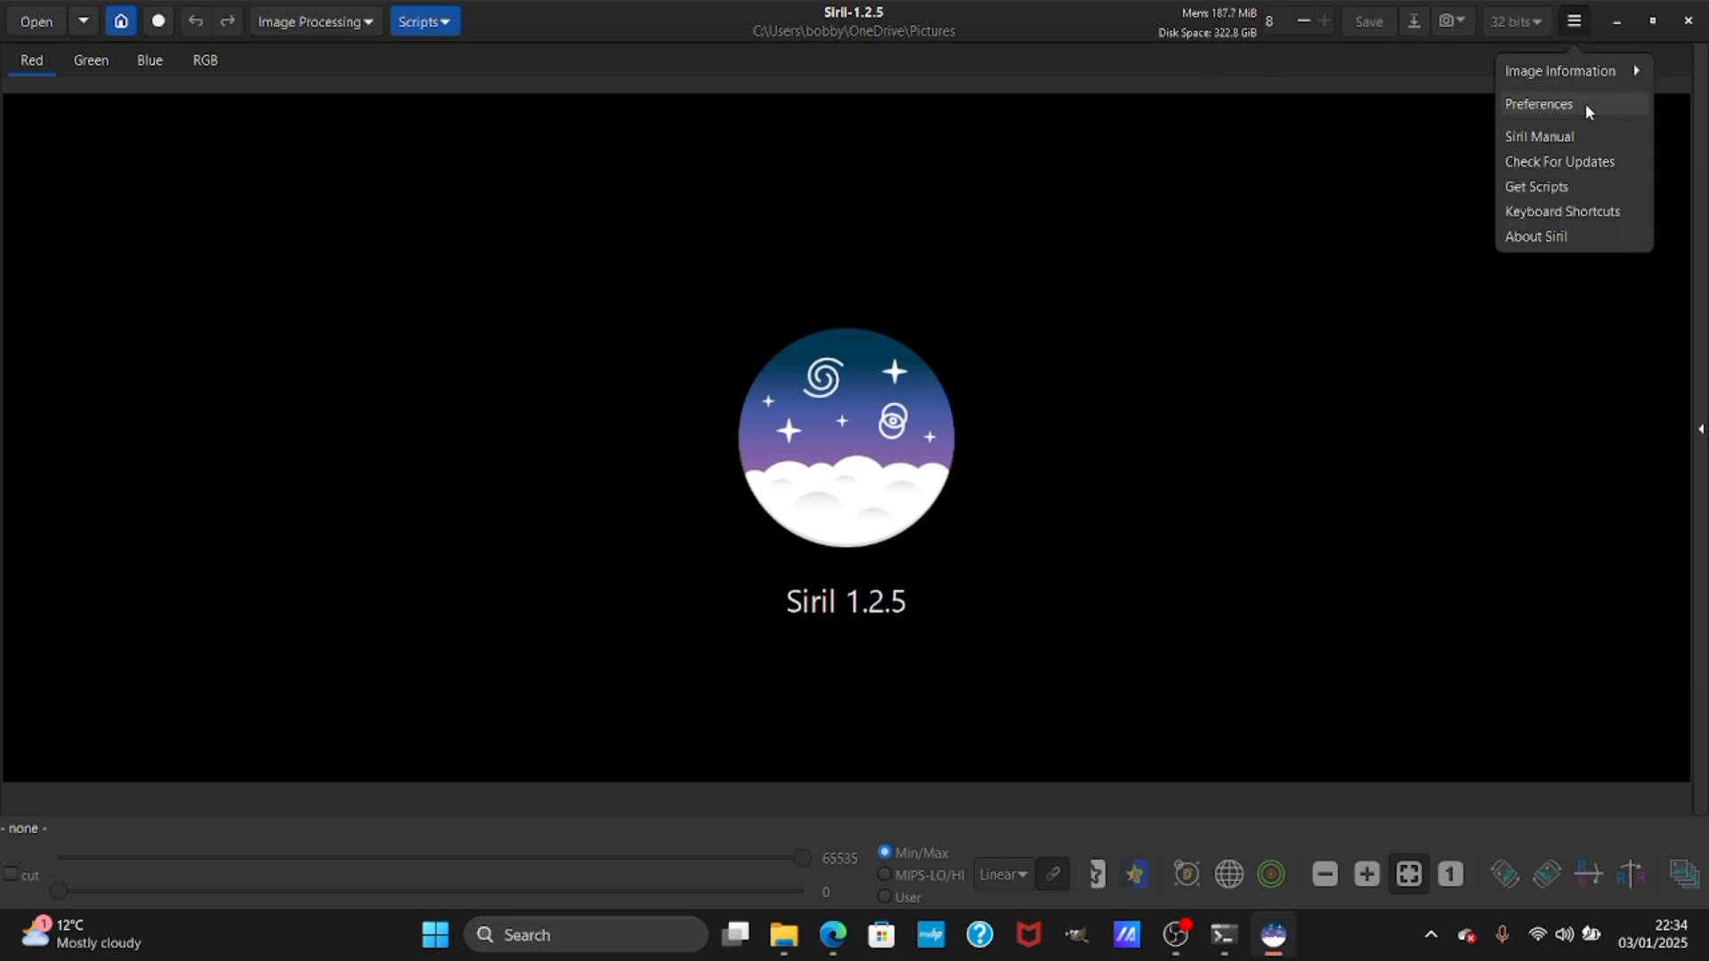
left_click(1538, 103)
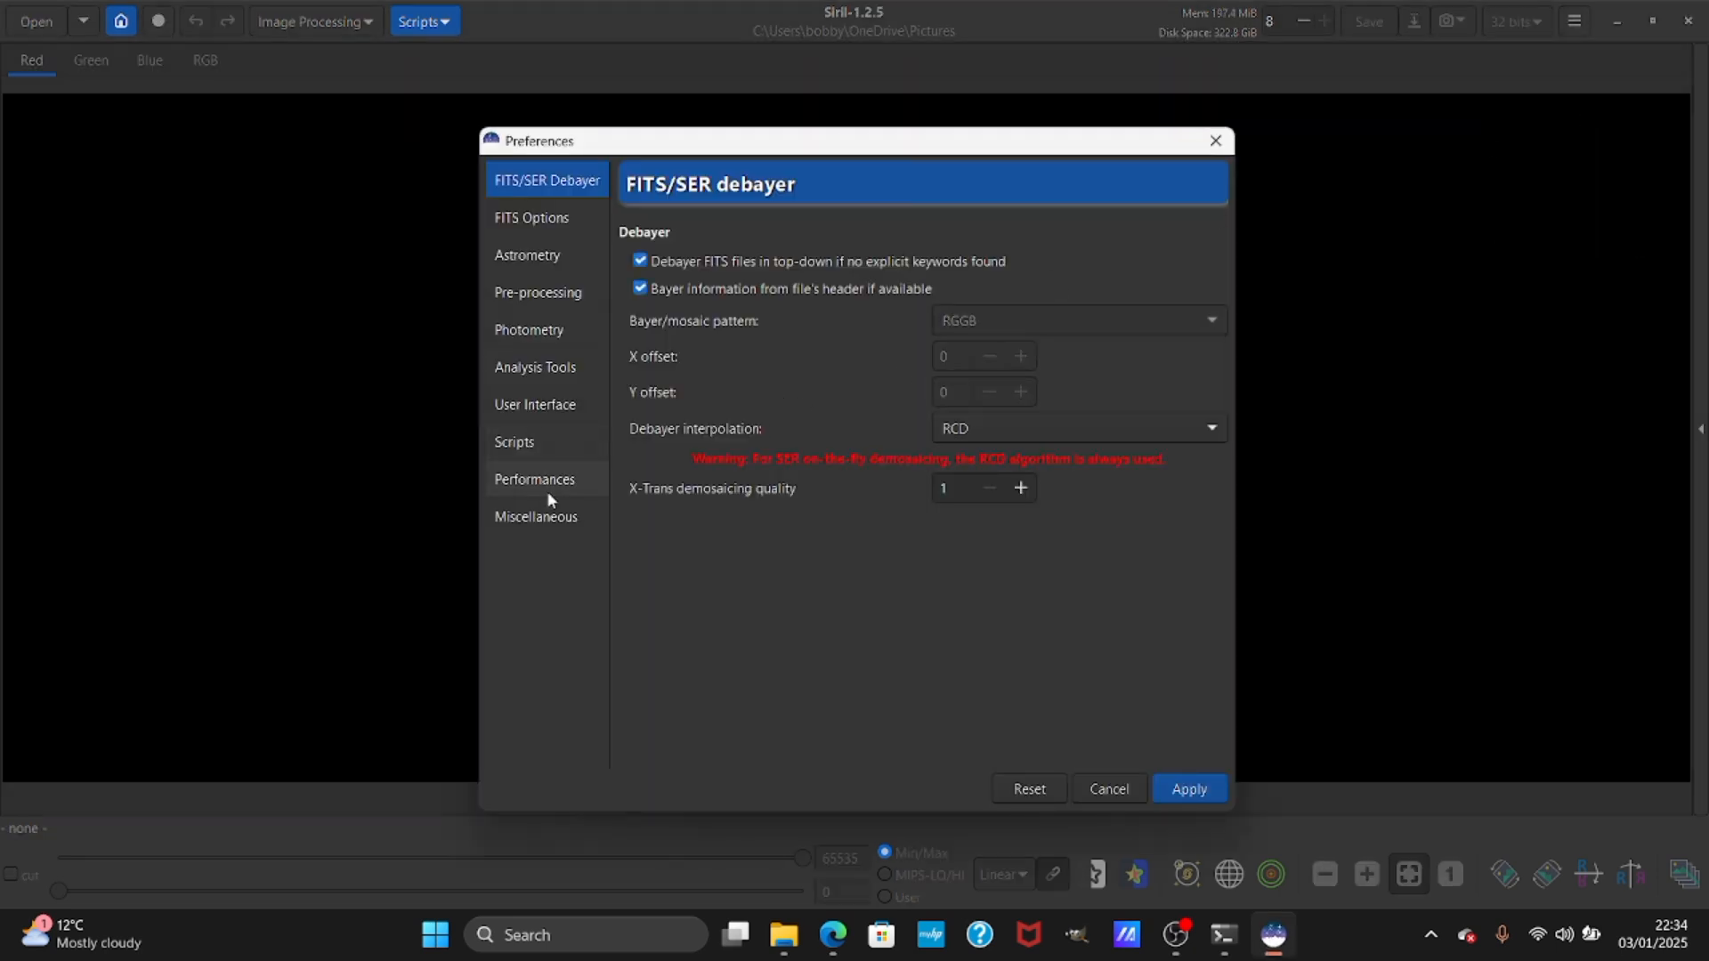
left_click(535, 515)
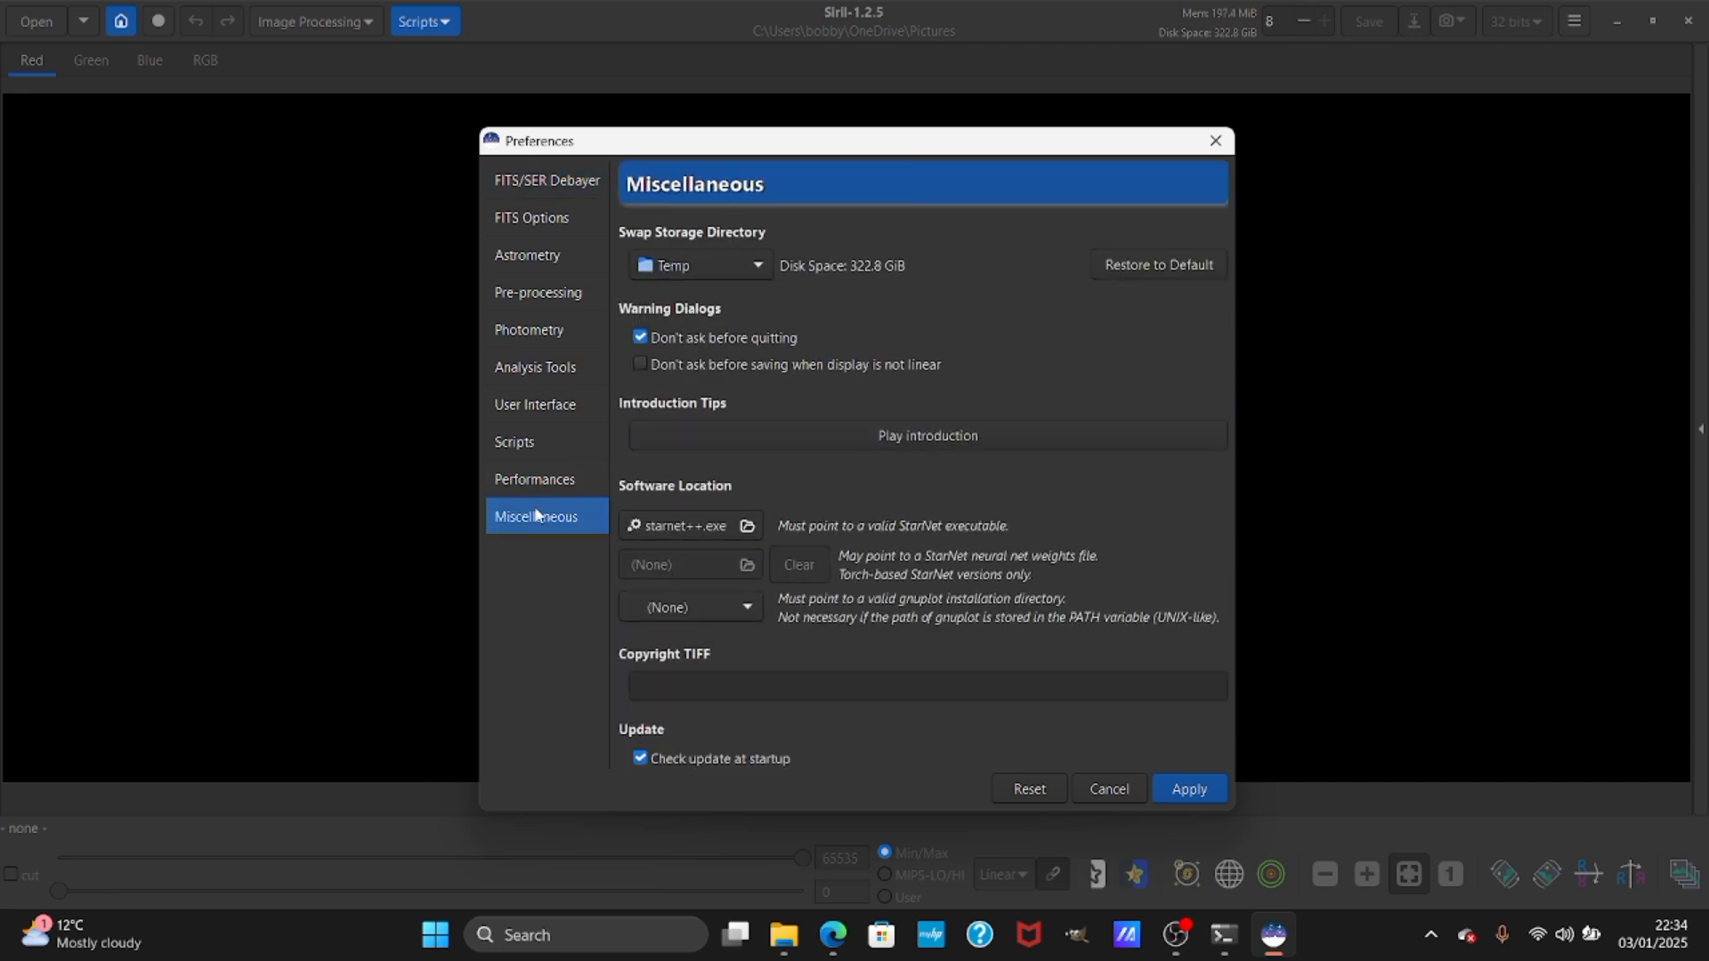
mouse_move(707, 492)
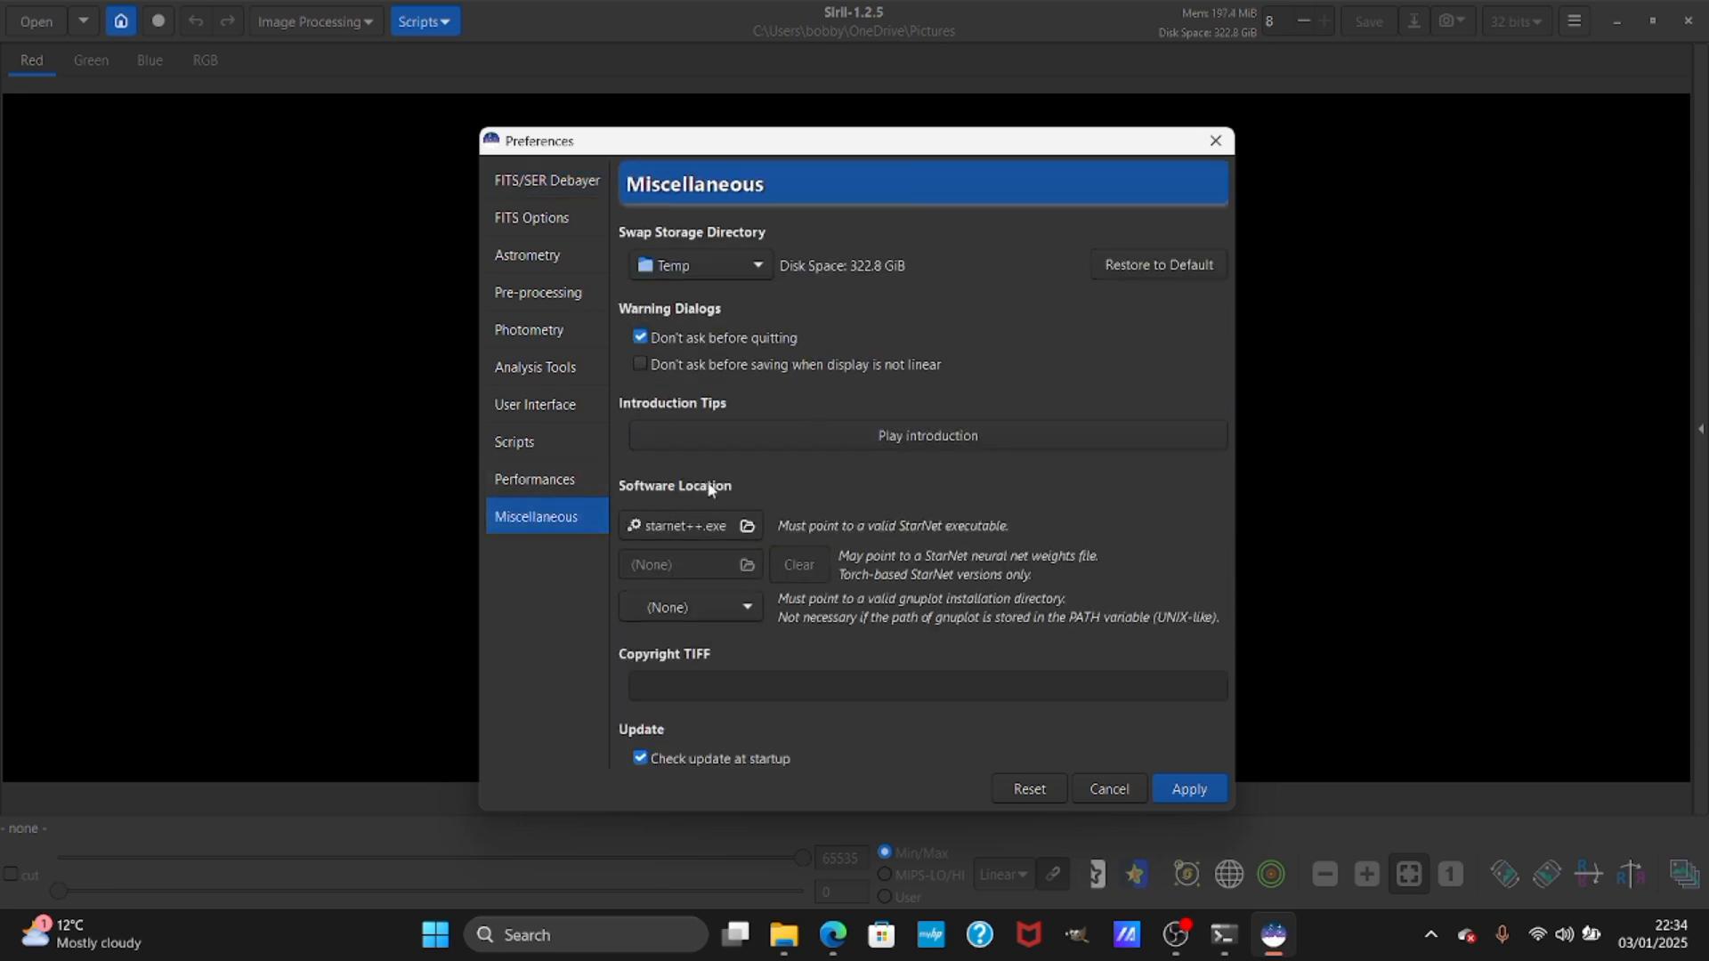
mouse_move(761, 529)
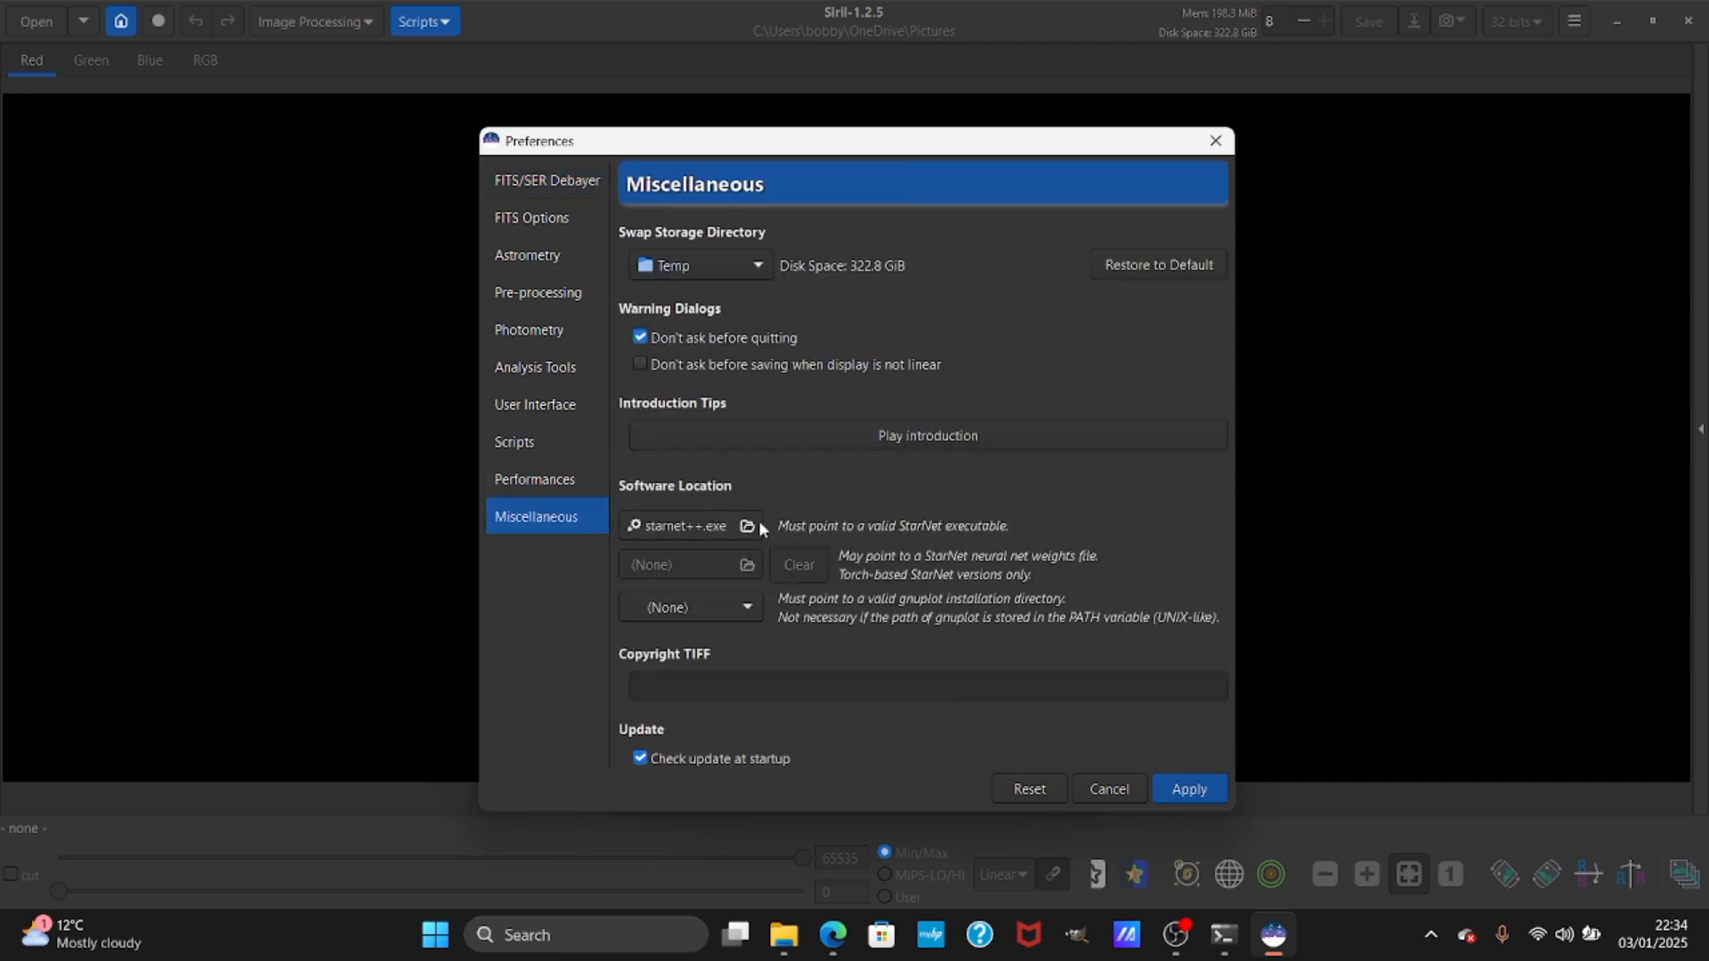
left_click(748, 526)
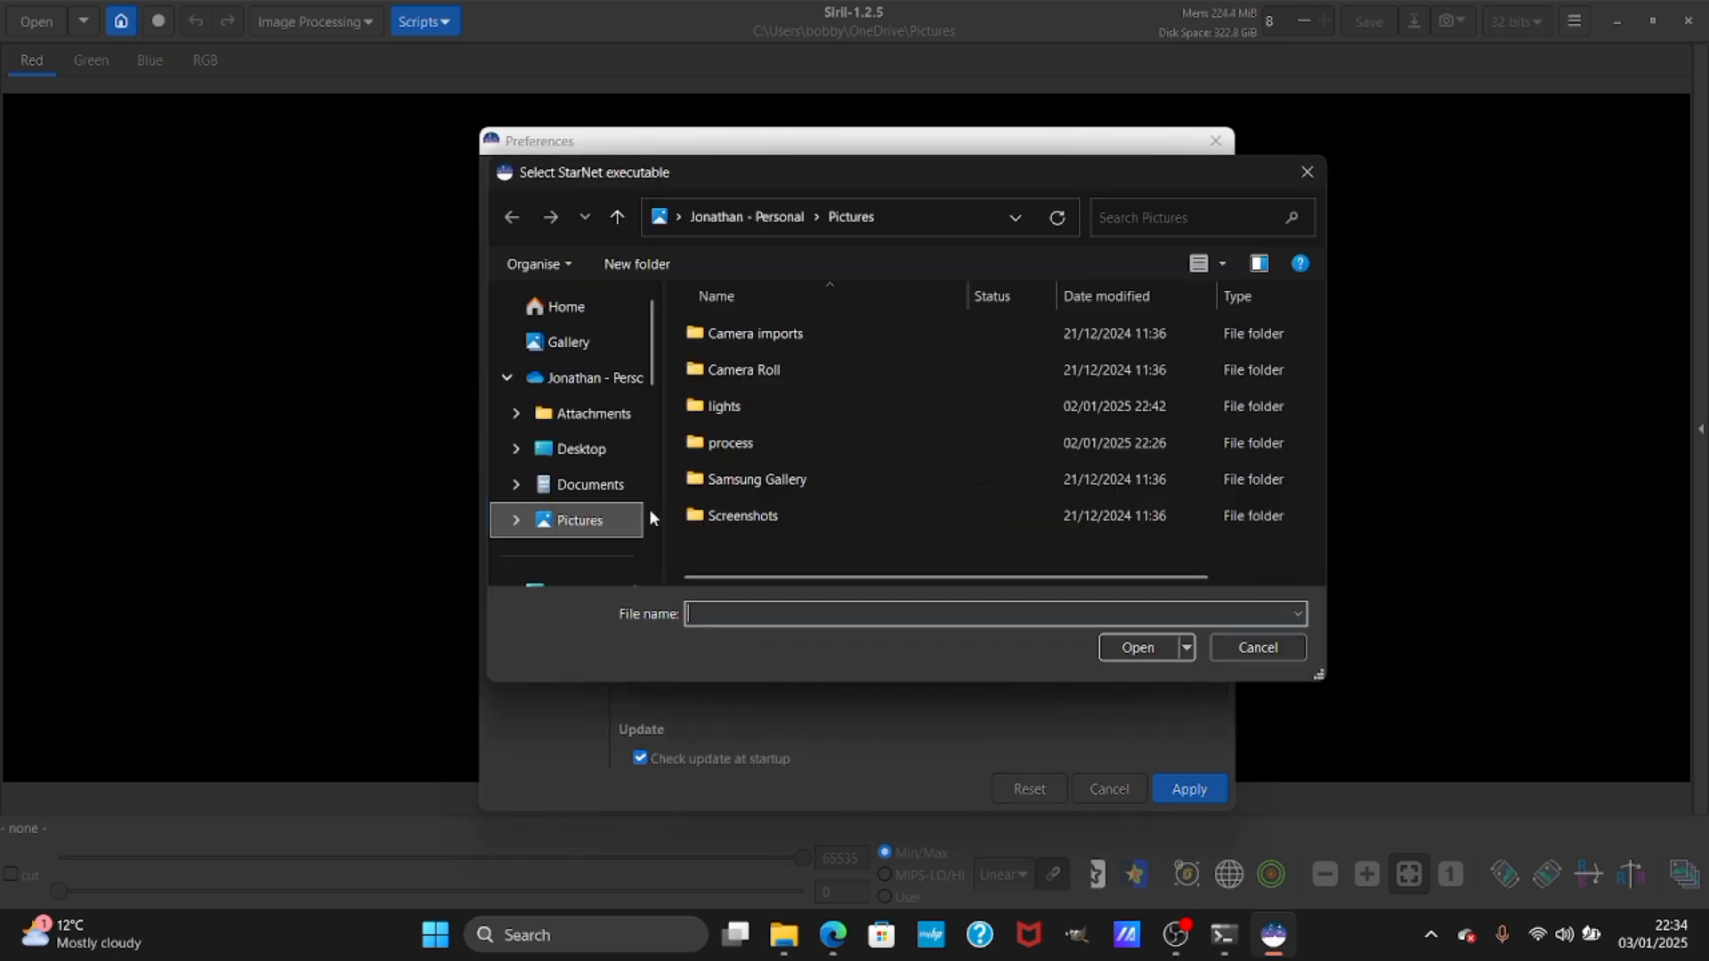
mouse_move(582, 448)
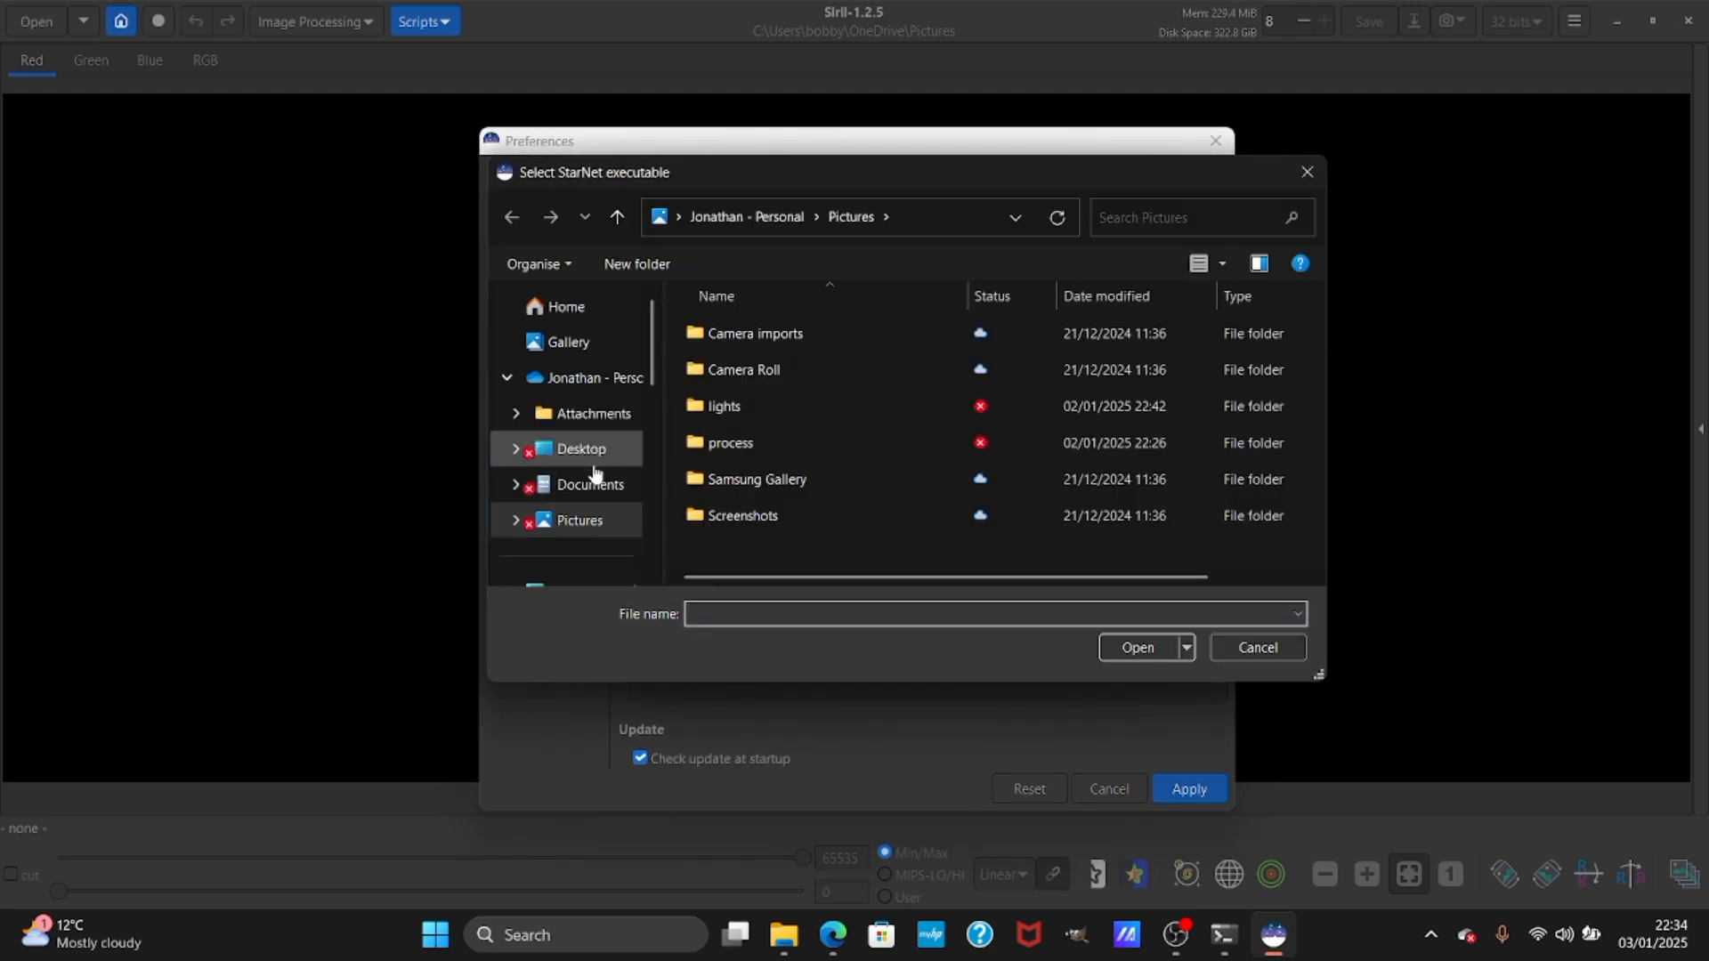
mouse_move(578, 457)
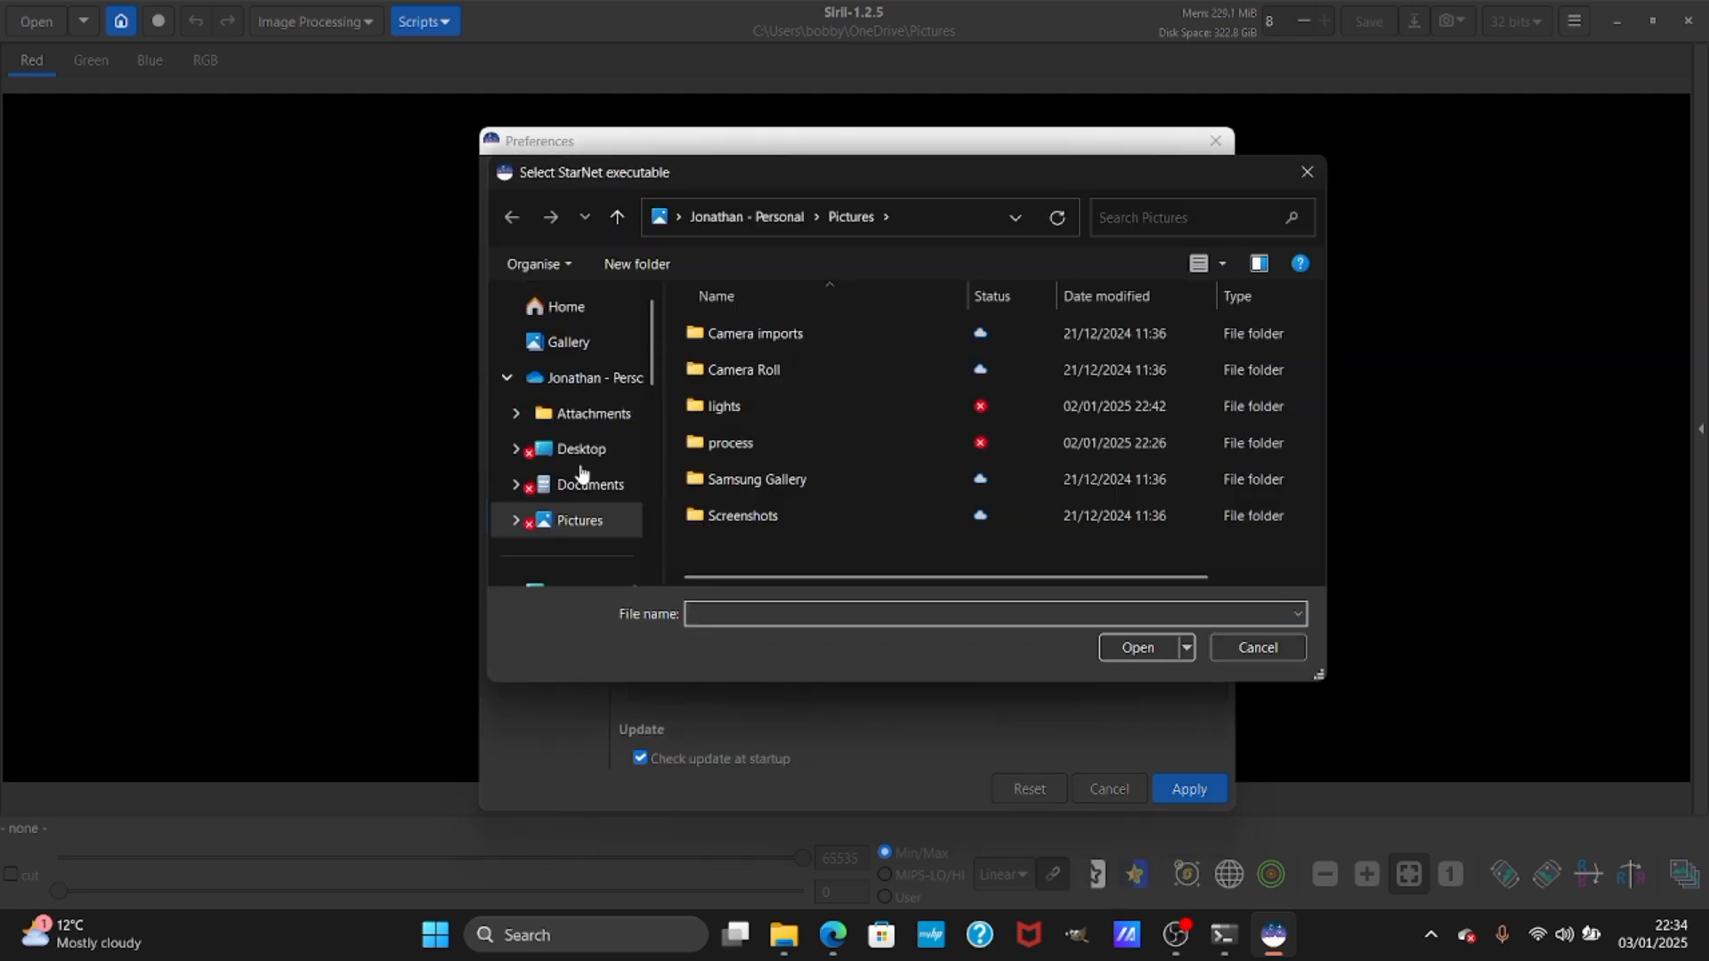
left_click(582, 406)
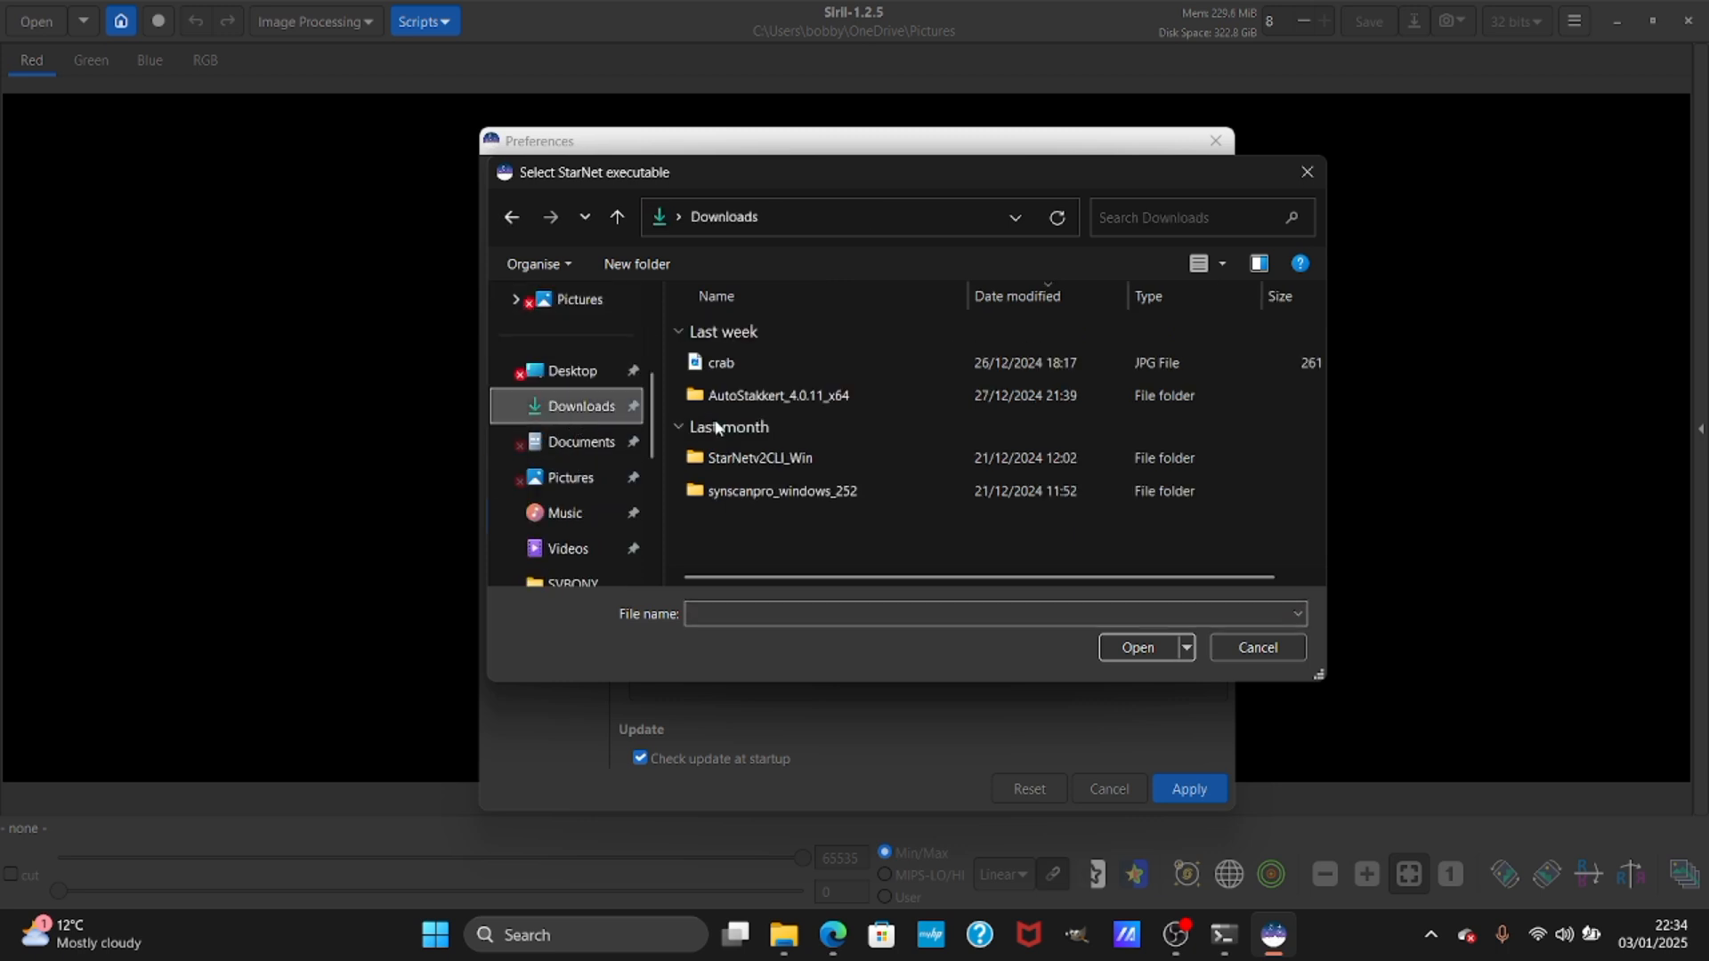
double_click(759, 457)
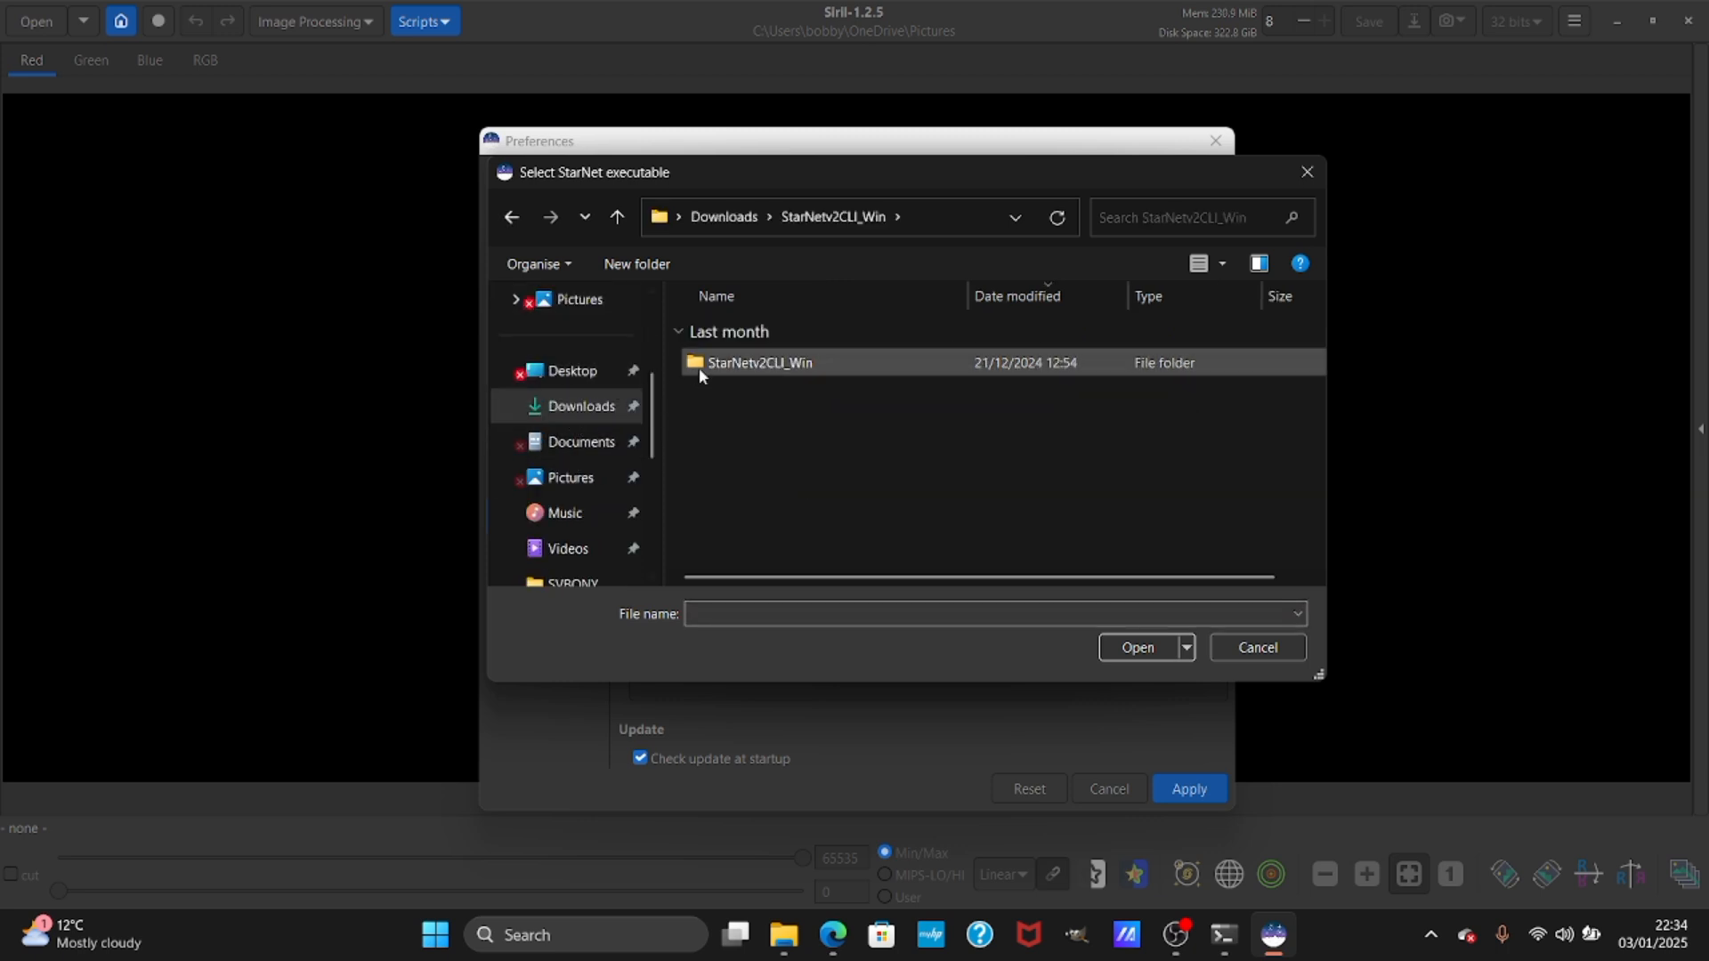
double_click(758, 362)
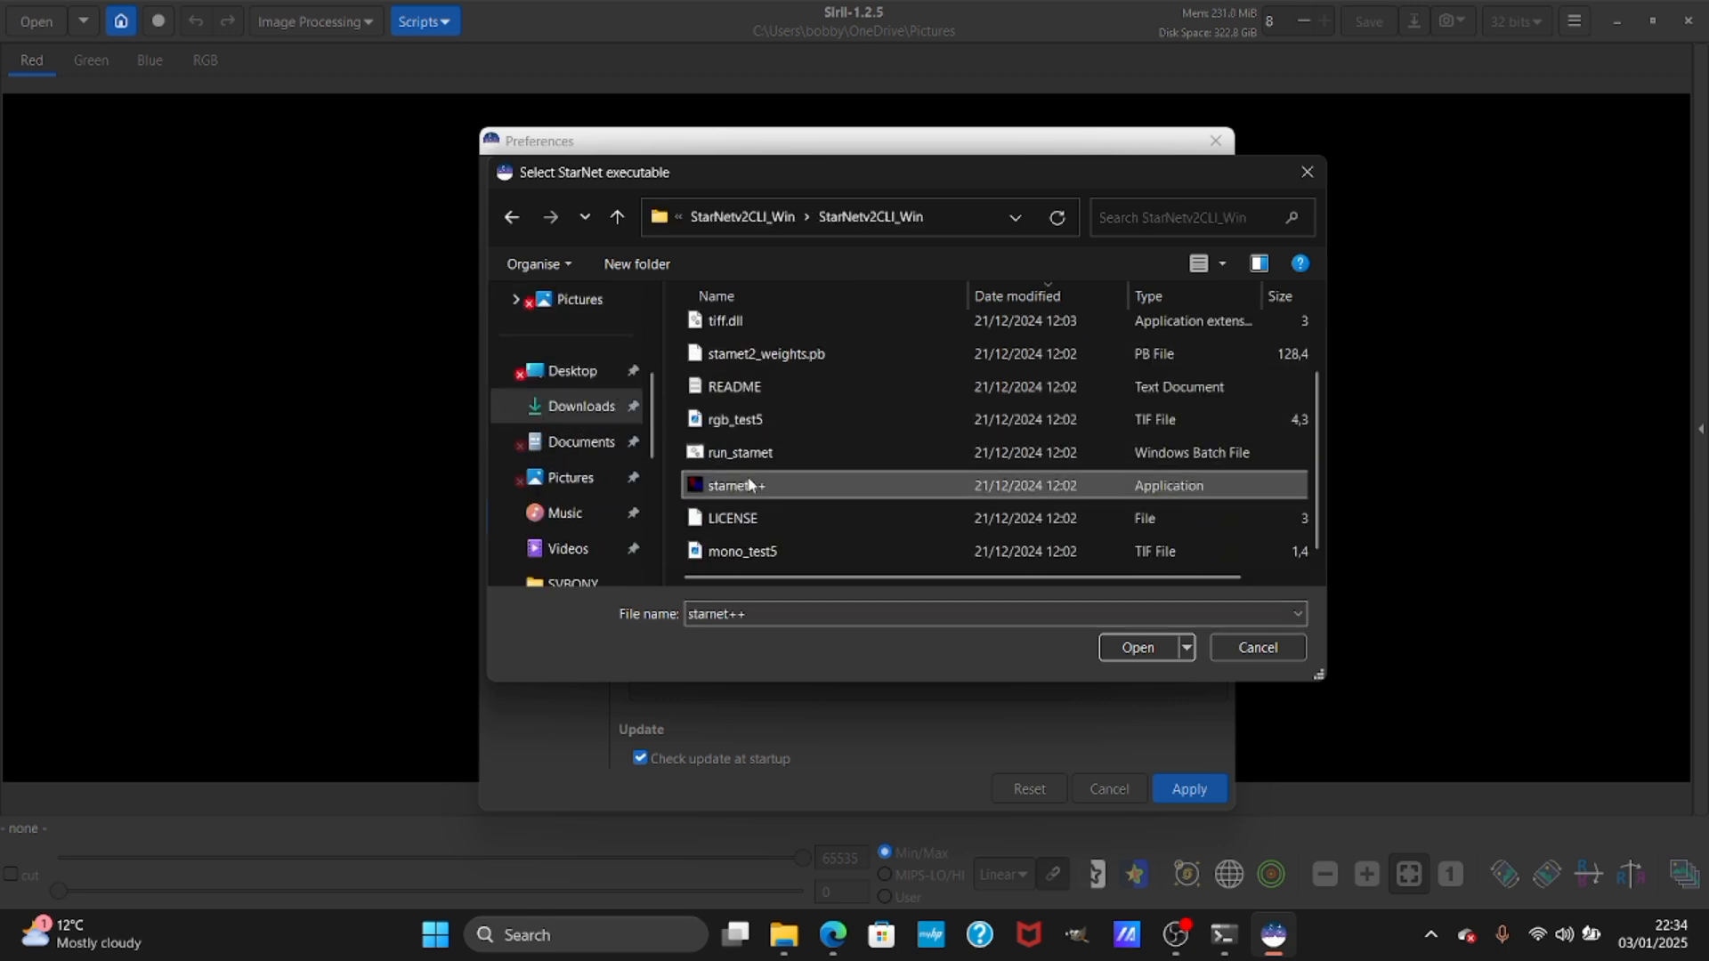
left_click(1137, 646)
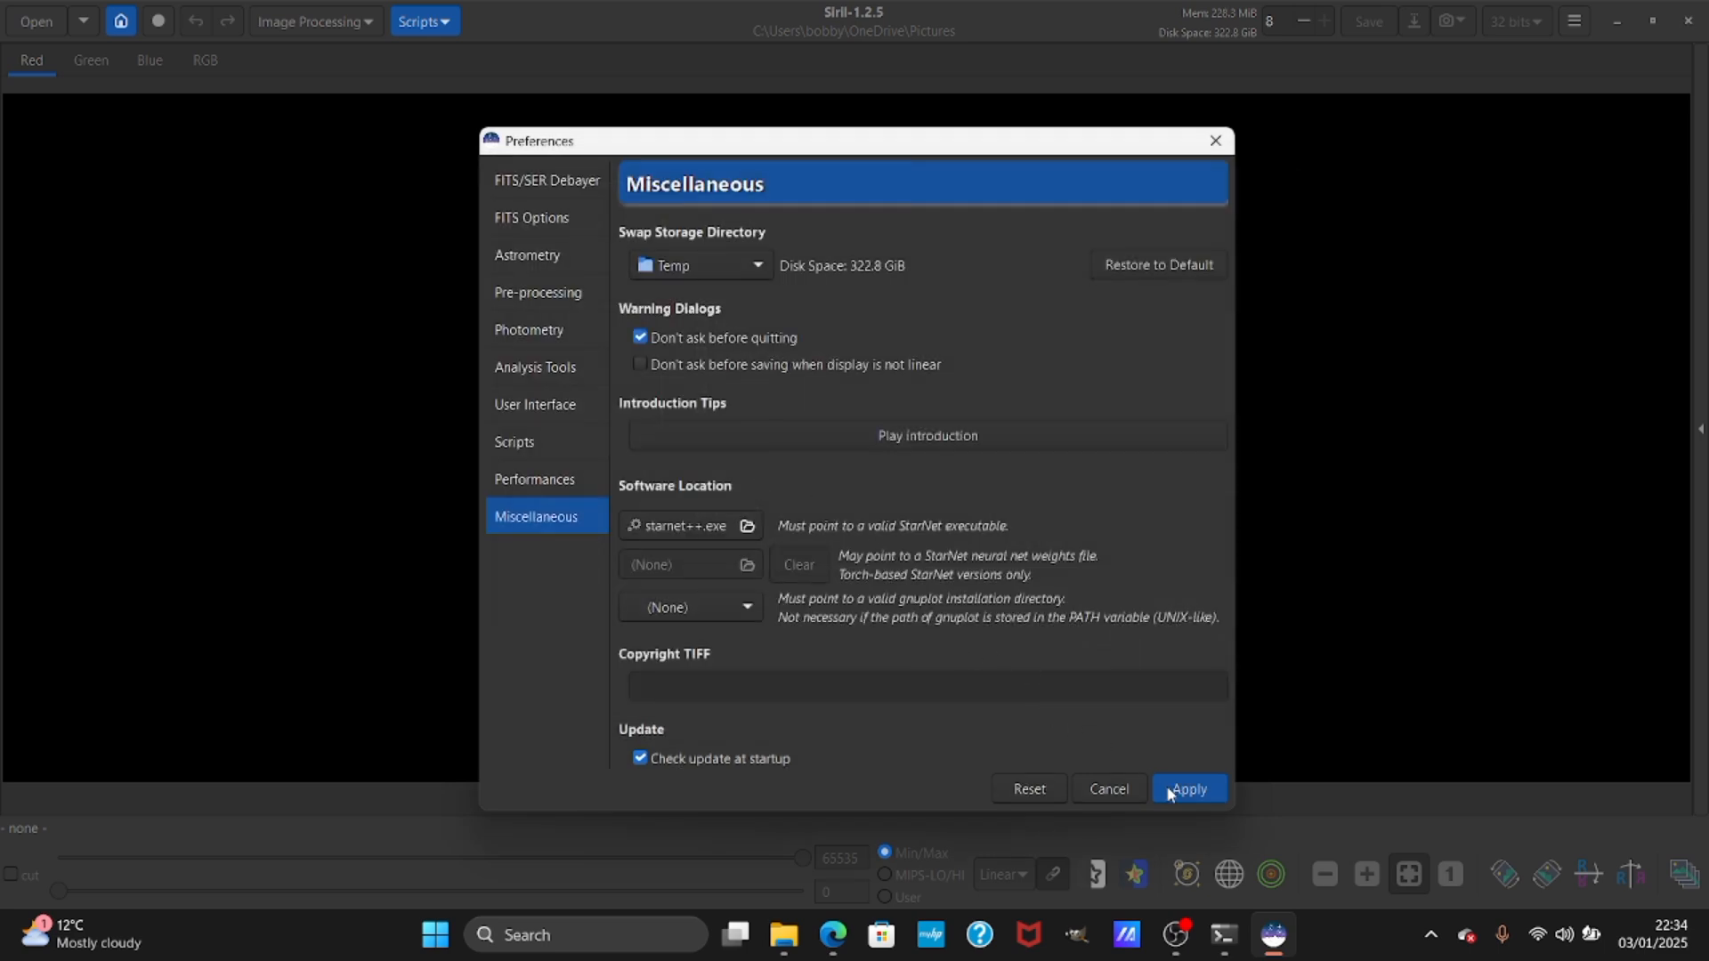
mouse_move(1223, 152)
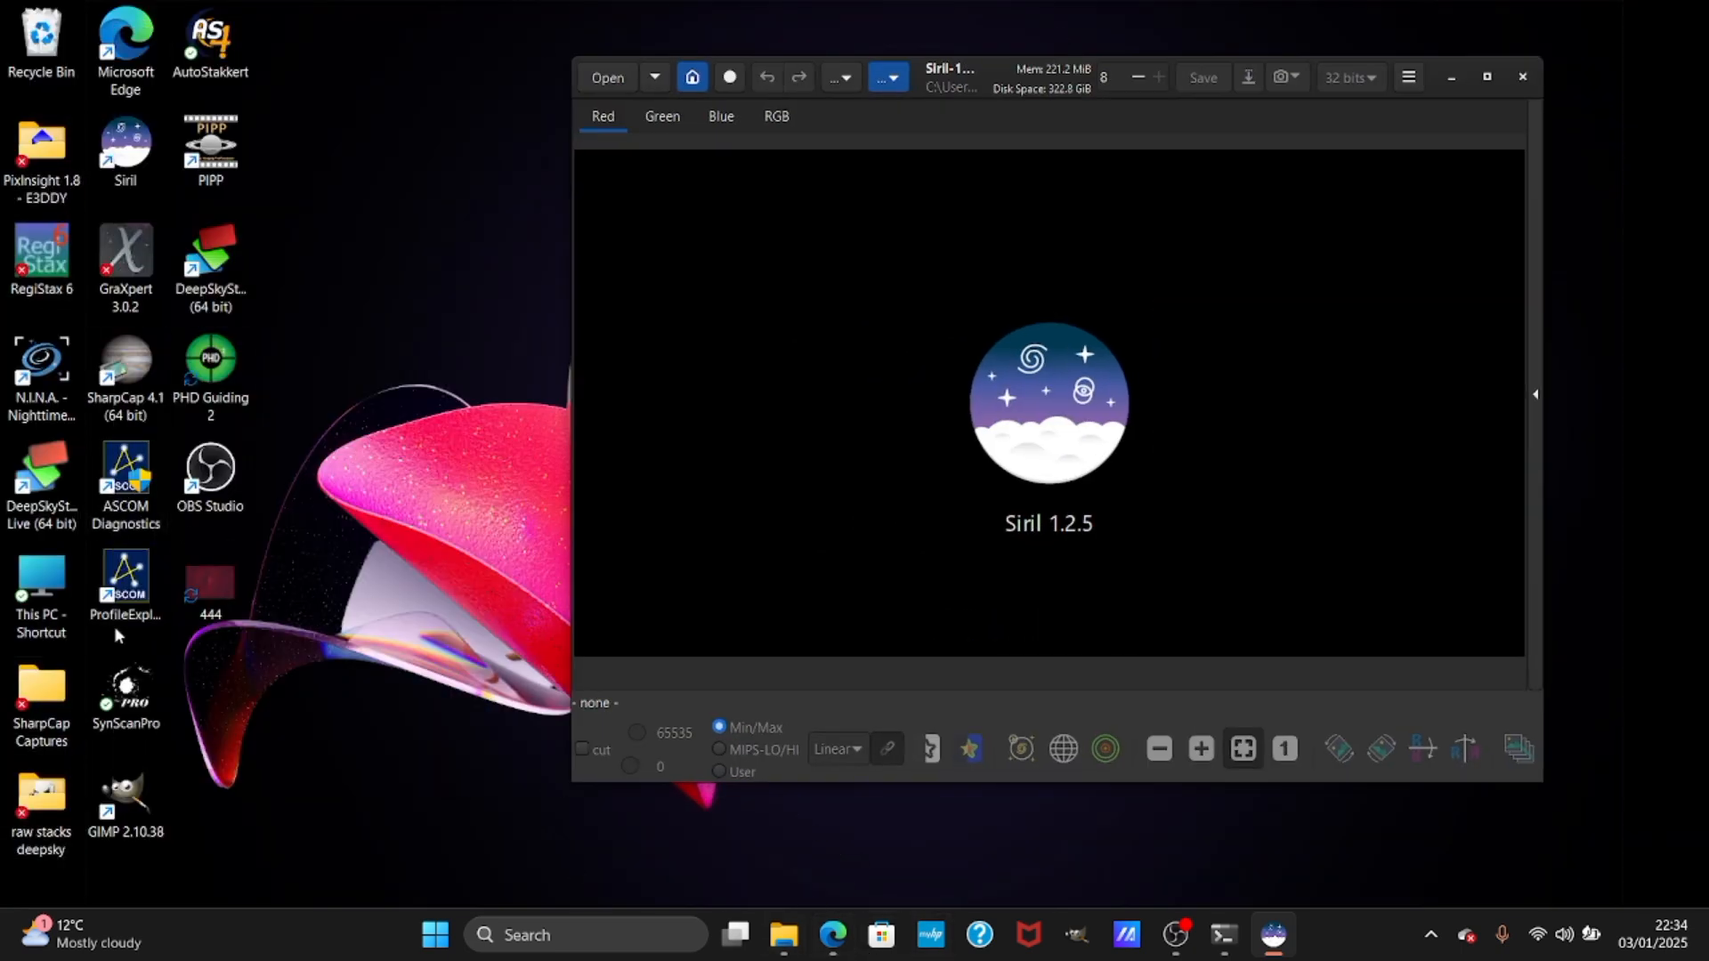
Open Stack_16bits_212frames_10855s from KINGSTON (D:) > raw stacks deepsky > cone nebula folder.
left_click(783, 943)
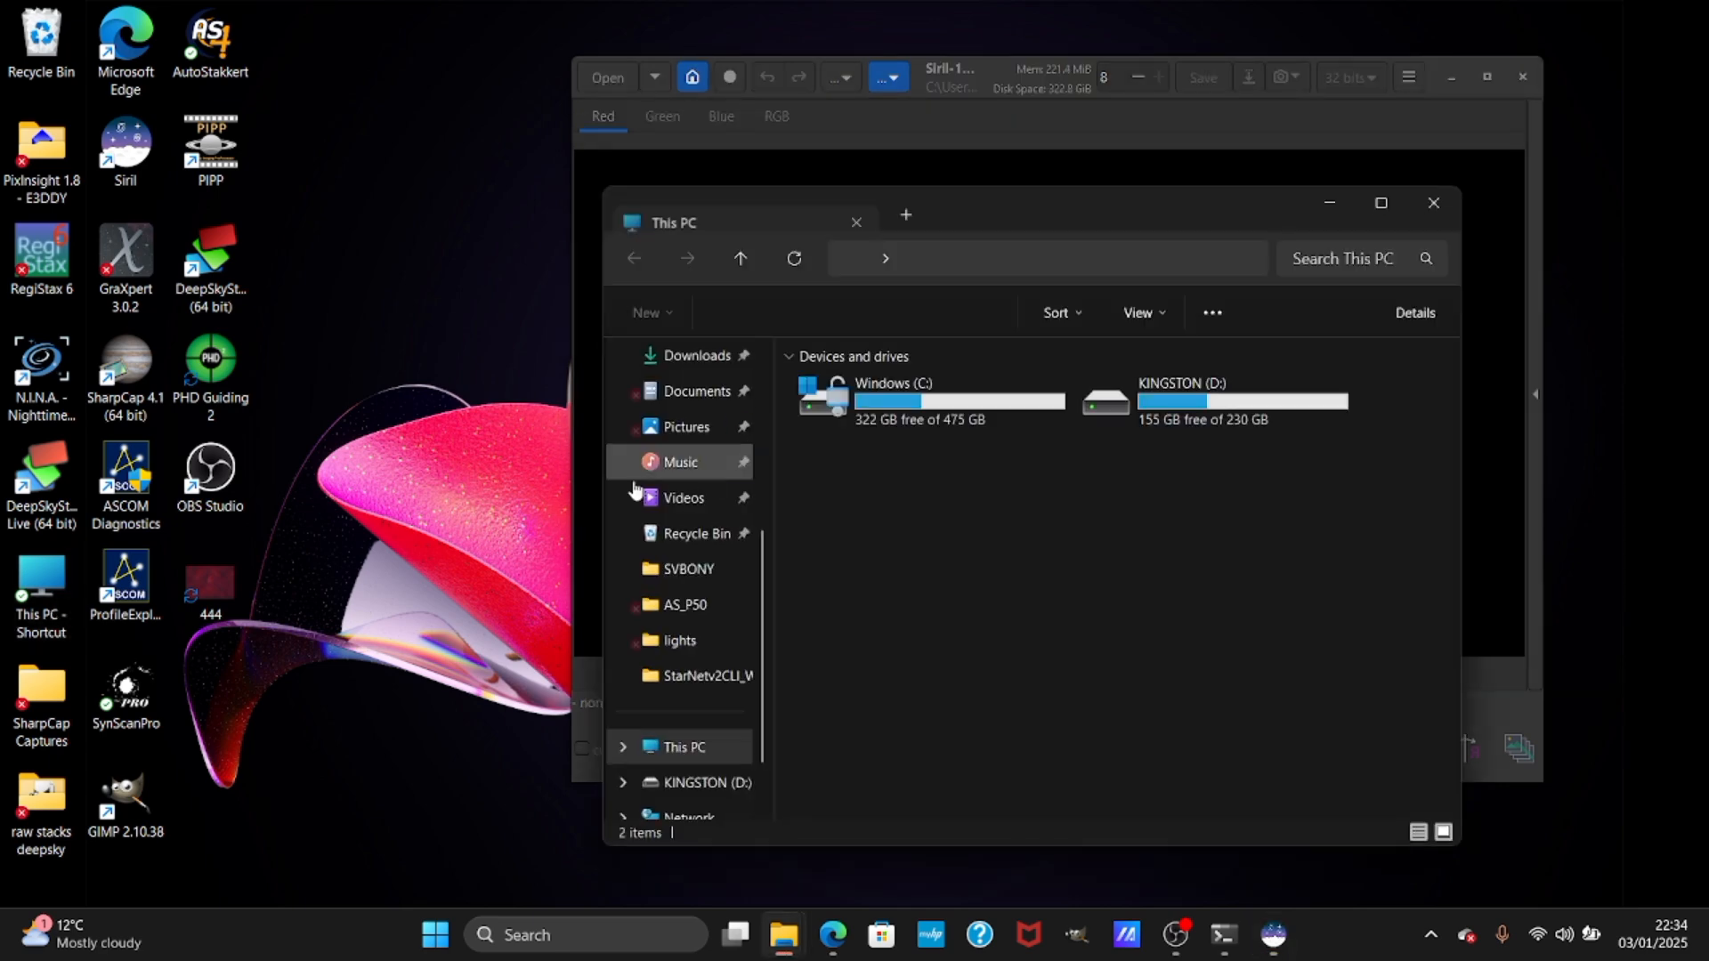
double_click(1180, 383)
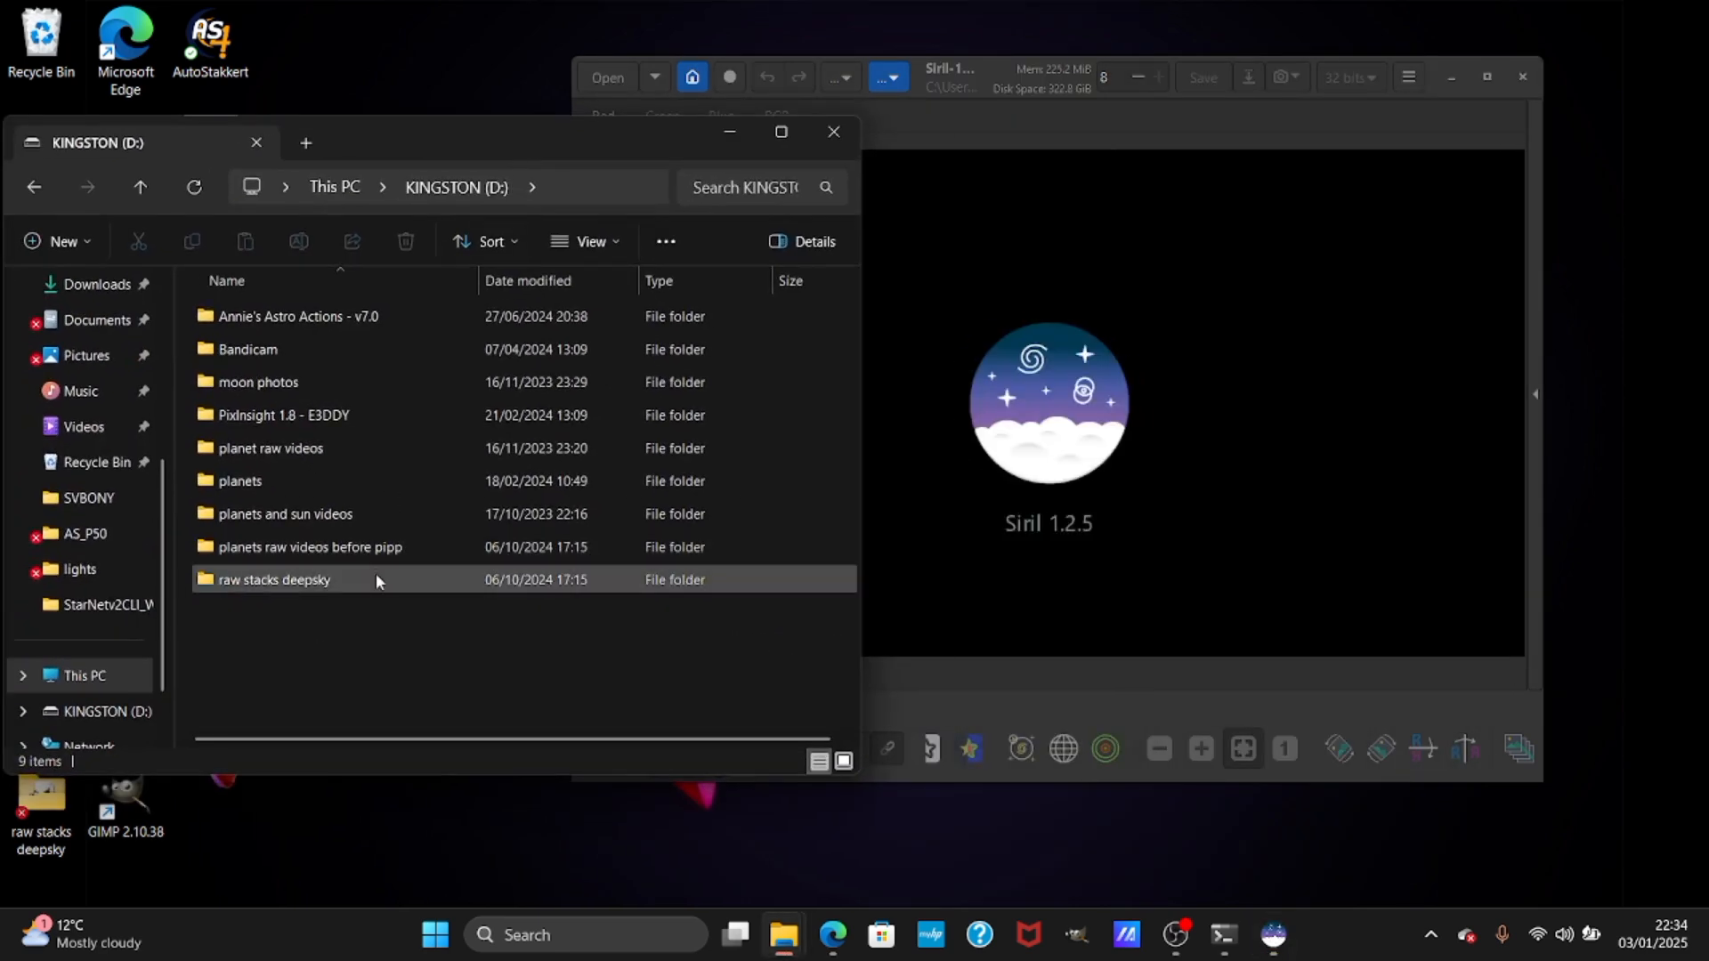
double_click(273, 579)
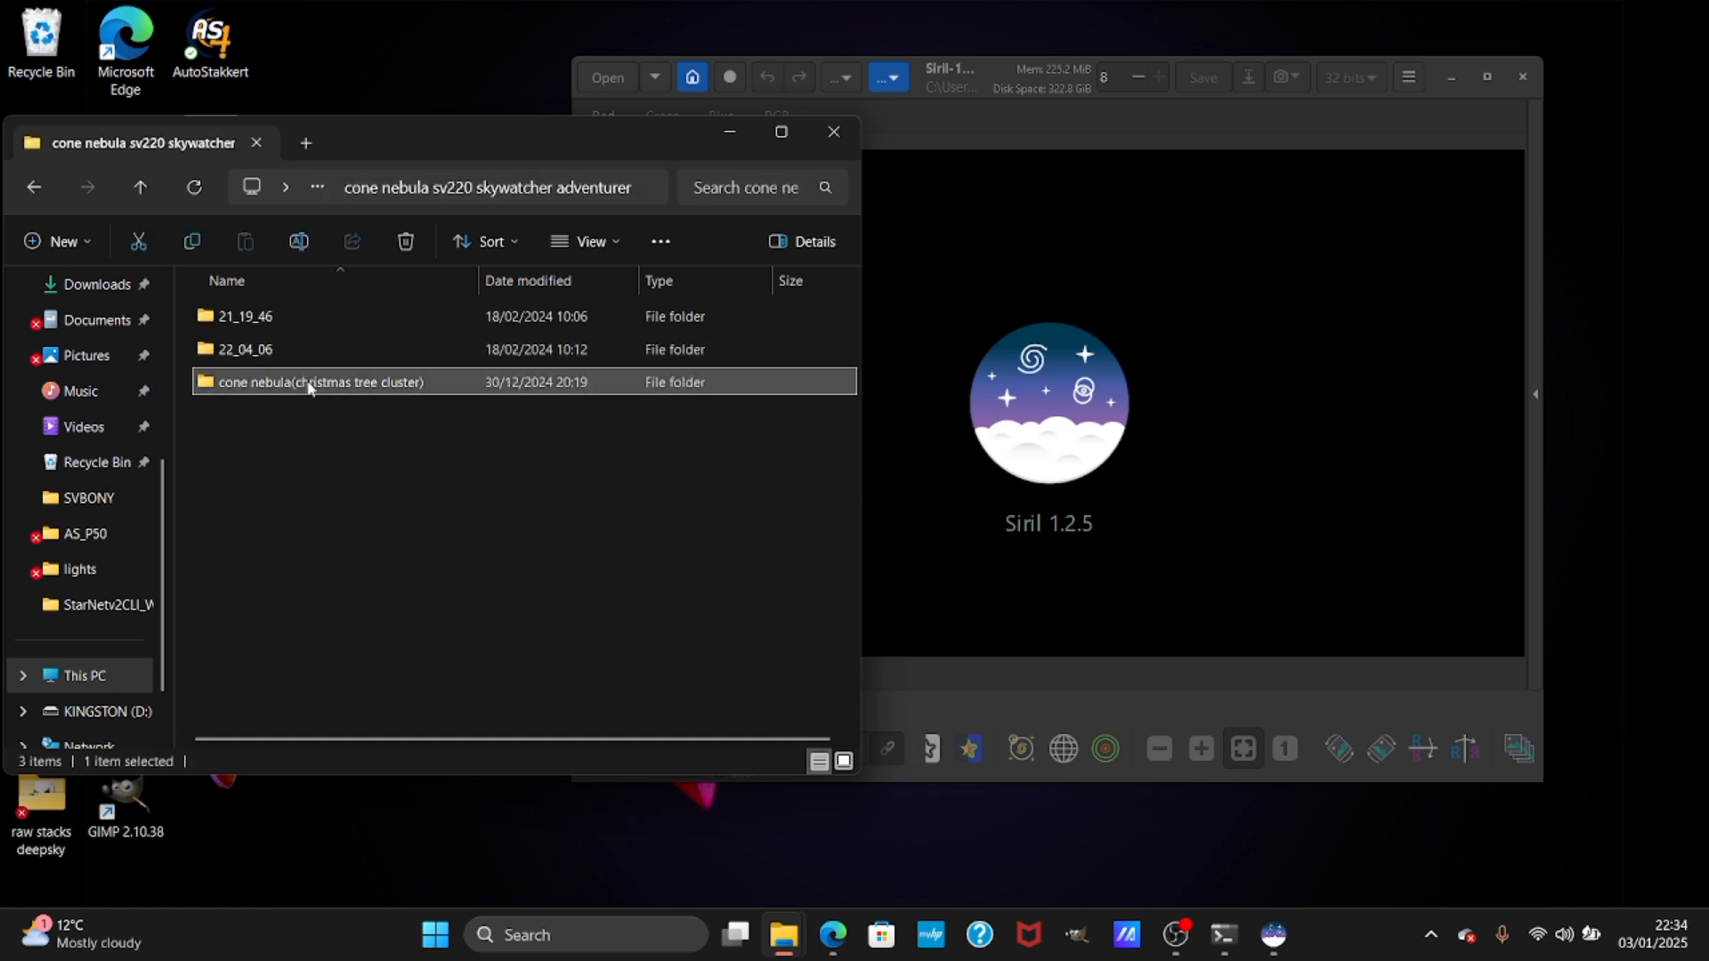
double_click(320, 382)
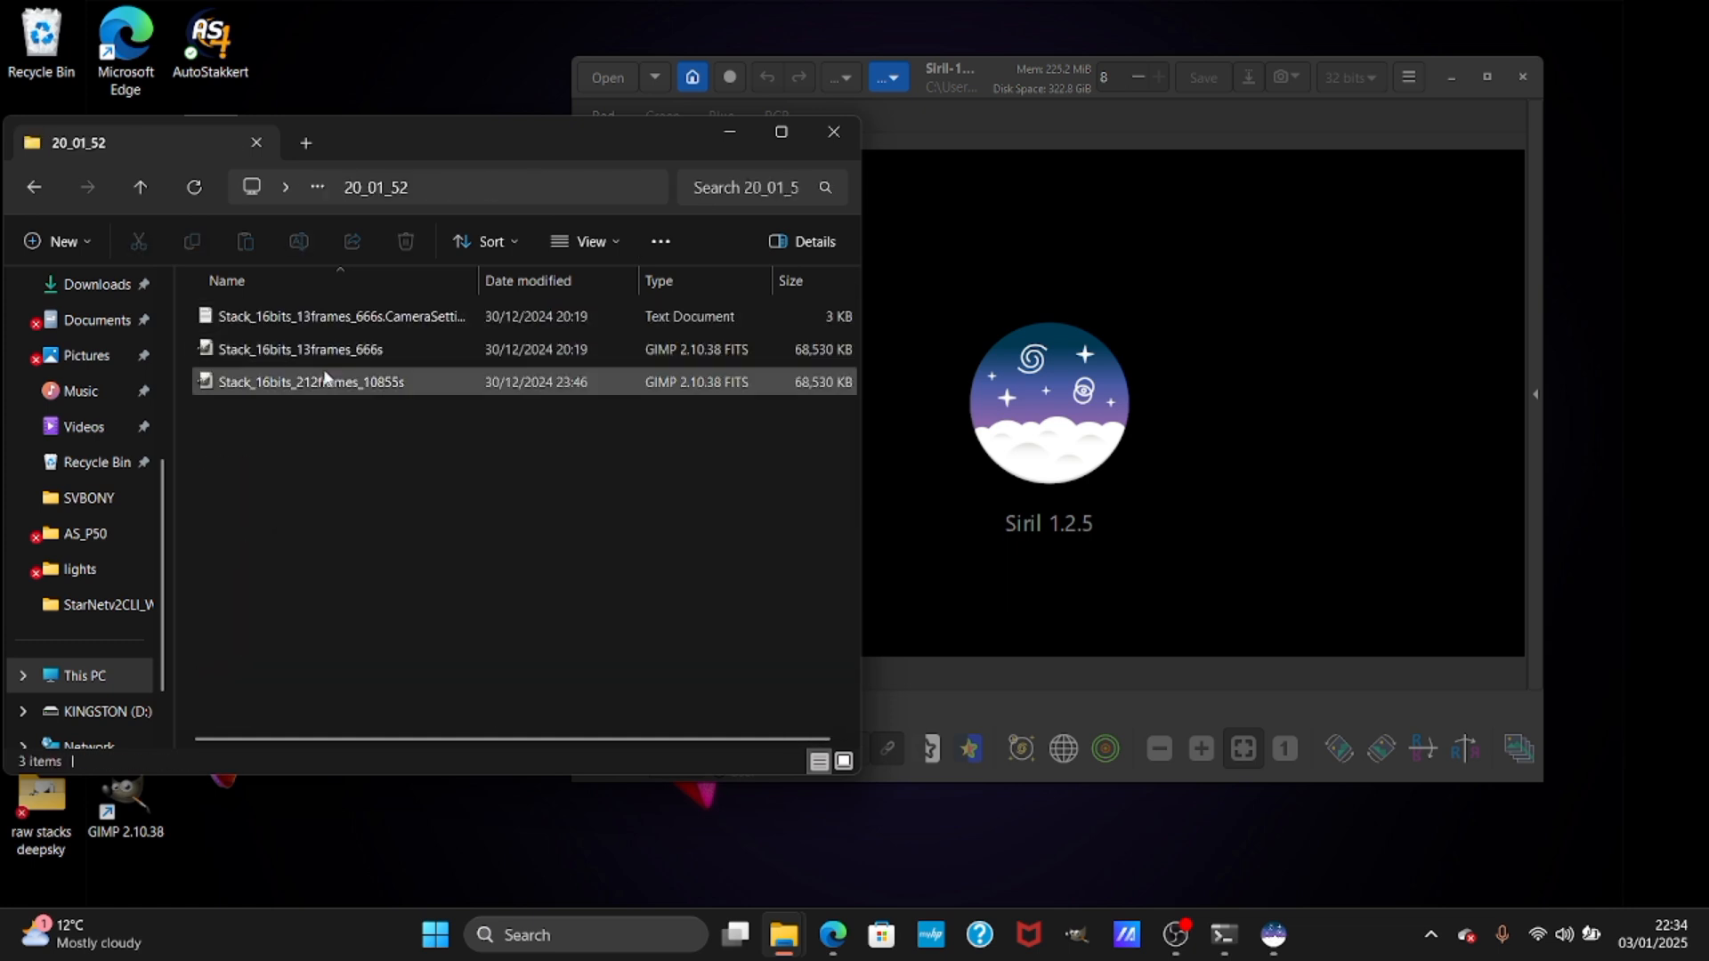
double_click(310, 381)
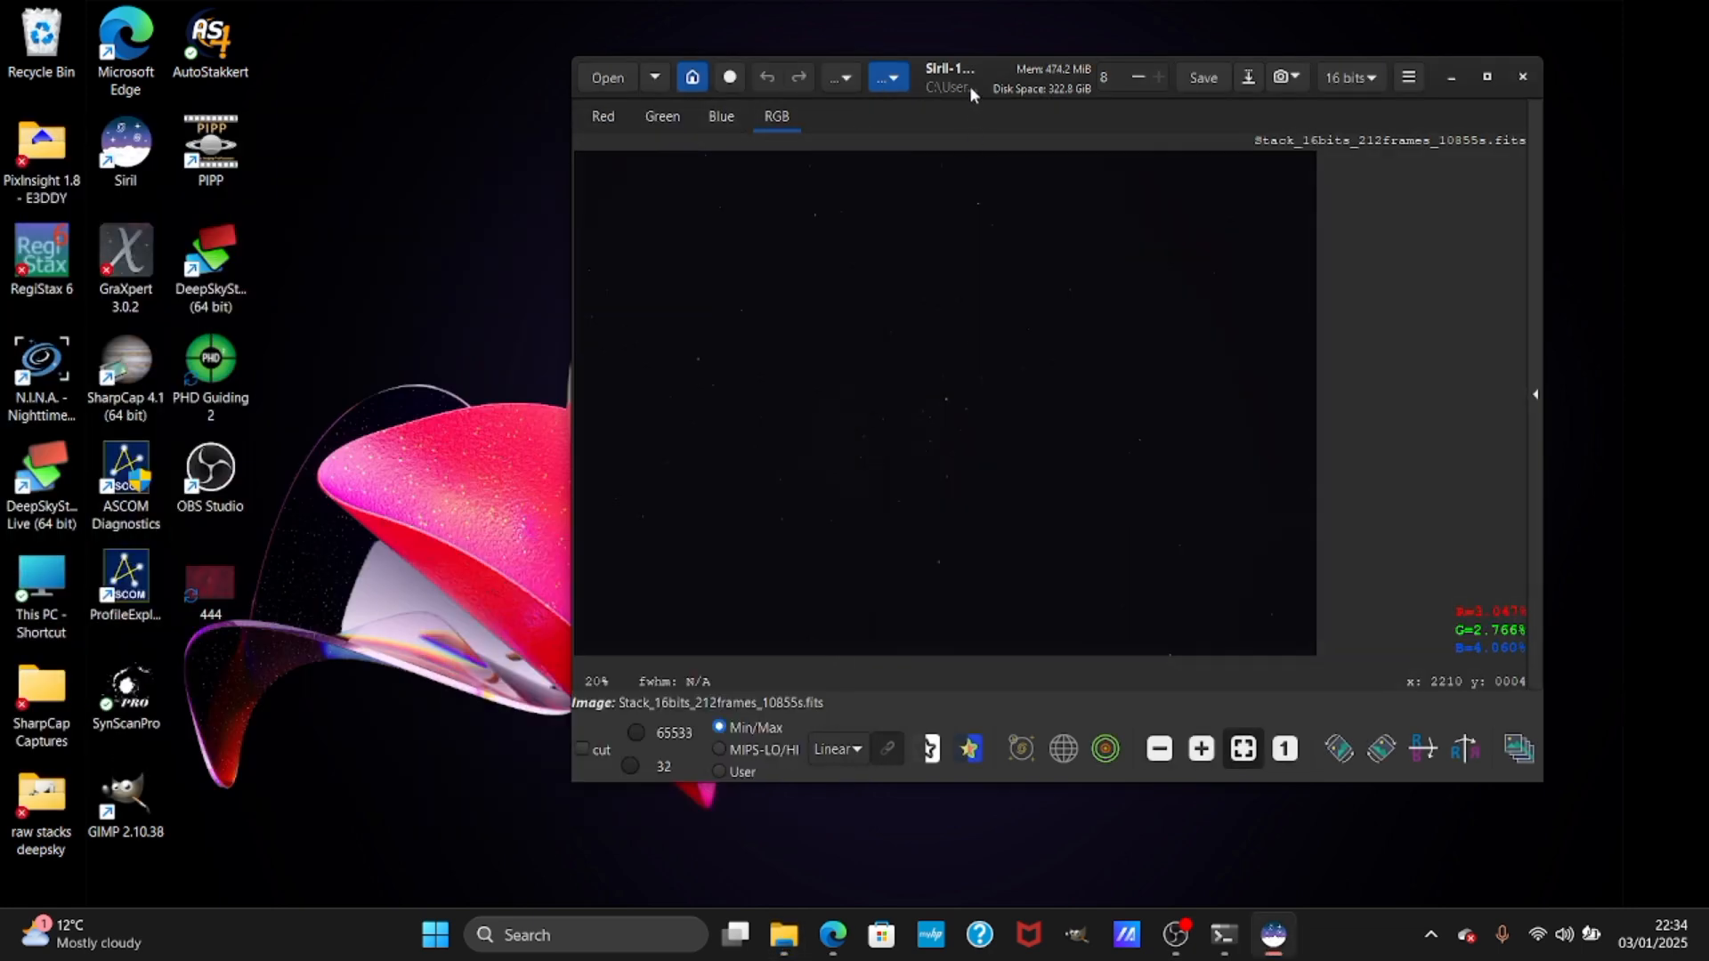
mouse_move(1101, 583)
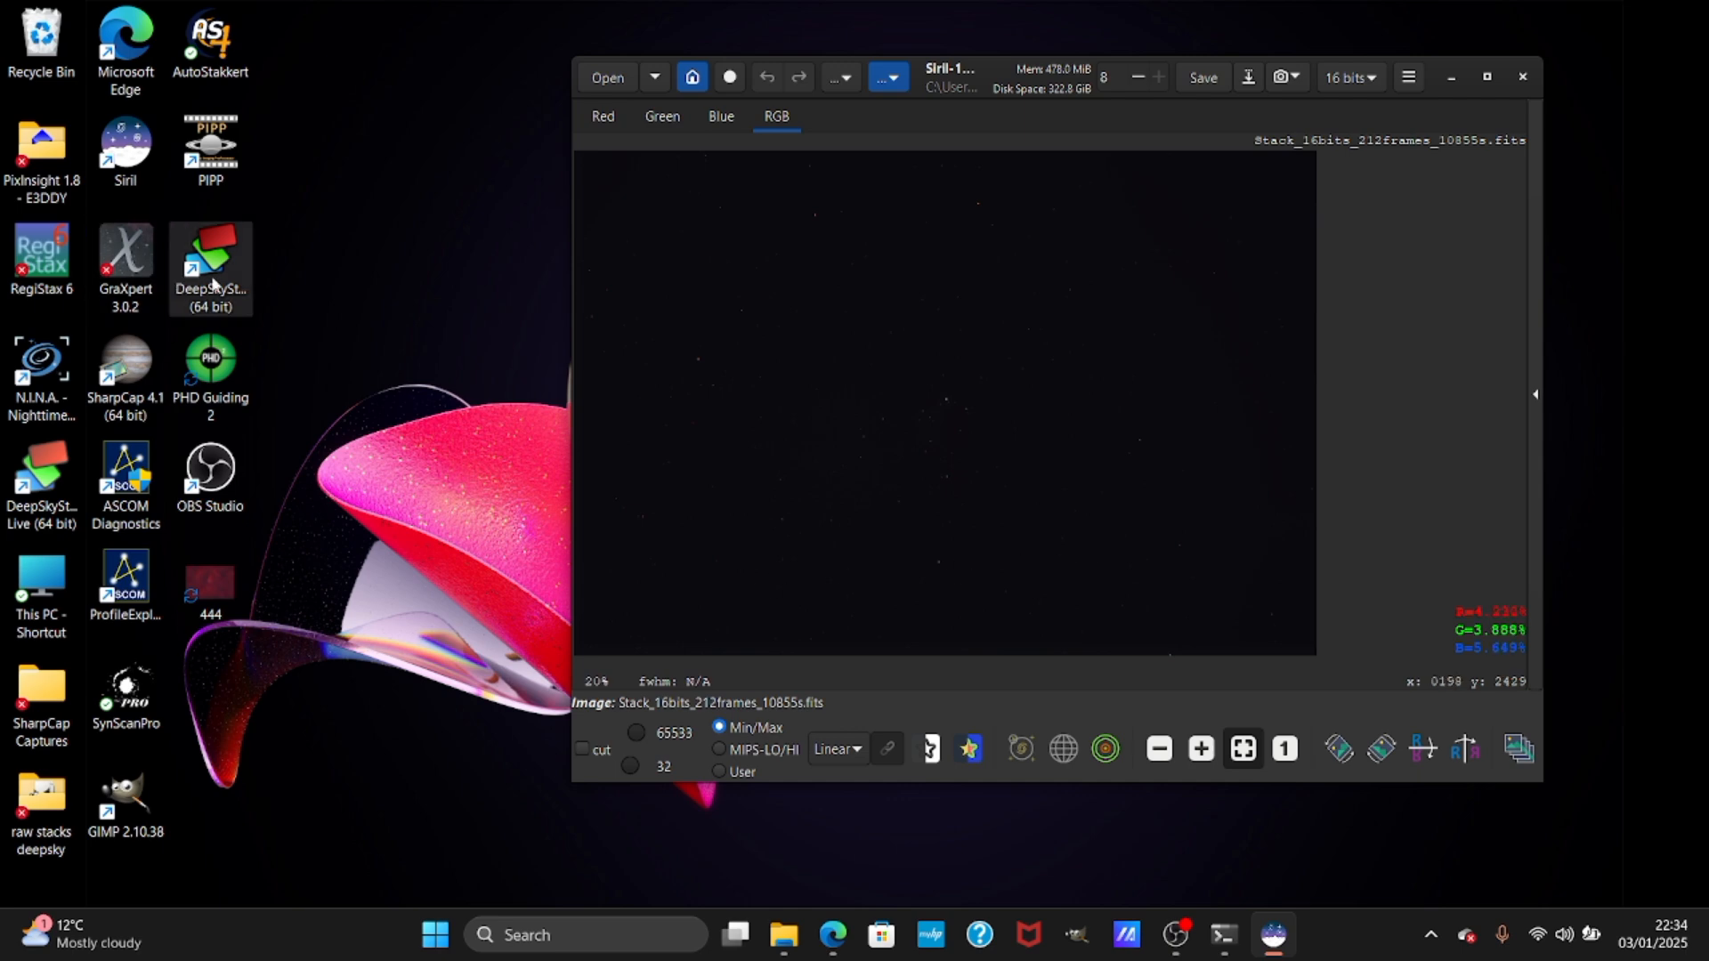
double_click(210, 252)
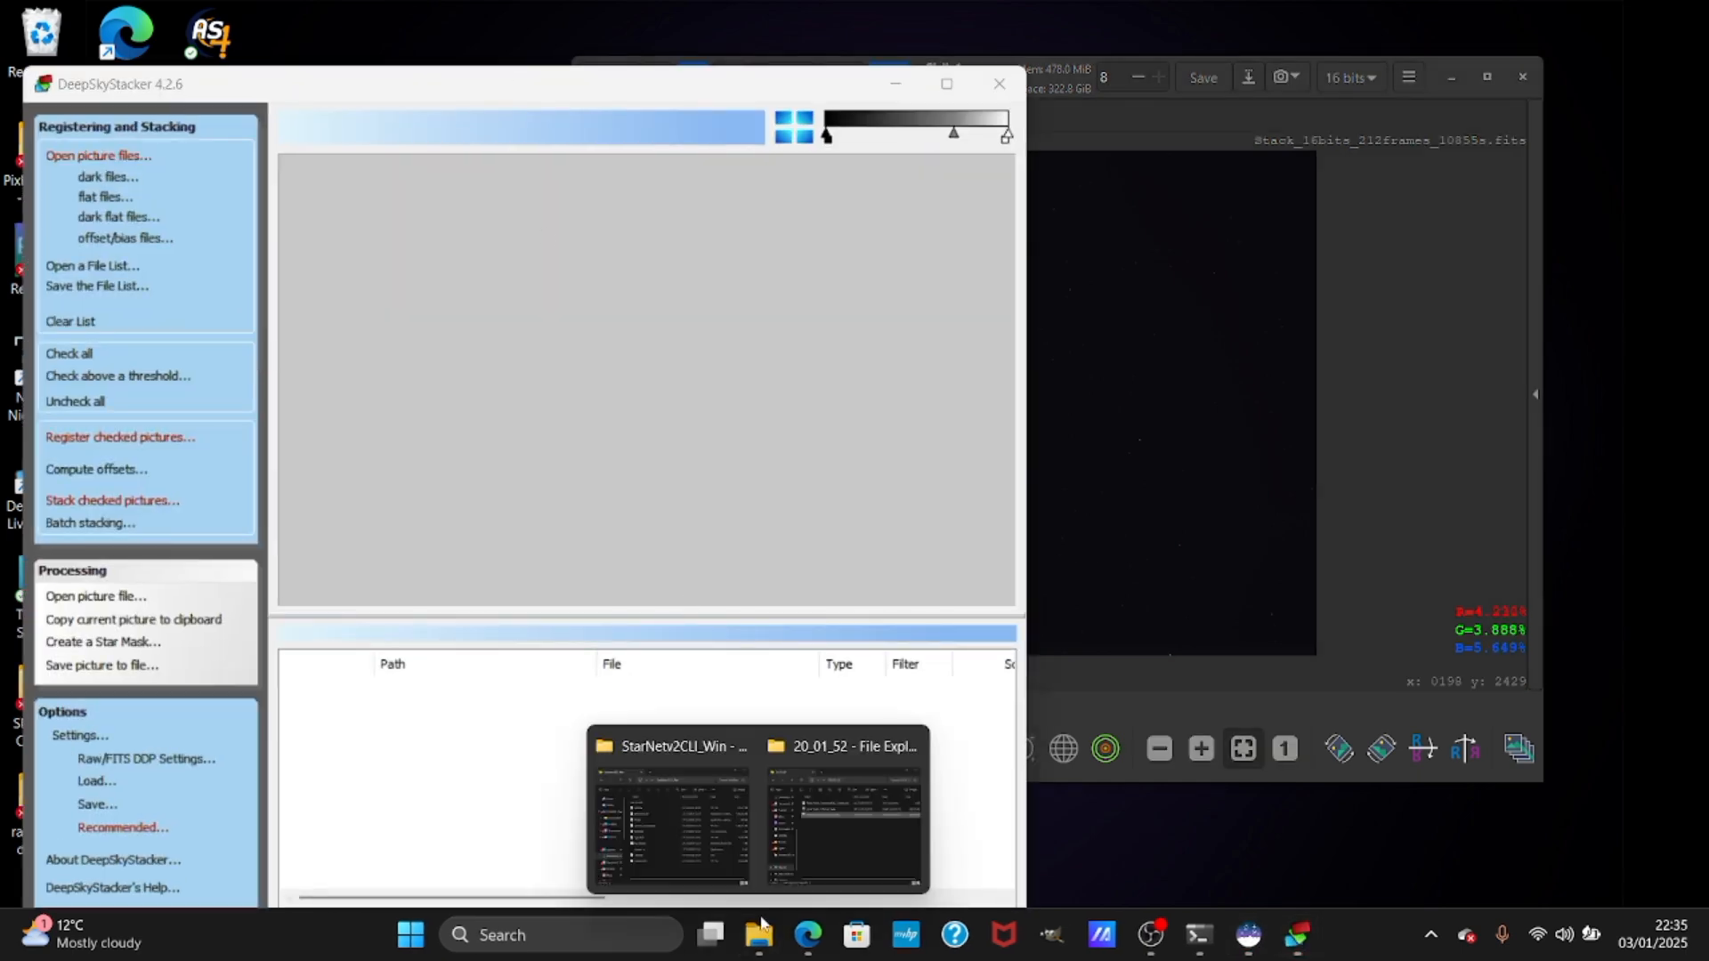
left_click(843, 812)
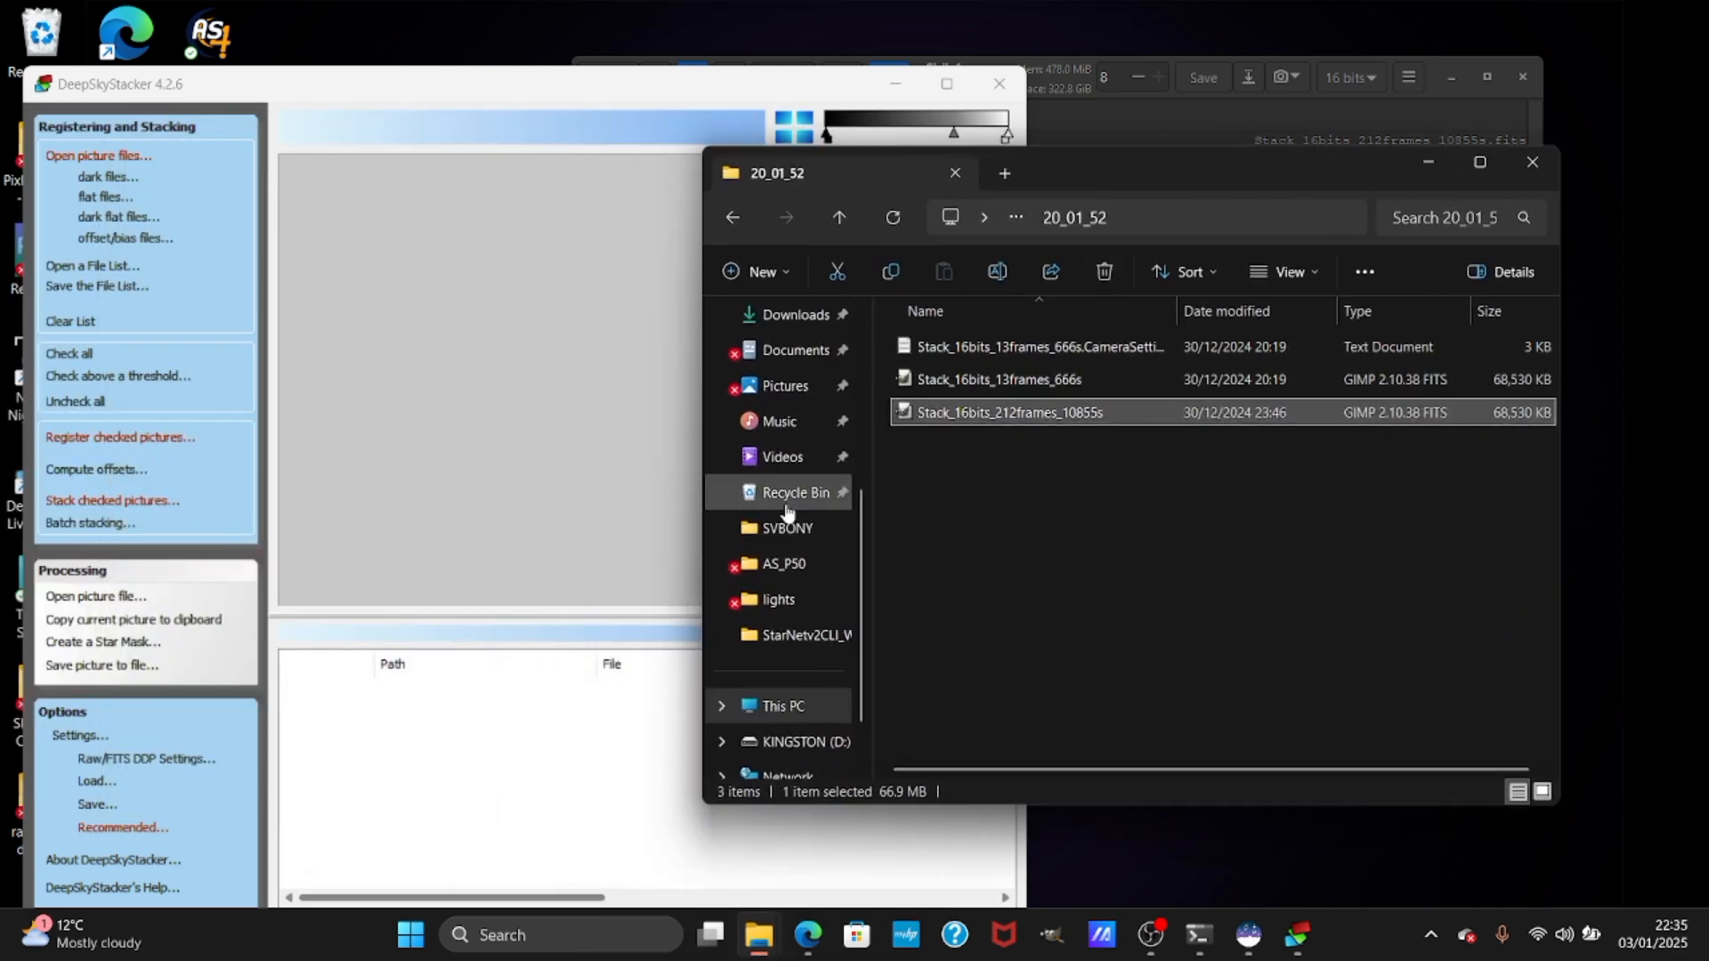
mouse_move(912, 374)
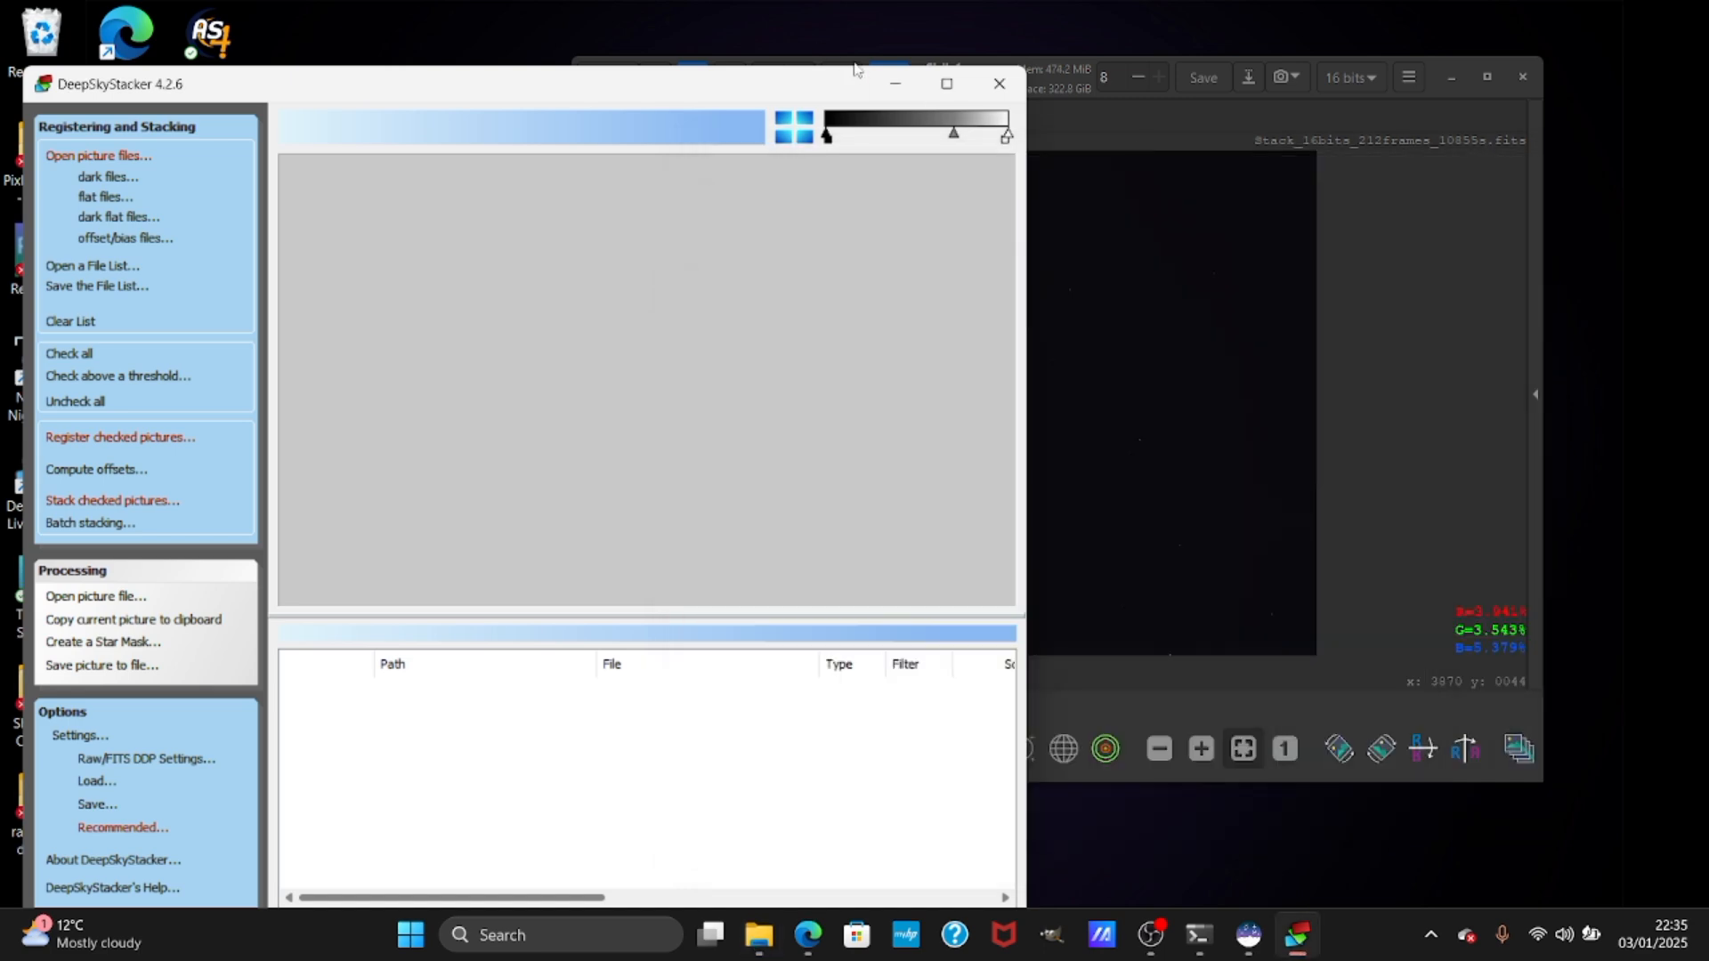
mouse_move(616, 578)
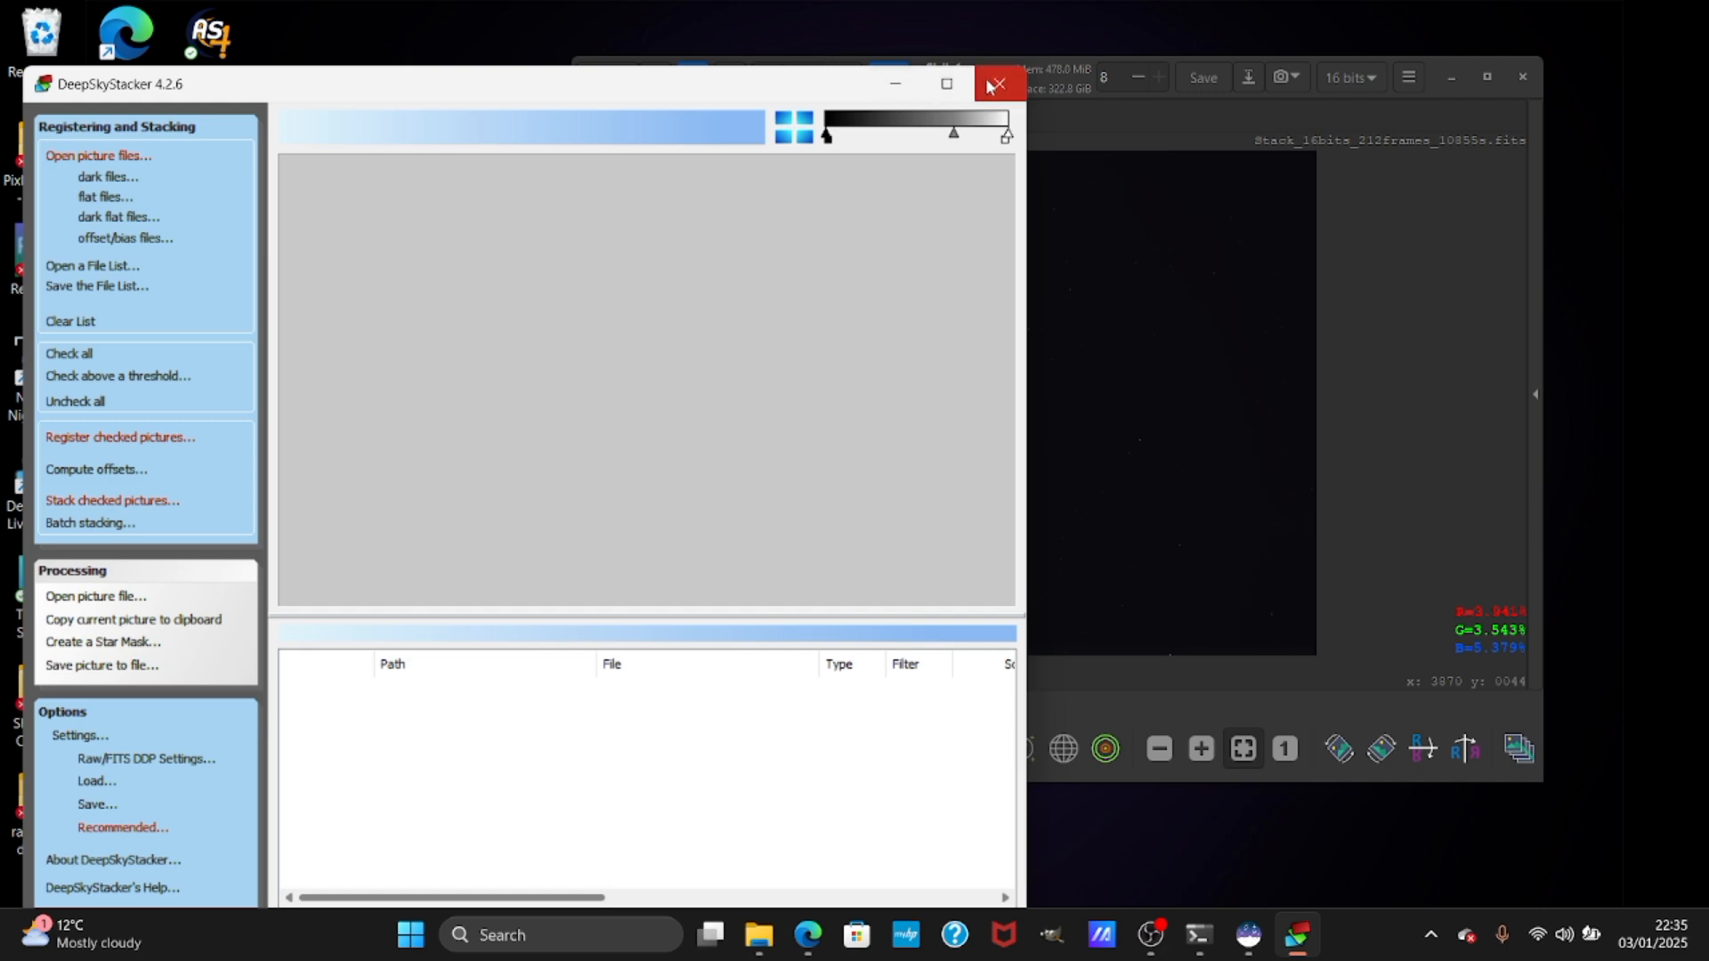
left_click(991, 86)
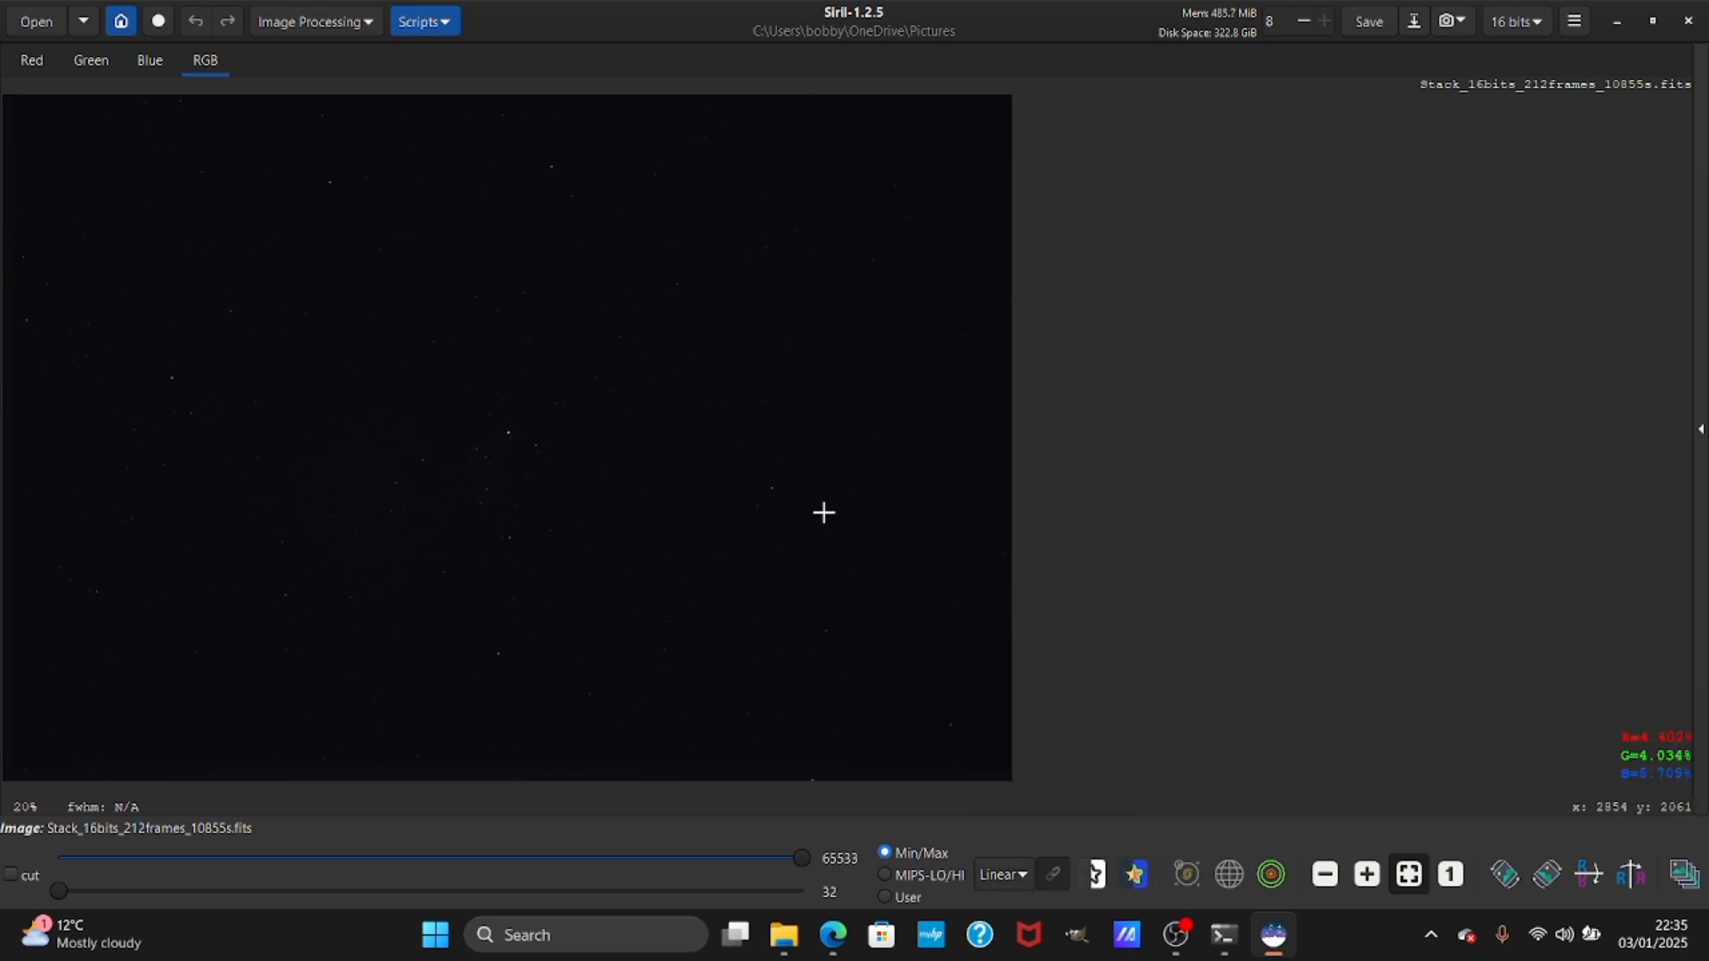
mouse_move(344, 545)
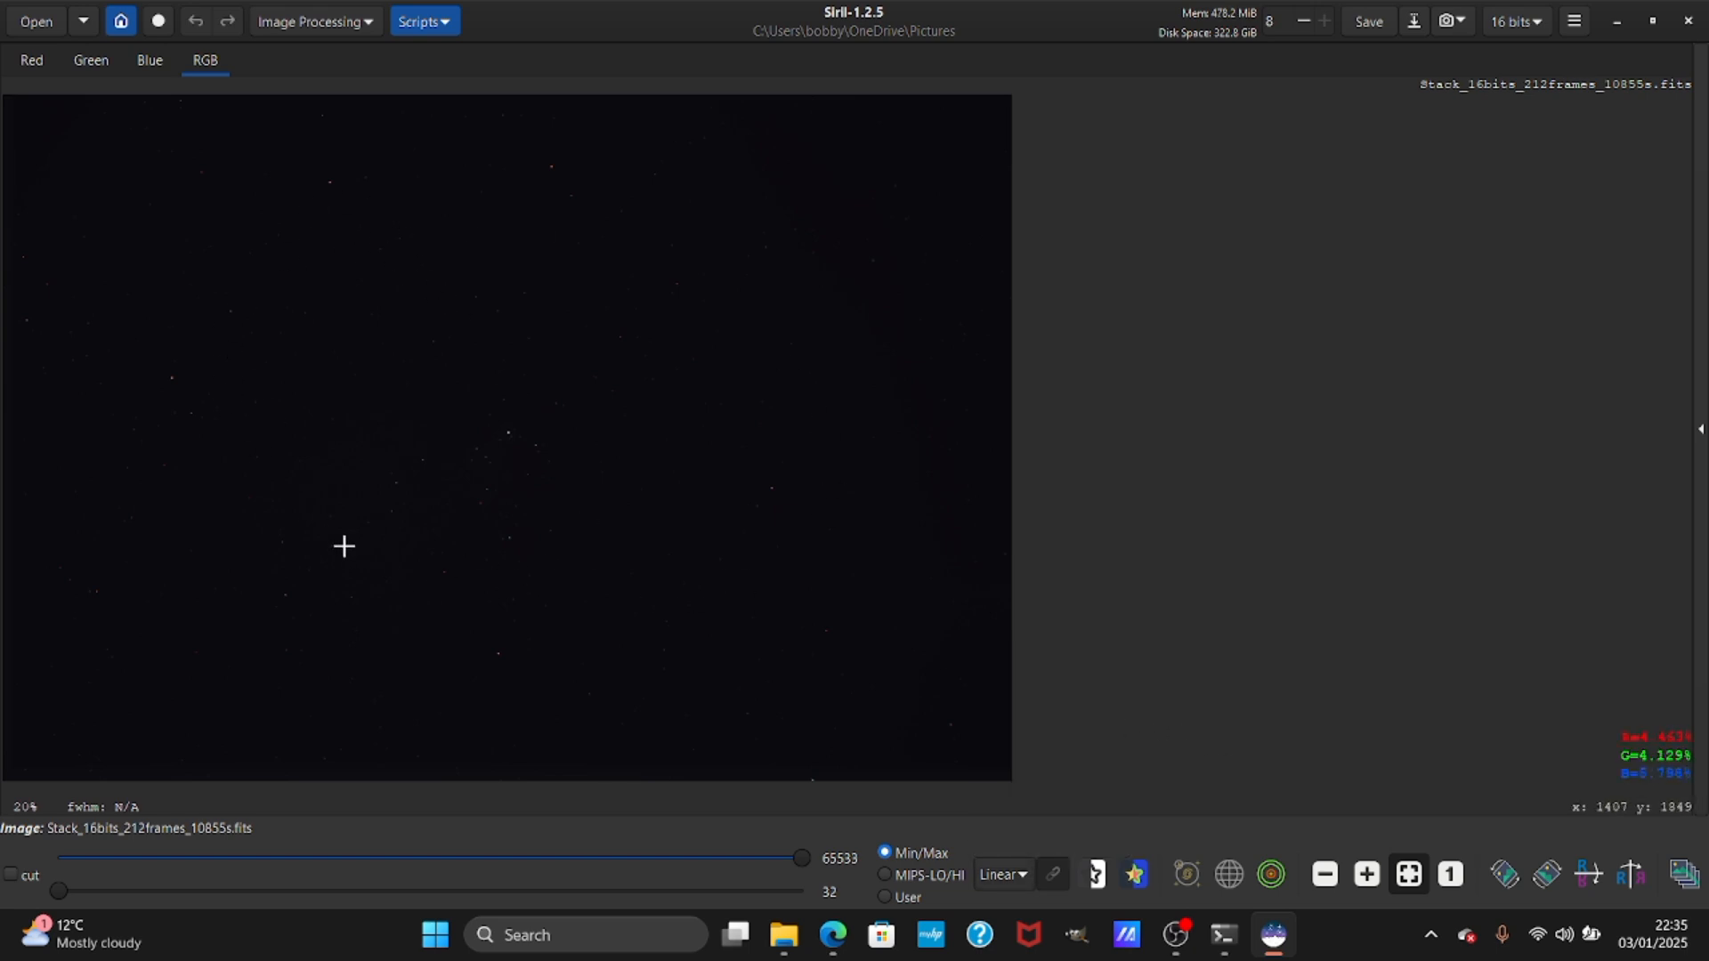
mouse_move(353, 501)
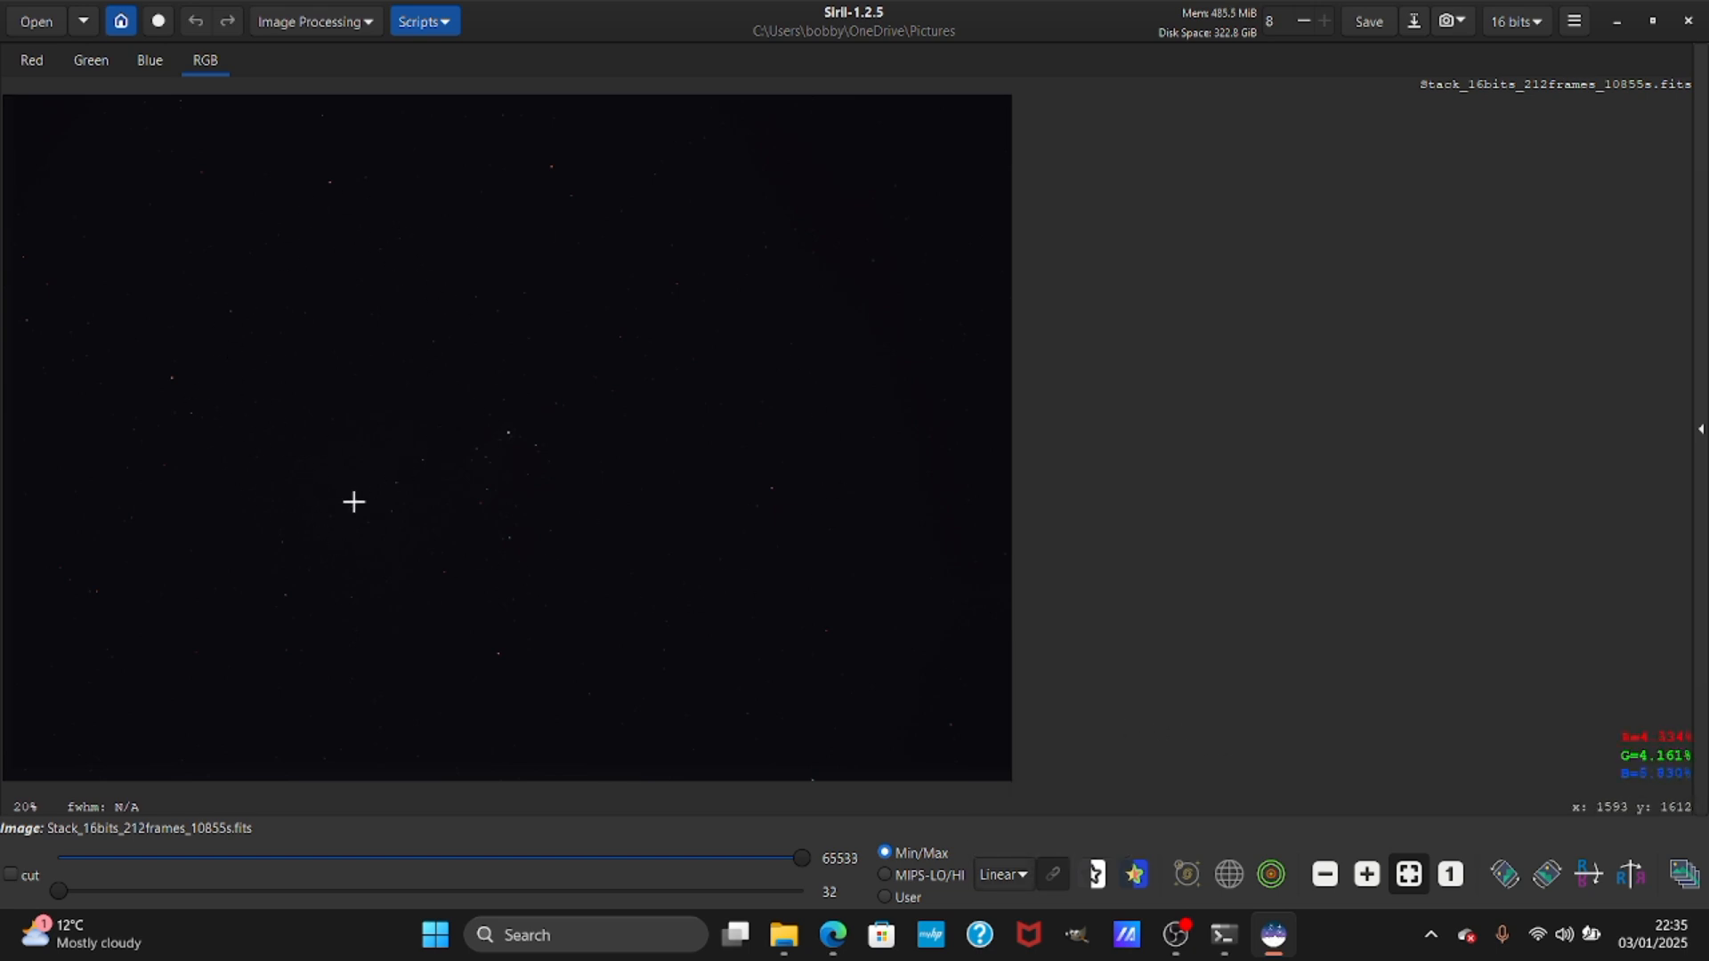
mouse_move(194, 319)
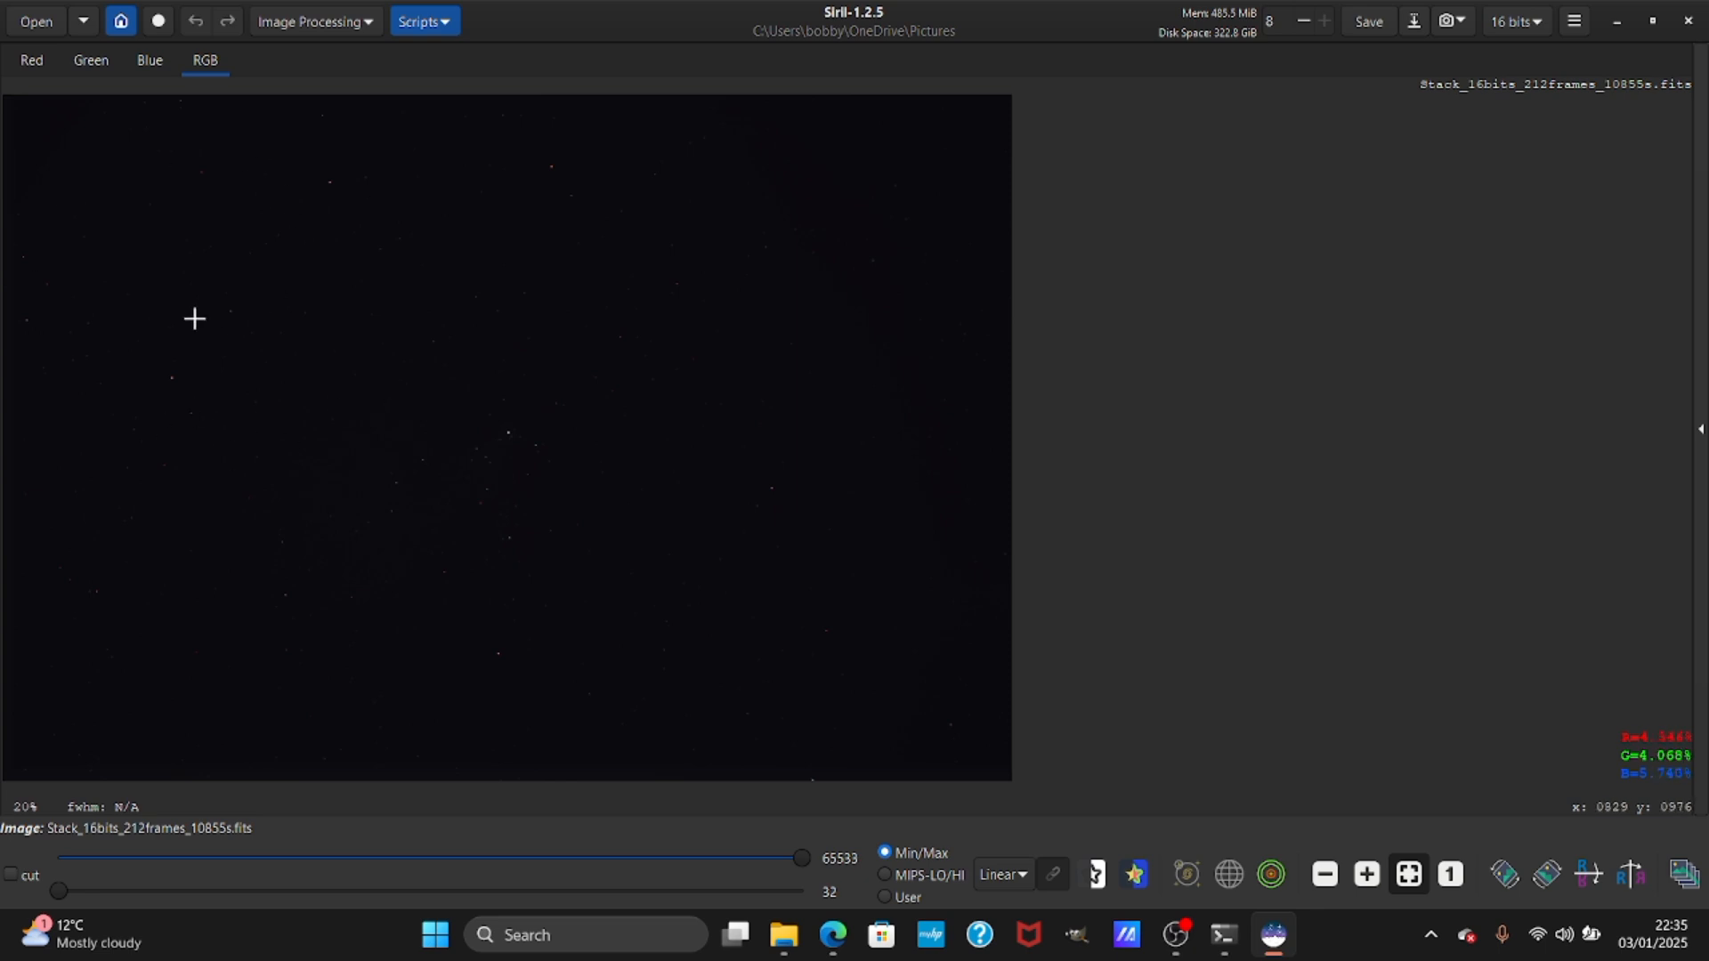
mouse_move(548, 315)
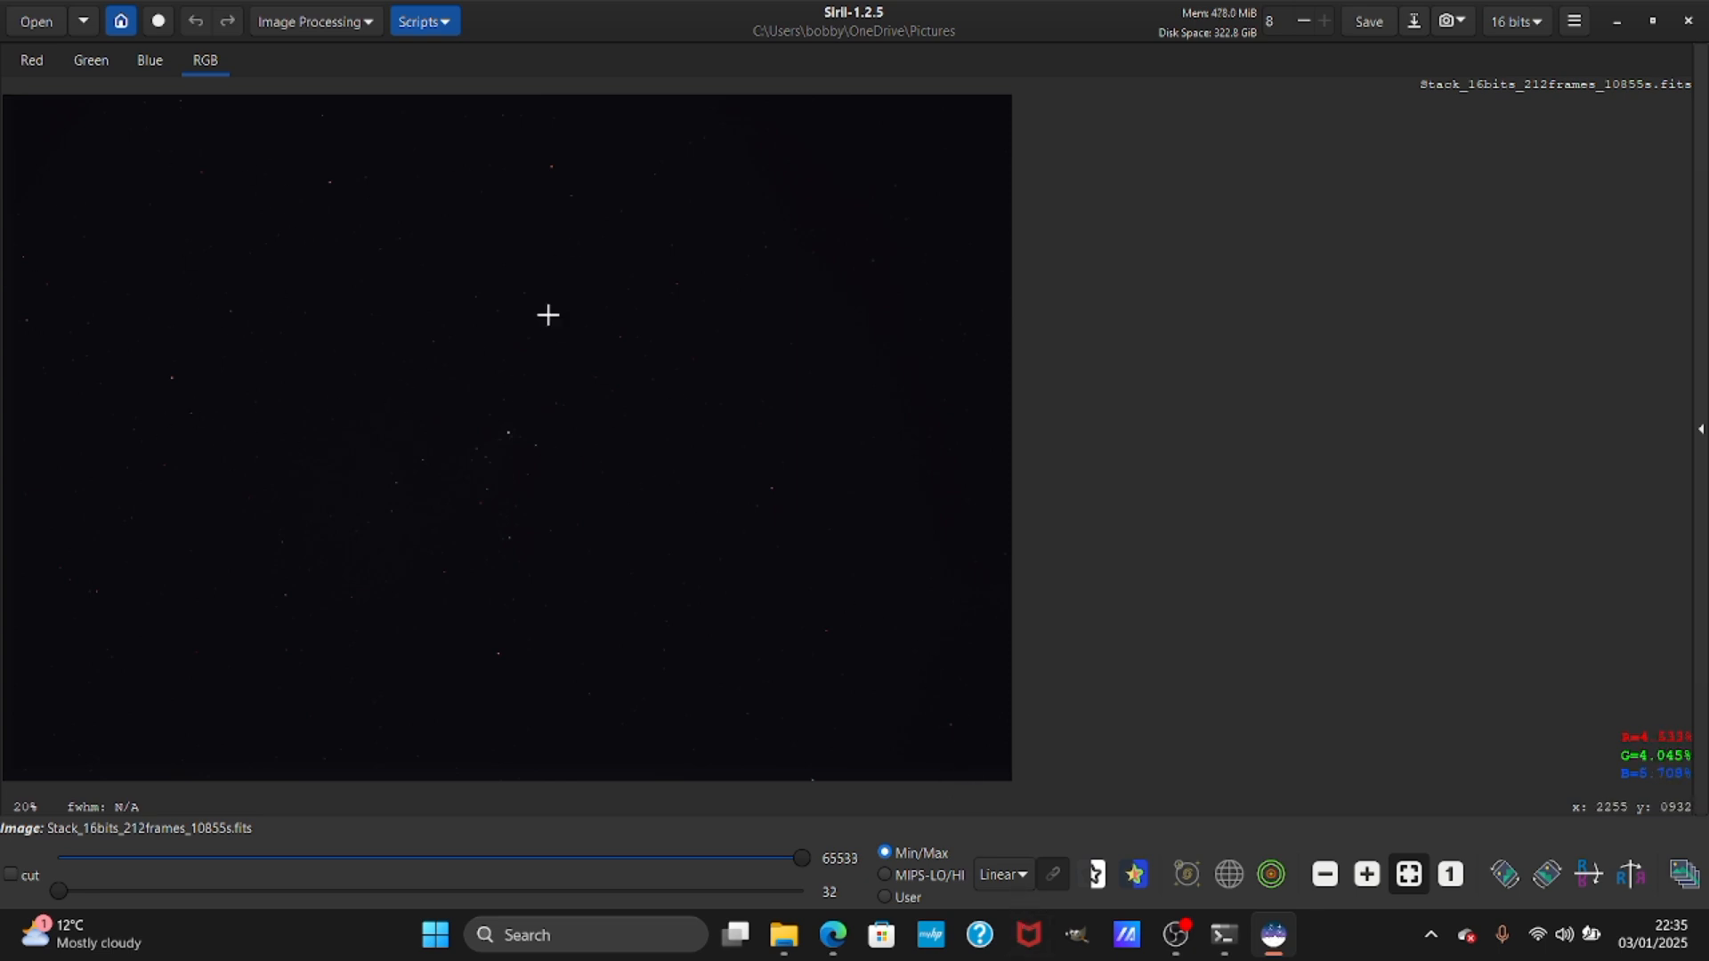
mouse_move(650, 350)
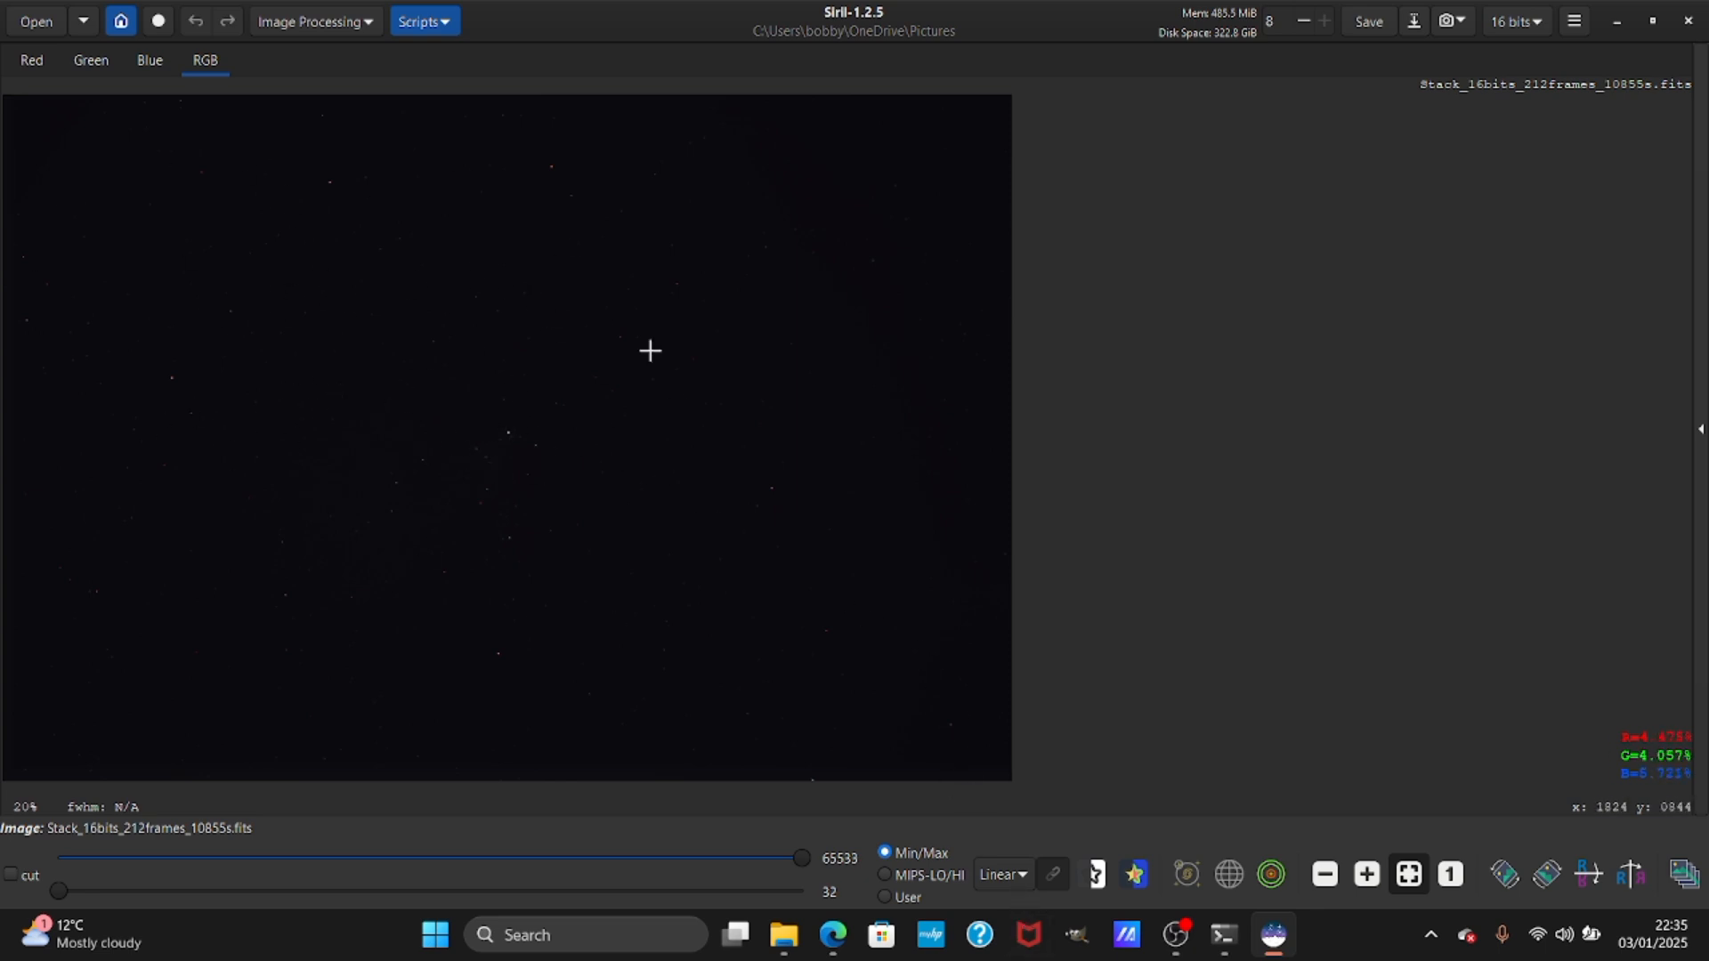
Use the display mode control on the unstretched 212-frame stack.
left_click(1000, 874)
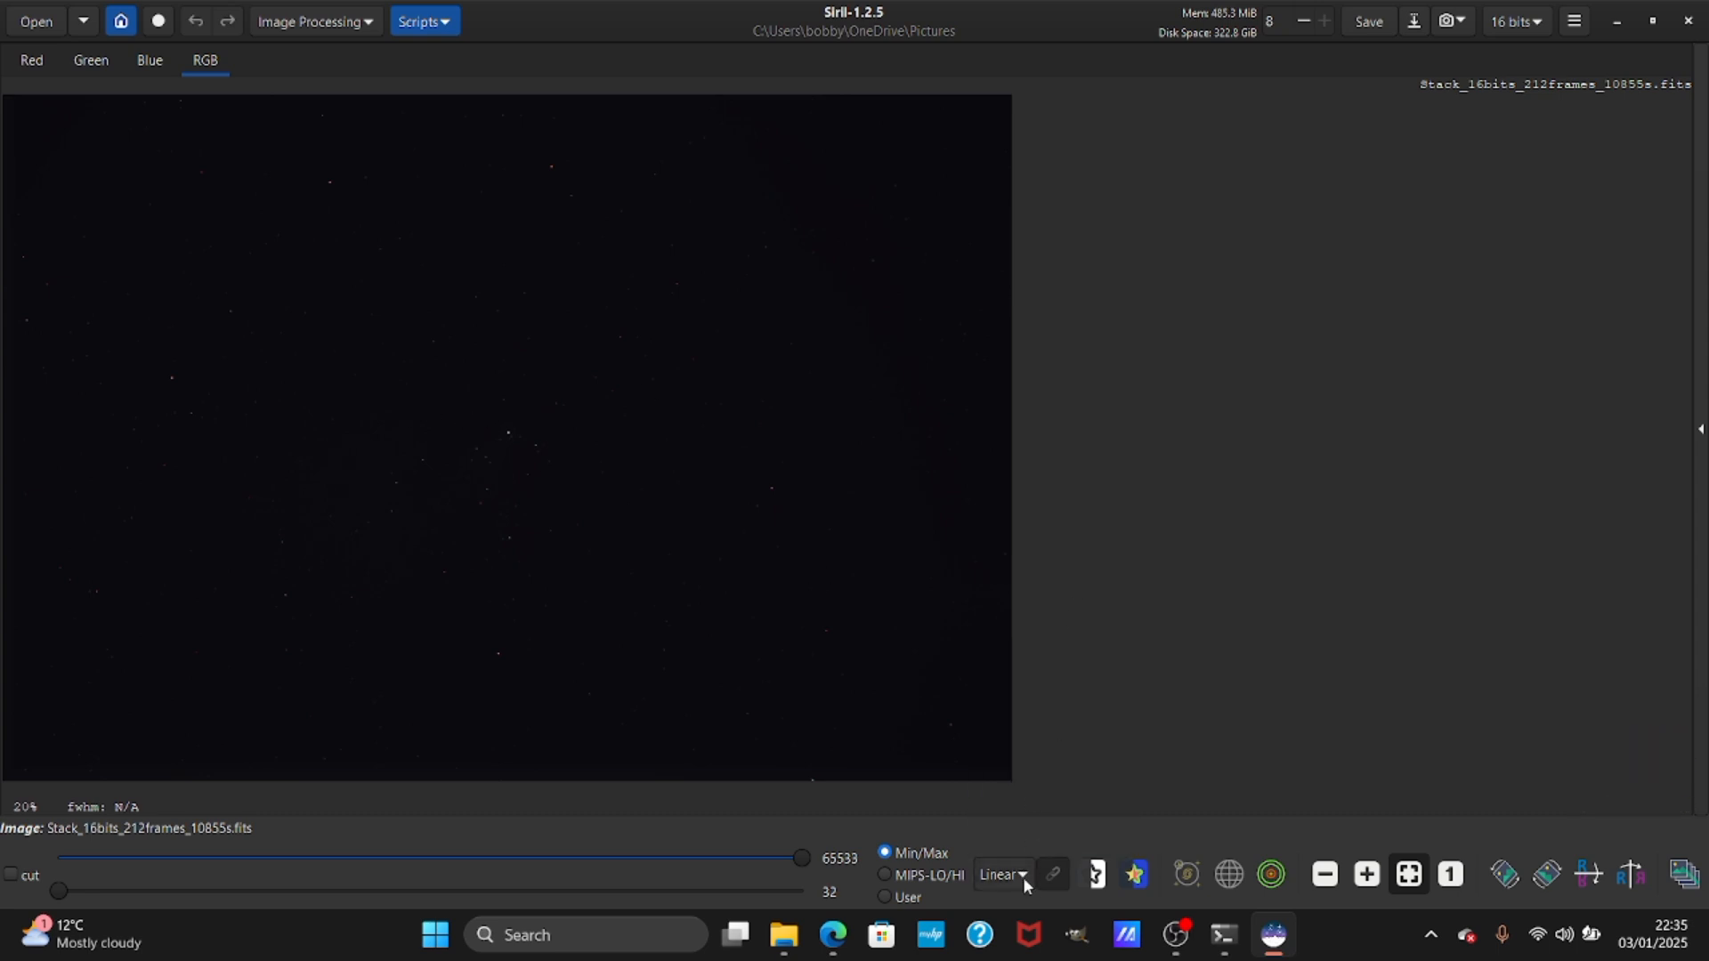
Switch the stack's display mode to AutoStretch to reveal the faint nebulosity.
left_click(1000, 874)
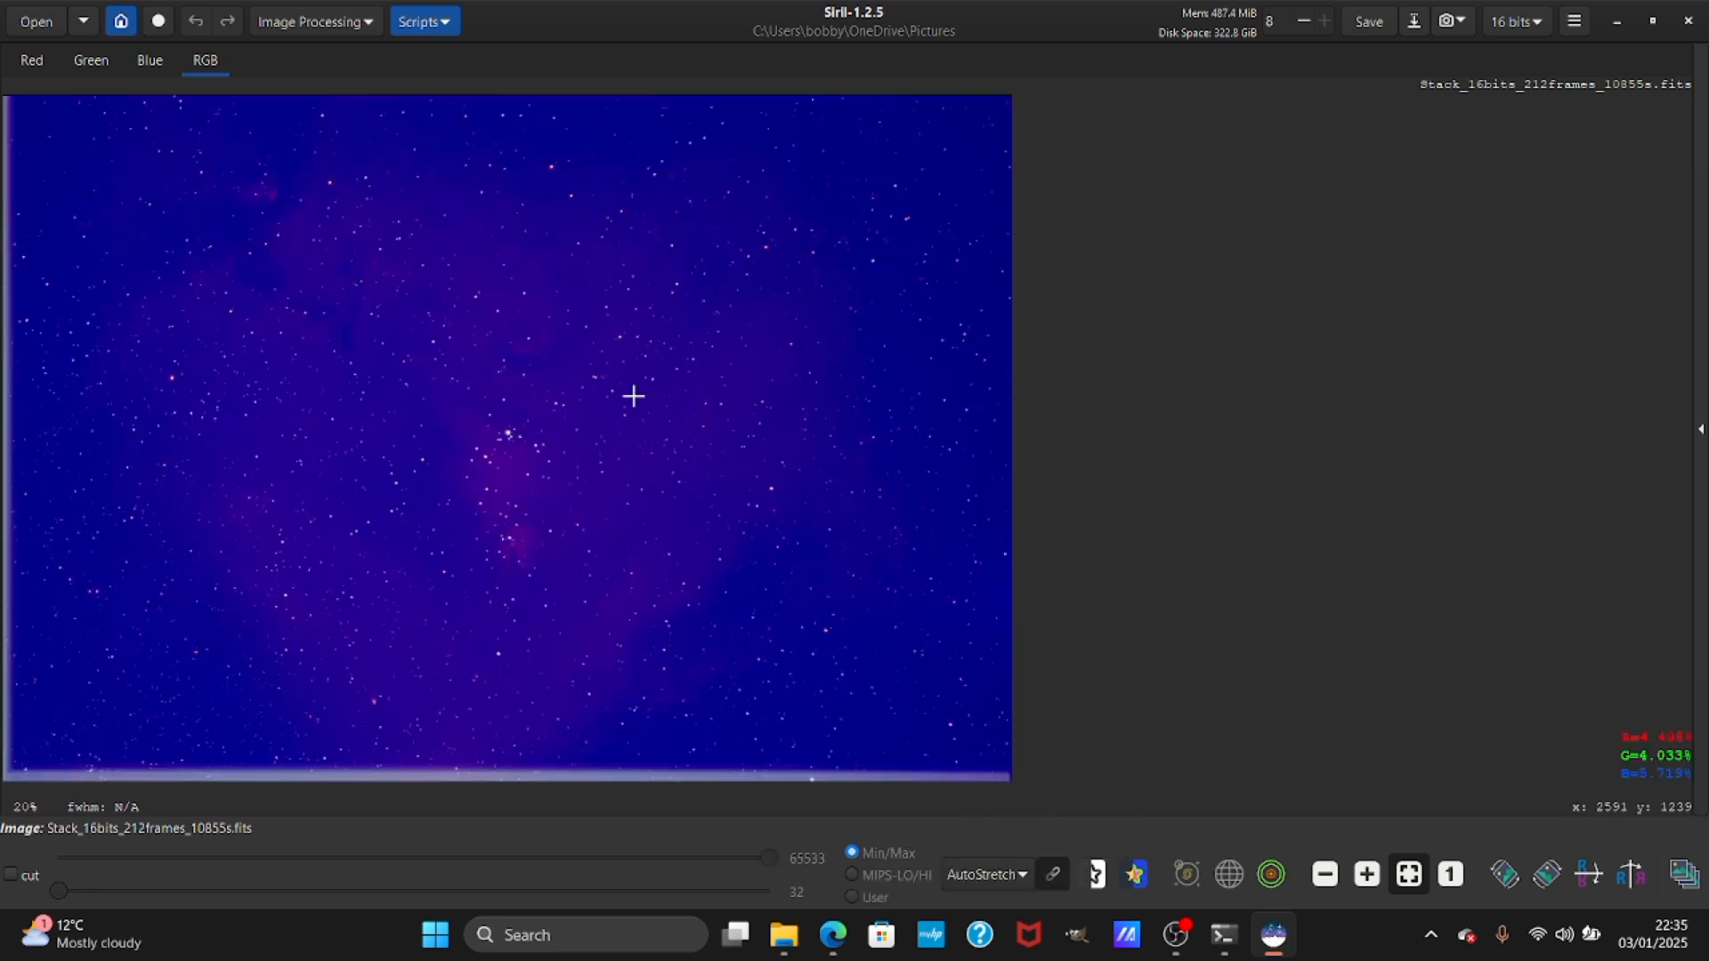
mouse_move(63, 131)
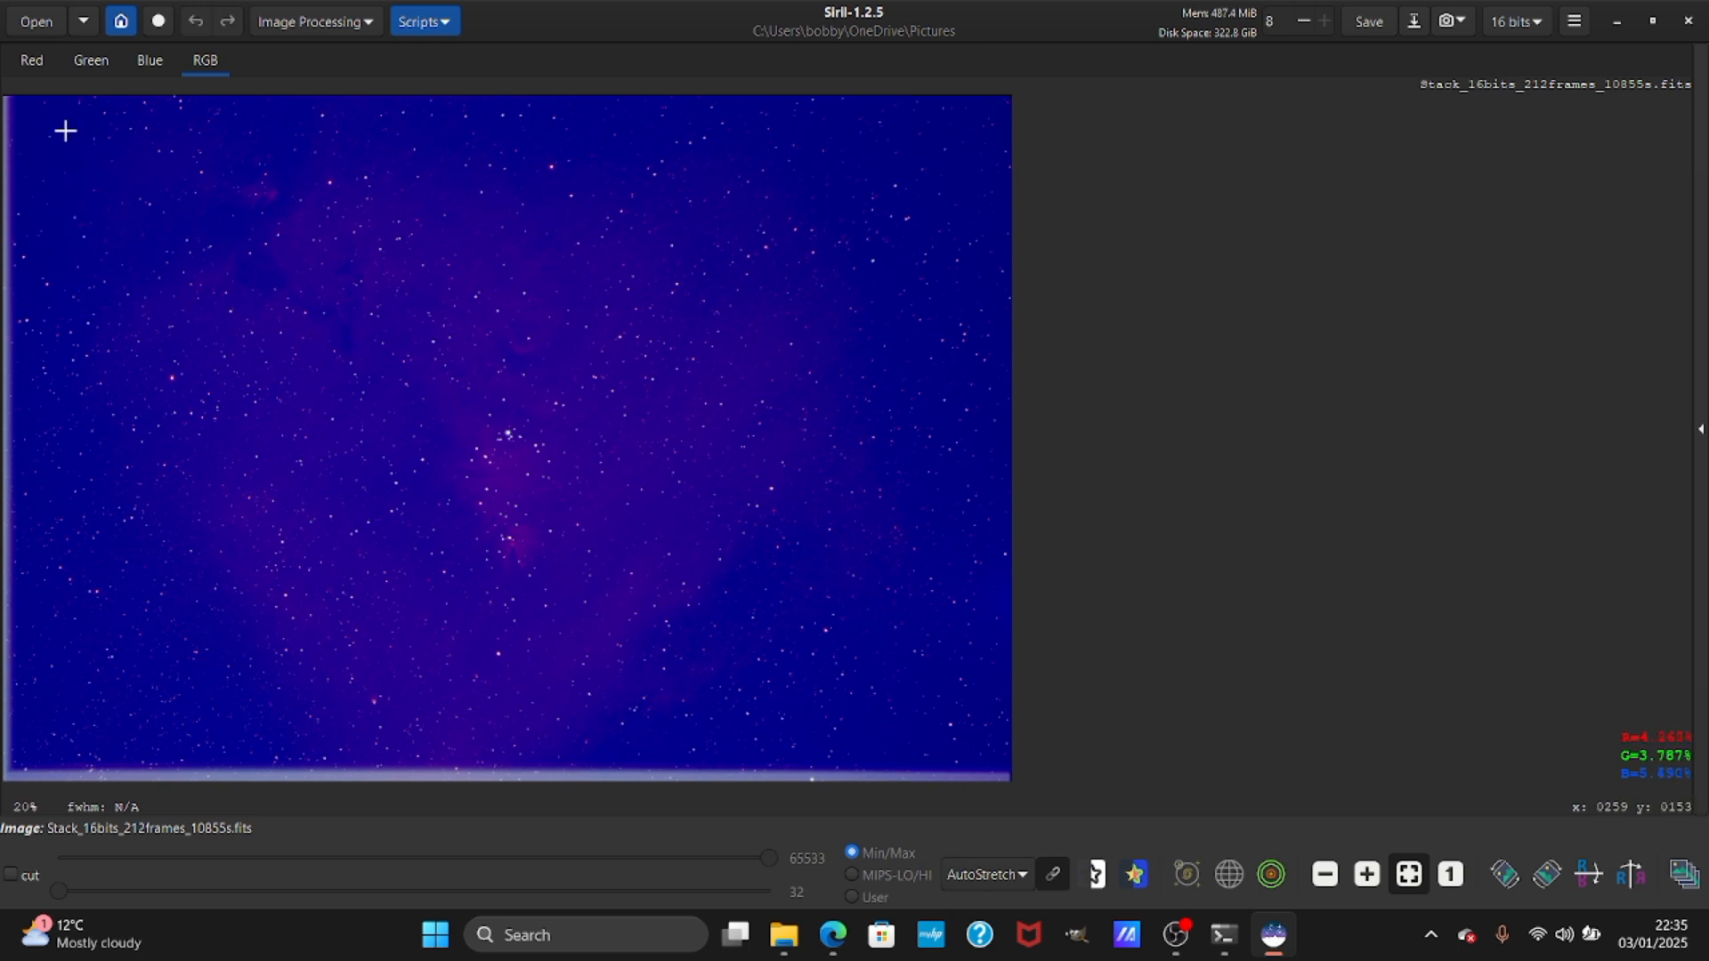
mouse_move(38, 108)
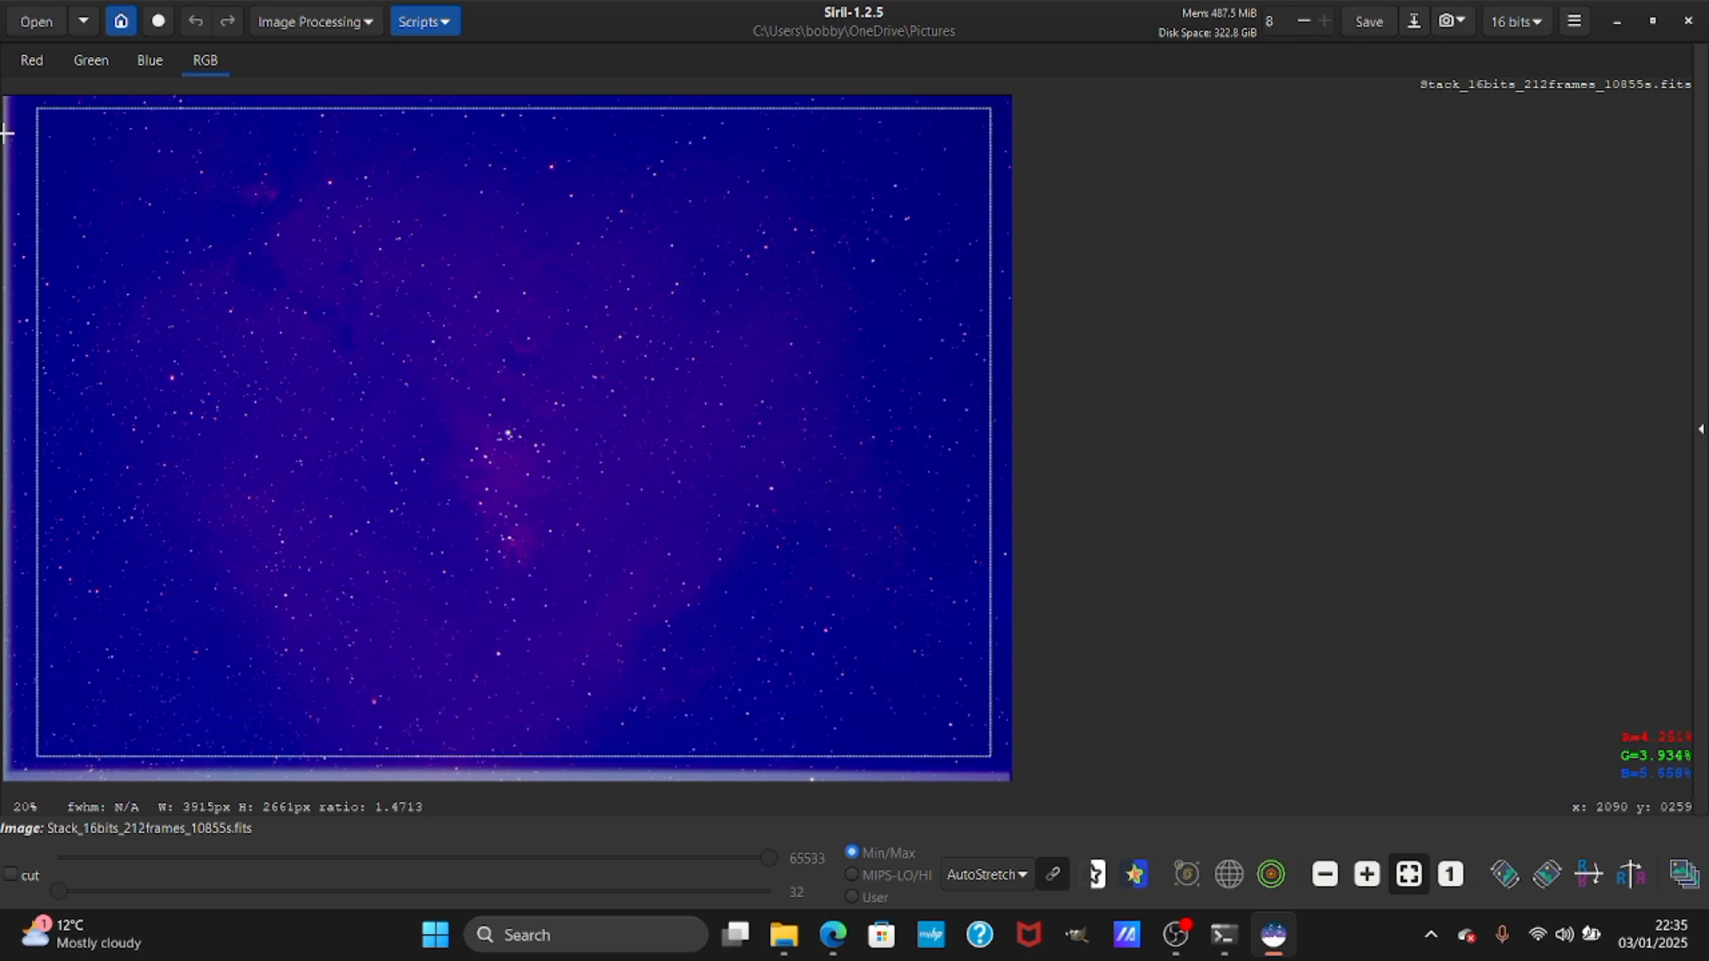
mouse_move(89, 167)
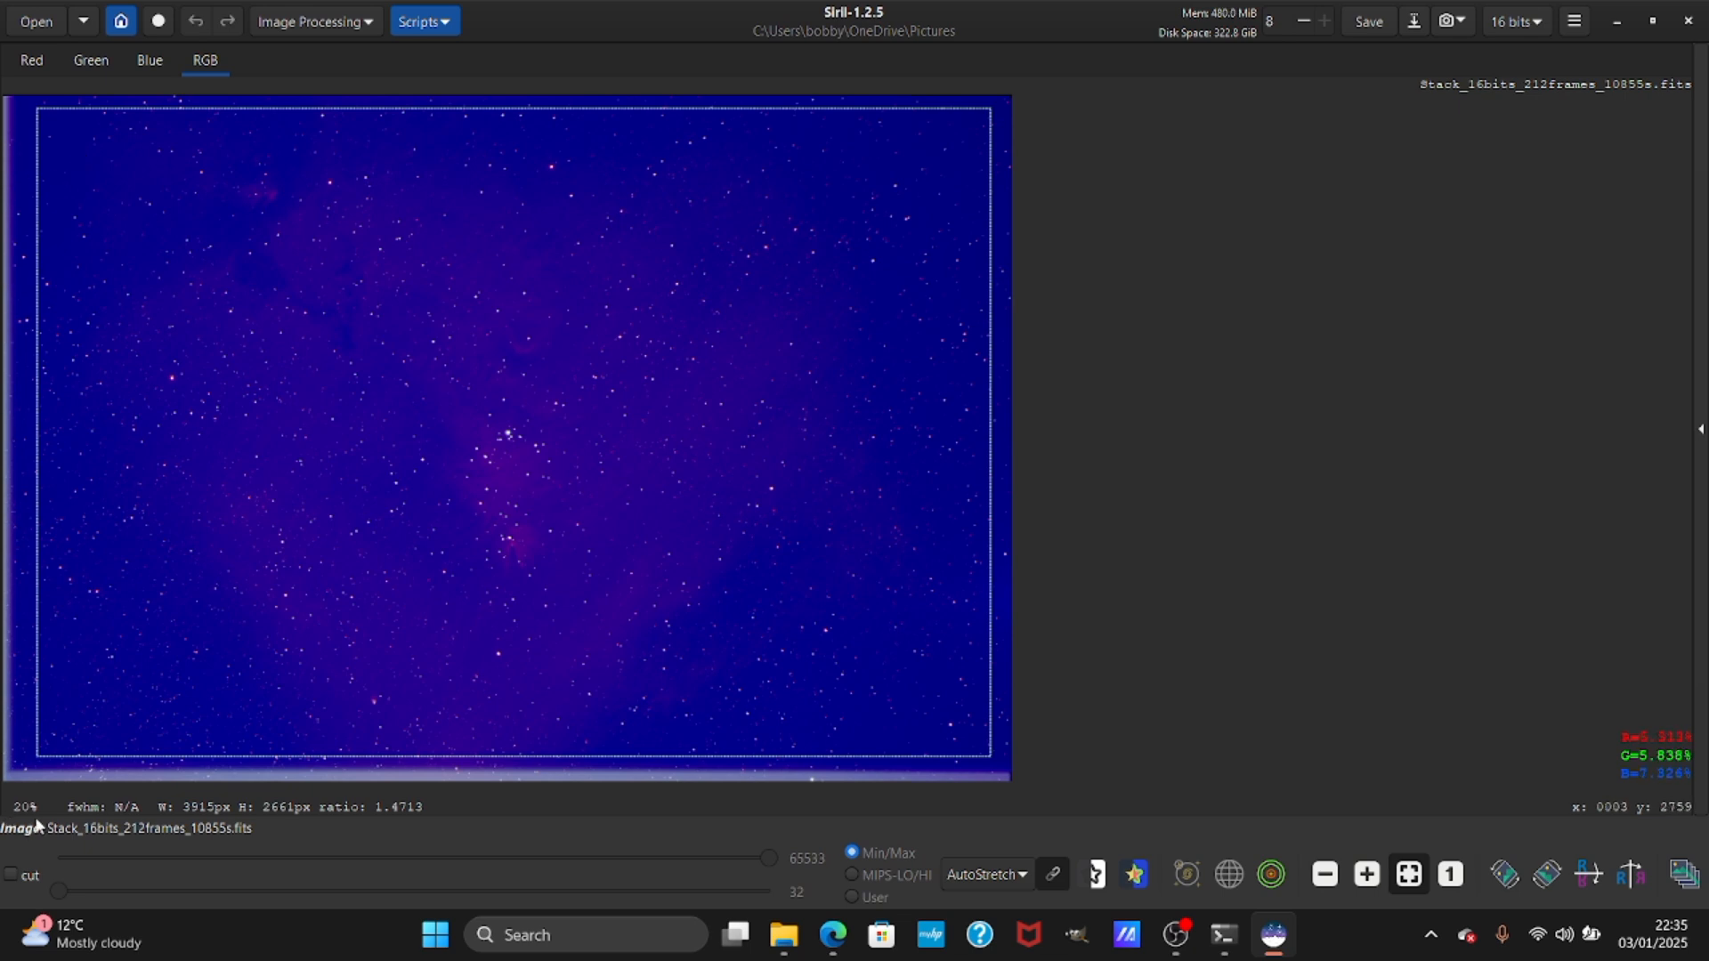
mouse_move(229, 763)
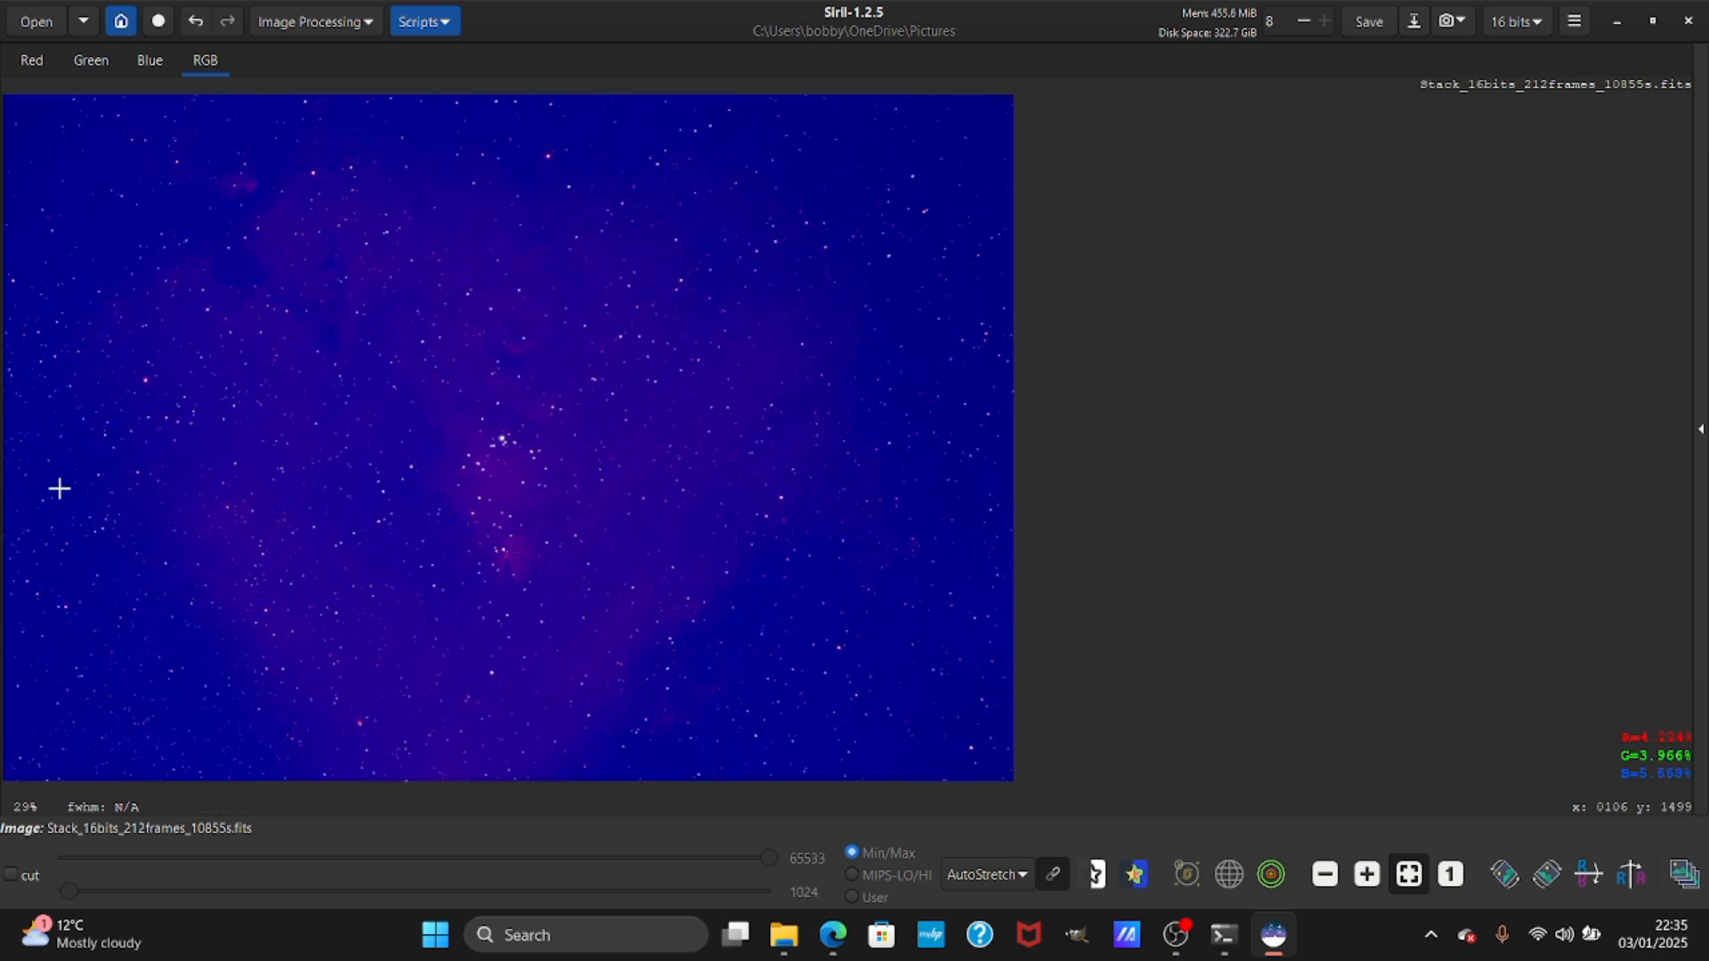
mouse_move(271, 41)
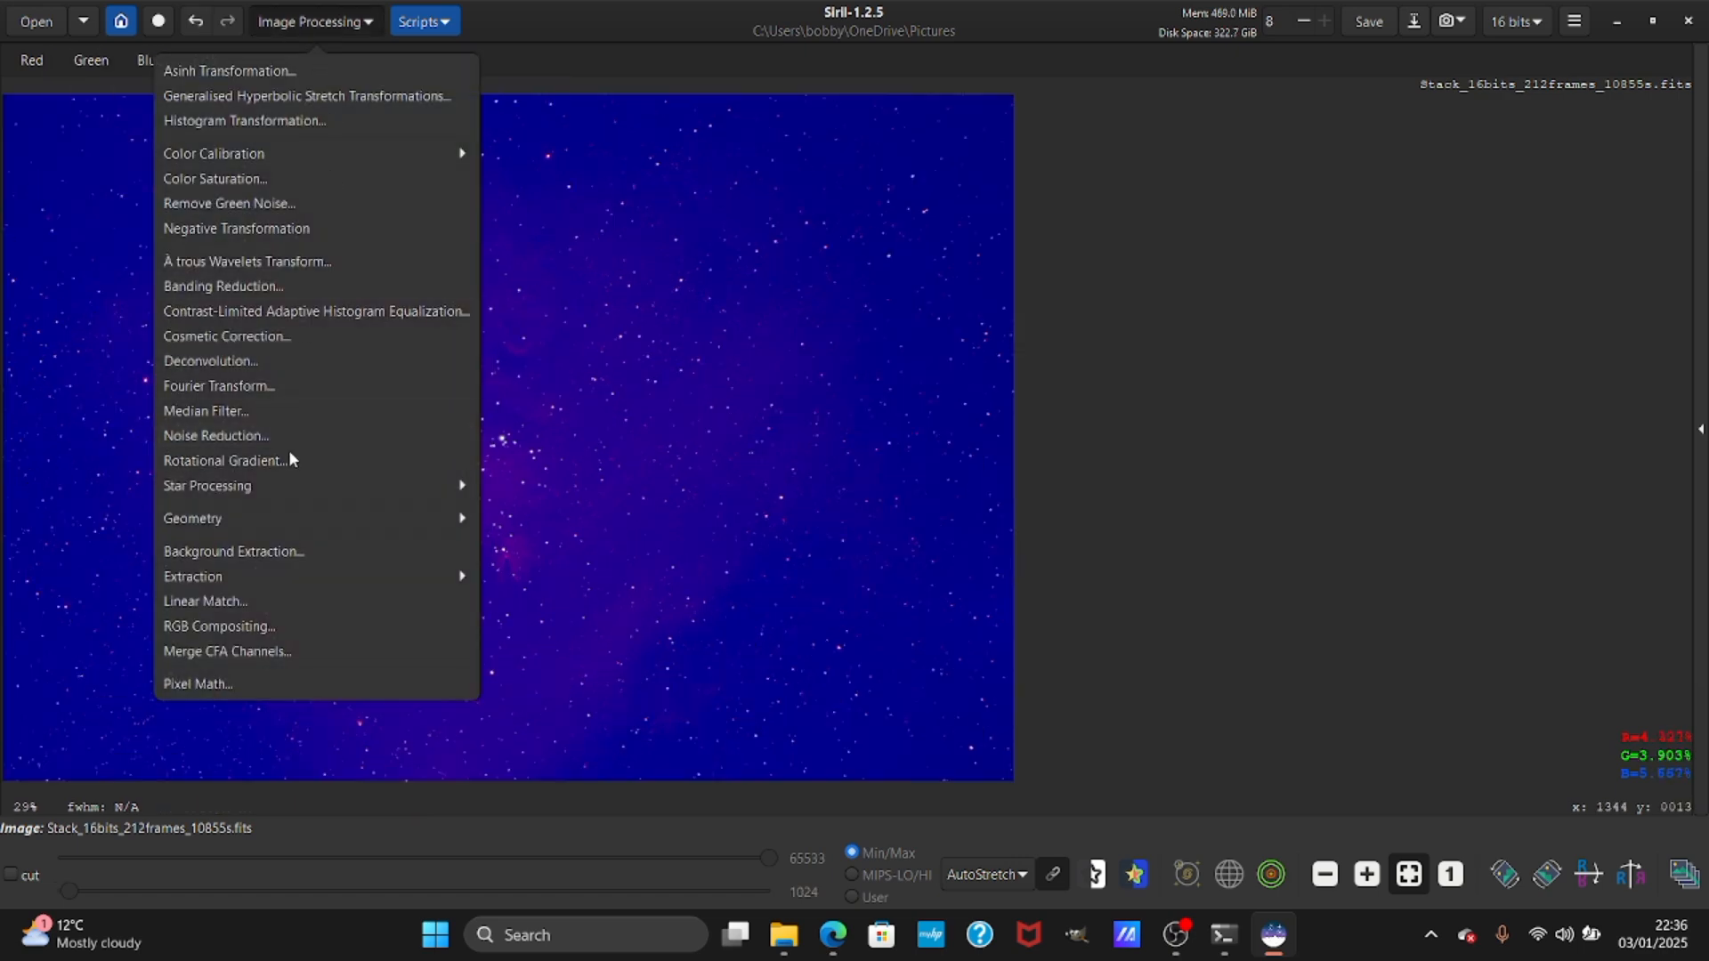
Generate a sparser background sample grid, compute the background model, and apply subtraction.
left_click(233, 550)
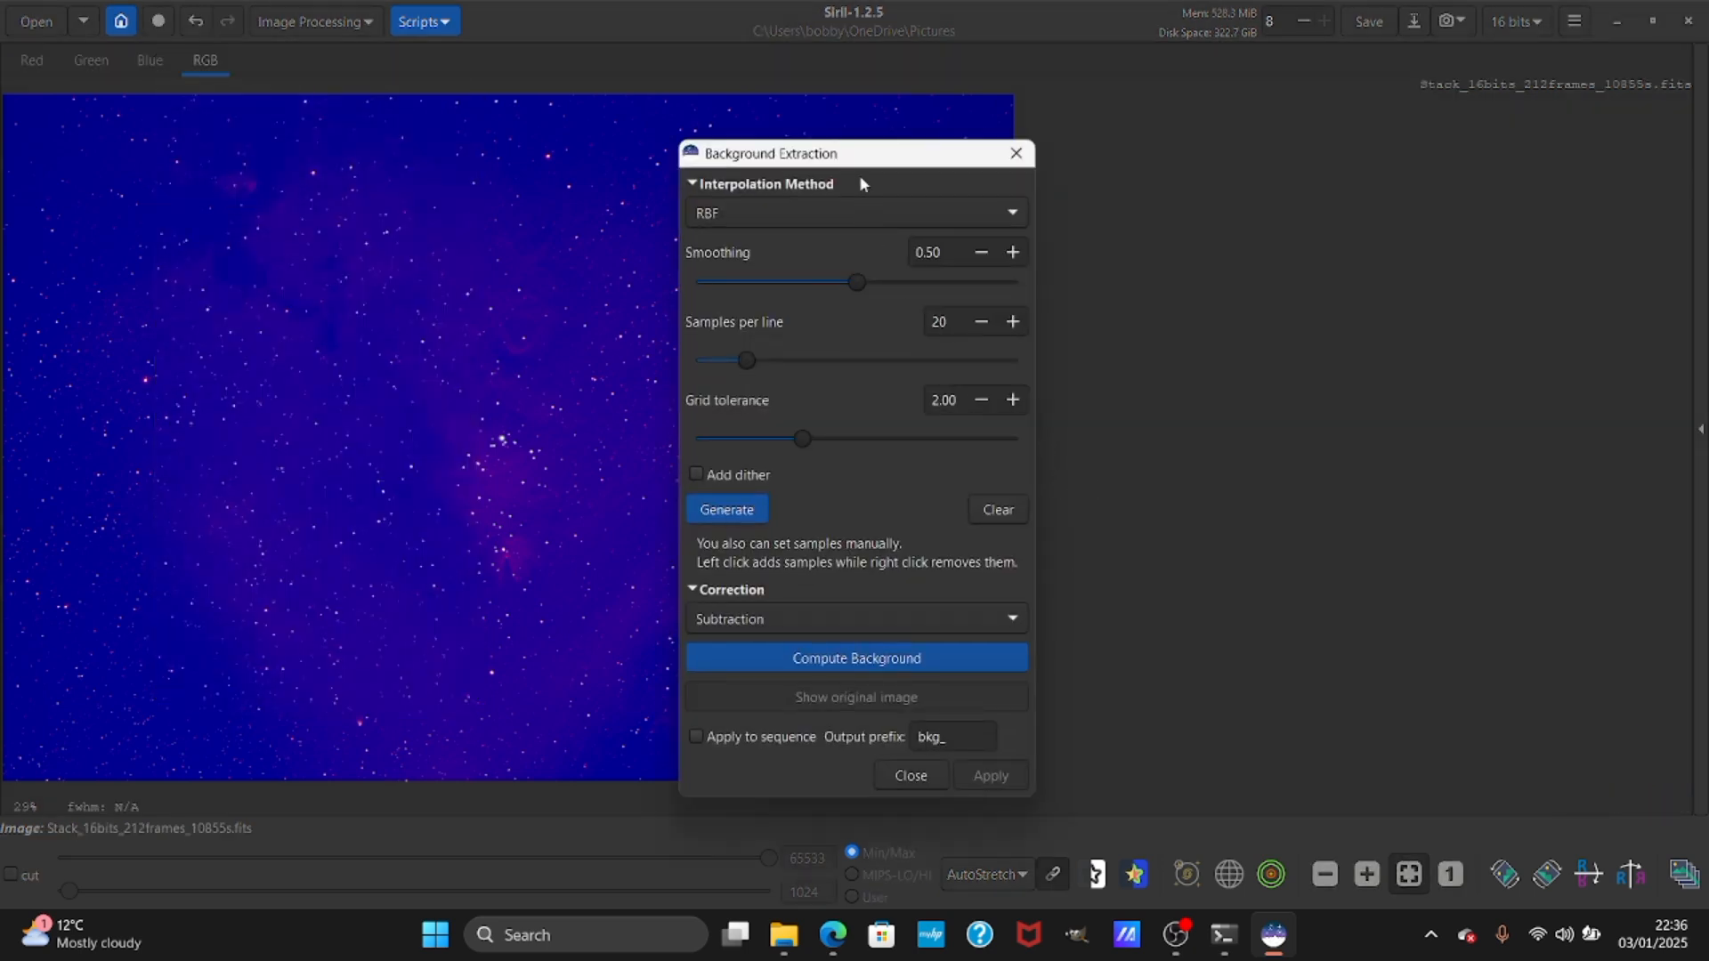
left_click_drag(768, 153, 1141, 132)
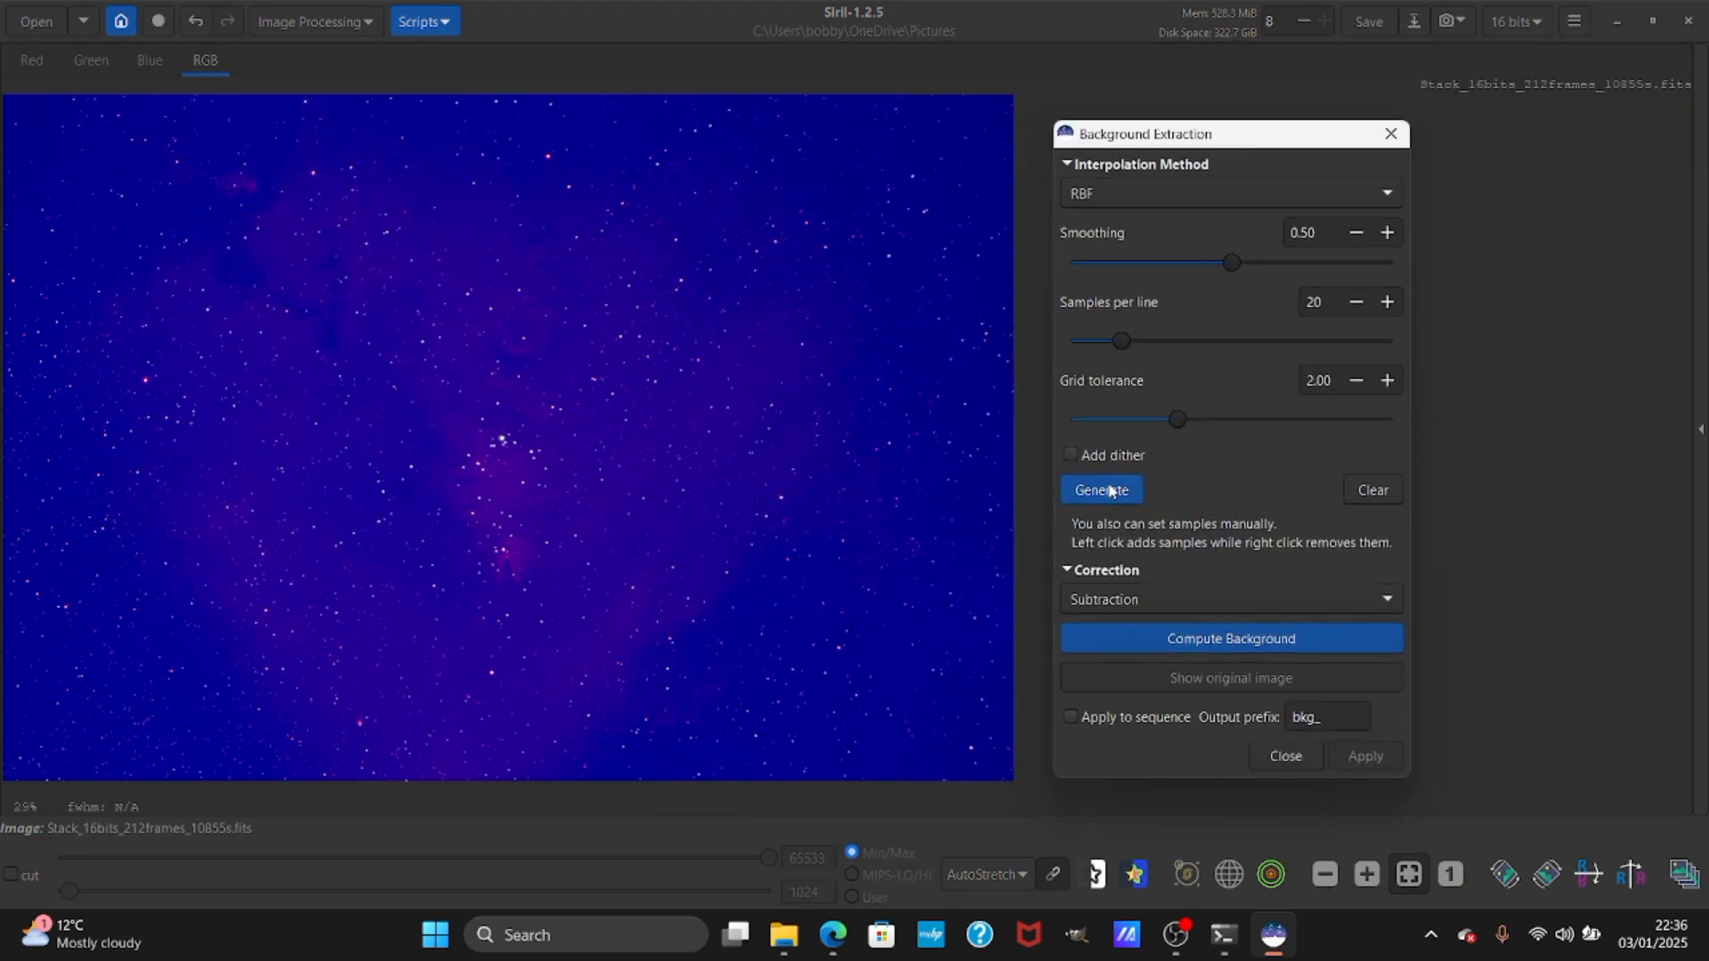
left_click(1101, 489)
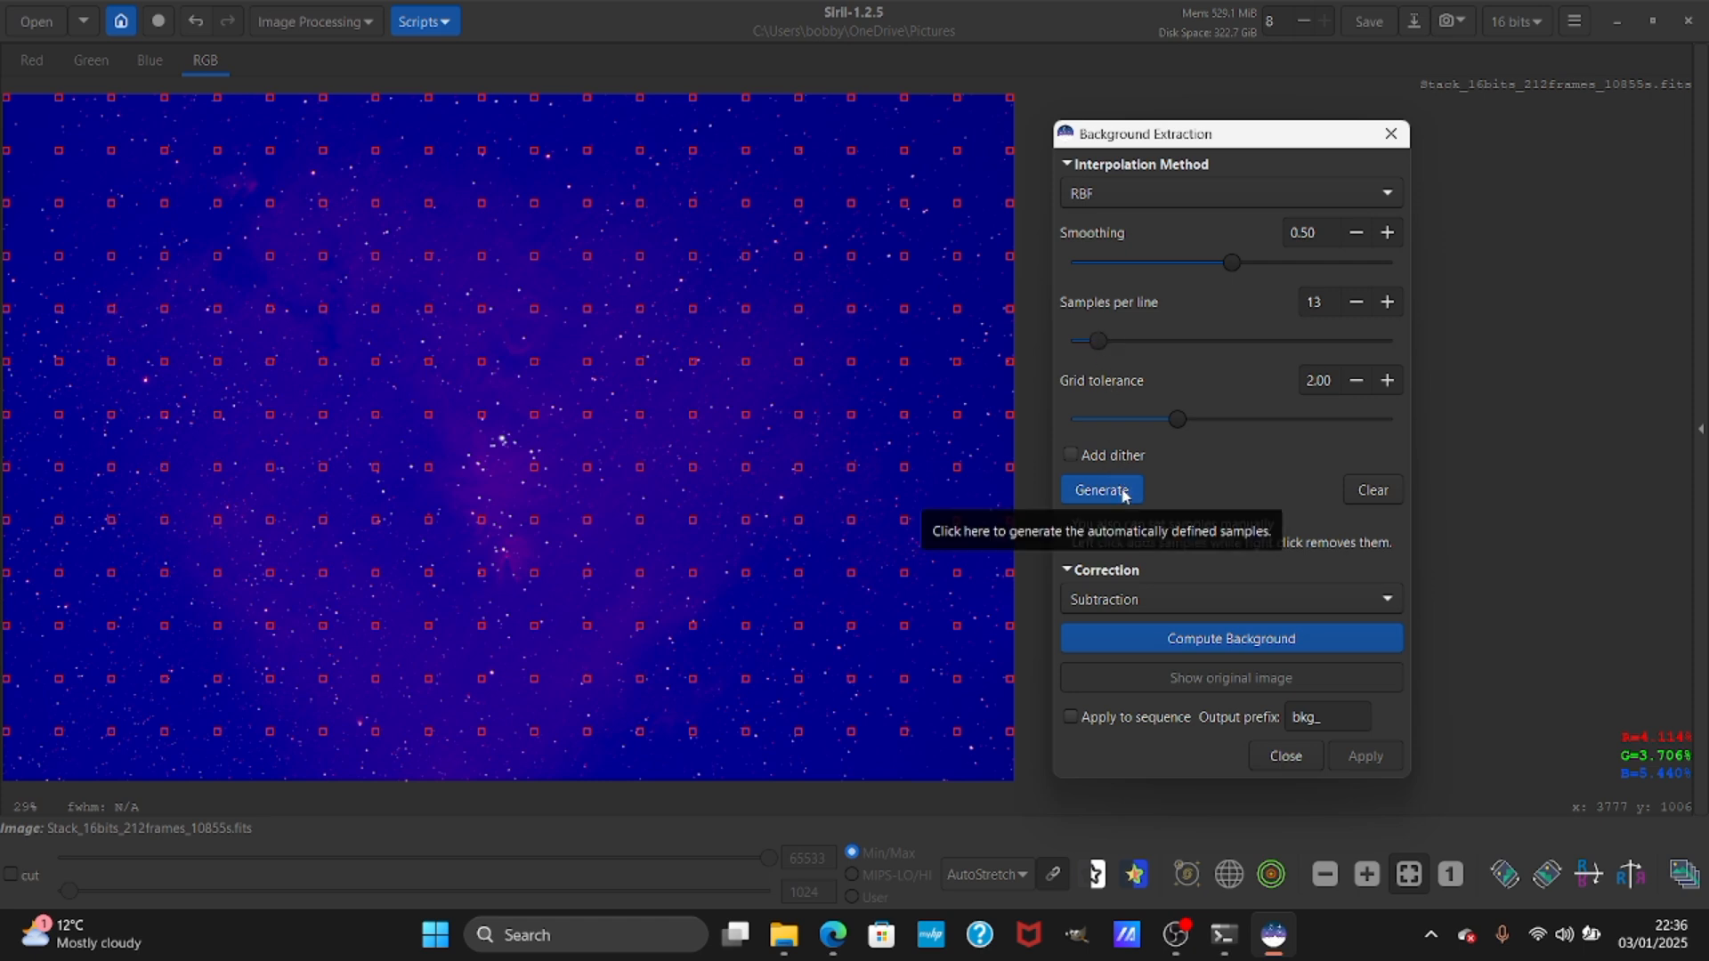
left_click(1100, 489)
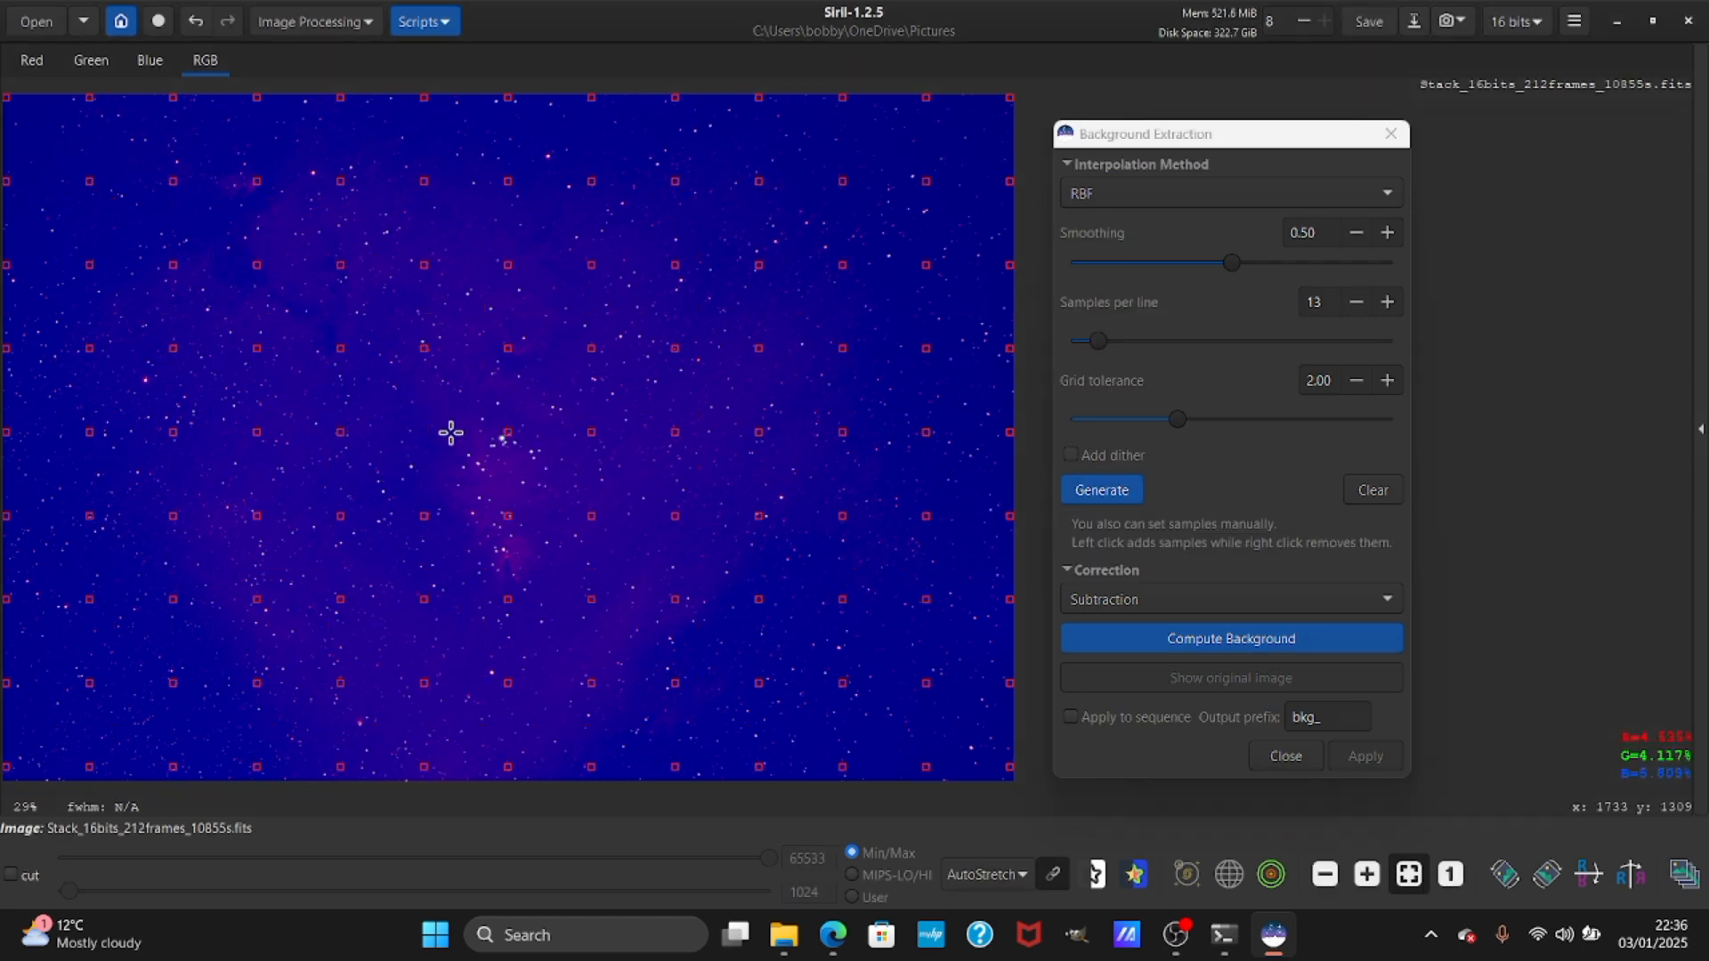
mouse_move(522, 537)
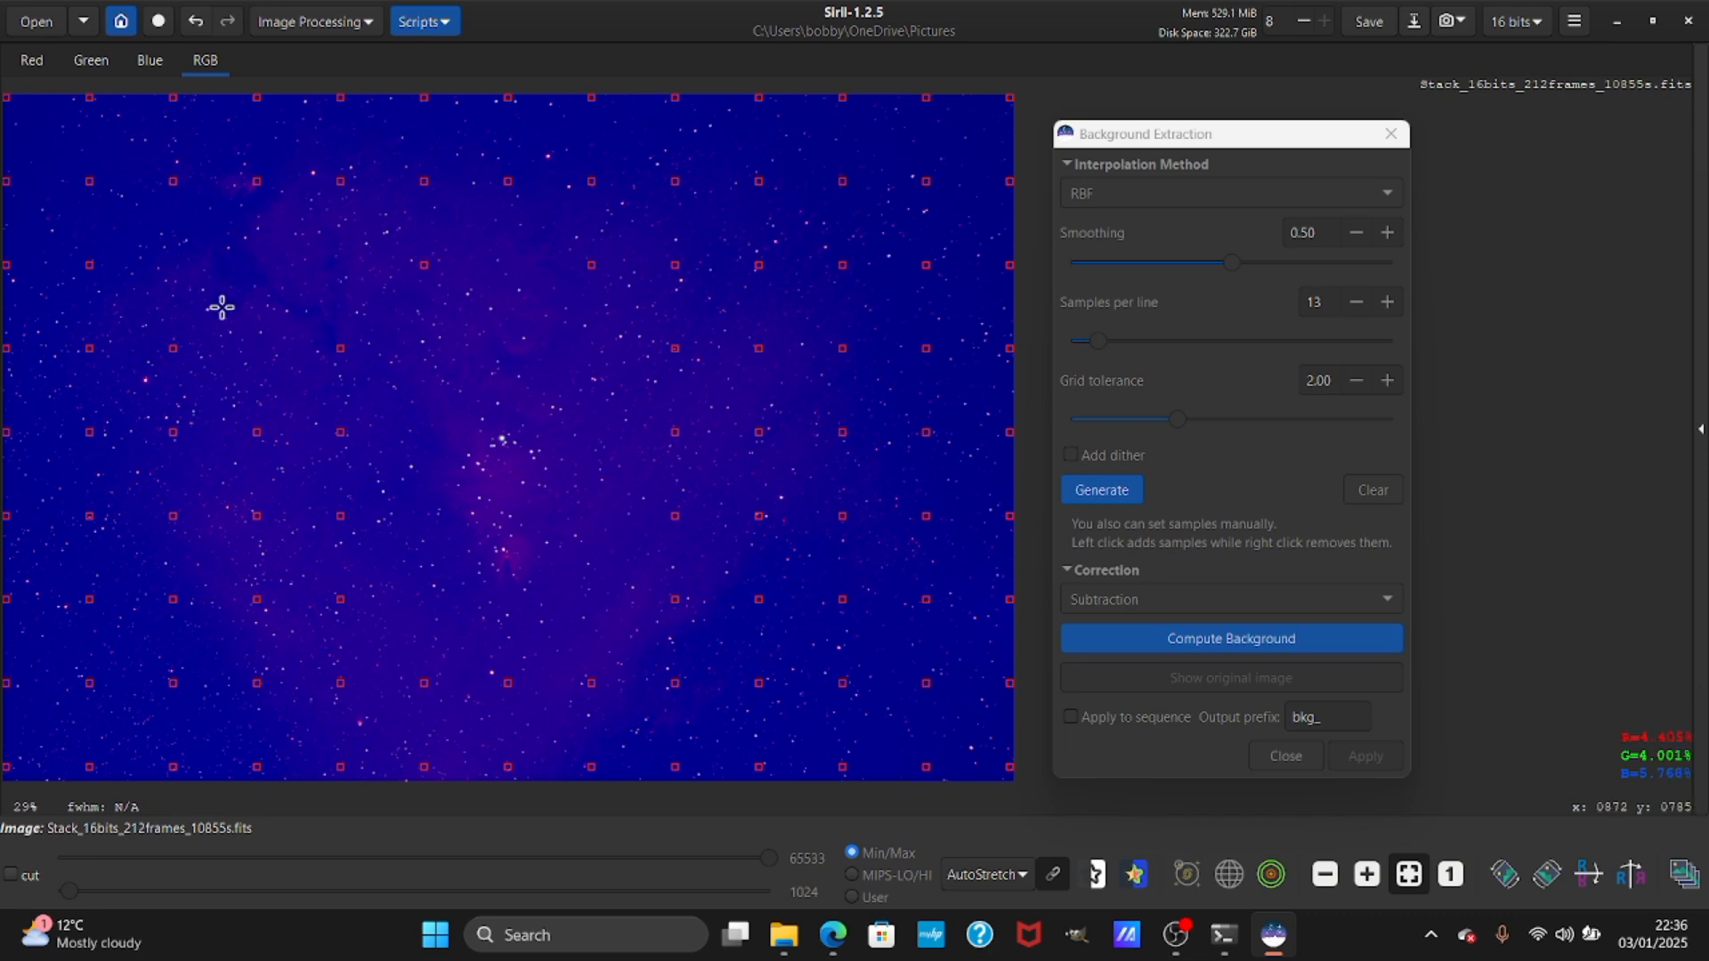
mouse_move(316, 619)
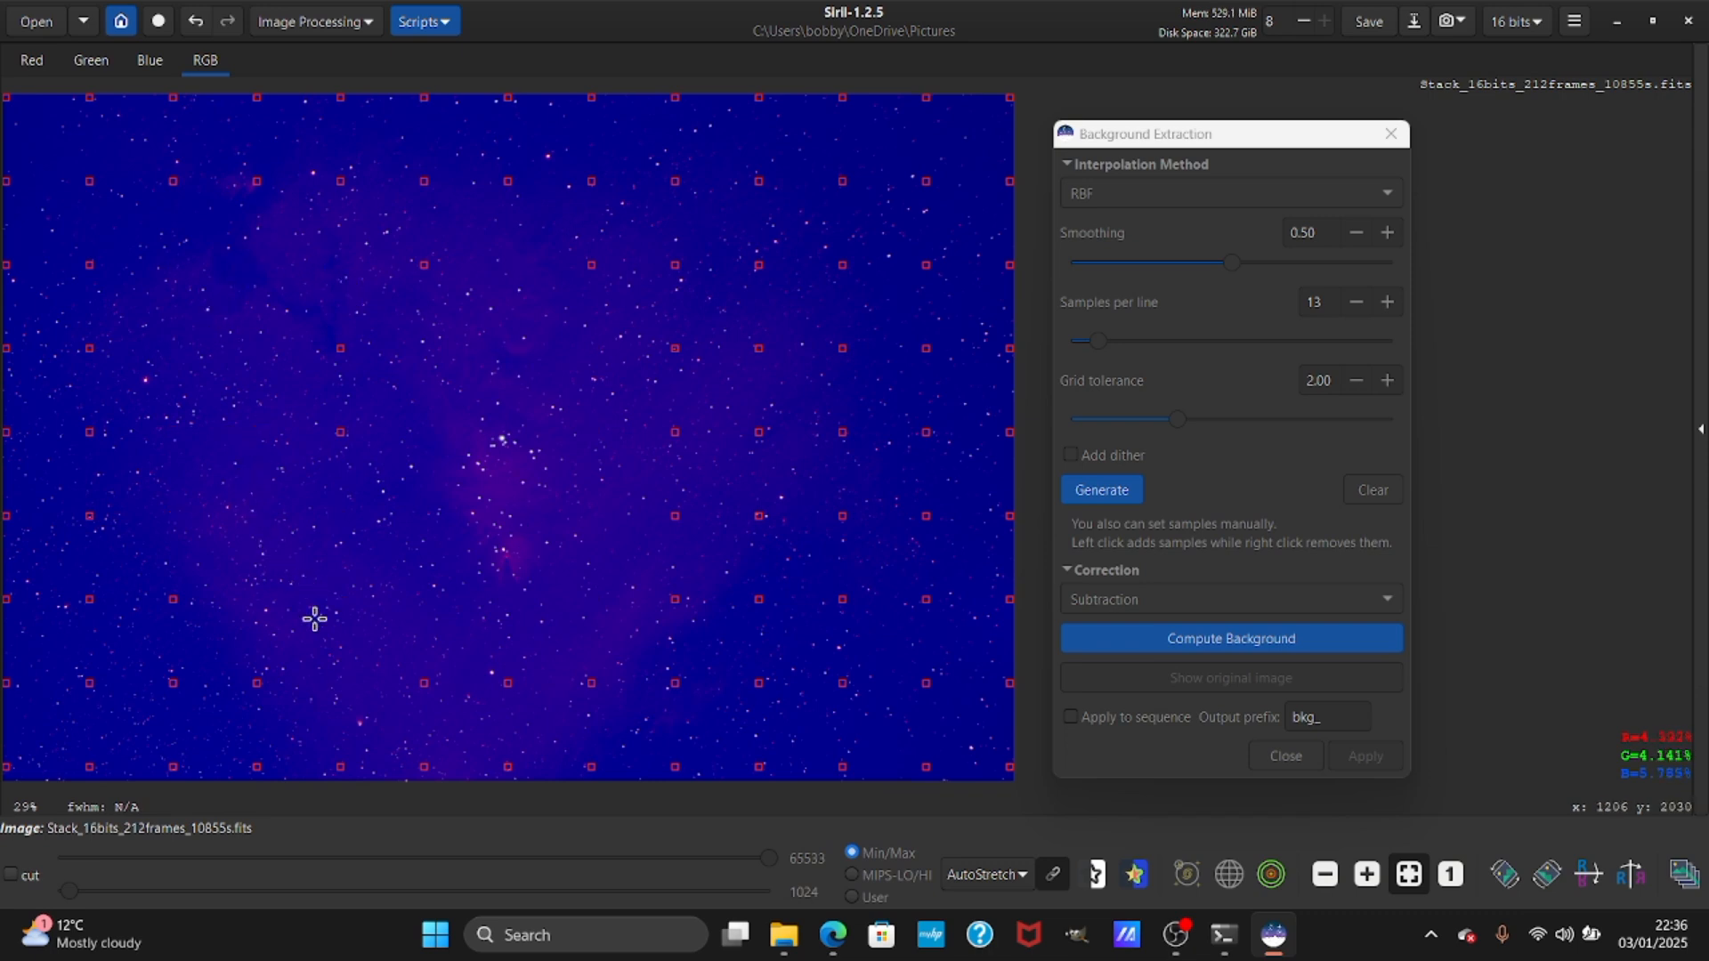
mouse_move(713, 621)
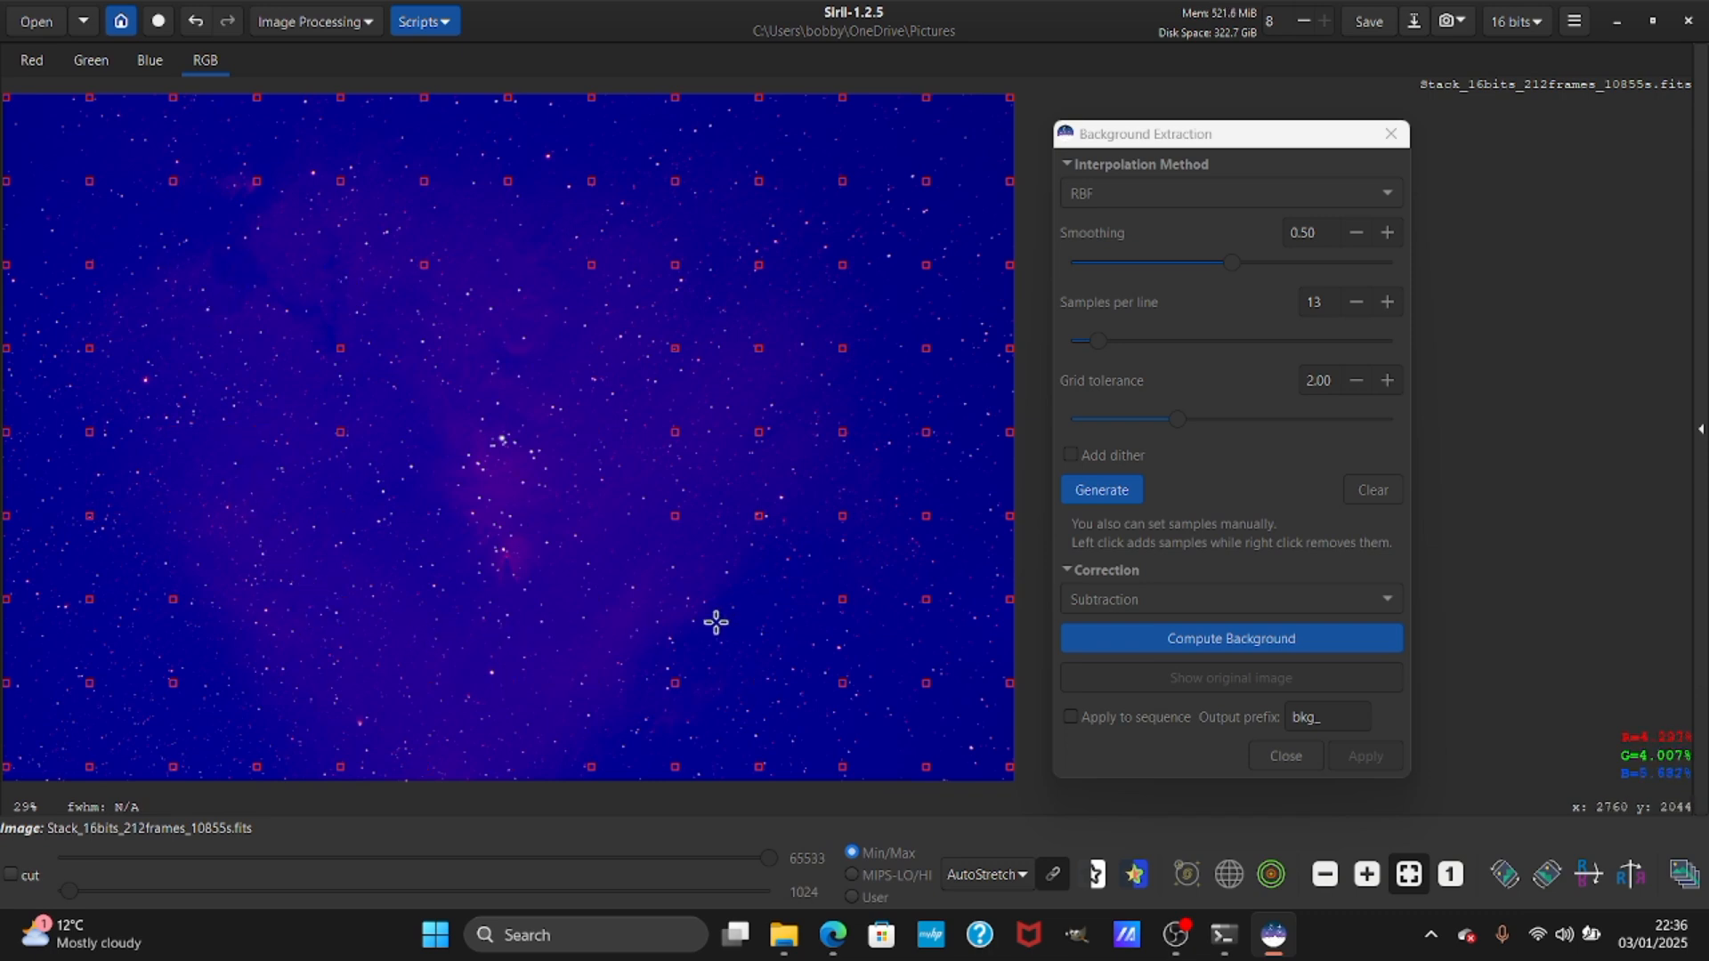
mouse_move(608, 273)
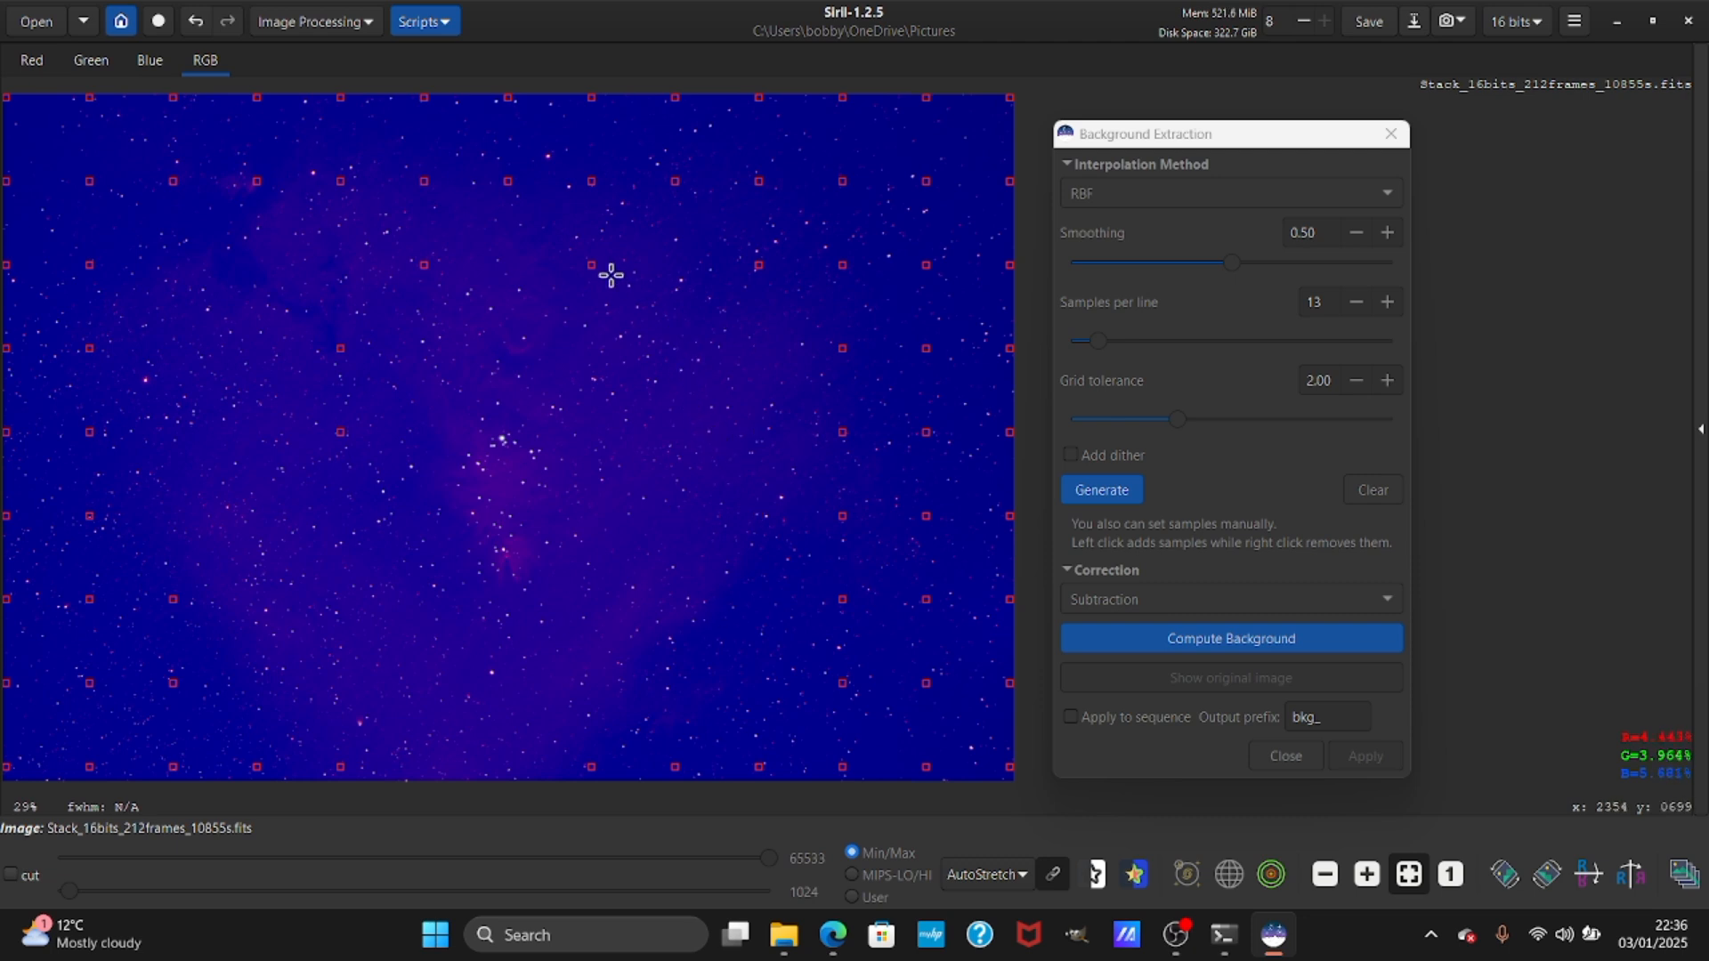
mouse_move(919, 384)
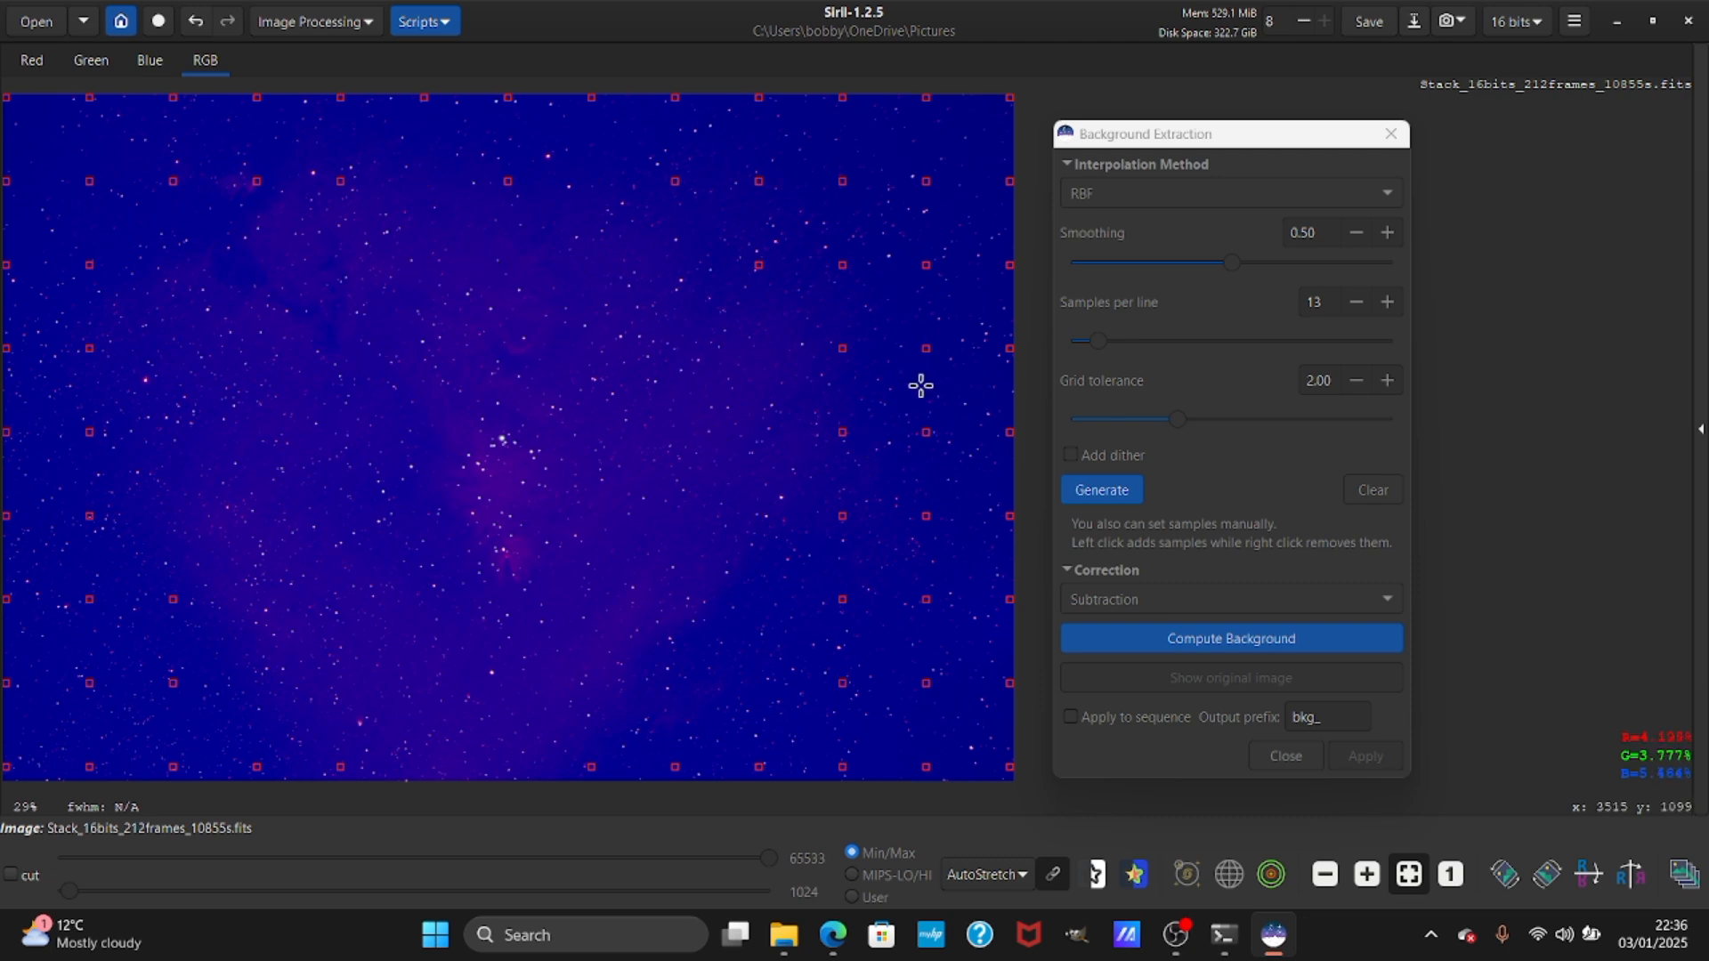
left_click(1230, 637)
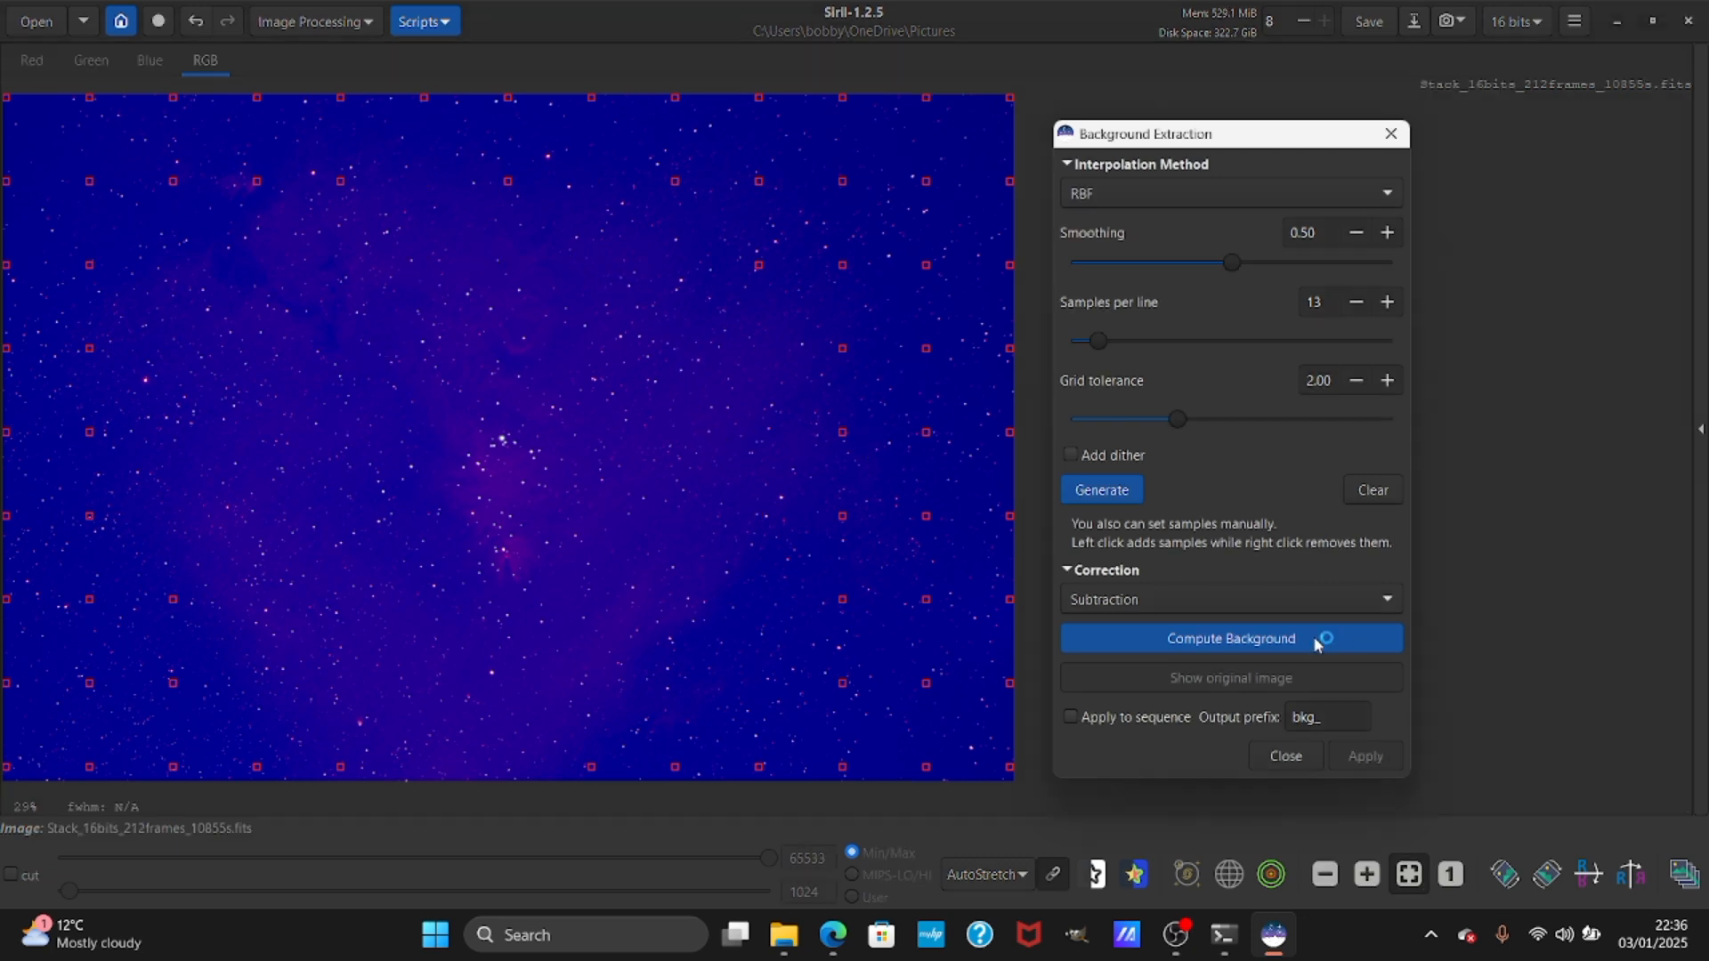
left_click(1229, 637)
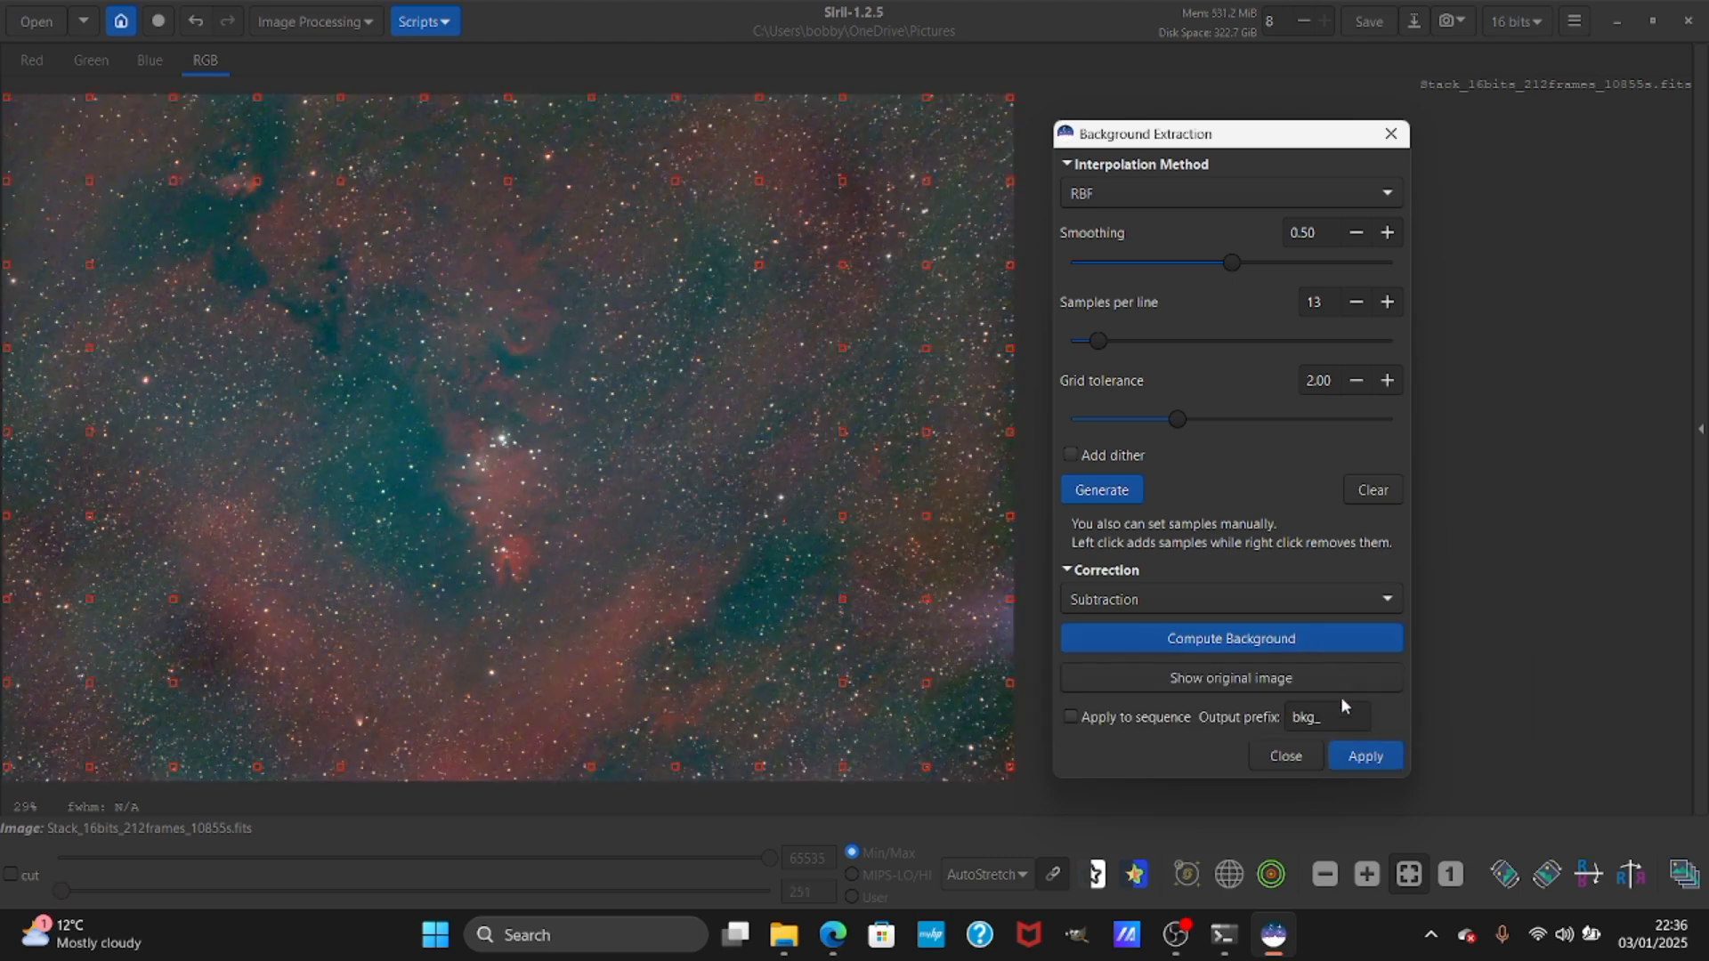
left_click(1283, 756)
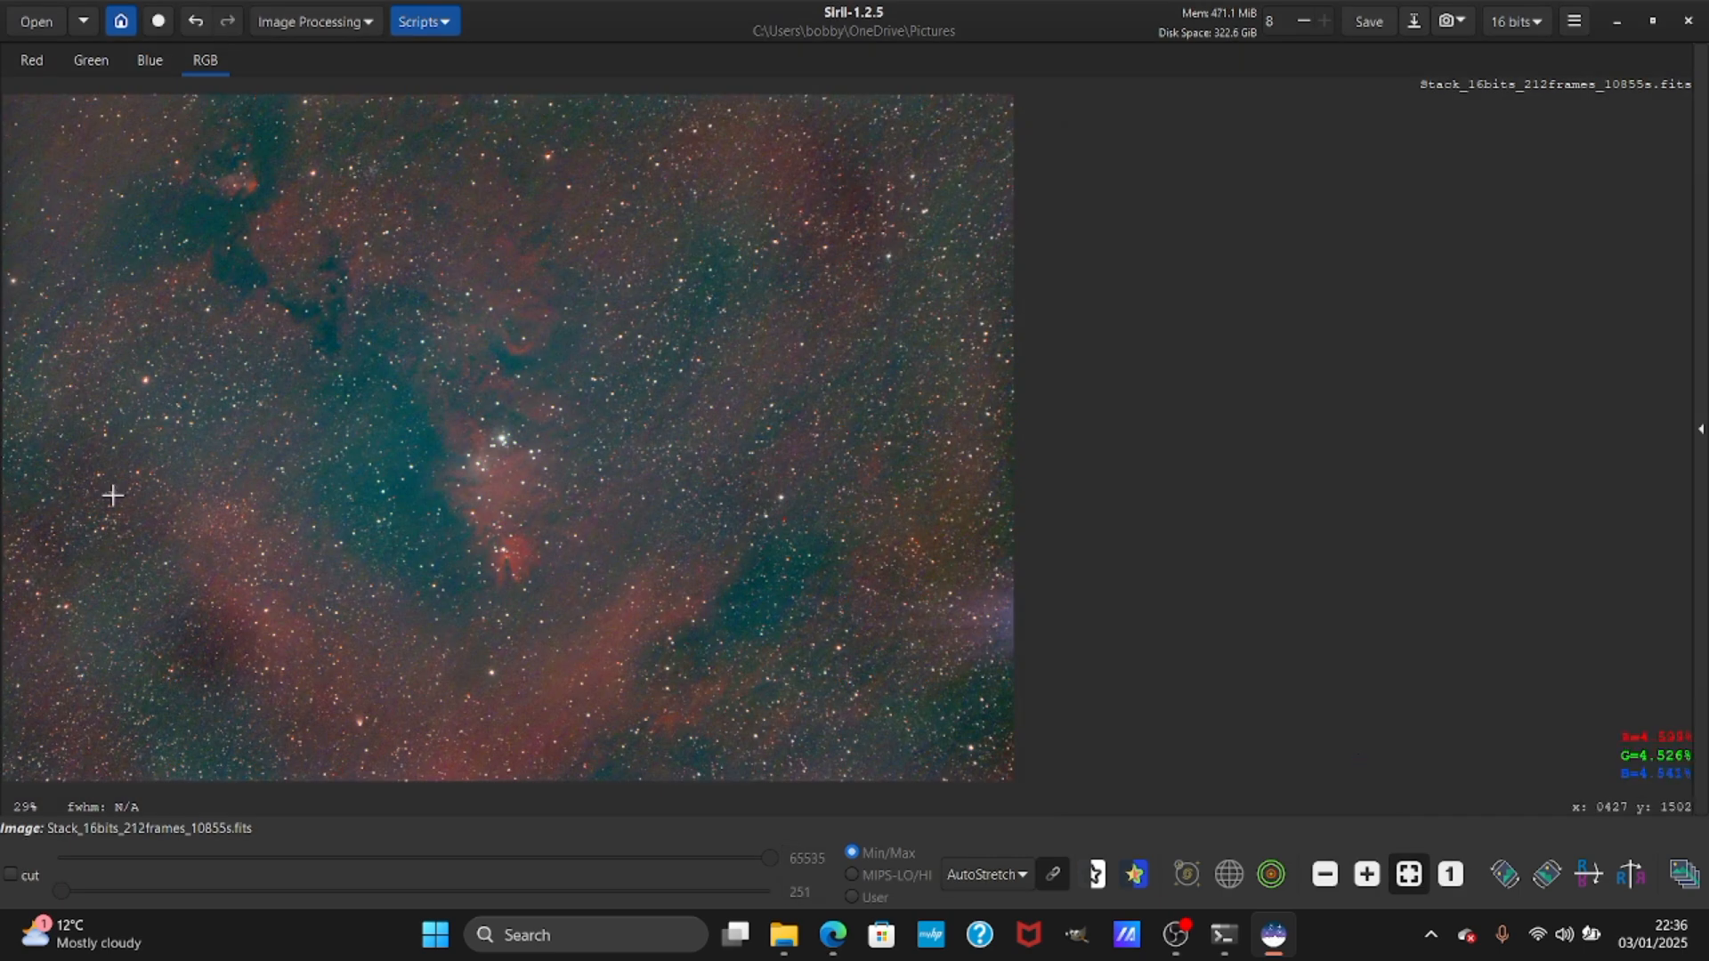
mouse_move(214, 596)
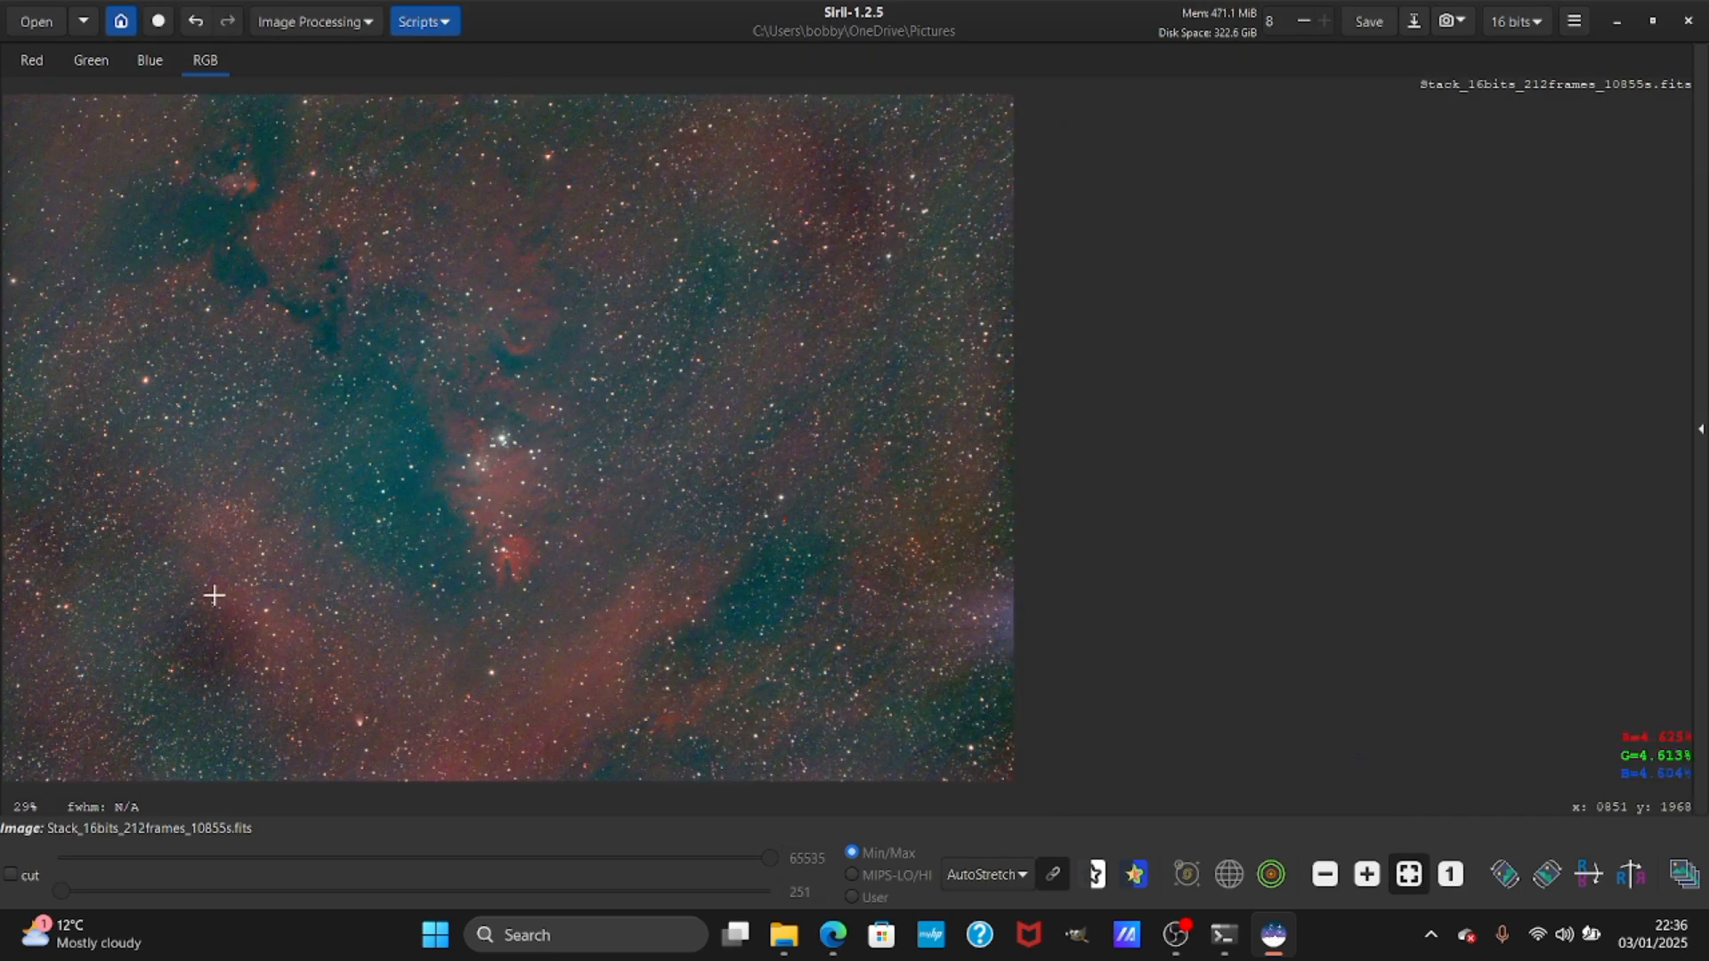
mouse_move(674, 608)
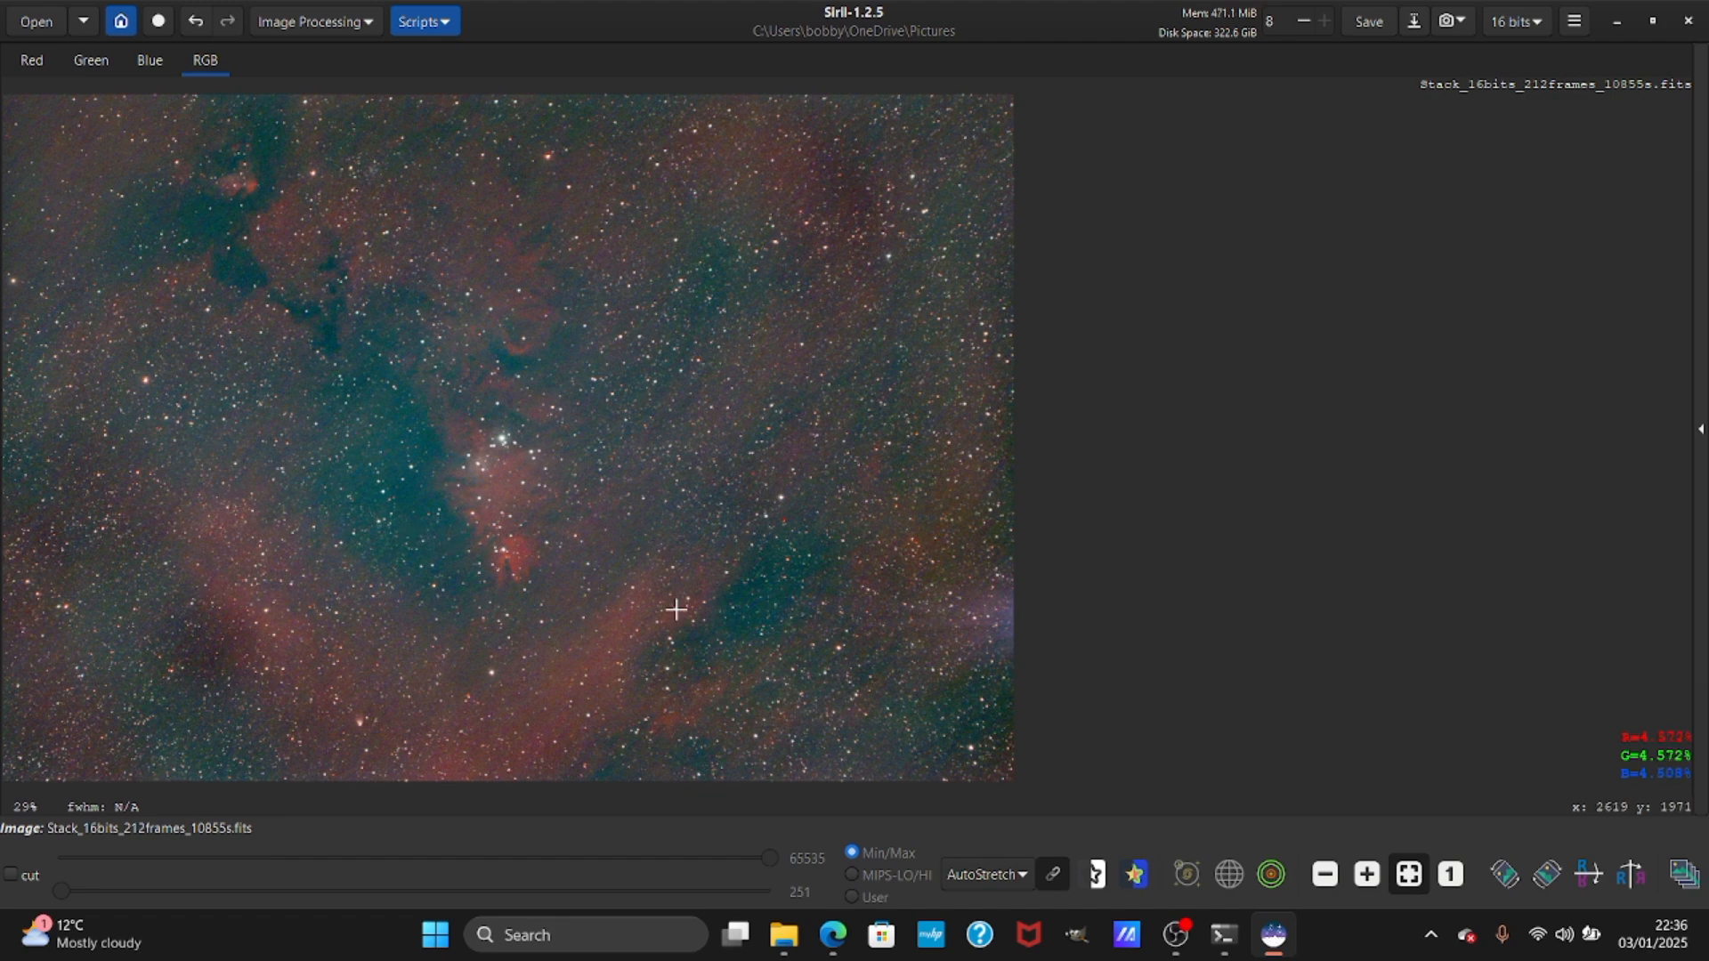
mouse_move(793, 335)
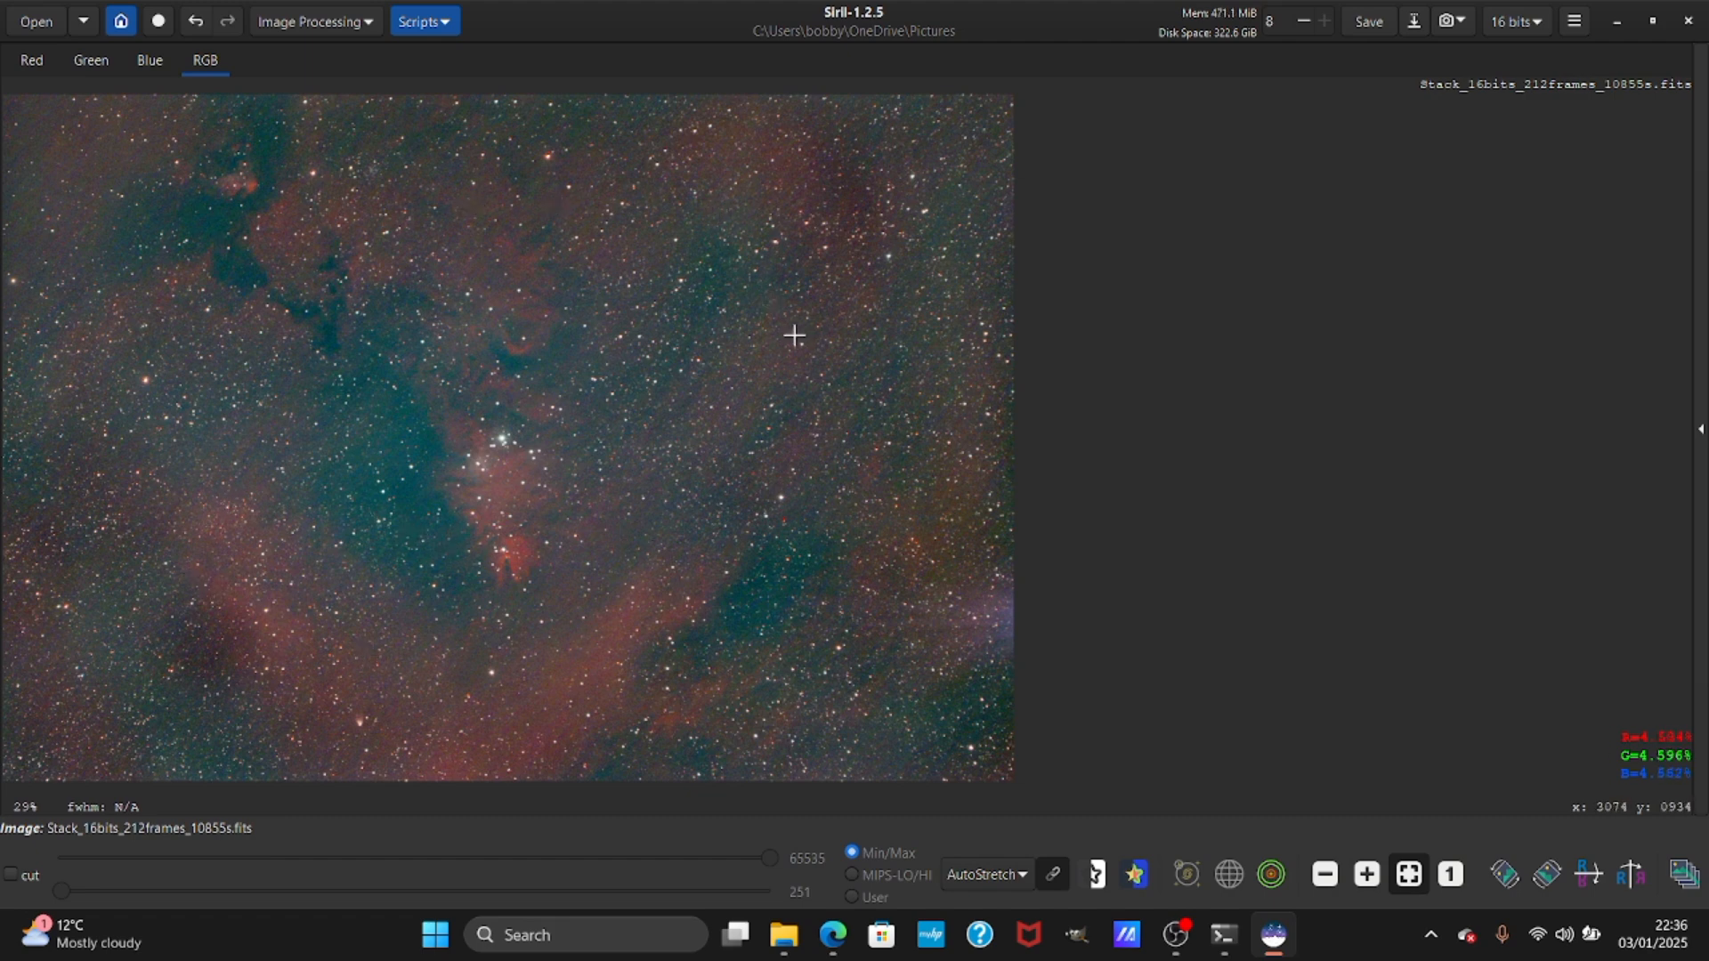
mouse_move(786, 569)
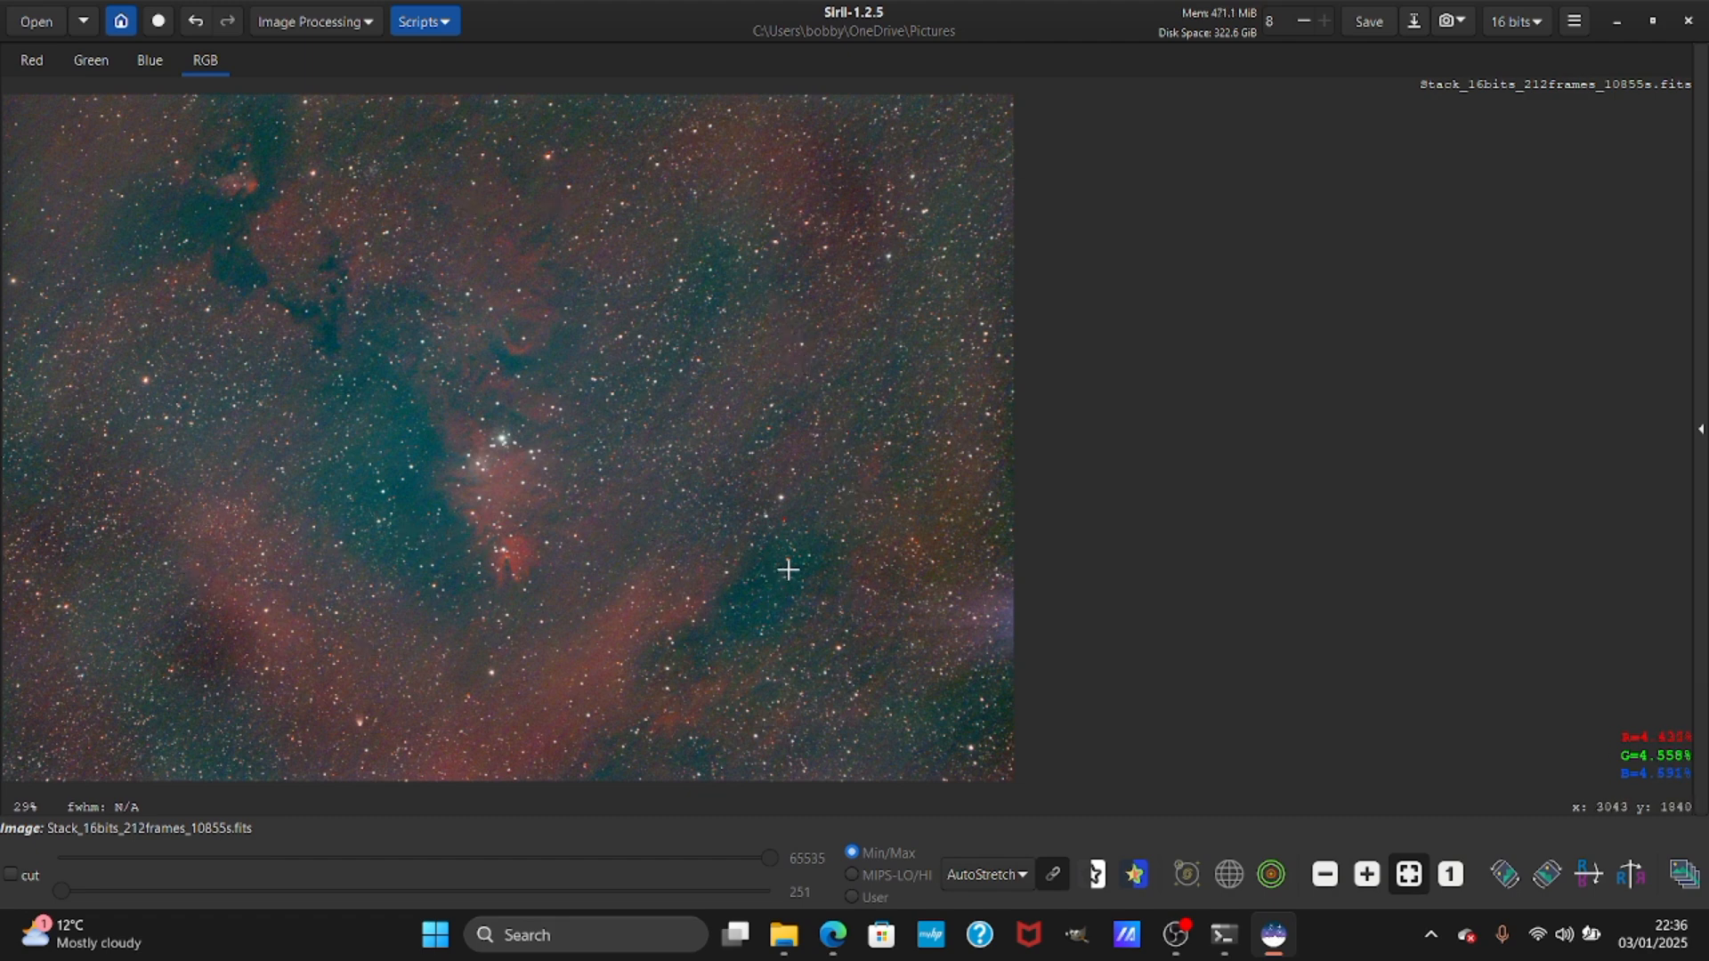
mouse_move(1011, 864)
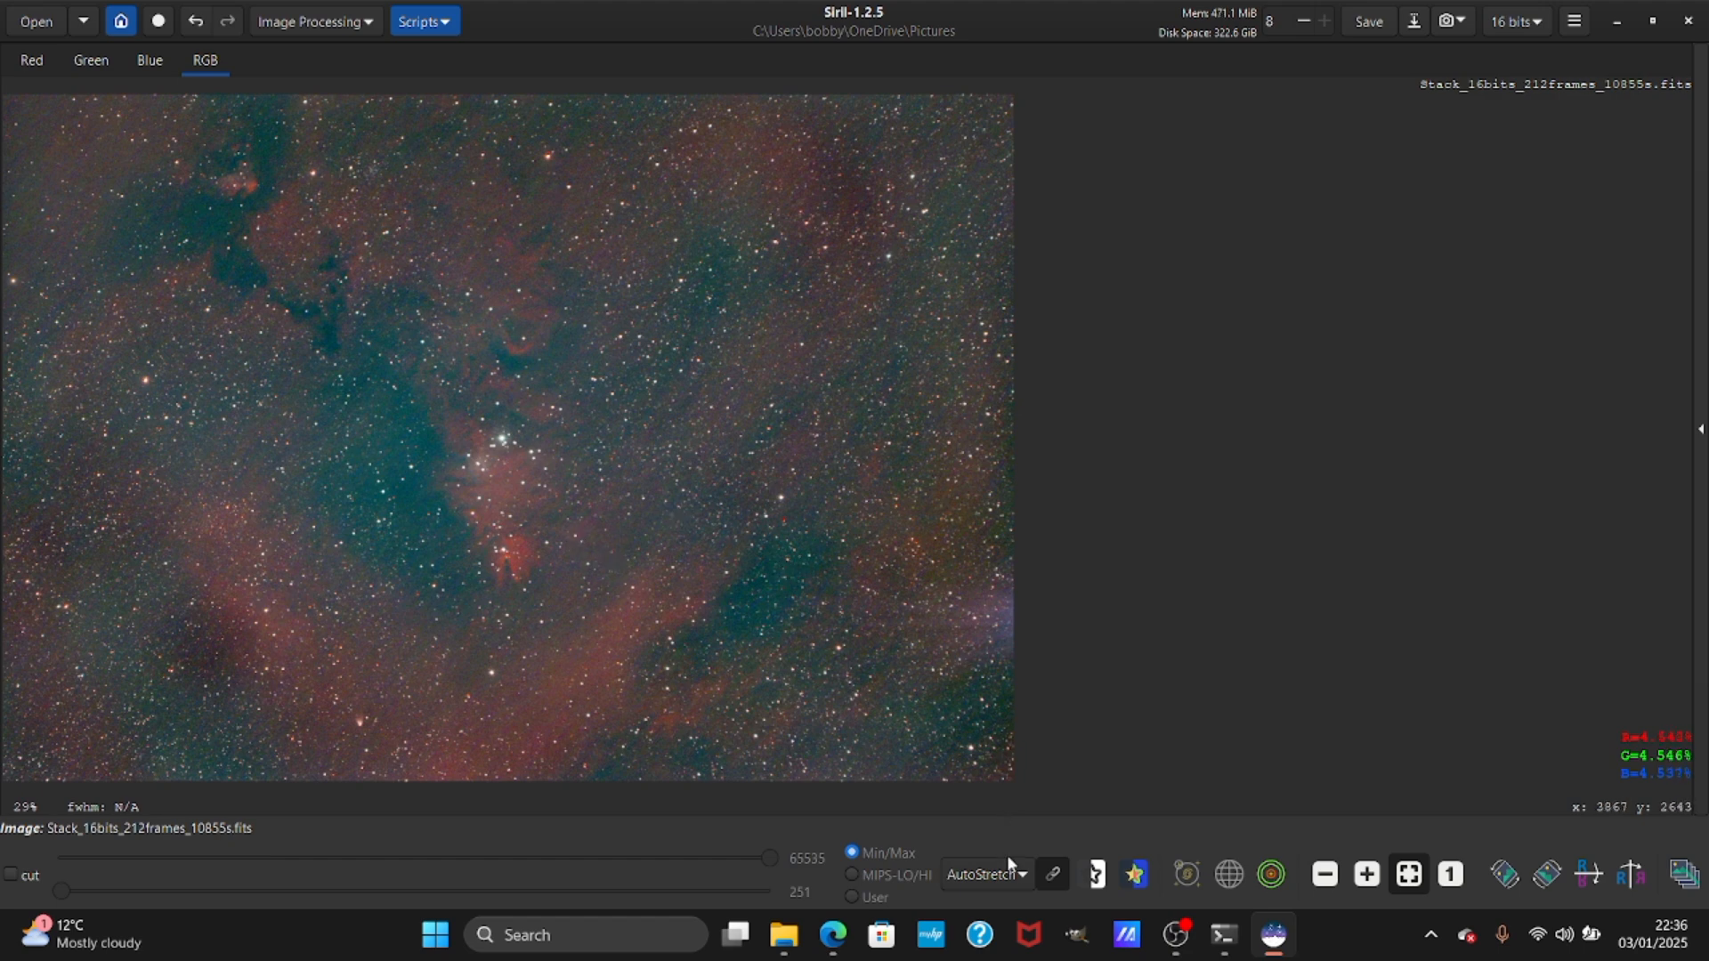
Set the preview to Linear display and briefly open, then close, the StarNet settings.
left_click(984, 873)
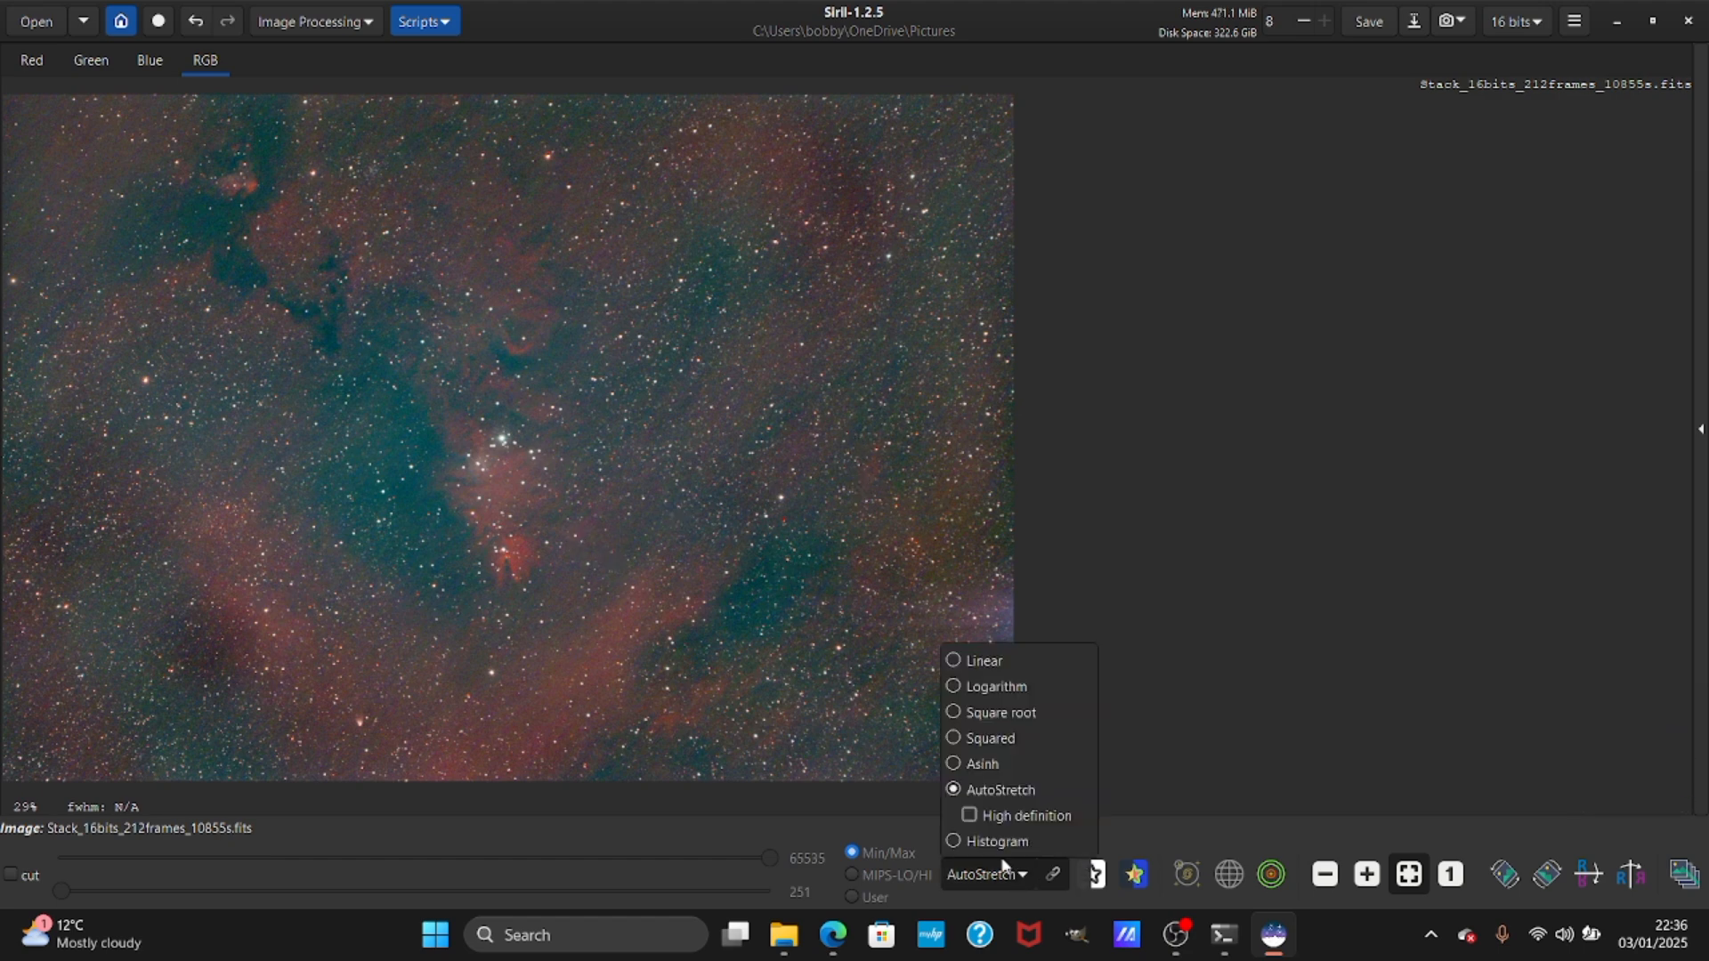
left_click(984, 659)
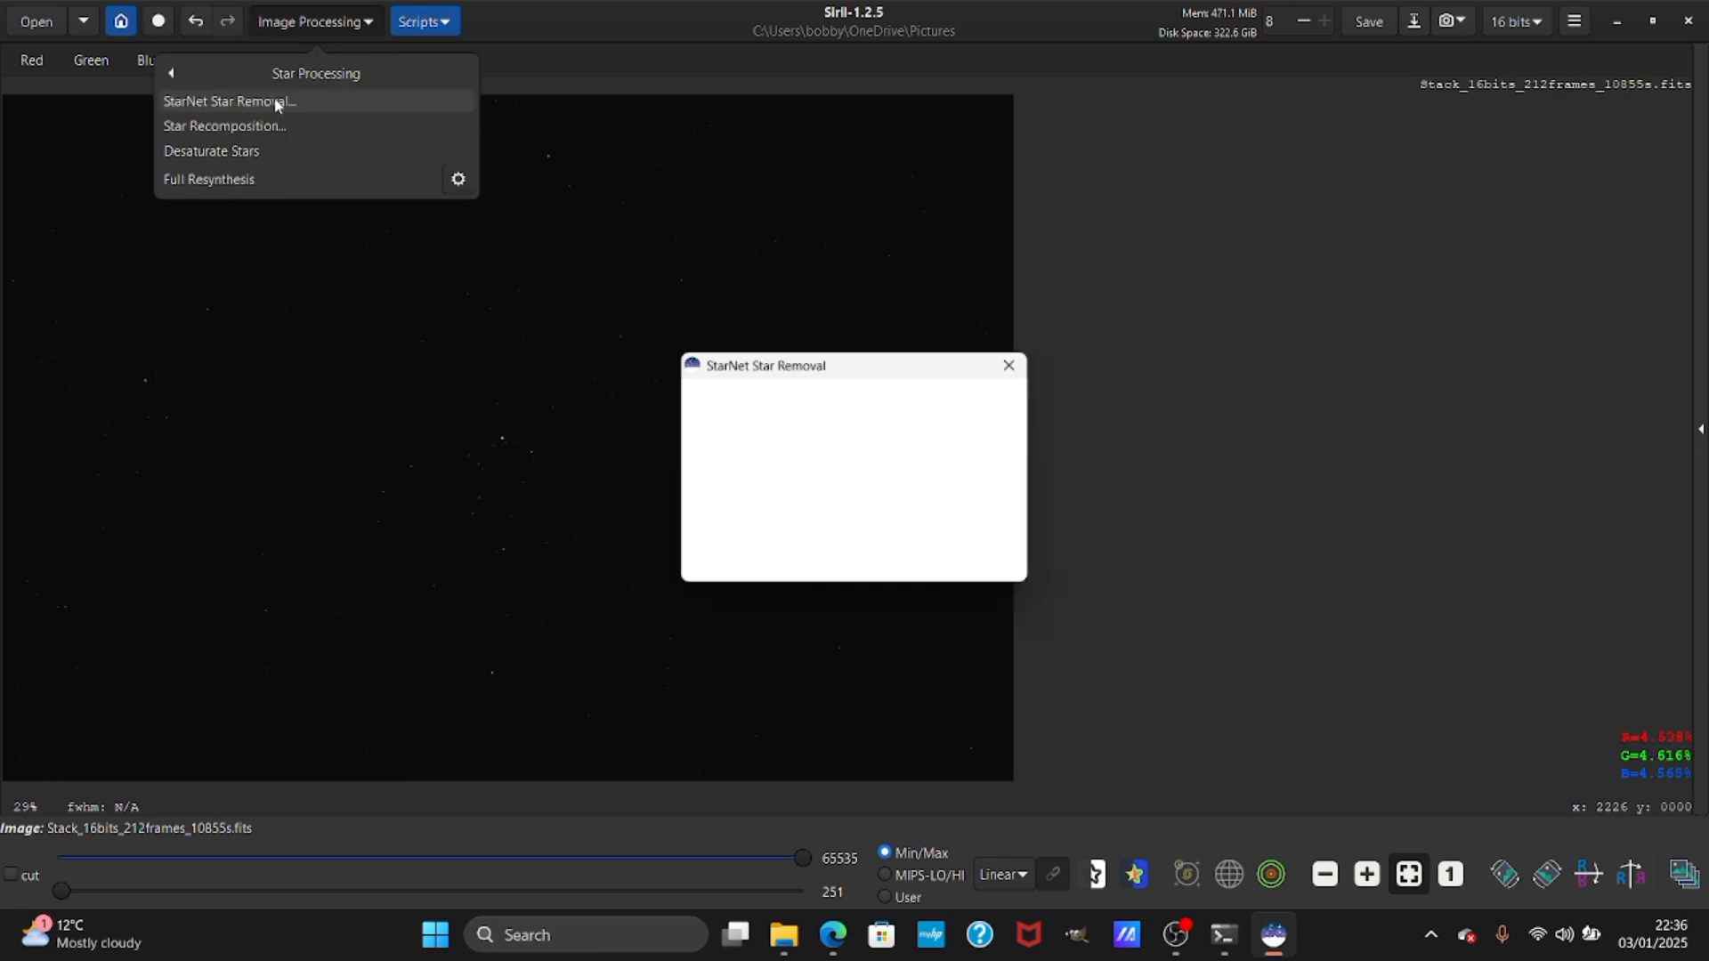
left_click(228, 101)
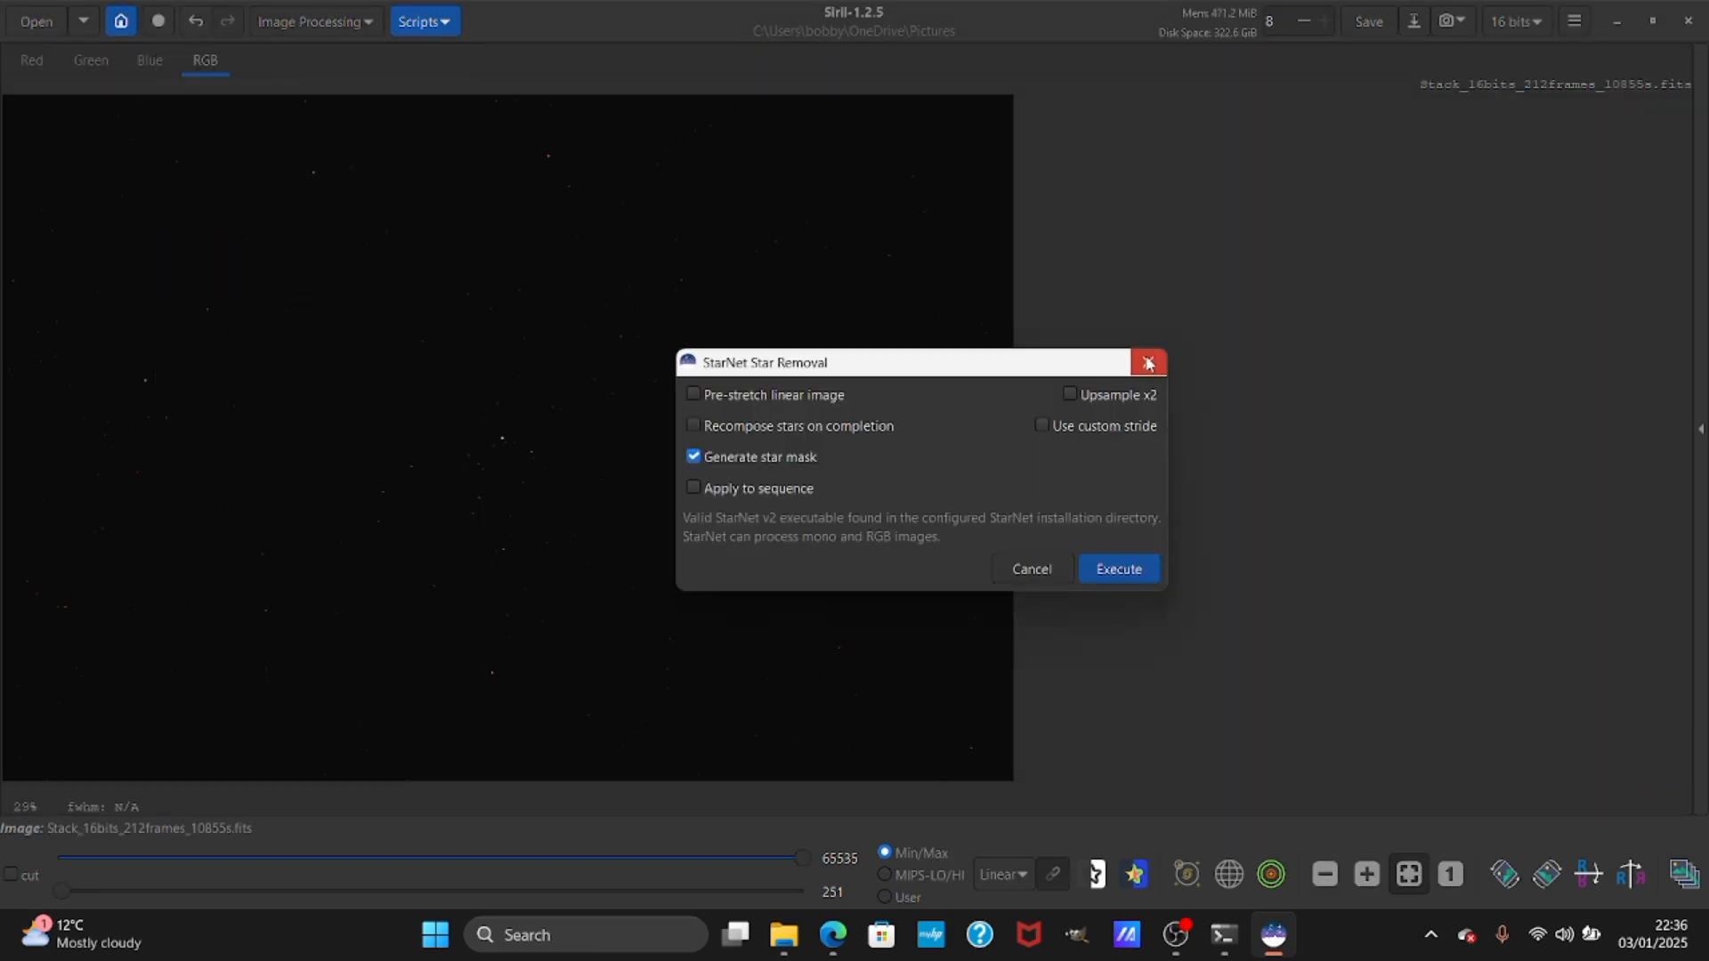
left_click(1146, 363)
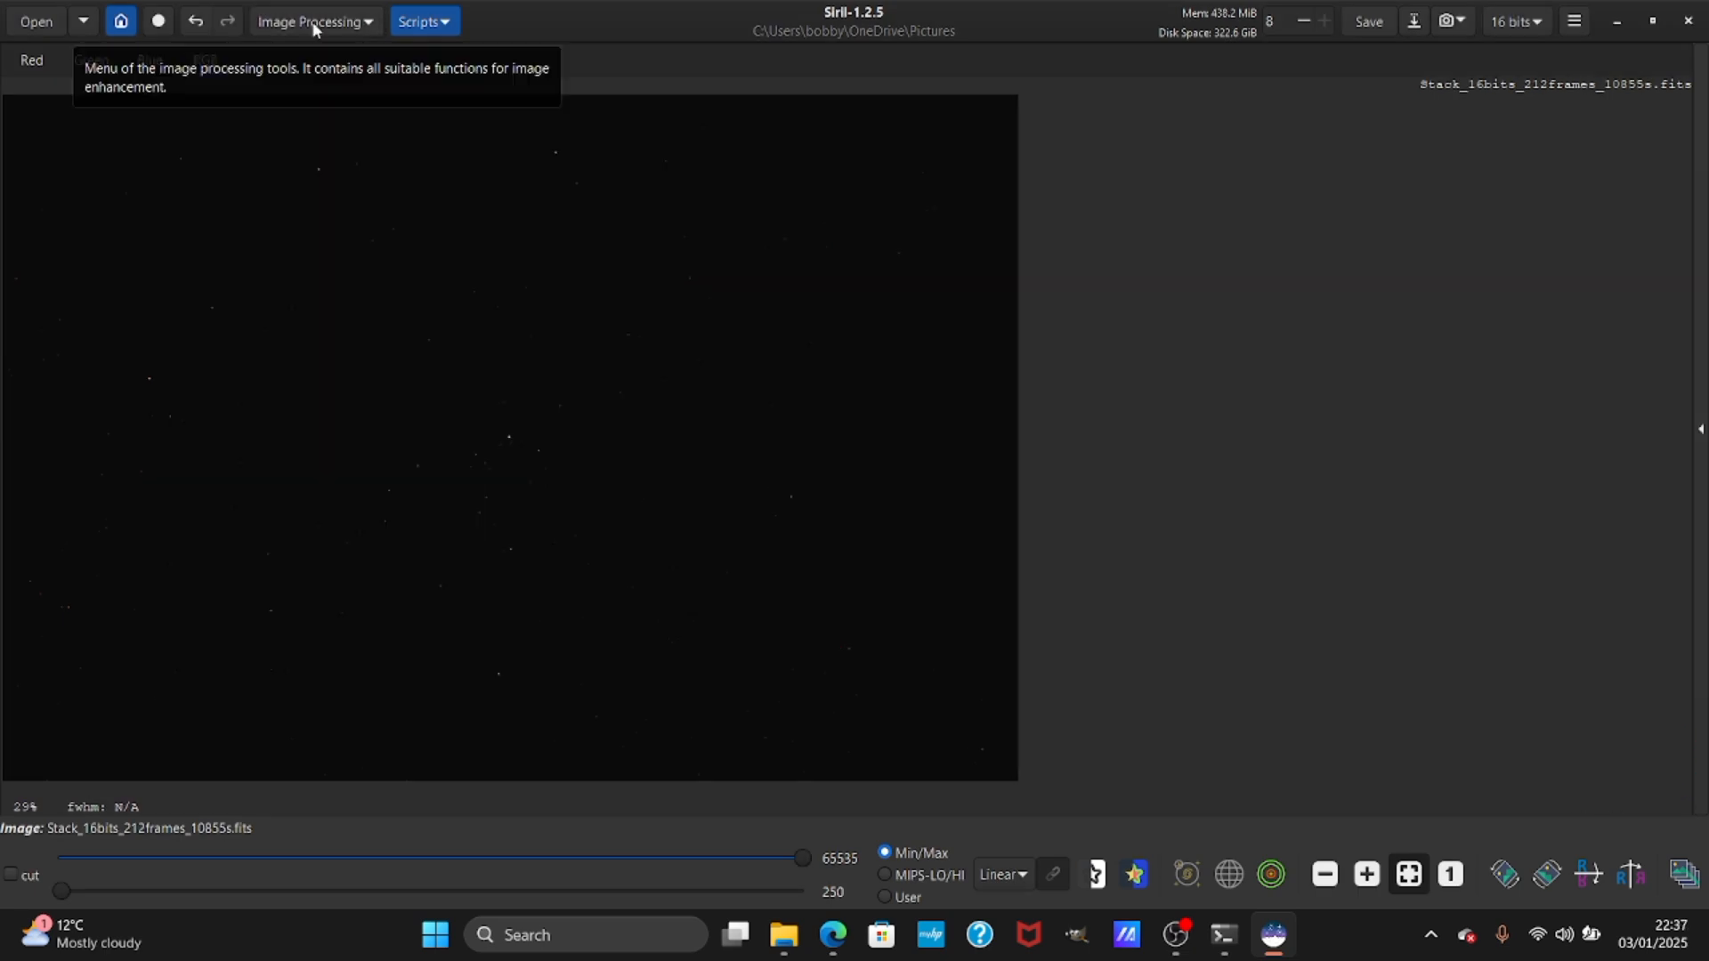
Run StarNet Star Removal with Pre-stretch linear image enabled.
left_click(315, 20)
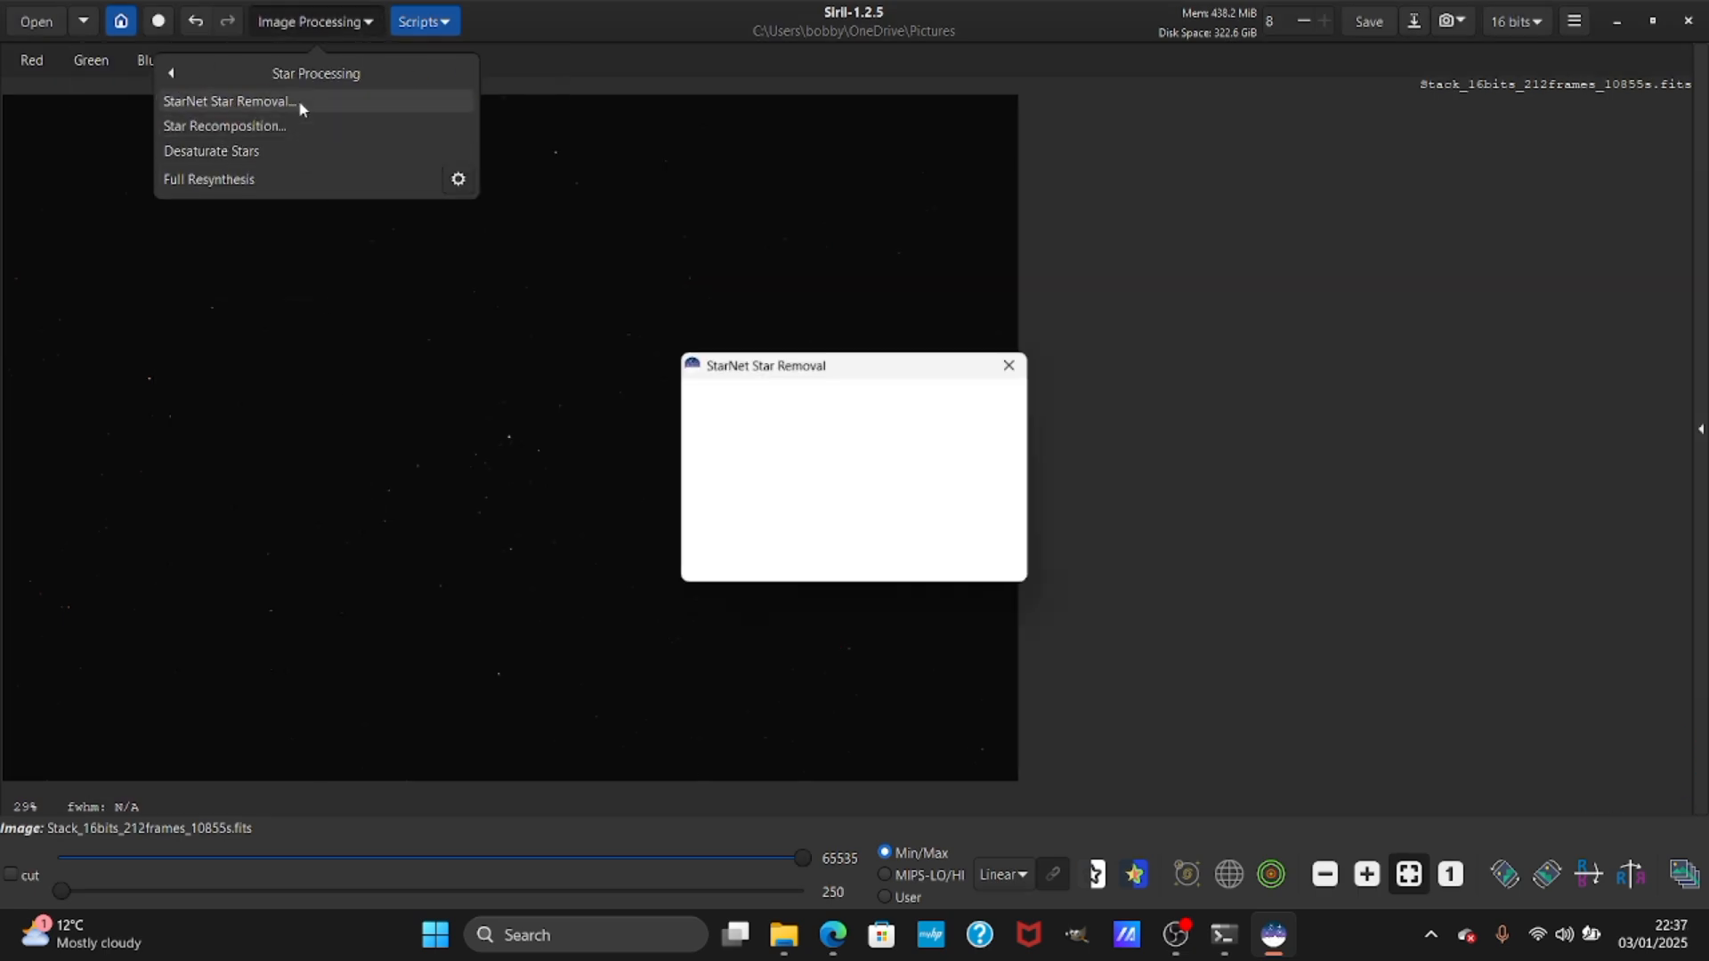
left_click(228, 100)
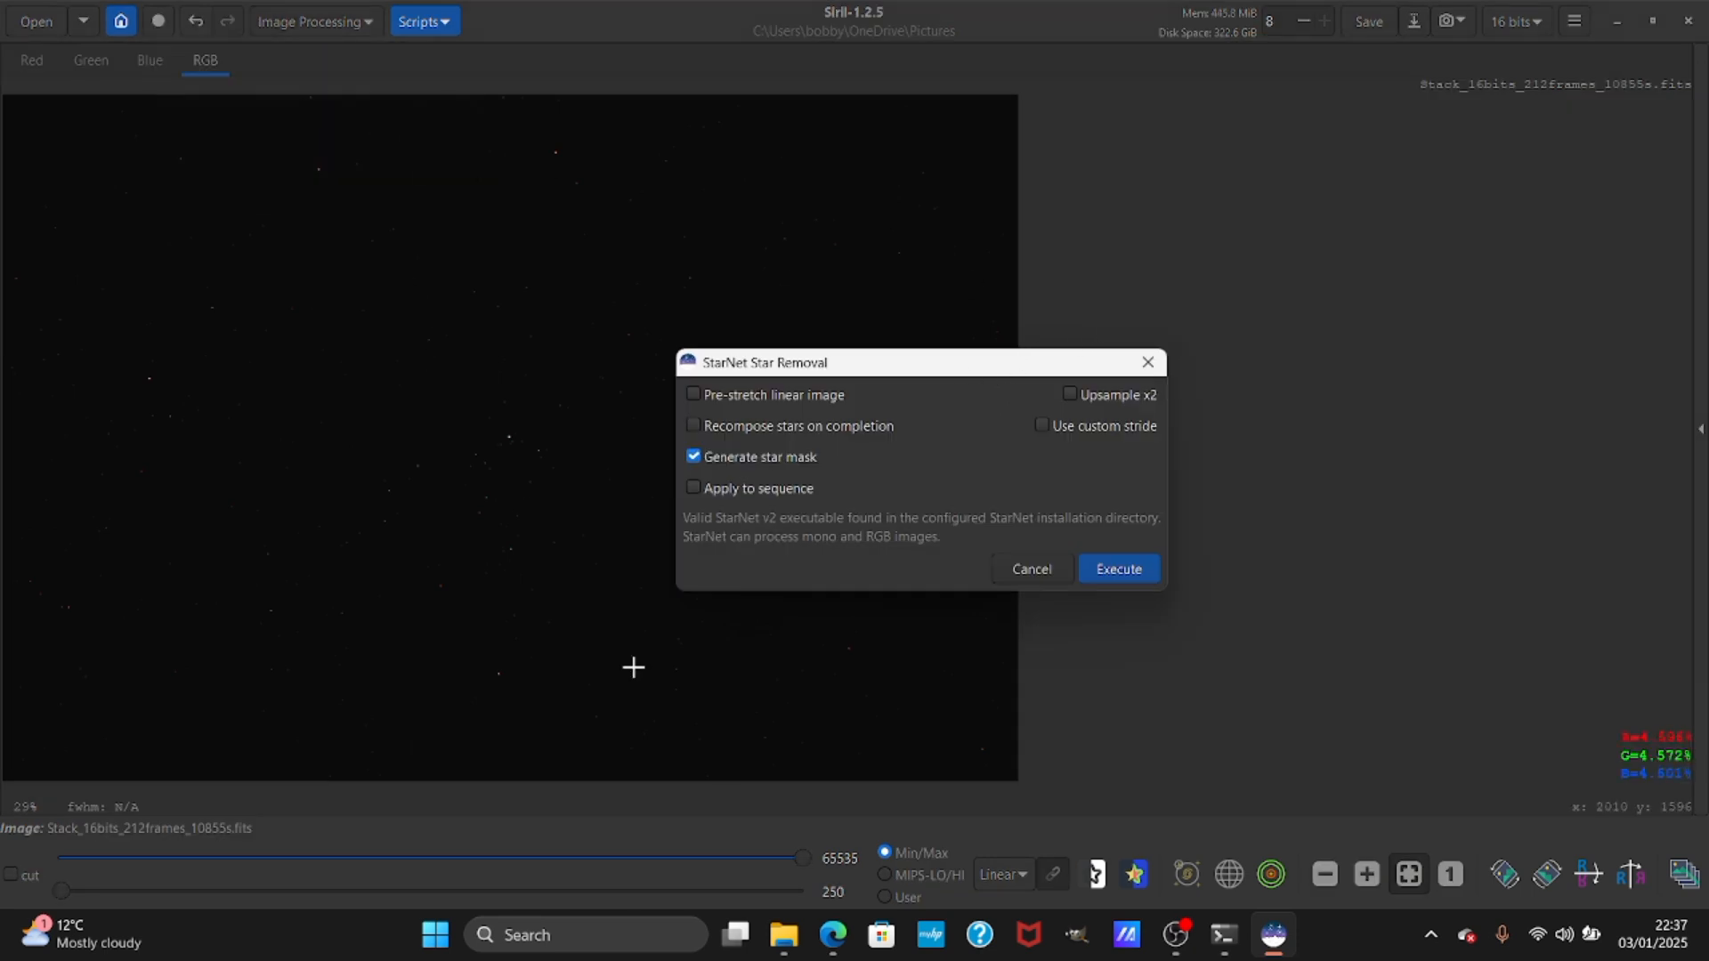
mouse_move(698, 480)
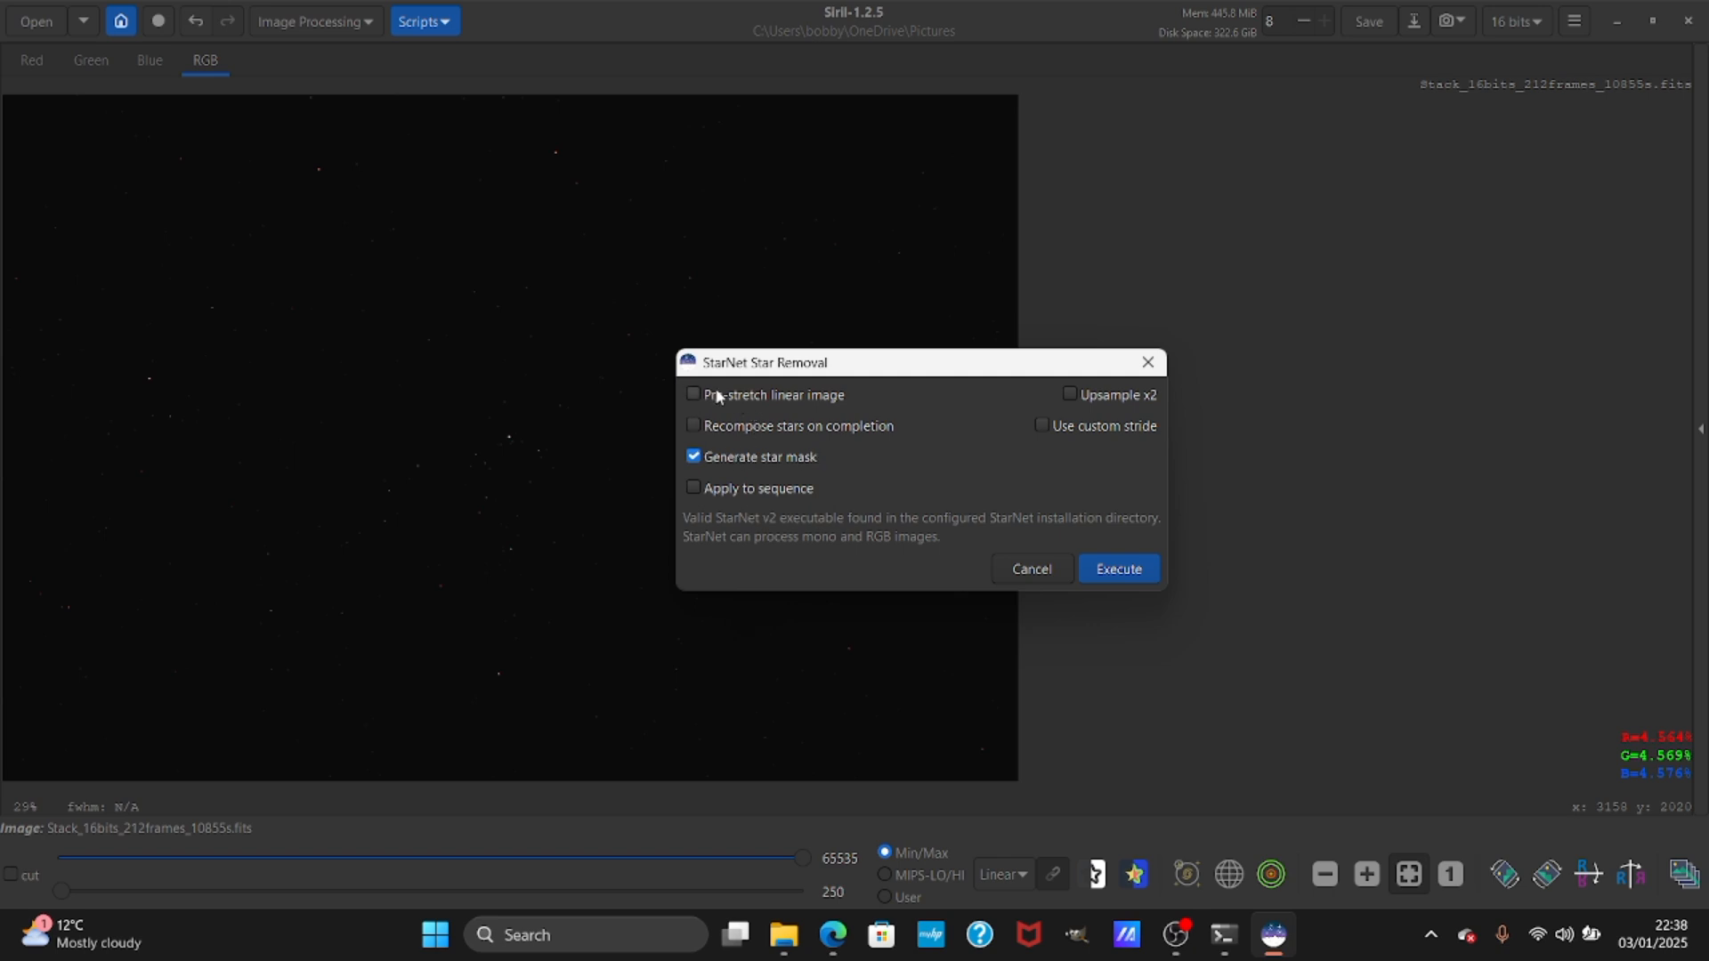
left_click(694, 394)
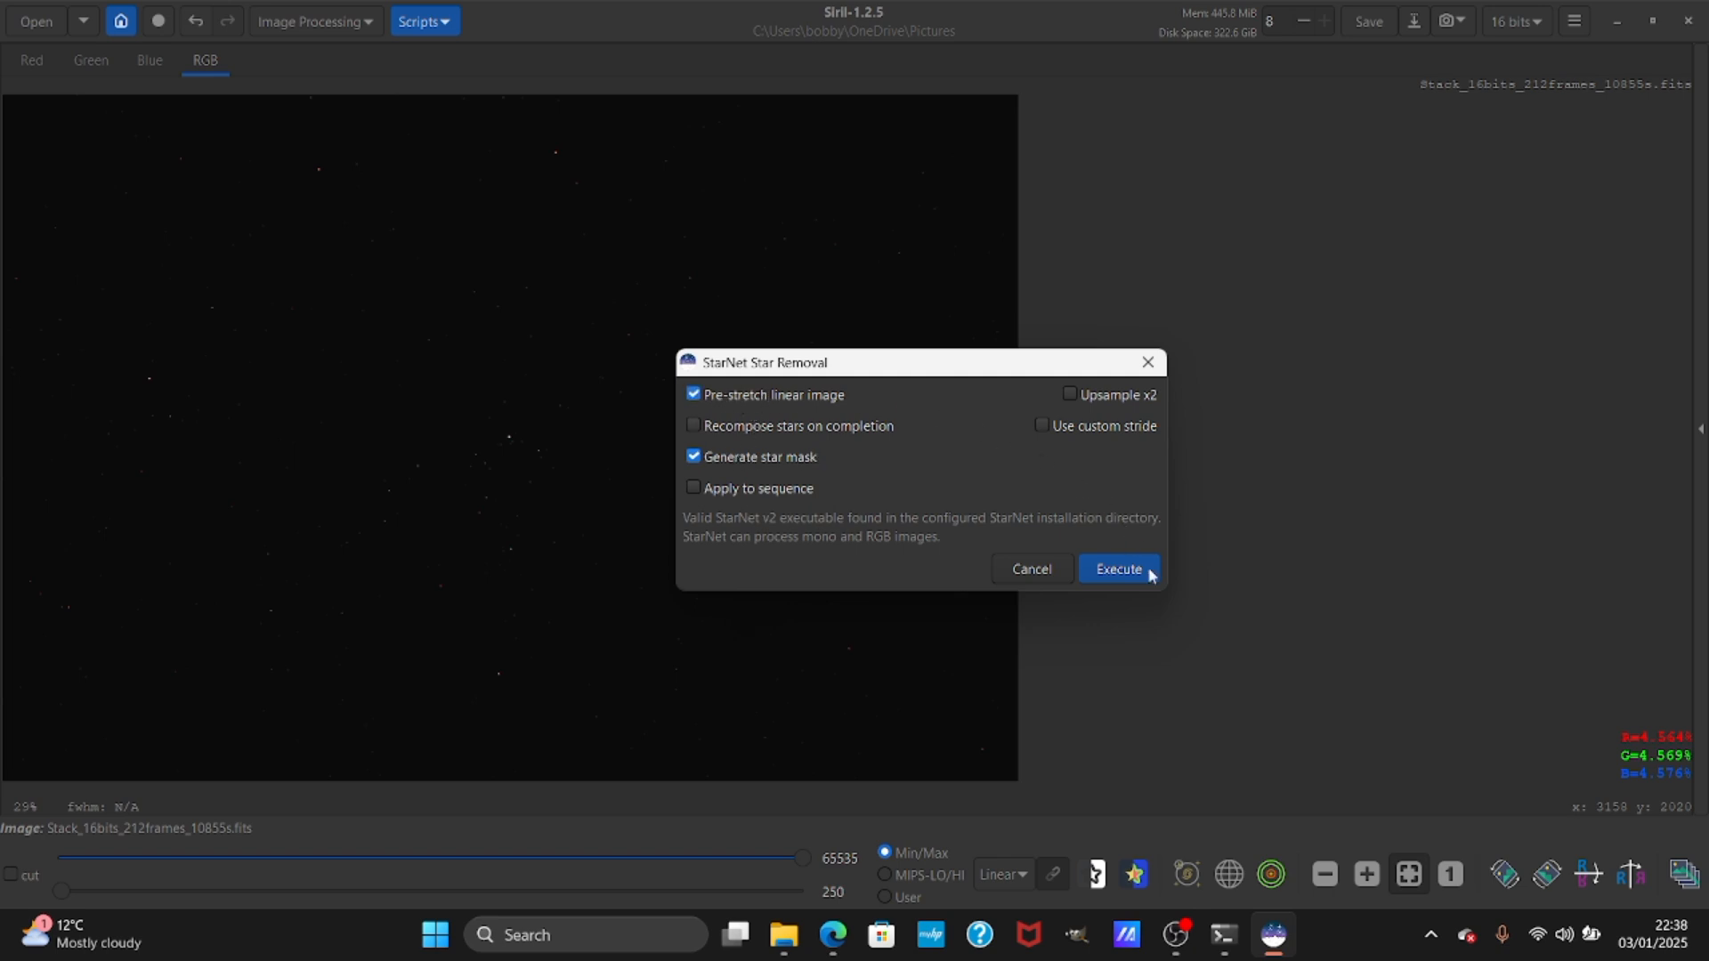
left_click(1117, 568)
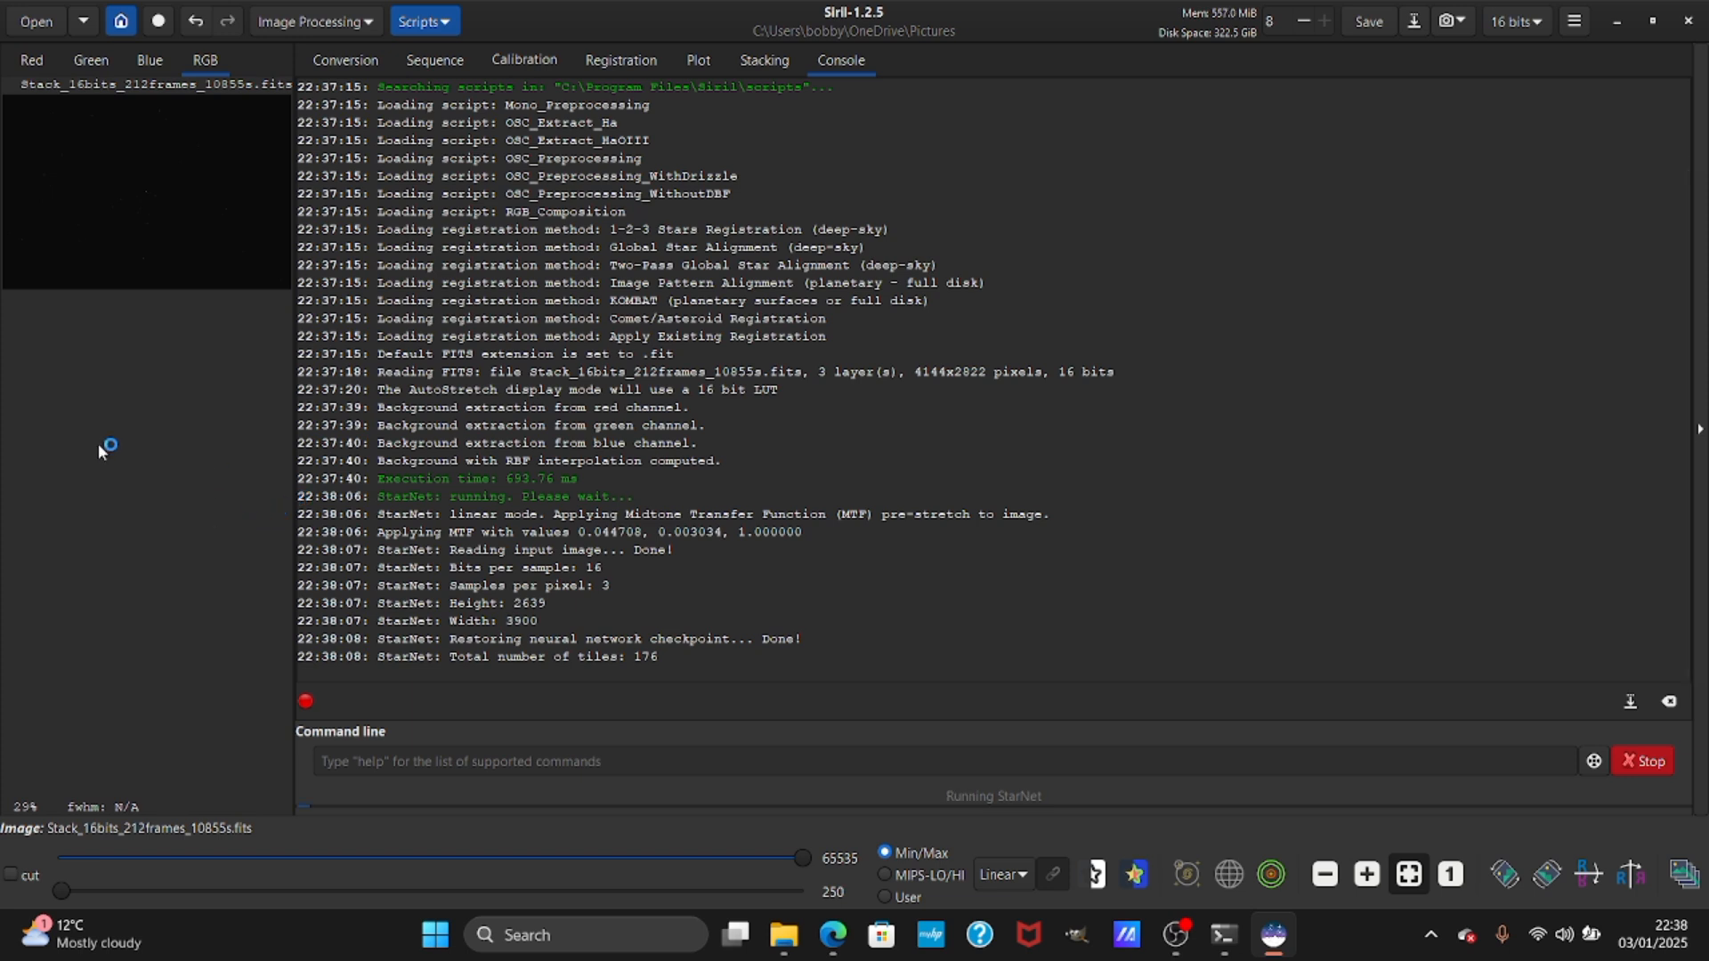
mouse_move(63, 195)
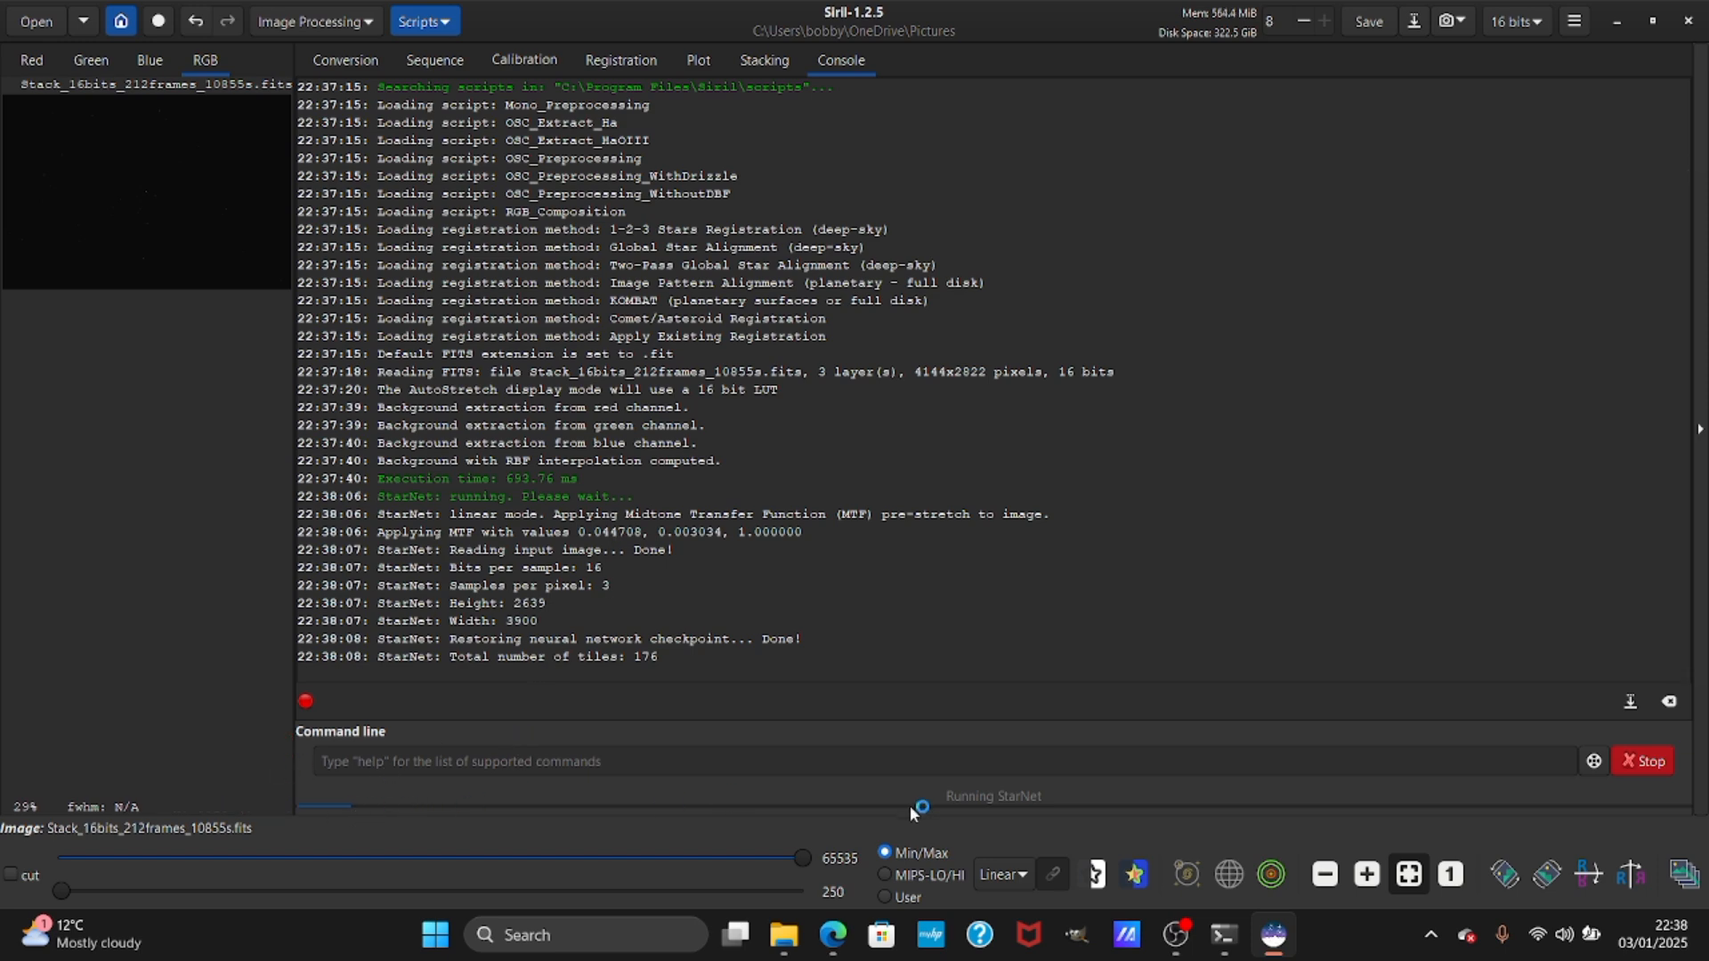
Check the Pictures folder for the new starless and starmask files, then close it.
left_click(784, 935)
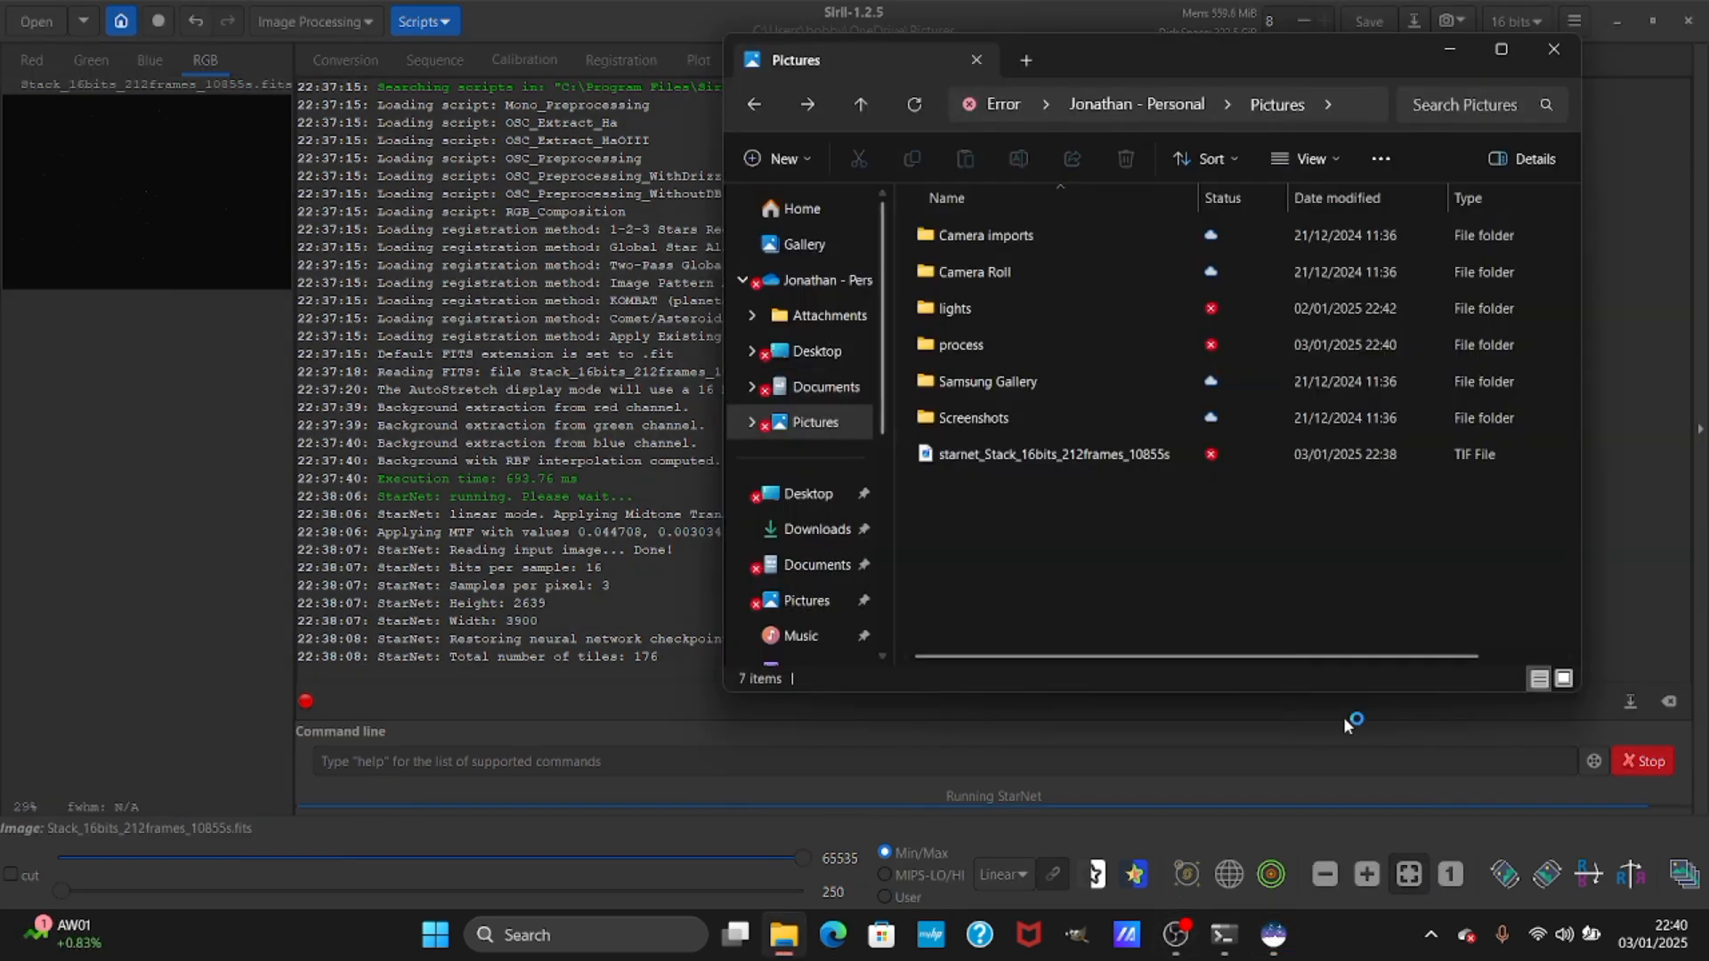
mouse_move(1371, 756)
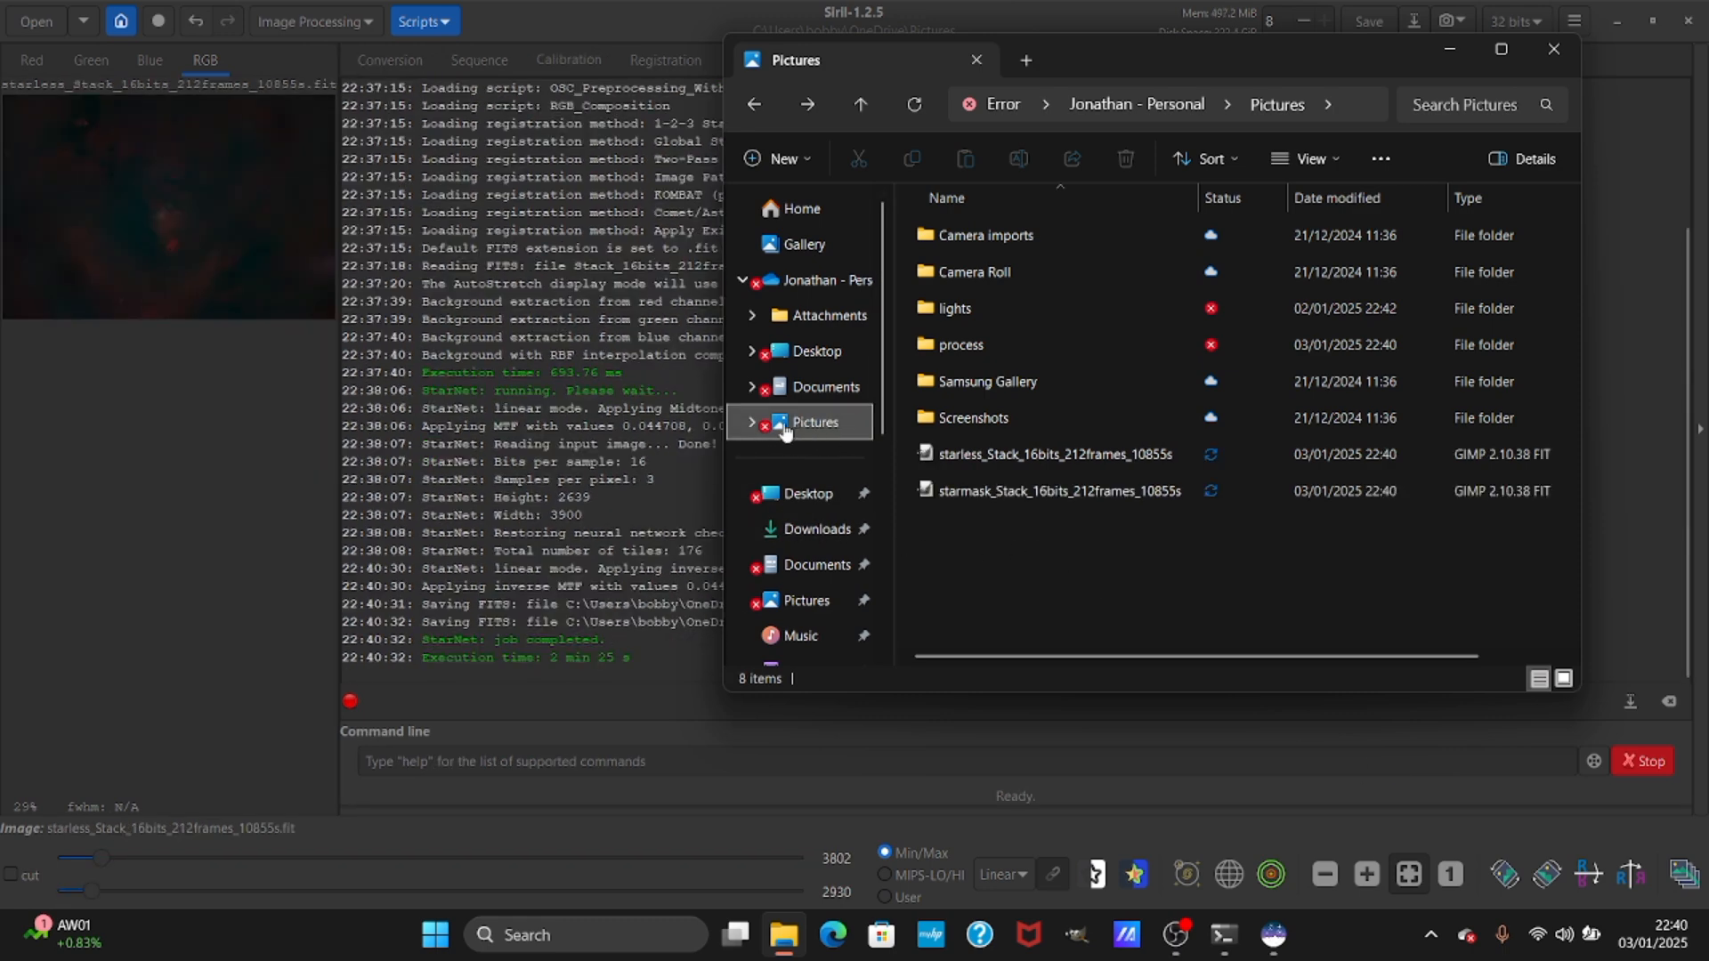
left_click(1052, 453)
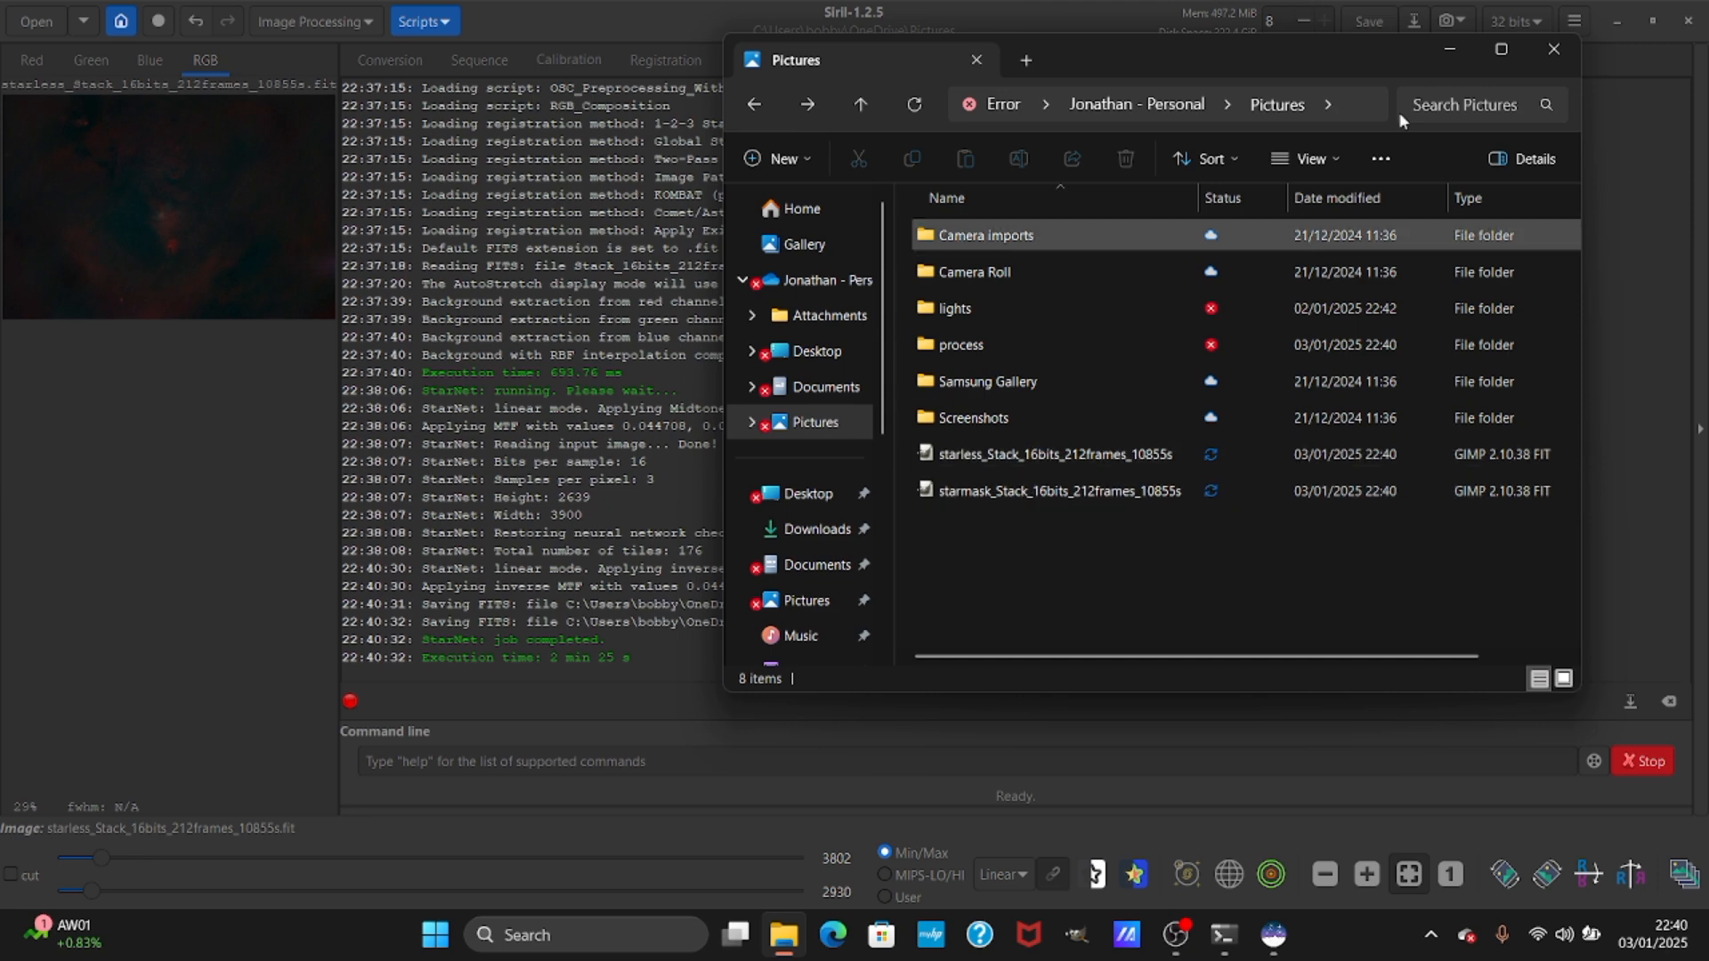
left_click(1553, 48)
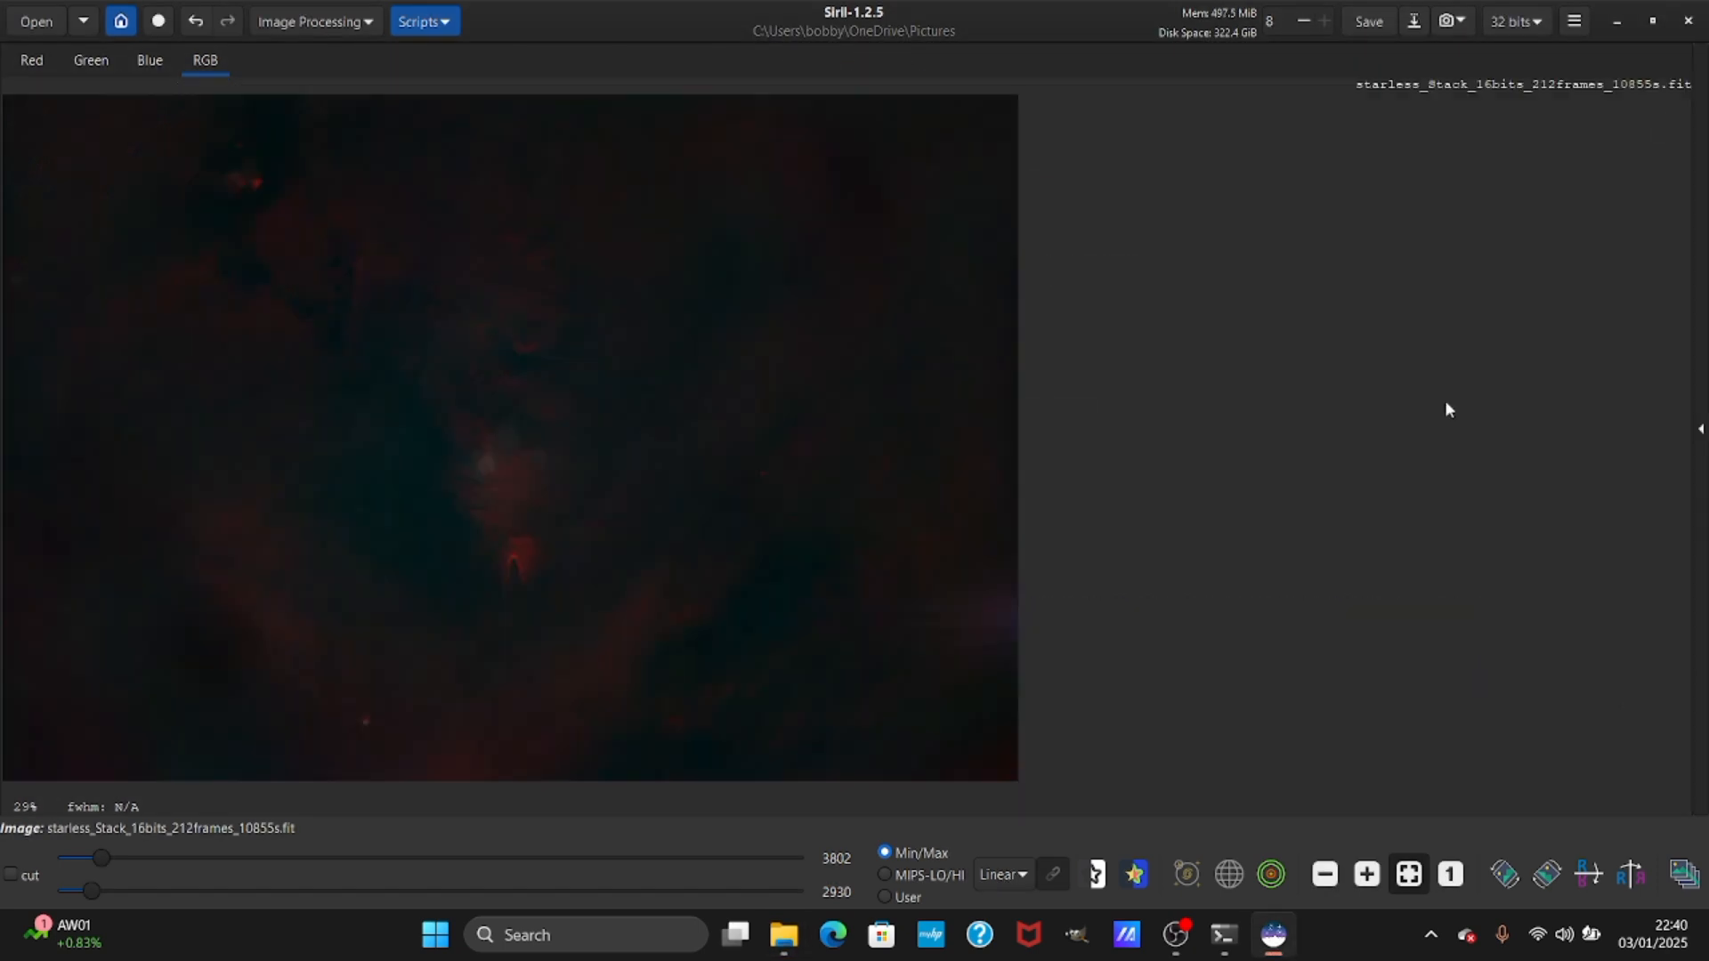
Auto-stretch the starless image, revert to Linear display, and bring up Image Processing.
left_click(1000, 874)
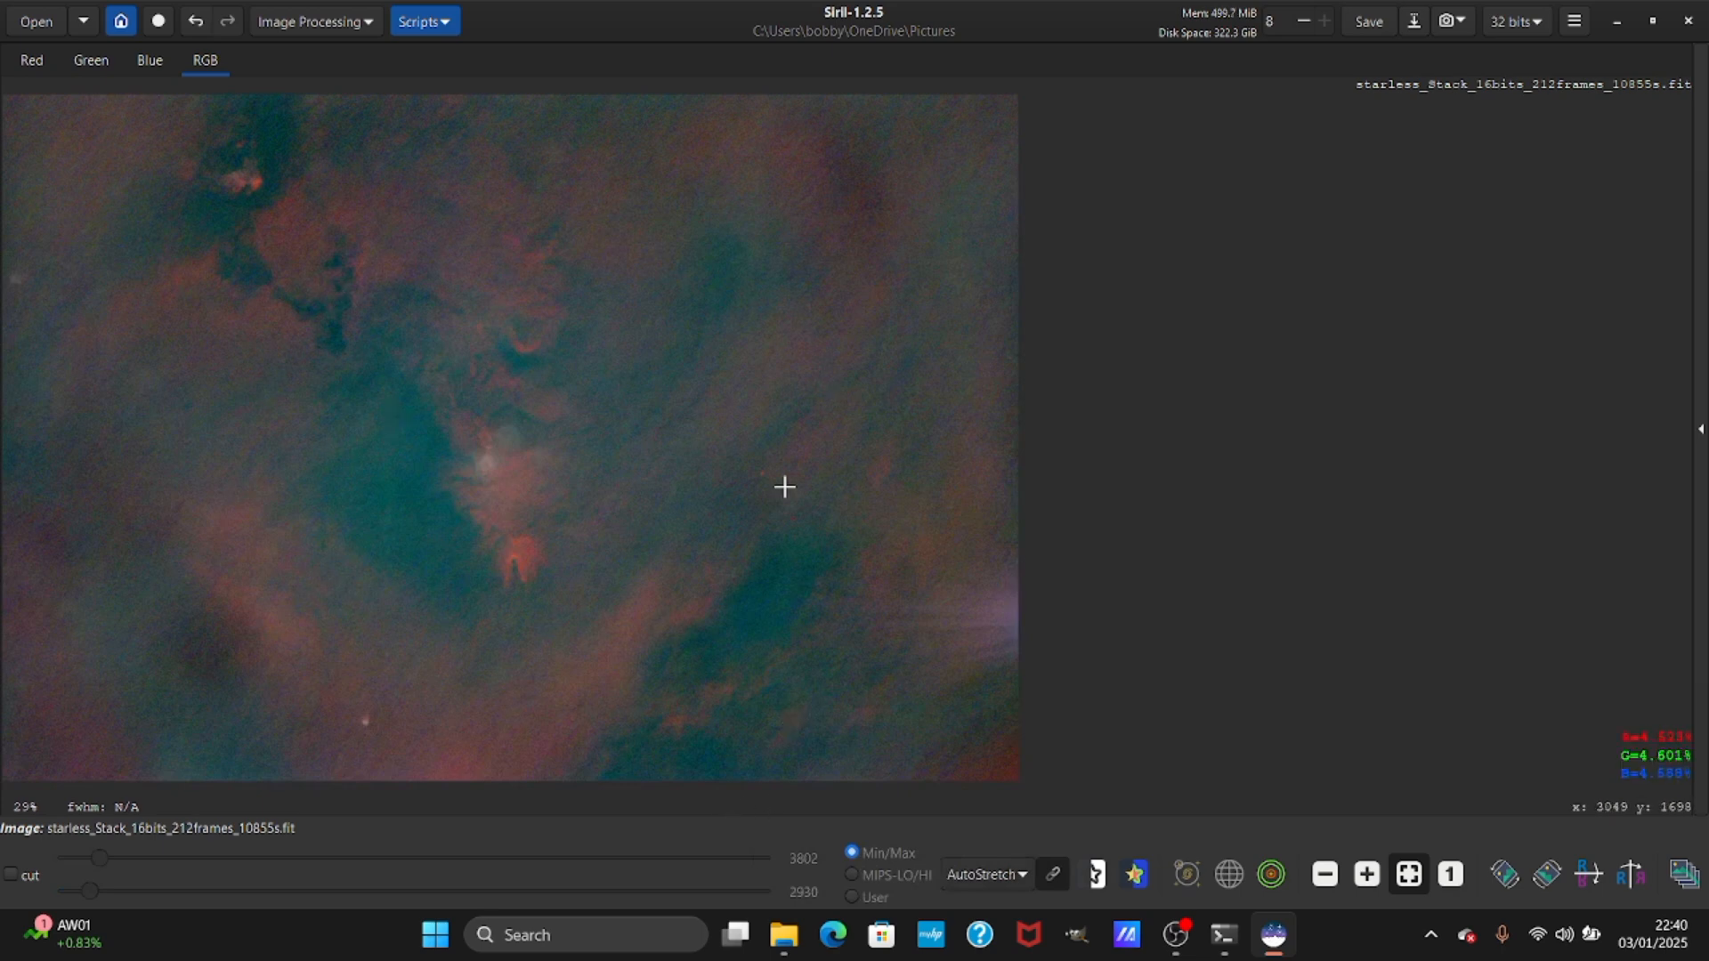
left_click(984, 873)
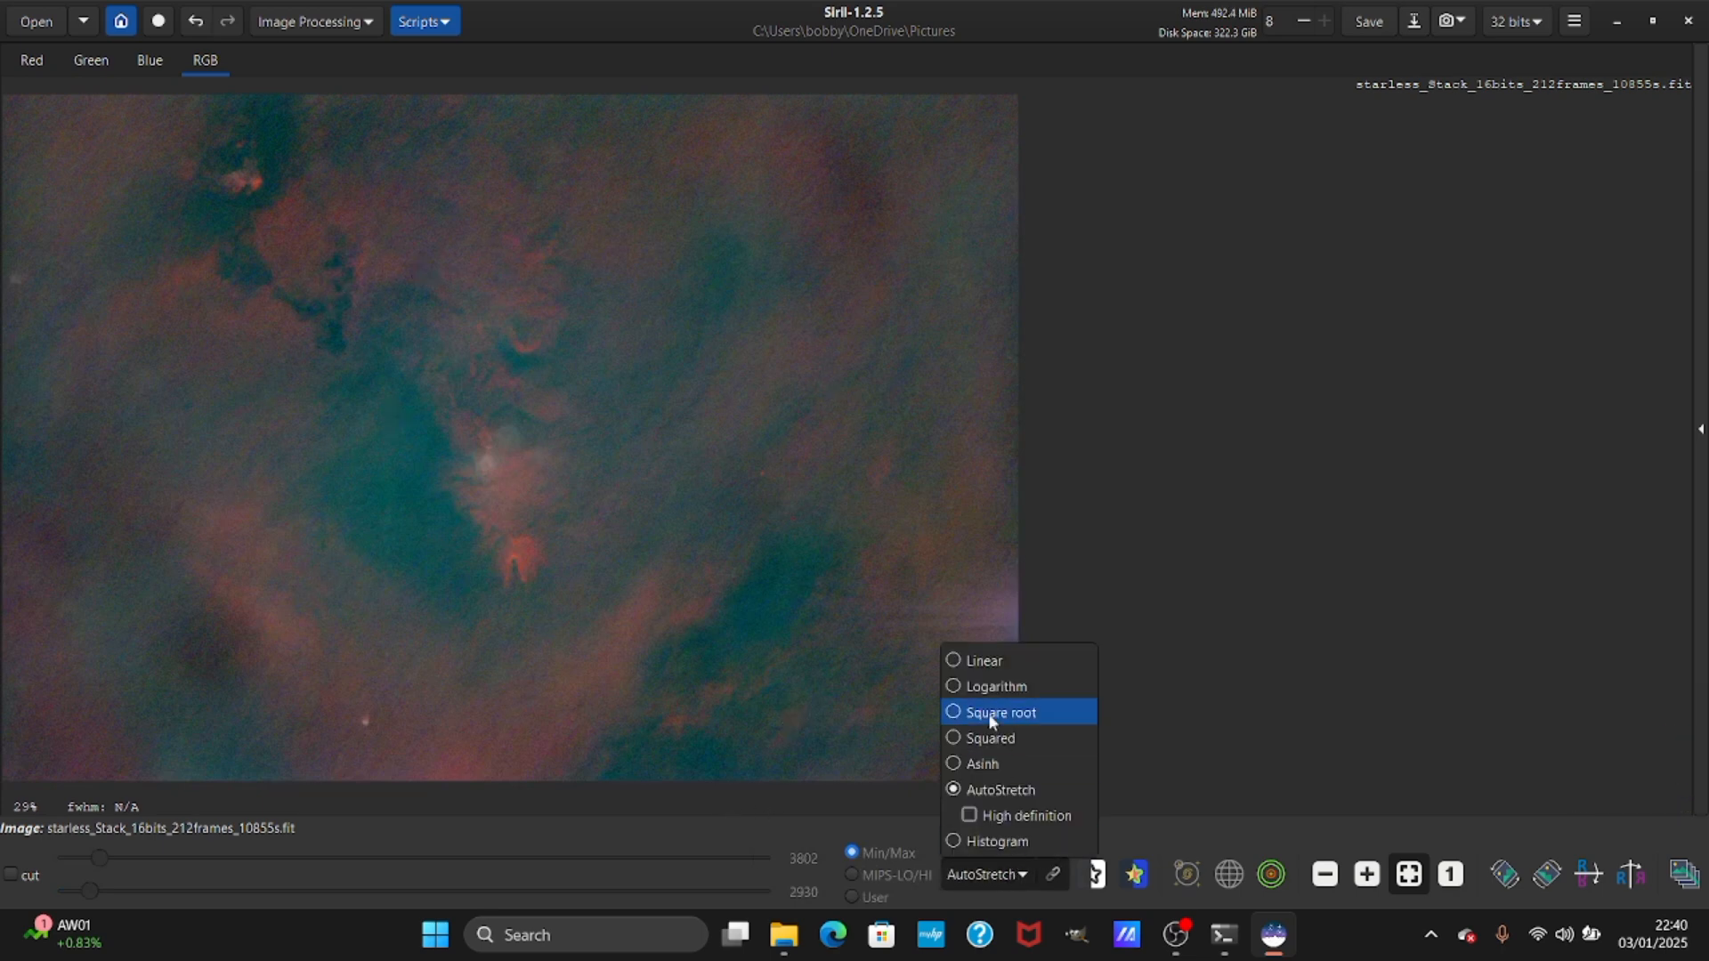
left_click(981, 660)
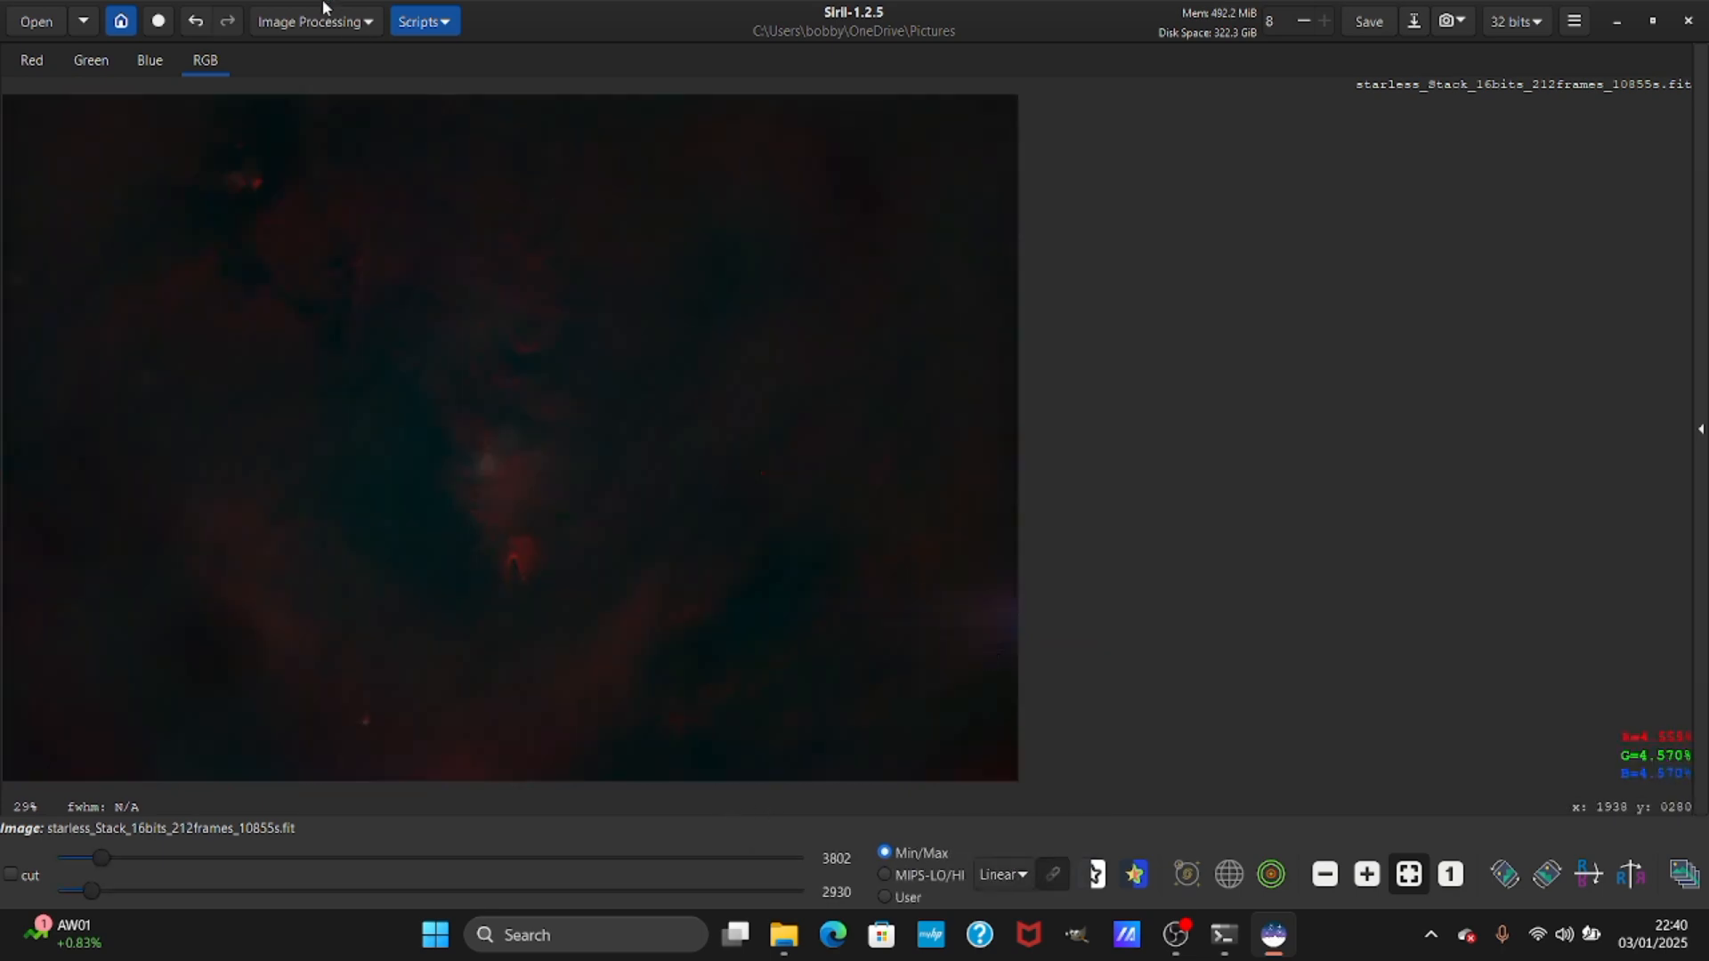
mouse_move(319, 122)
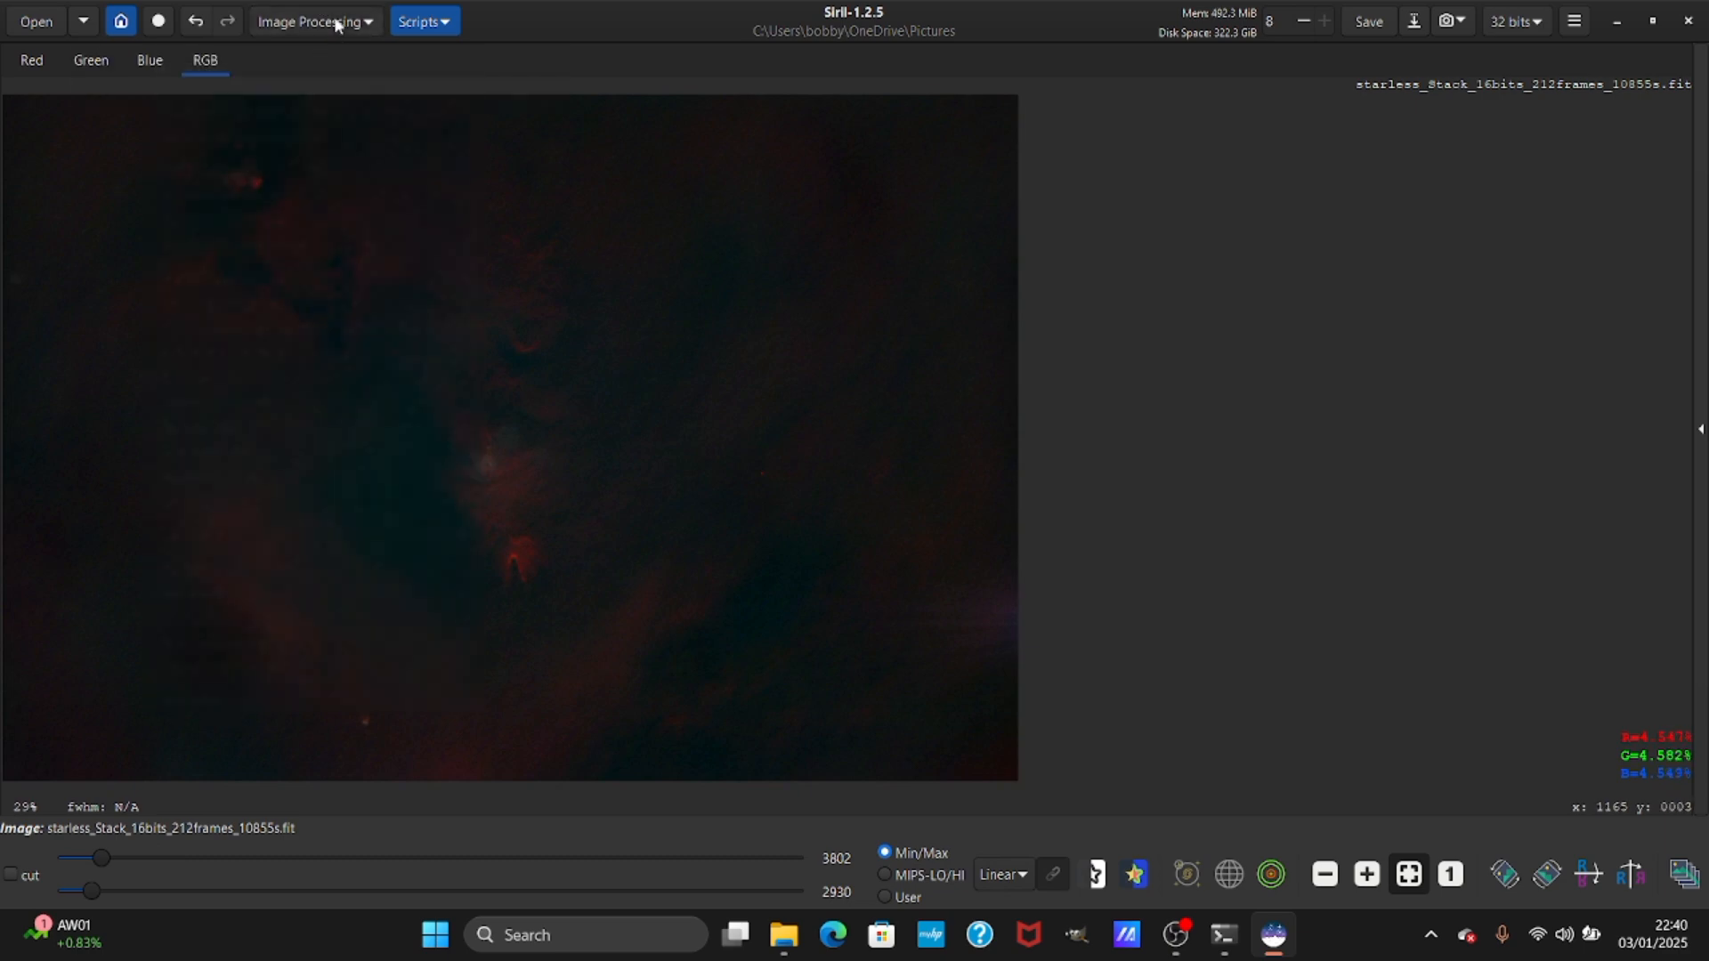
left_click(313, 20)
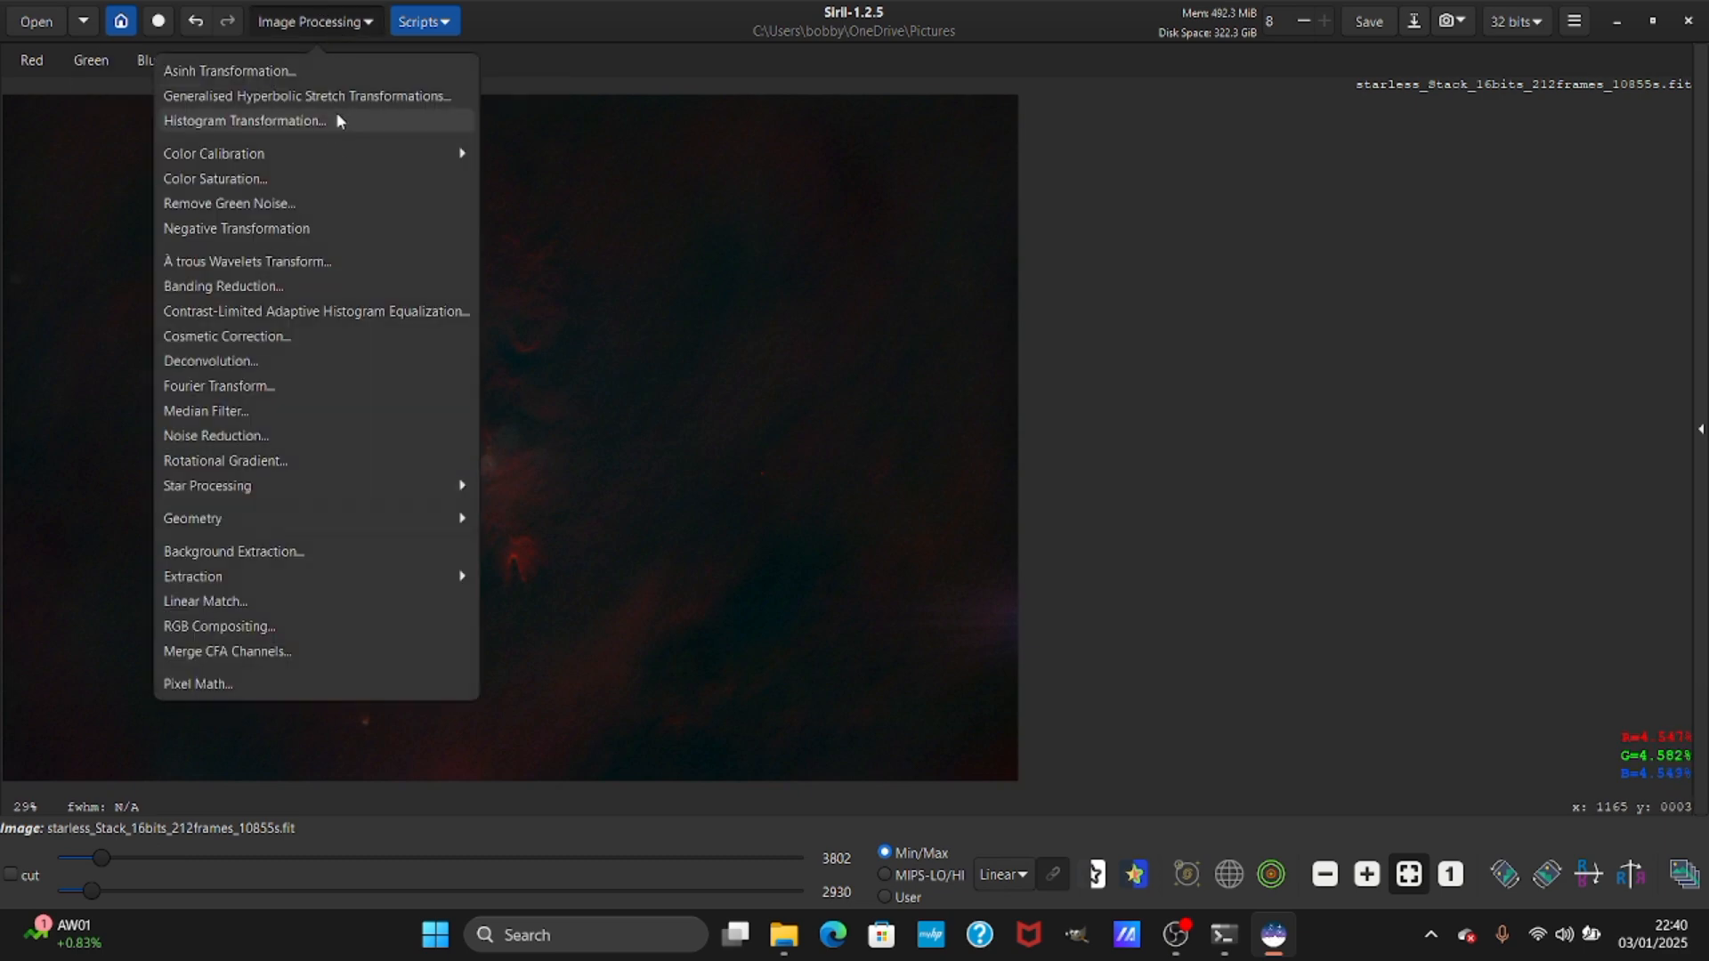
Apply a first midtones stretch from Histogram Transformation to the starless nebula.
left_click(244, 120)
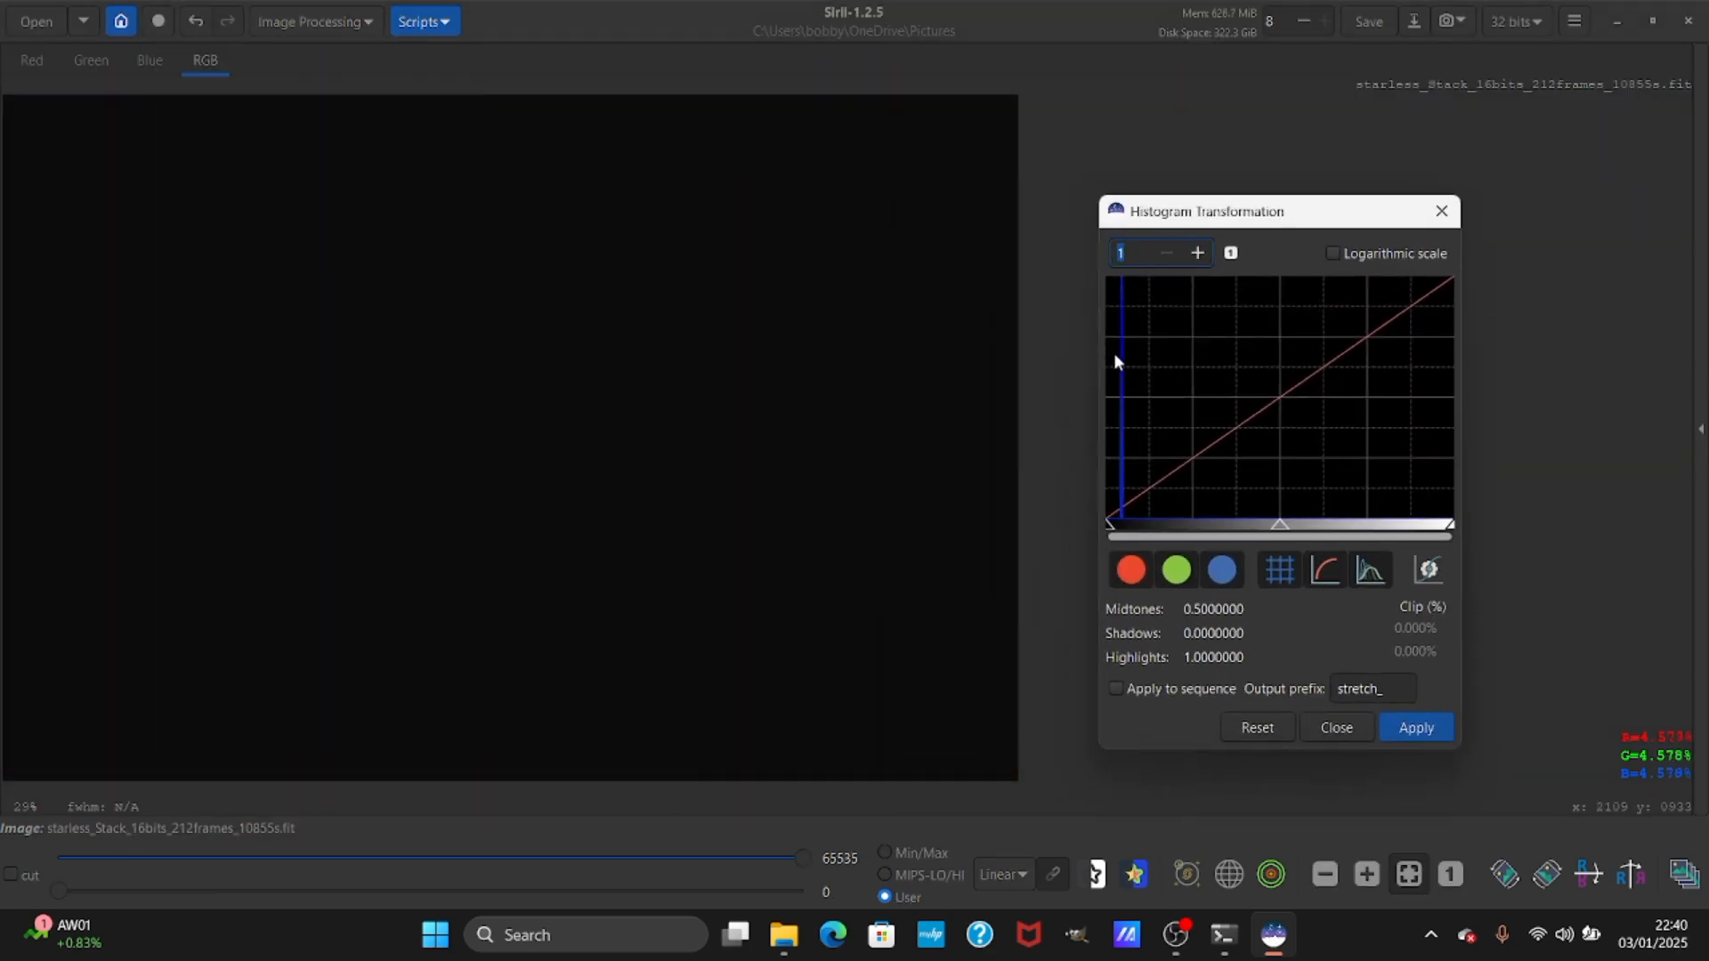
mouse_move(1164, 513)
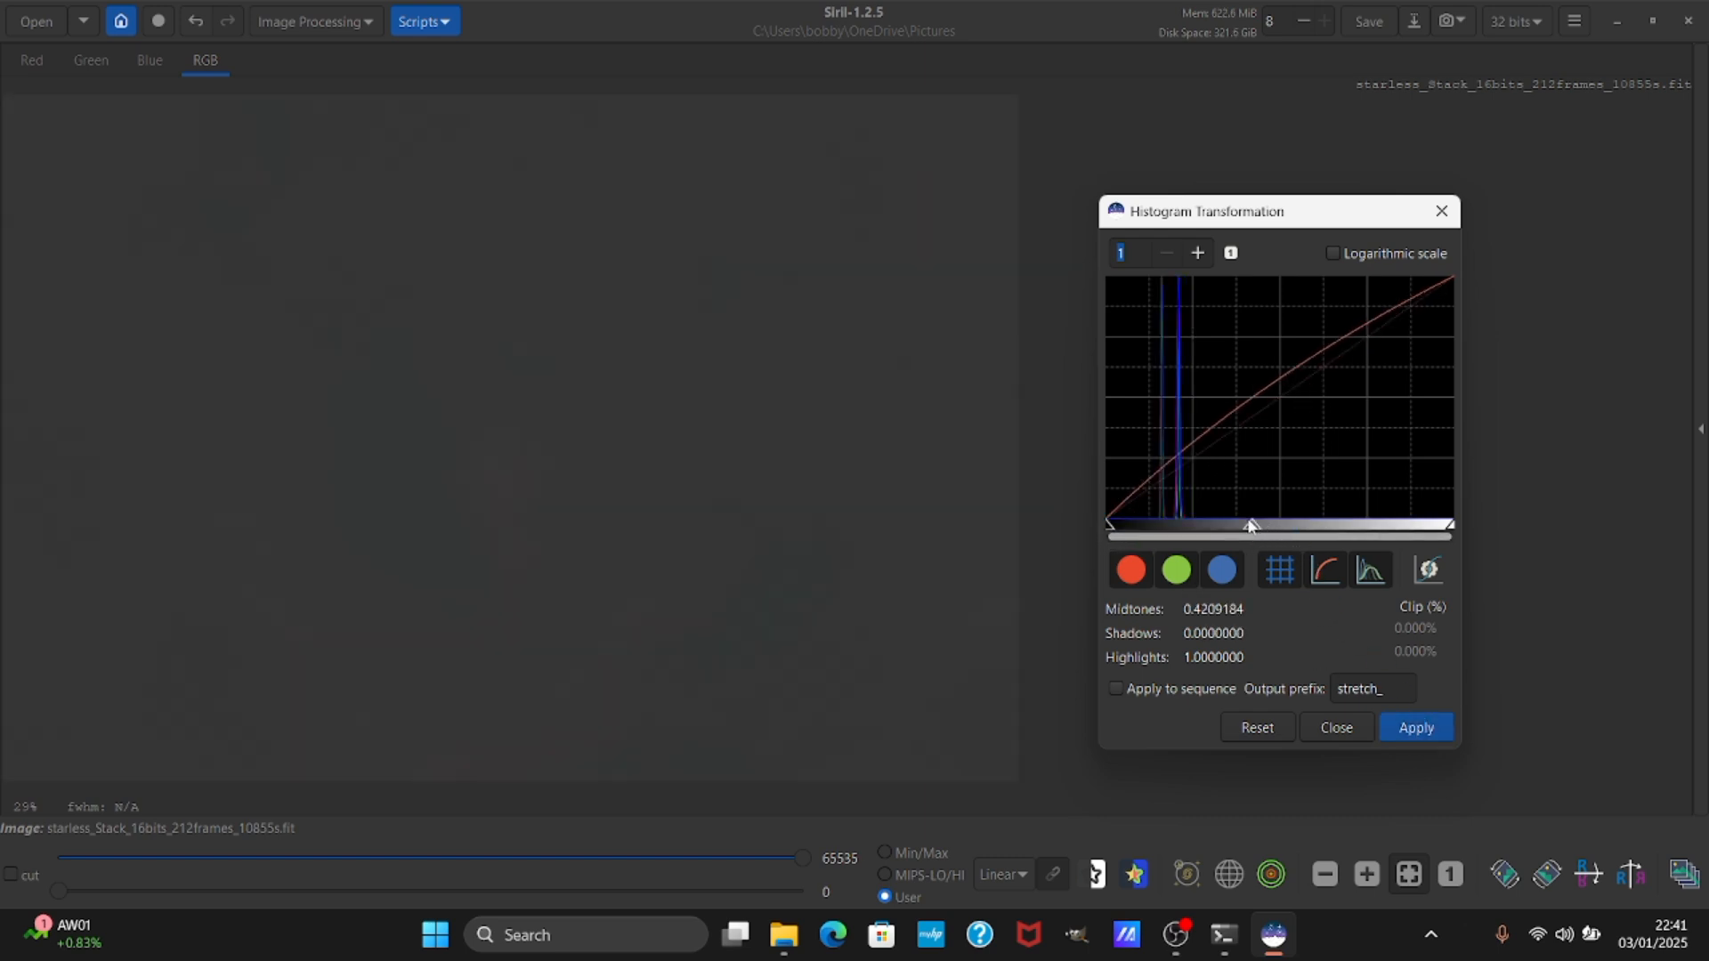
left_click(1414, 727)
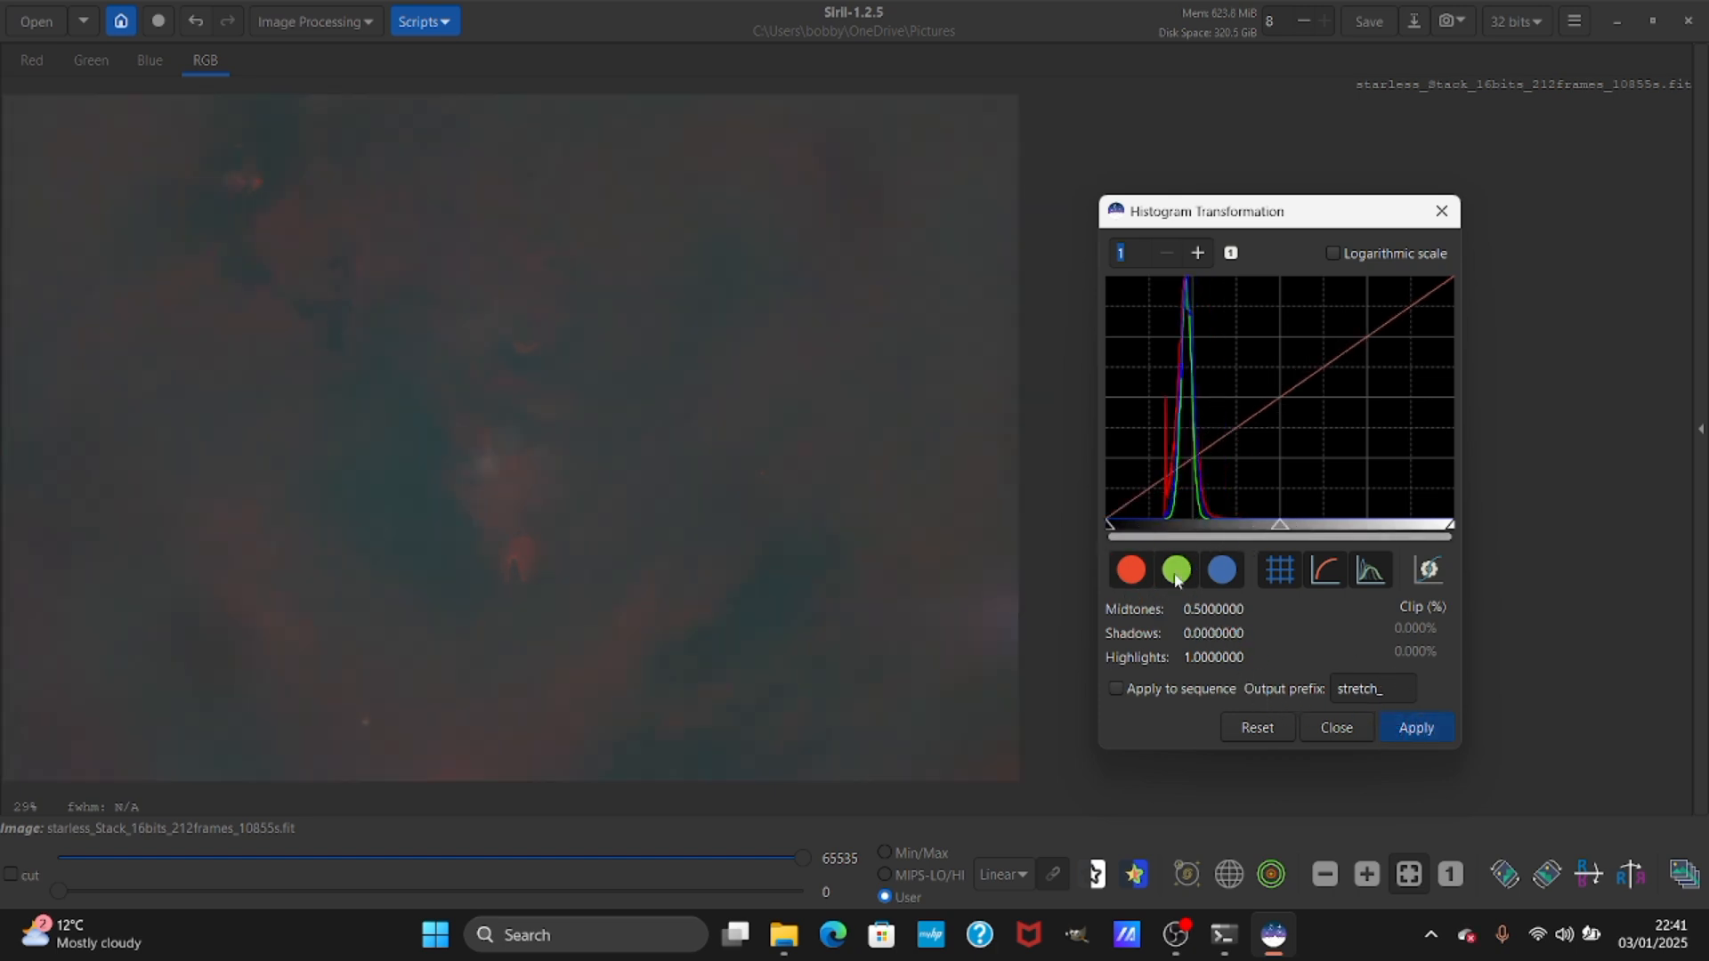
Exclude the green channel and apply further red midtone stretches so the nebula glows red.
left_click(1176, 569)
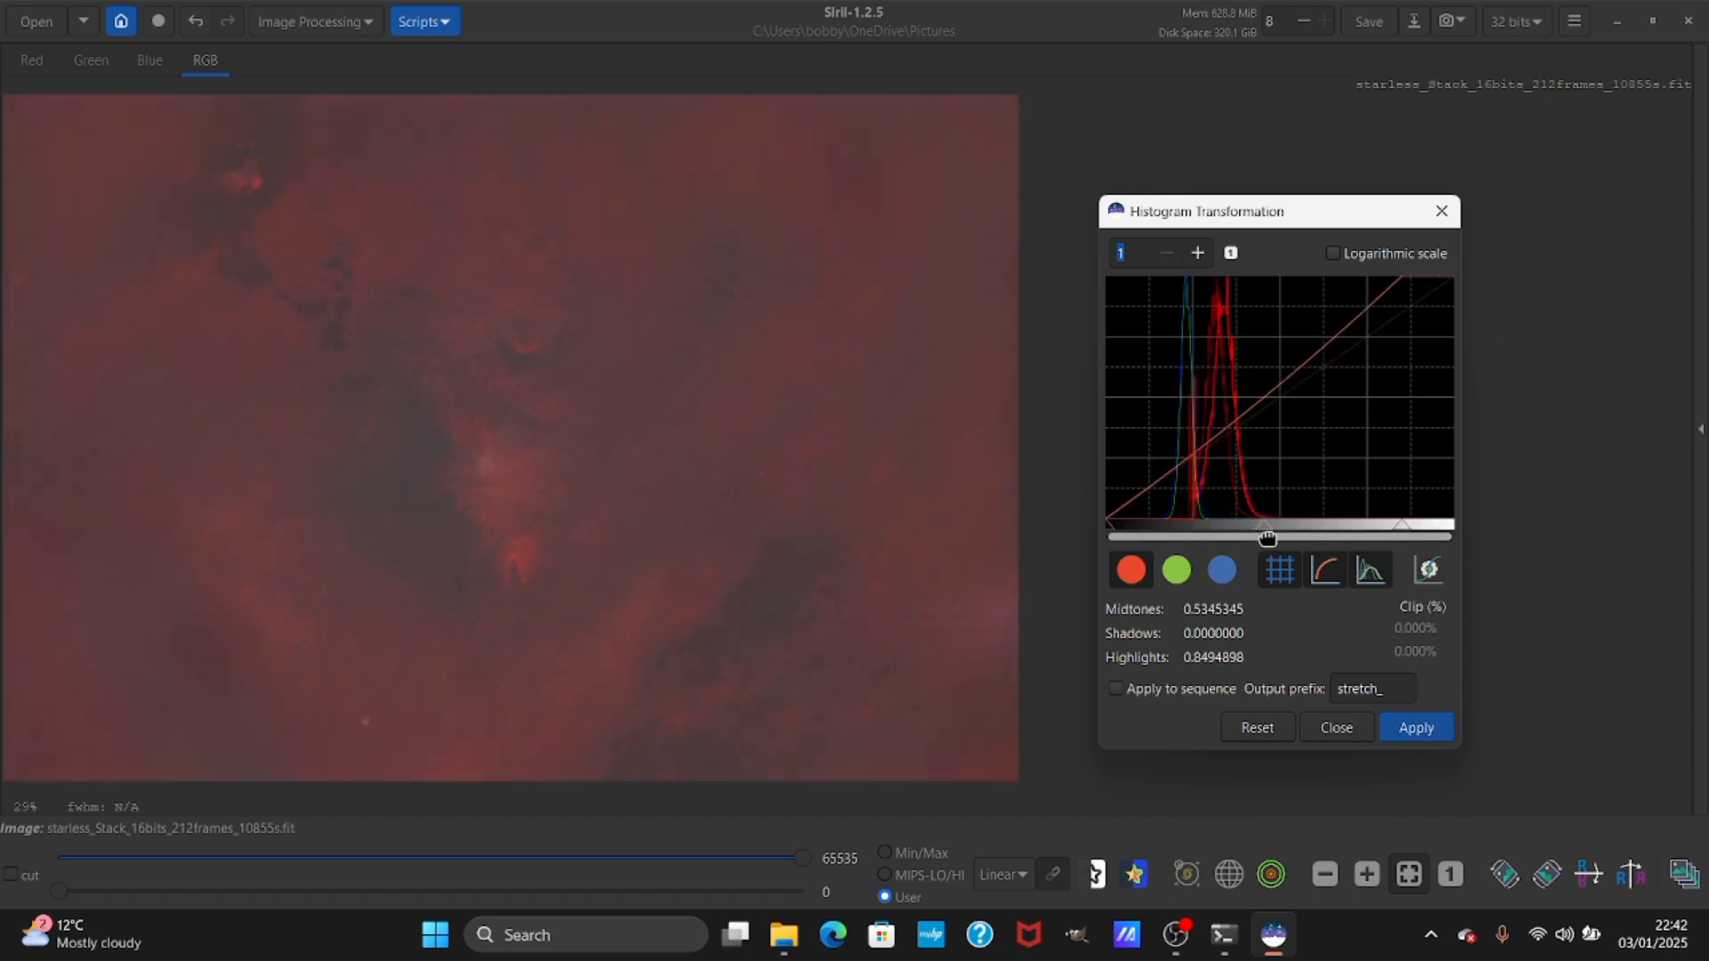
left_click(1414, 727)
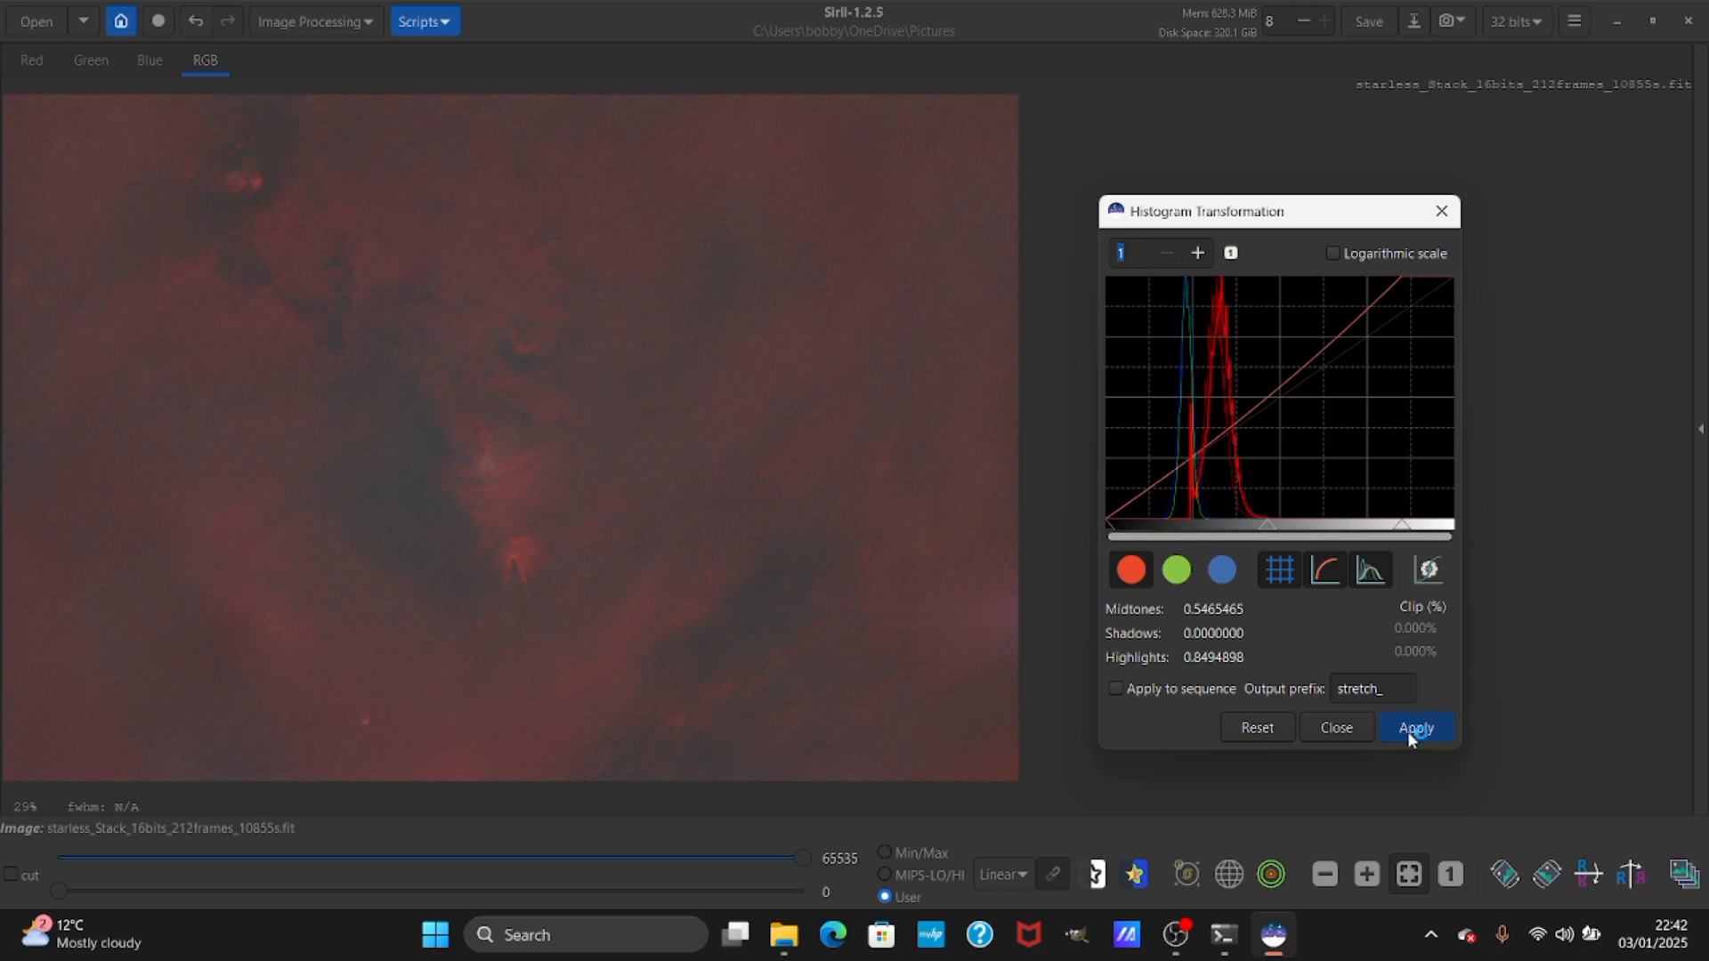
left_click(1254, 727)
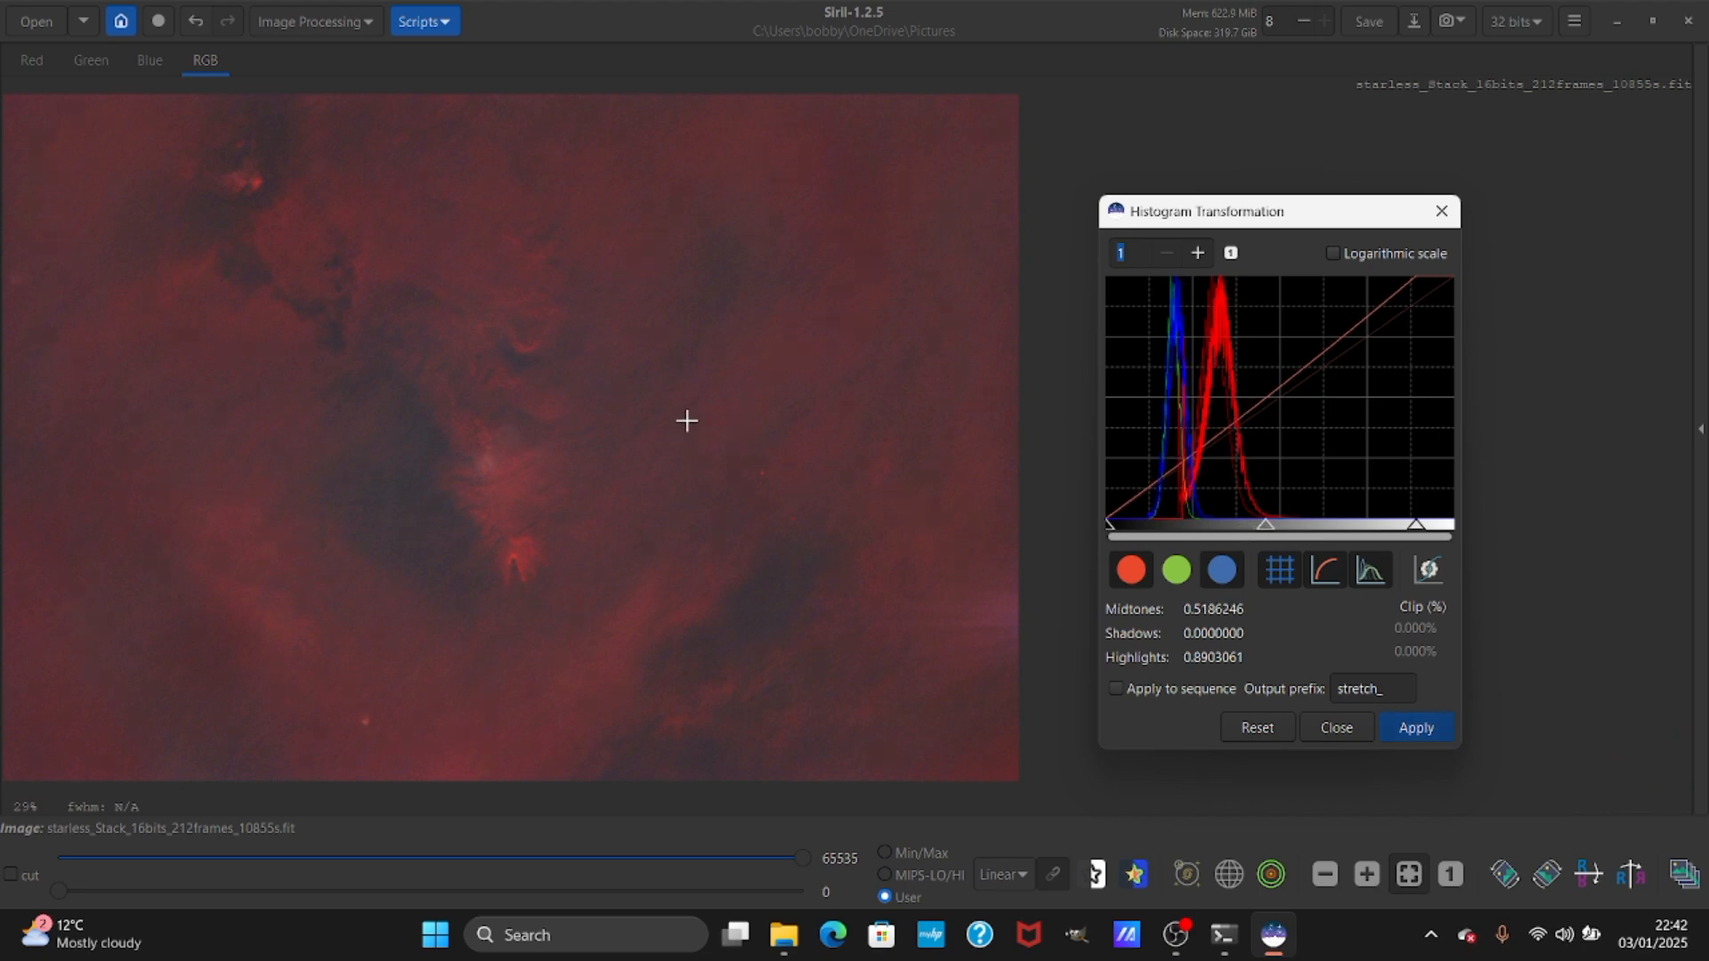
left_click(1256, 727)
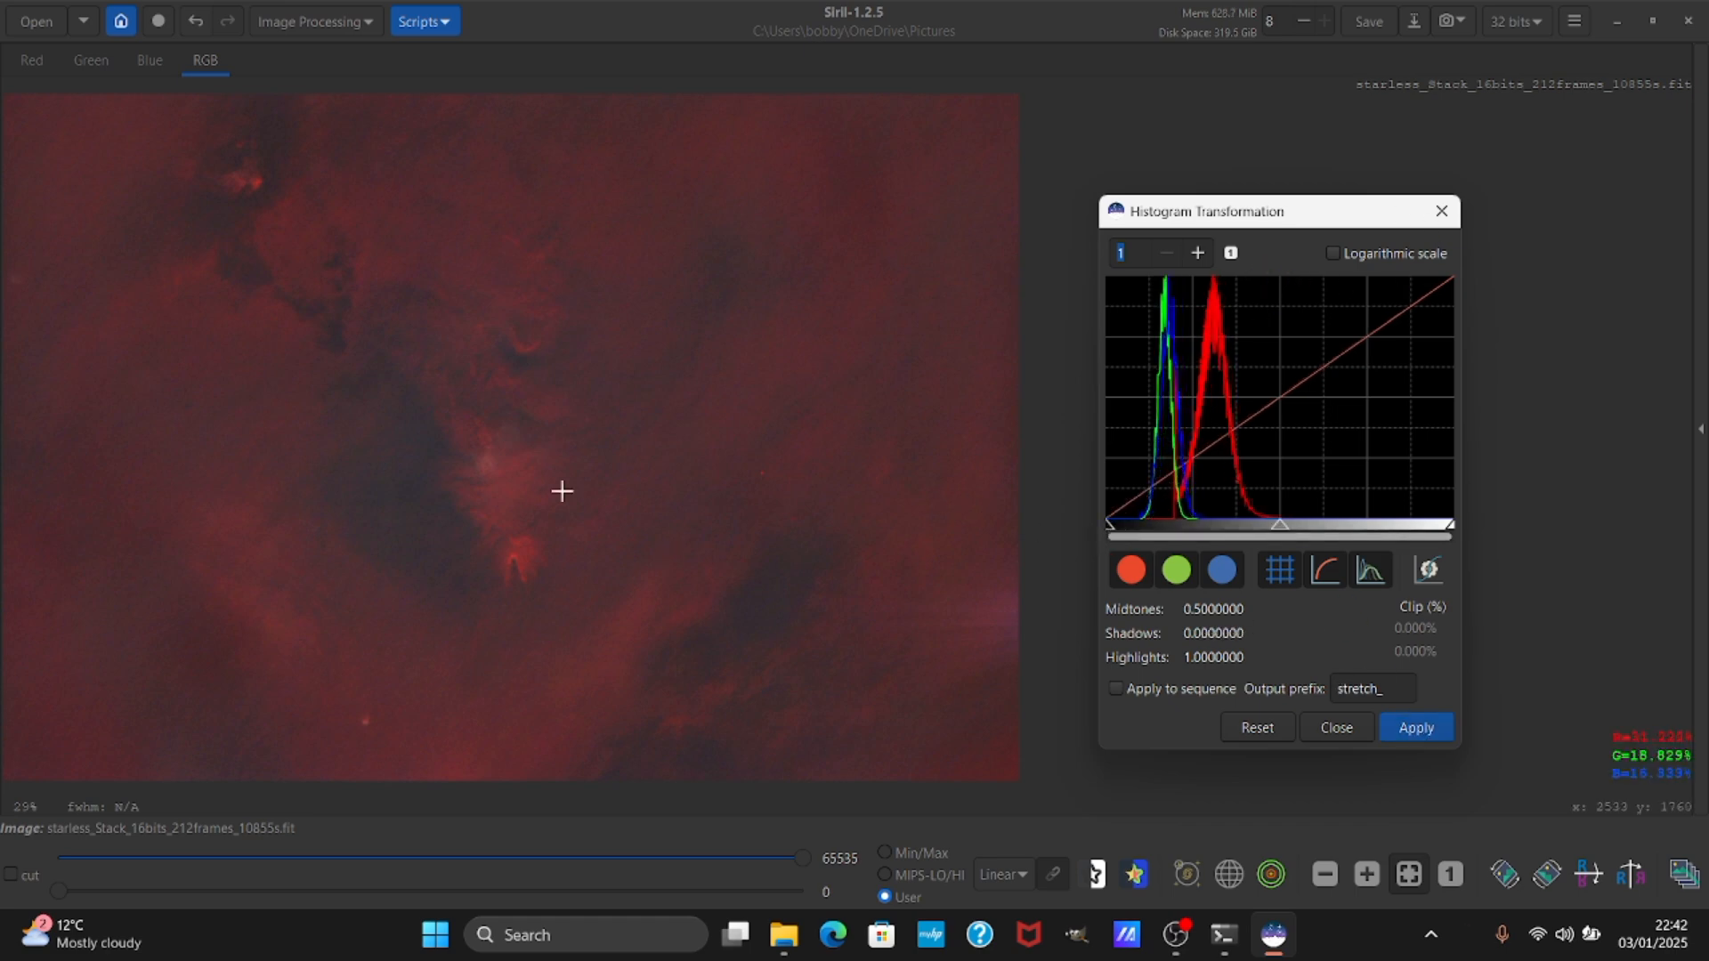
mouse_move(849, 277)
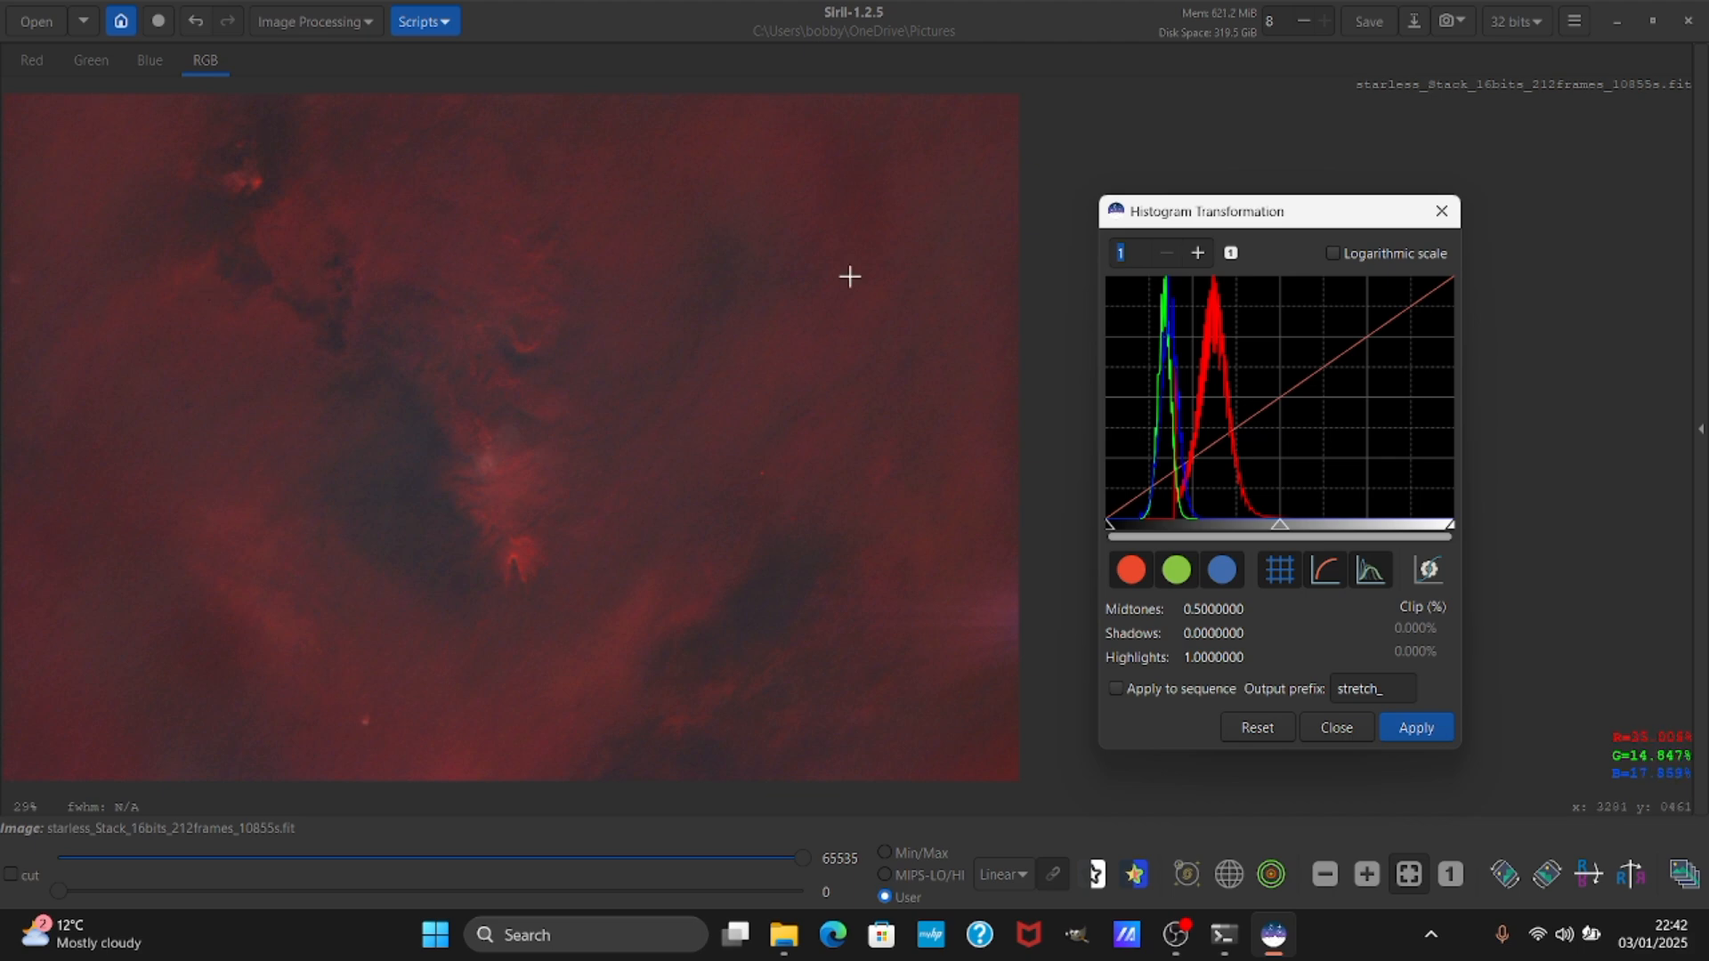
mouse_move(1102, 552)
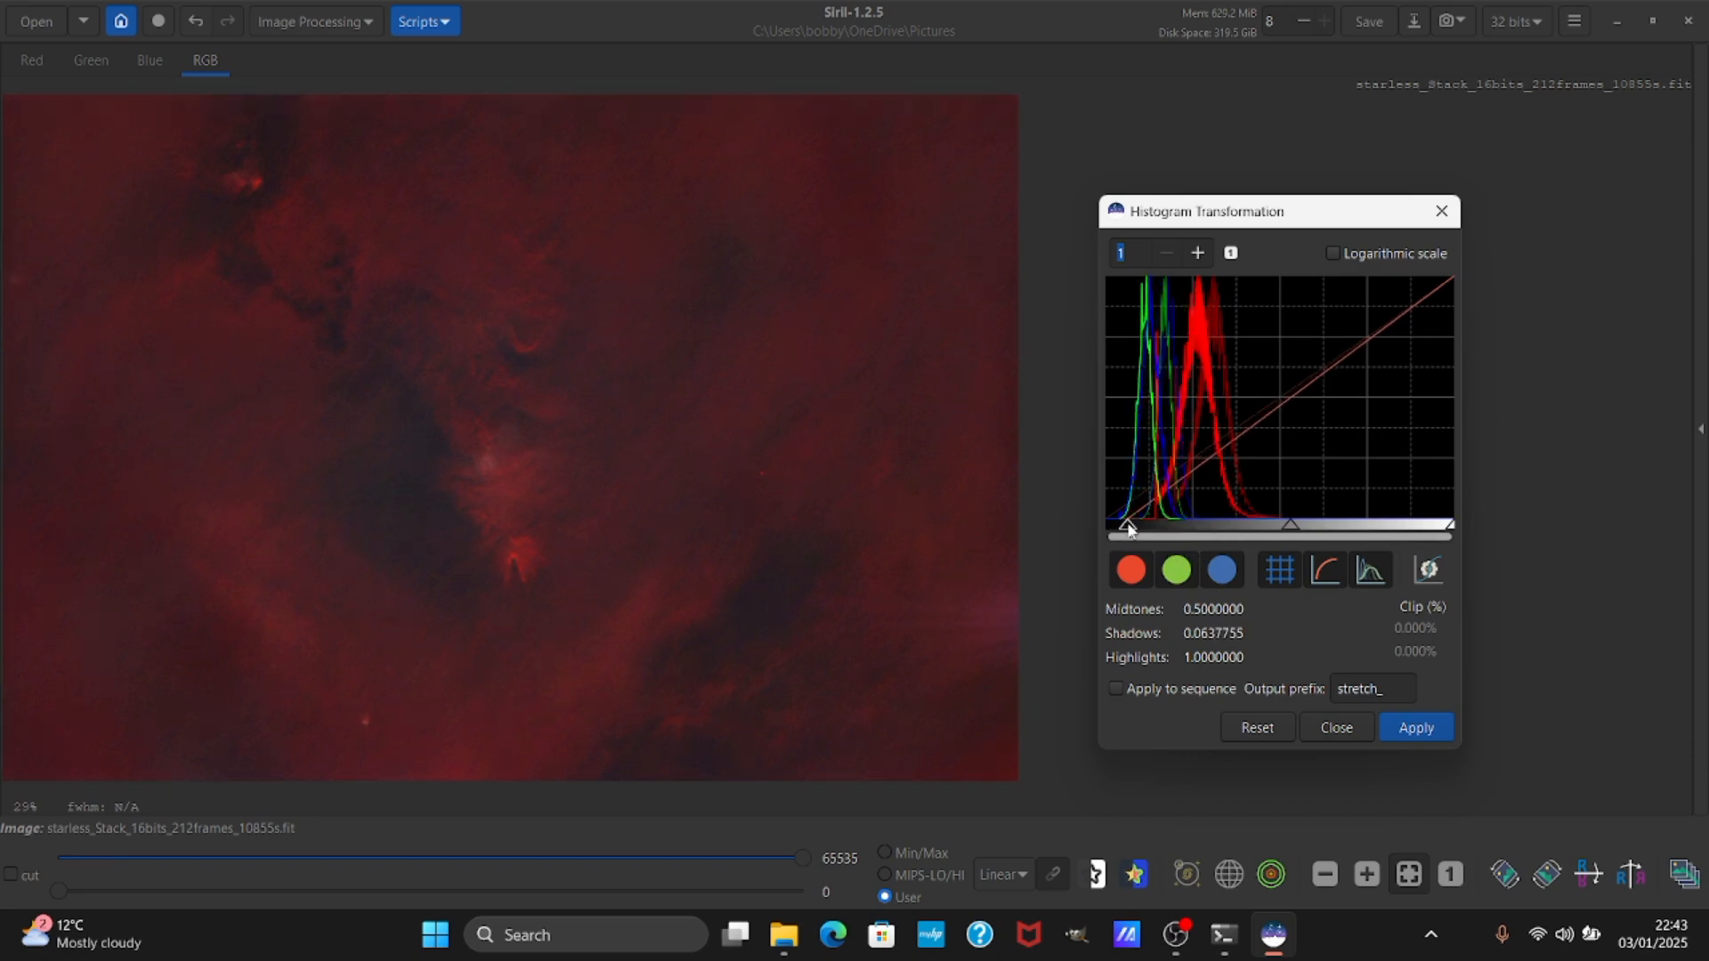
mouse_move(1290, 521)
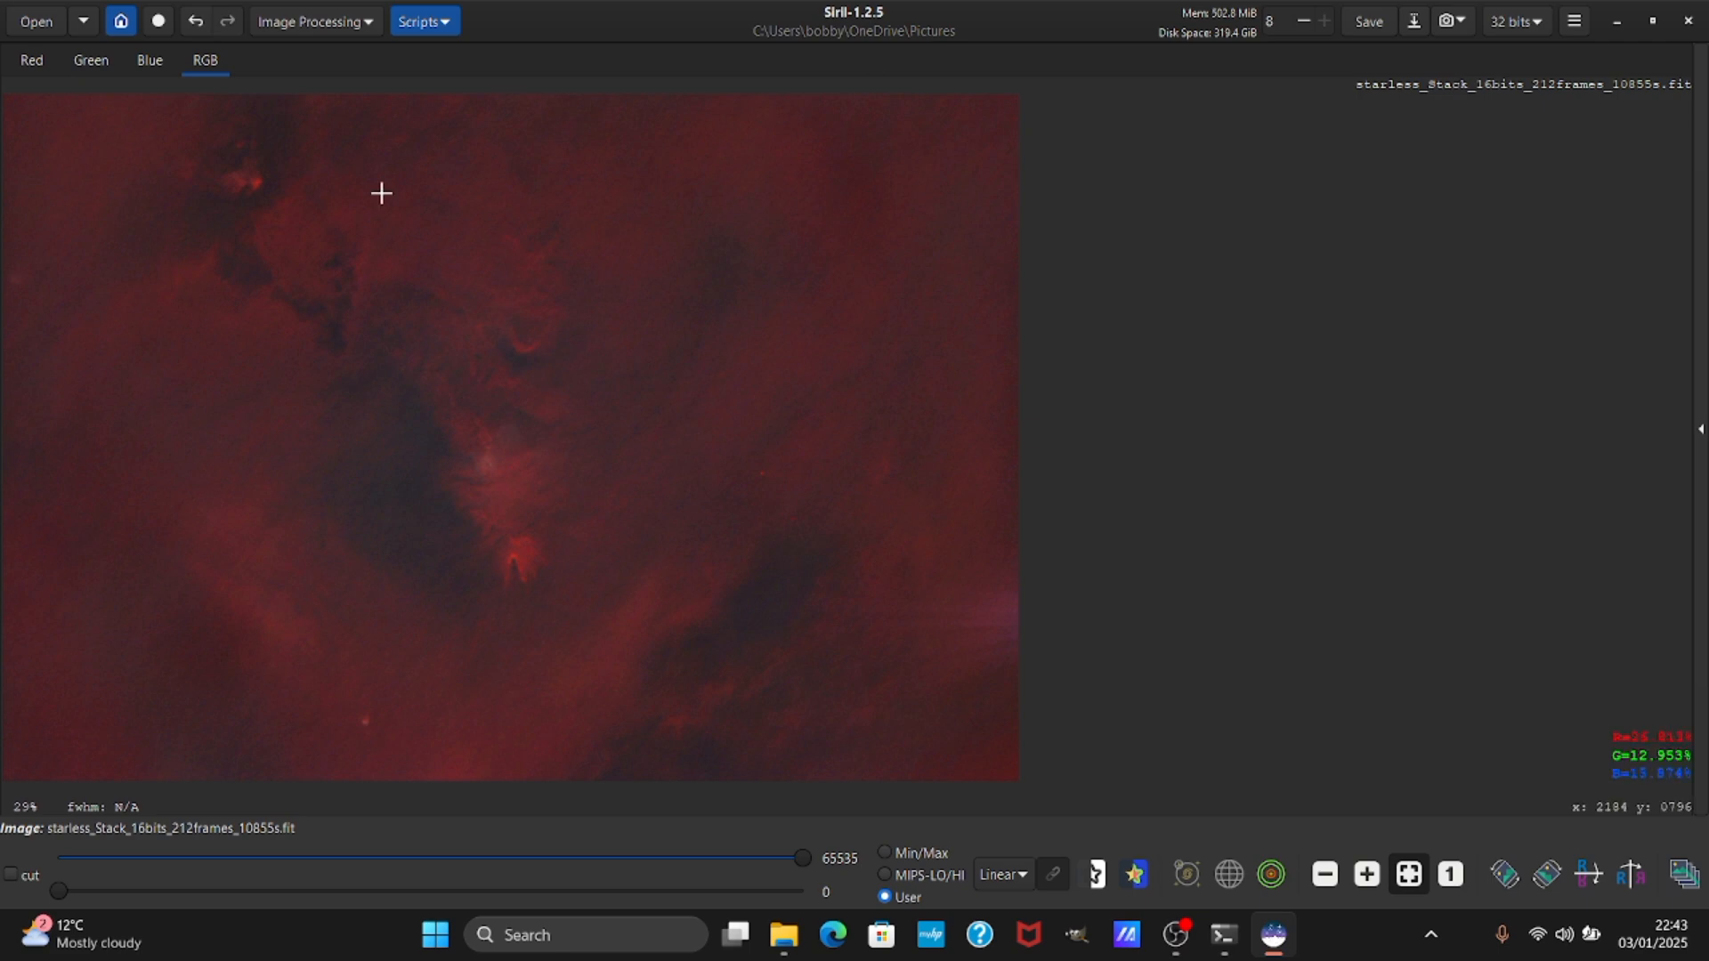
mouse_move(1389, 12)
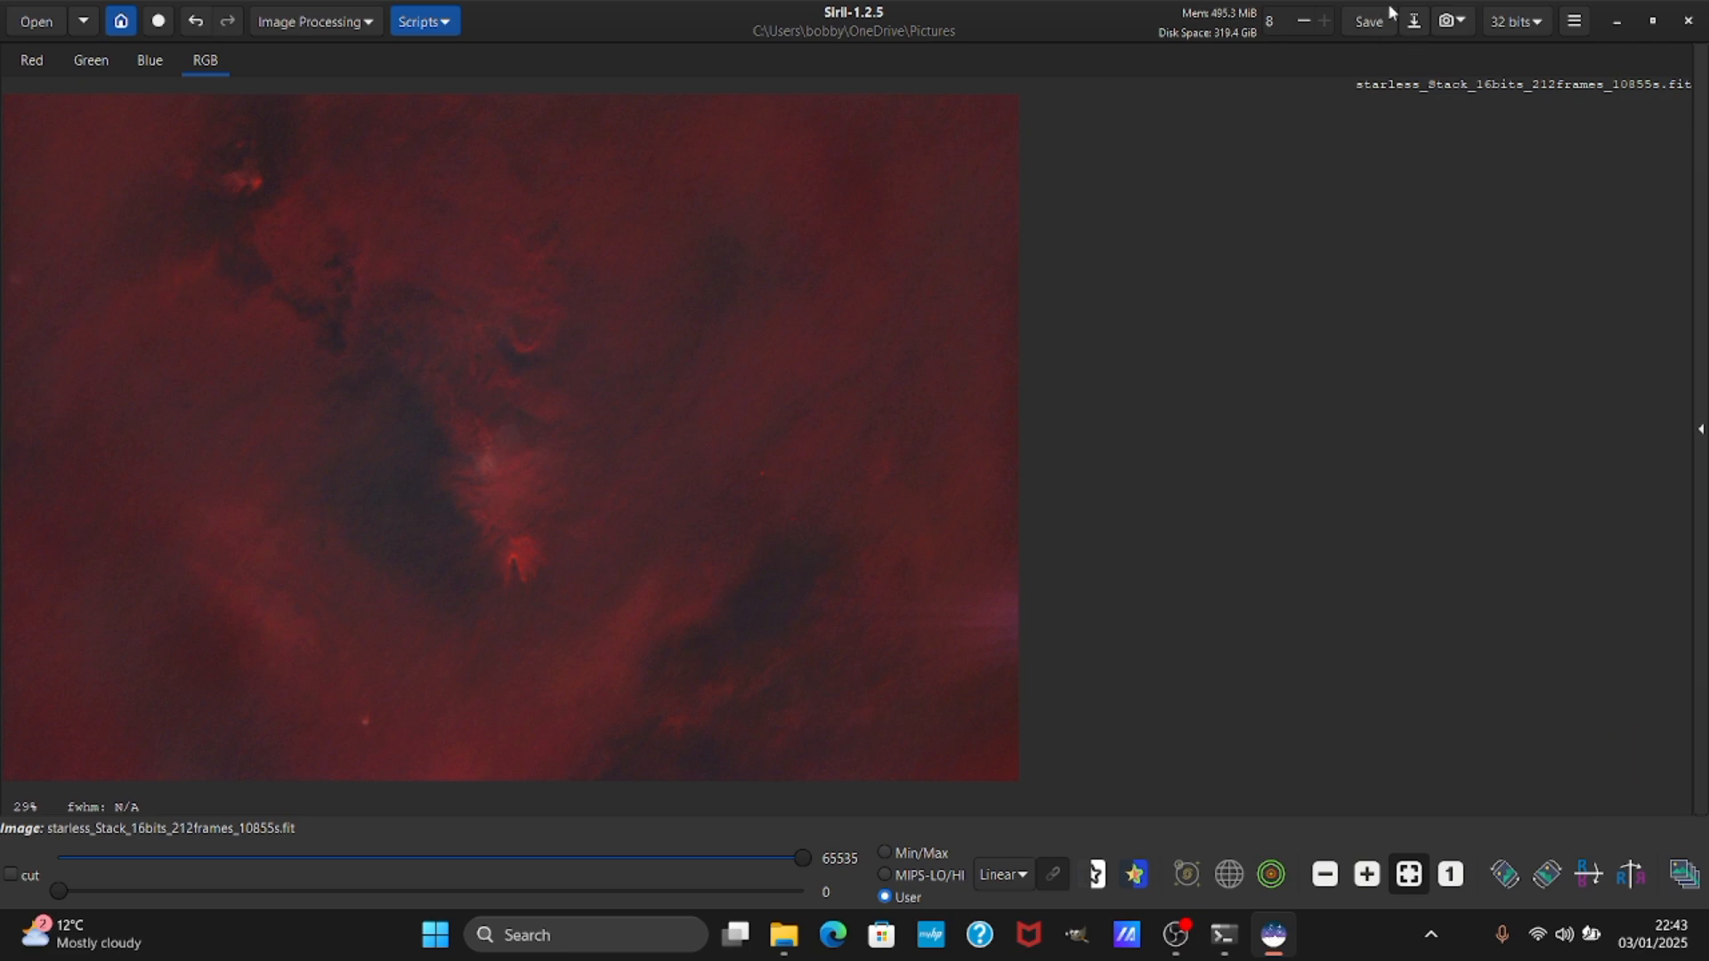
Replace the existing starless .fit file with the stretched image in 32-bit floating point.
left_click(1365, 21)
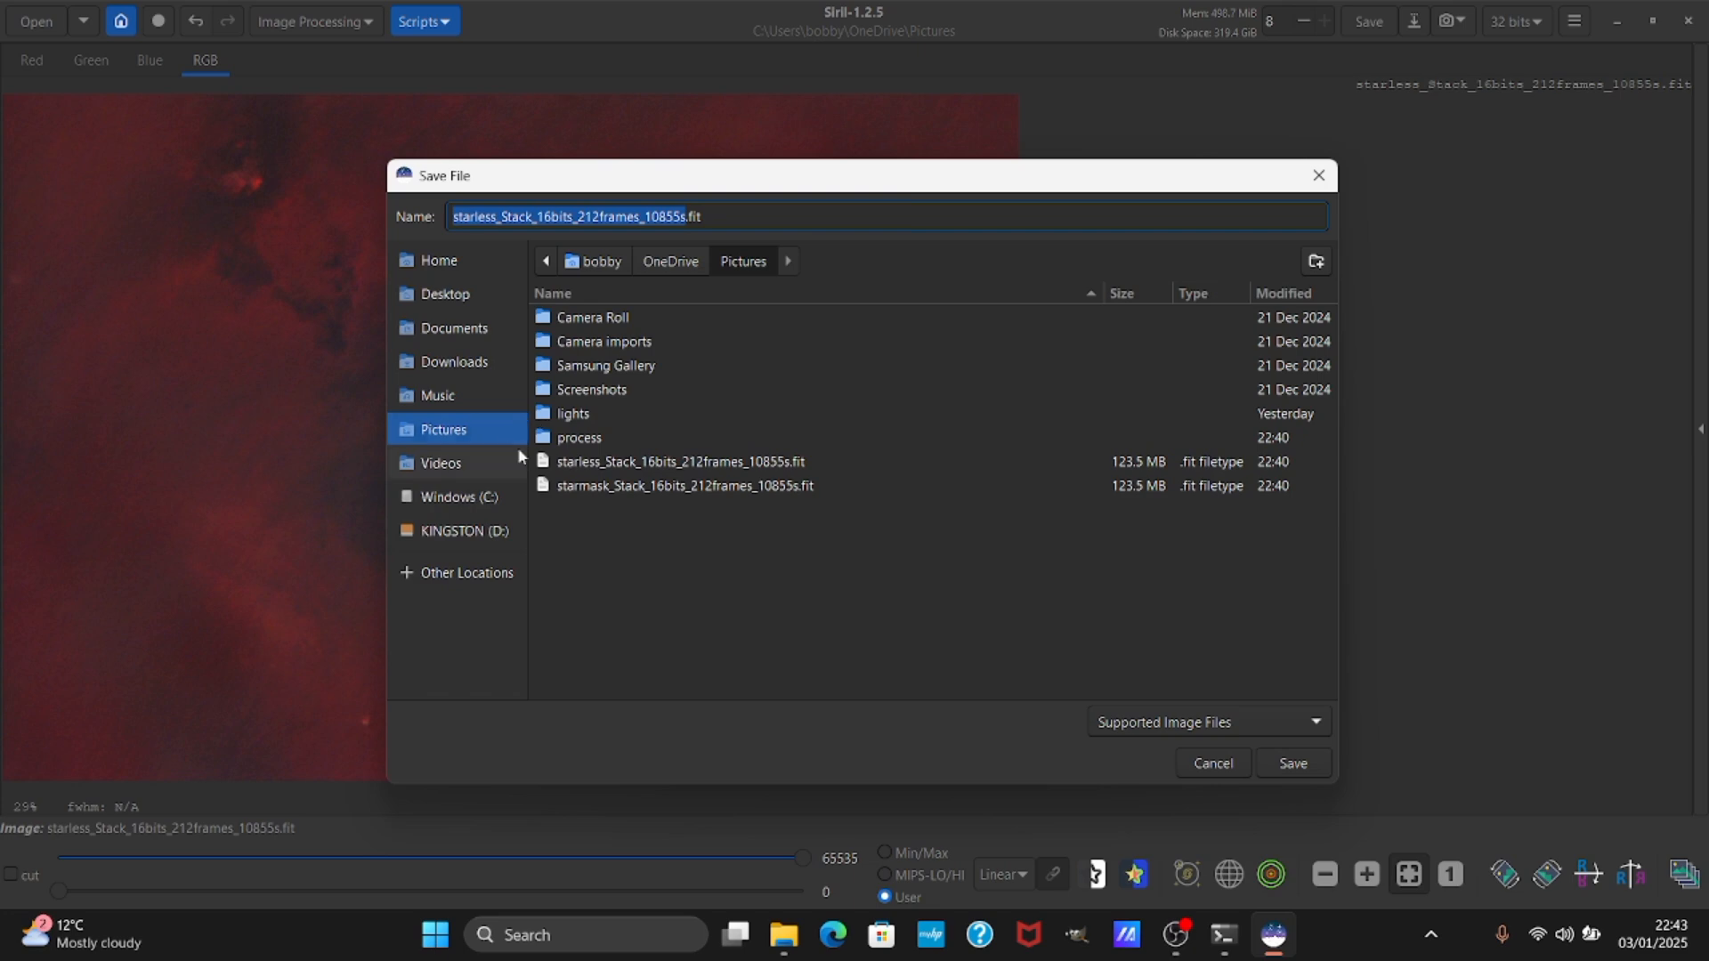
mouse_move(659, 461)
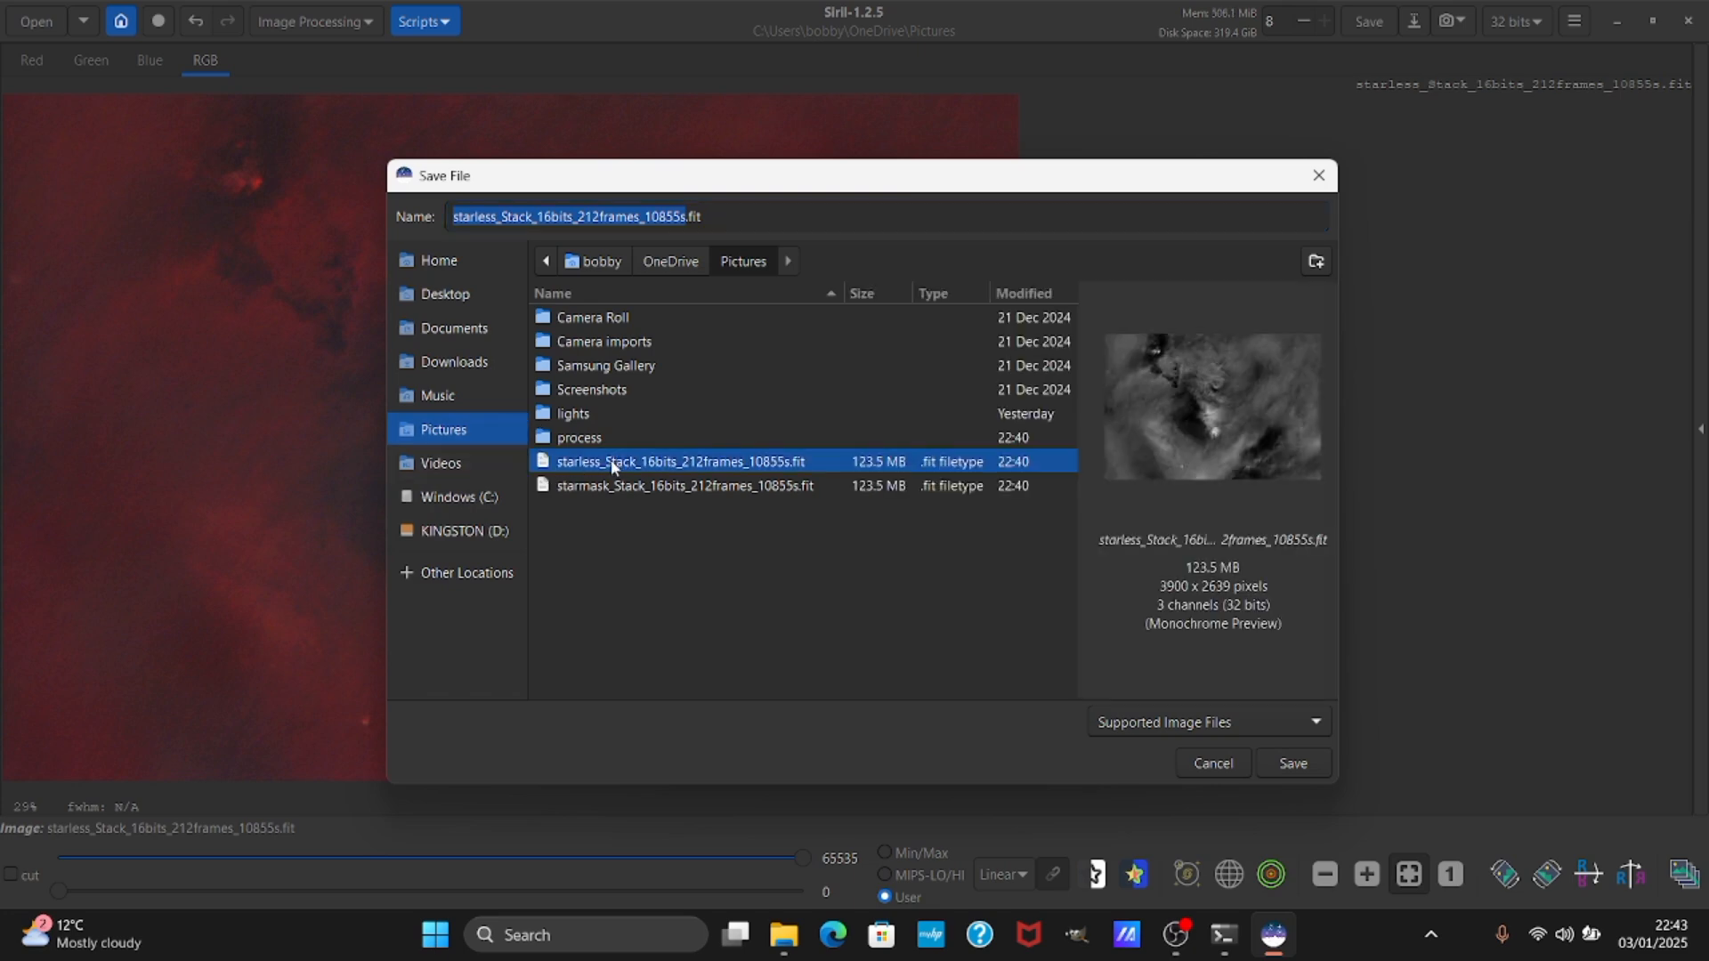
mouse_move(1044, 542)
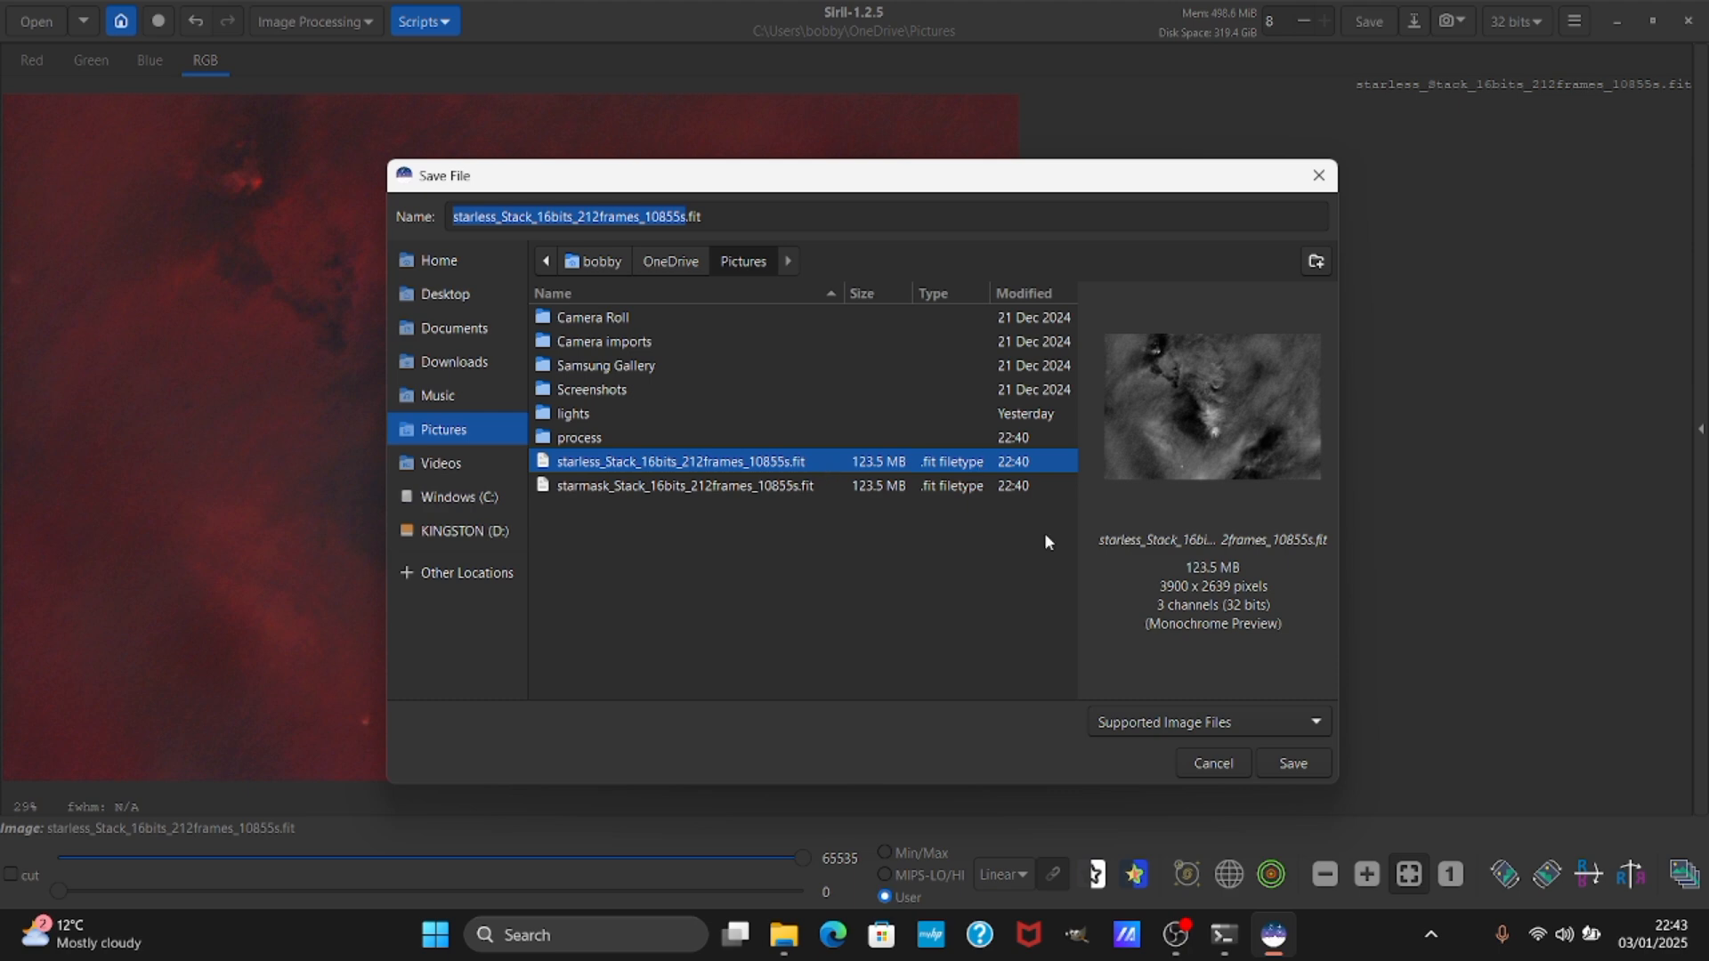
left_click(1291, 763)
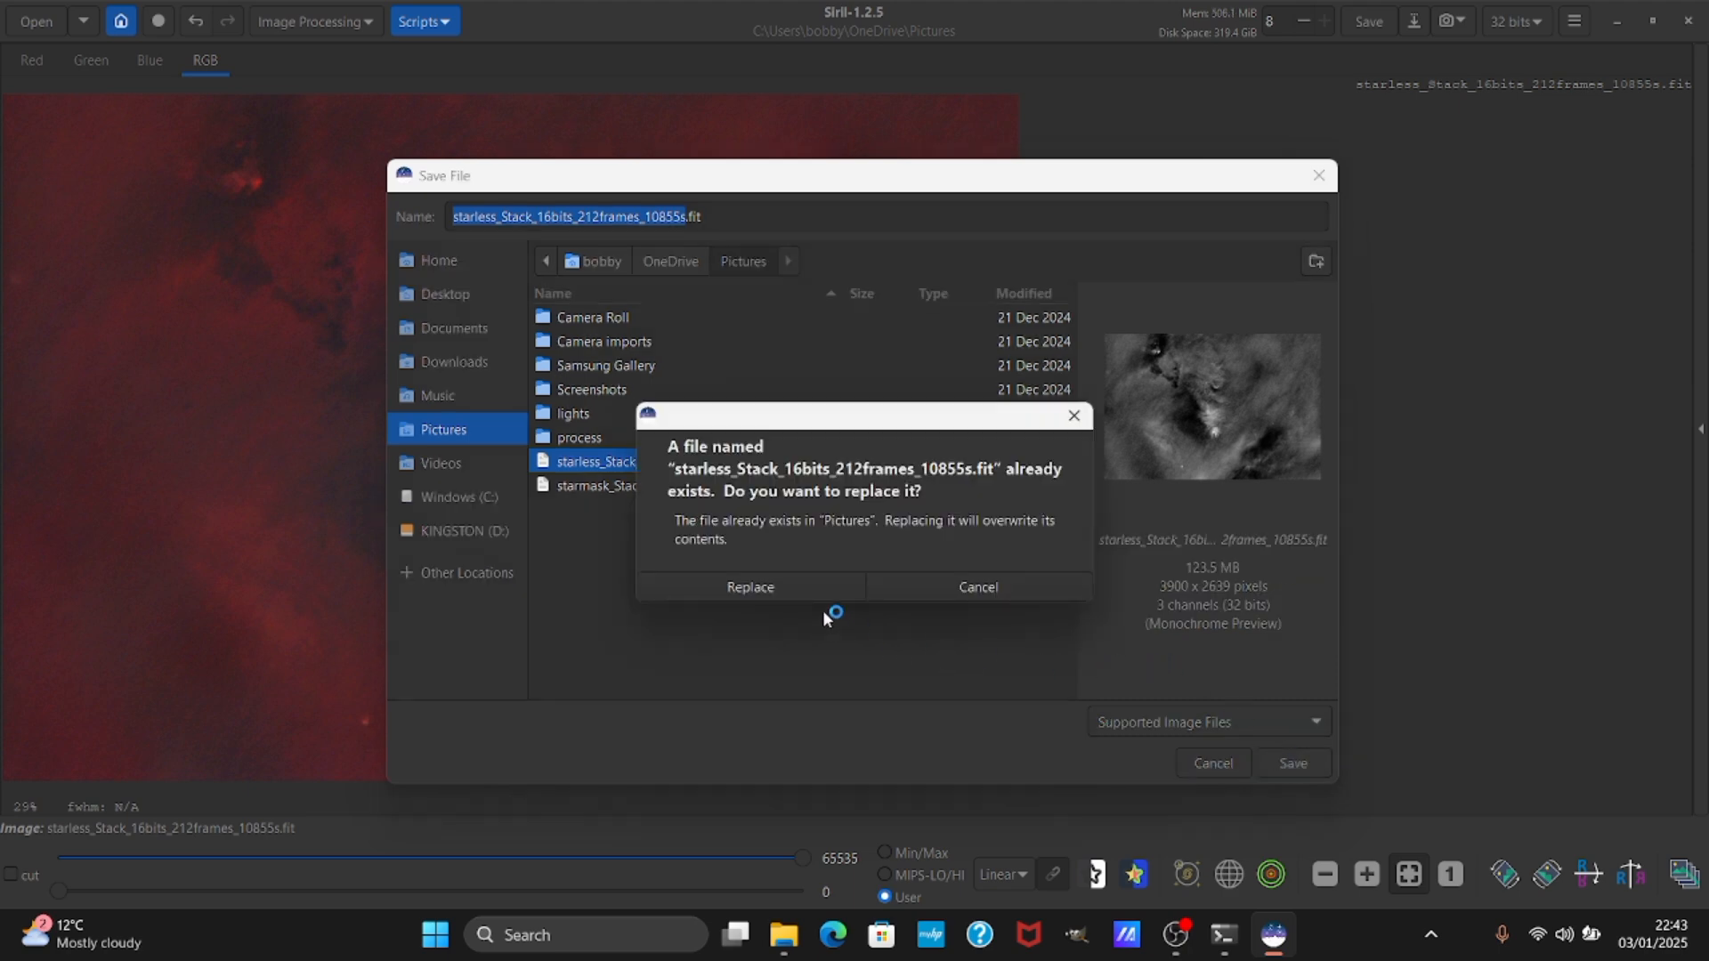
left_click(750, 586)
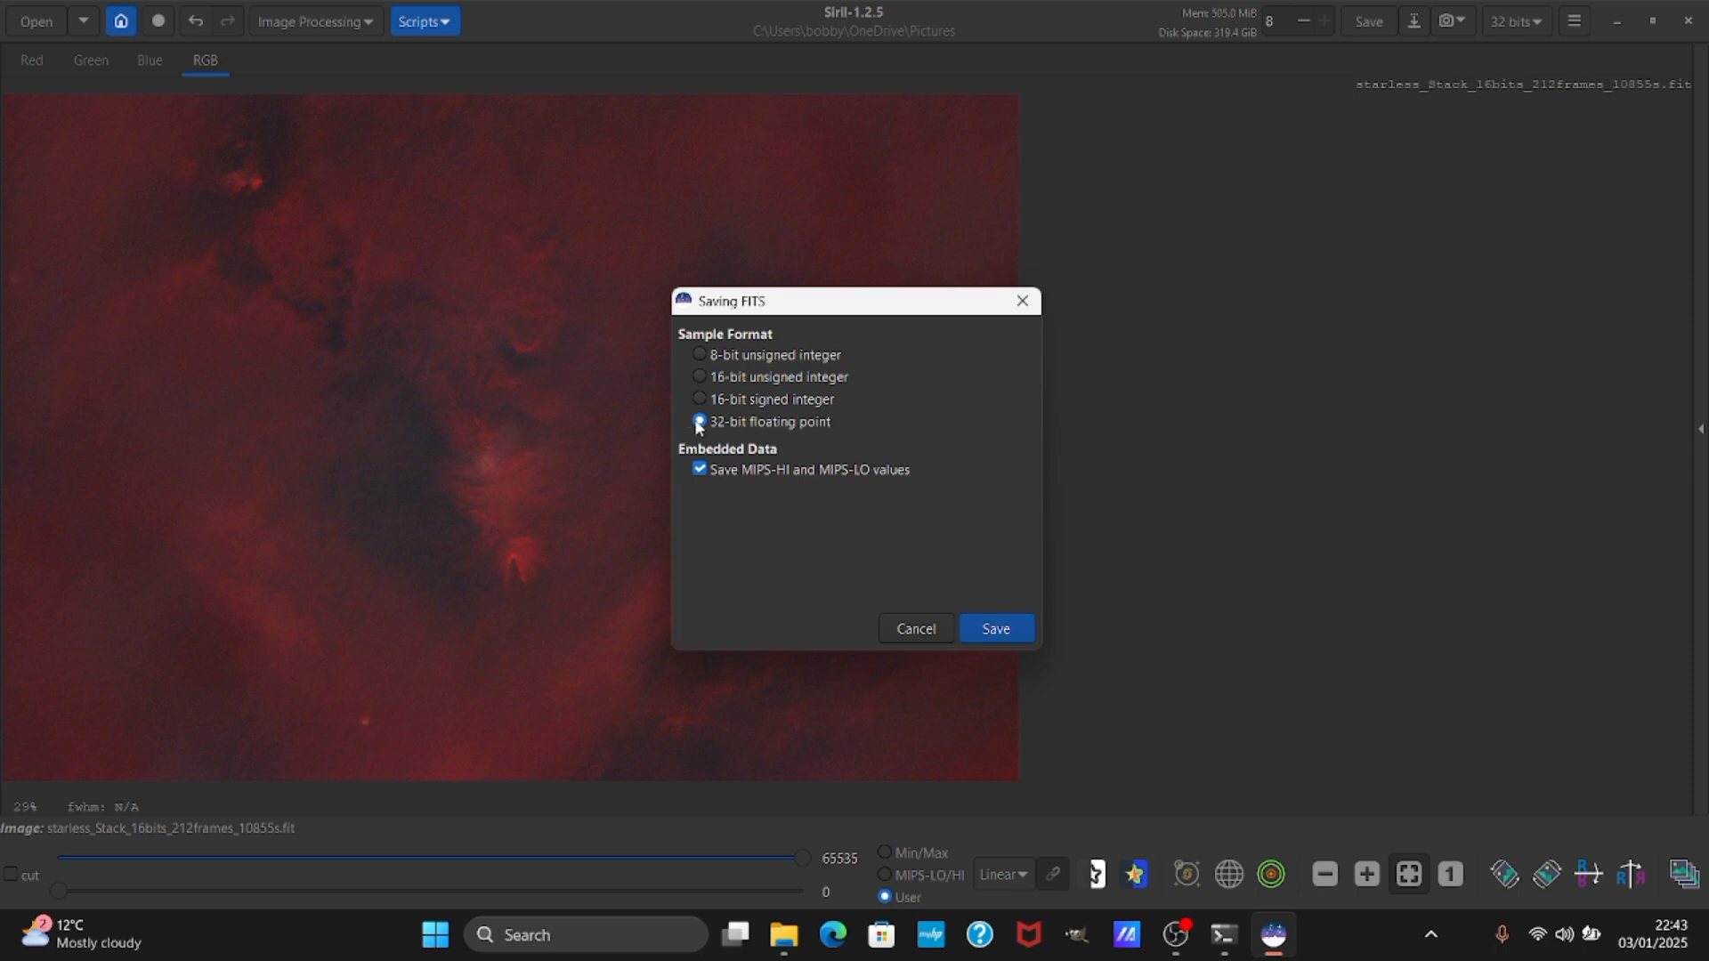
left_click(699, 422)
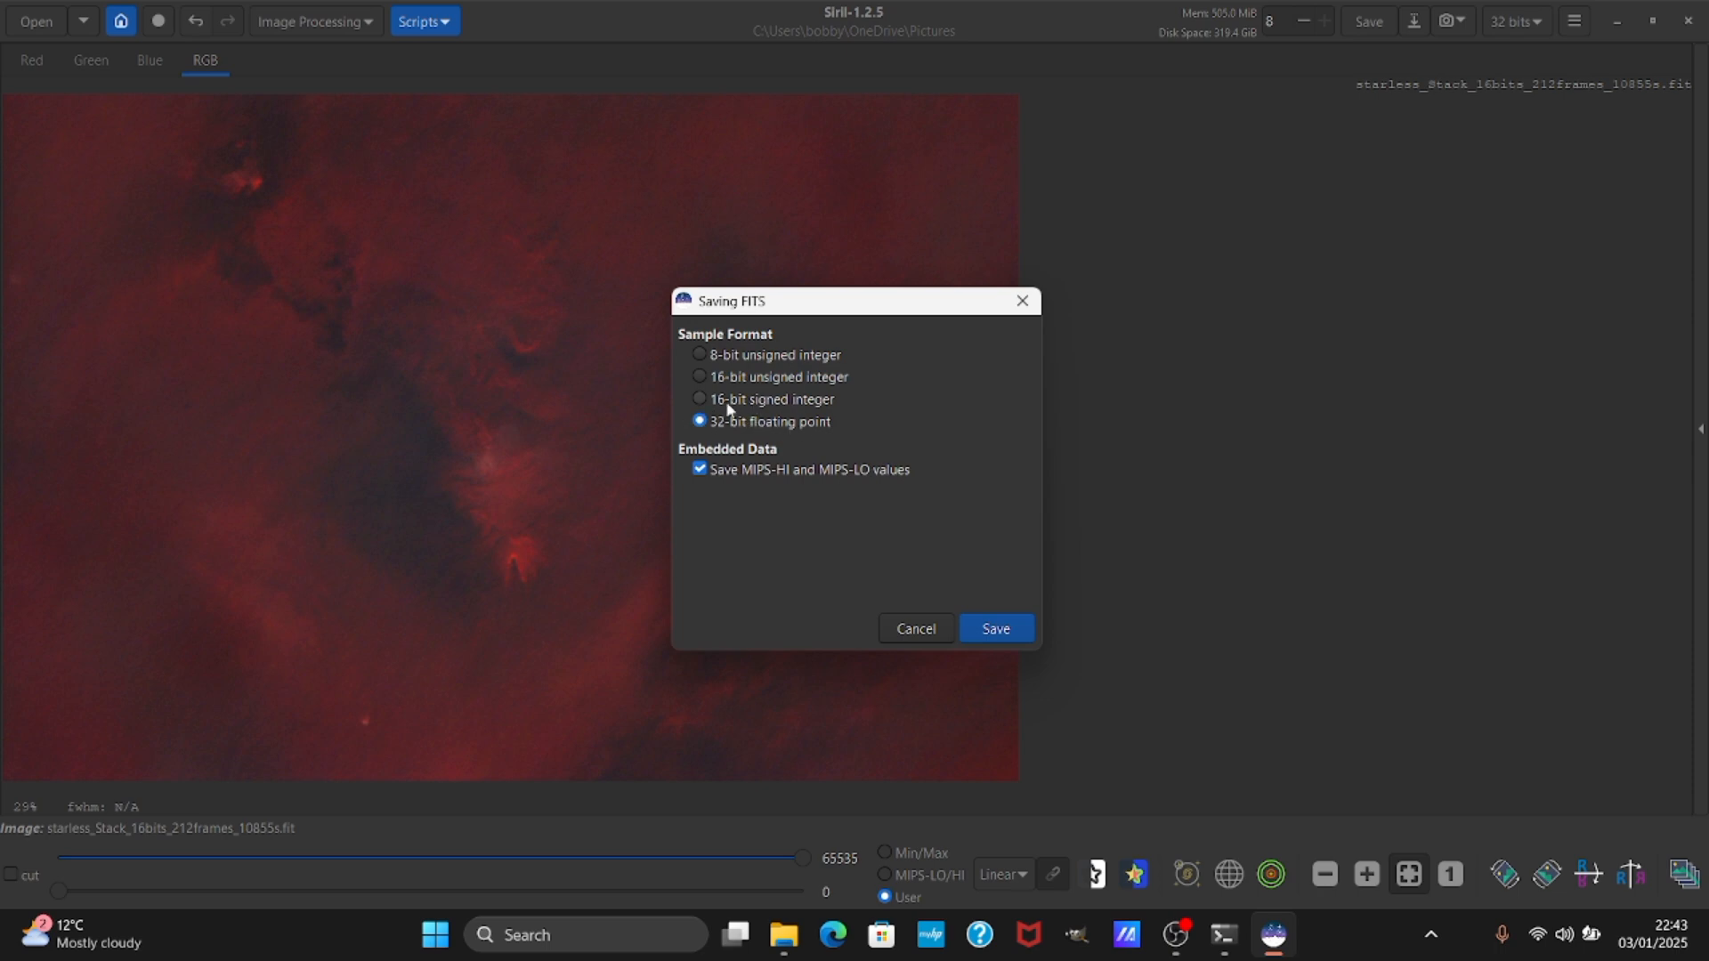
left_click(994, 629)
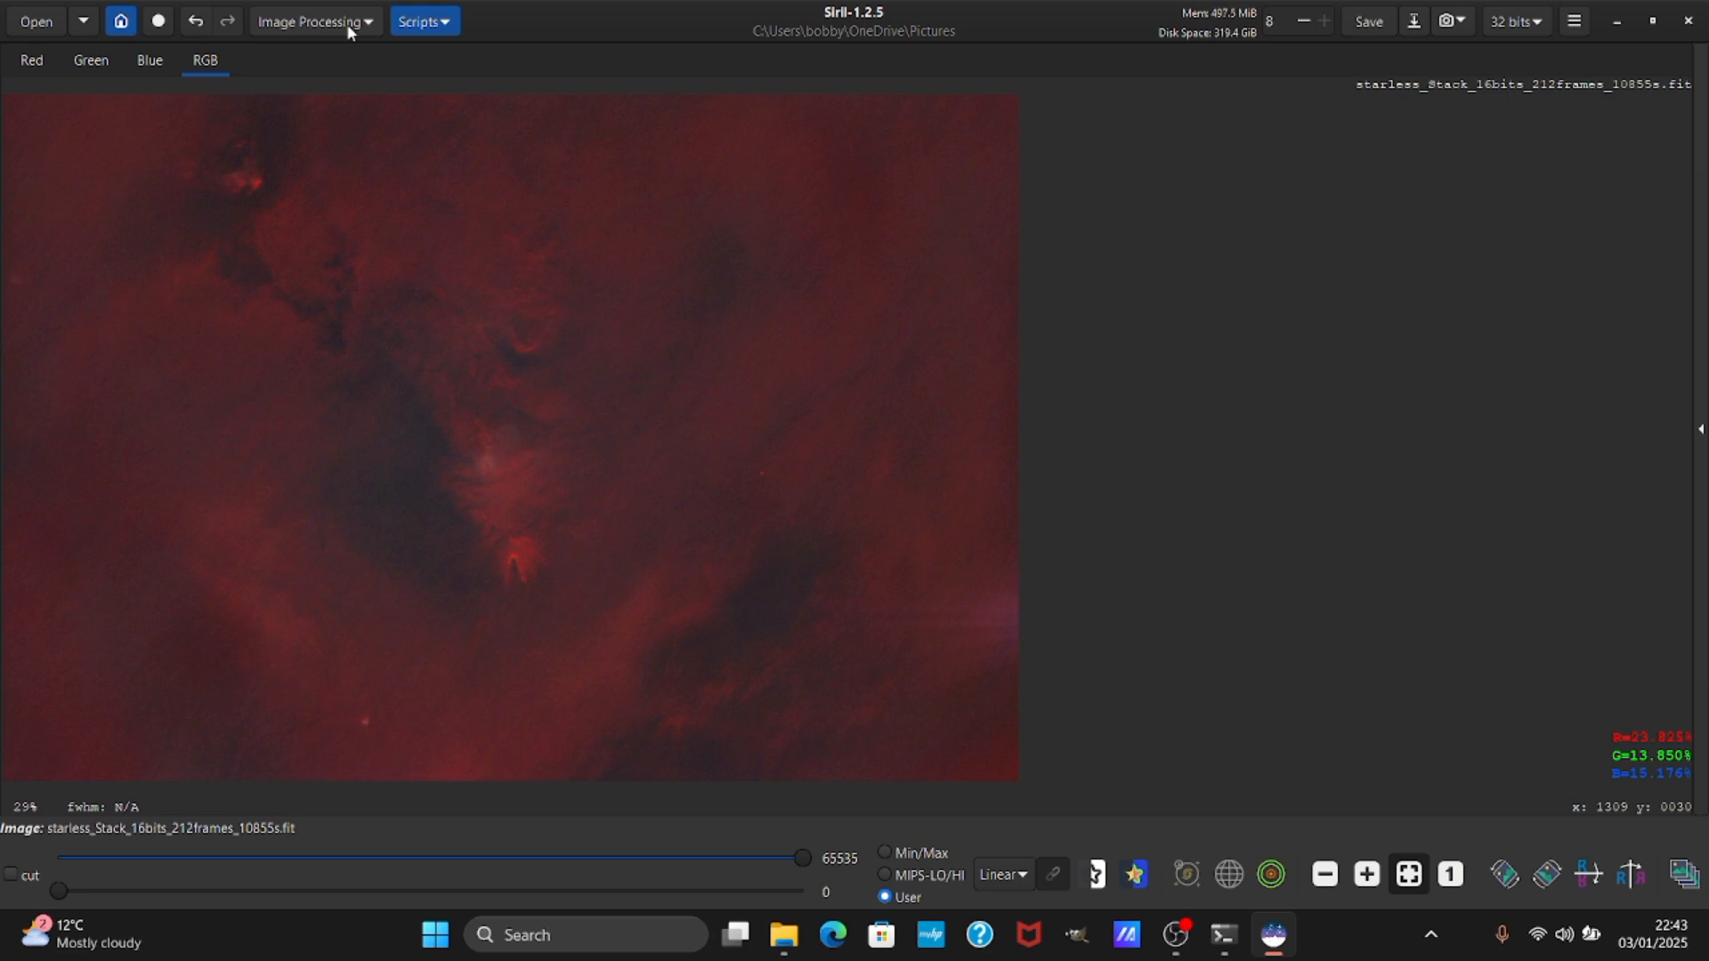
In Star Recomposition, load the starless file as background and the starmask file as stars.
left_click(309, 20)
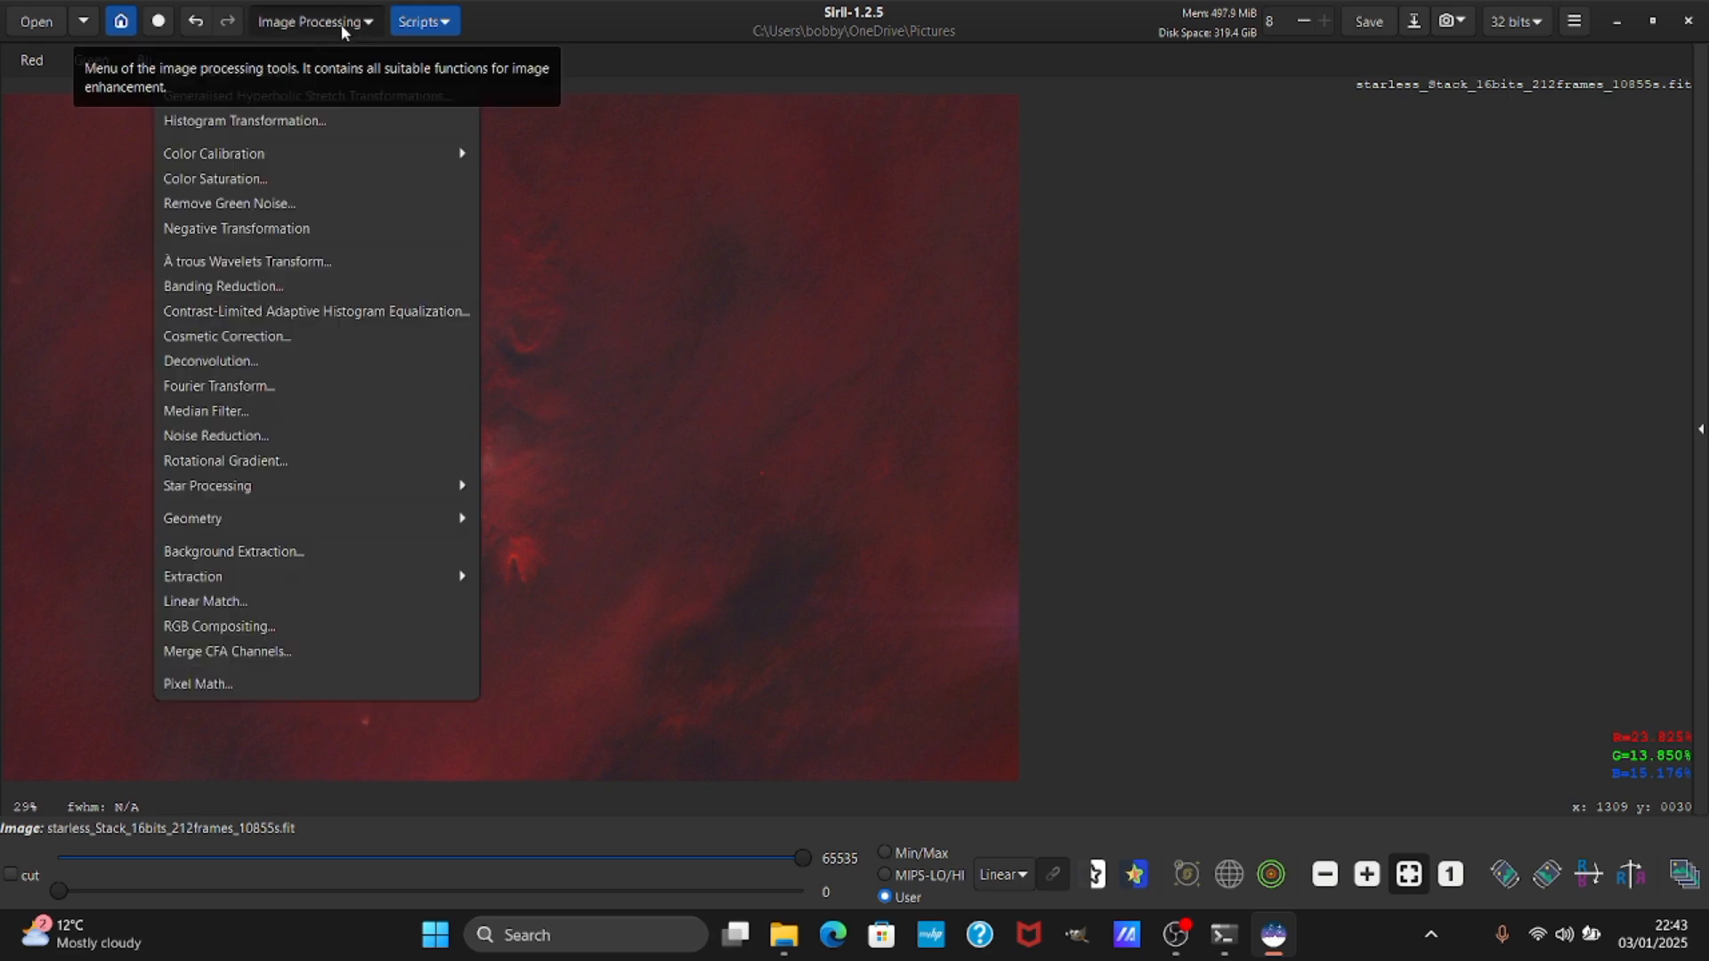
mouse_move(316, 30)
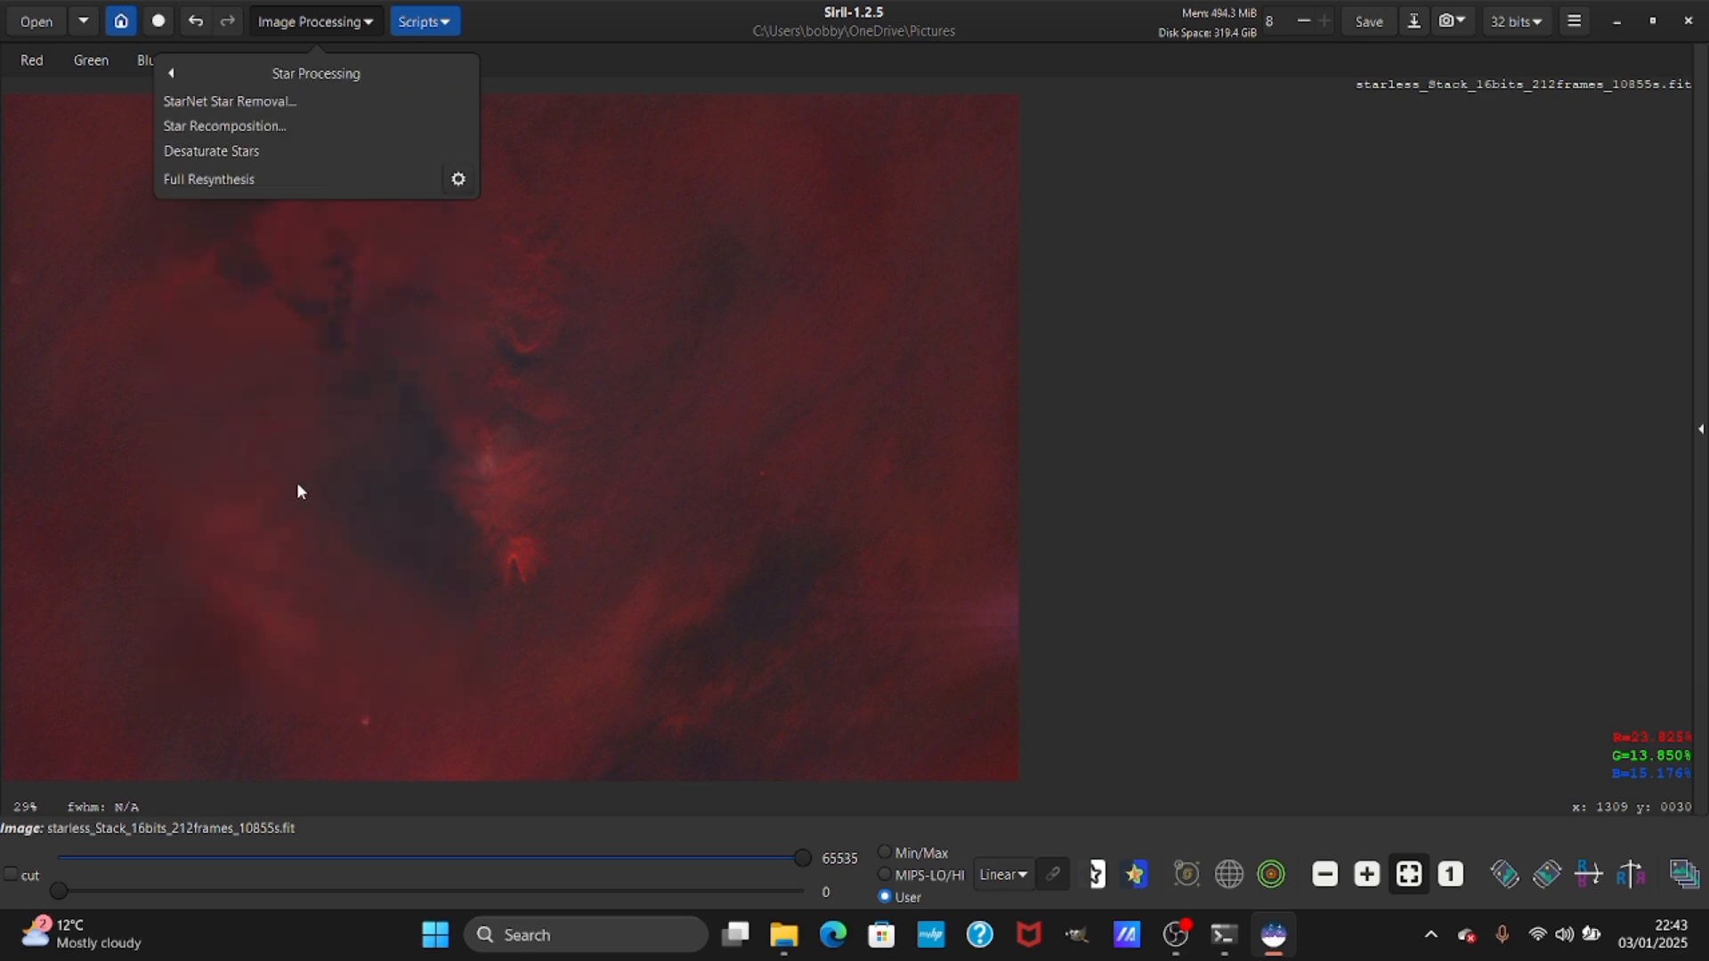
left_click(224, 125)
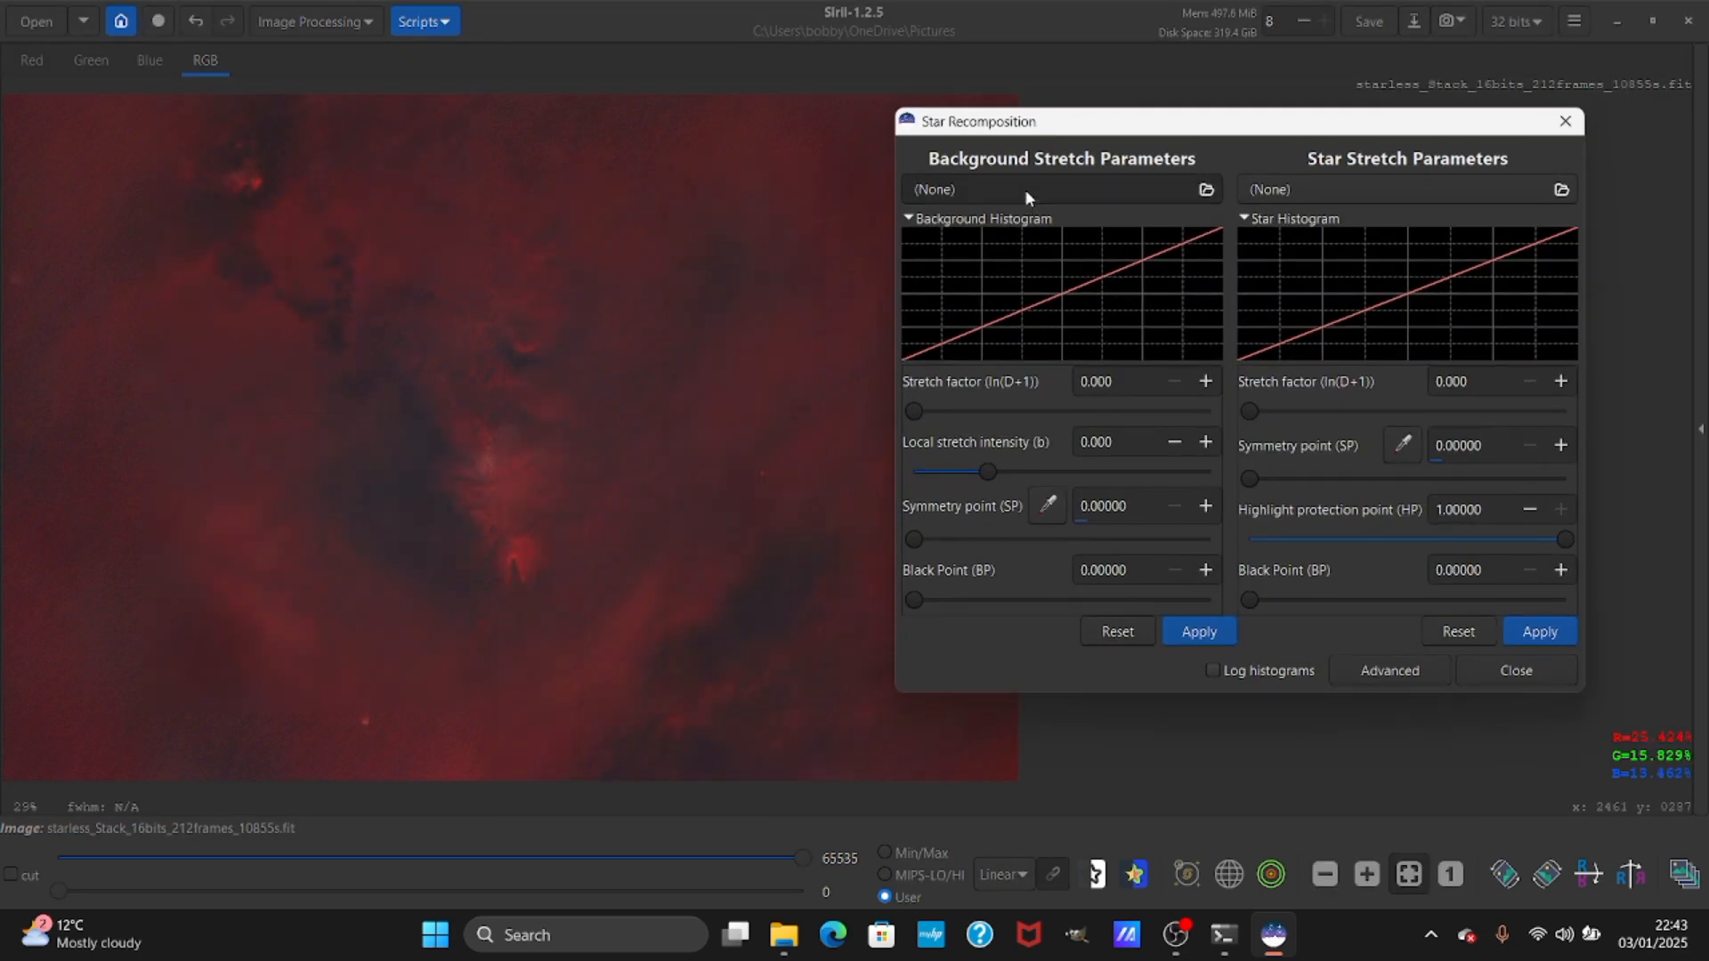
left_click(1205, 189)
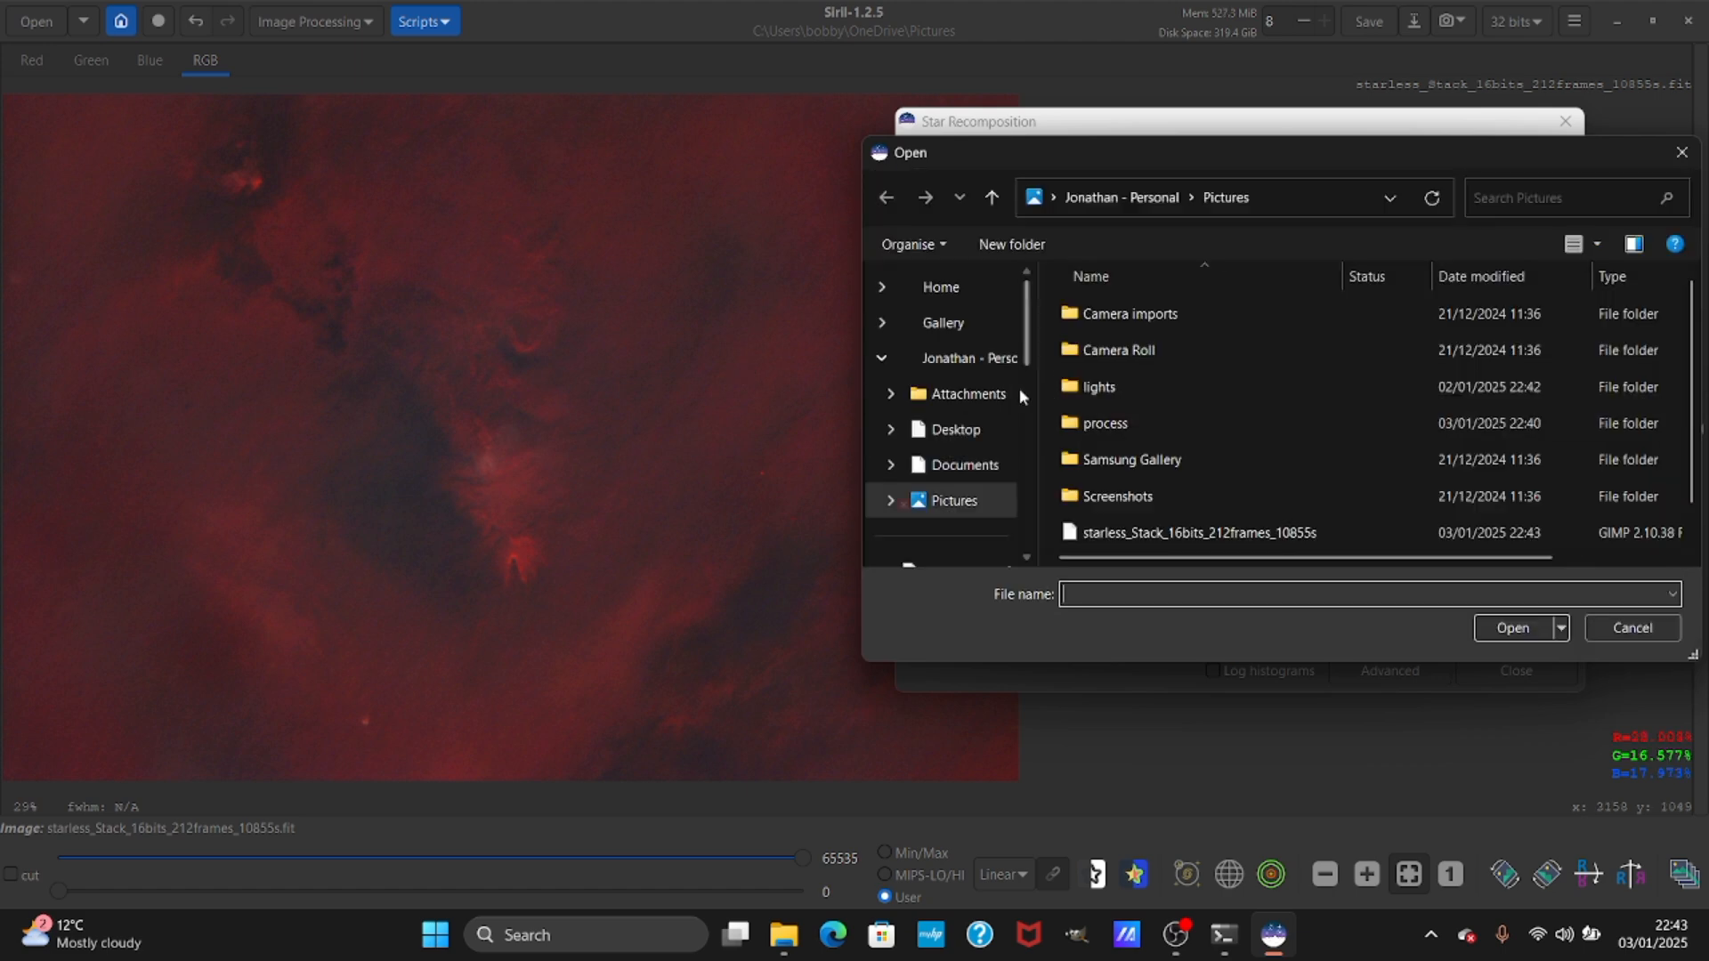
scroll("down", 3)
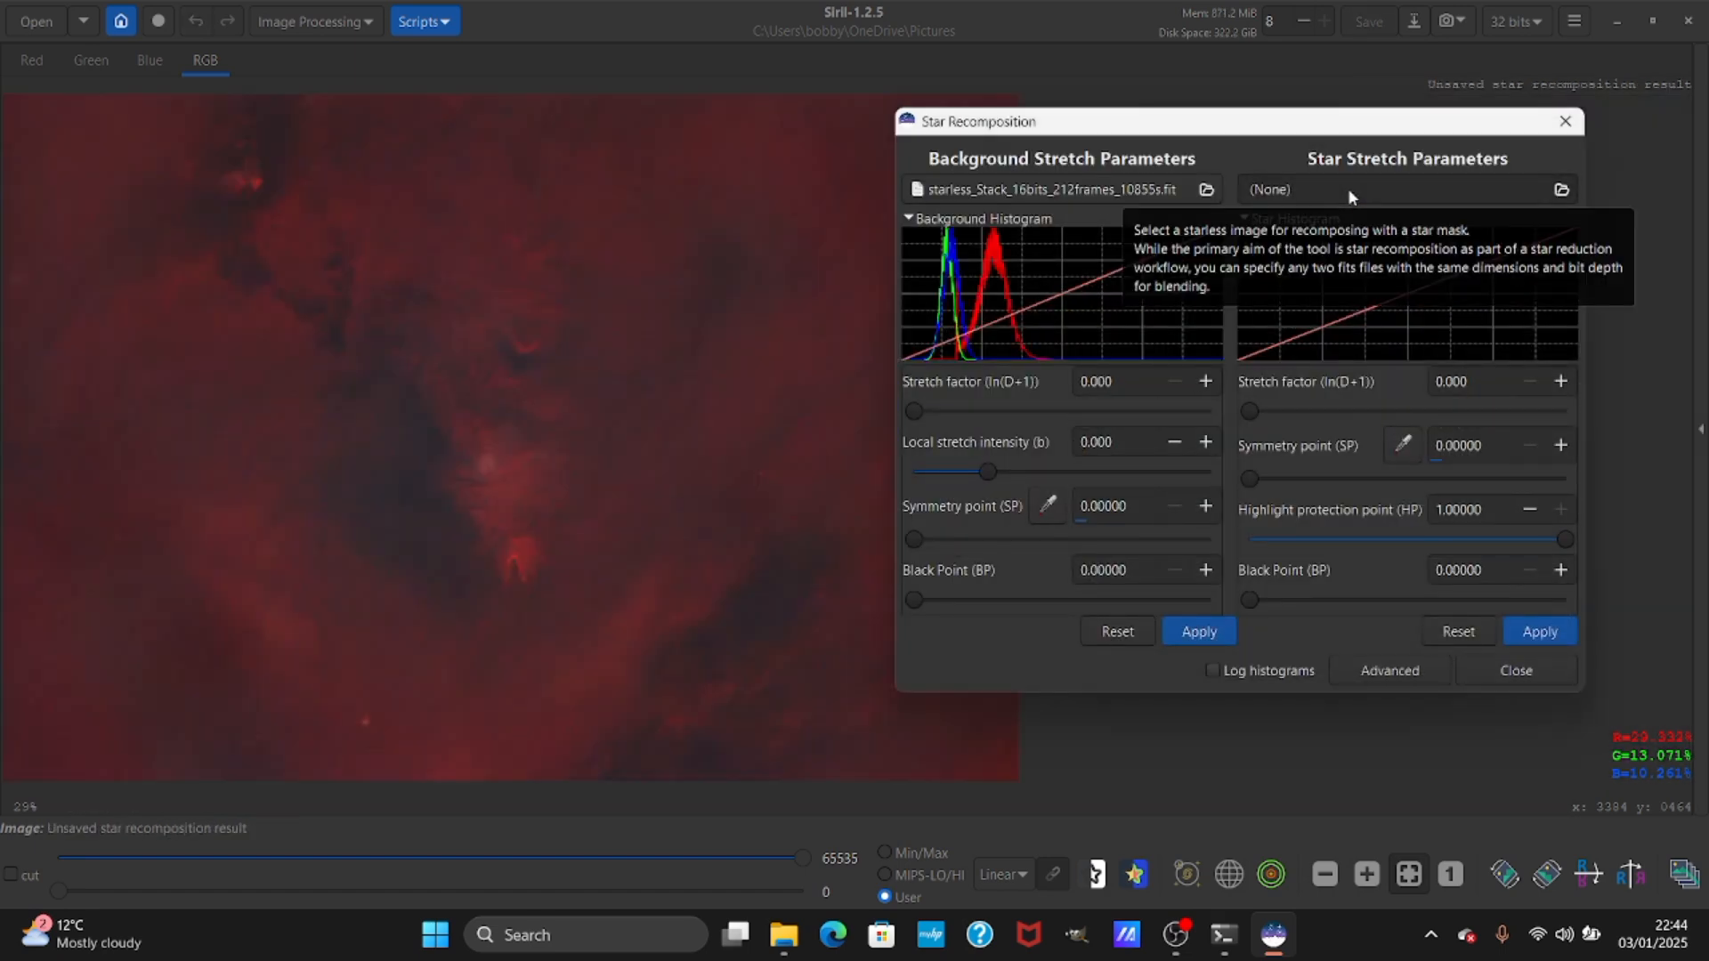
left_click(1560, 190)
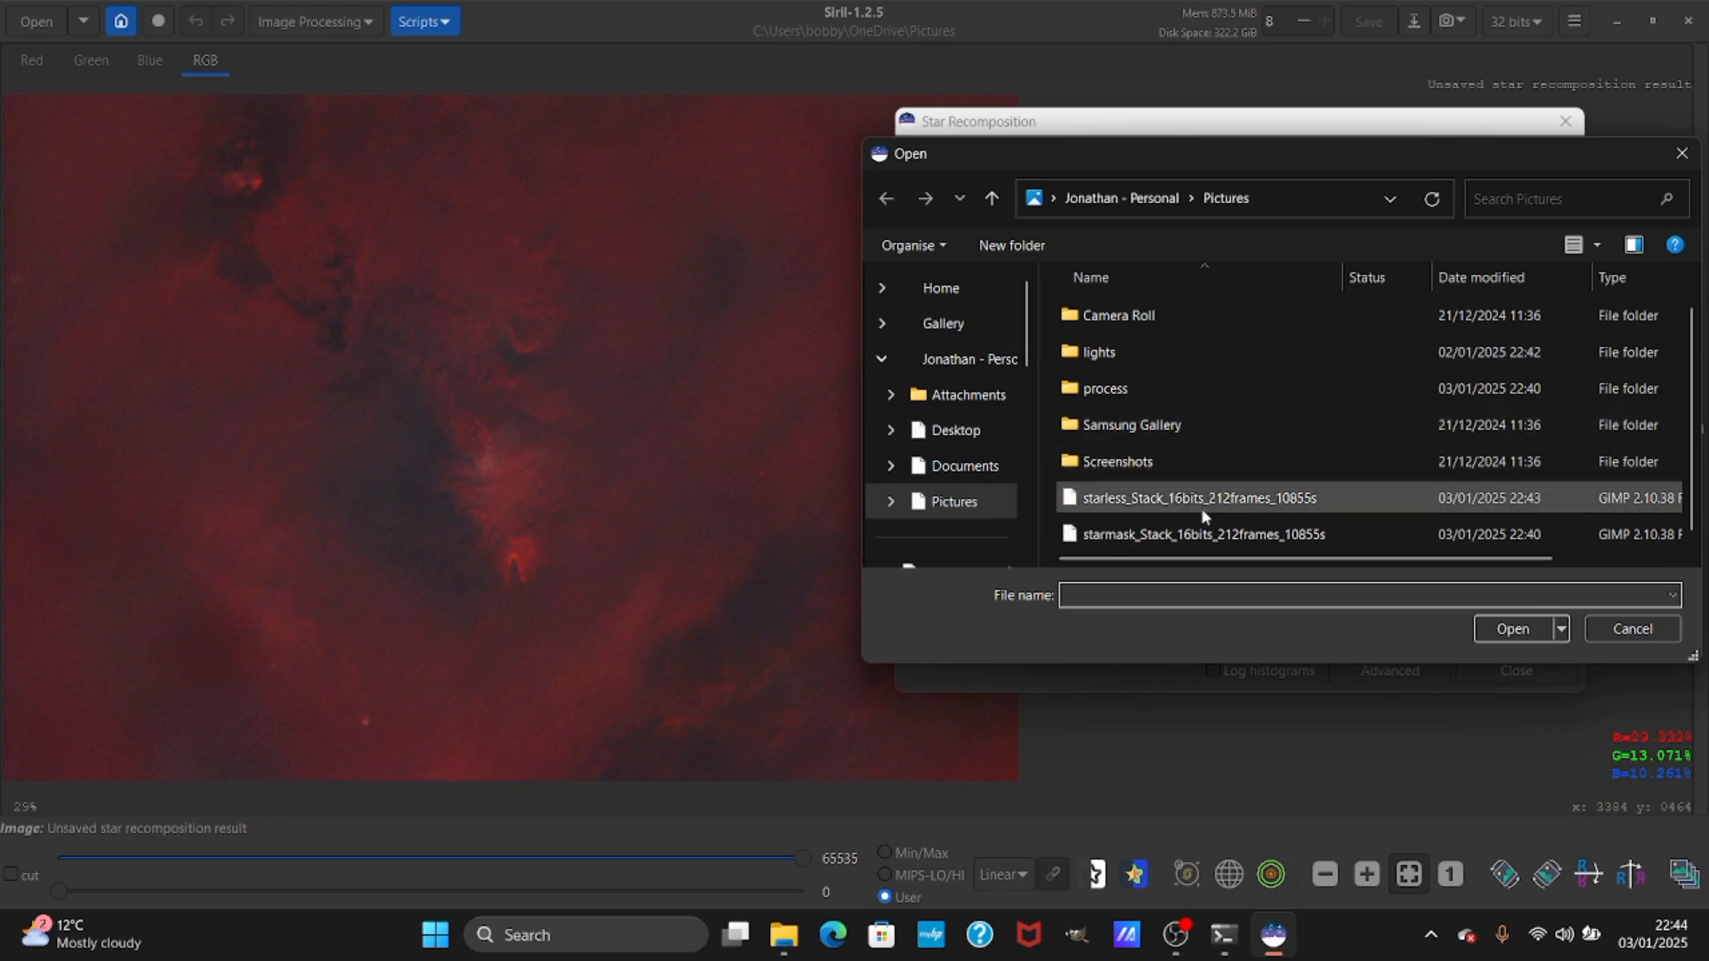
left_click(1510, 629)
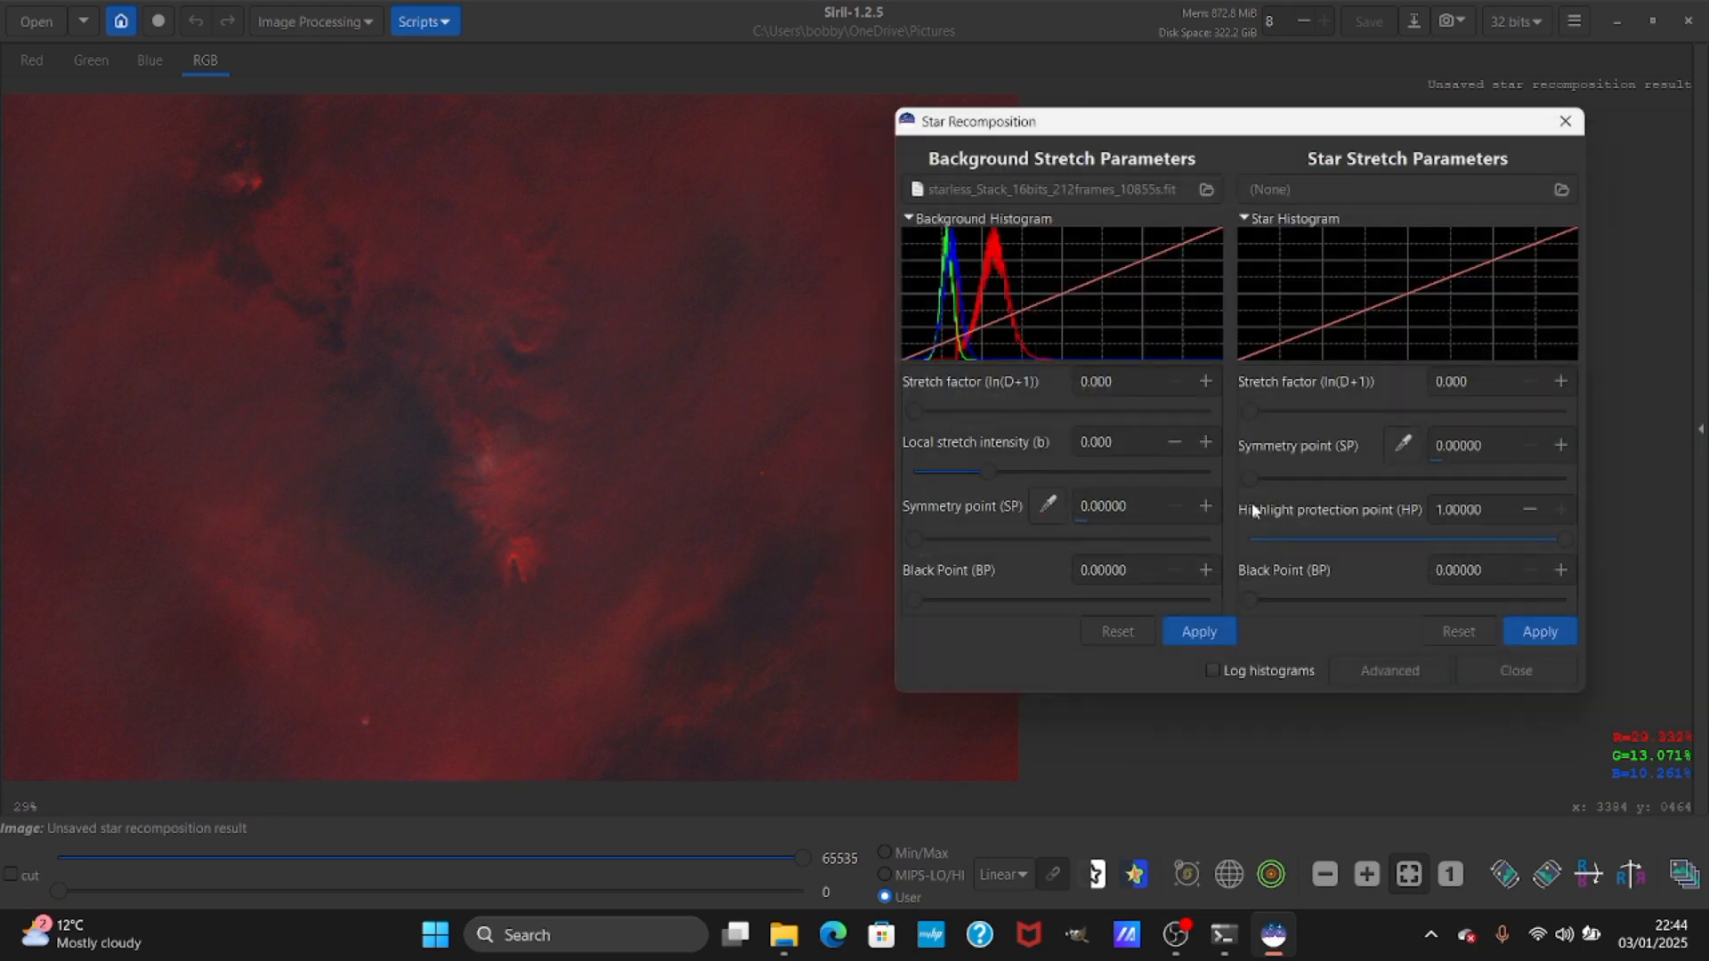
left_click(1559, 189)
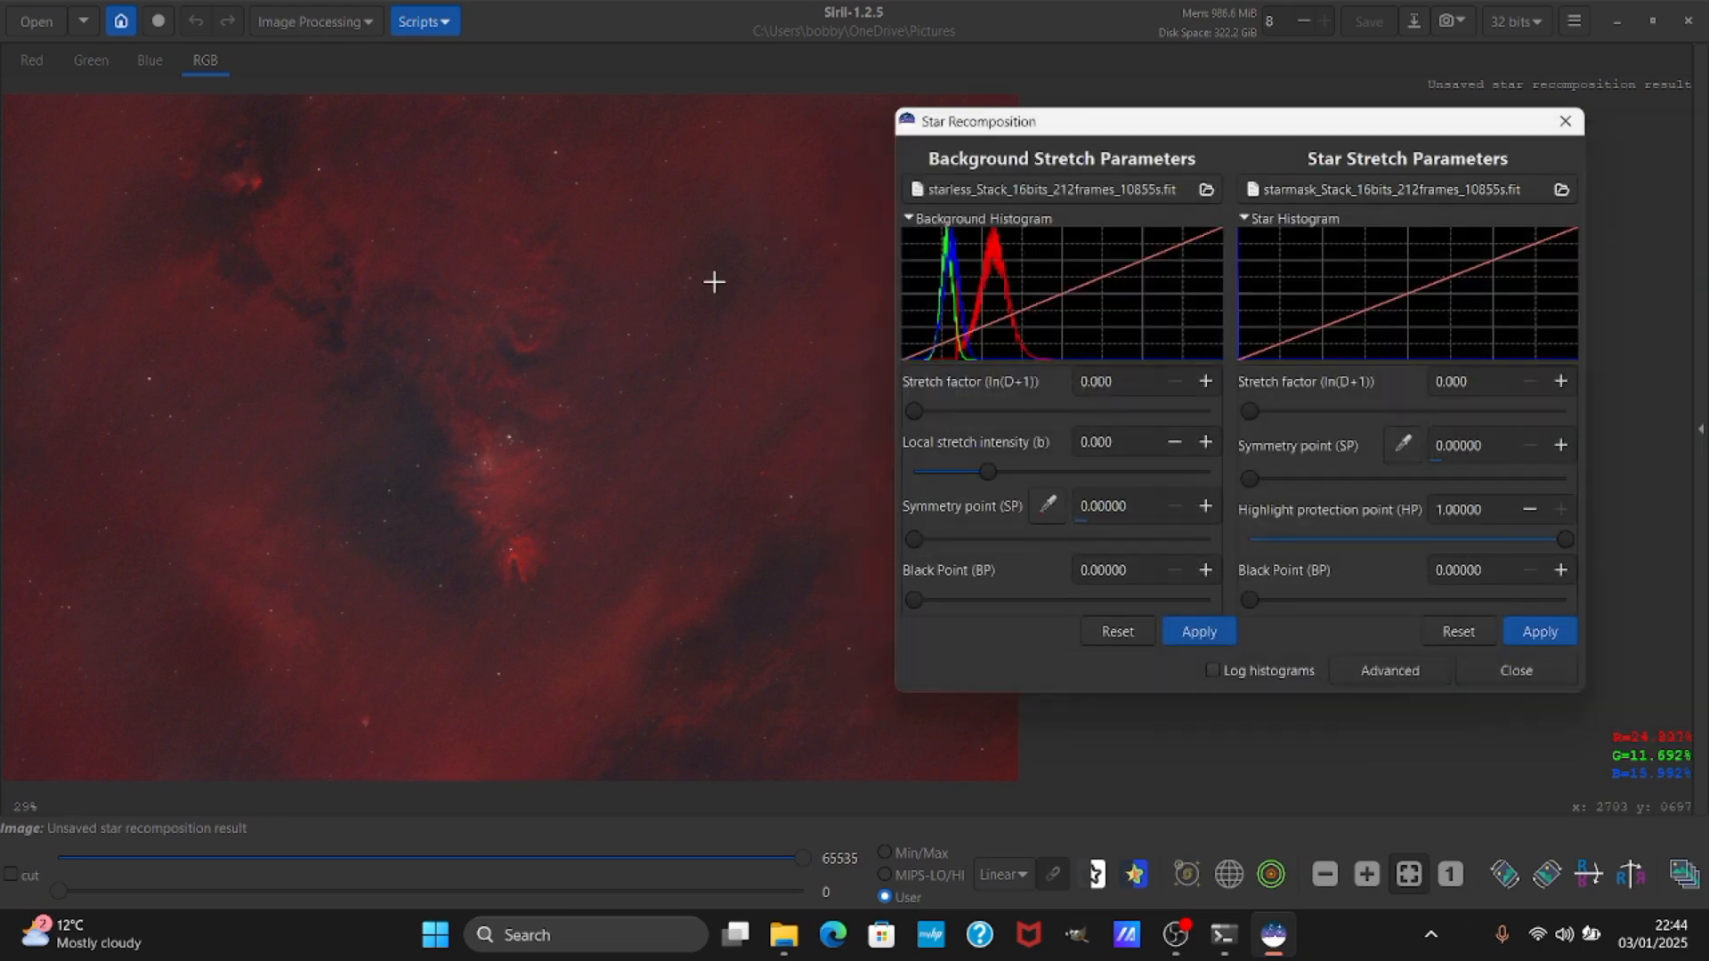
mouse_move(525, 578)
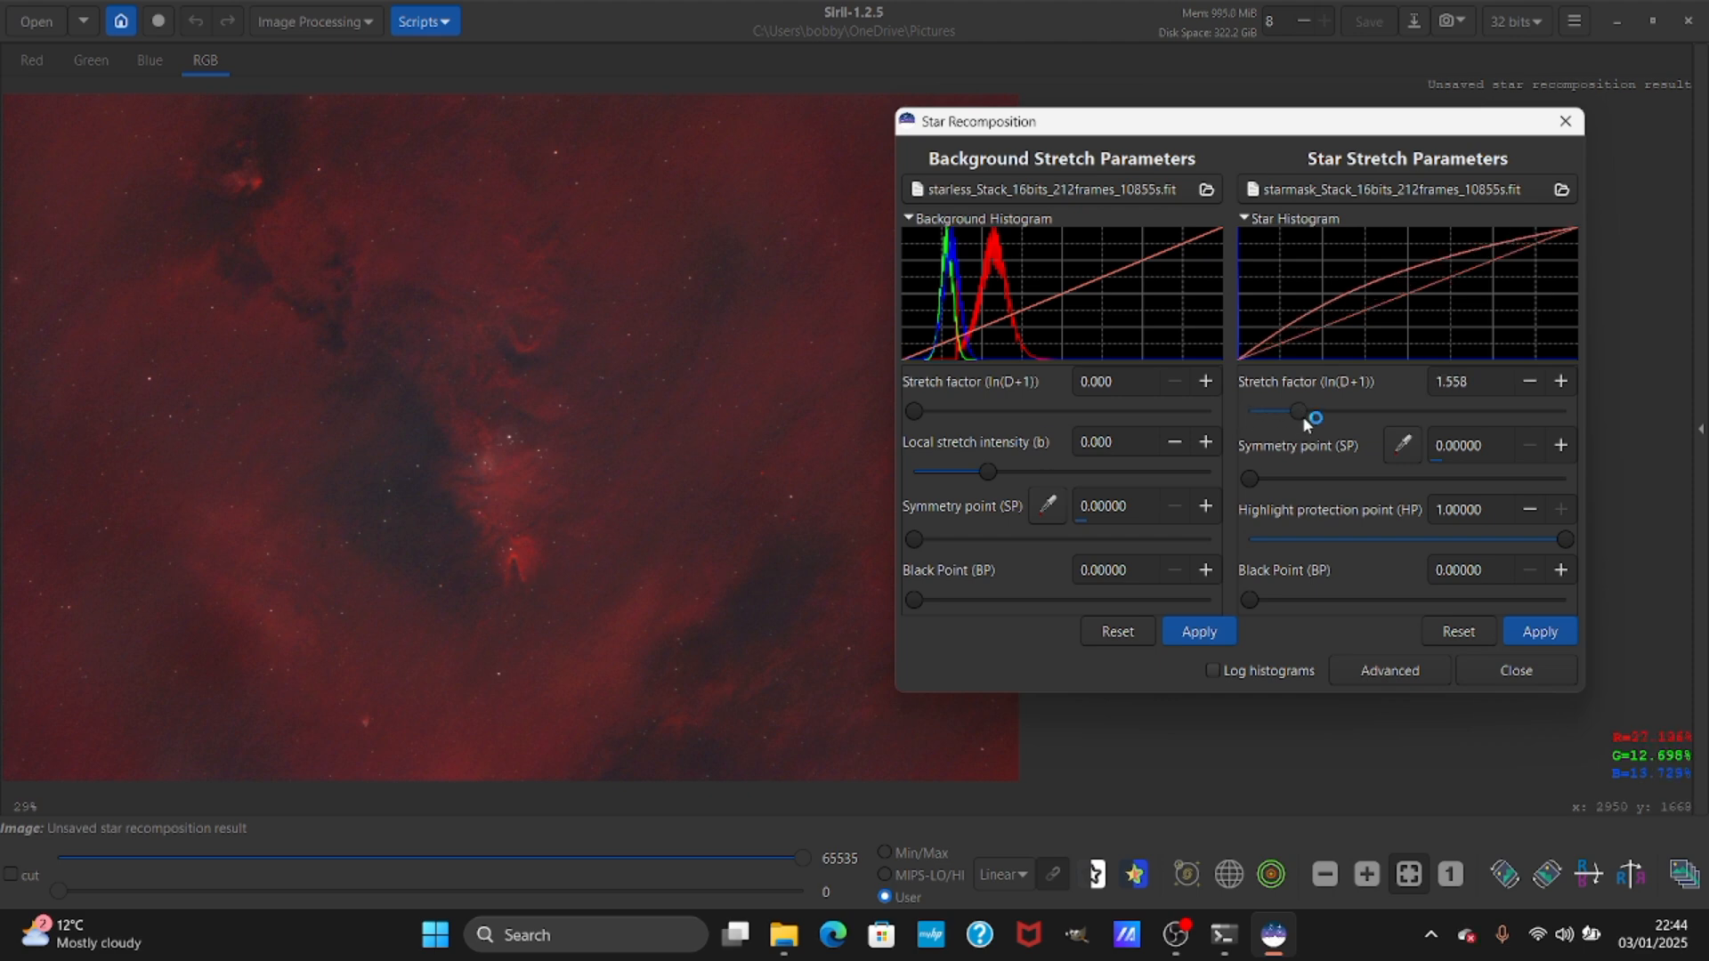
mouse_move(1303, 414)
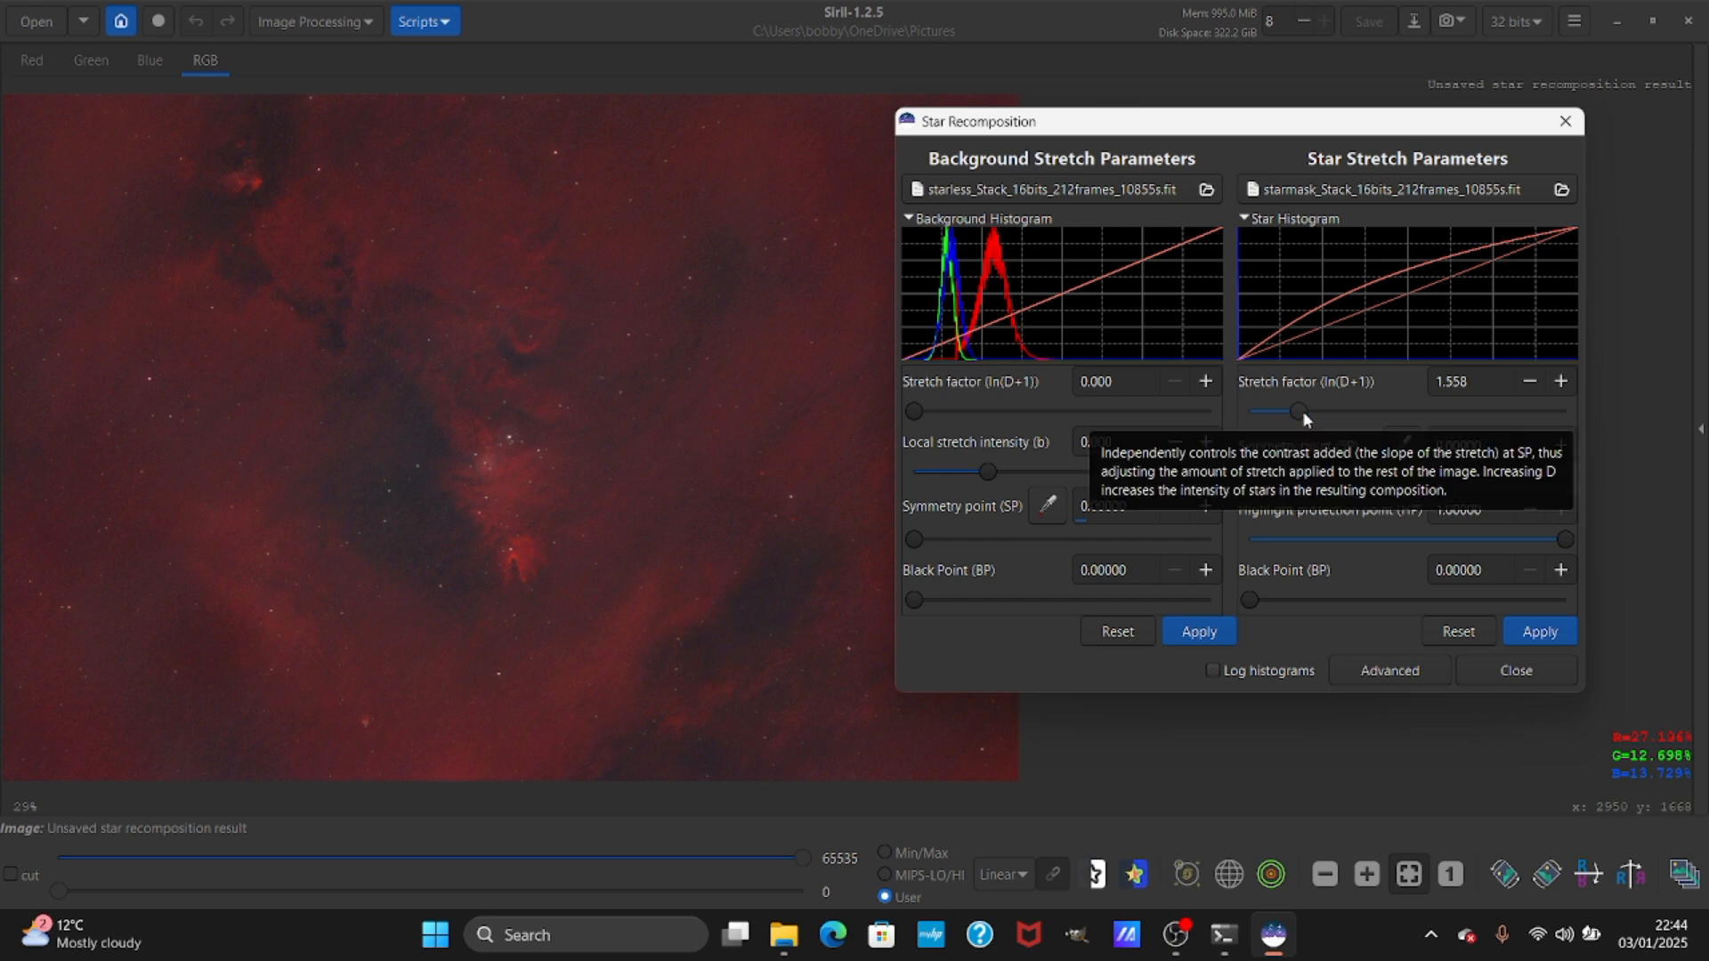
mouse_move(1275, 455)
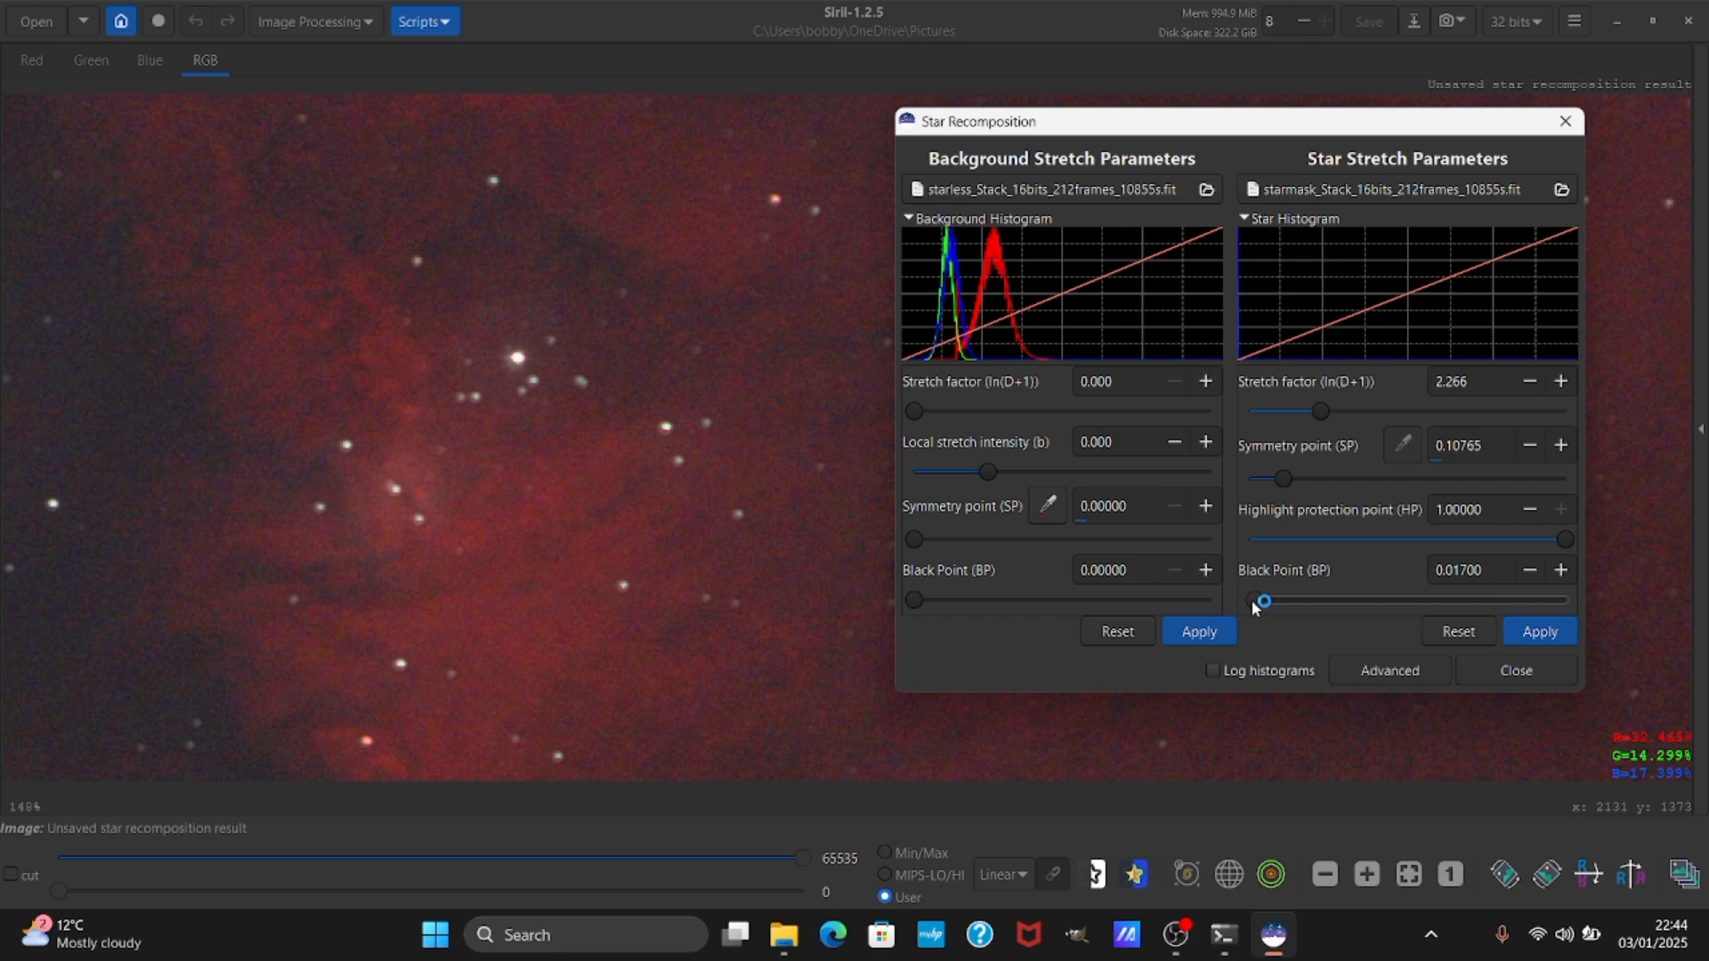
mouse_move(1262, 601)
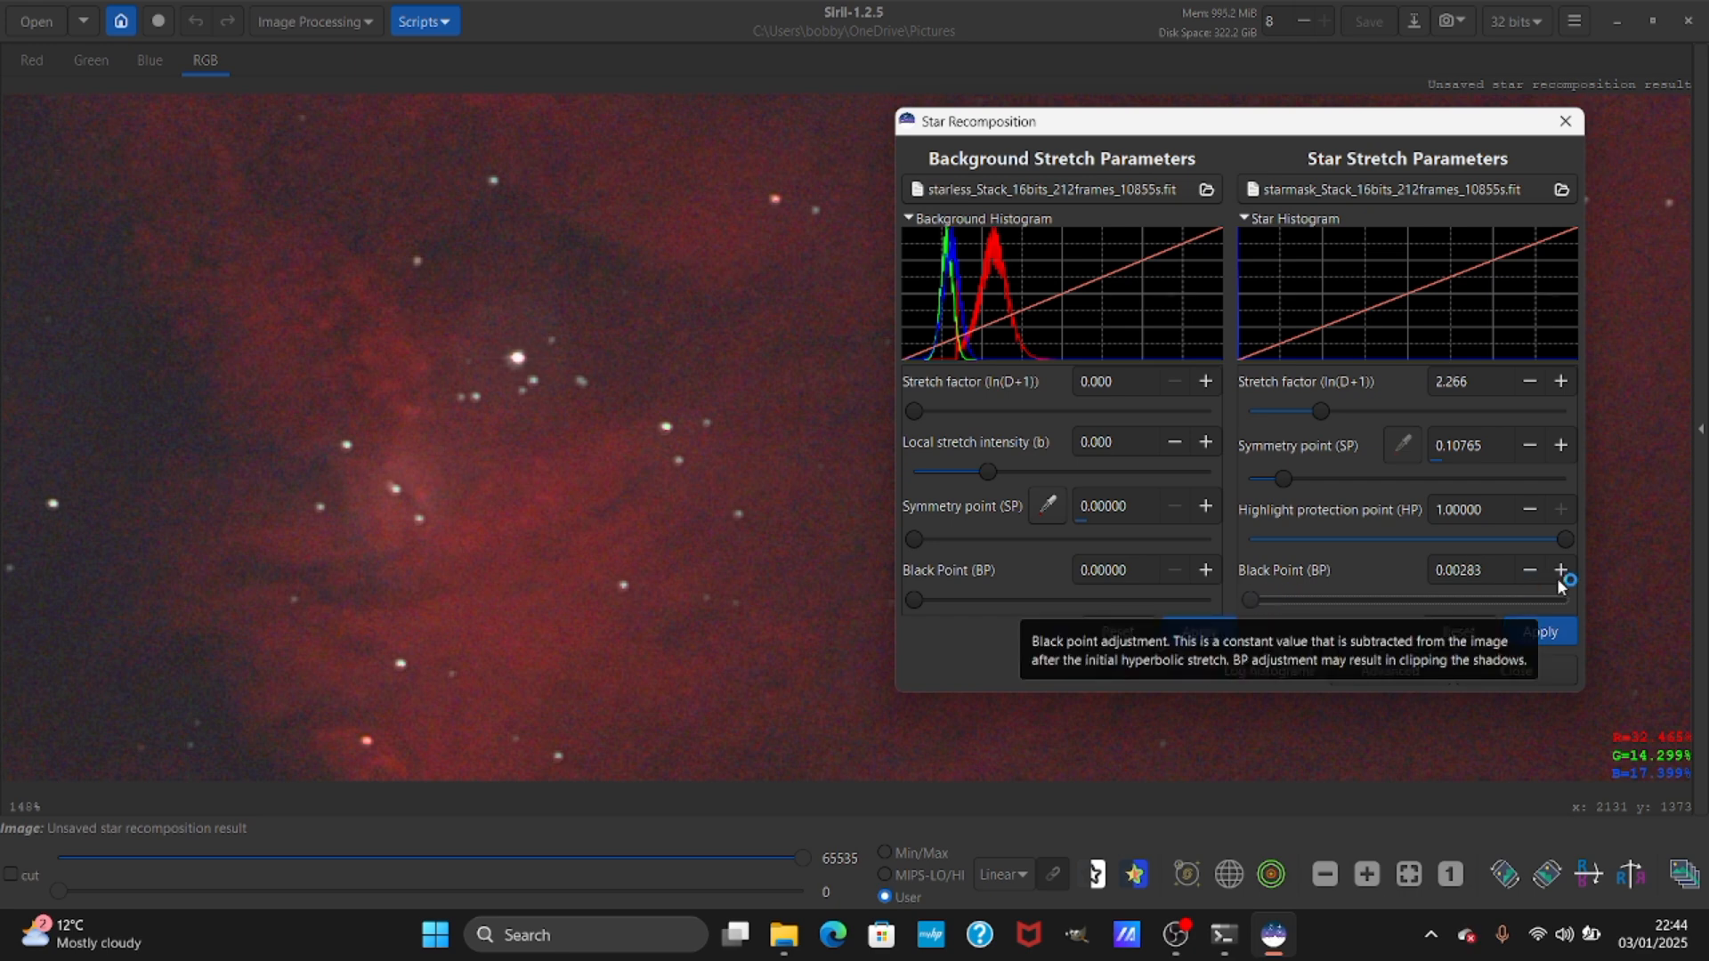
Apply the star stretch with factor 2.266, symmetry point 0.10765 and black point 0.00483.
left_click(1560, 572)
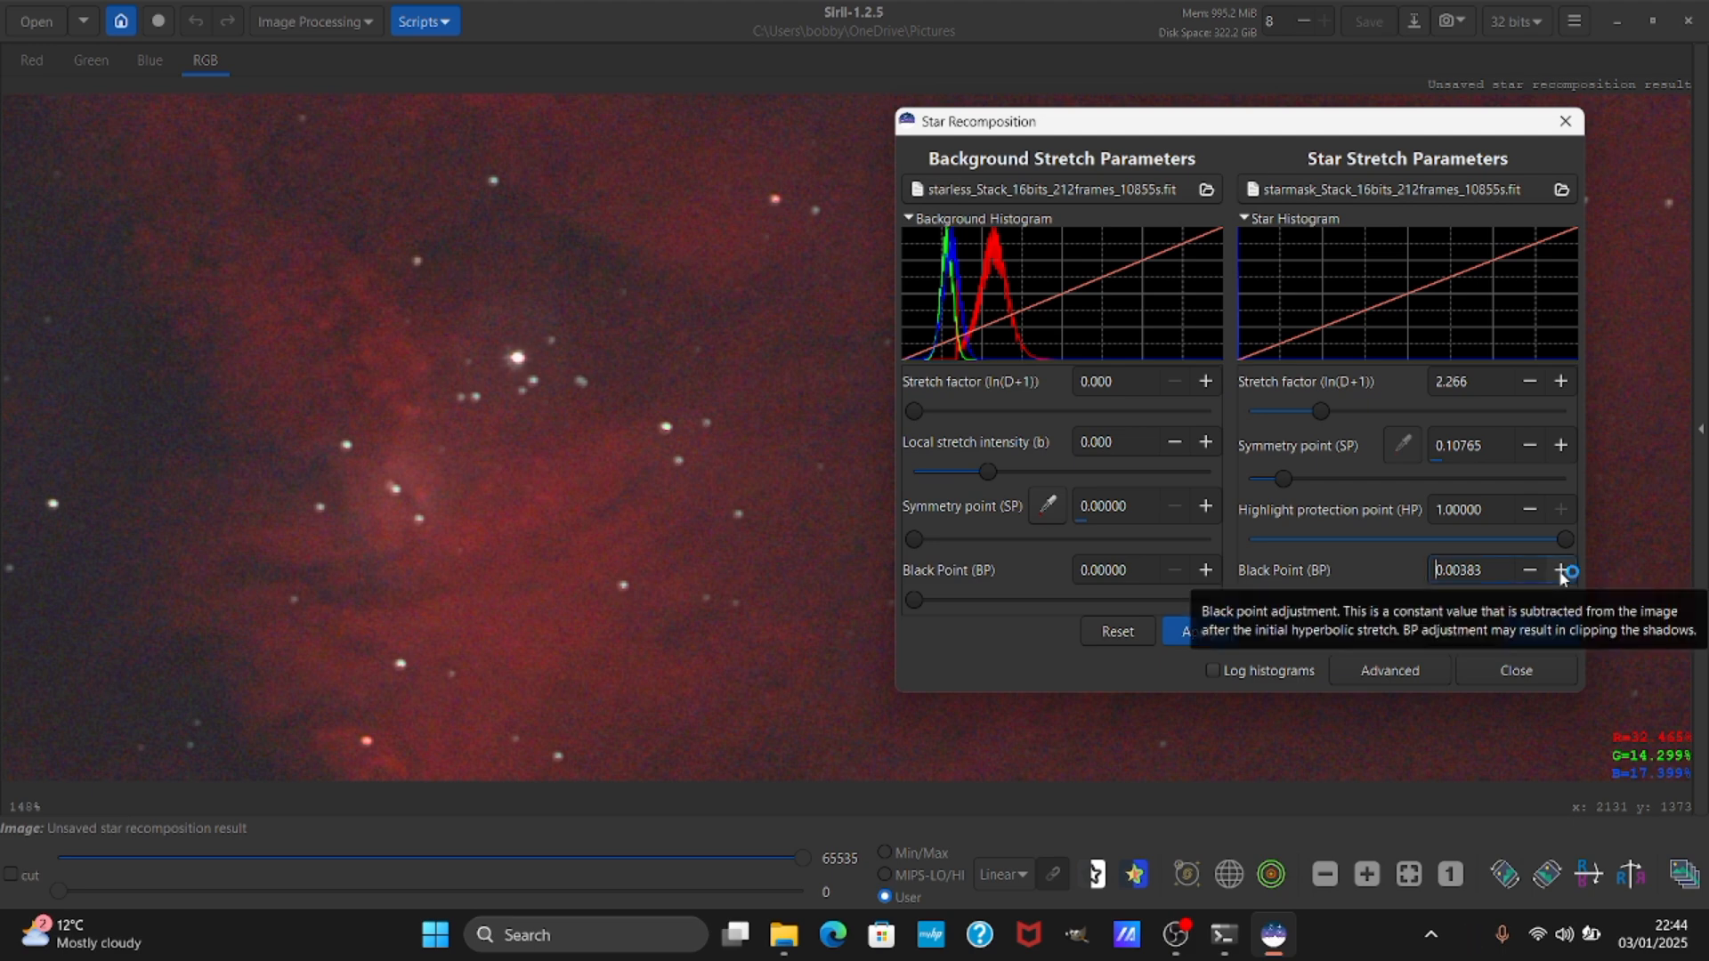
left_click(1560, 569)
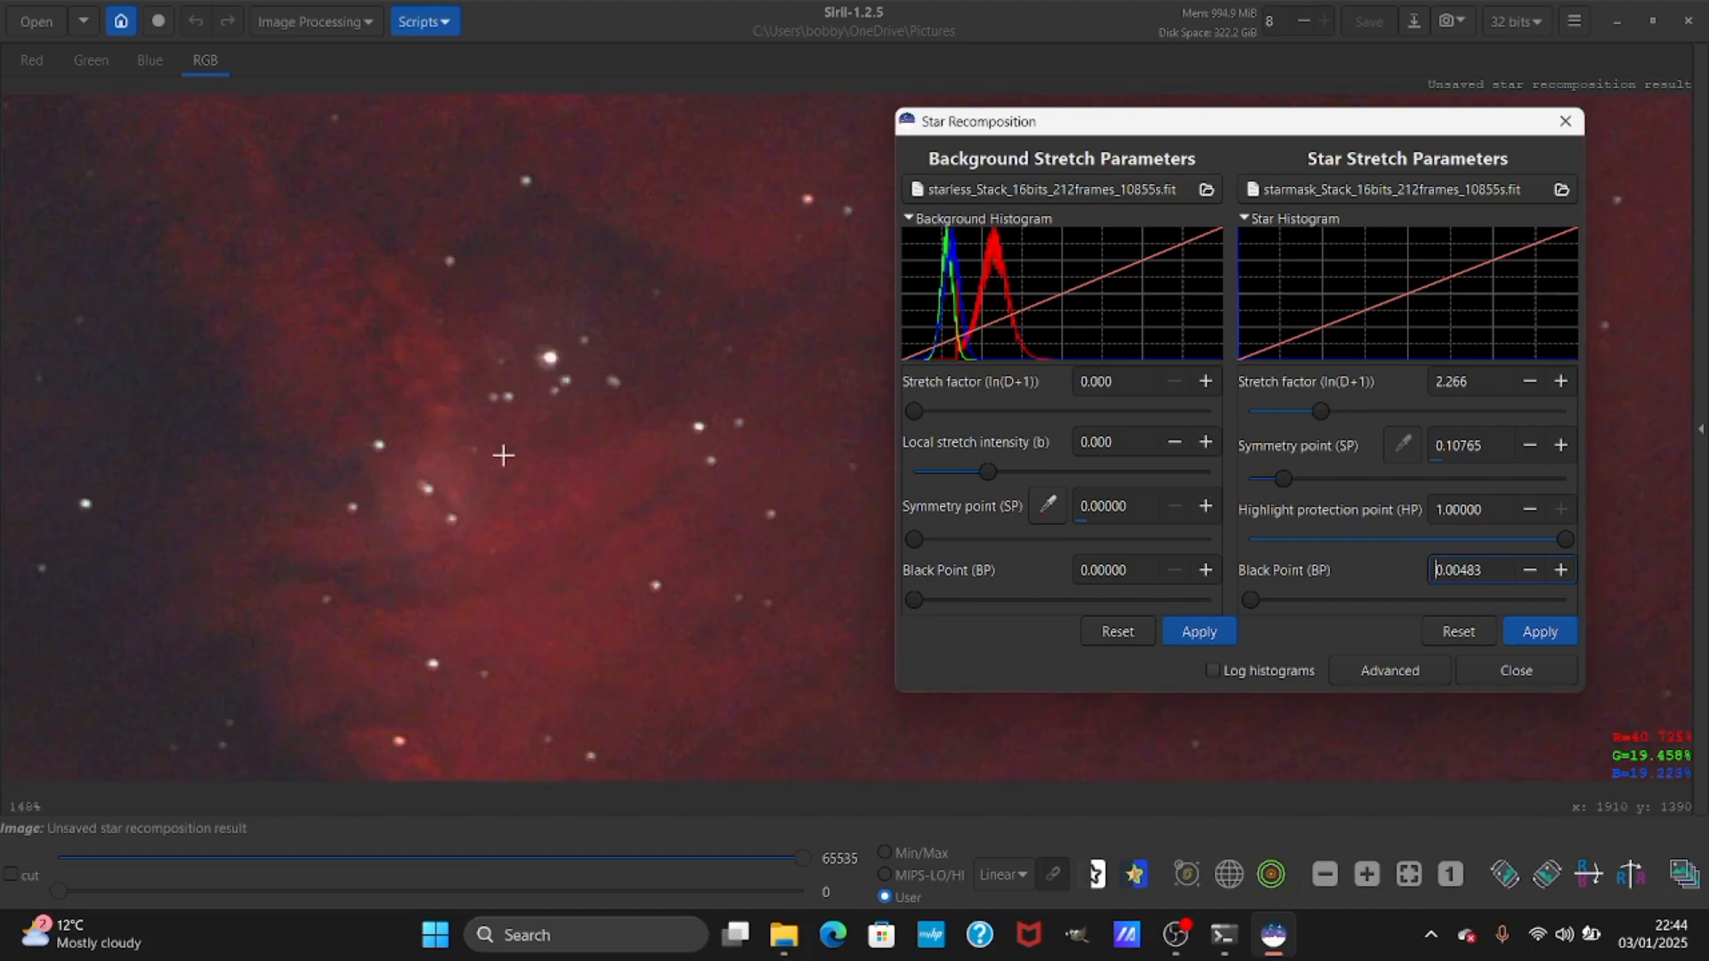
scroll("down", 3)
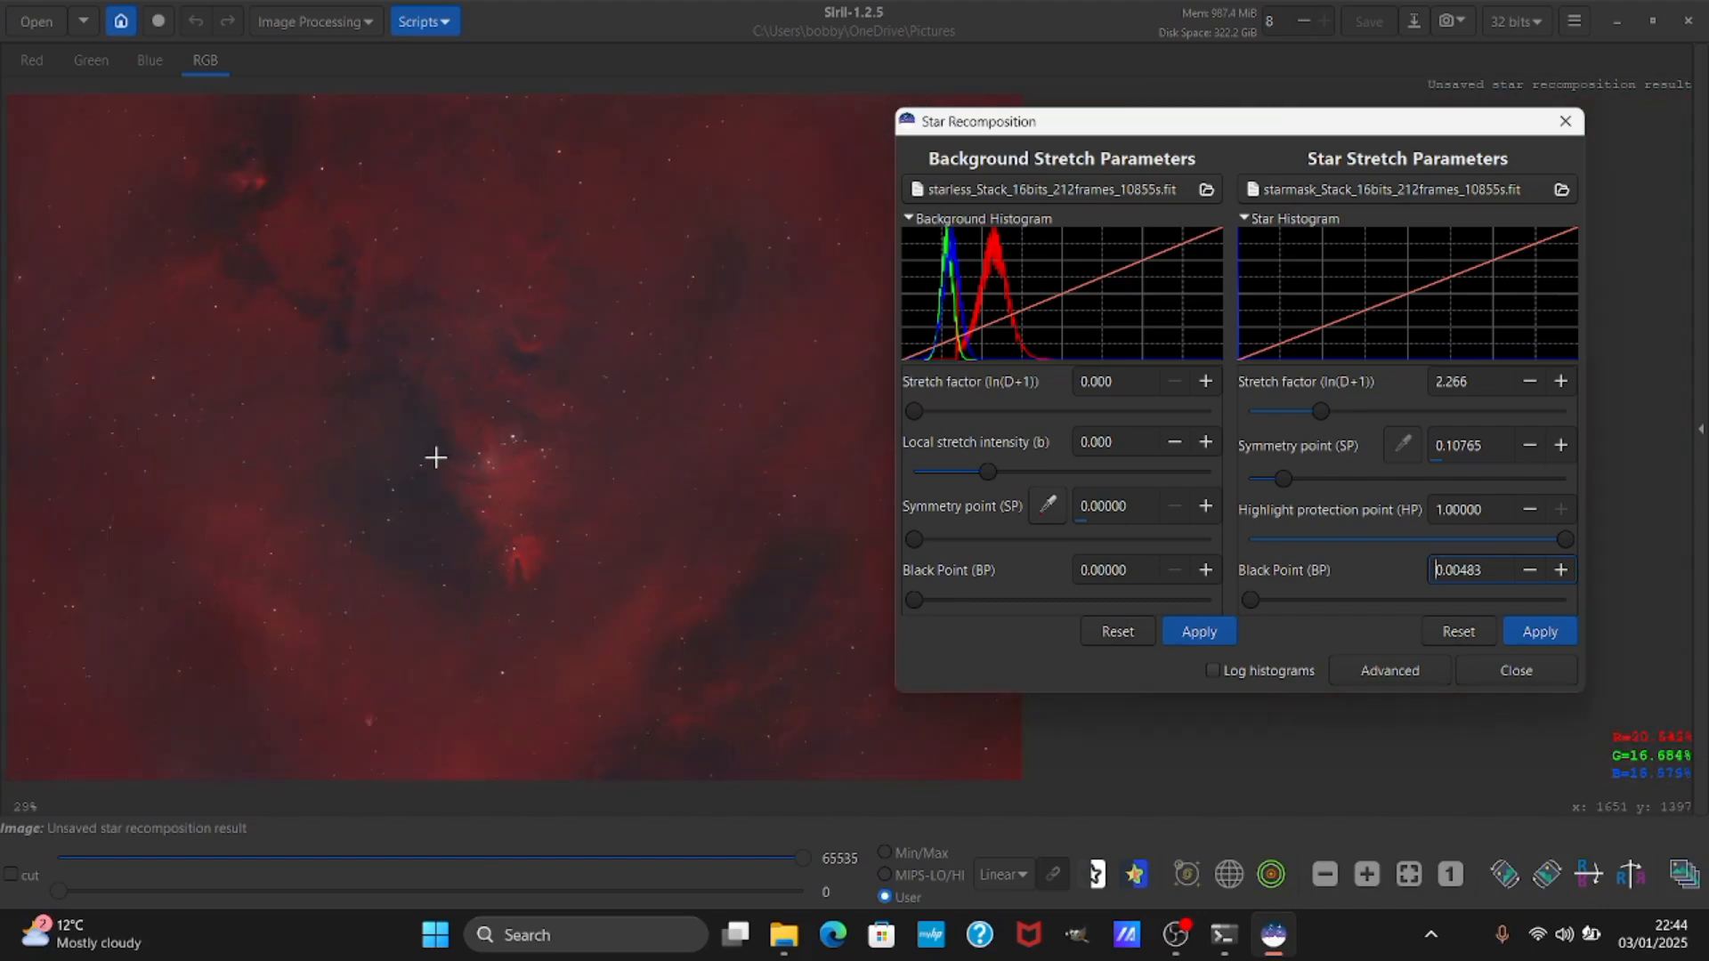
left_click(1539, 631)
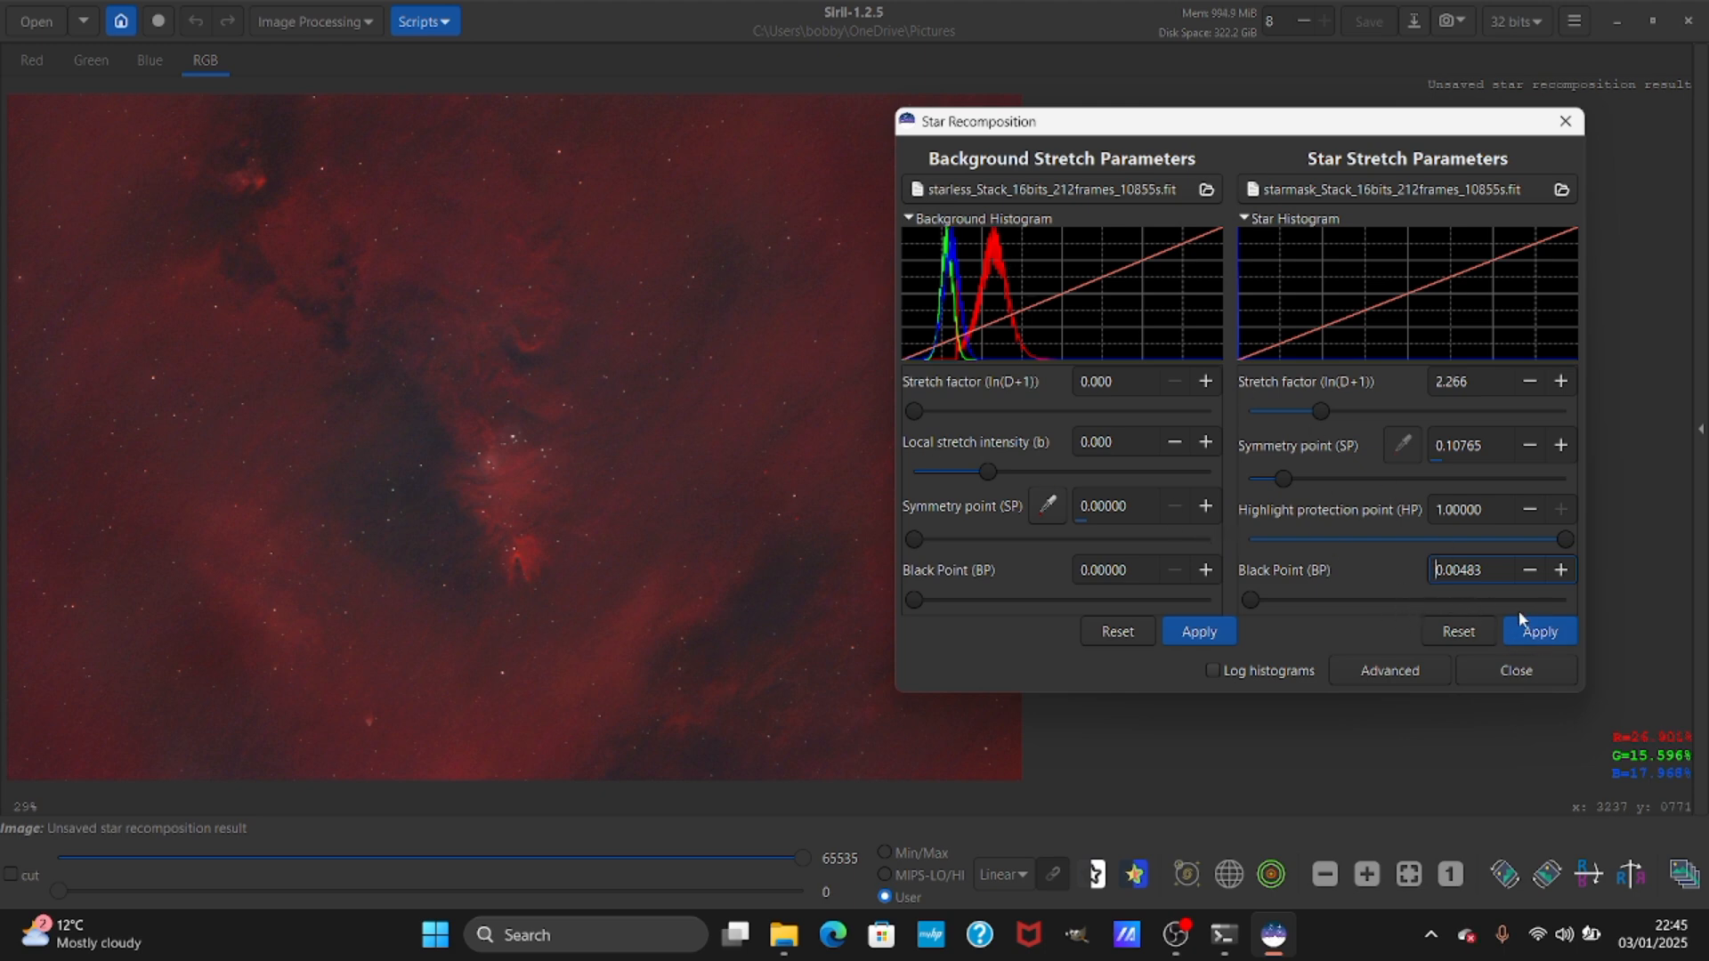
left_click(1456, 631)
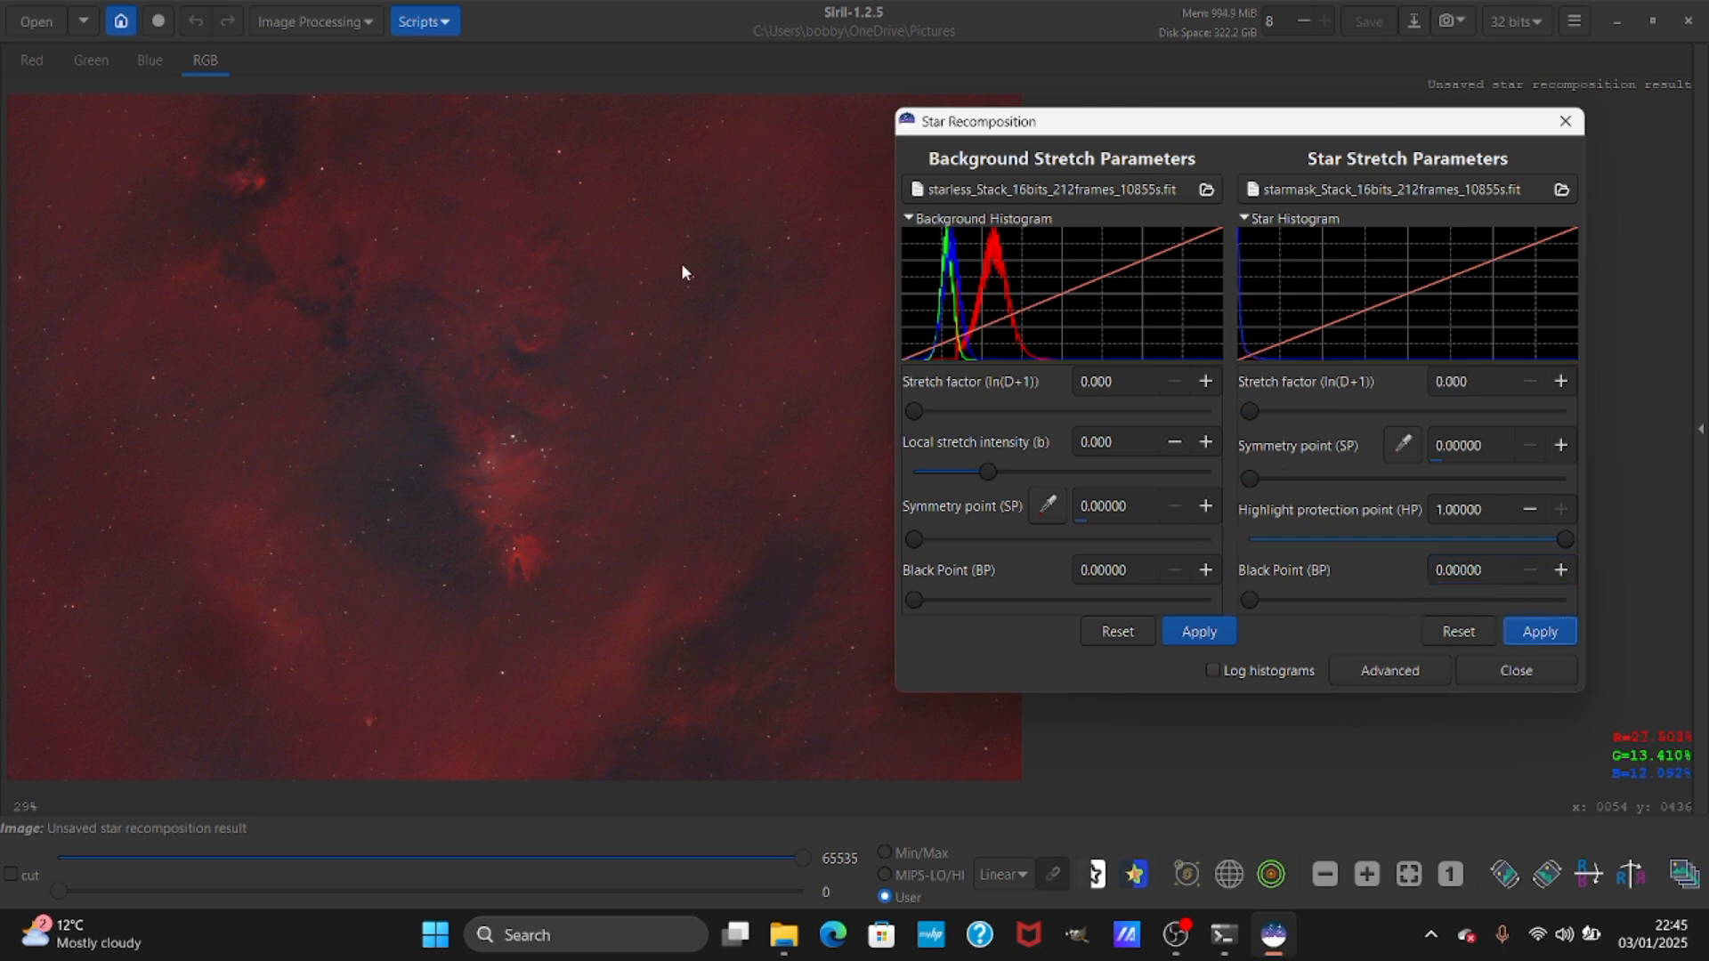
mouse_move(372, 263)
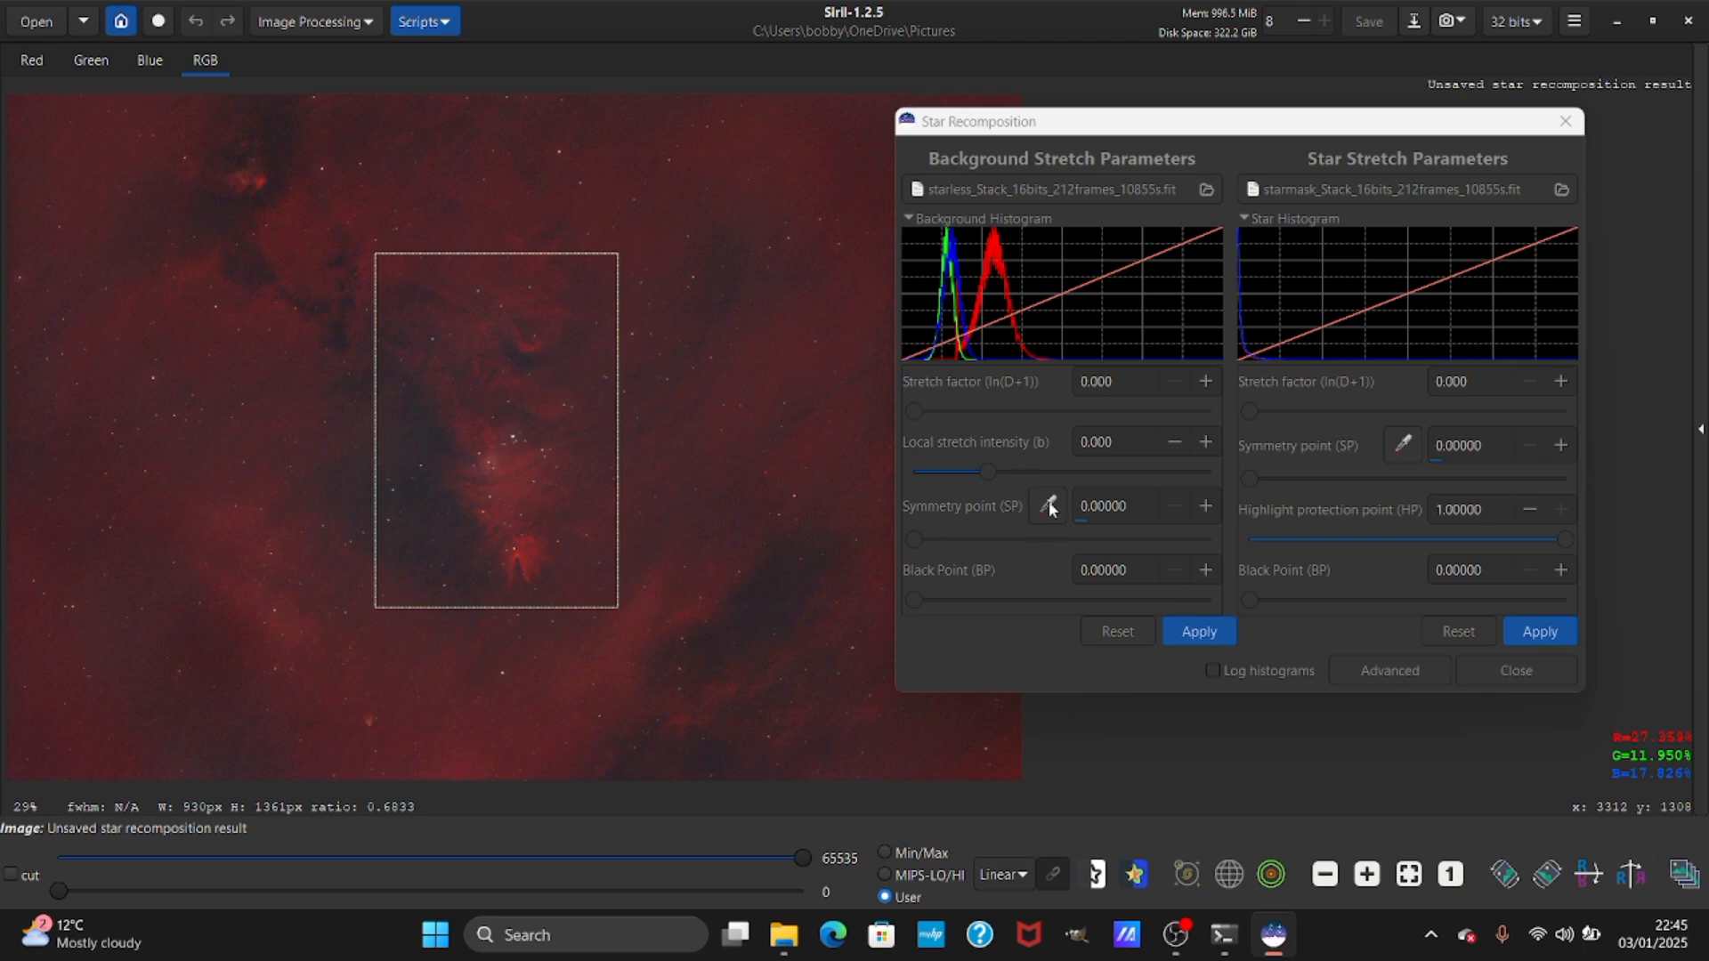
mouse_move(497, 190)
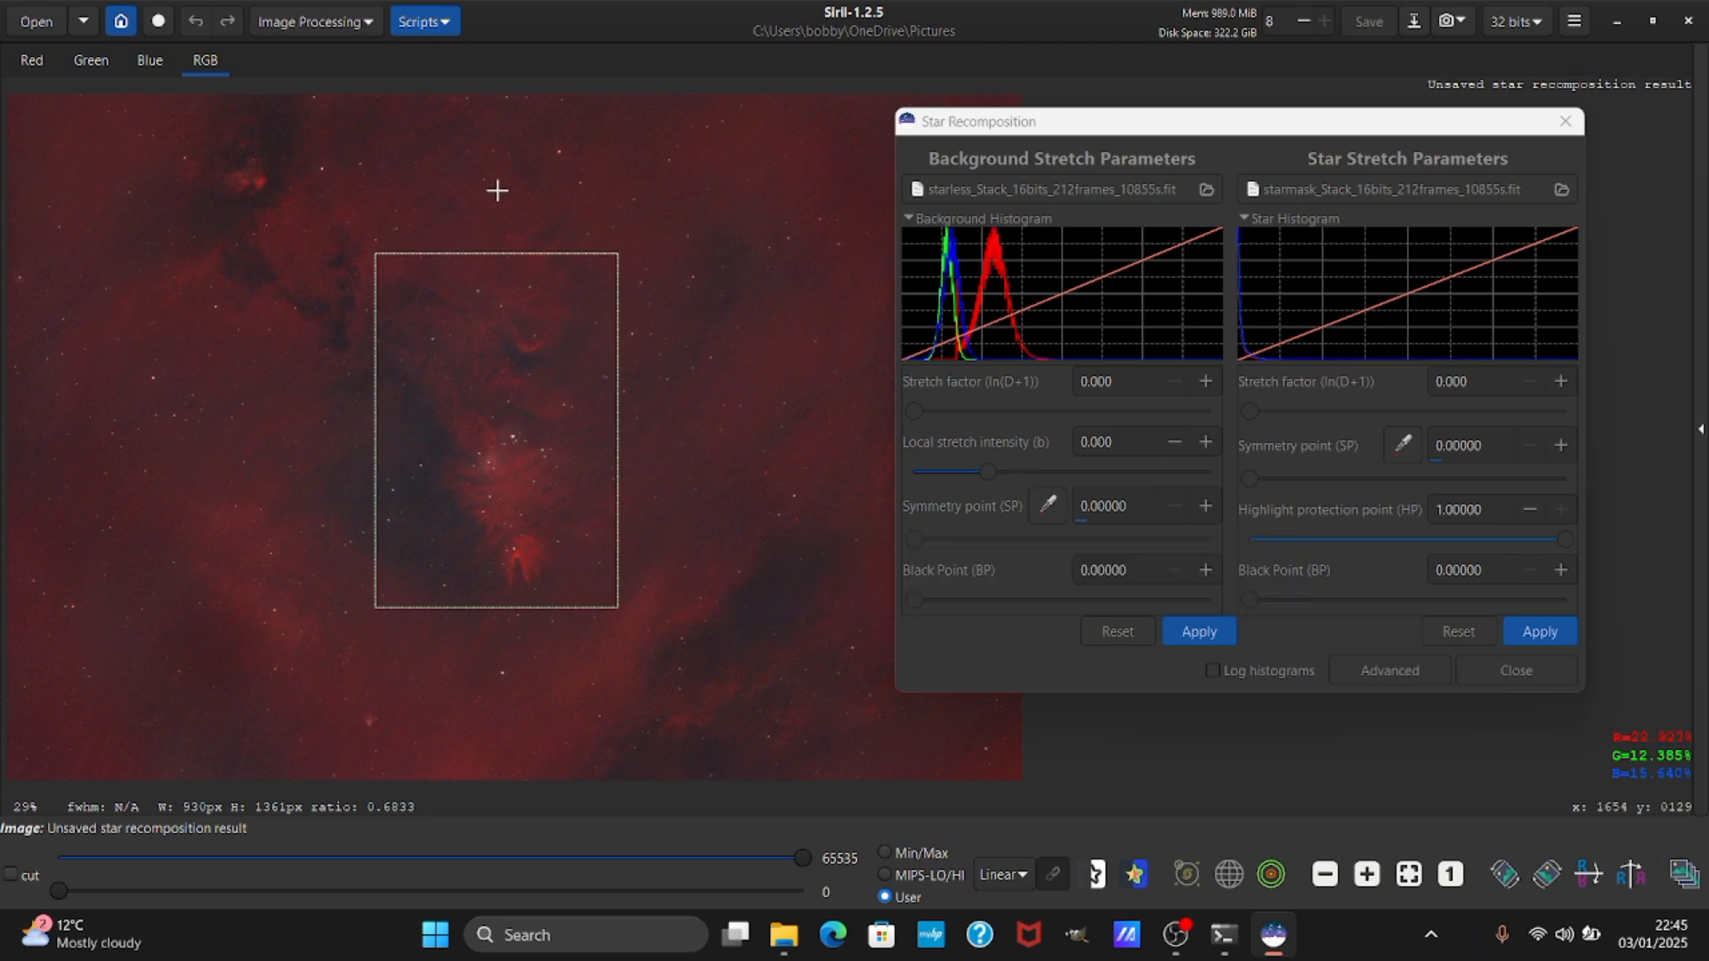
mouse_move(1039, 538)
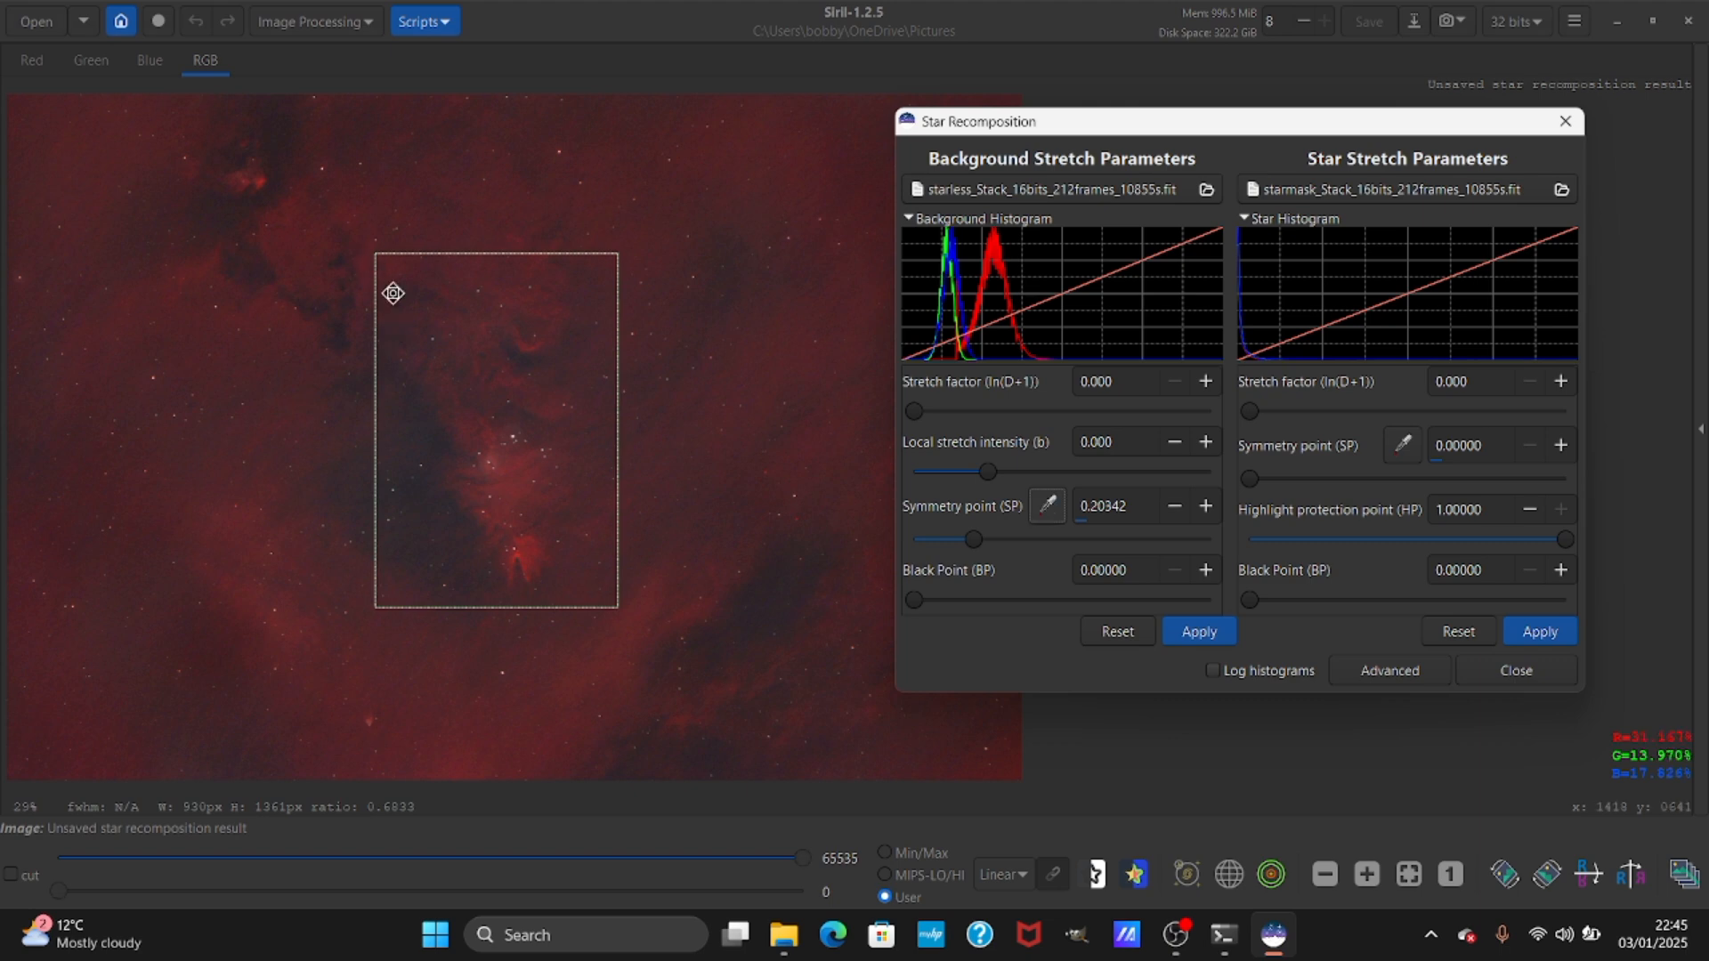
mouse_move(542, 554)
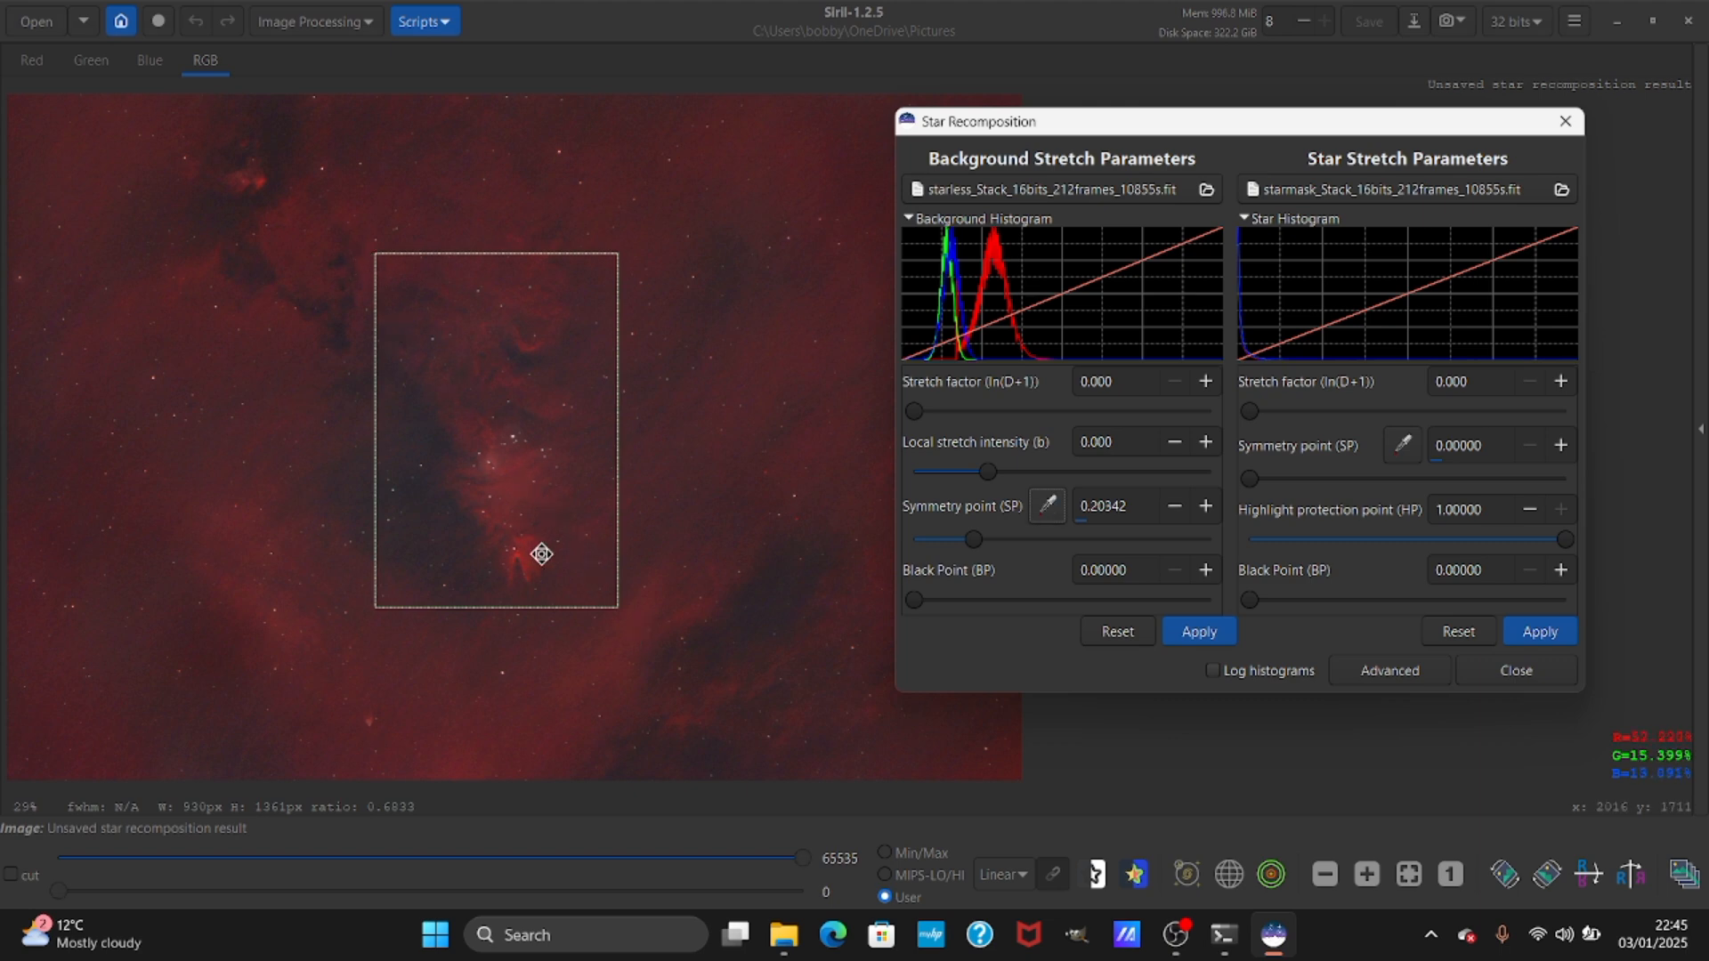
mouse_move(510, 313)
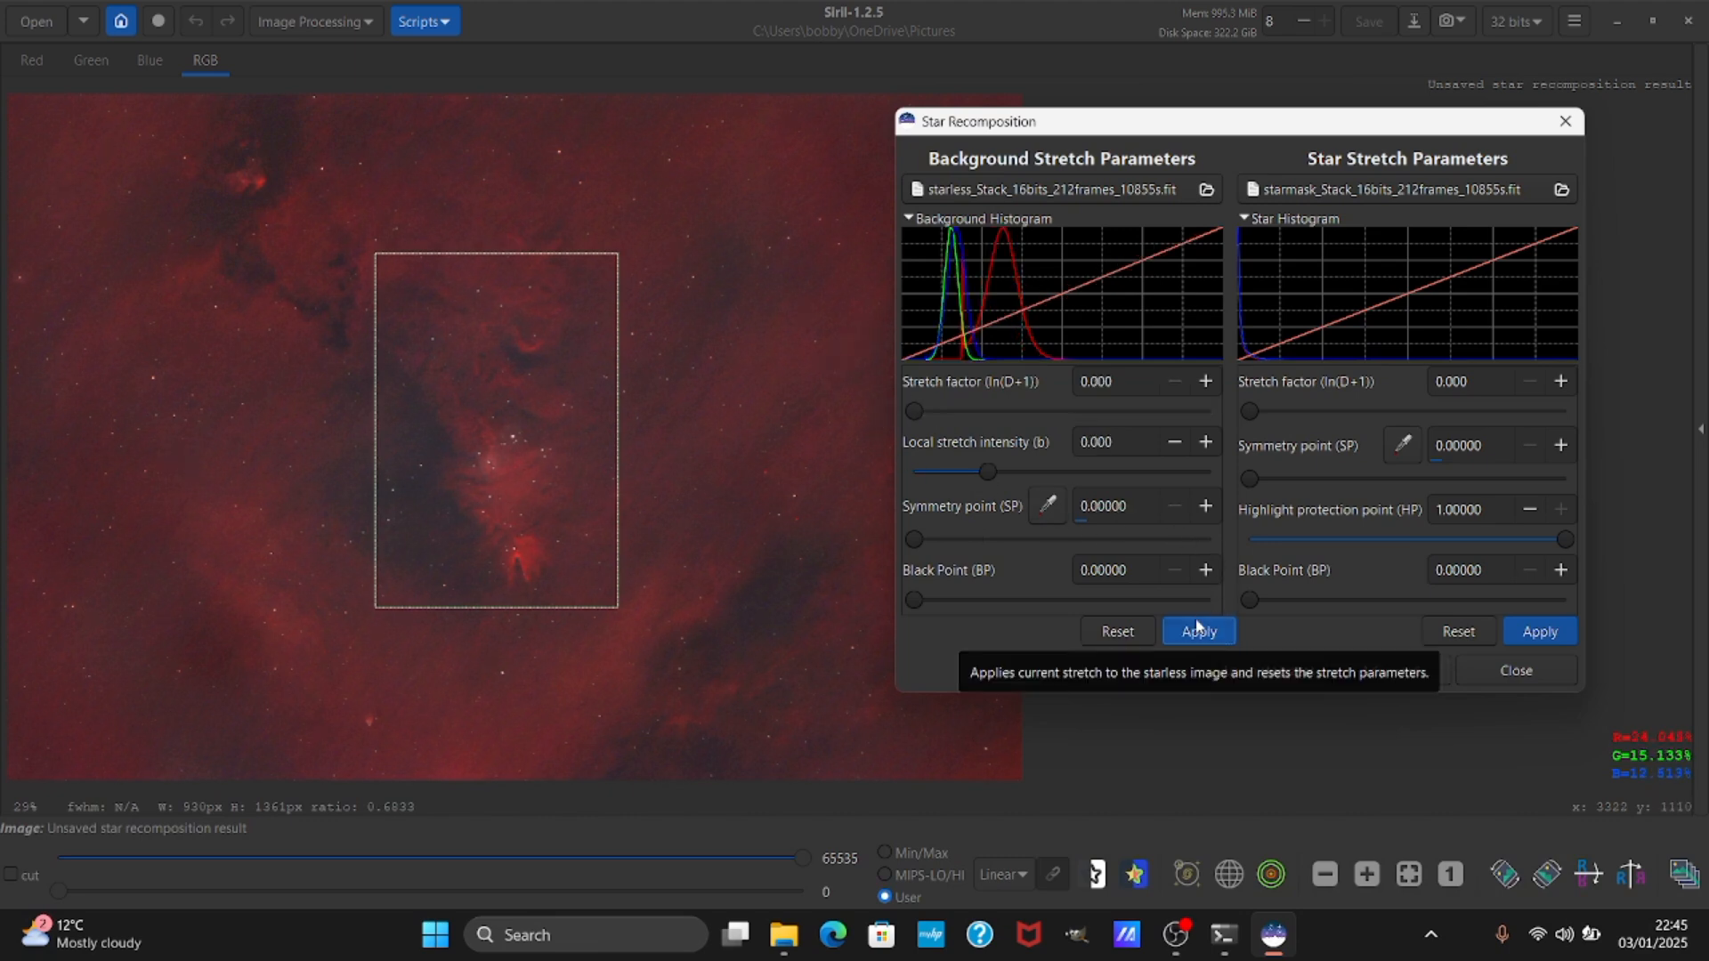
mouse_move(1515, 689)
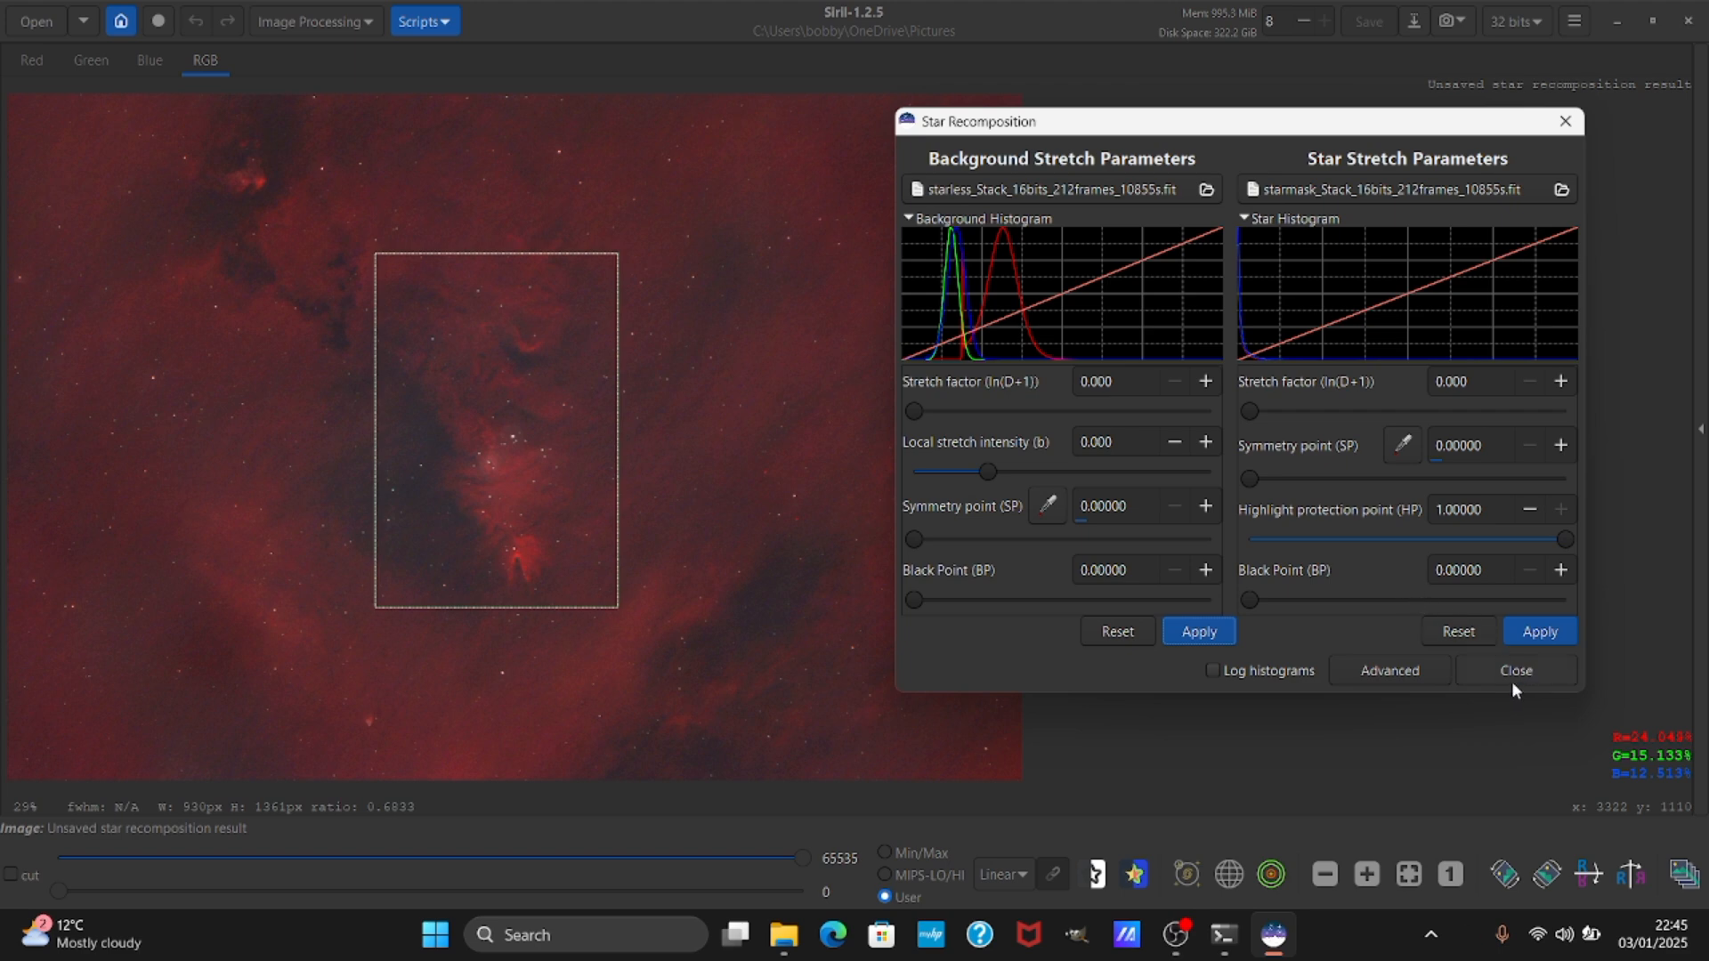
Close Star Recomposition after the background stretch is applied.
left_click(1514, 671)
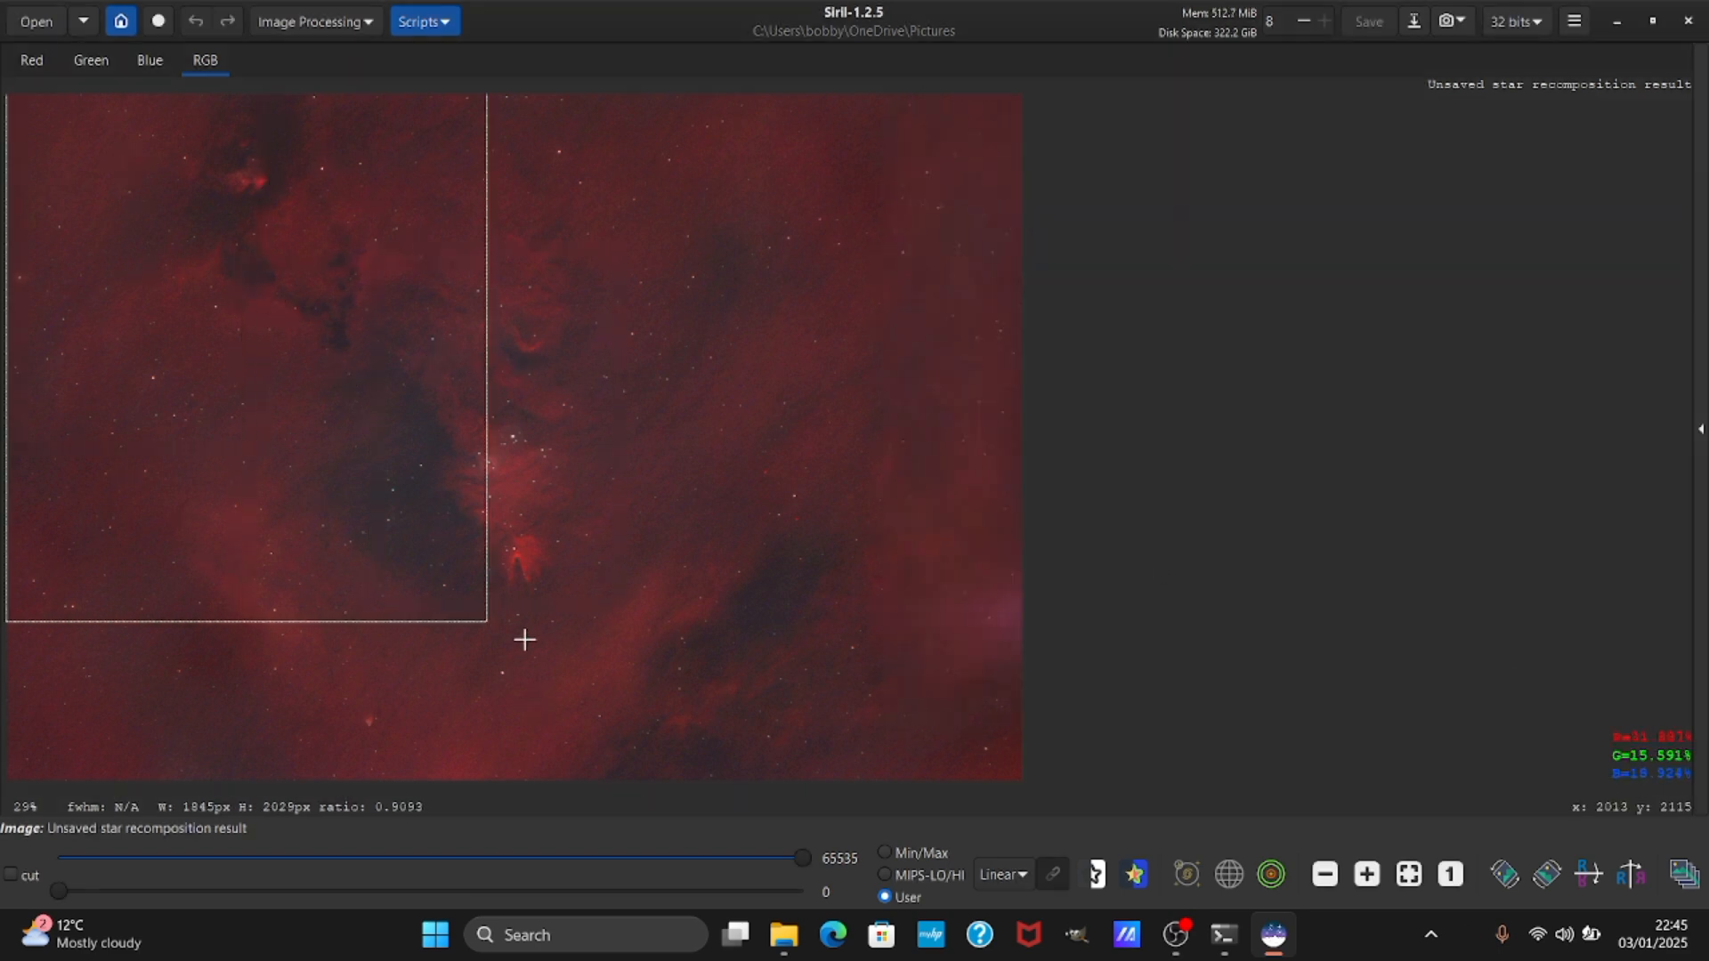
Mirror the image vertically via Geometry and close the Asinh Transformation window.
right_click(524, 640)
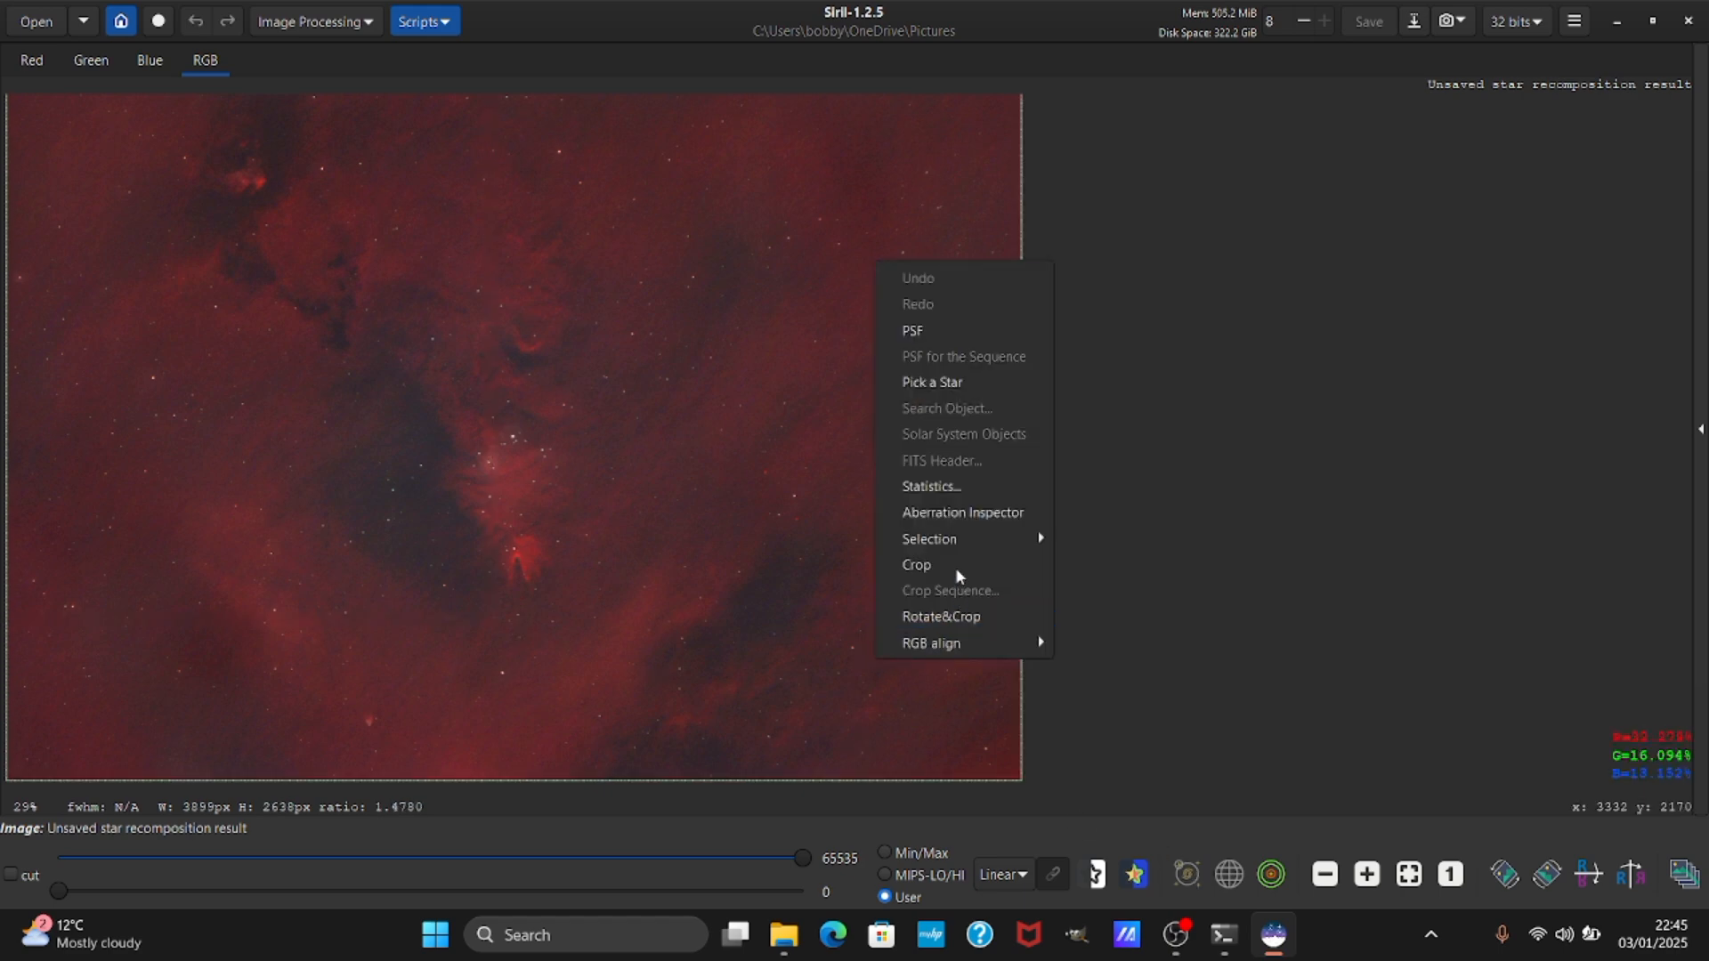
left_click(312, 21)
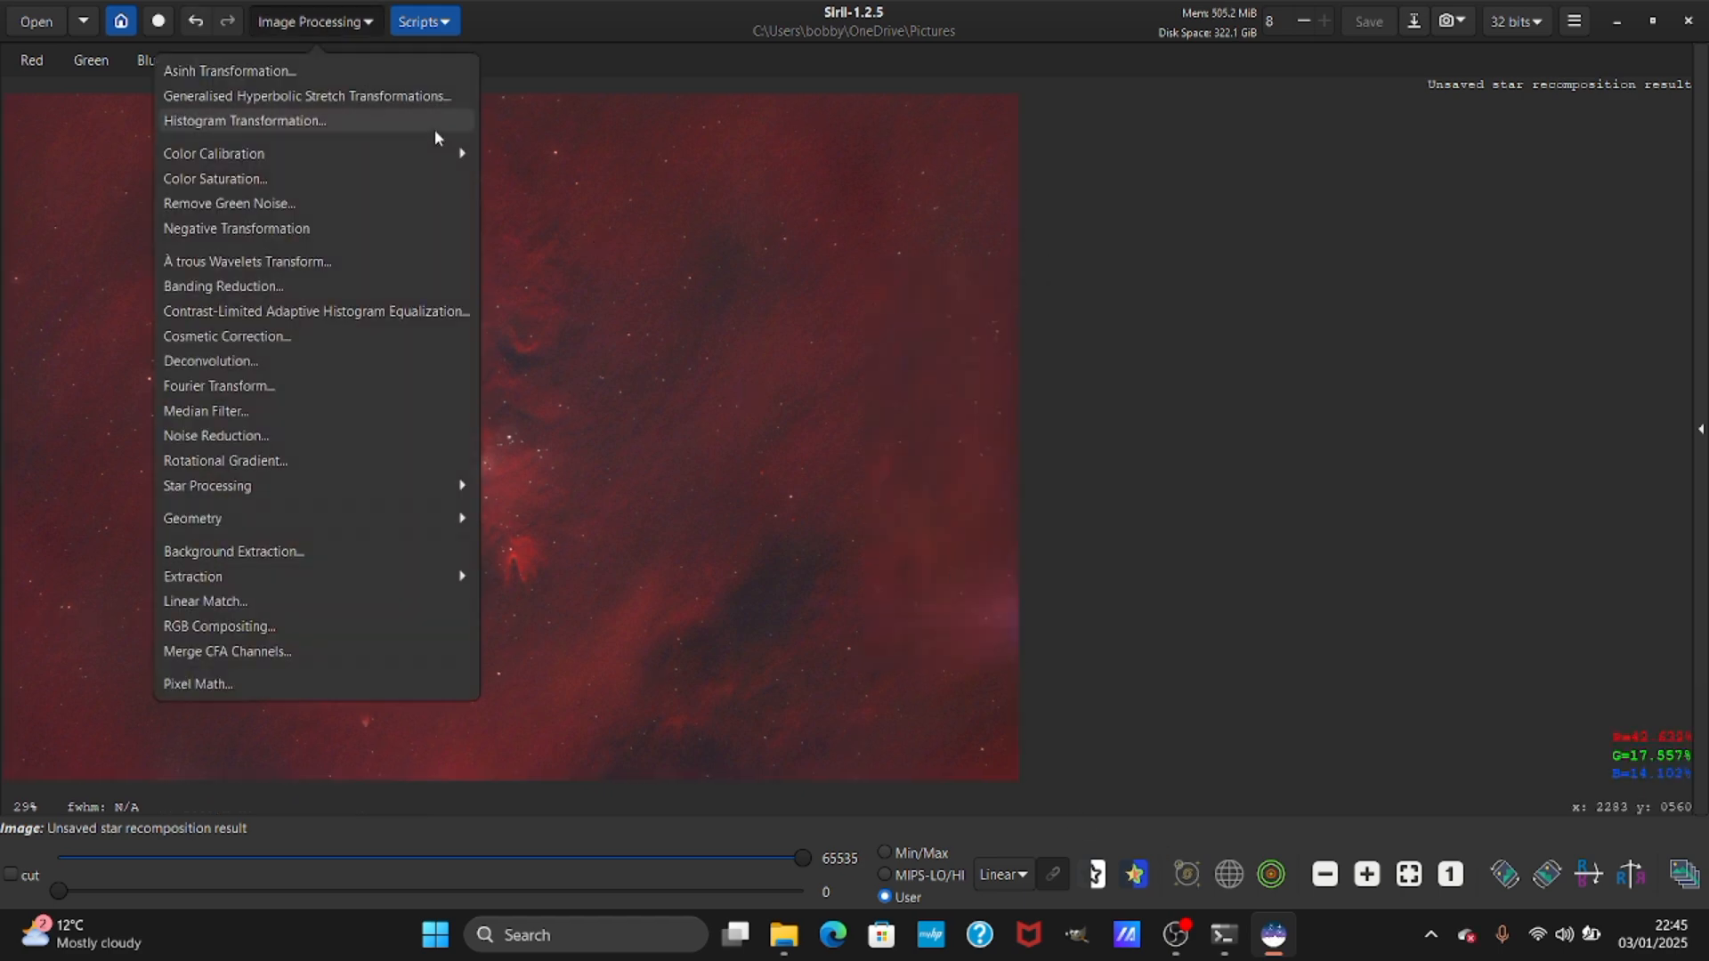
left_click(243, 120)
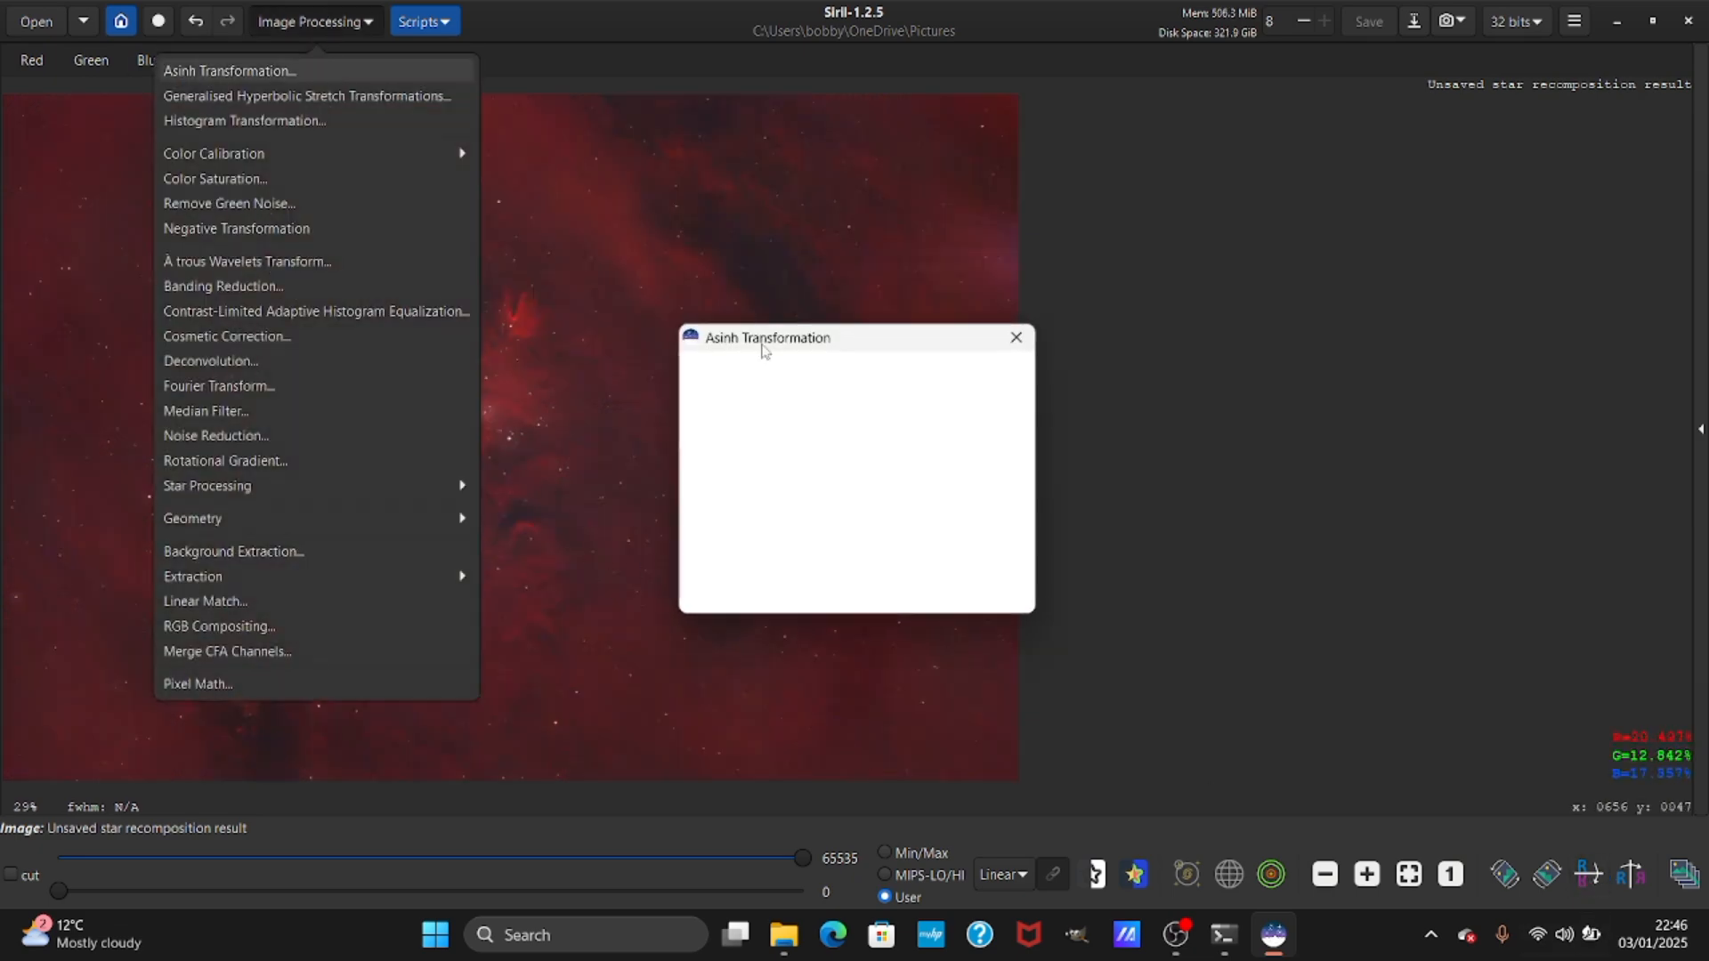
left_click(229, 71)
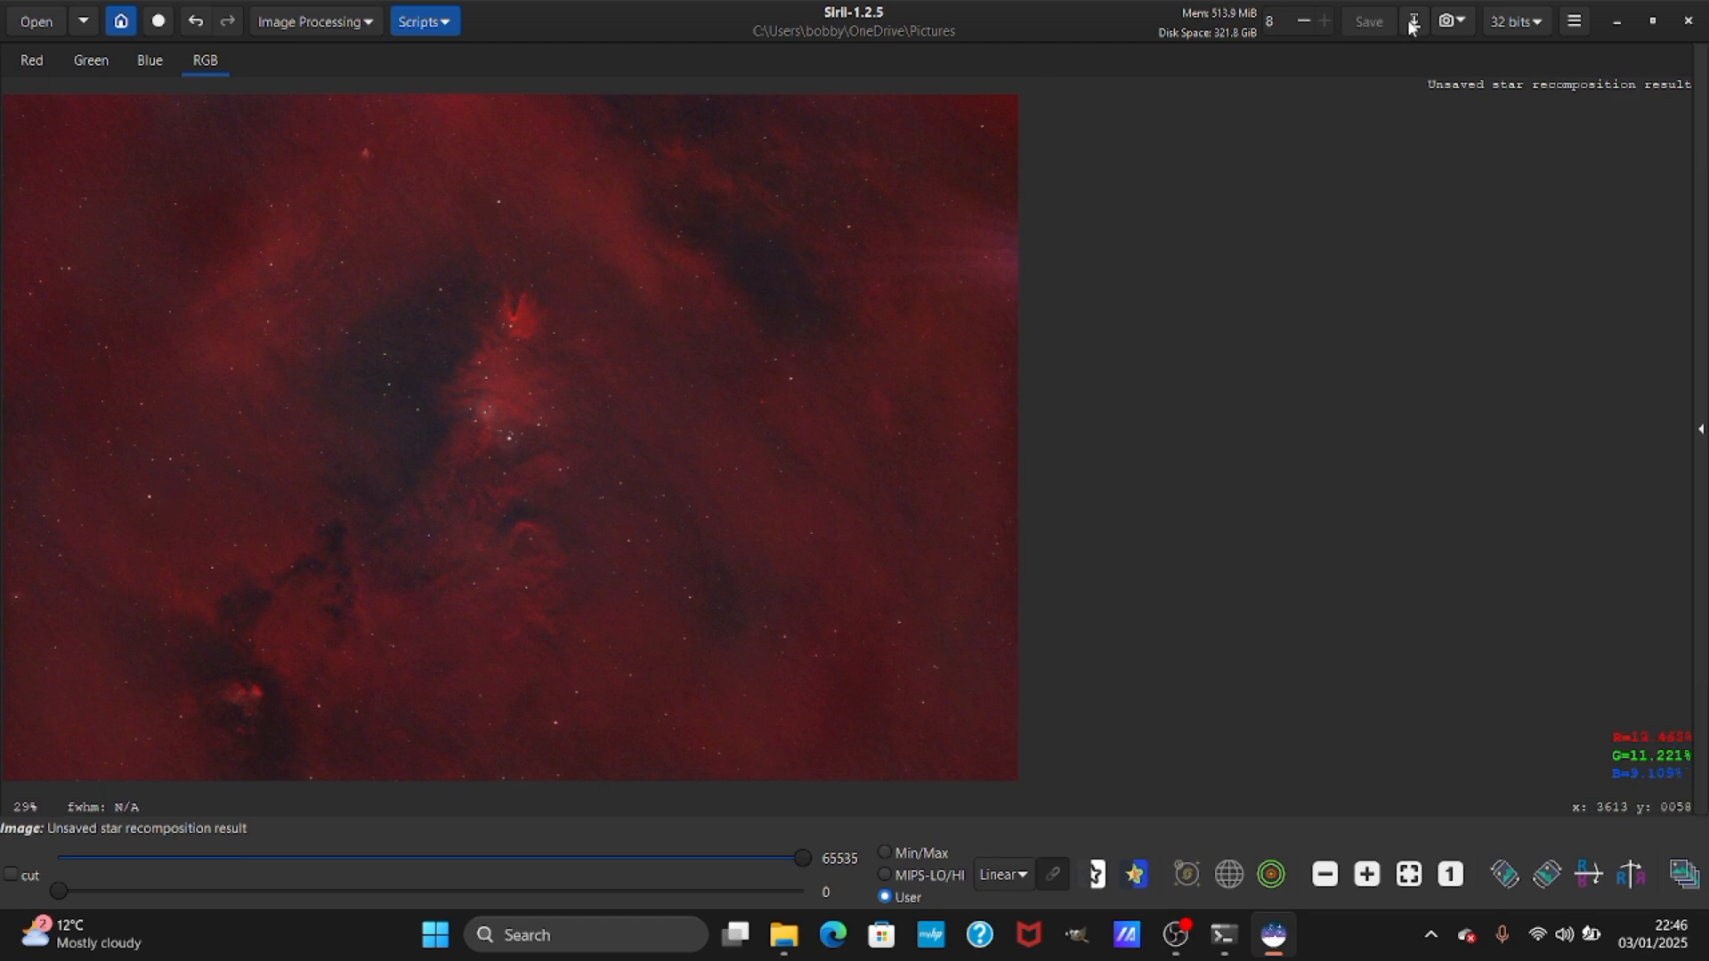
Save the flipped image as the TIFF conenebu;a.tif.
left_click(1412, 20)
type("conenebu;a.tif")
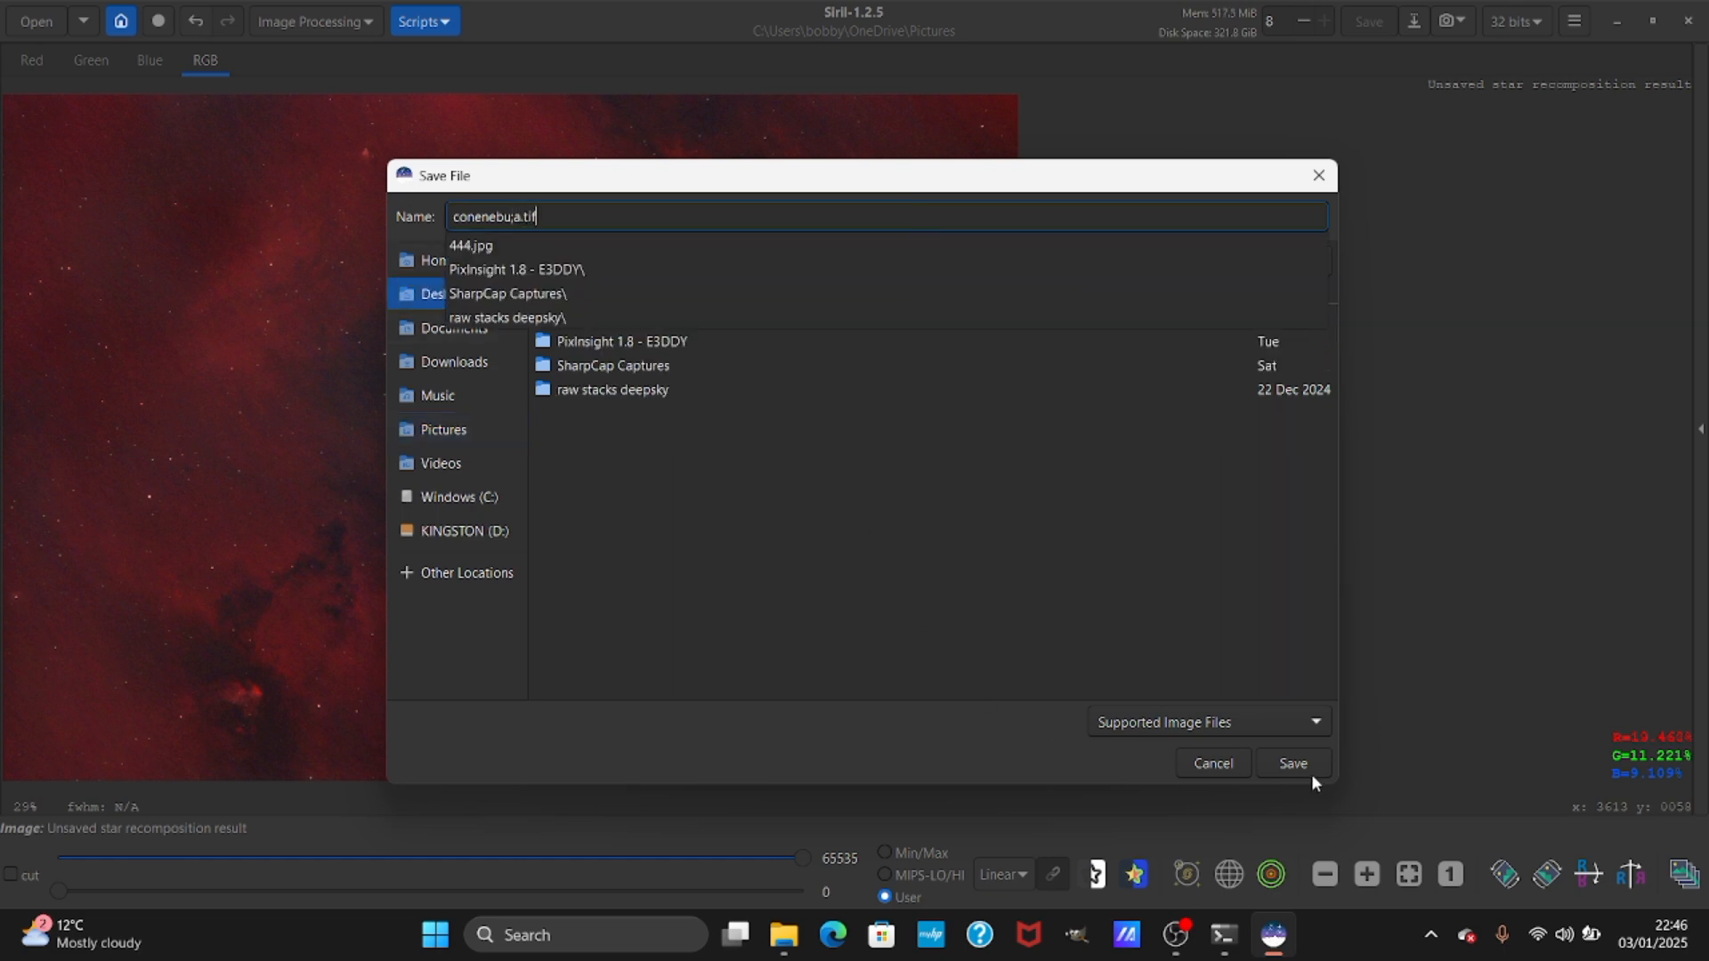
left_click(1292, 762)
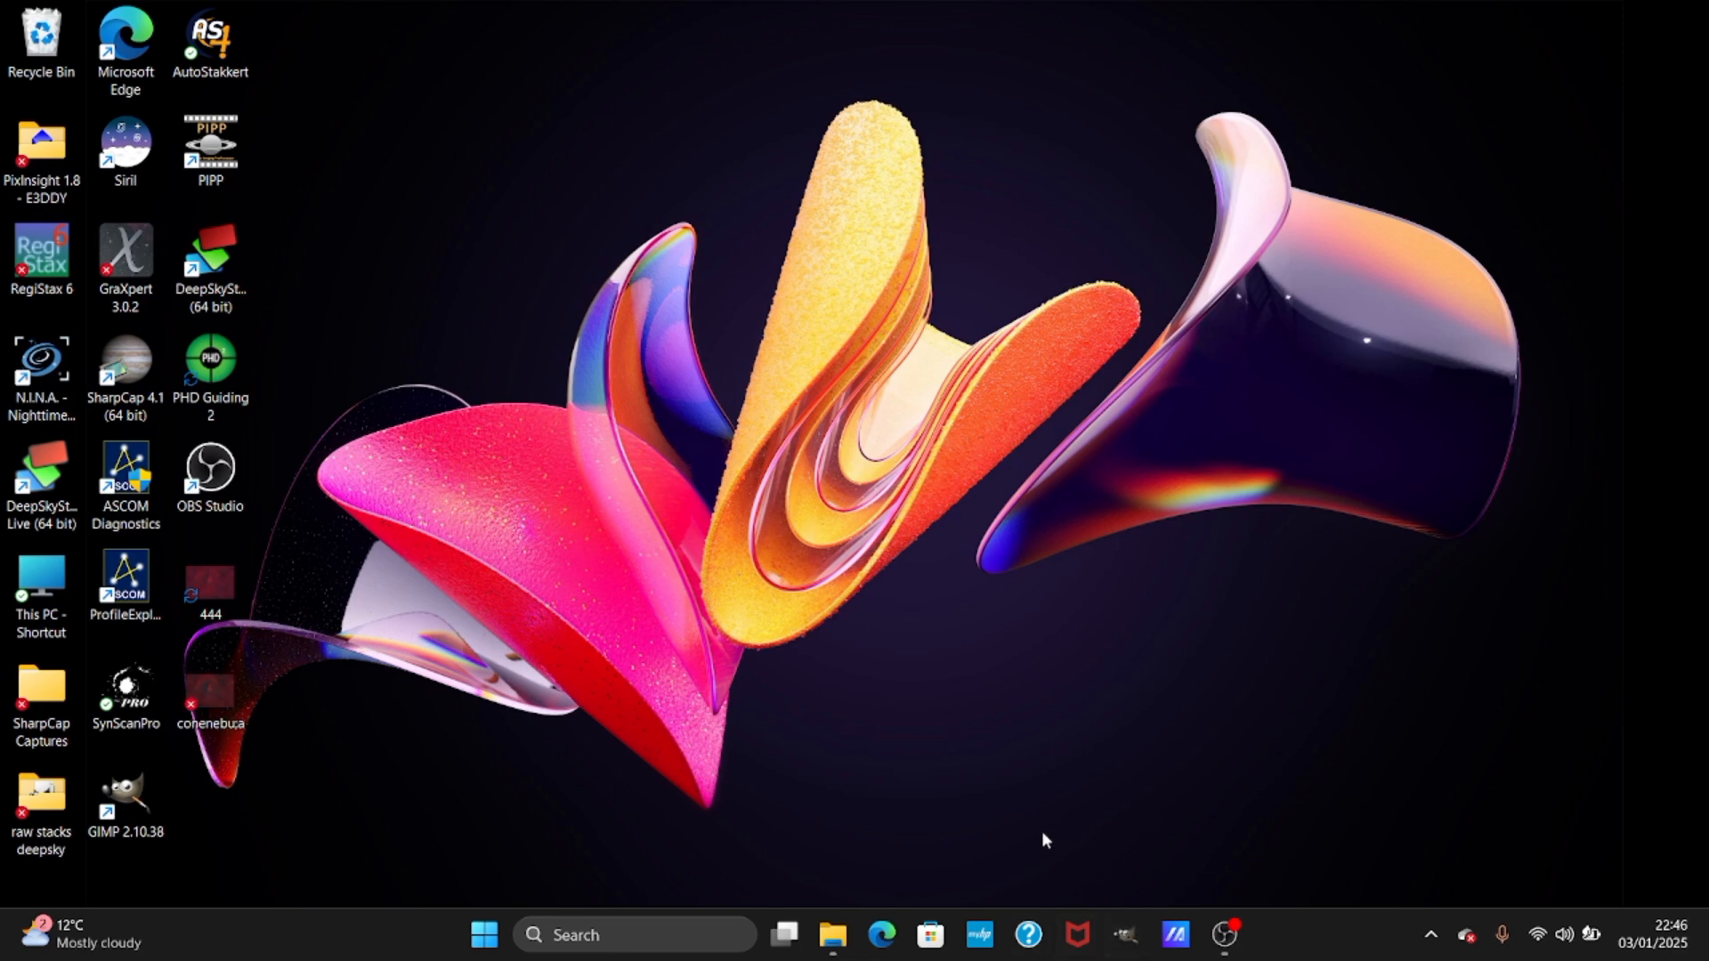
Open conenebu;a.tif in GIMP and heal spots in the upper-left star field.
double_click(124, 796)
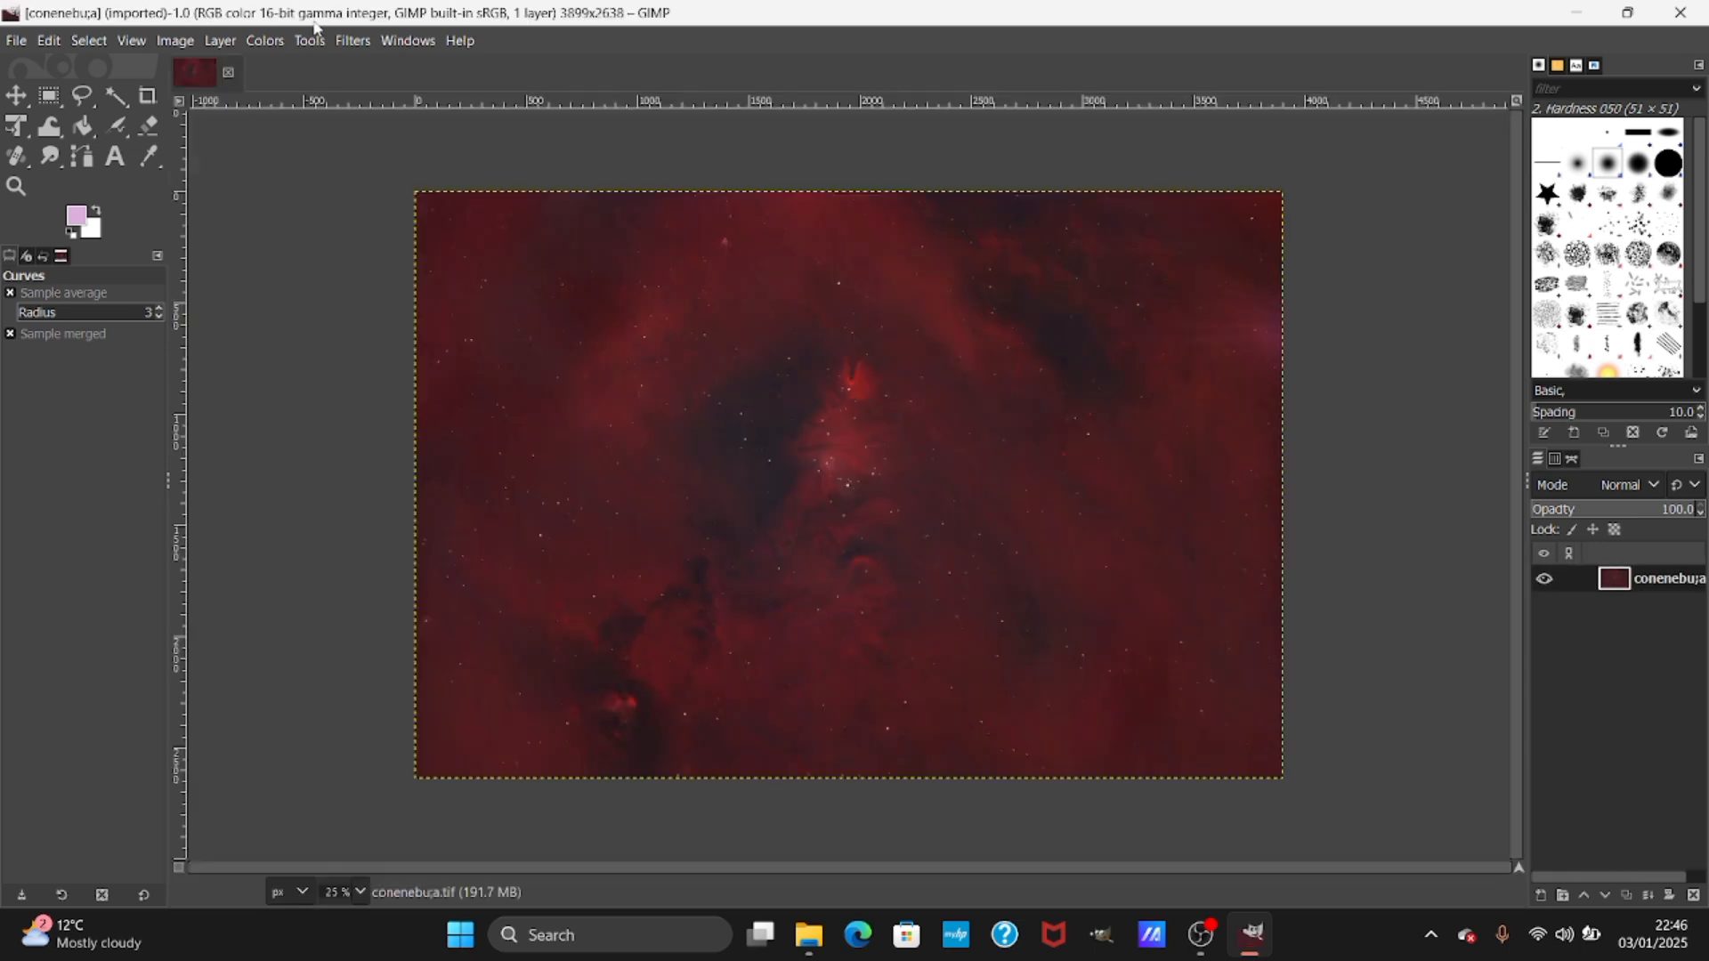
left_click(309, 40)
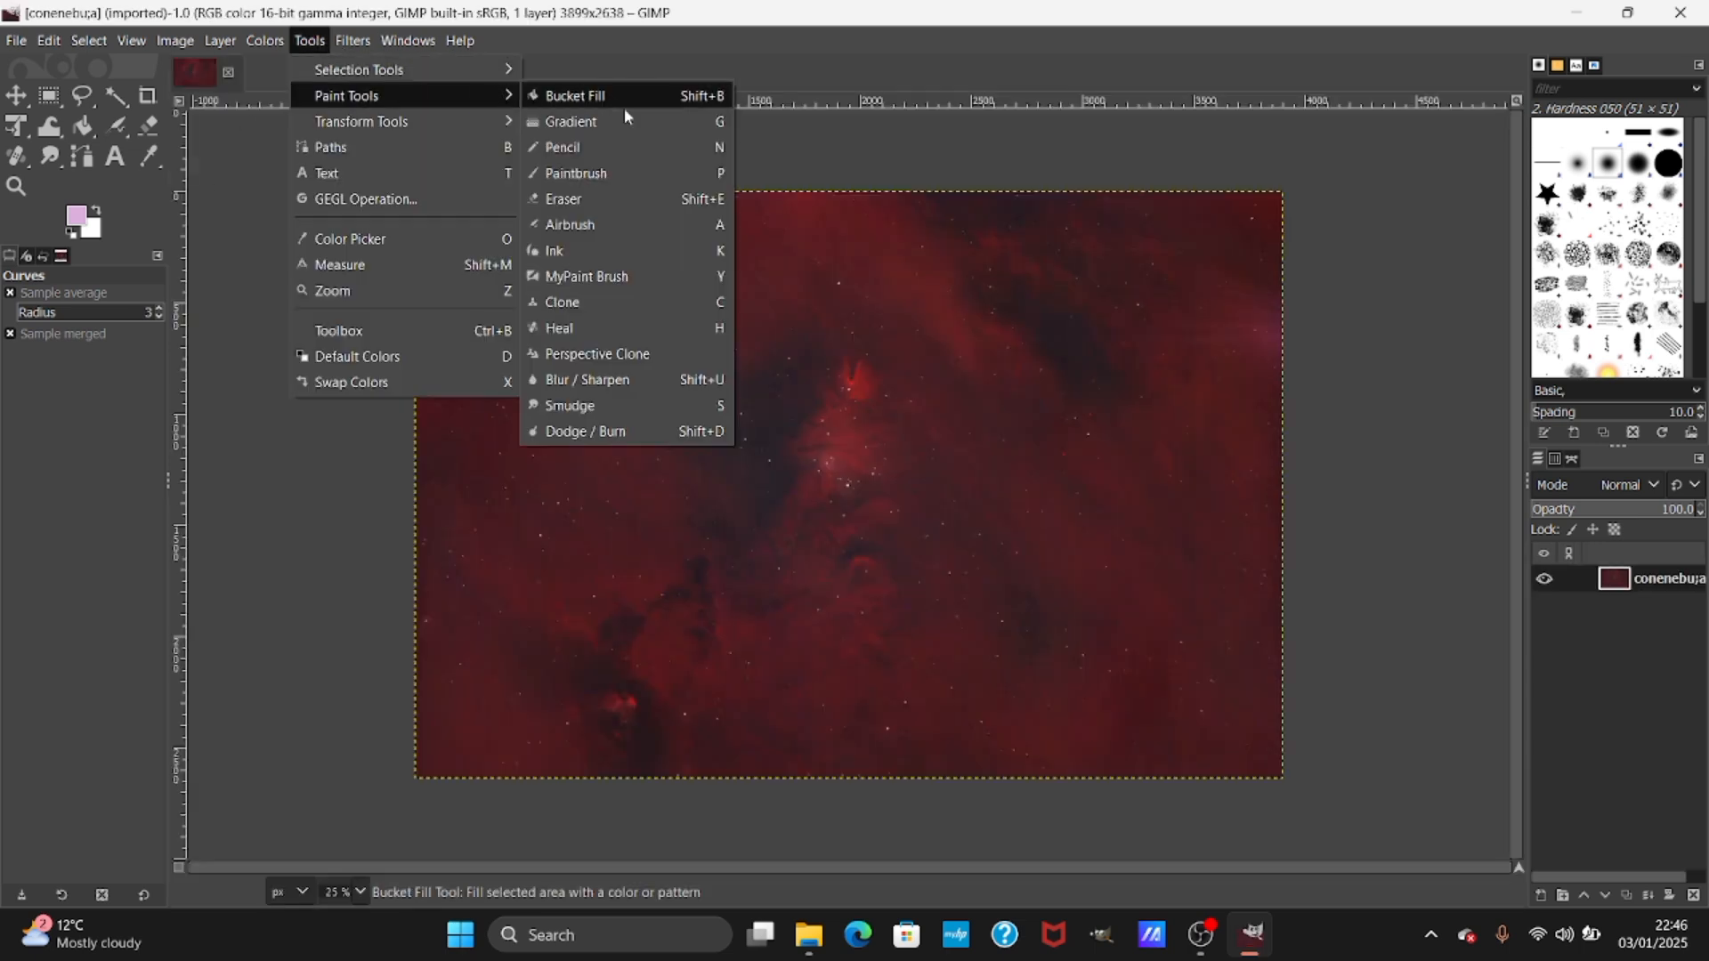
left_click(558, 329)
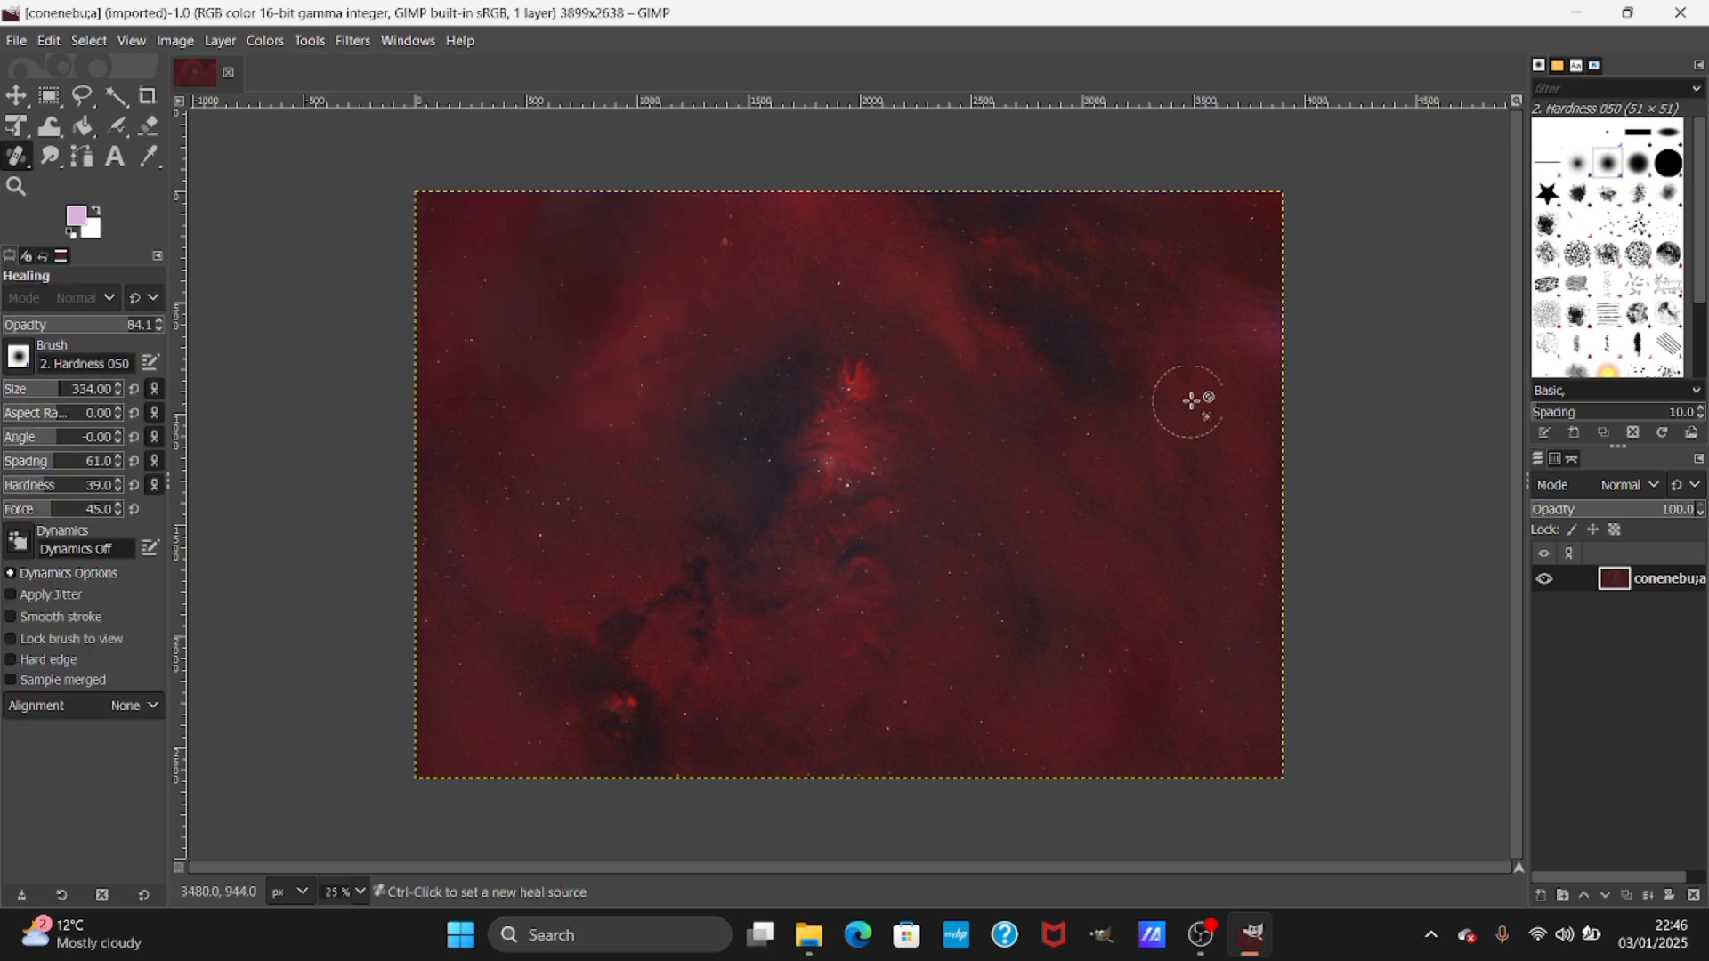
mouse_move(463, 388)
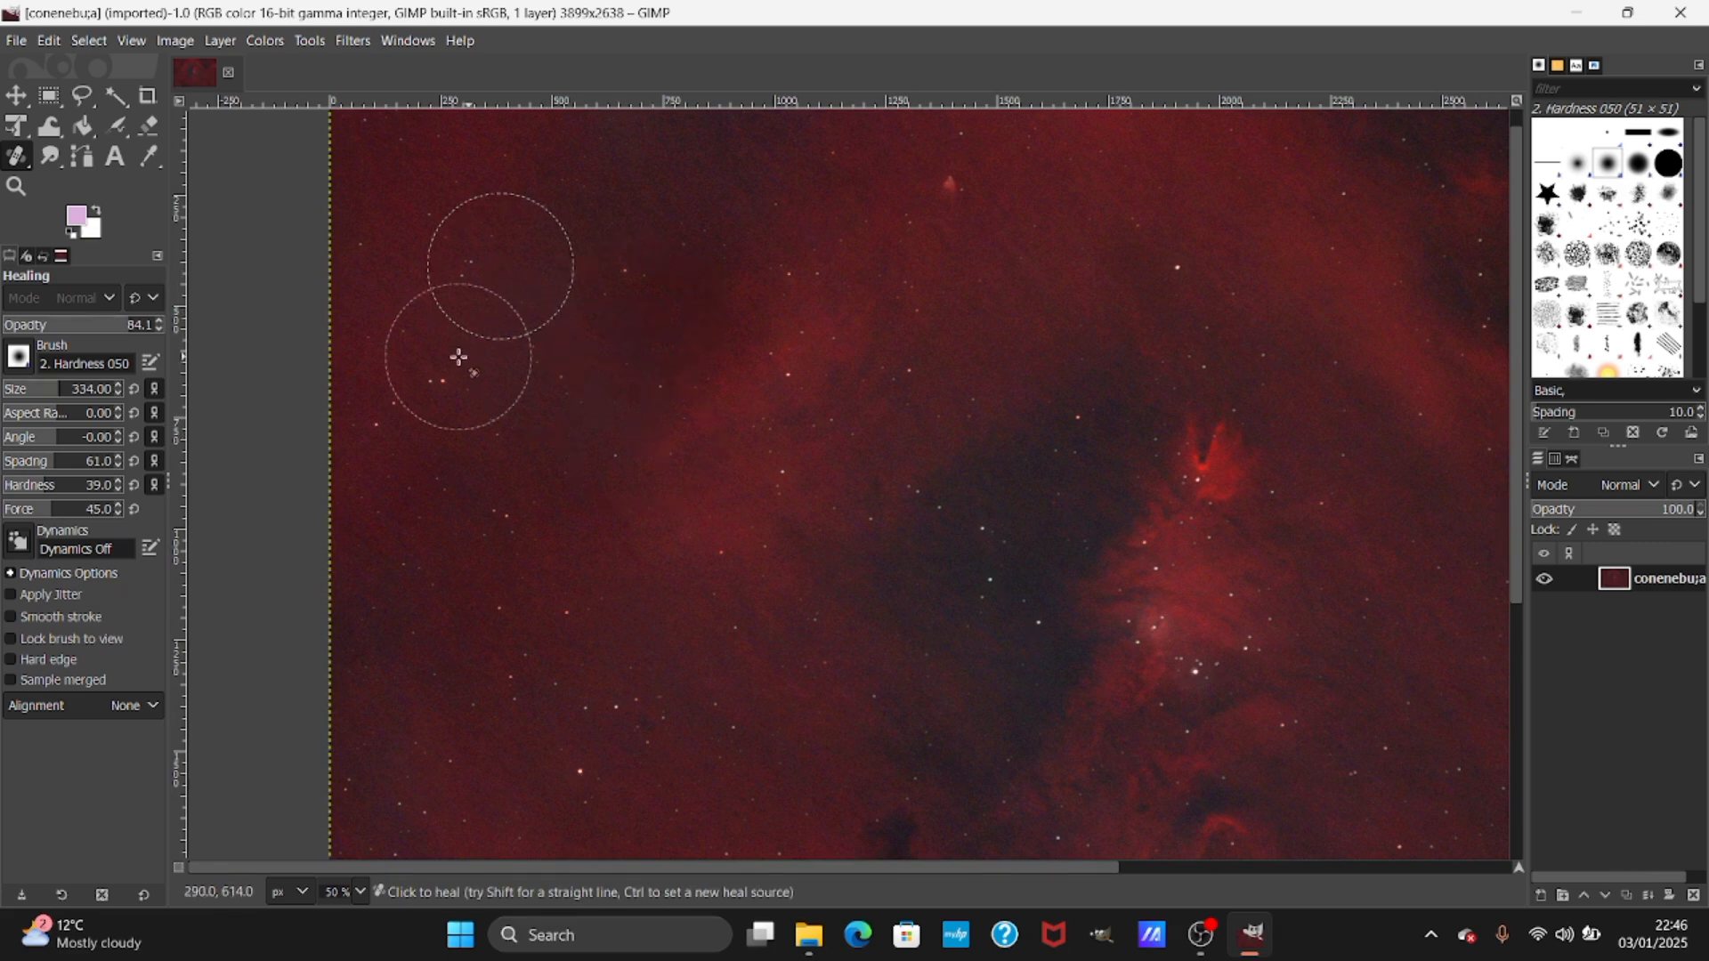
mouse_move(457, 232)
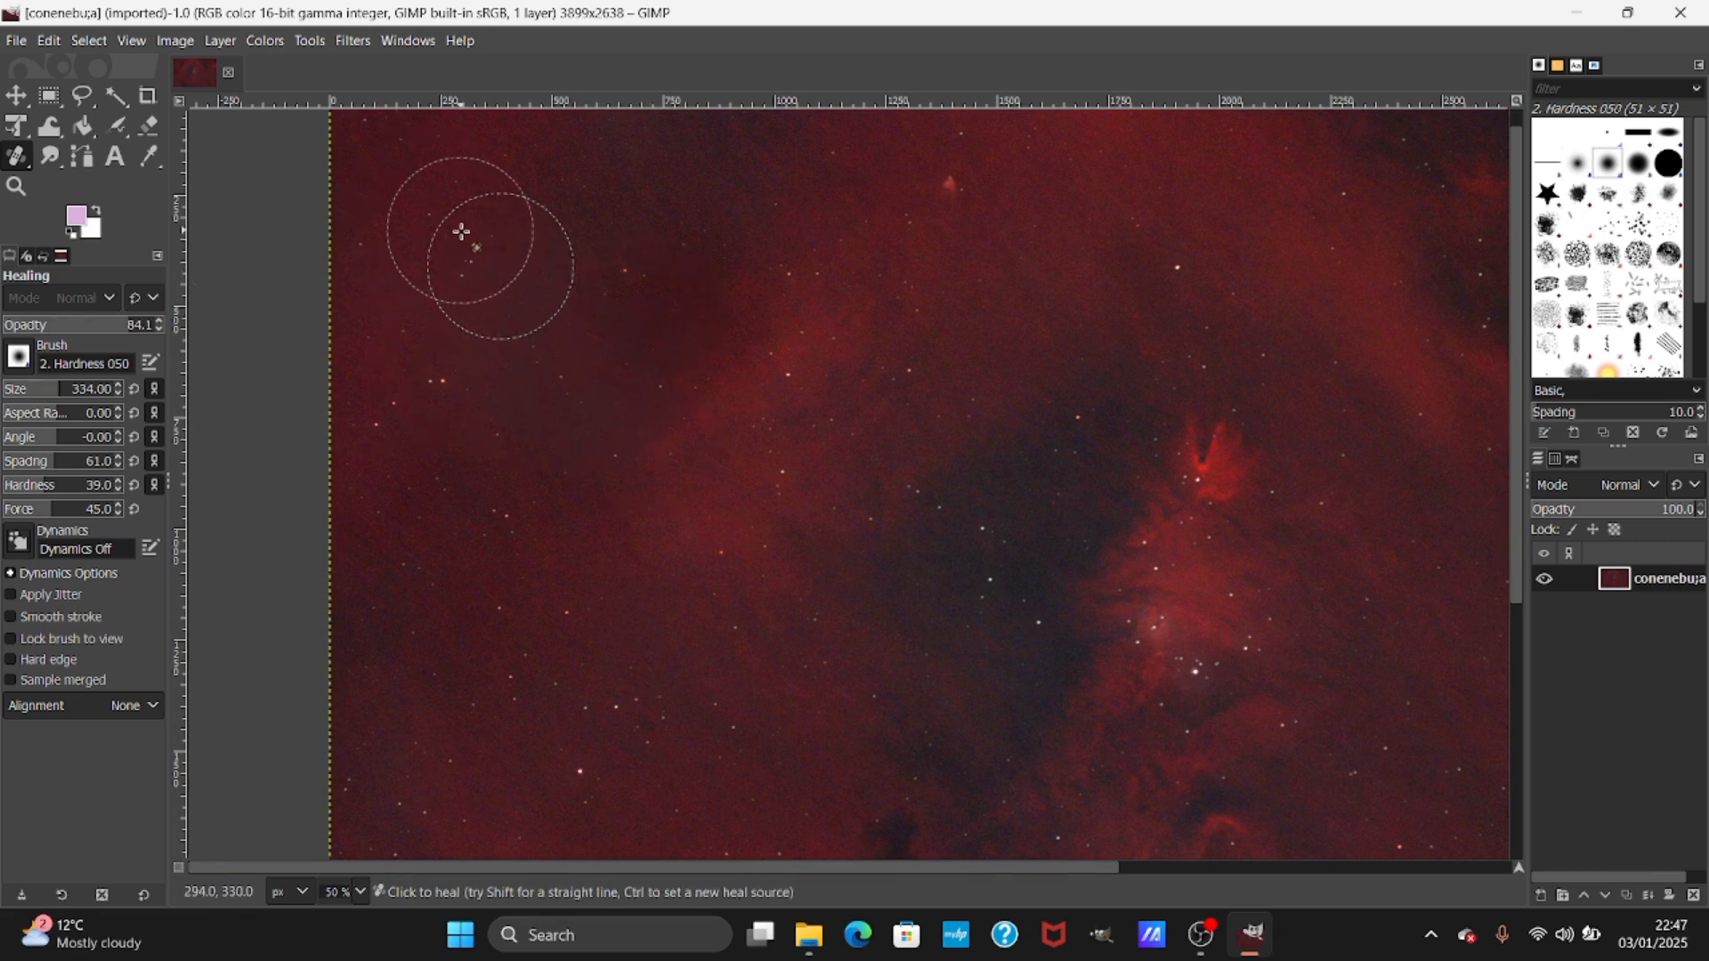
left_click(679, 365)
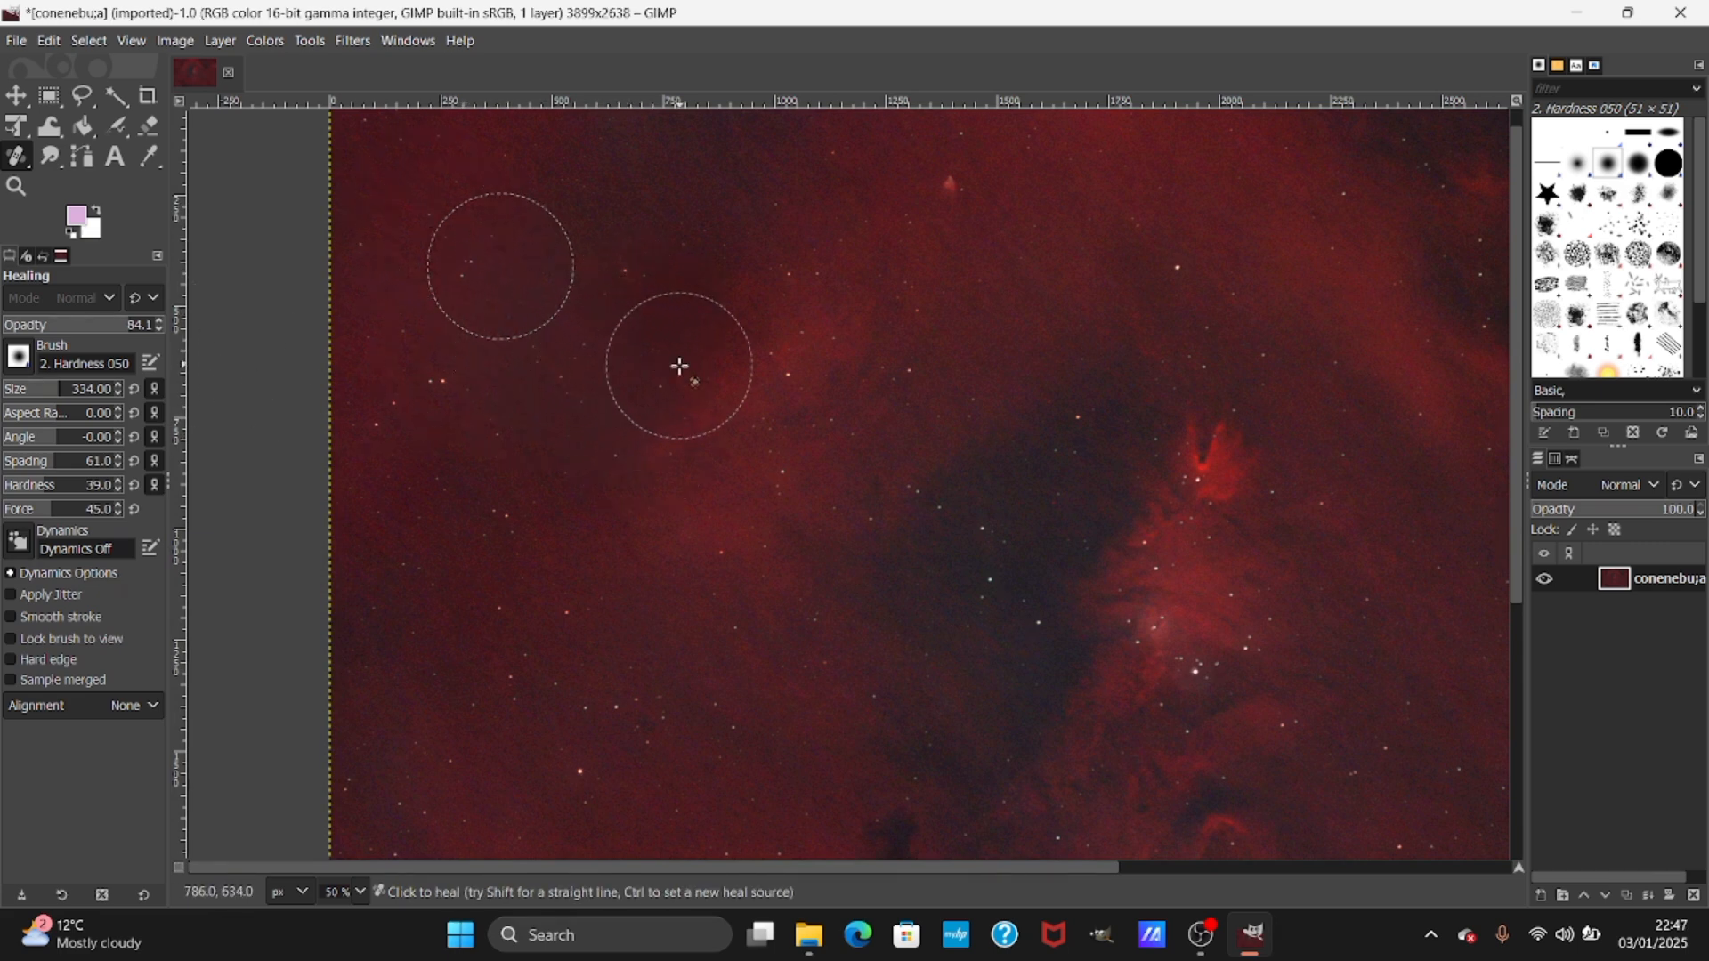
mouse_move(613, 307)
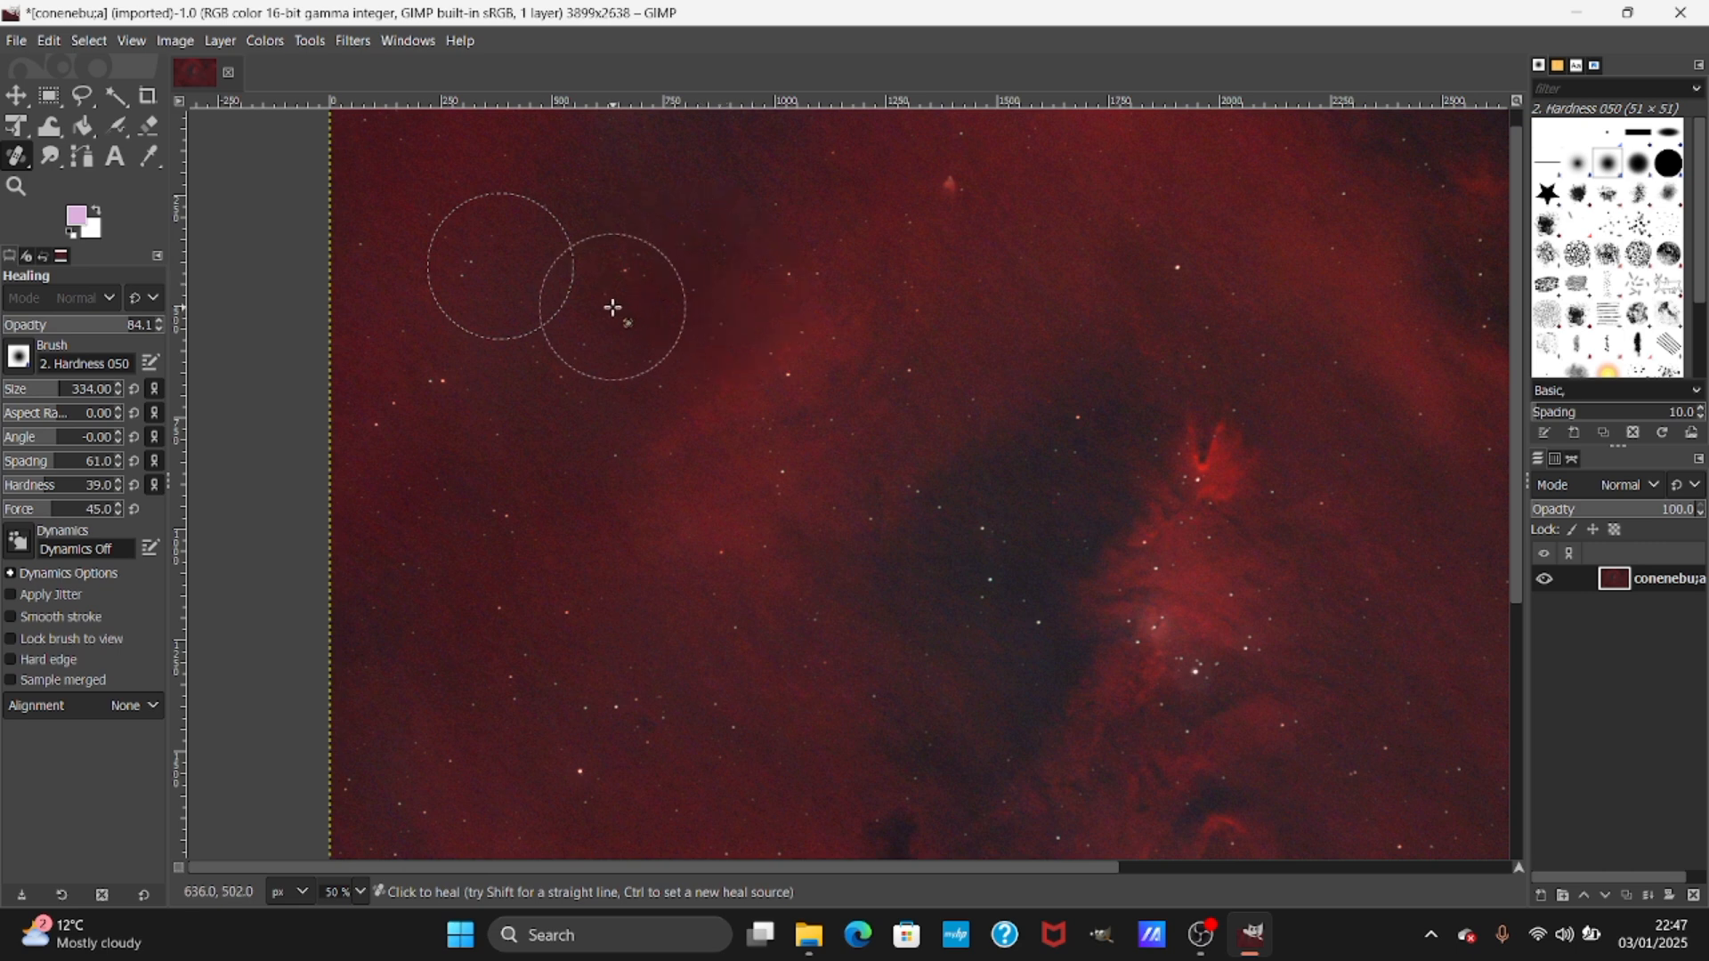
mouse_move(365, 642)
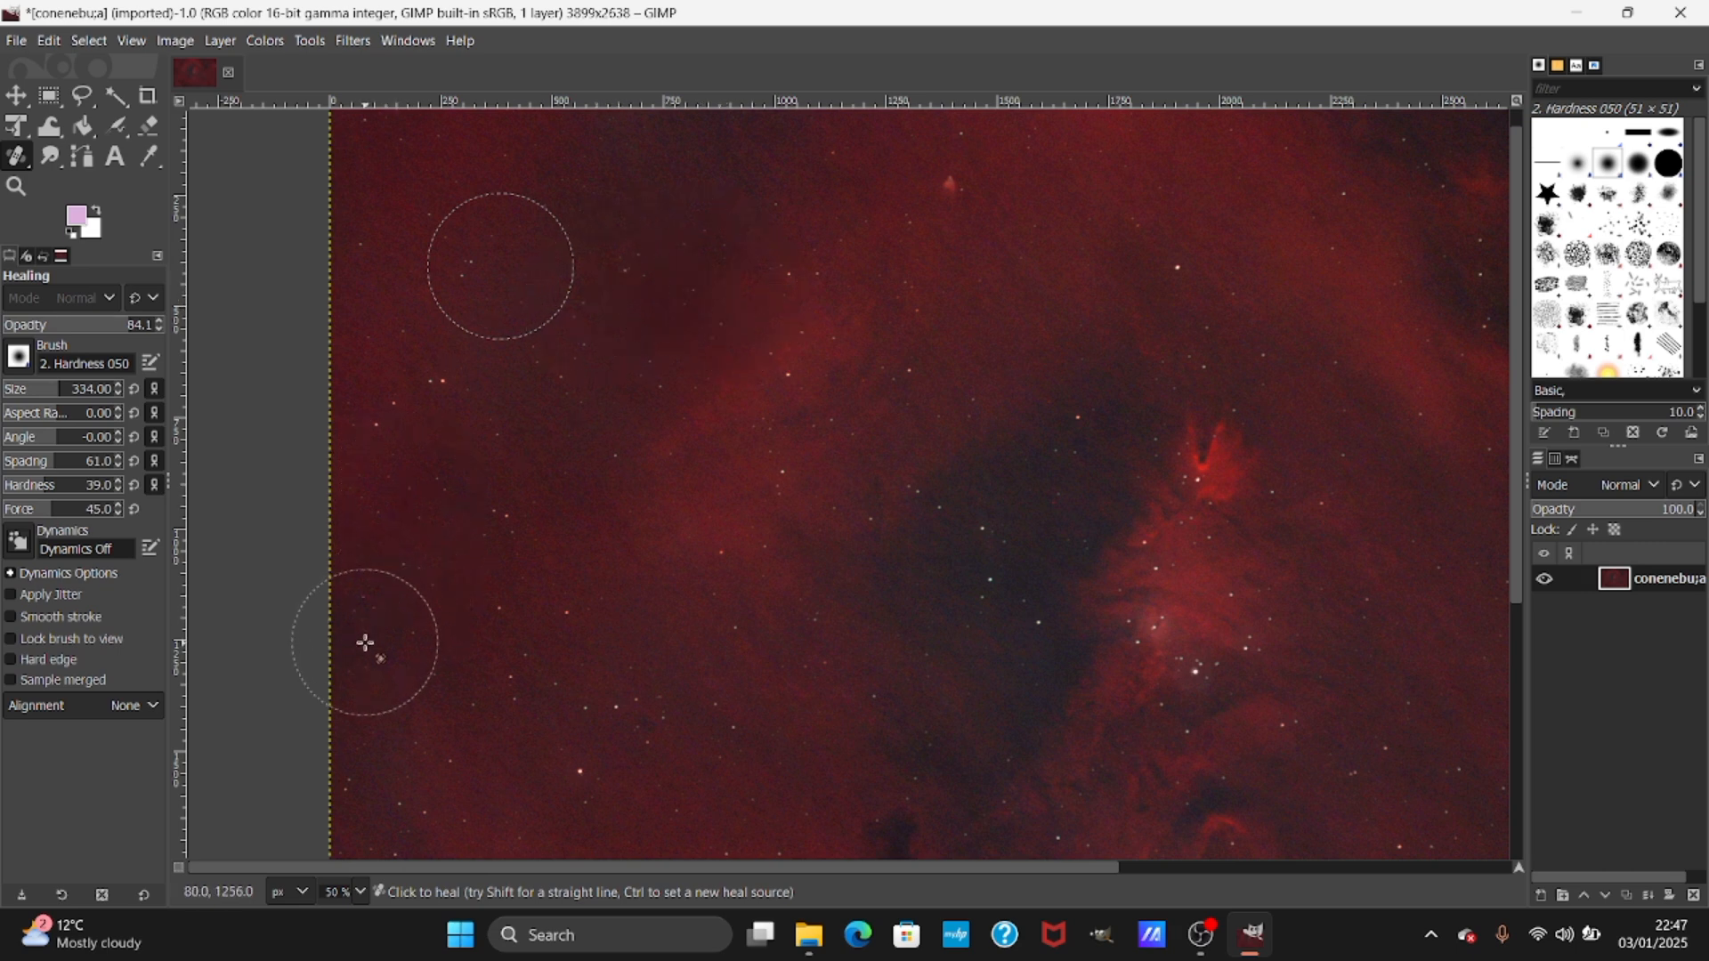
mouse_move(497, 465)
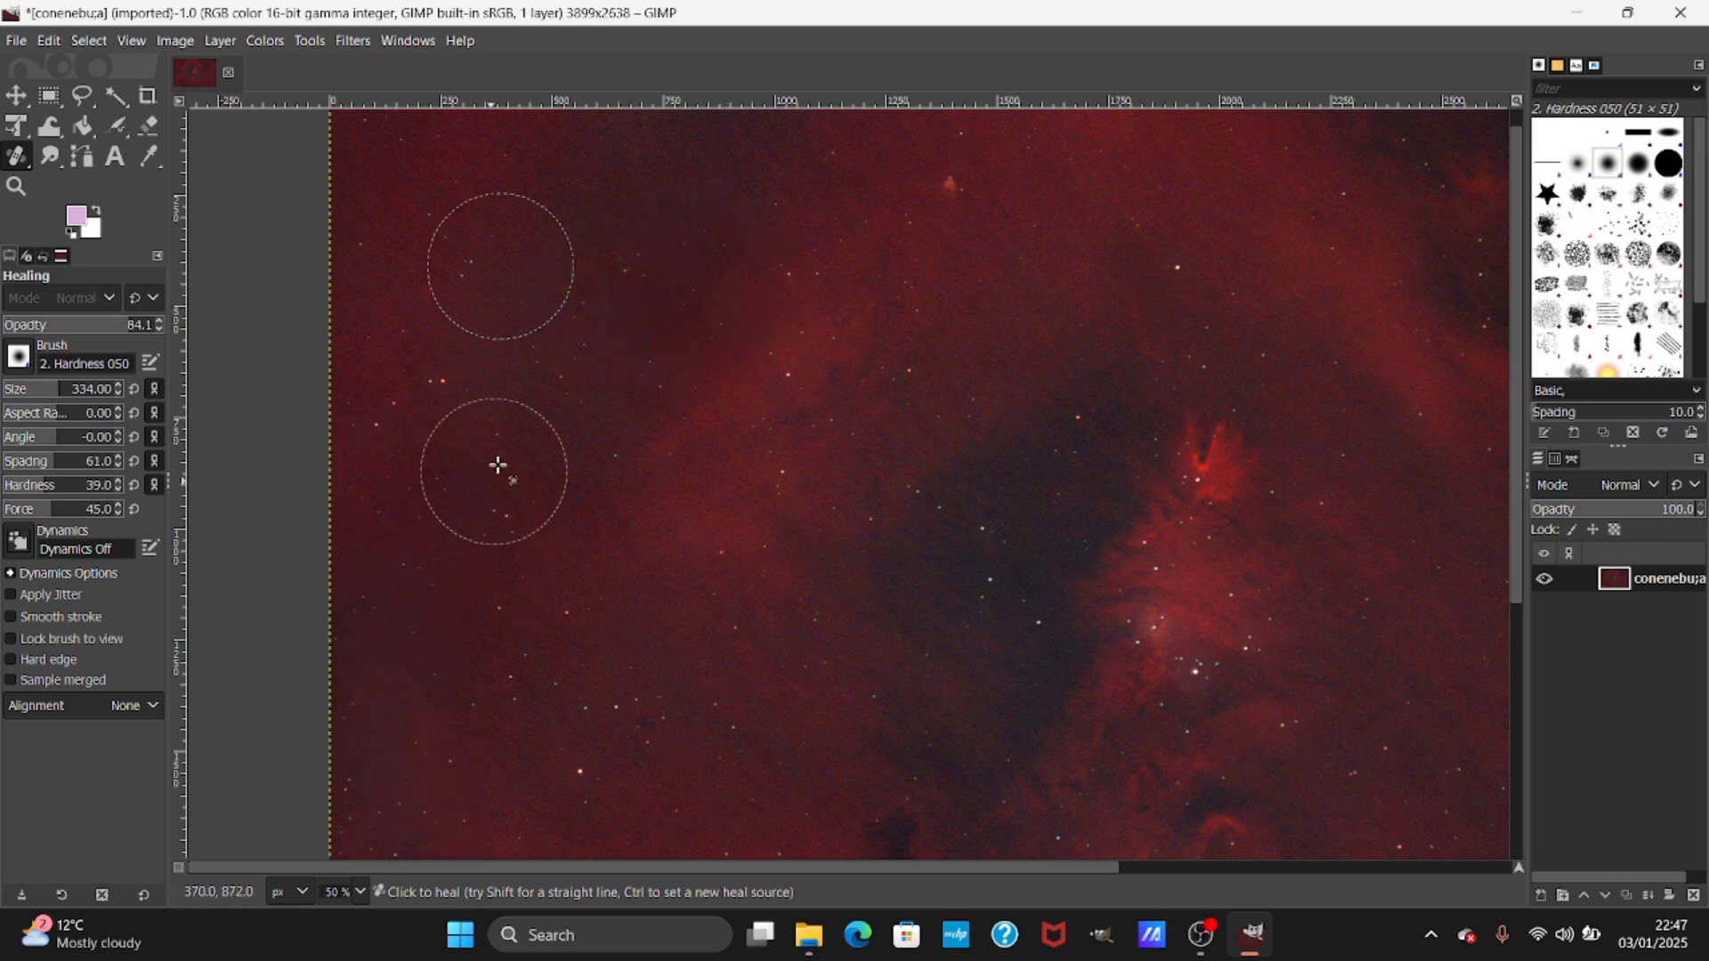
scroll("down", 3)
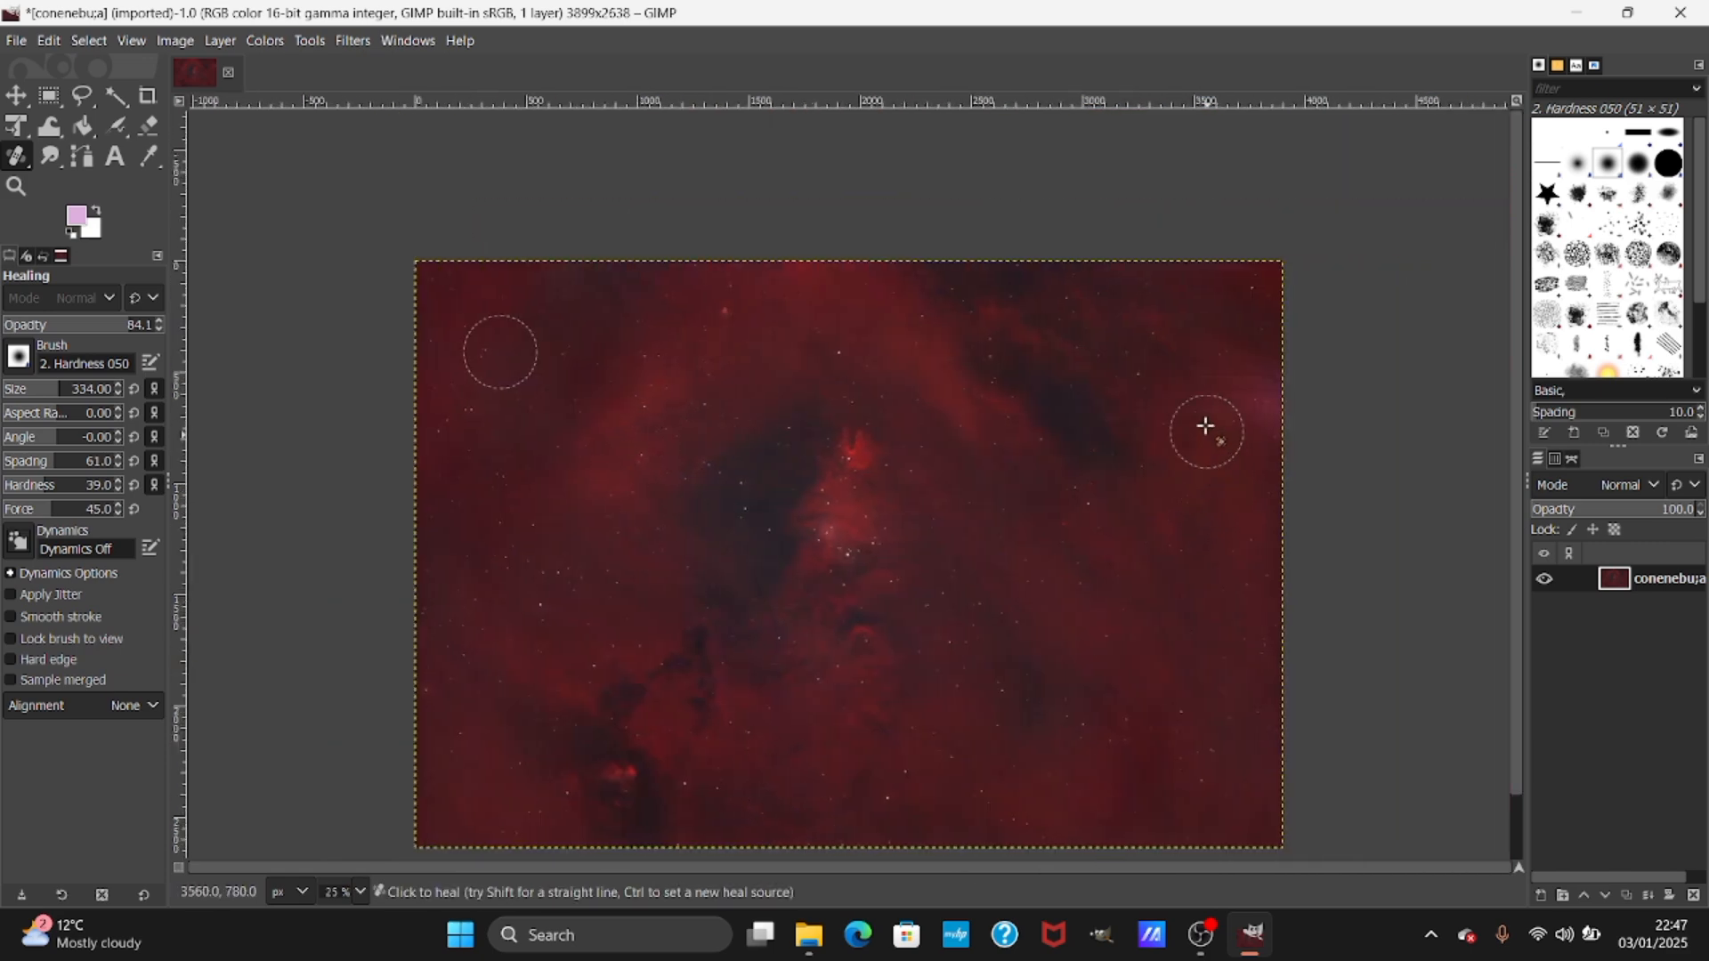
mouse_move(1255, 385)
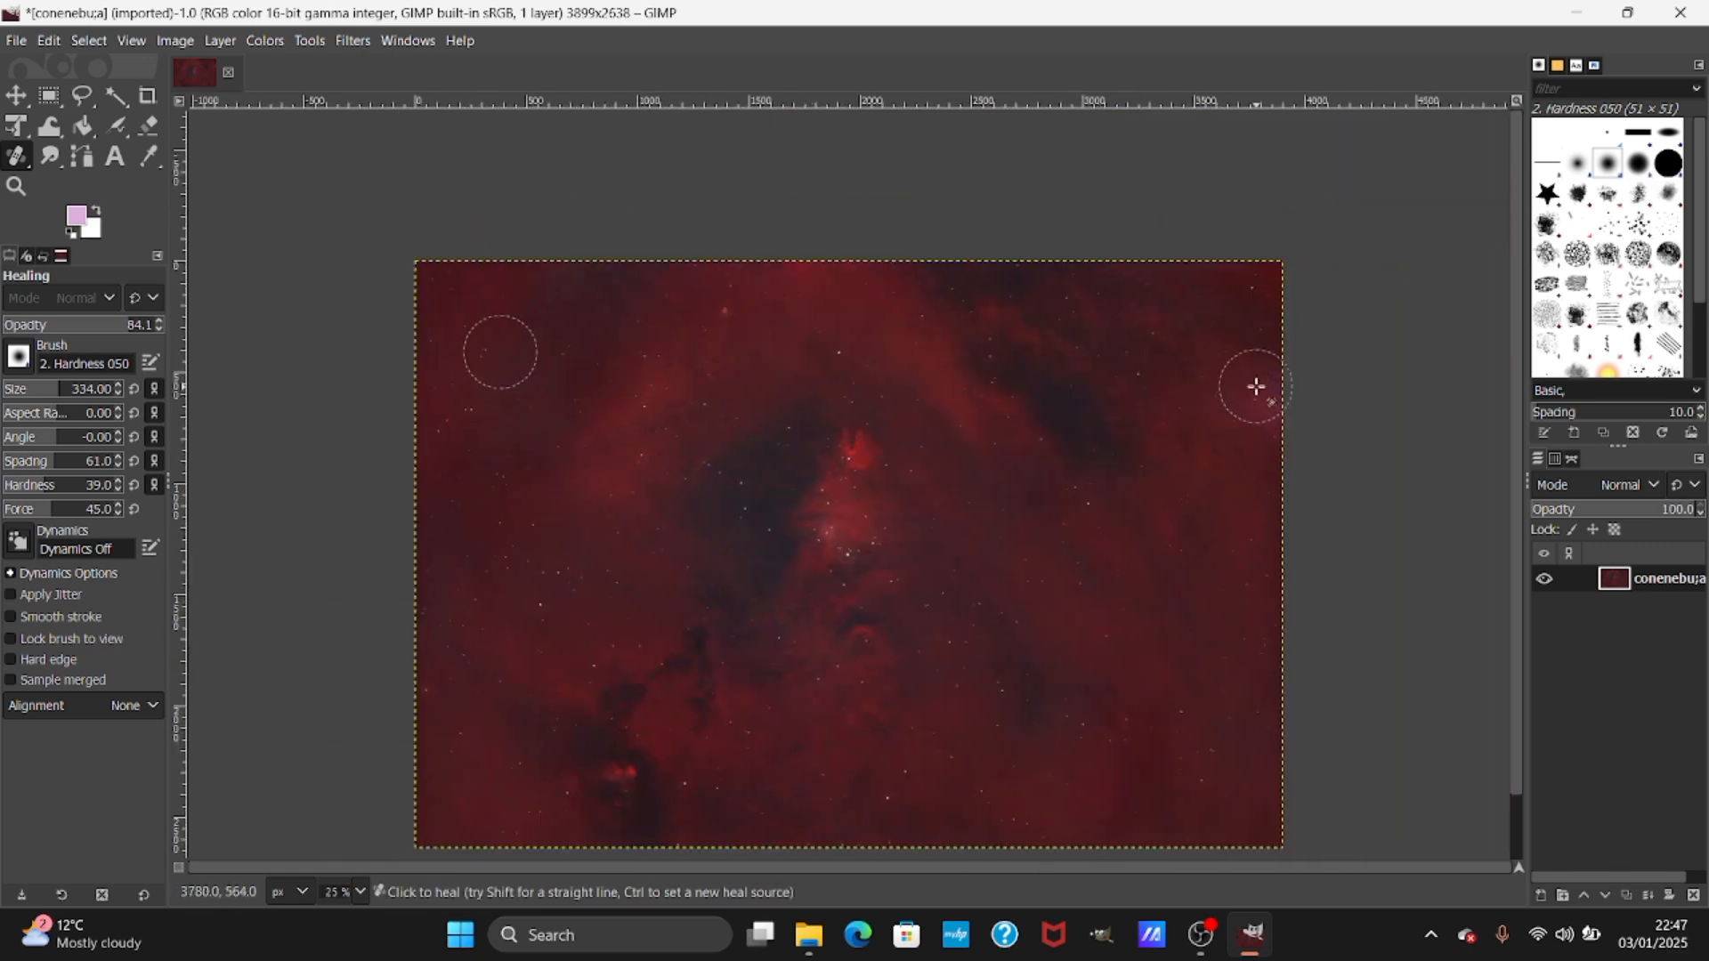
mouse_move(1185, 406)
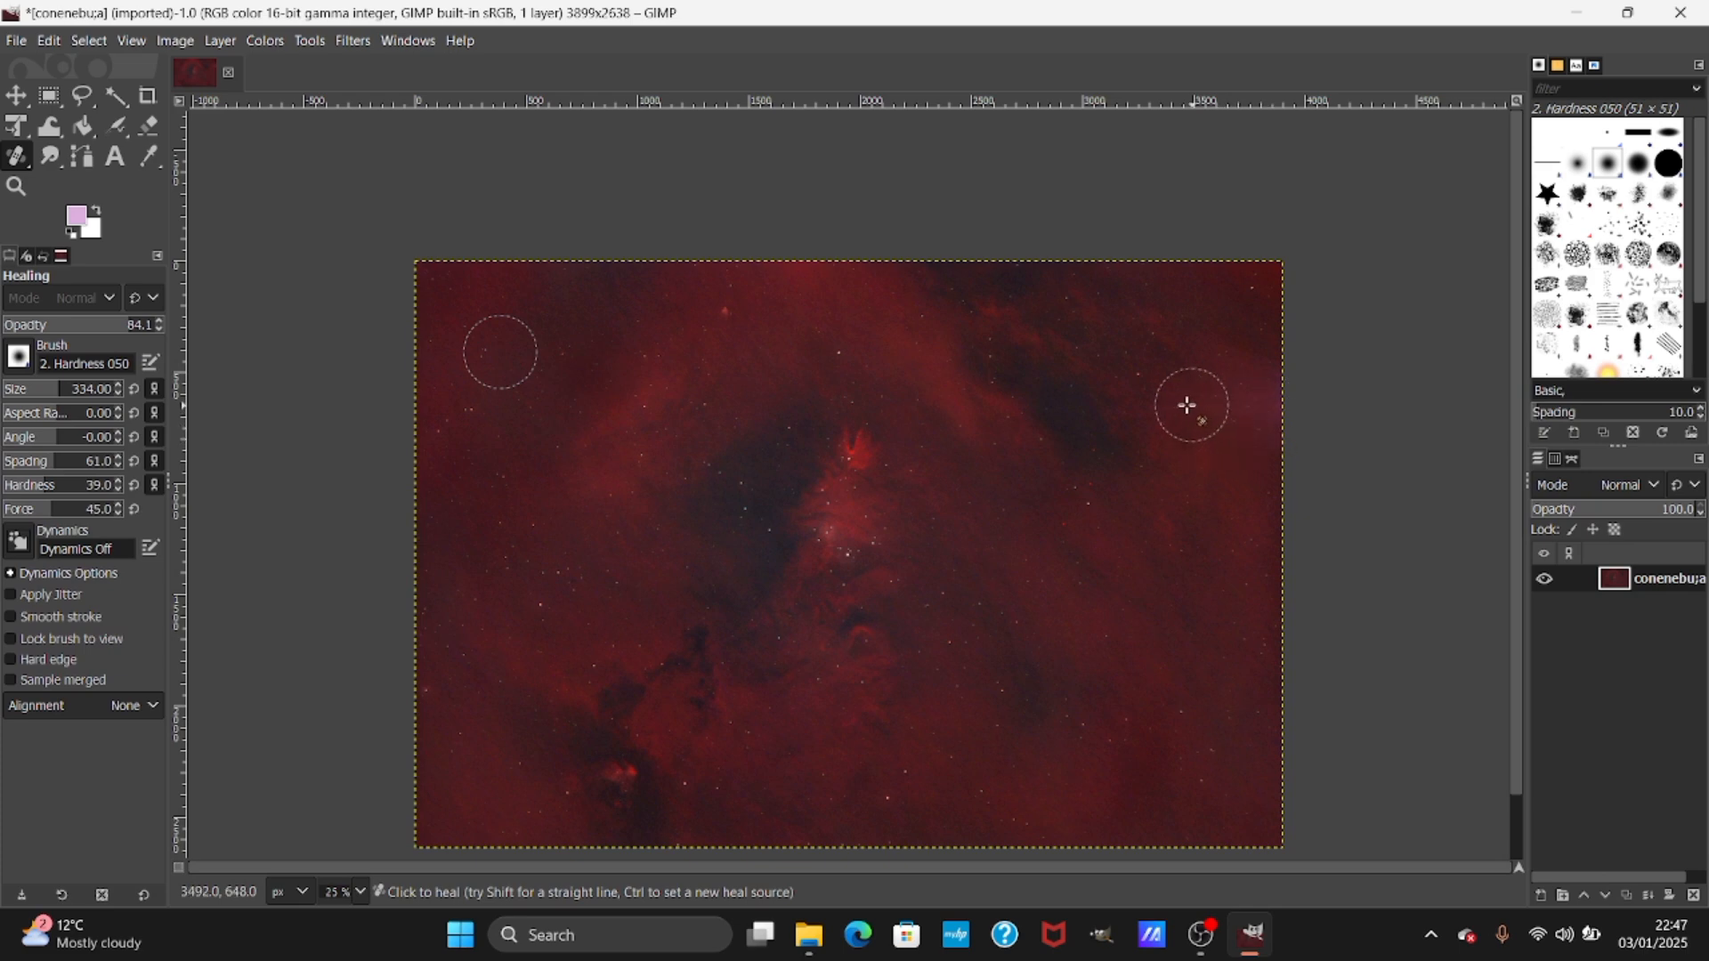
mouse_move(1277, 364)
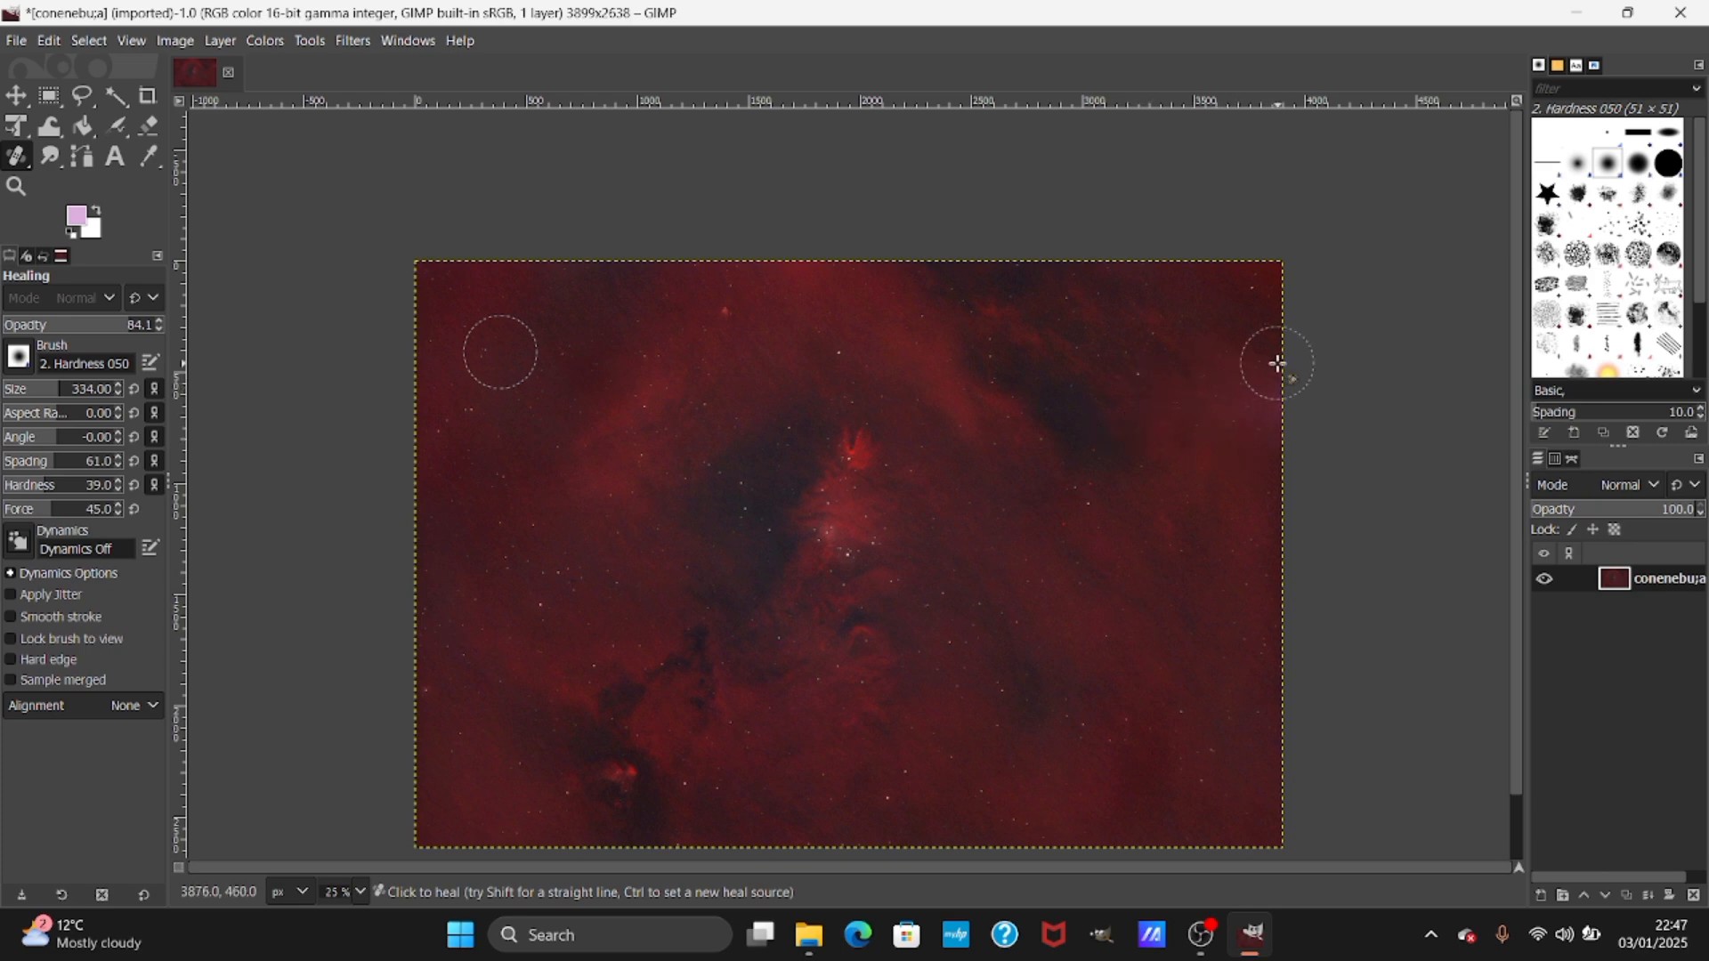
mouse_move(1175, 426)
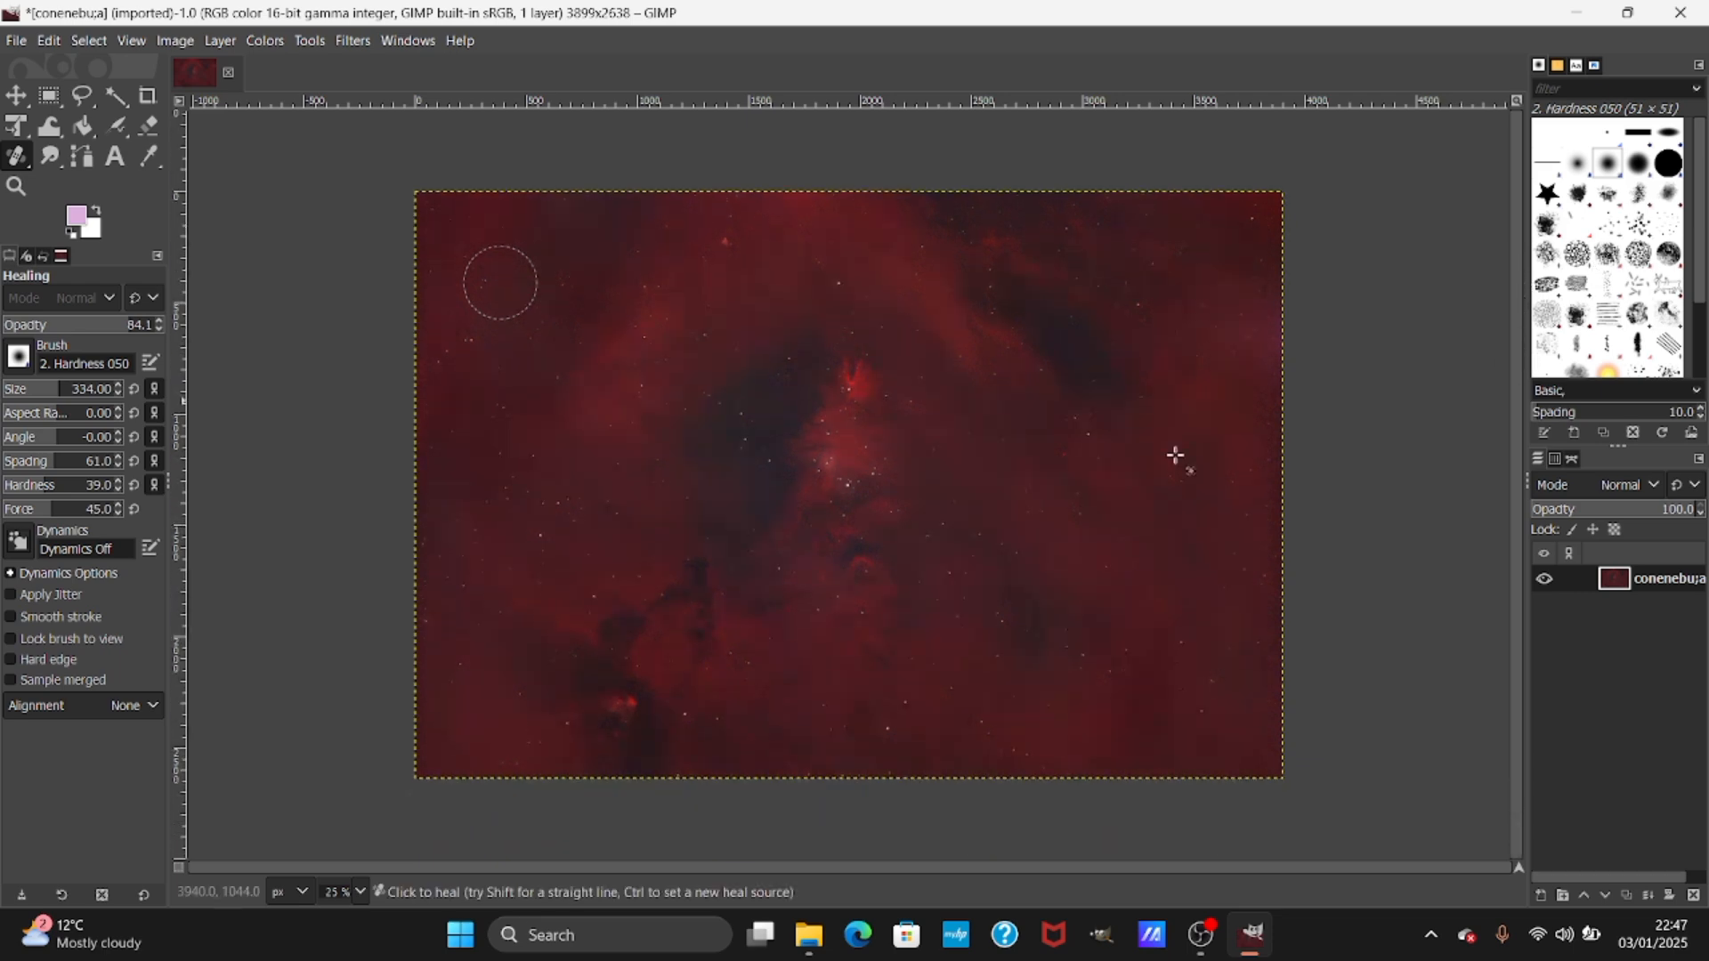
mouse_move(1155, 676)
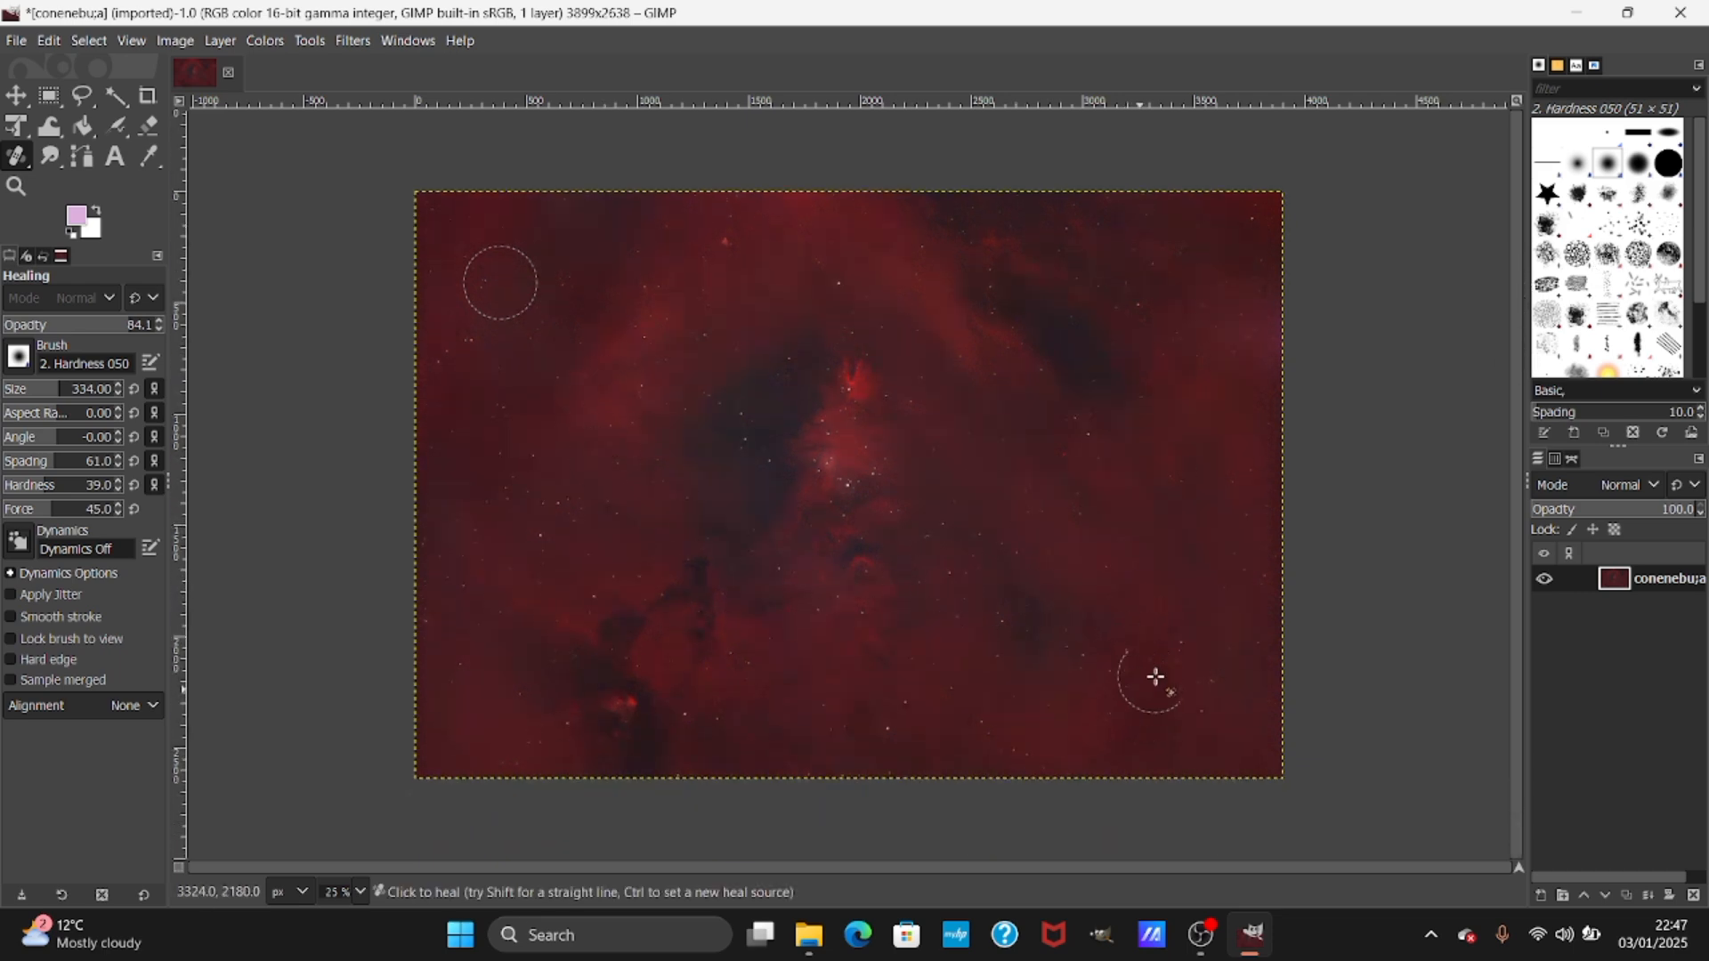
mouse_move(1115, 722)
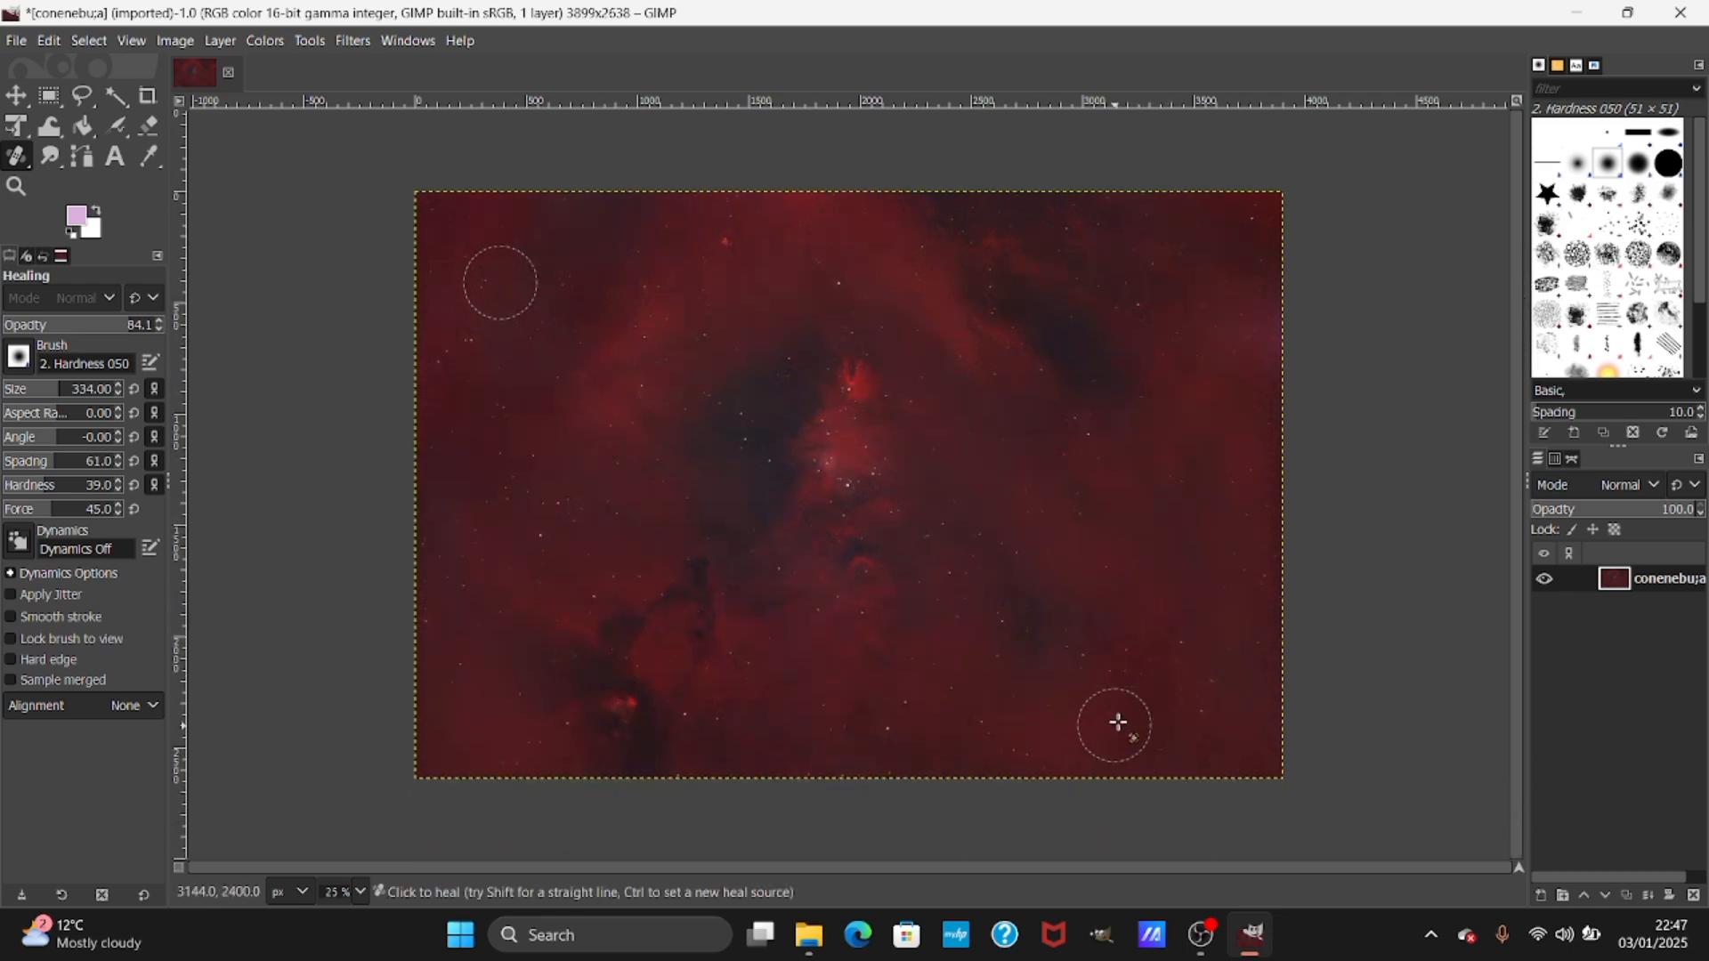
mouse_move(562, 676)
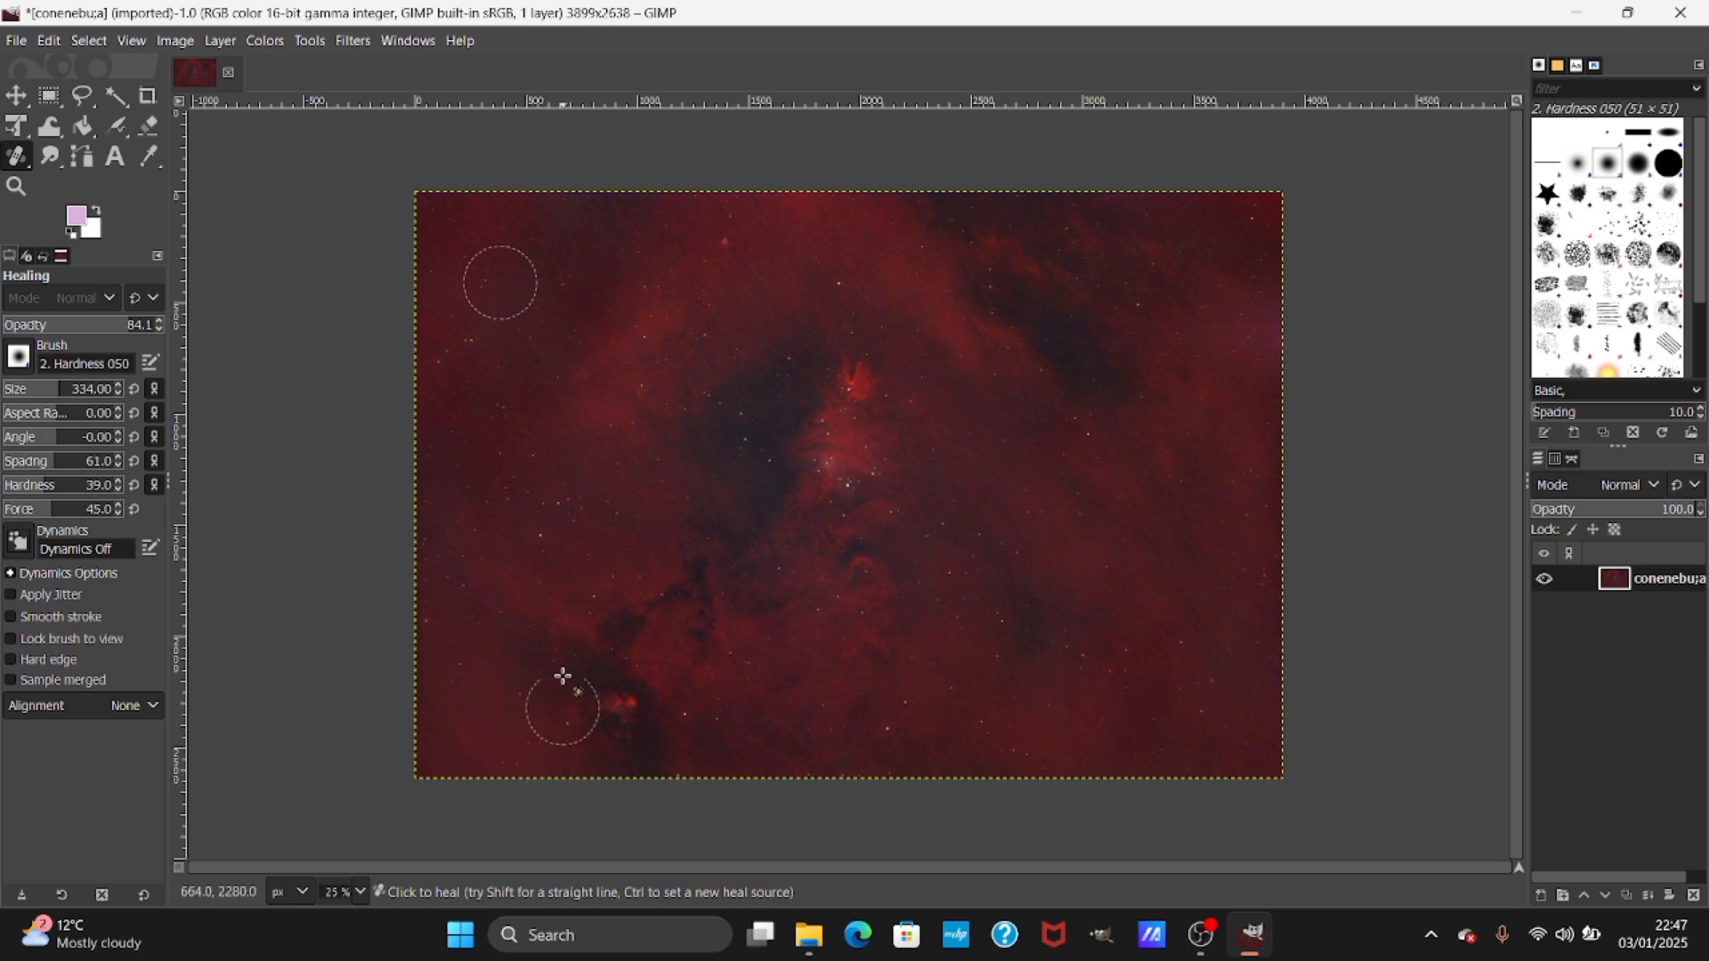
mouse_move(441, 480)
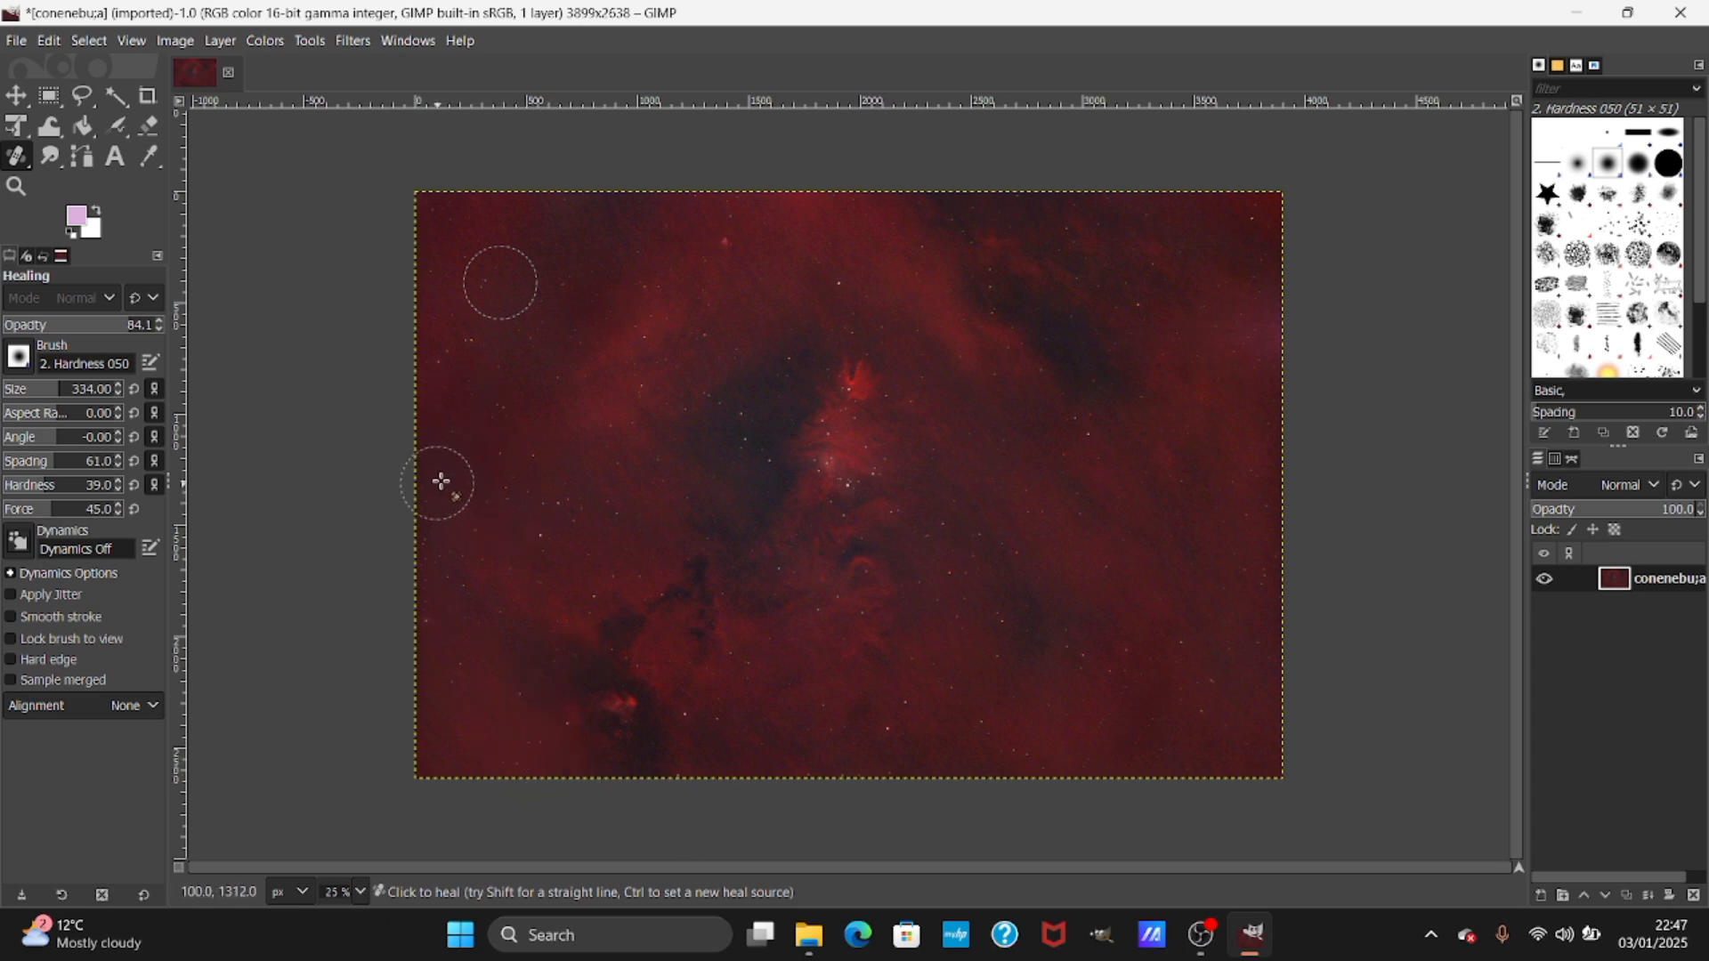
mouse_move(715, 586)
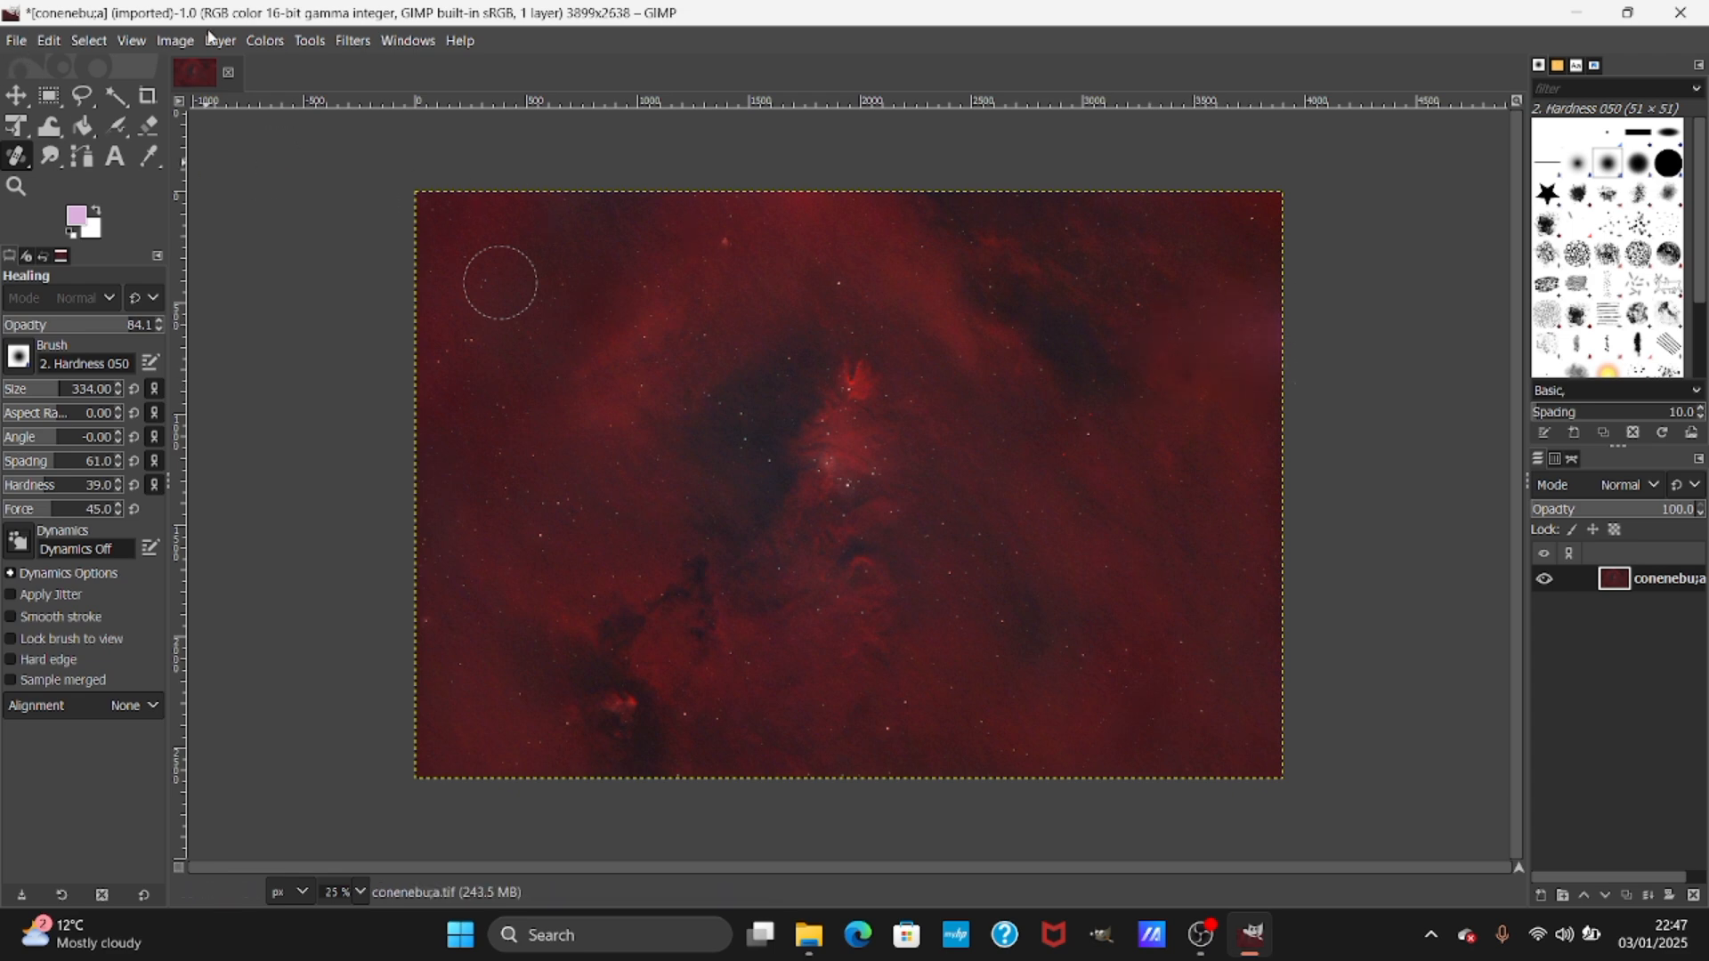
Apply Shadows-Highlights with Shadows 6.17 and Highlights -48.15.
left_click(263, 40)
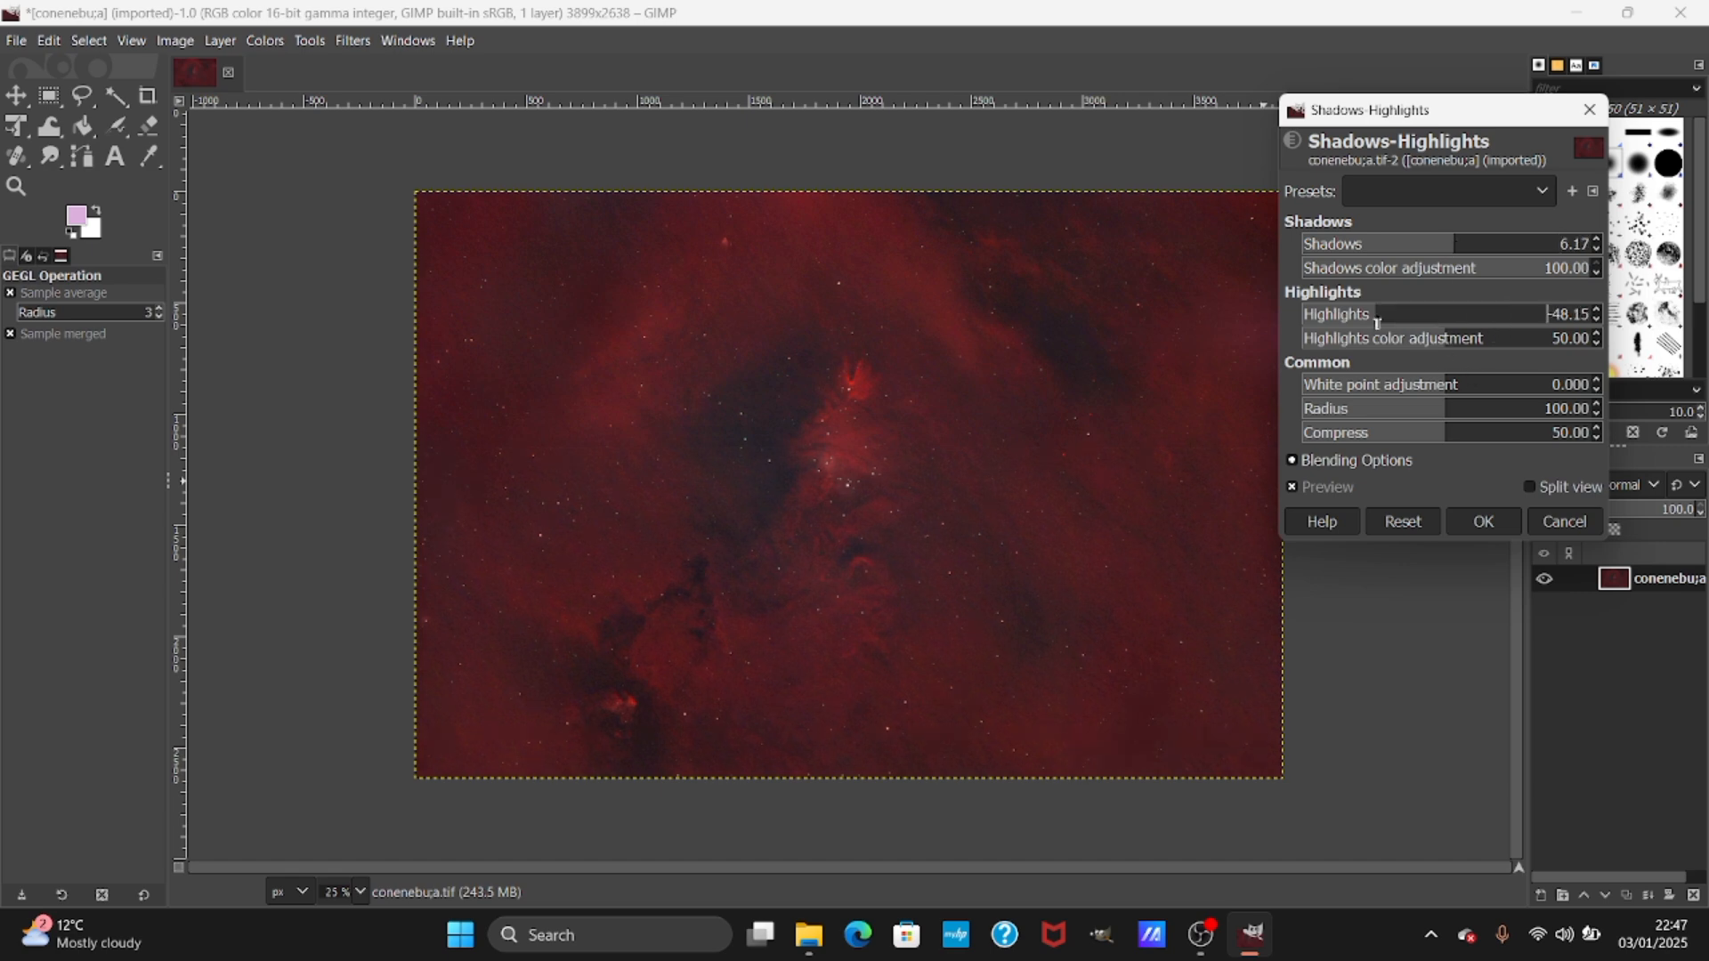
left_click(1481, 521)
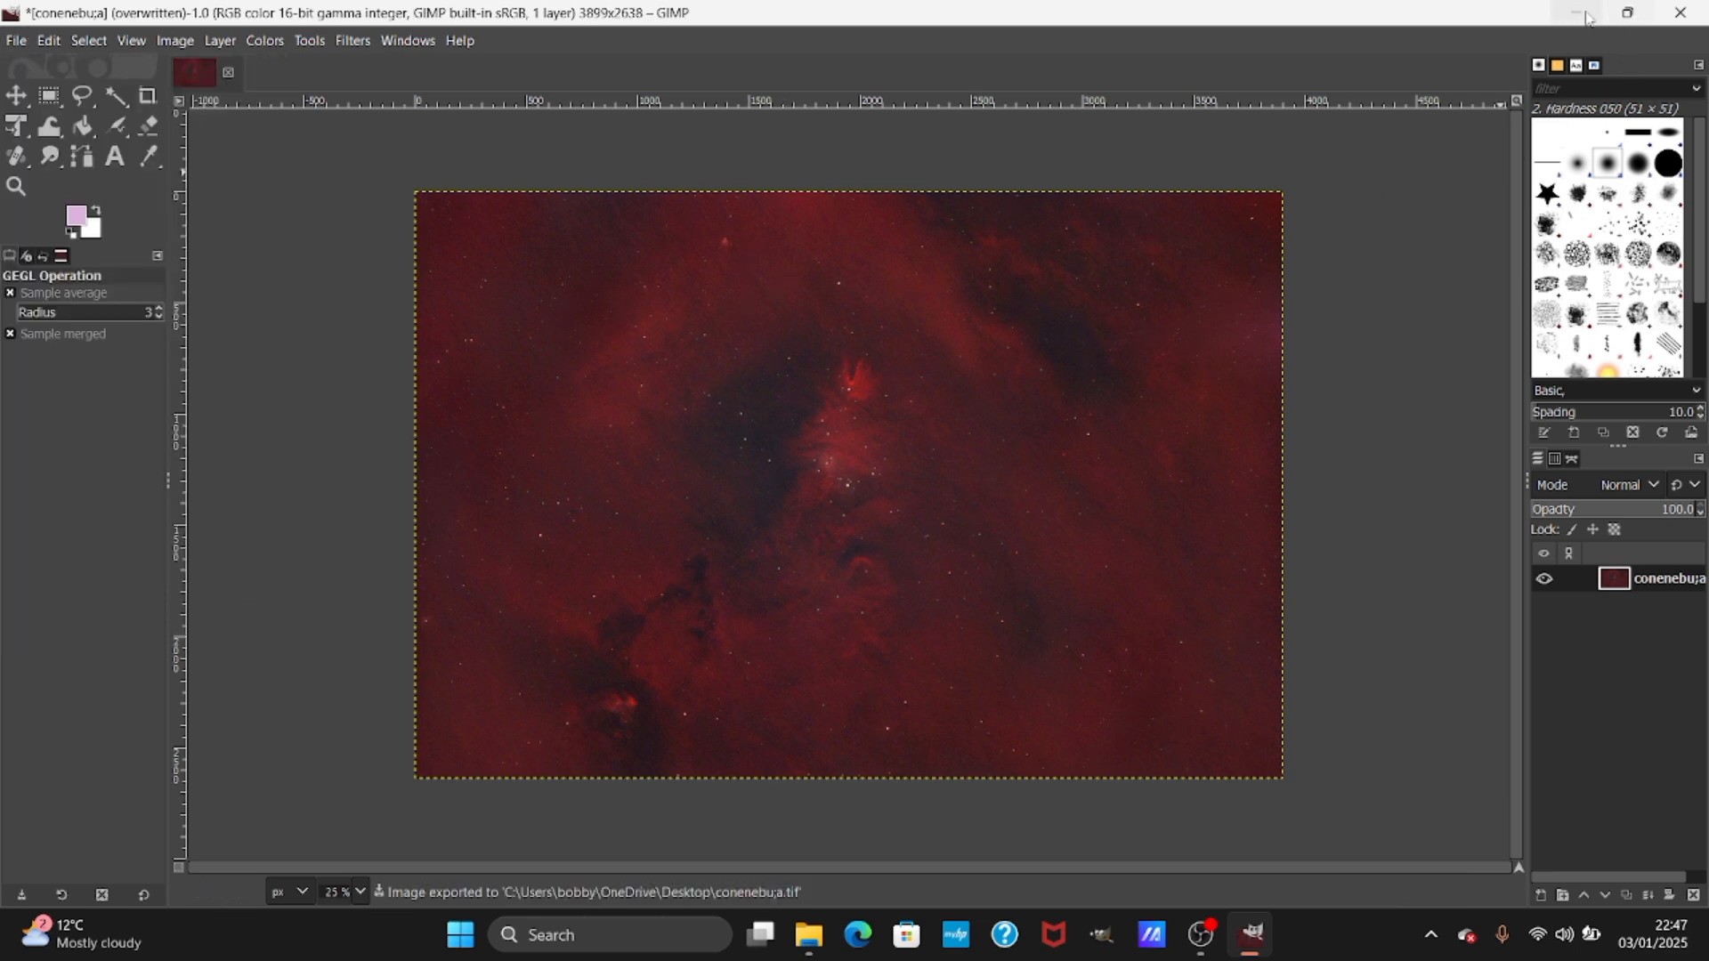
mouse_move(802, 432)
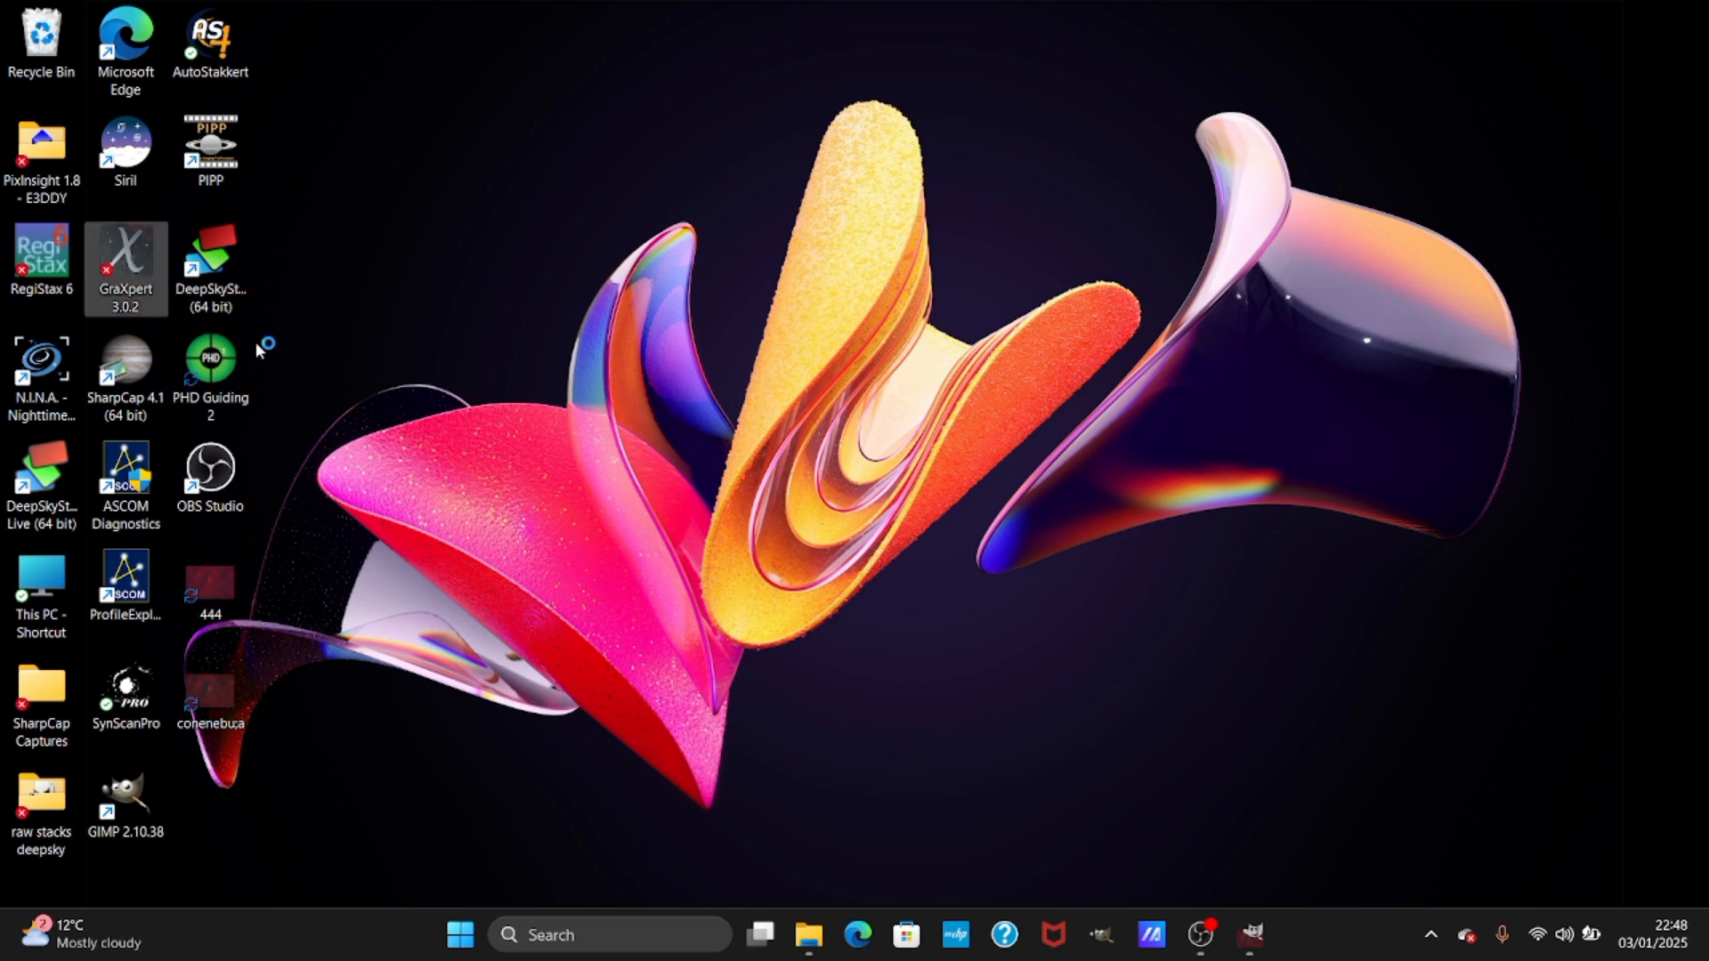
mouse_move(276, 370)
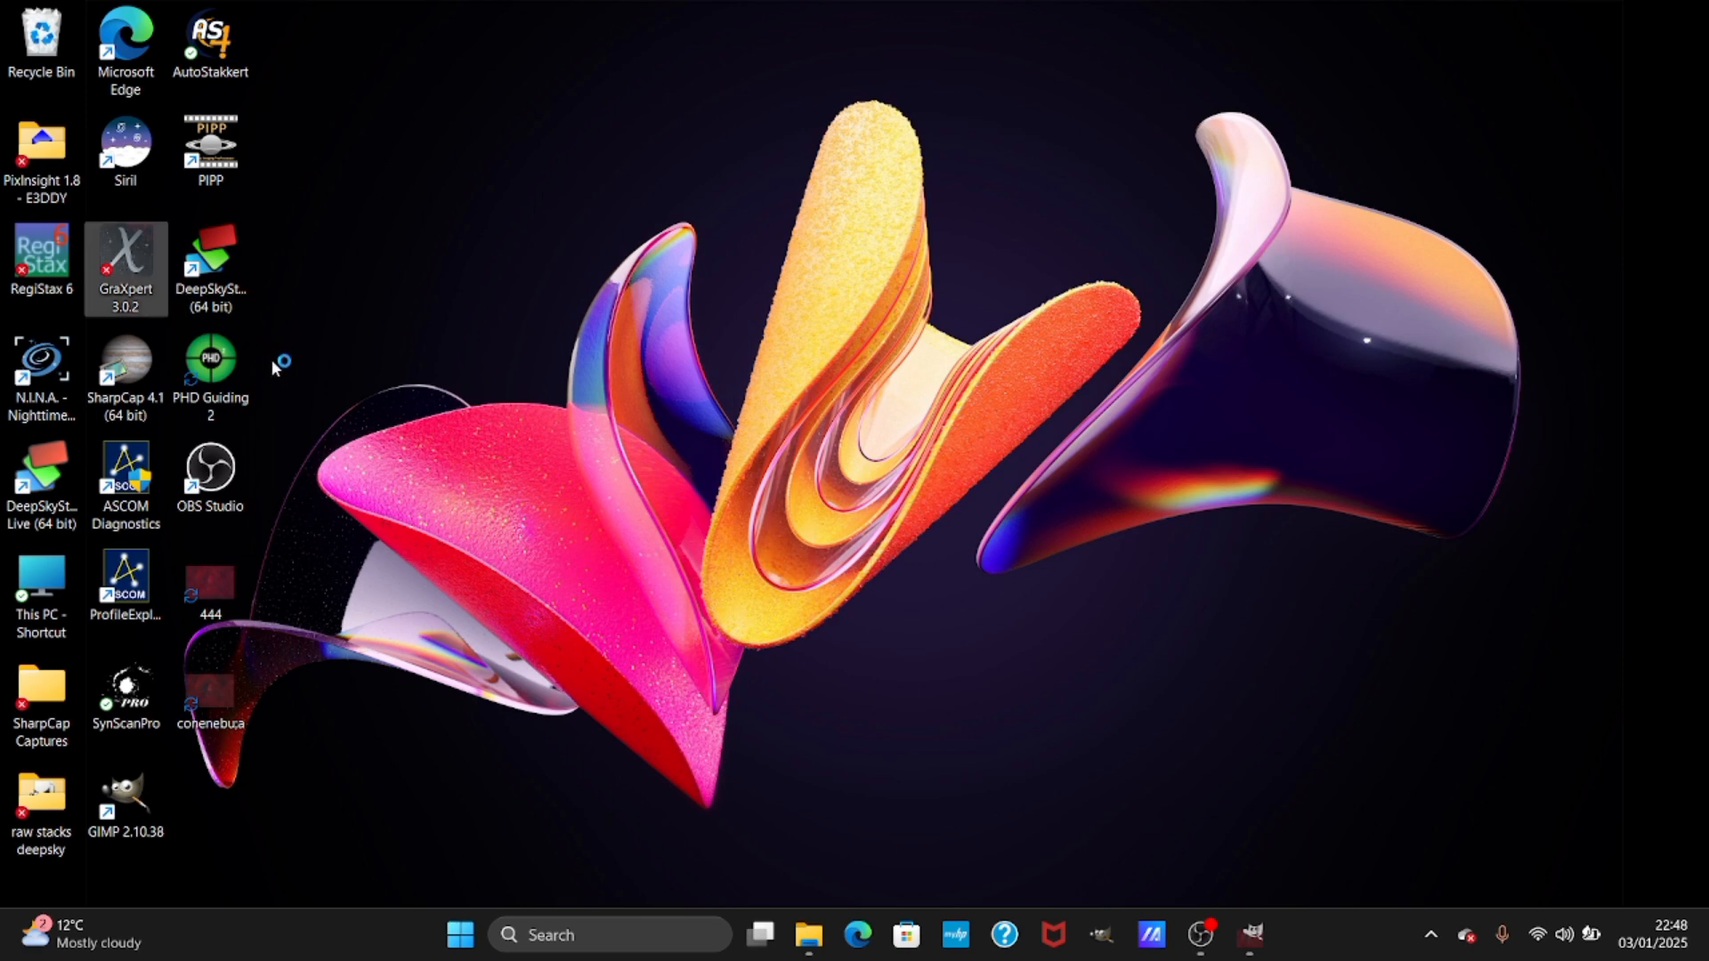
Launch GraXpert 3.0.2 from its desktop shortcut.
double_click(125, 262)
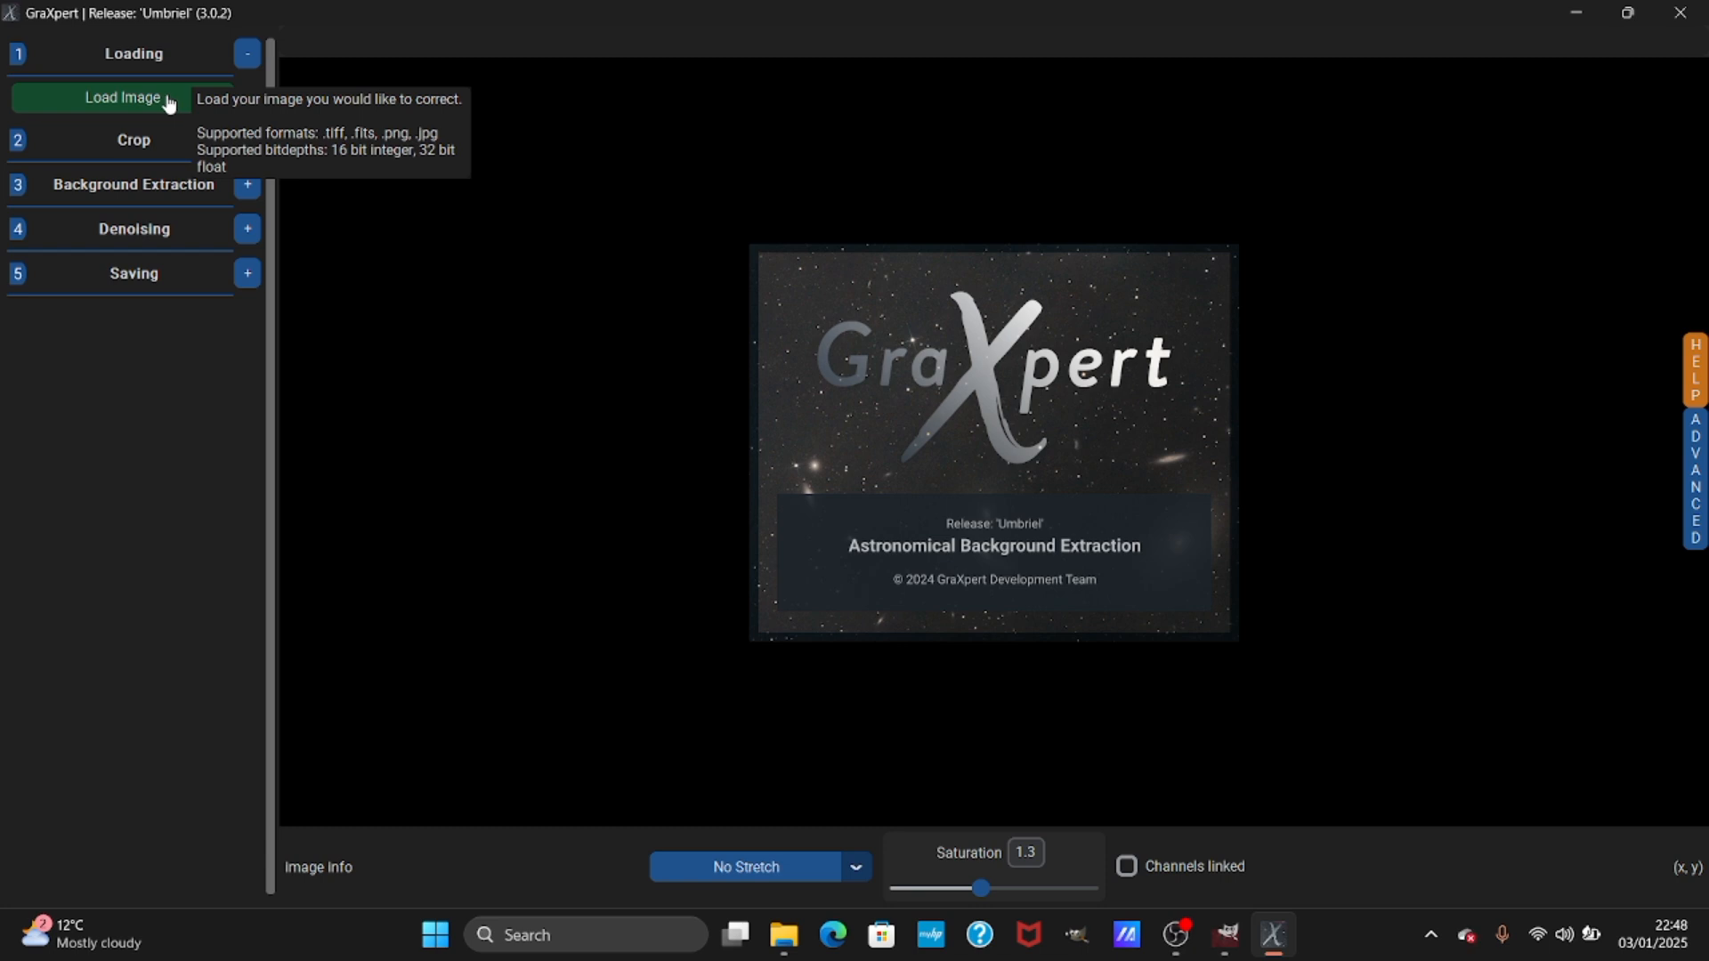
Load the conenebu;a.tif Cone Nebula image from the desktop into GraXpert.
left_click(121, 98)
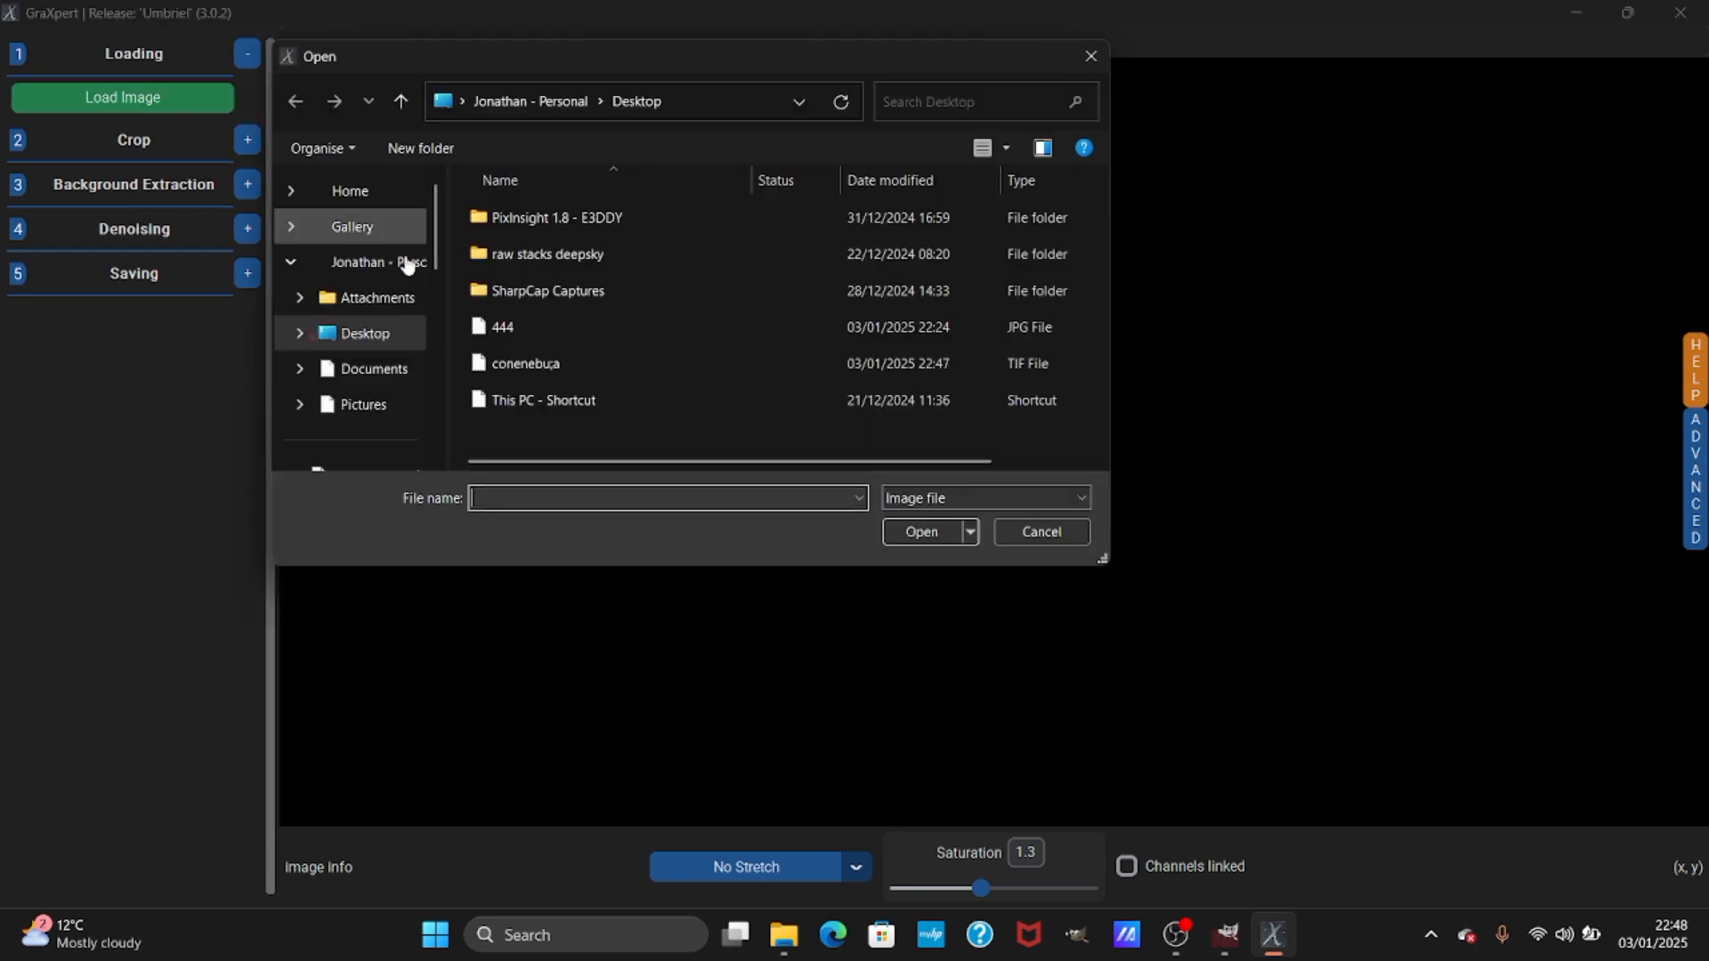
left_click(525, 363)
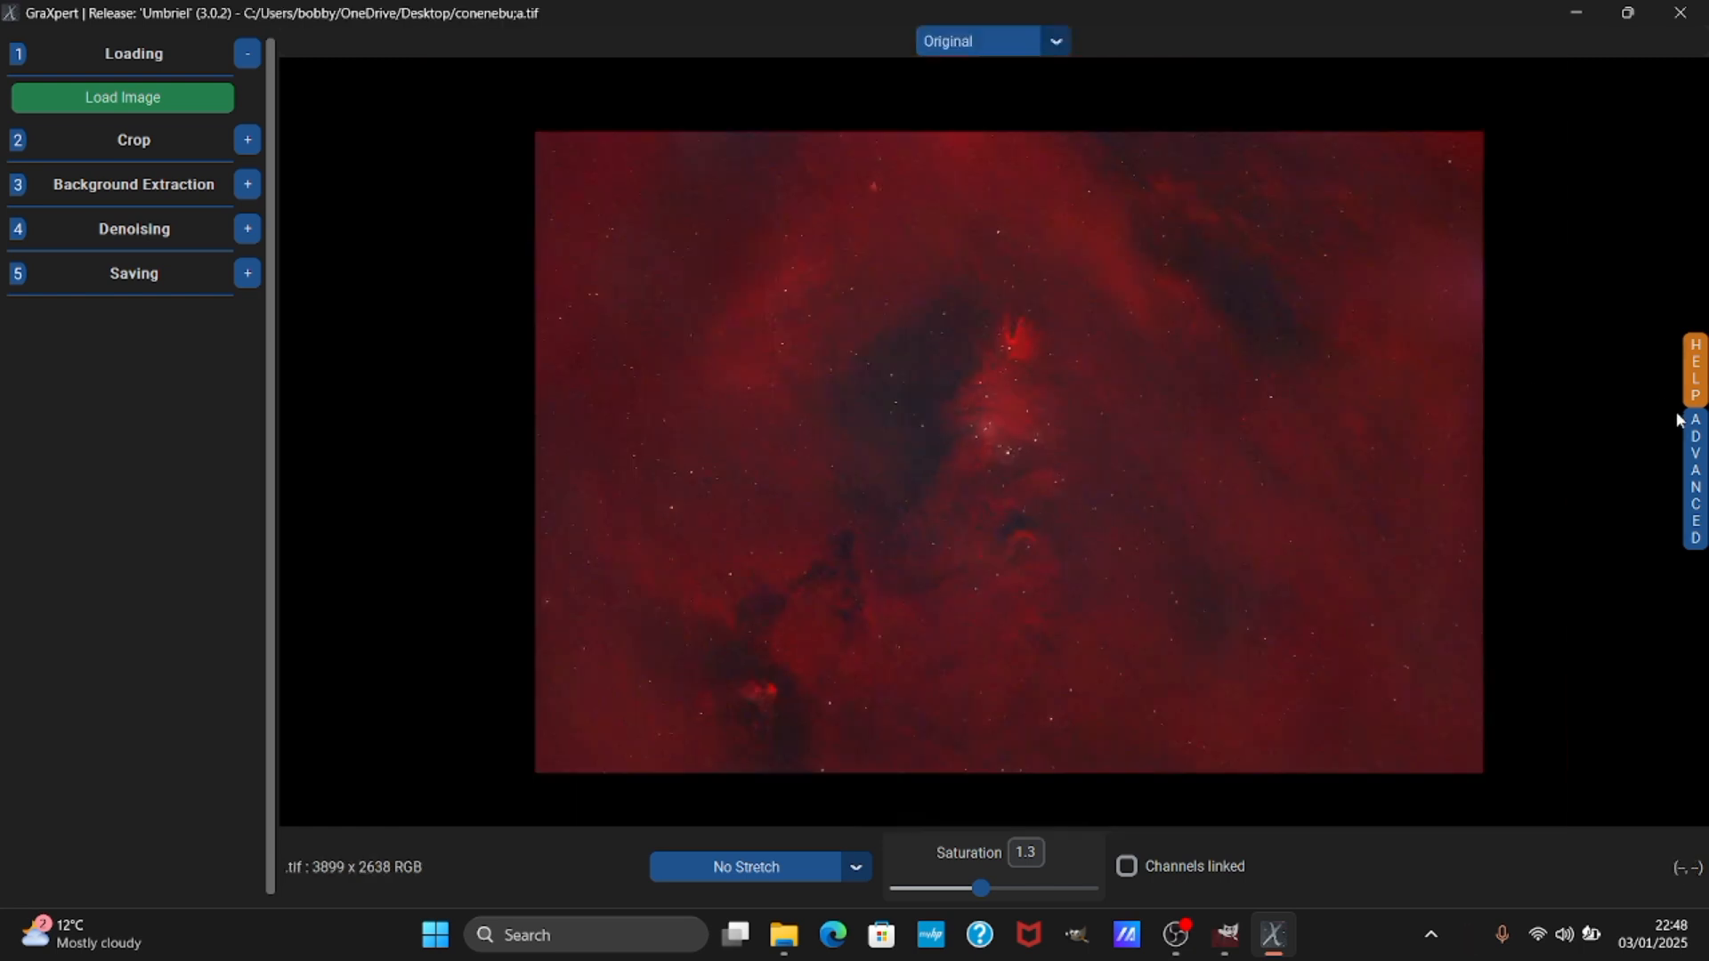
left_click(1693, 479)
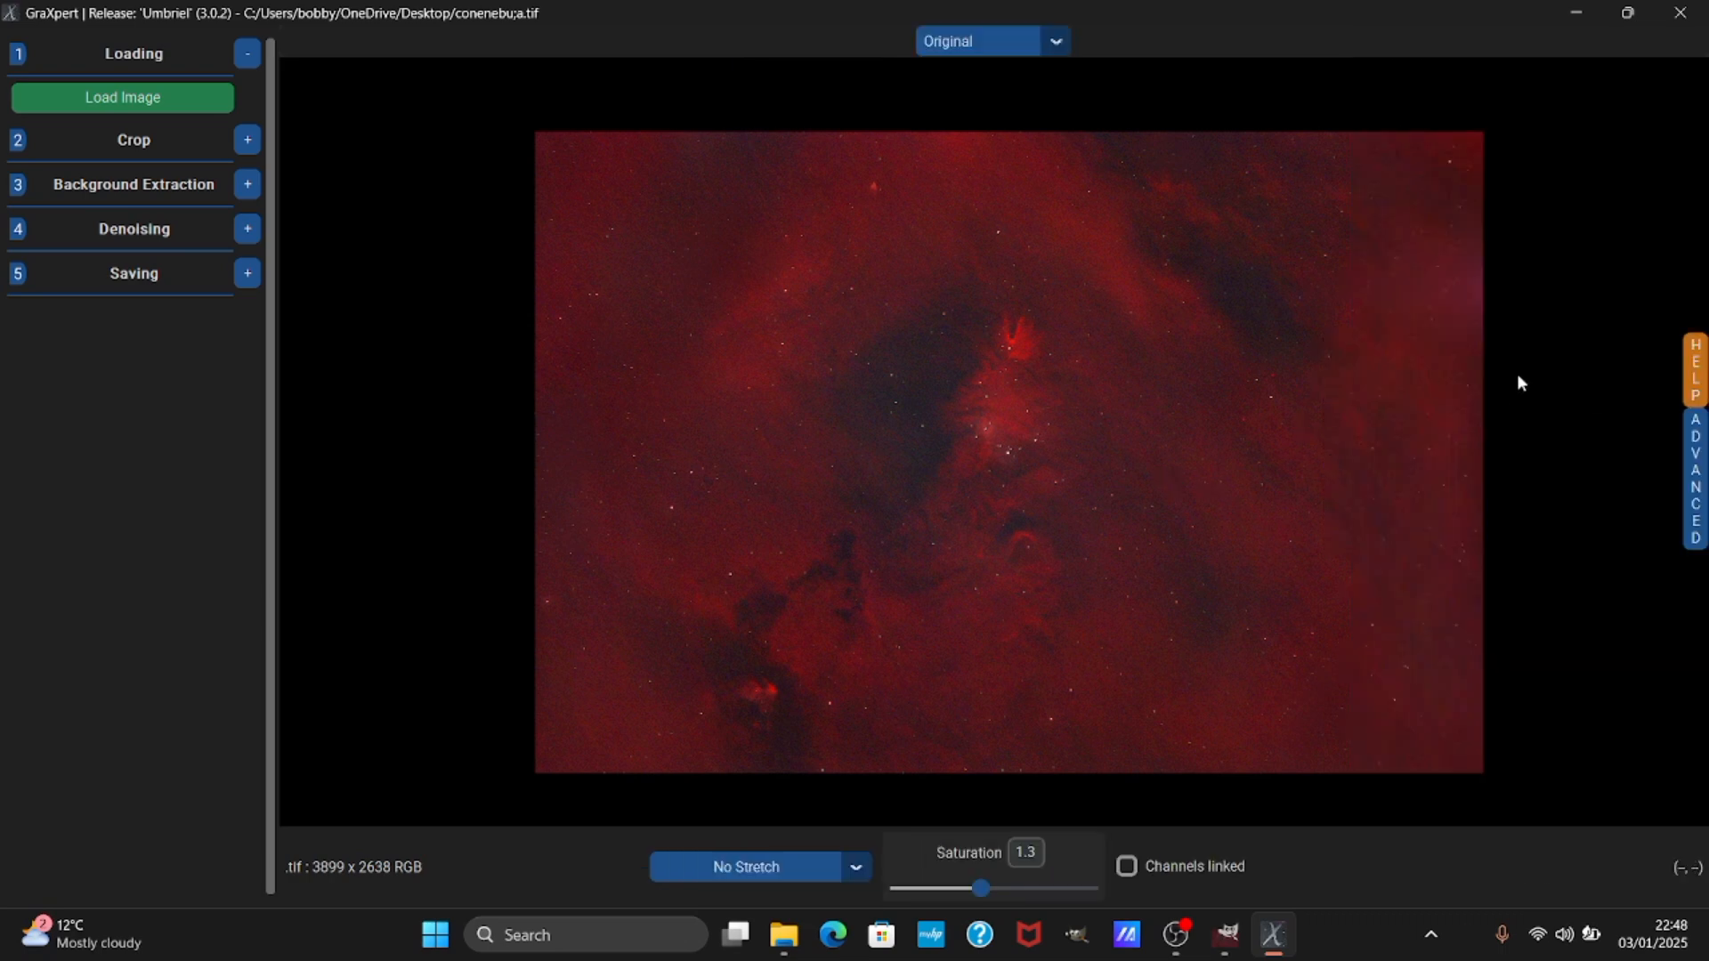
mouse_move(246, 228)
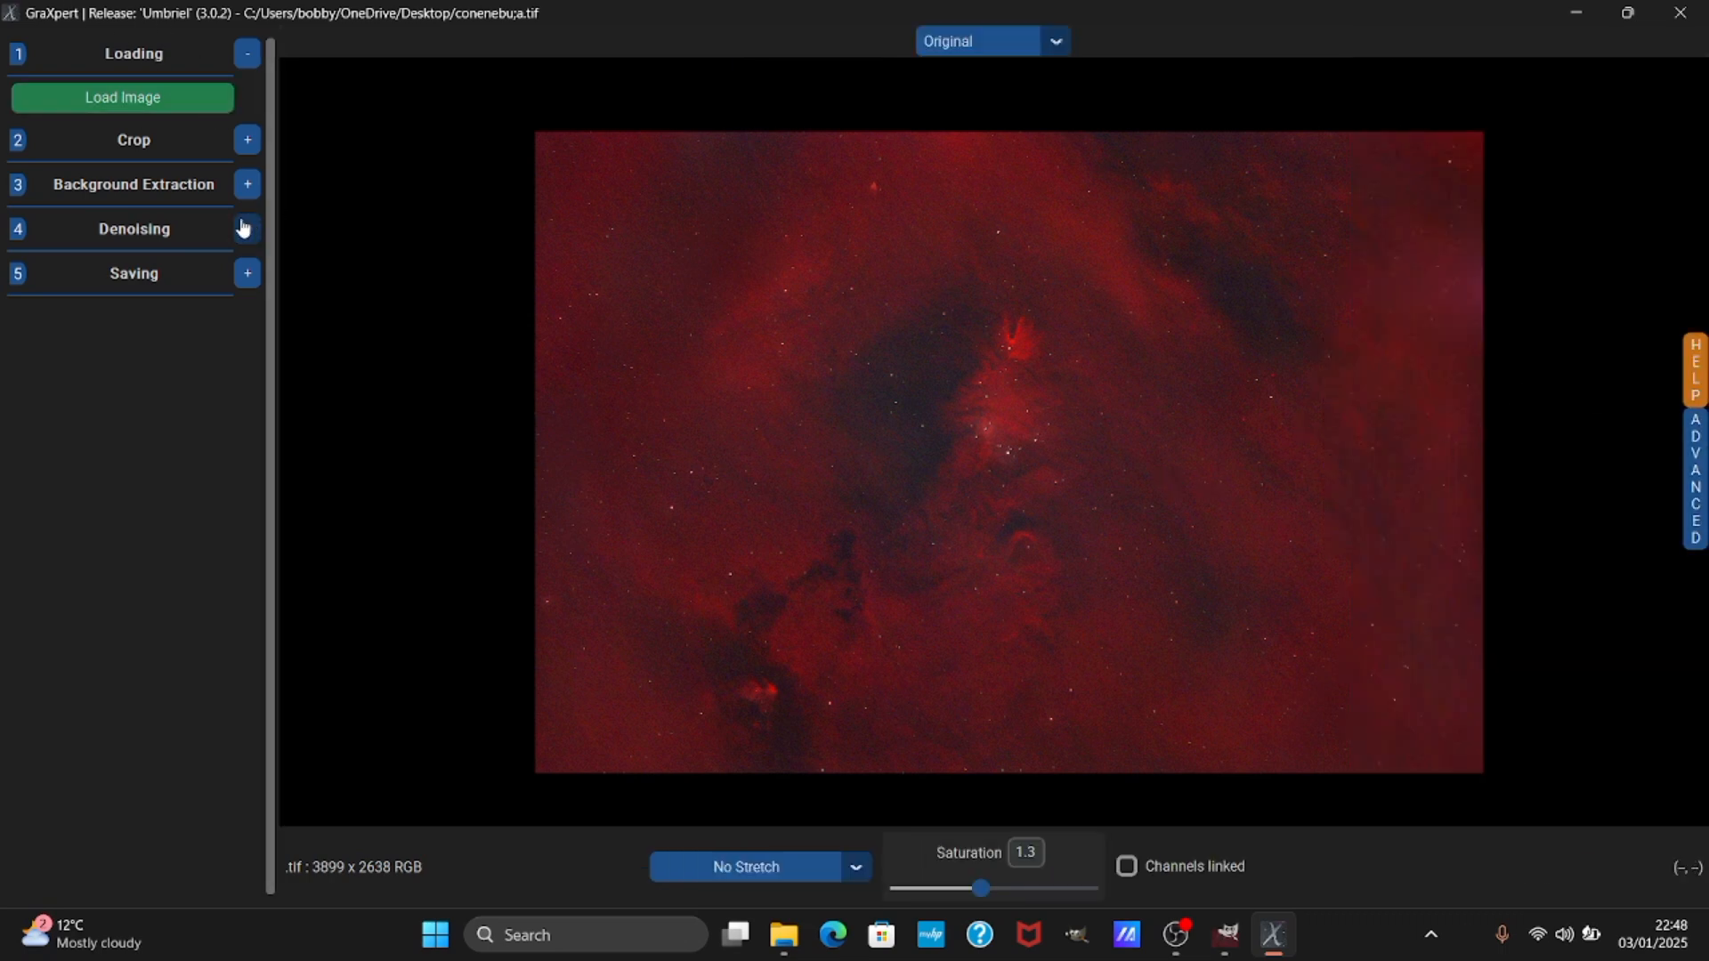
Lower Denoise Strength to about 0.76 and run Denoise Image.
left_click(247, 229)
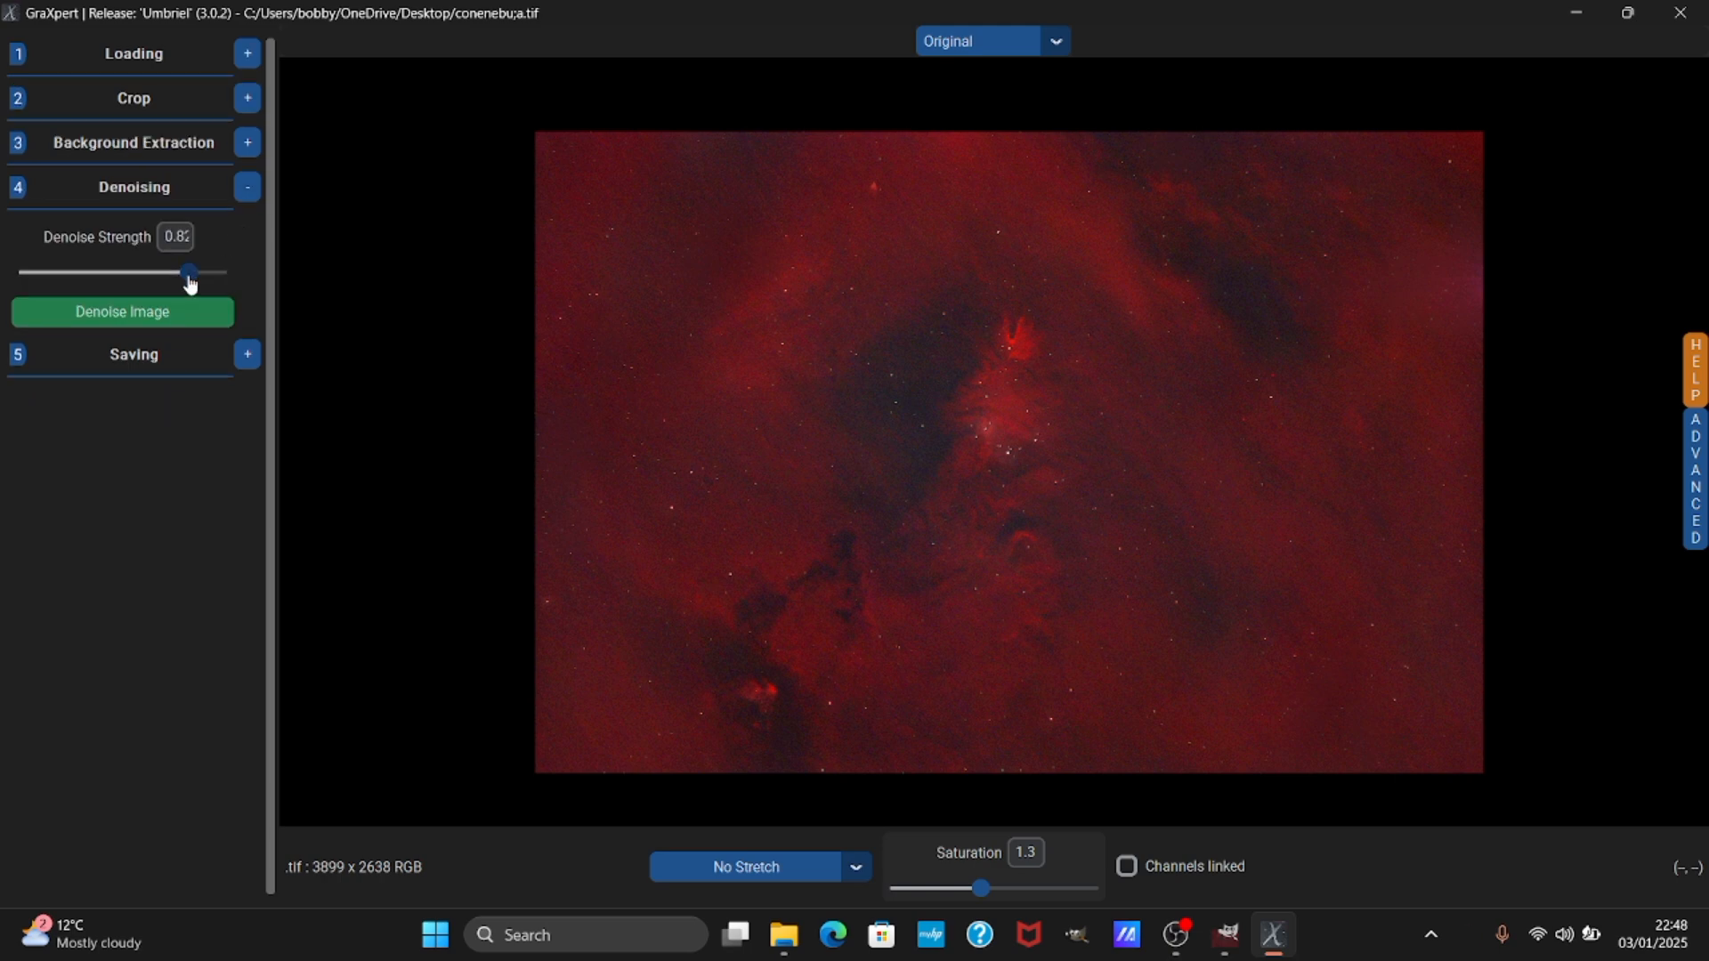
left_click(247, 186)
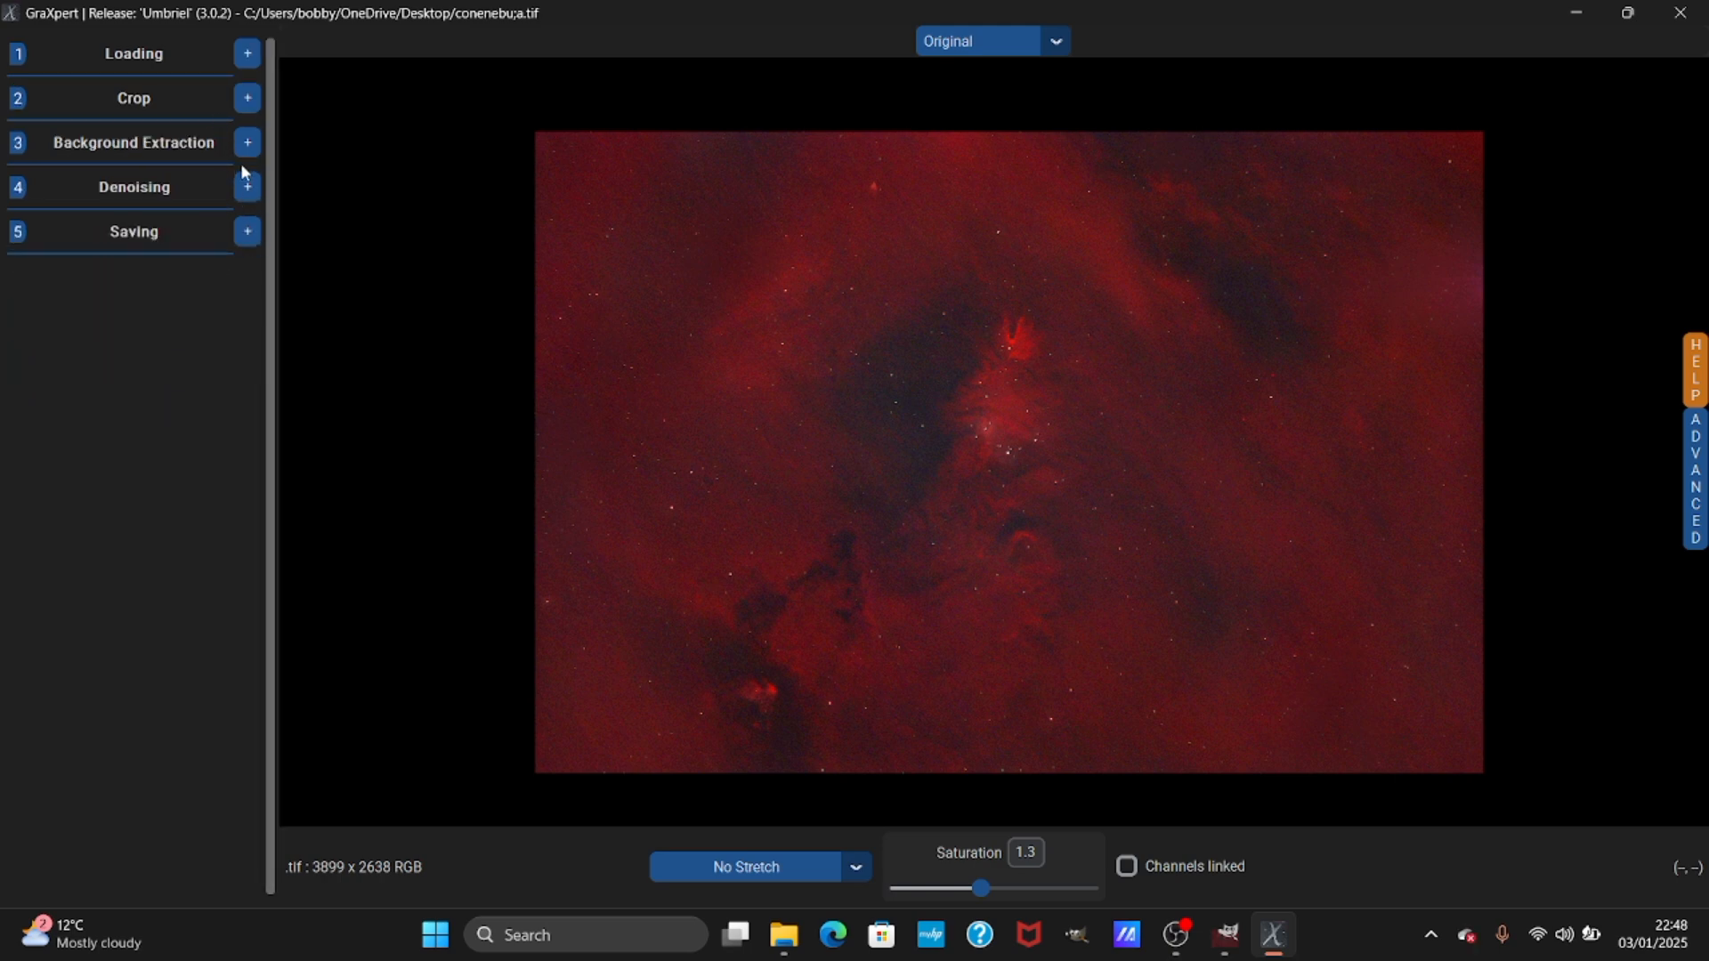
left_click(247, 186)
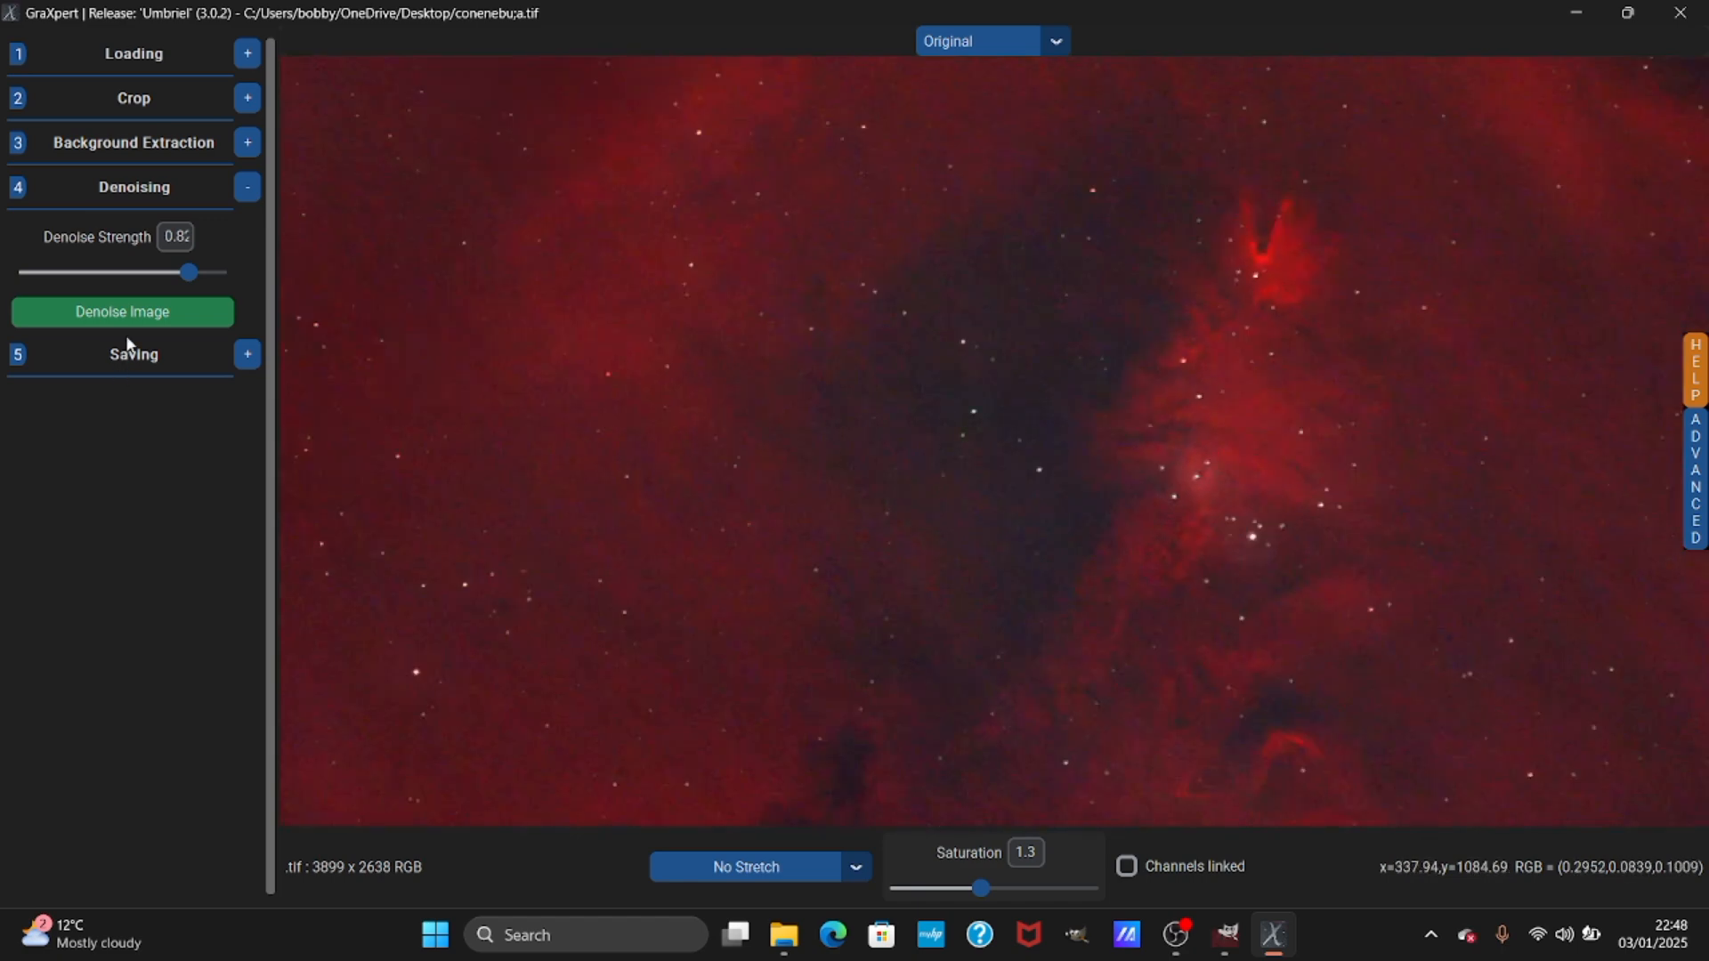
left_click_drag(189, 272, 174, 272)
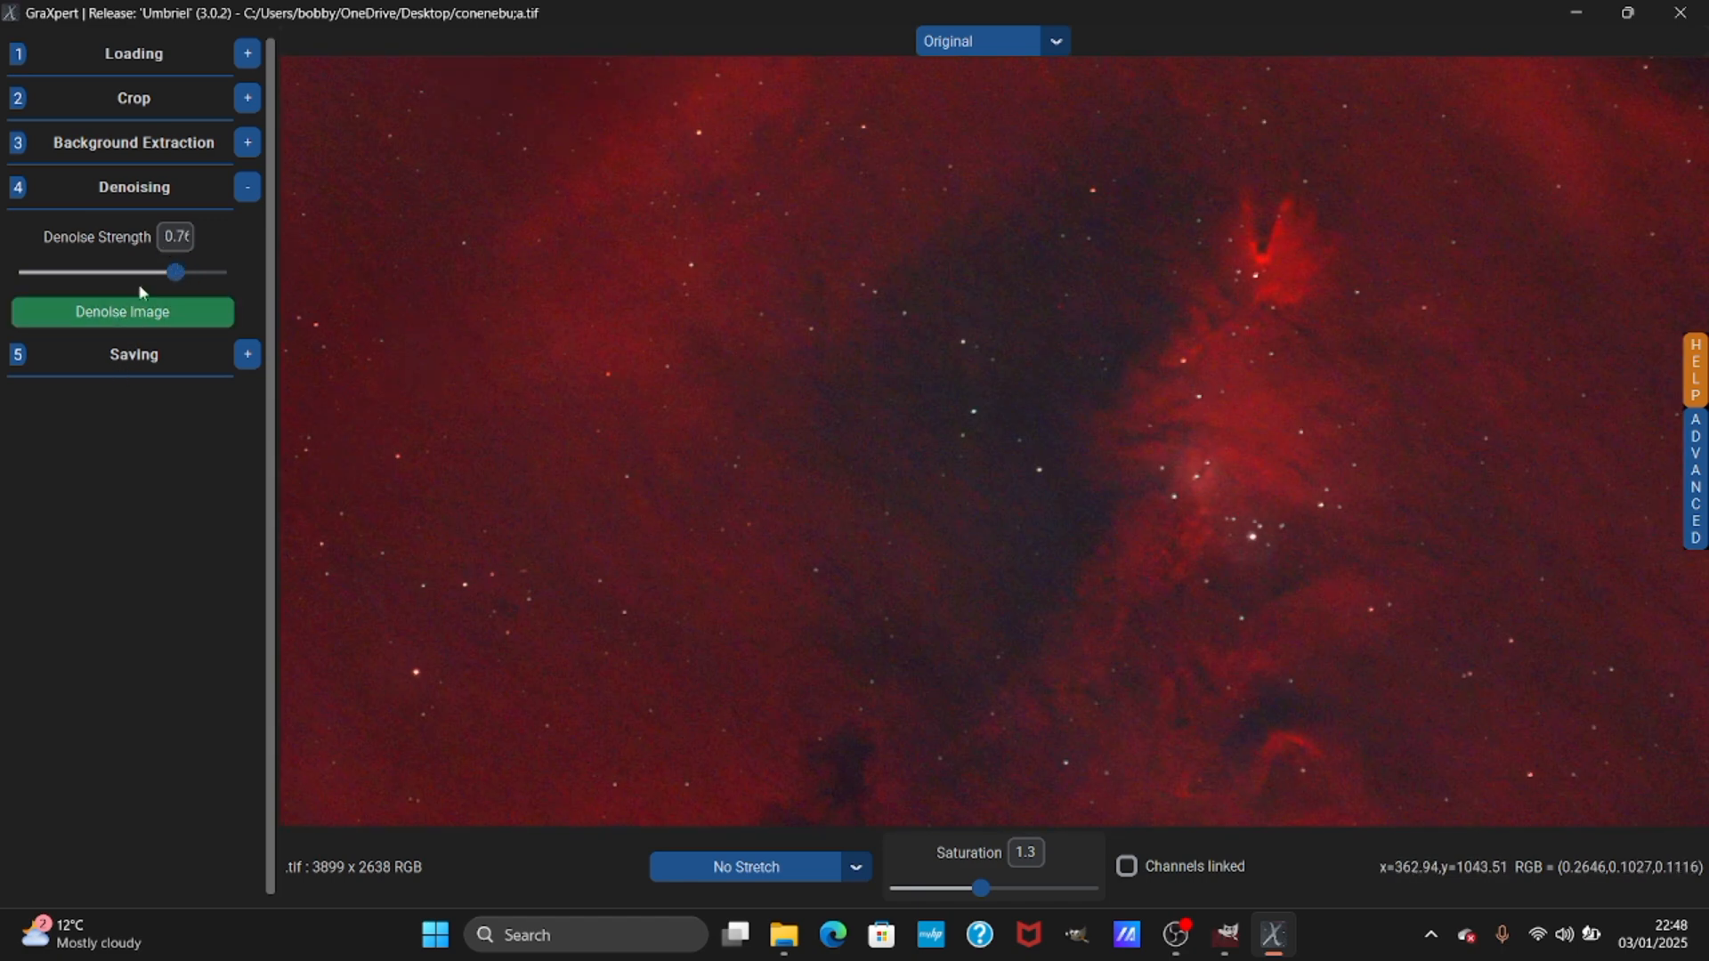
left_click(121, 311)
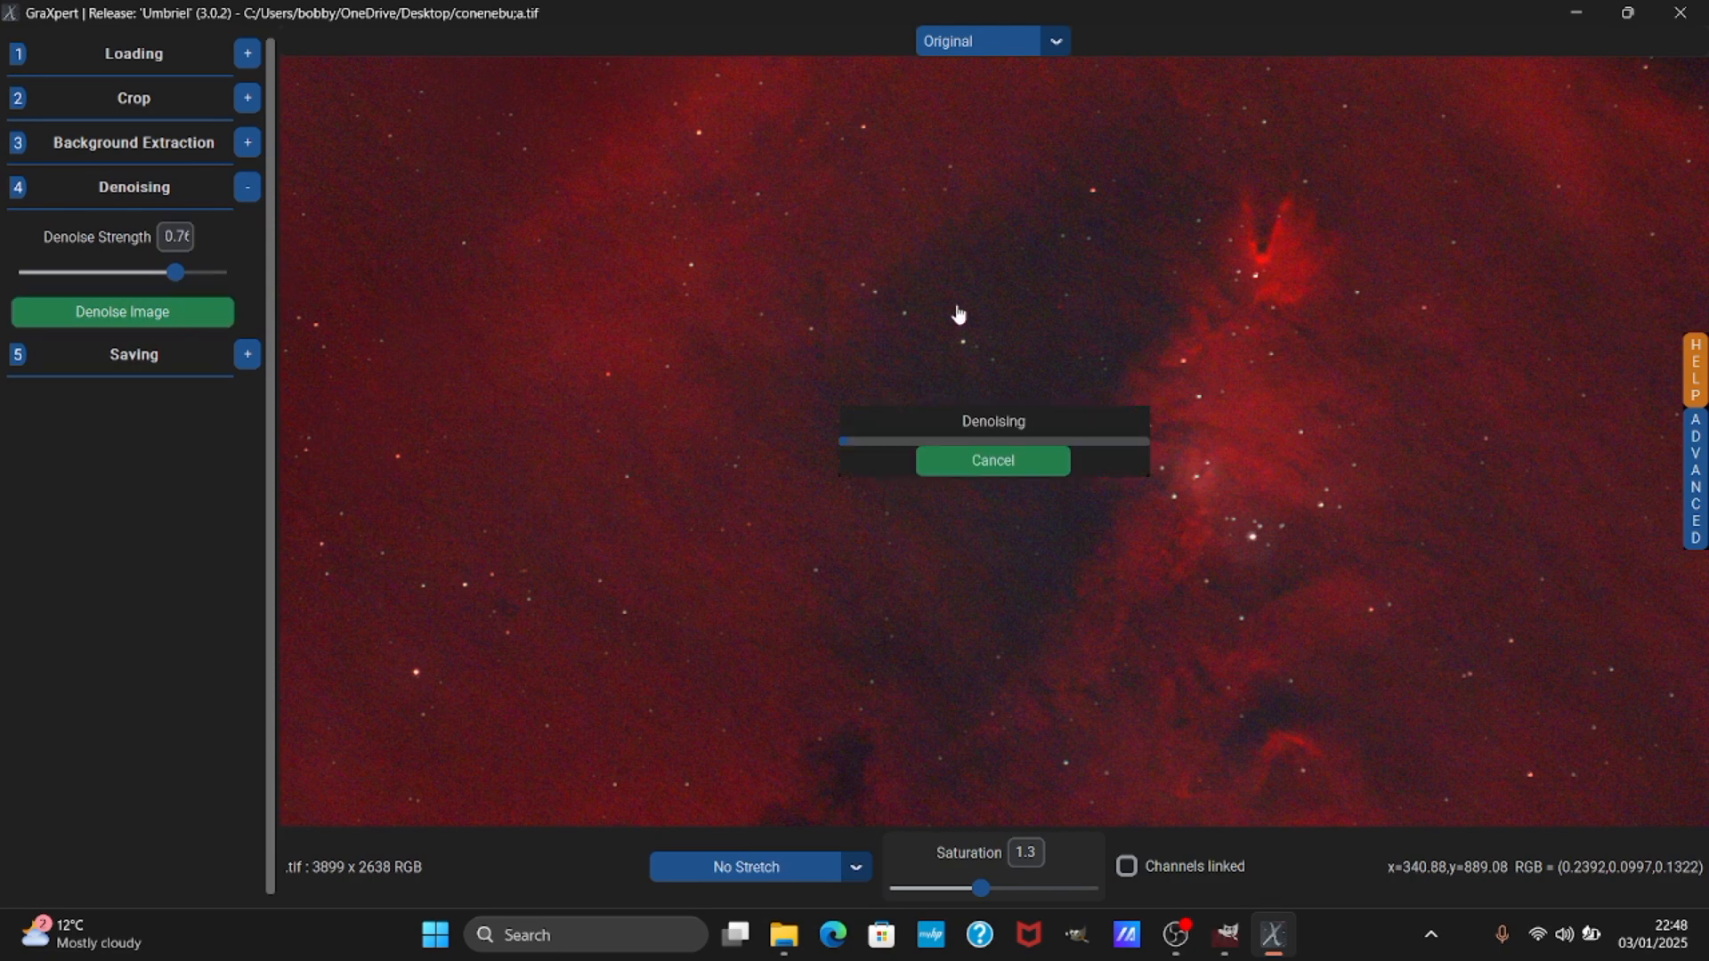
mouse_move(1058, 325)
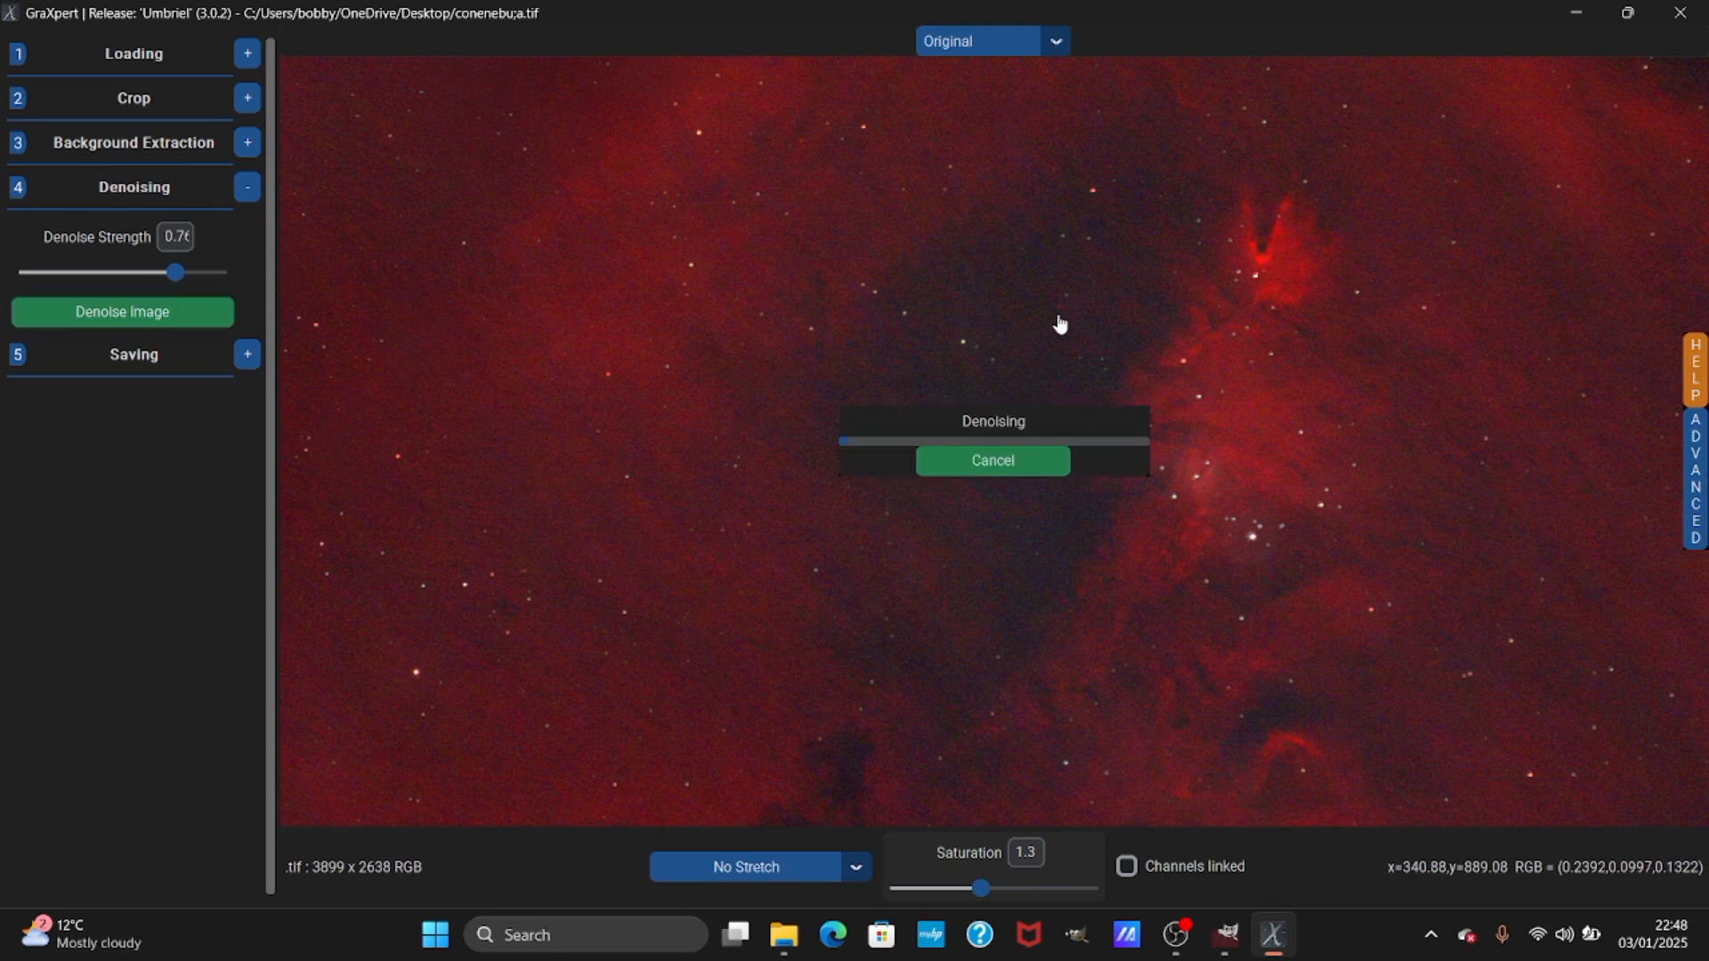
mouse_move(1049, 295)
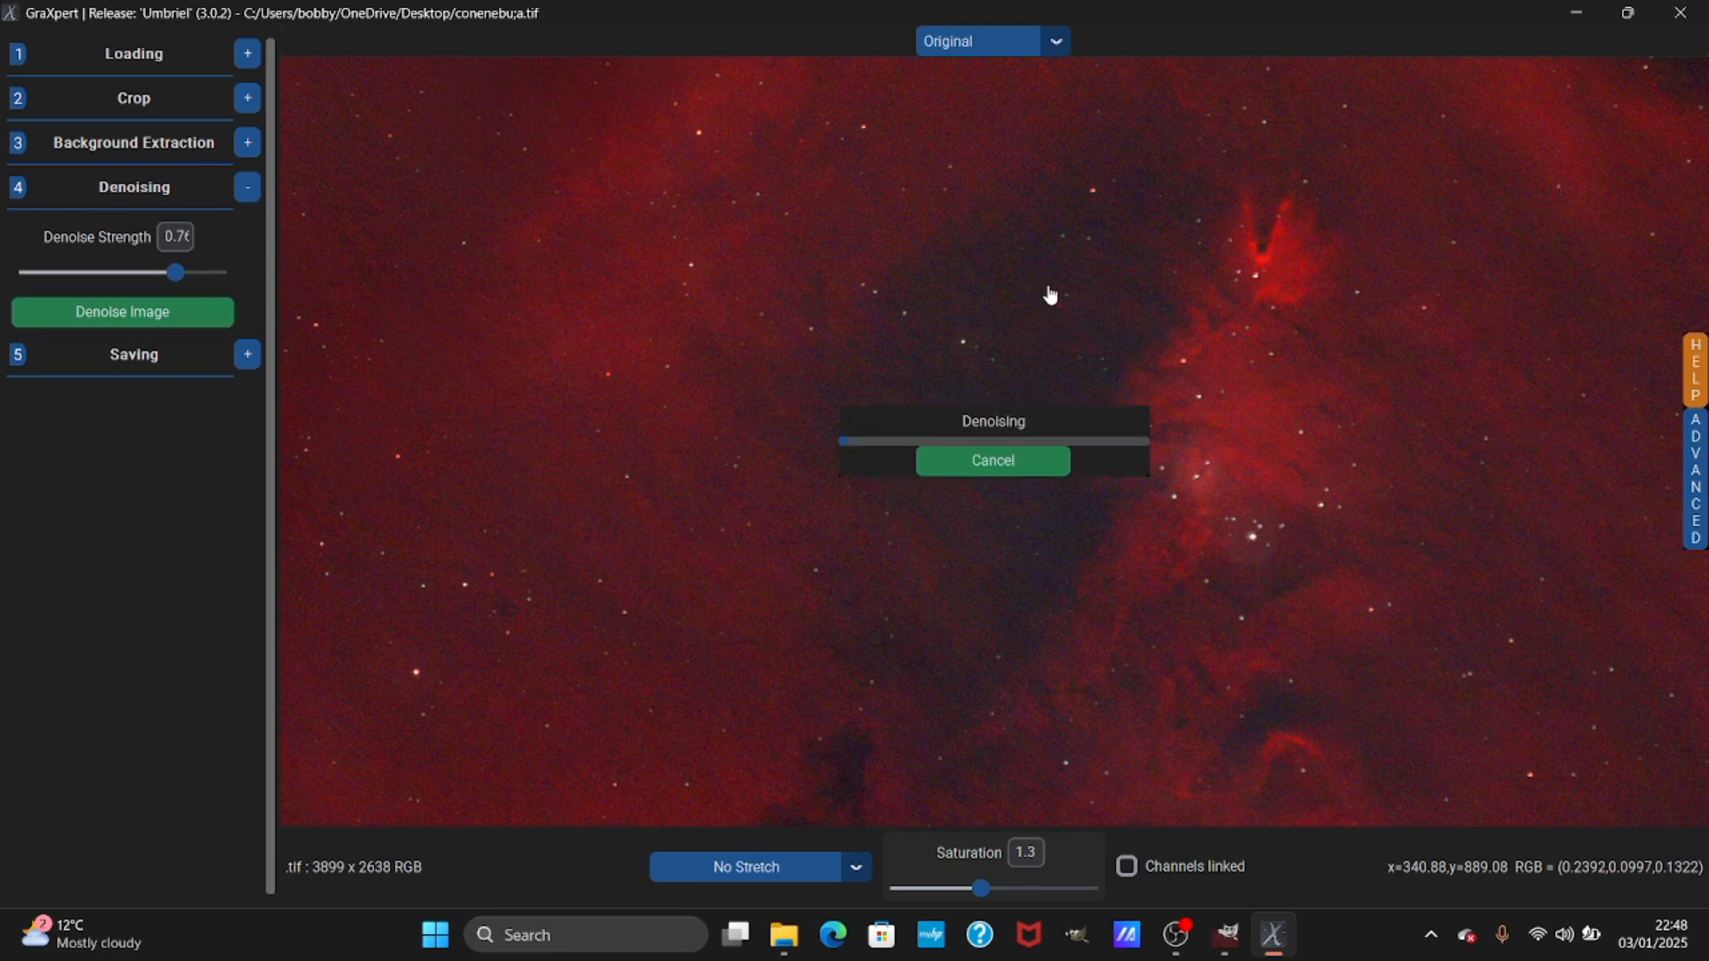
mouse_move(809, 248)
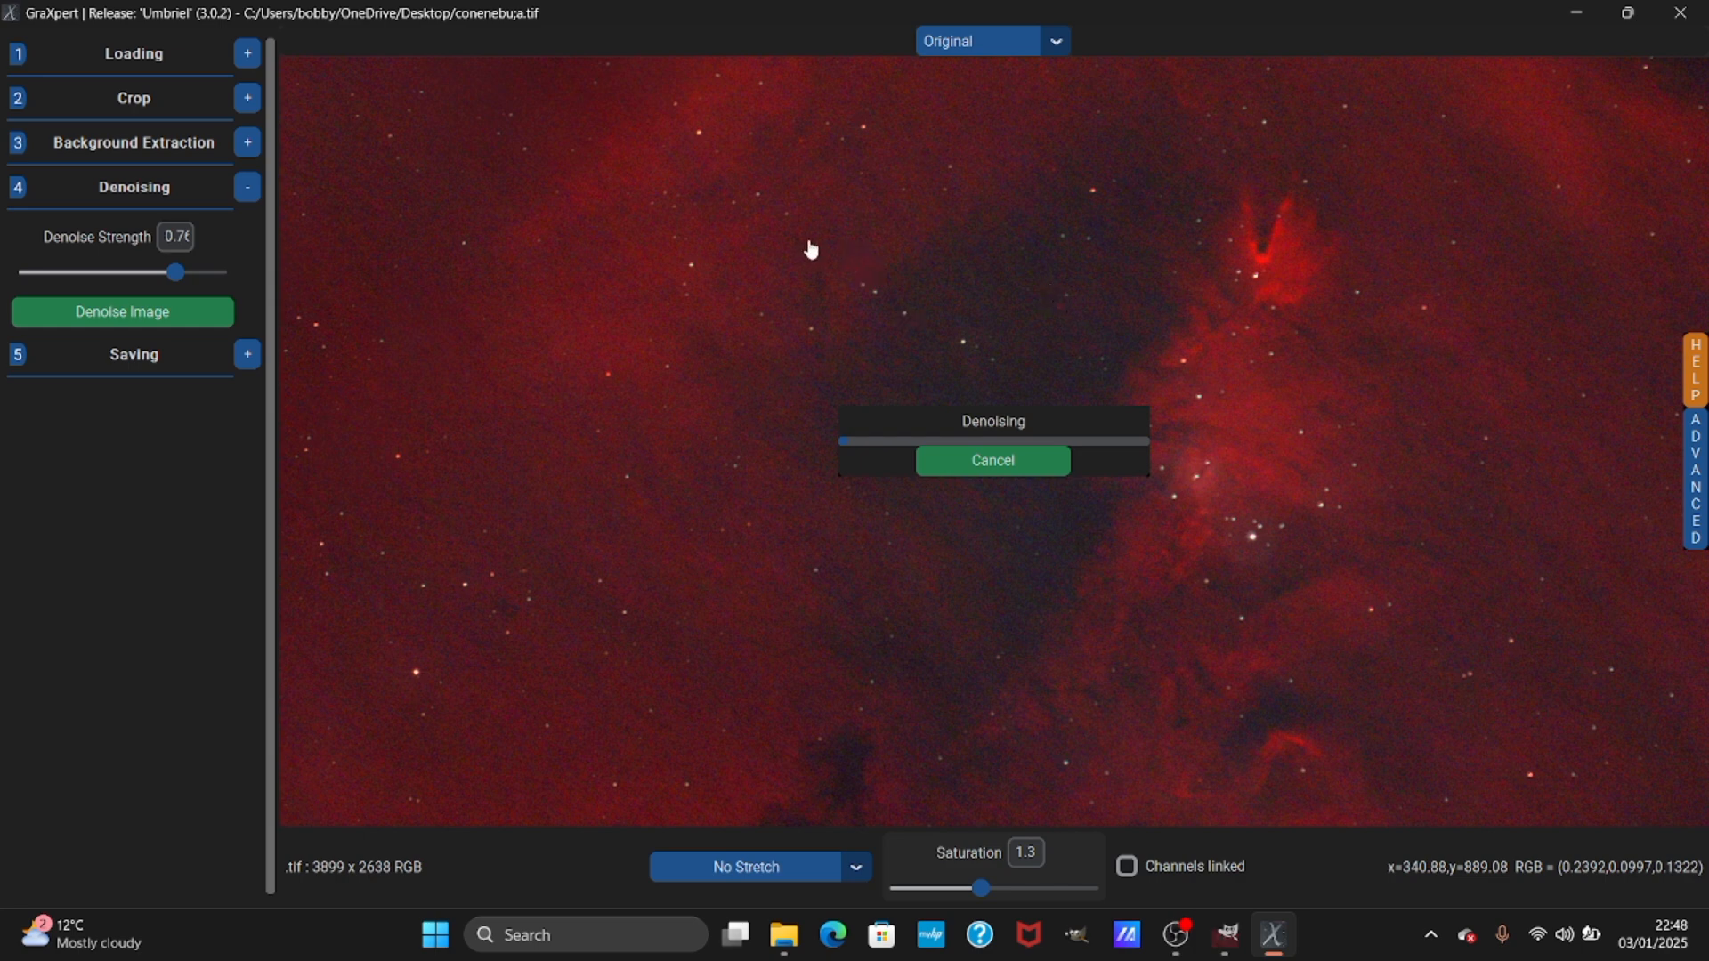
mouse_move(825, 264)
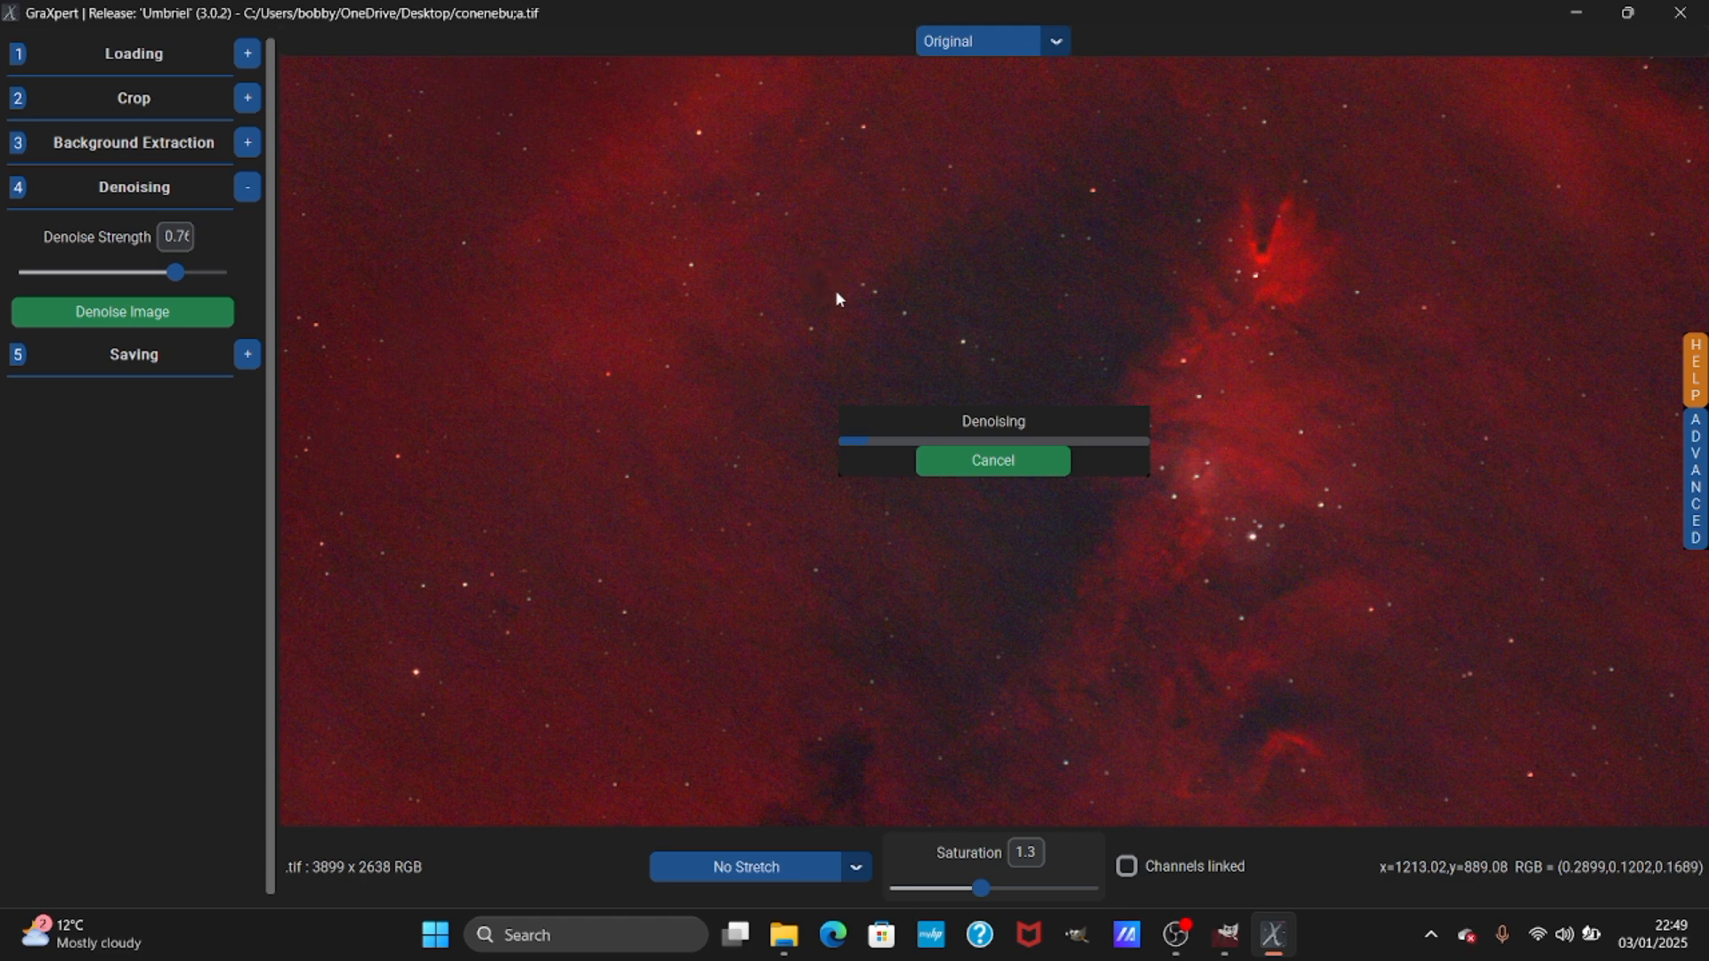
mouse_move(1227, 340)
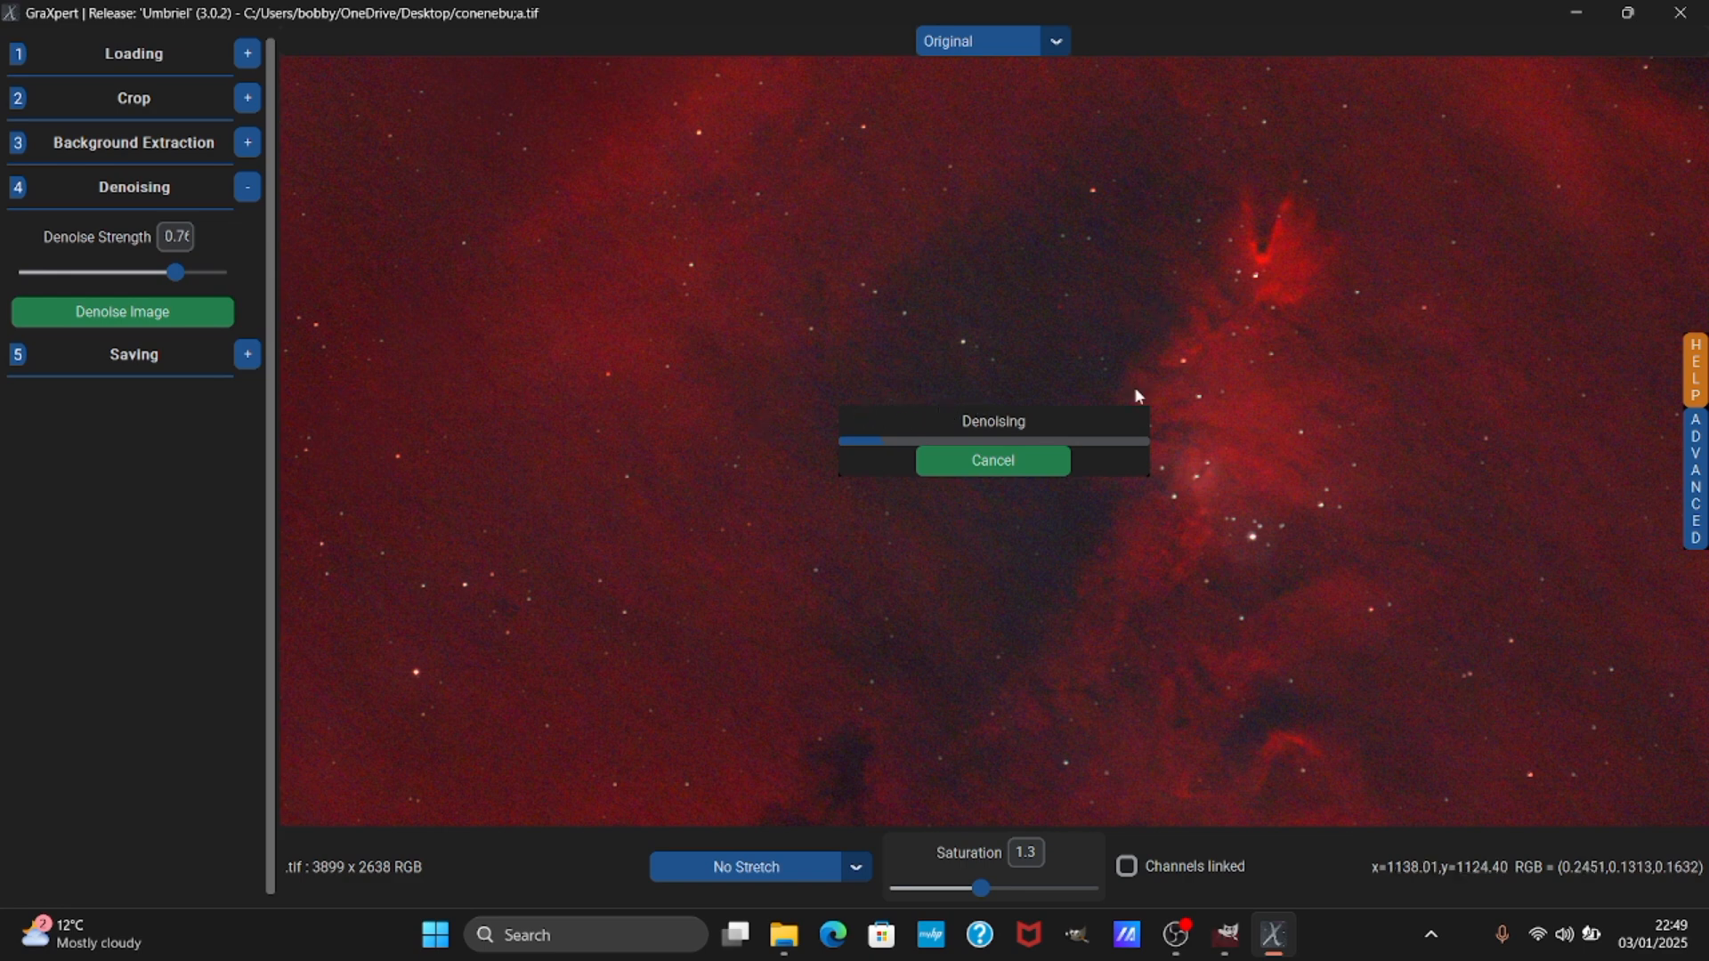
mouse_move(1312, 793)
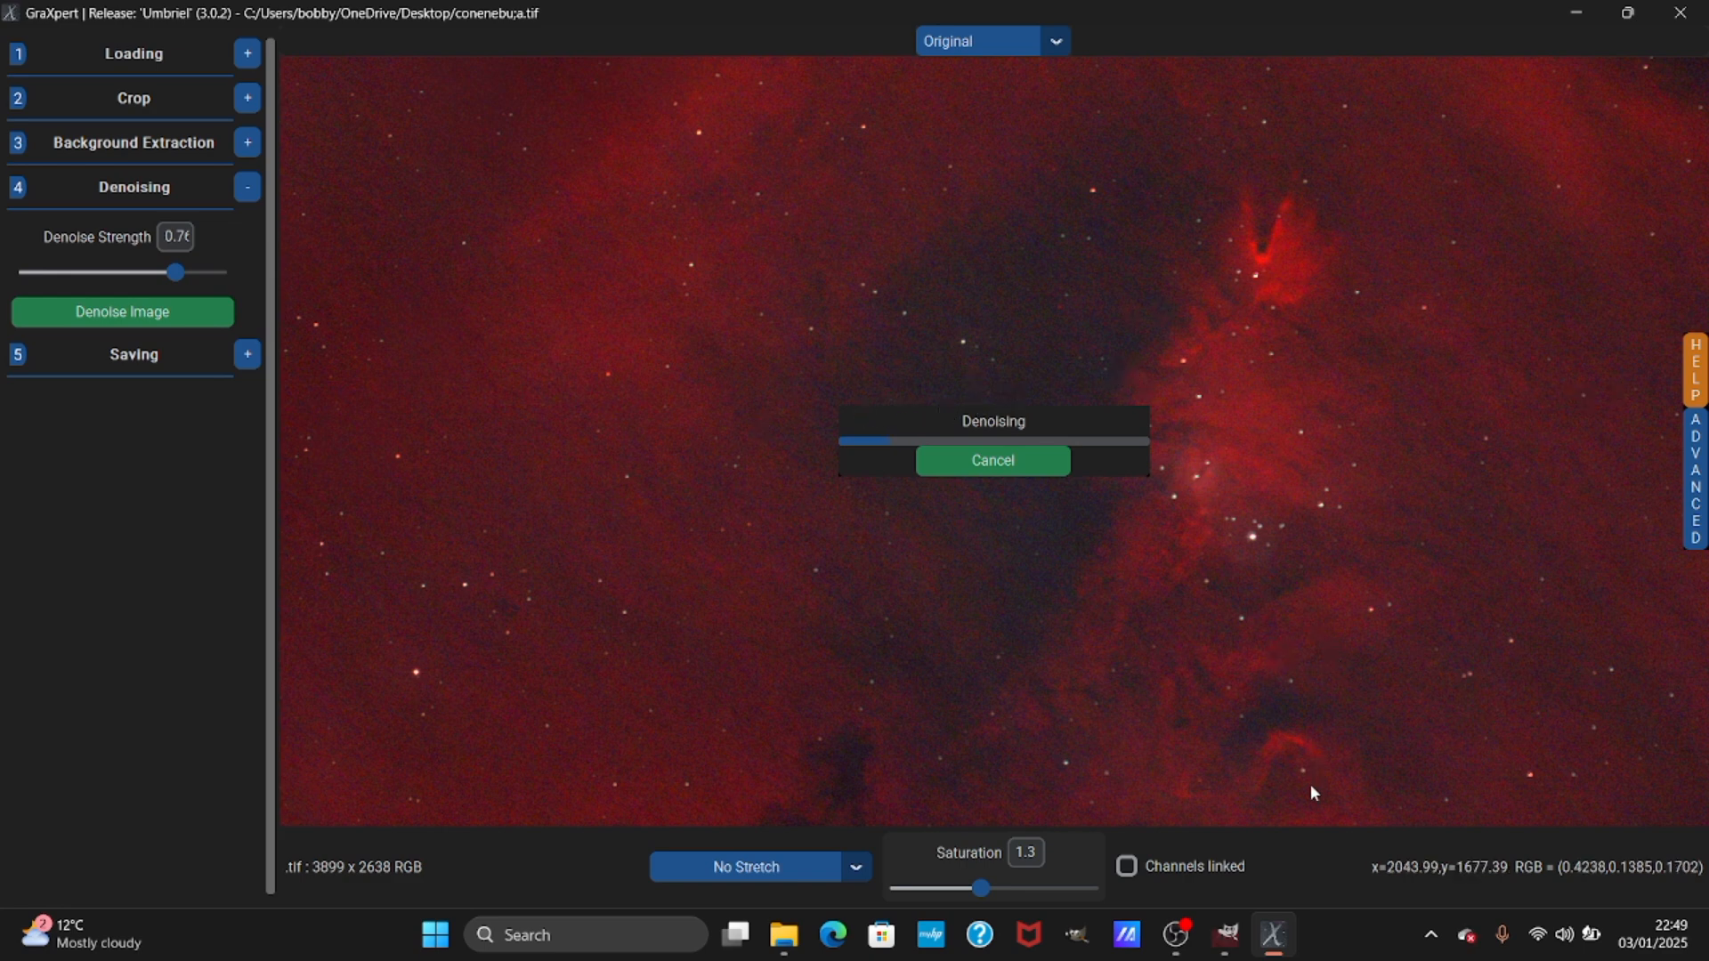
mouse_move(1175, 934)
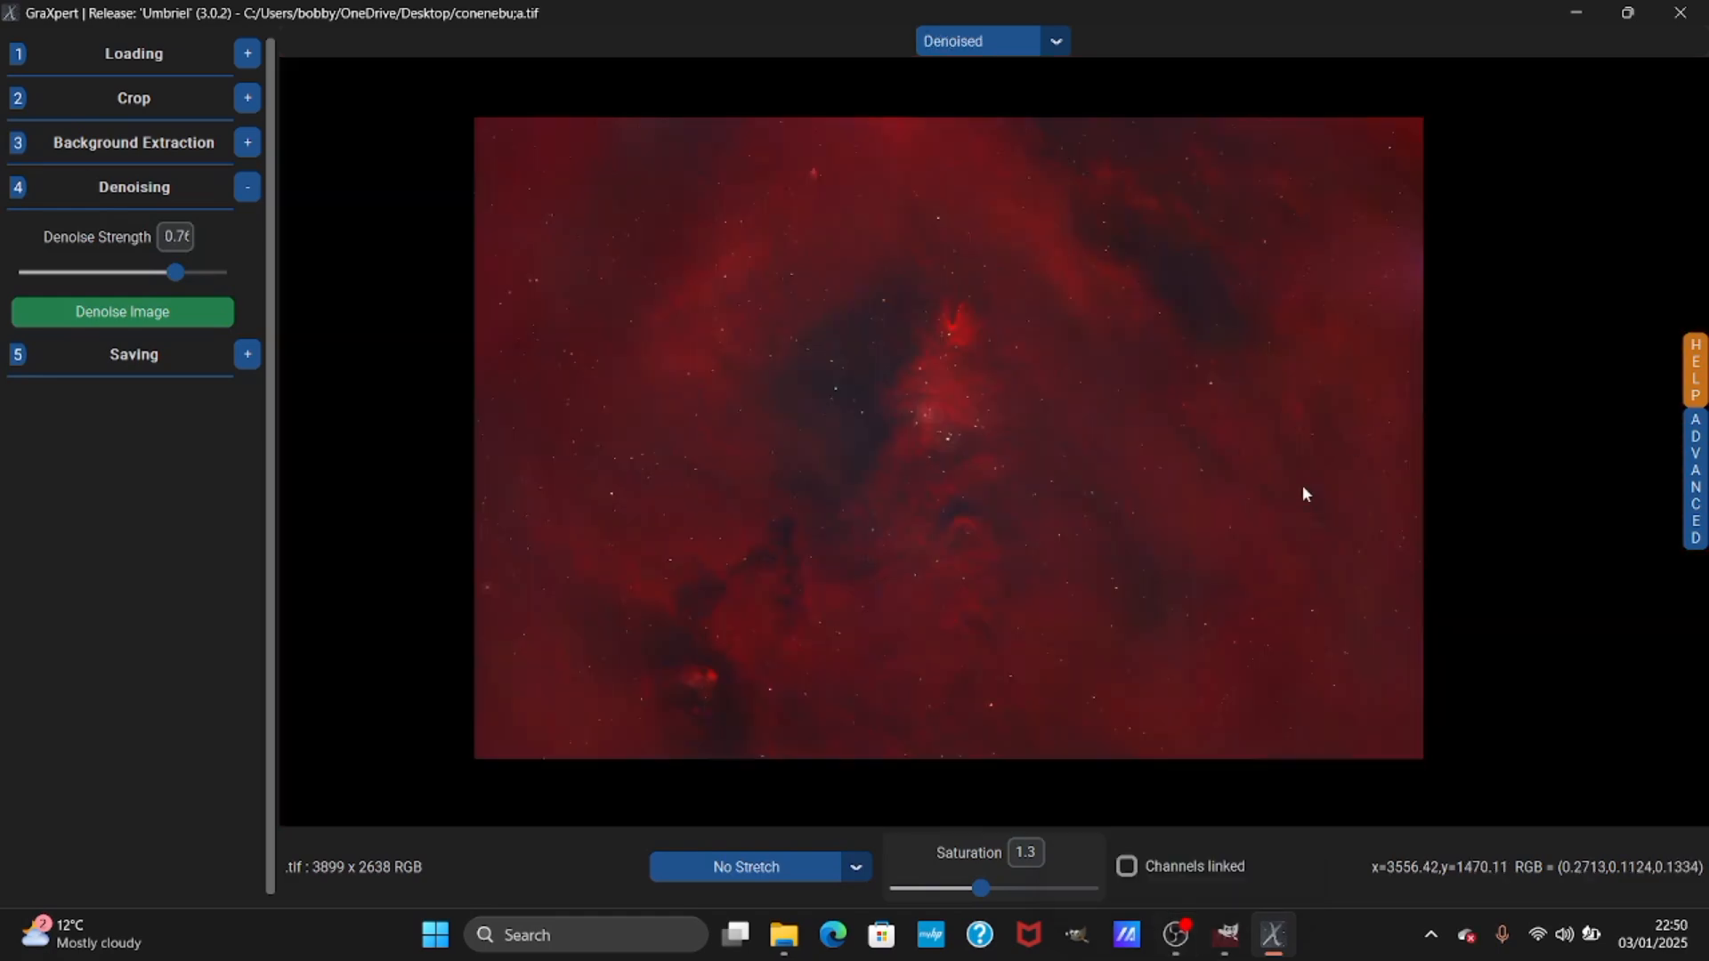
mouse_move(870, 428)
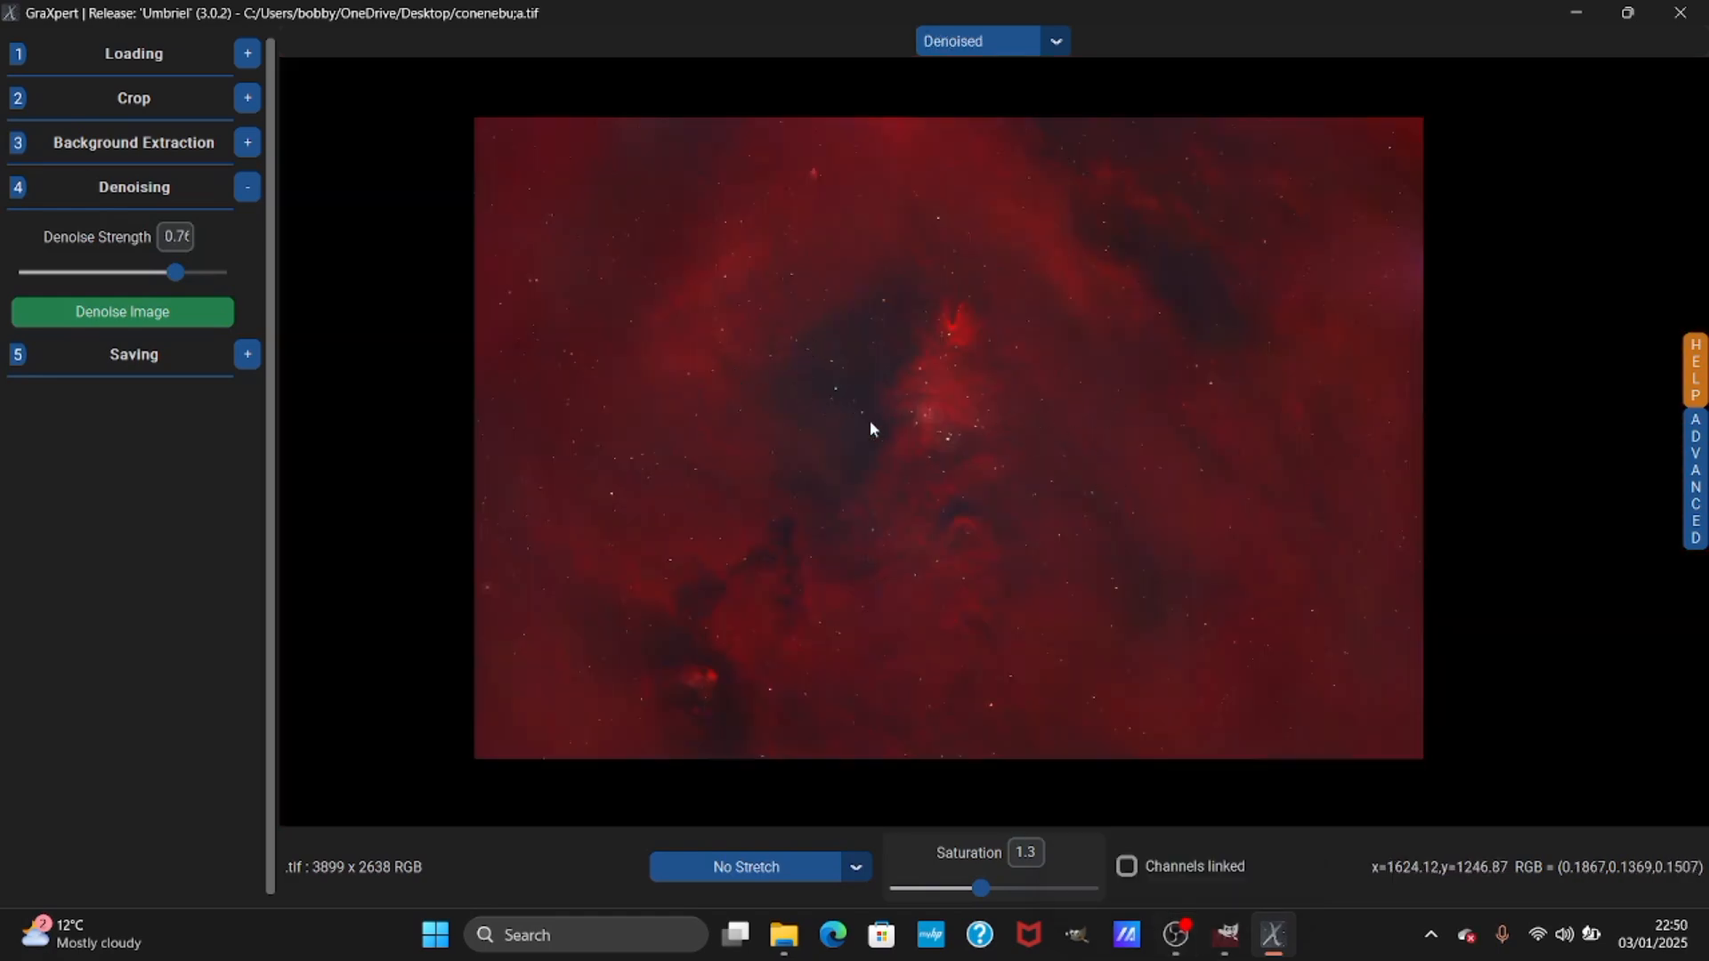
View the denoised nebula, compare it with the original Siril stack, then return to GraXpert.
scroll("up", 3)
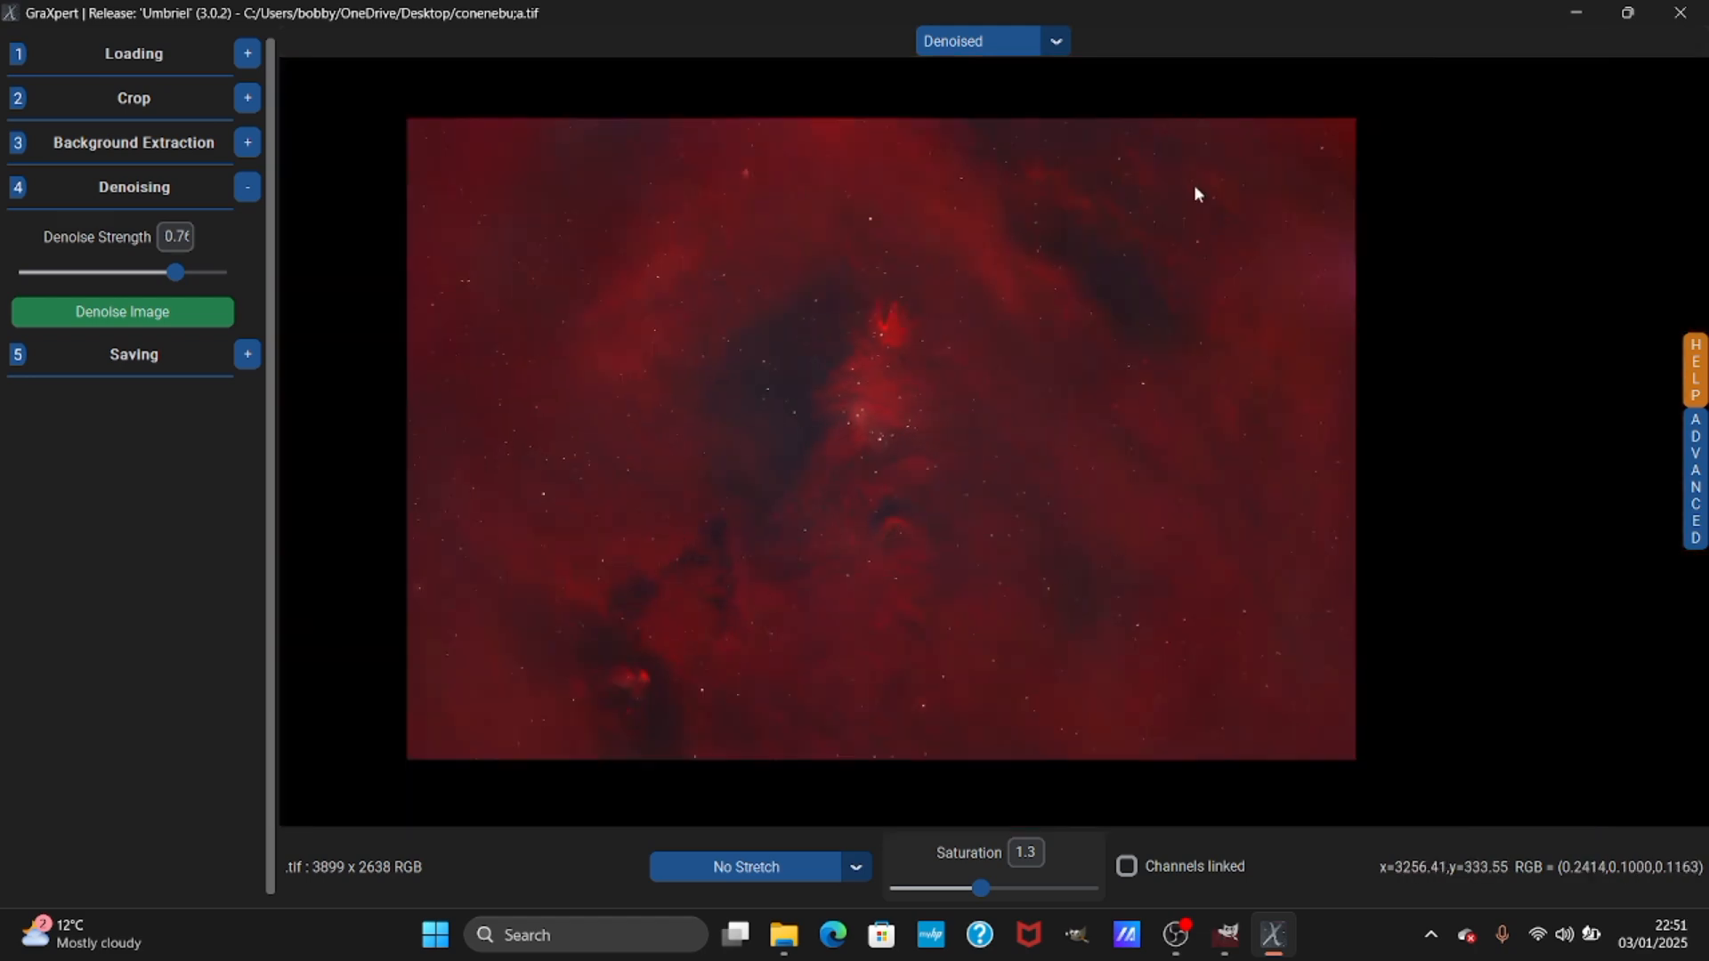
mouse_move(781, 553)
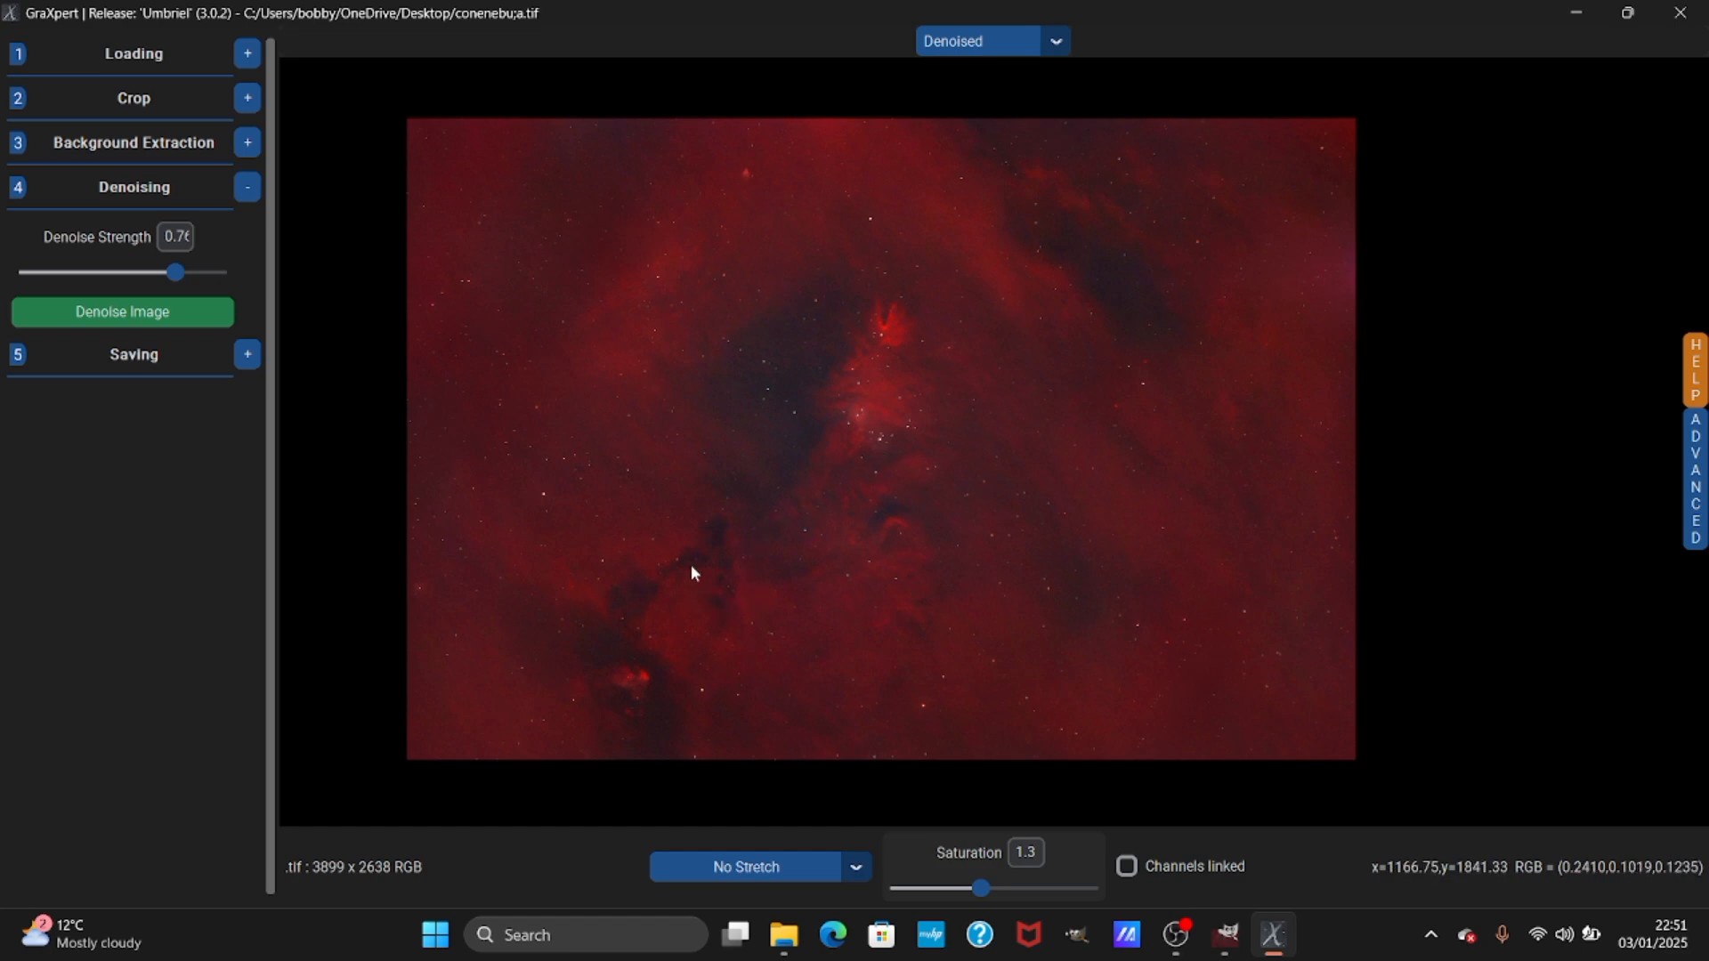
mouse_move(688, 593)
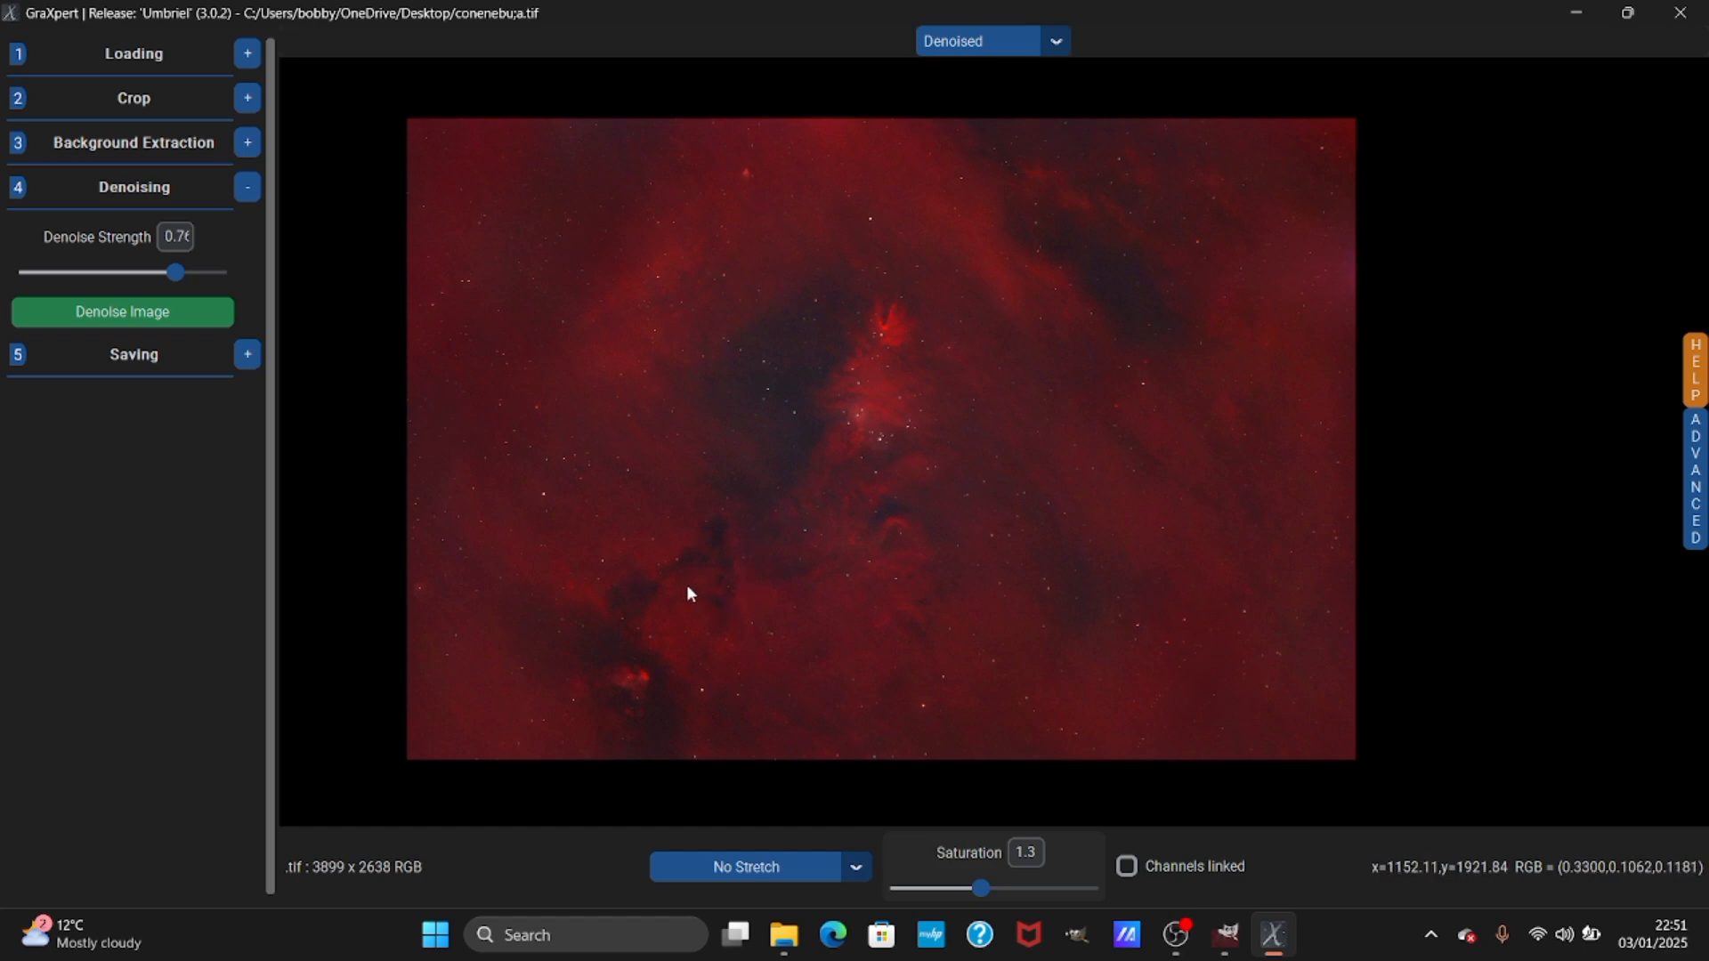
mouse_move(369, 190)
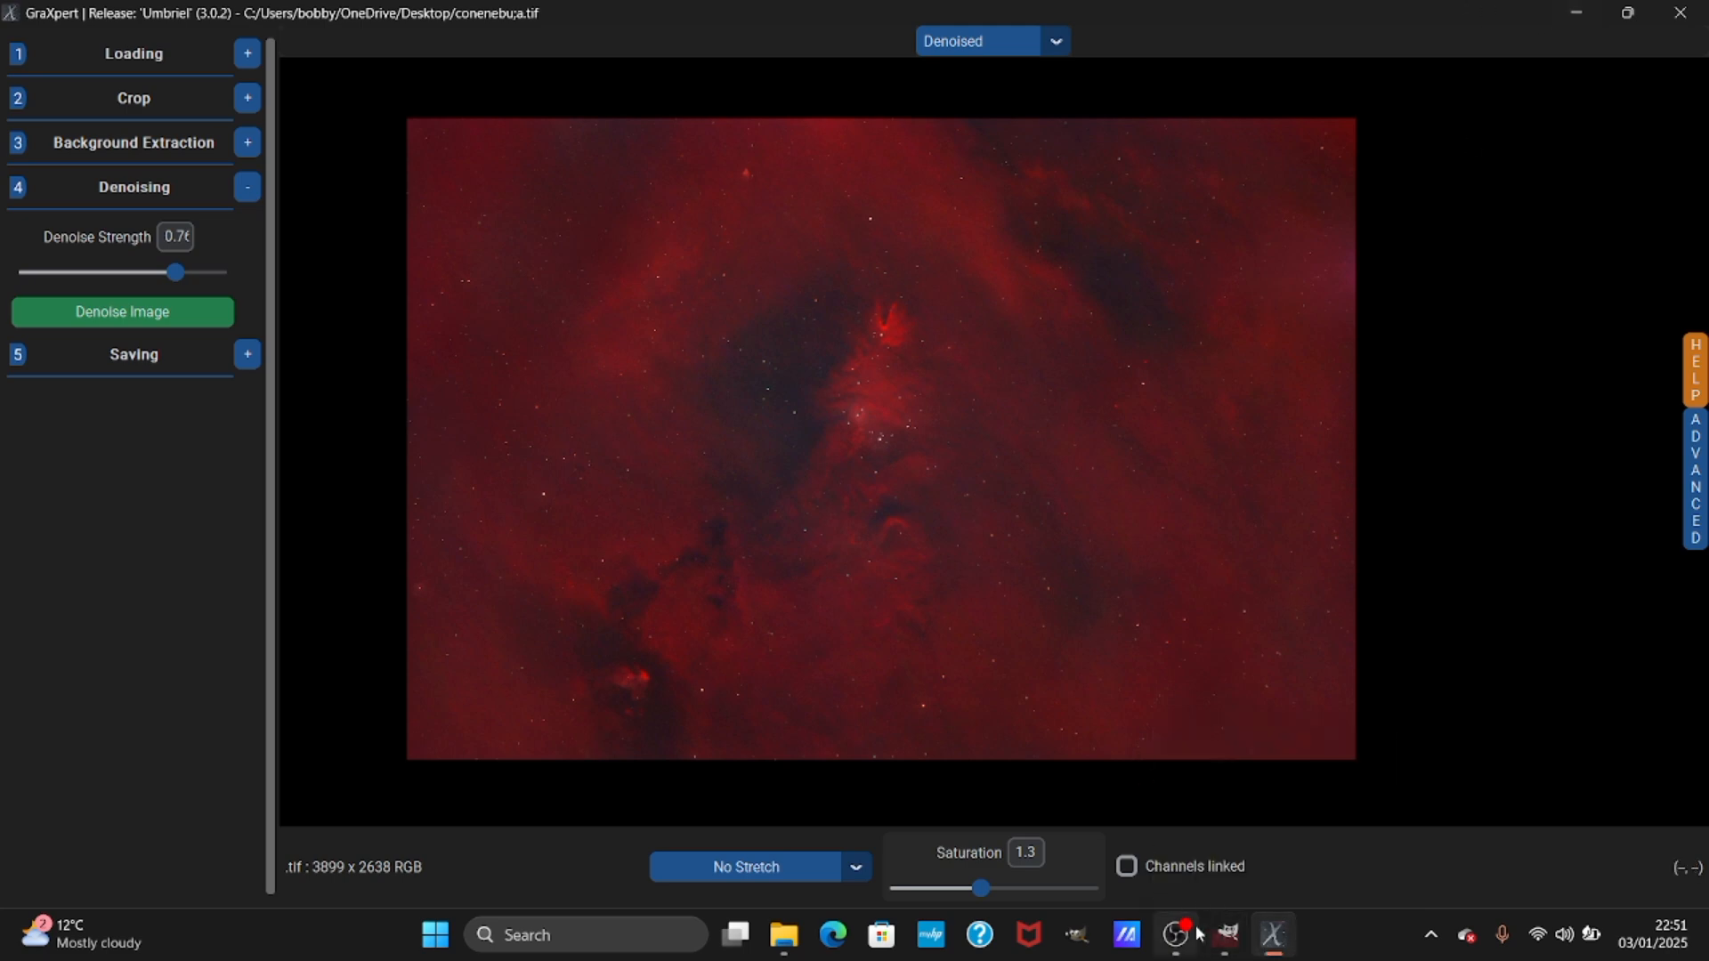
mouse_move(942, 516)
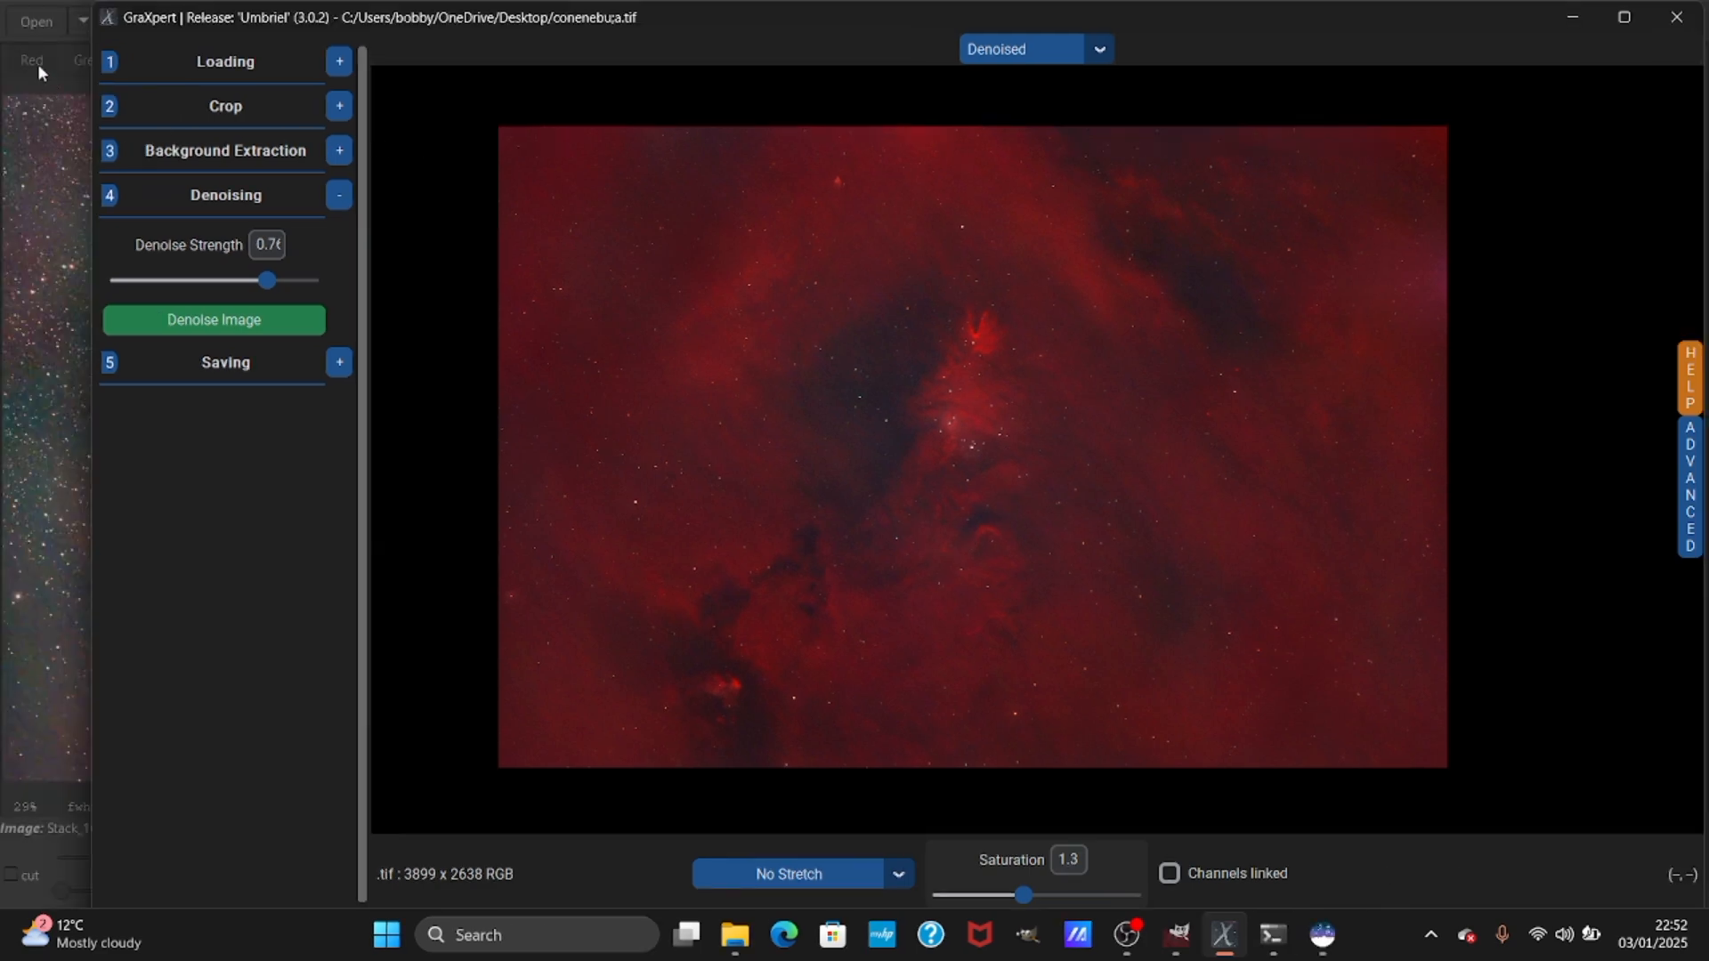
left_click(1320, 935)
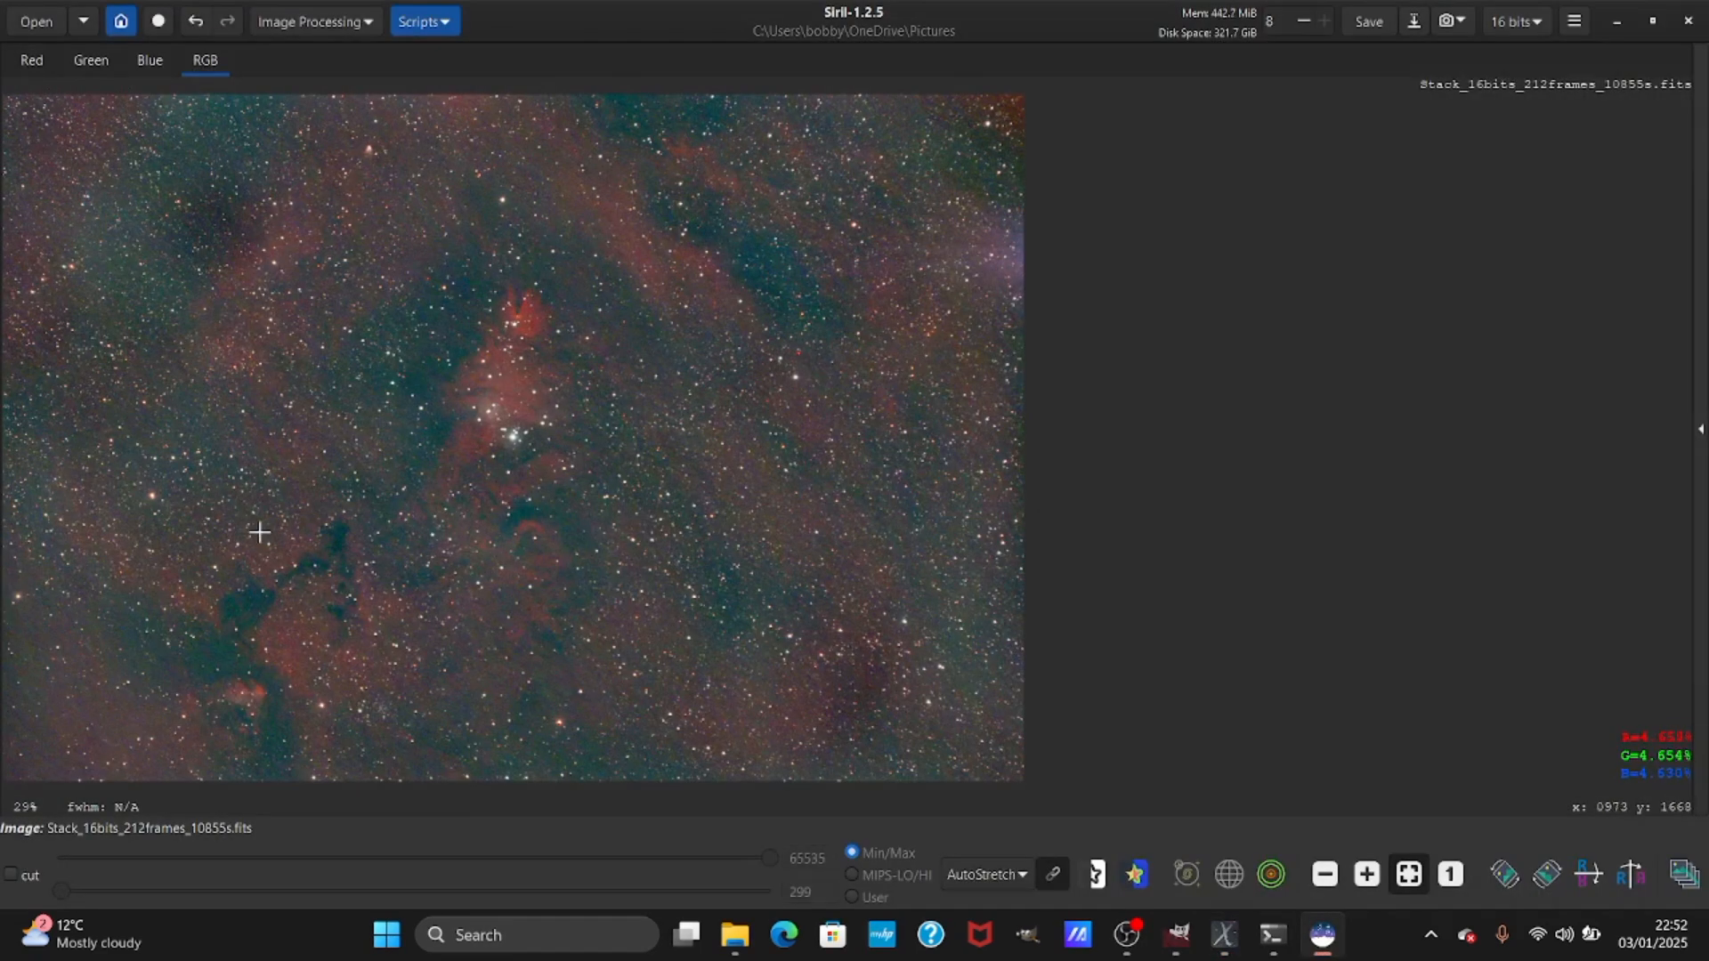
mouse_move(806, 751)
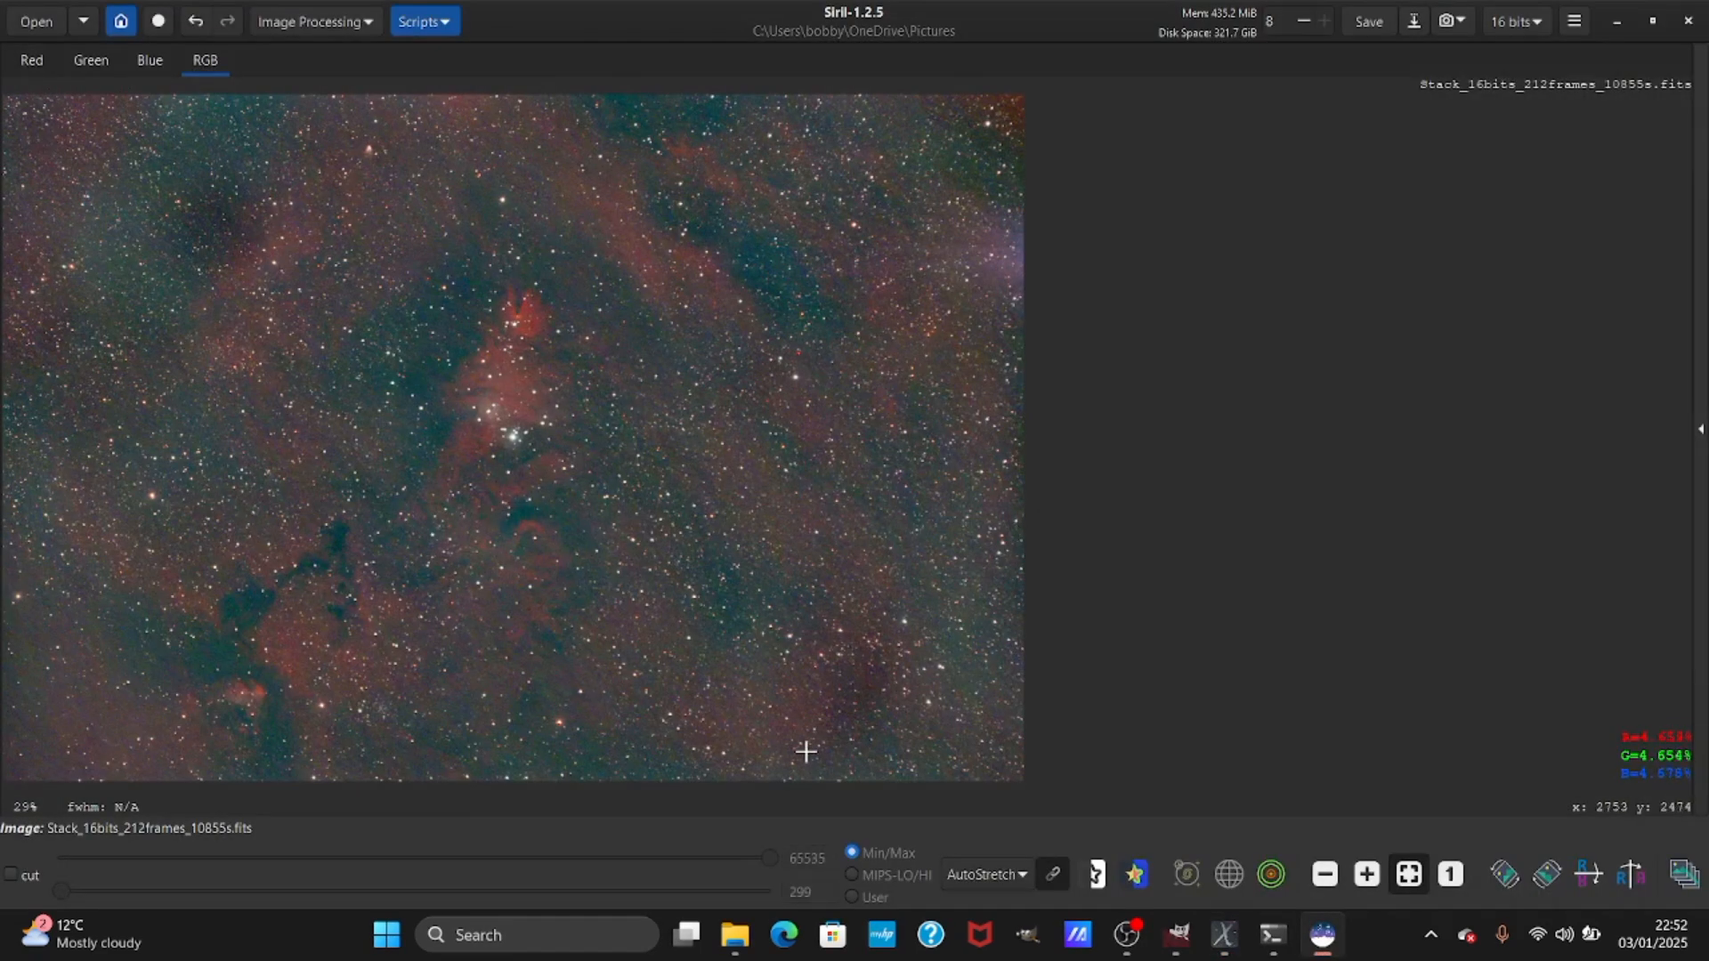
left_click(1223, 934)
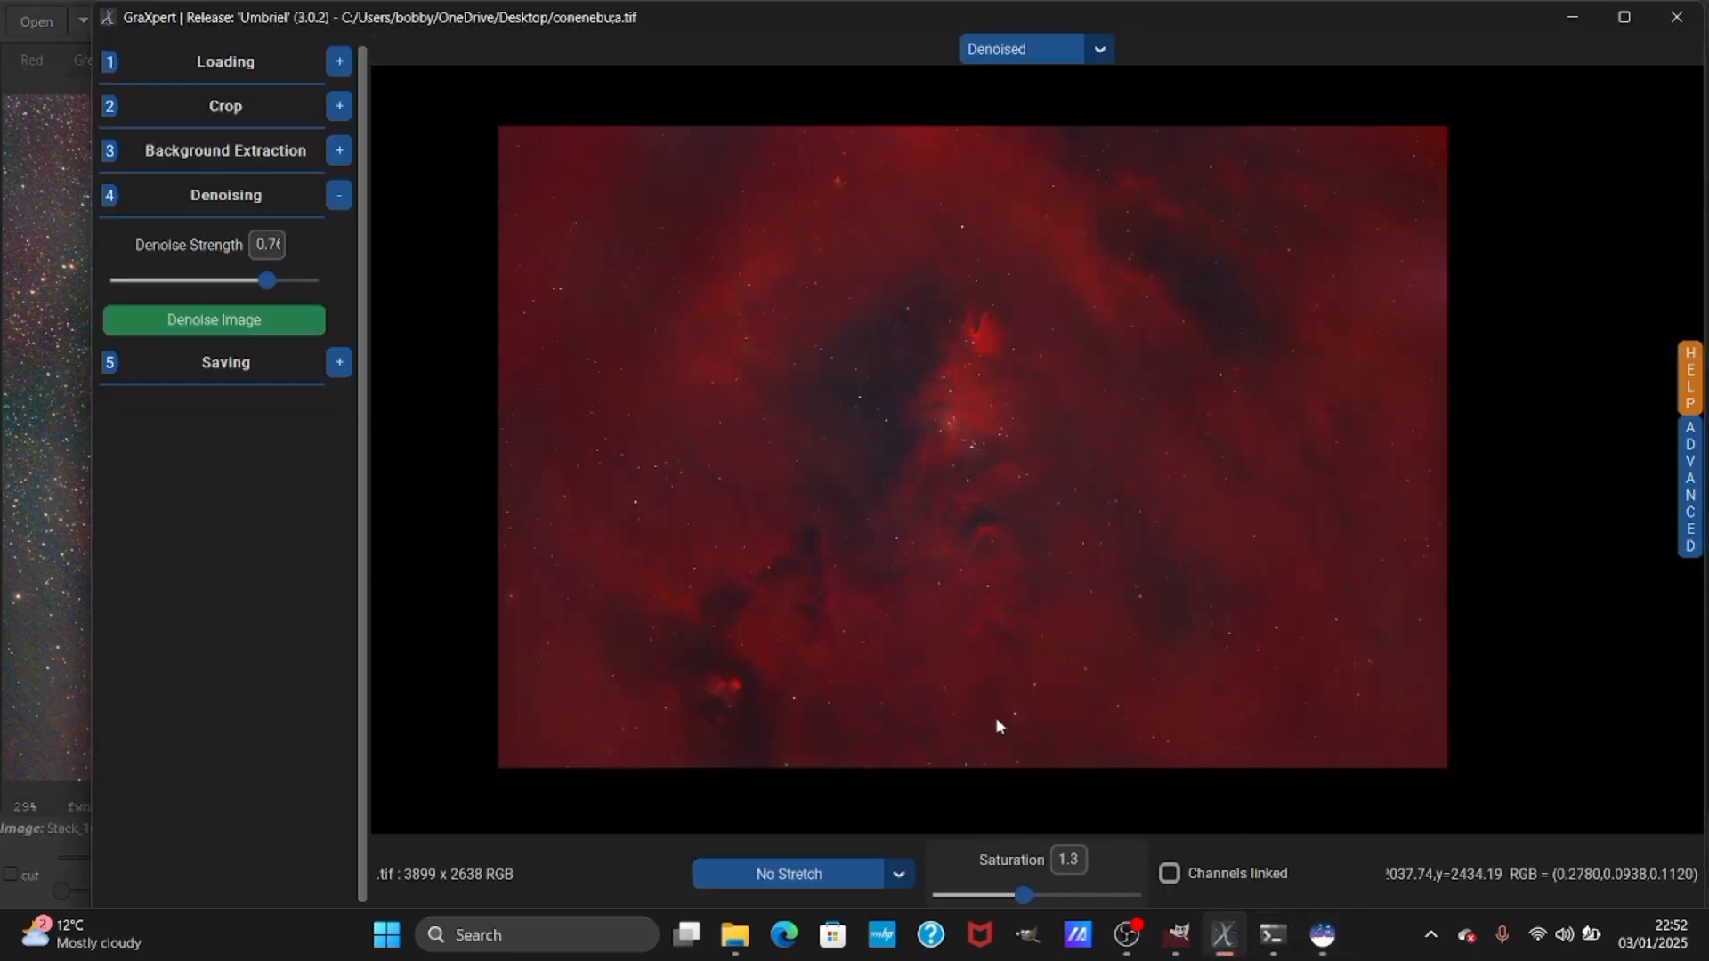
mouse_move(1137, 421)
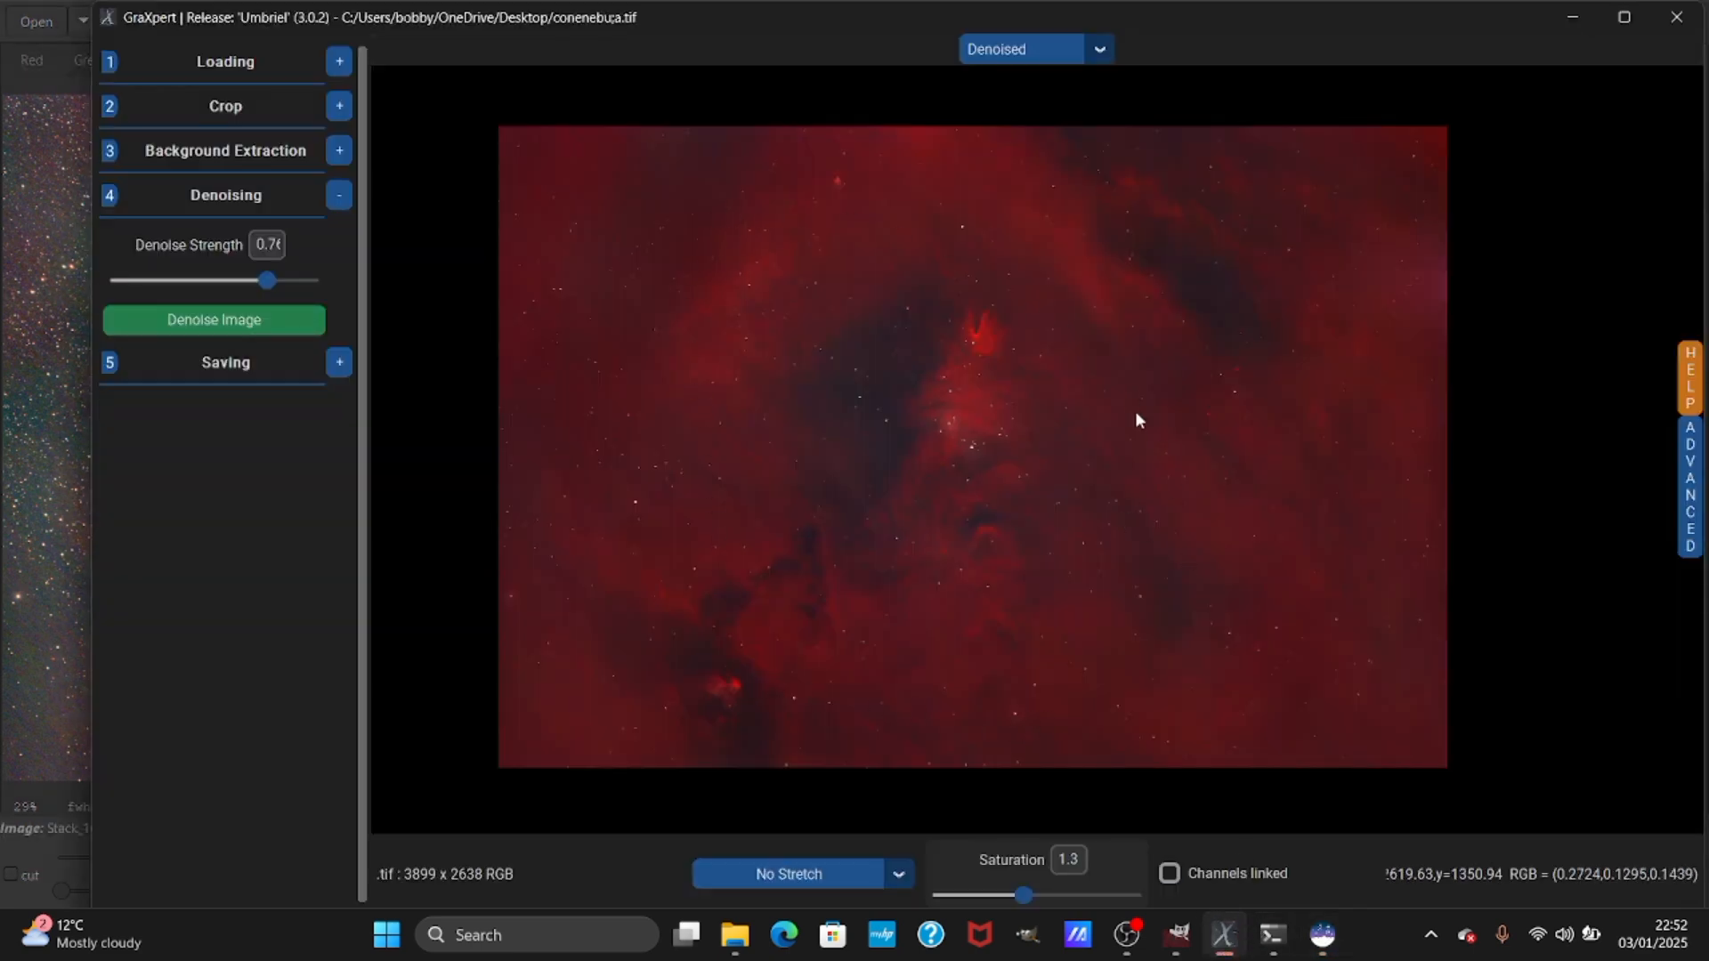
mouse_move(662, 39)
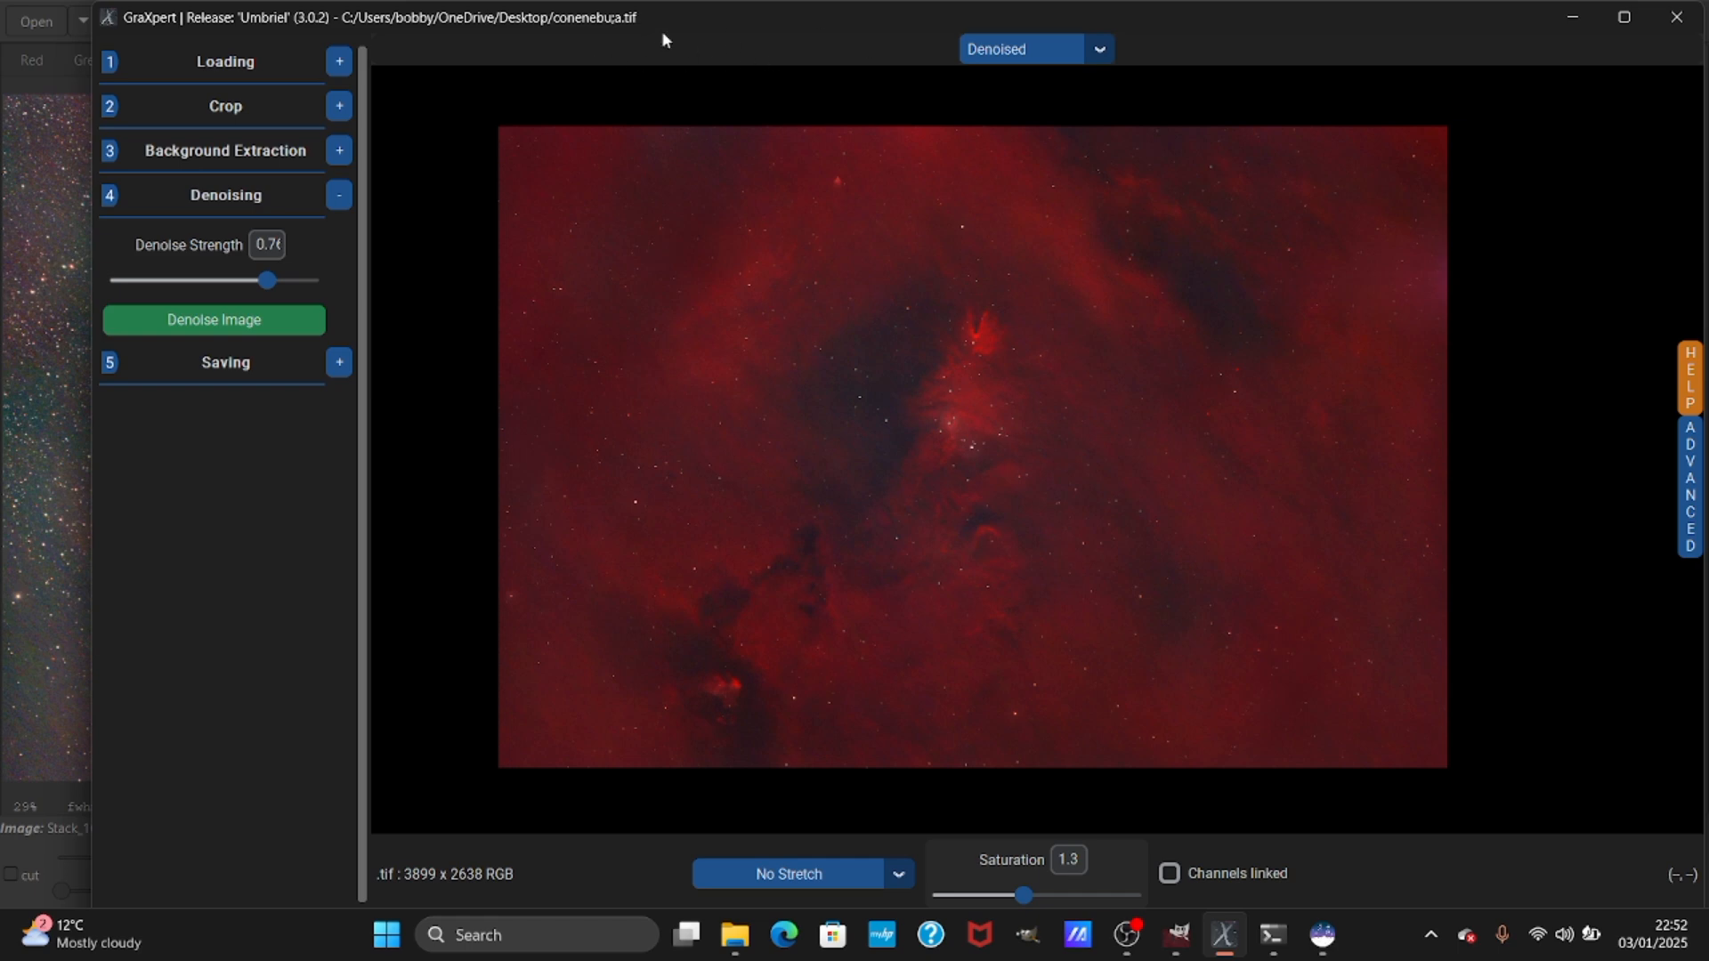
mouse_move(856, 54)
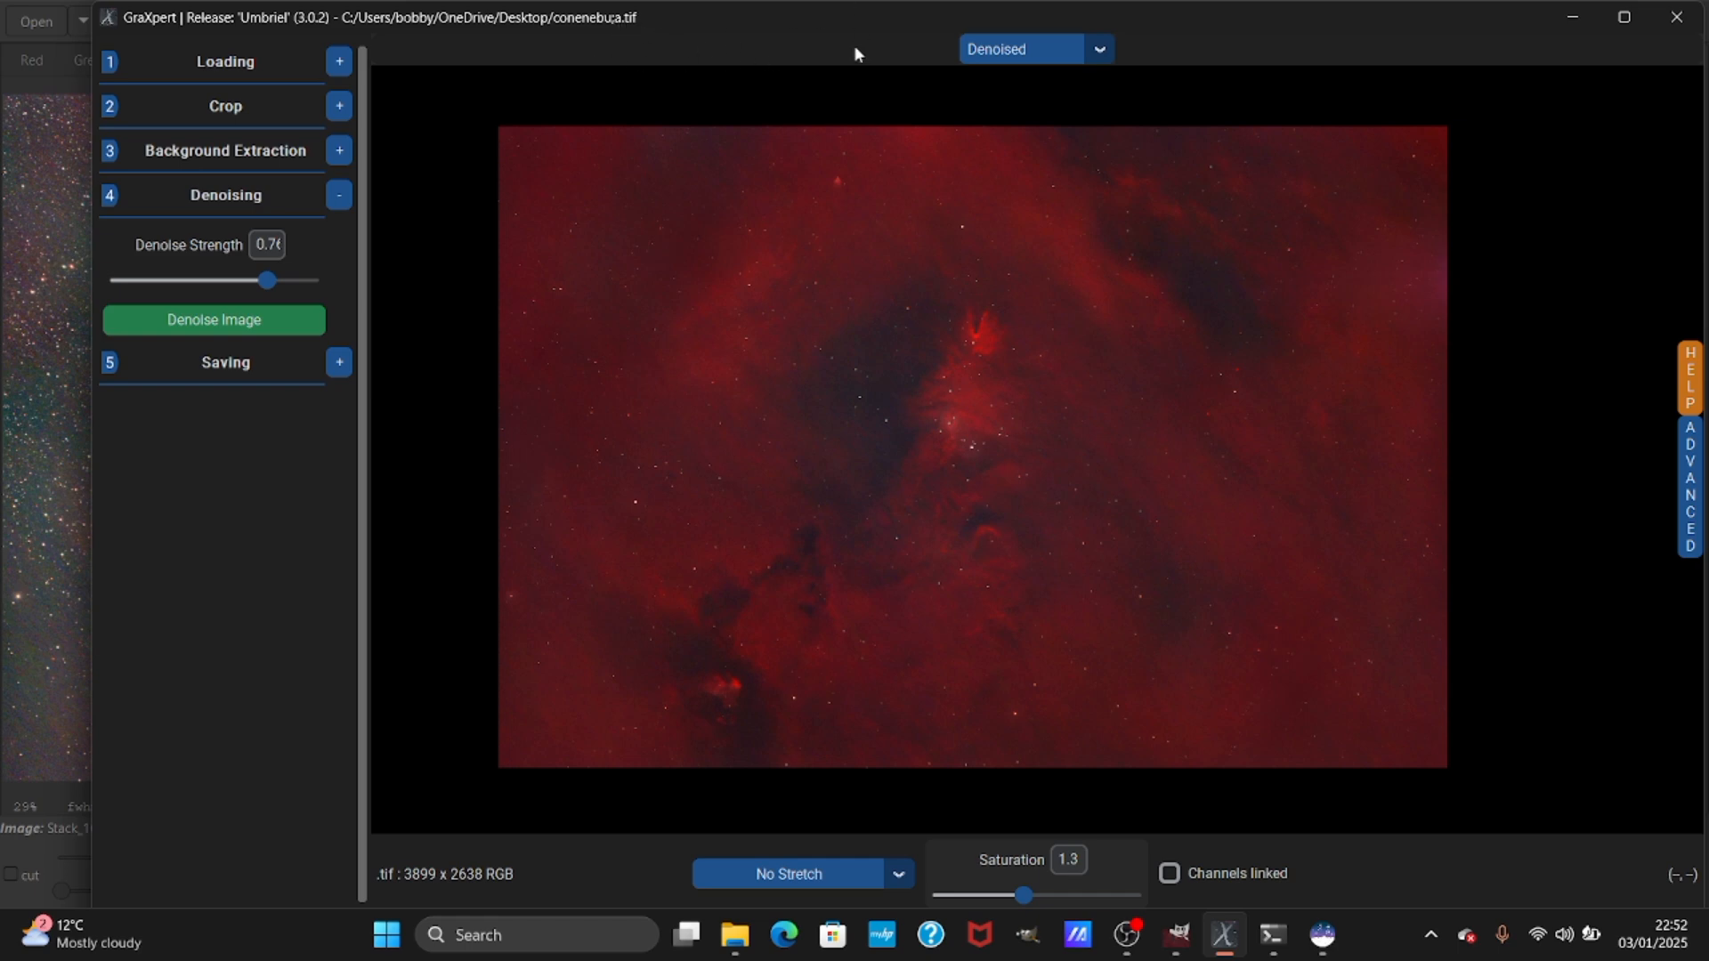
mouse_move(1073, 120)
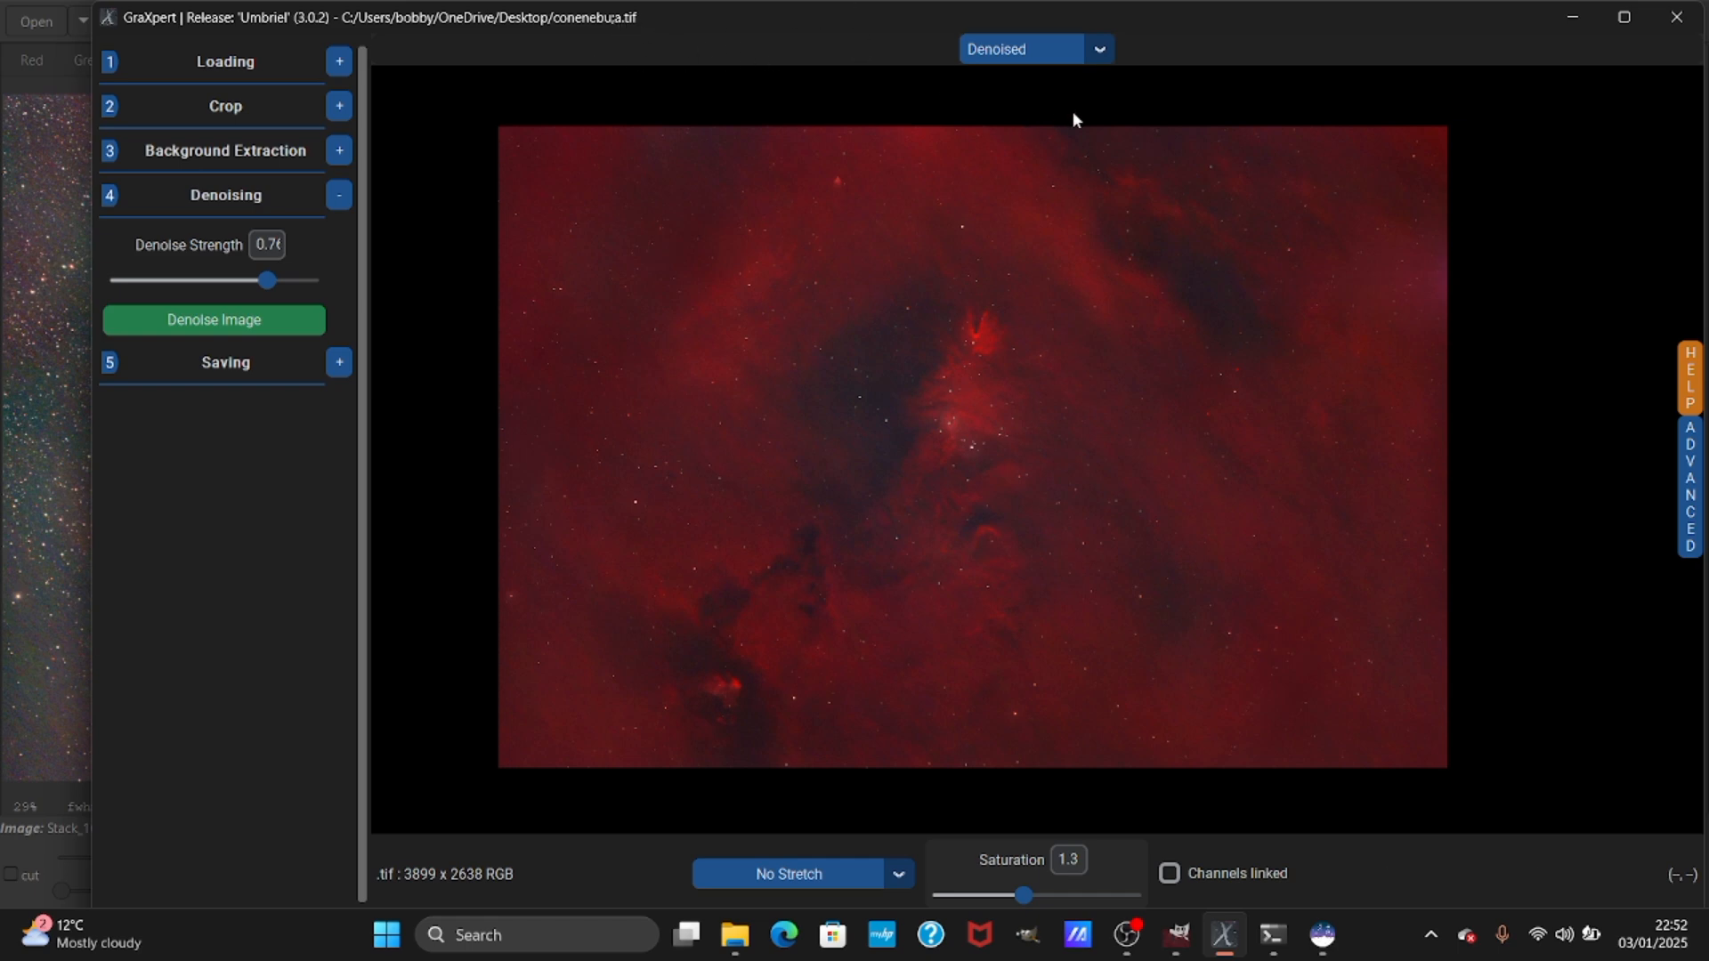